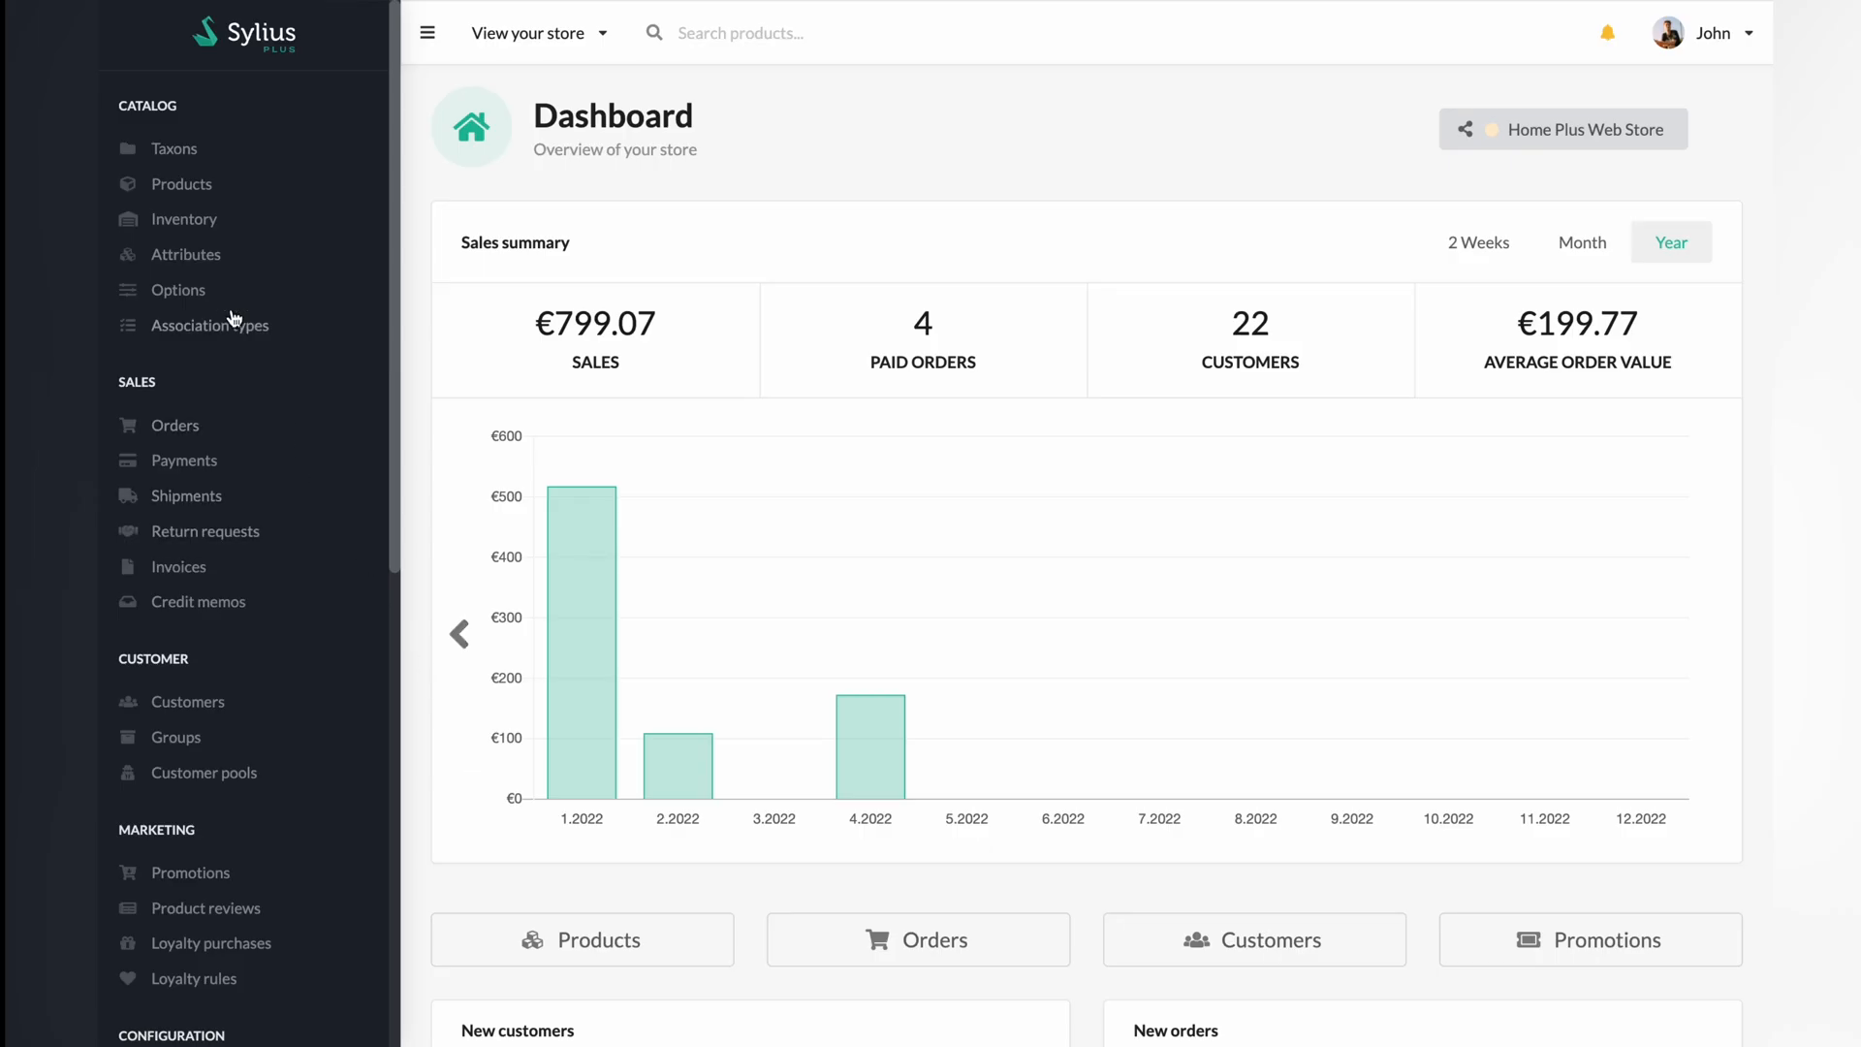
pyautogui.moveTo(181, 184)
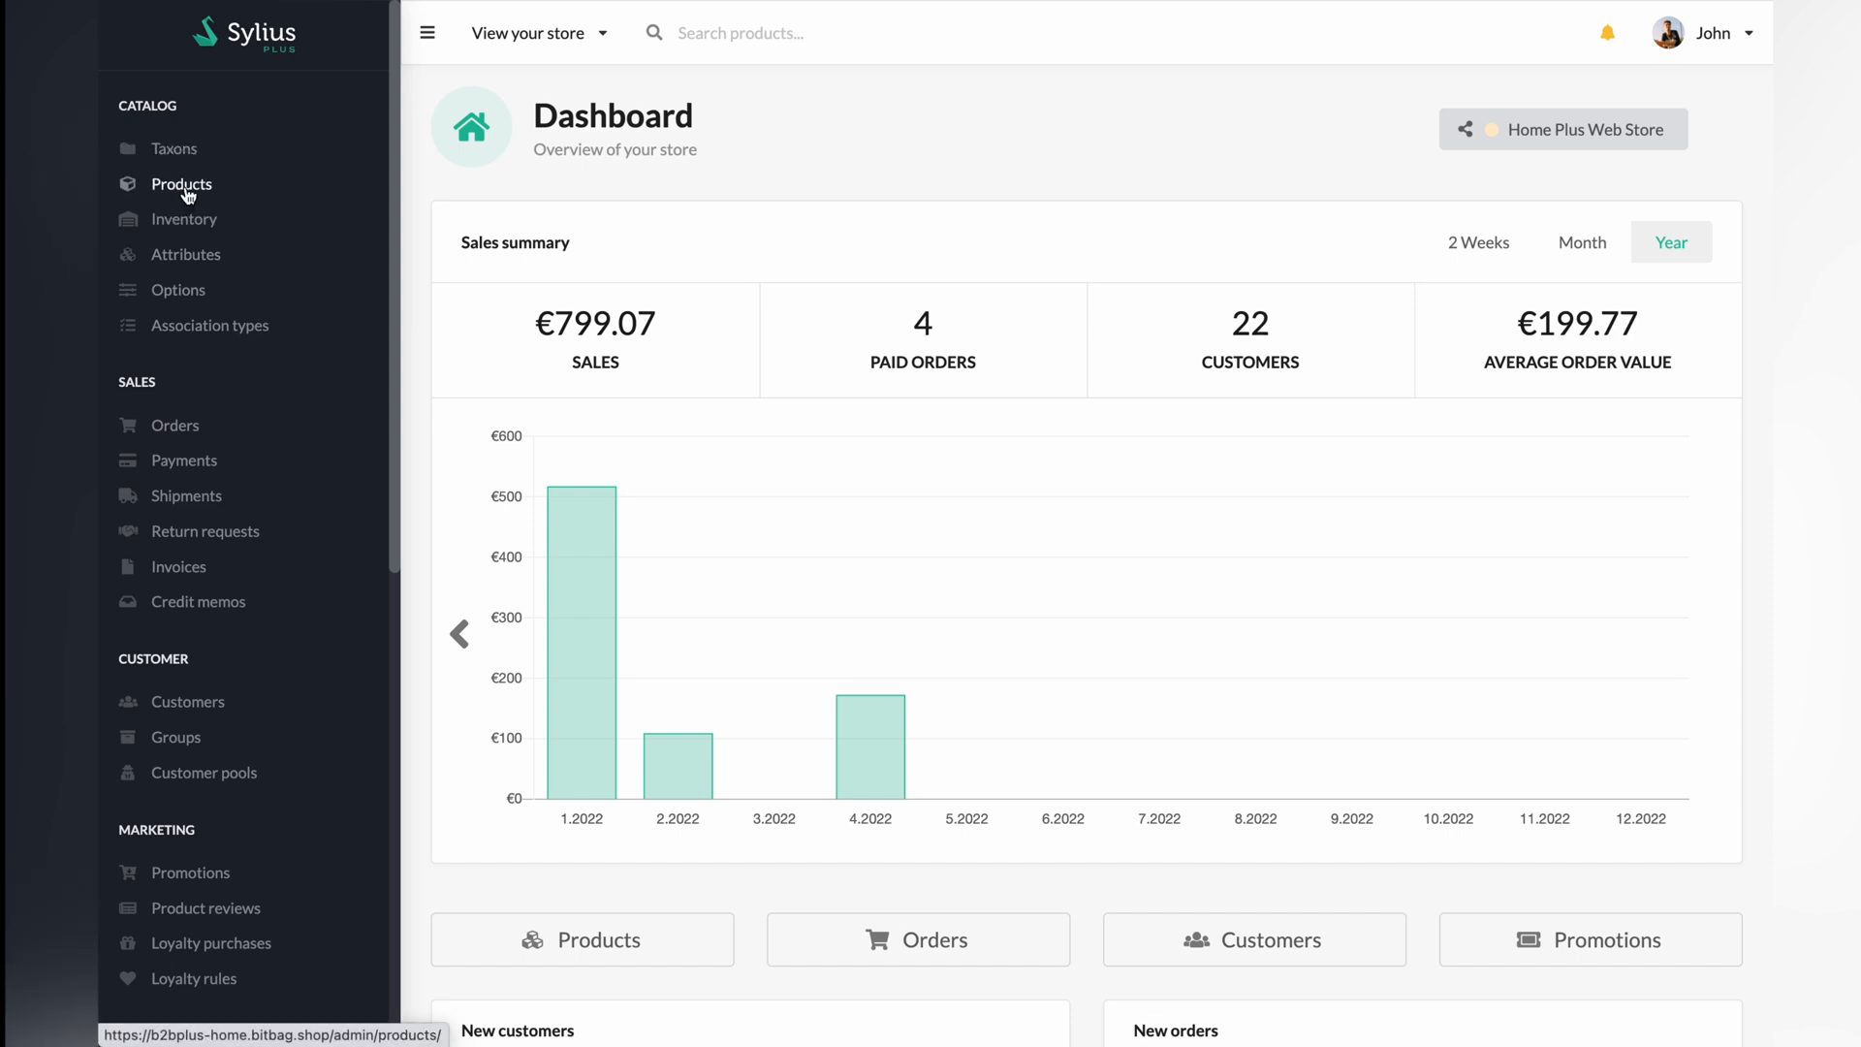
# Step: Open the Products catalog and bring up the Create menu of product types
pyautogui.click(181, 185)
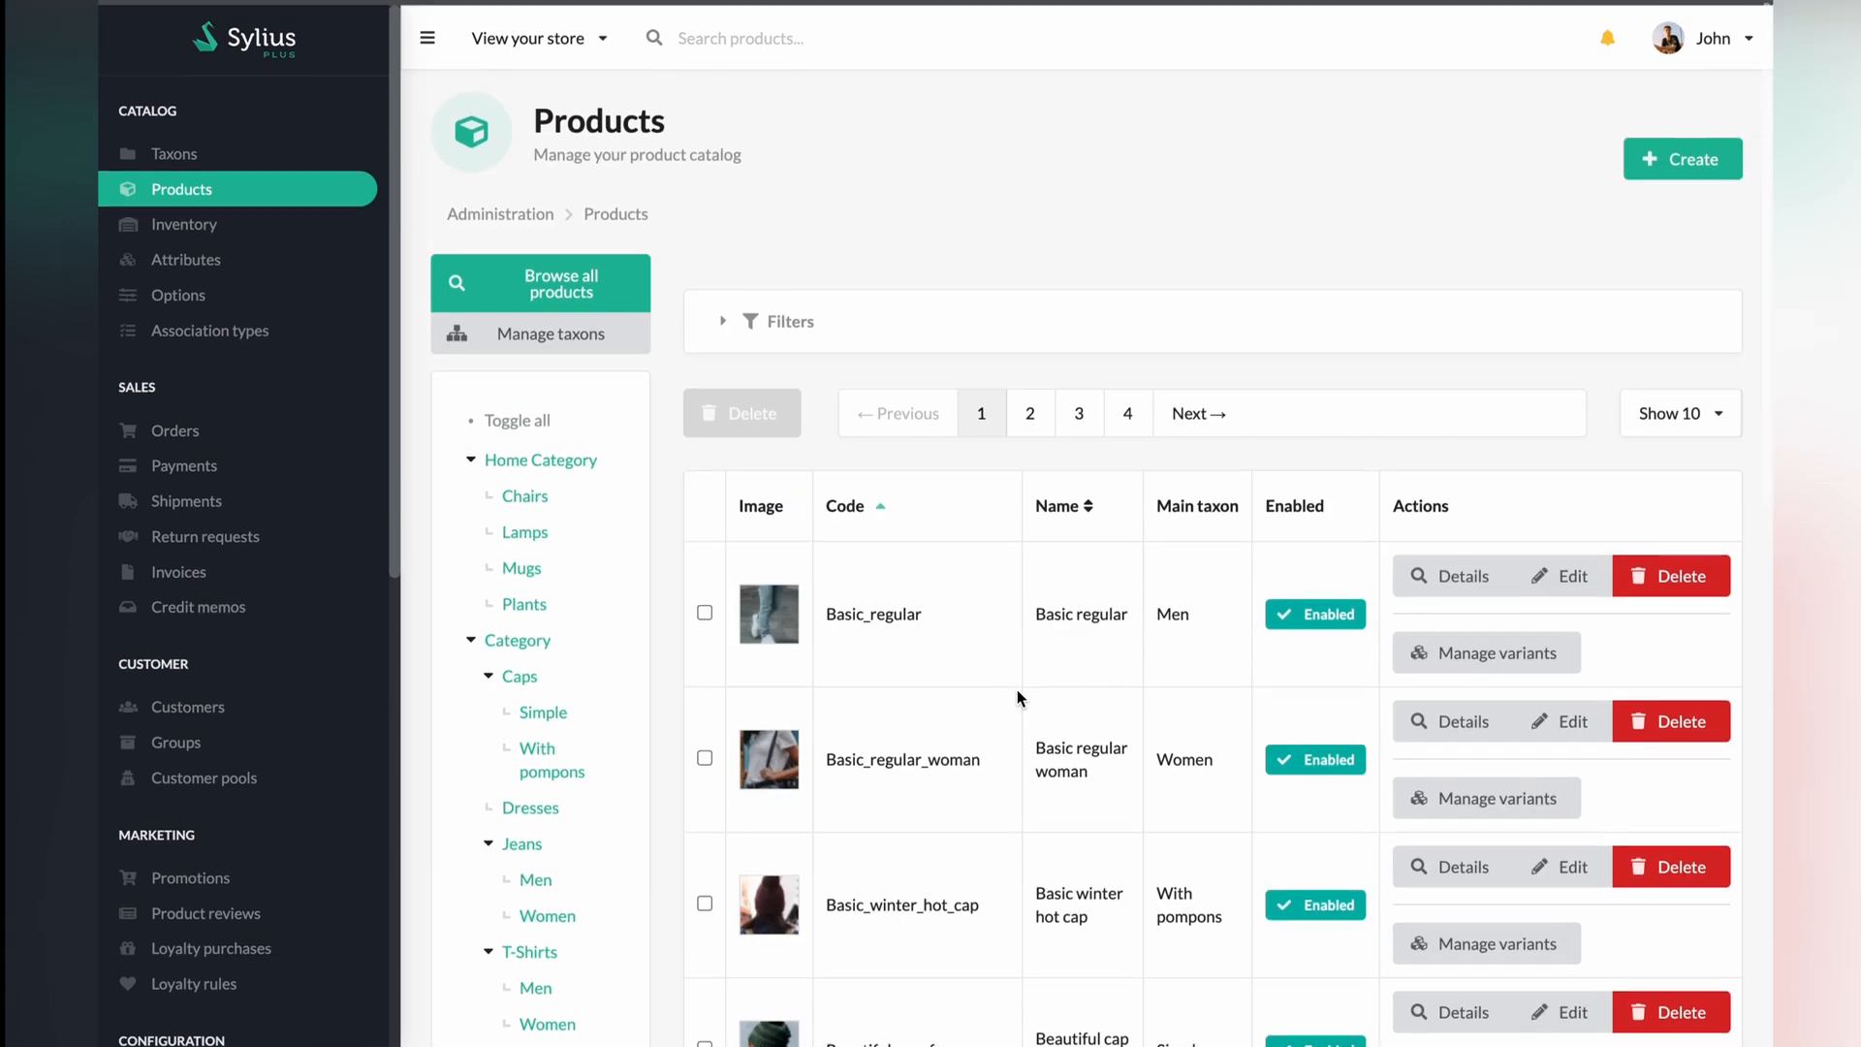
pyautogui.scroll(-3)
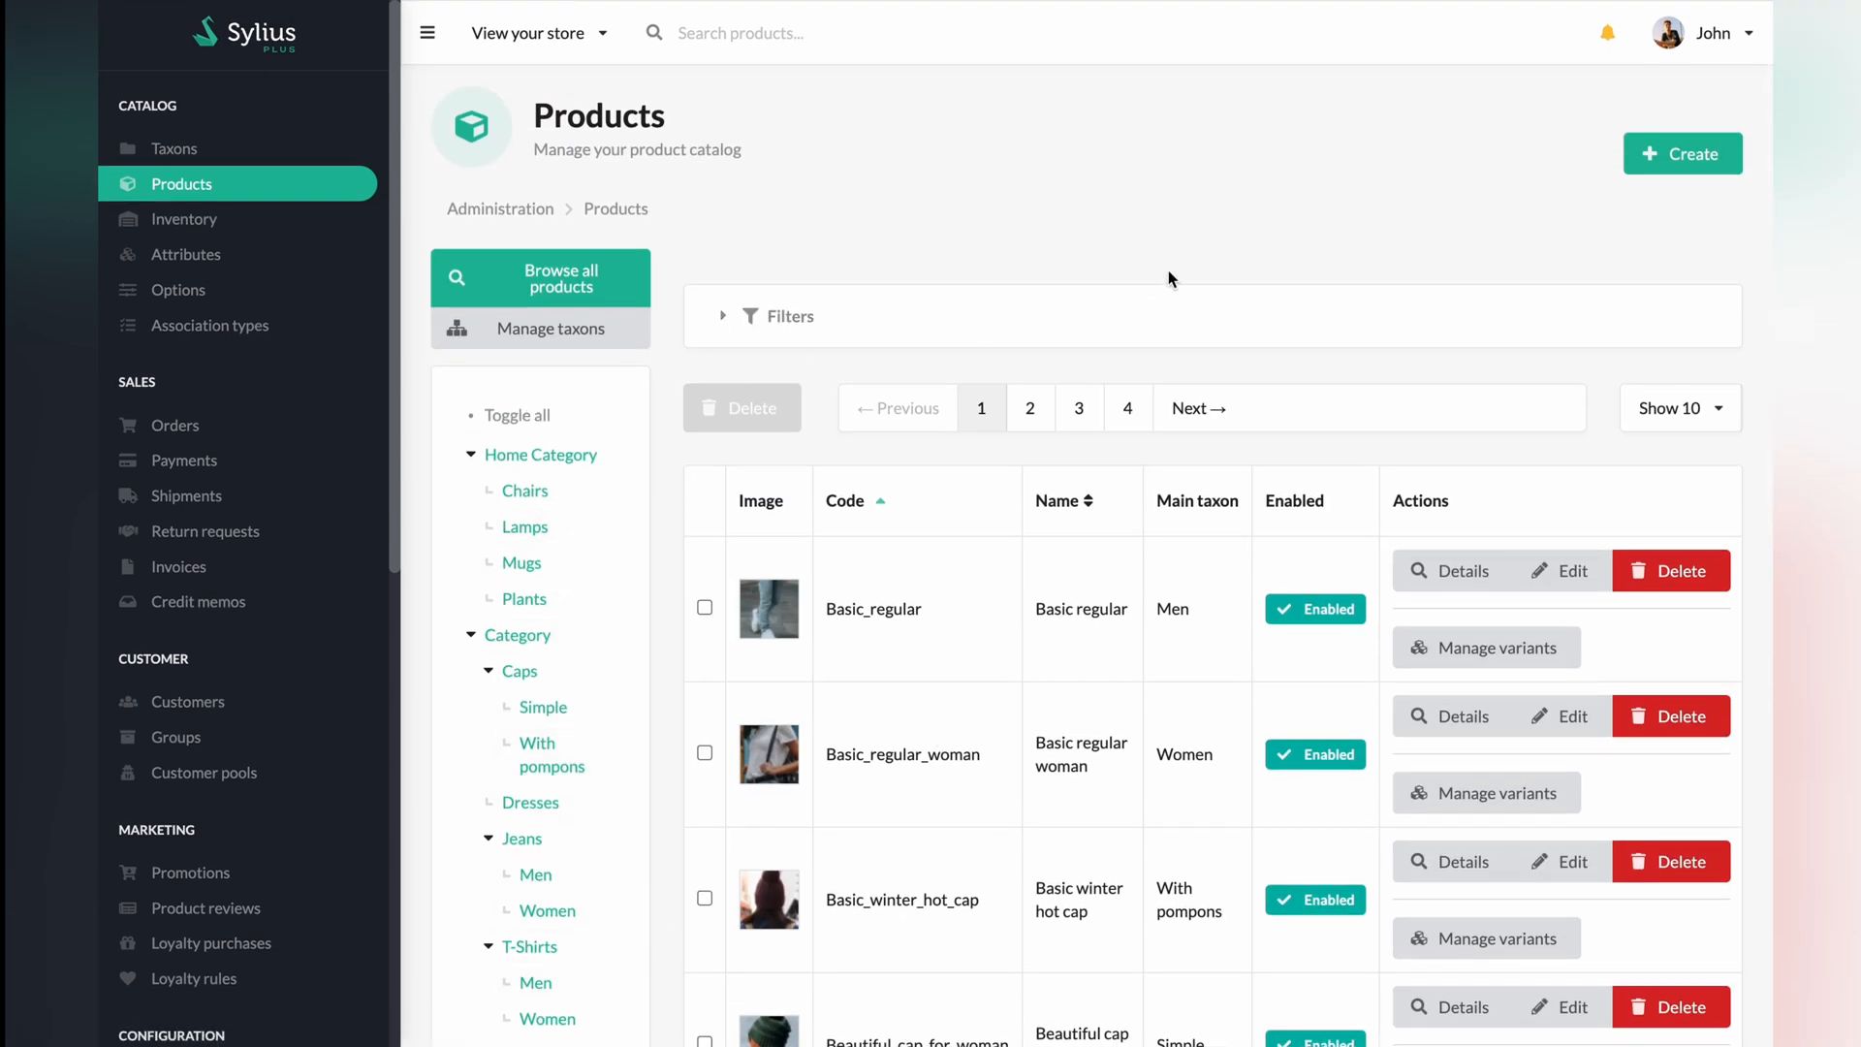
pyautogui.click(1681, 154)
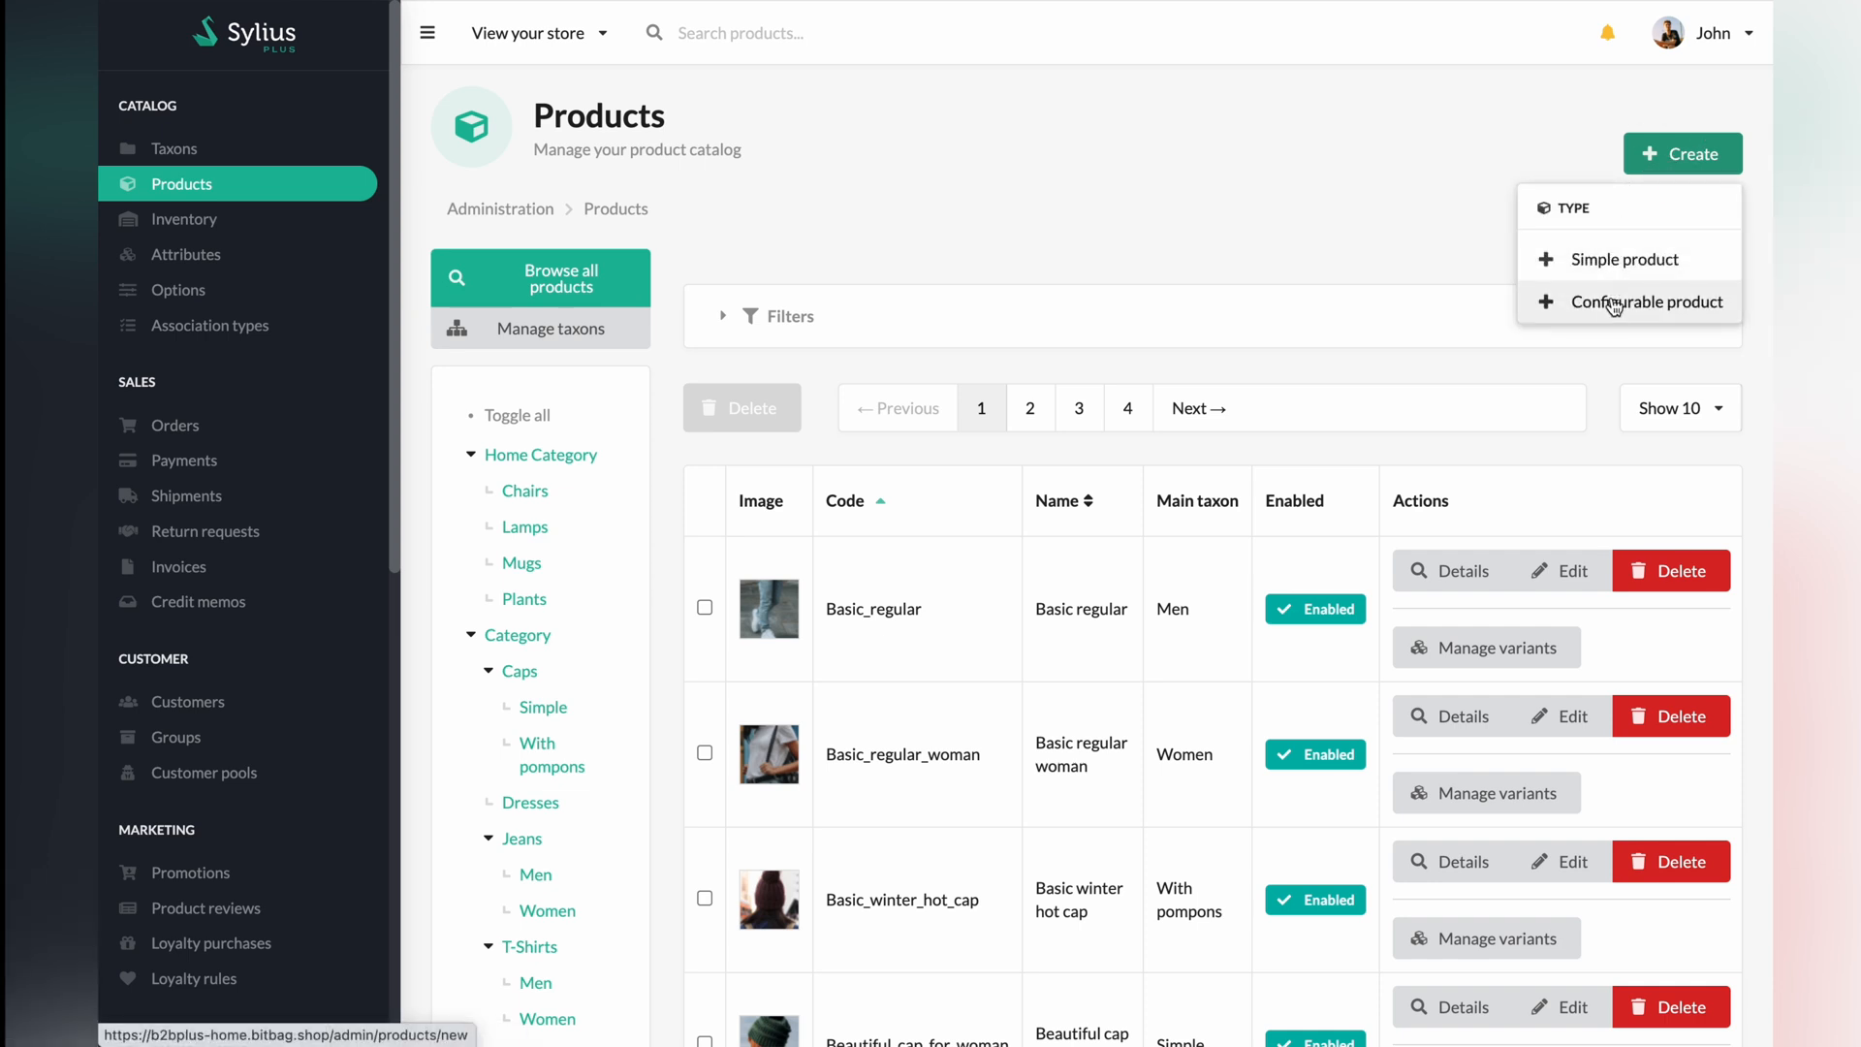
# Step: Start a configurable product with code denim_jeans_women_02
pyautogui.click(1640, 302)
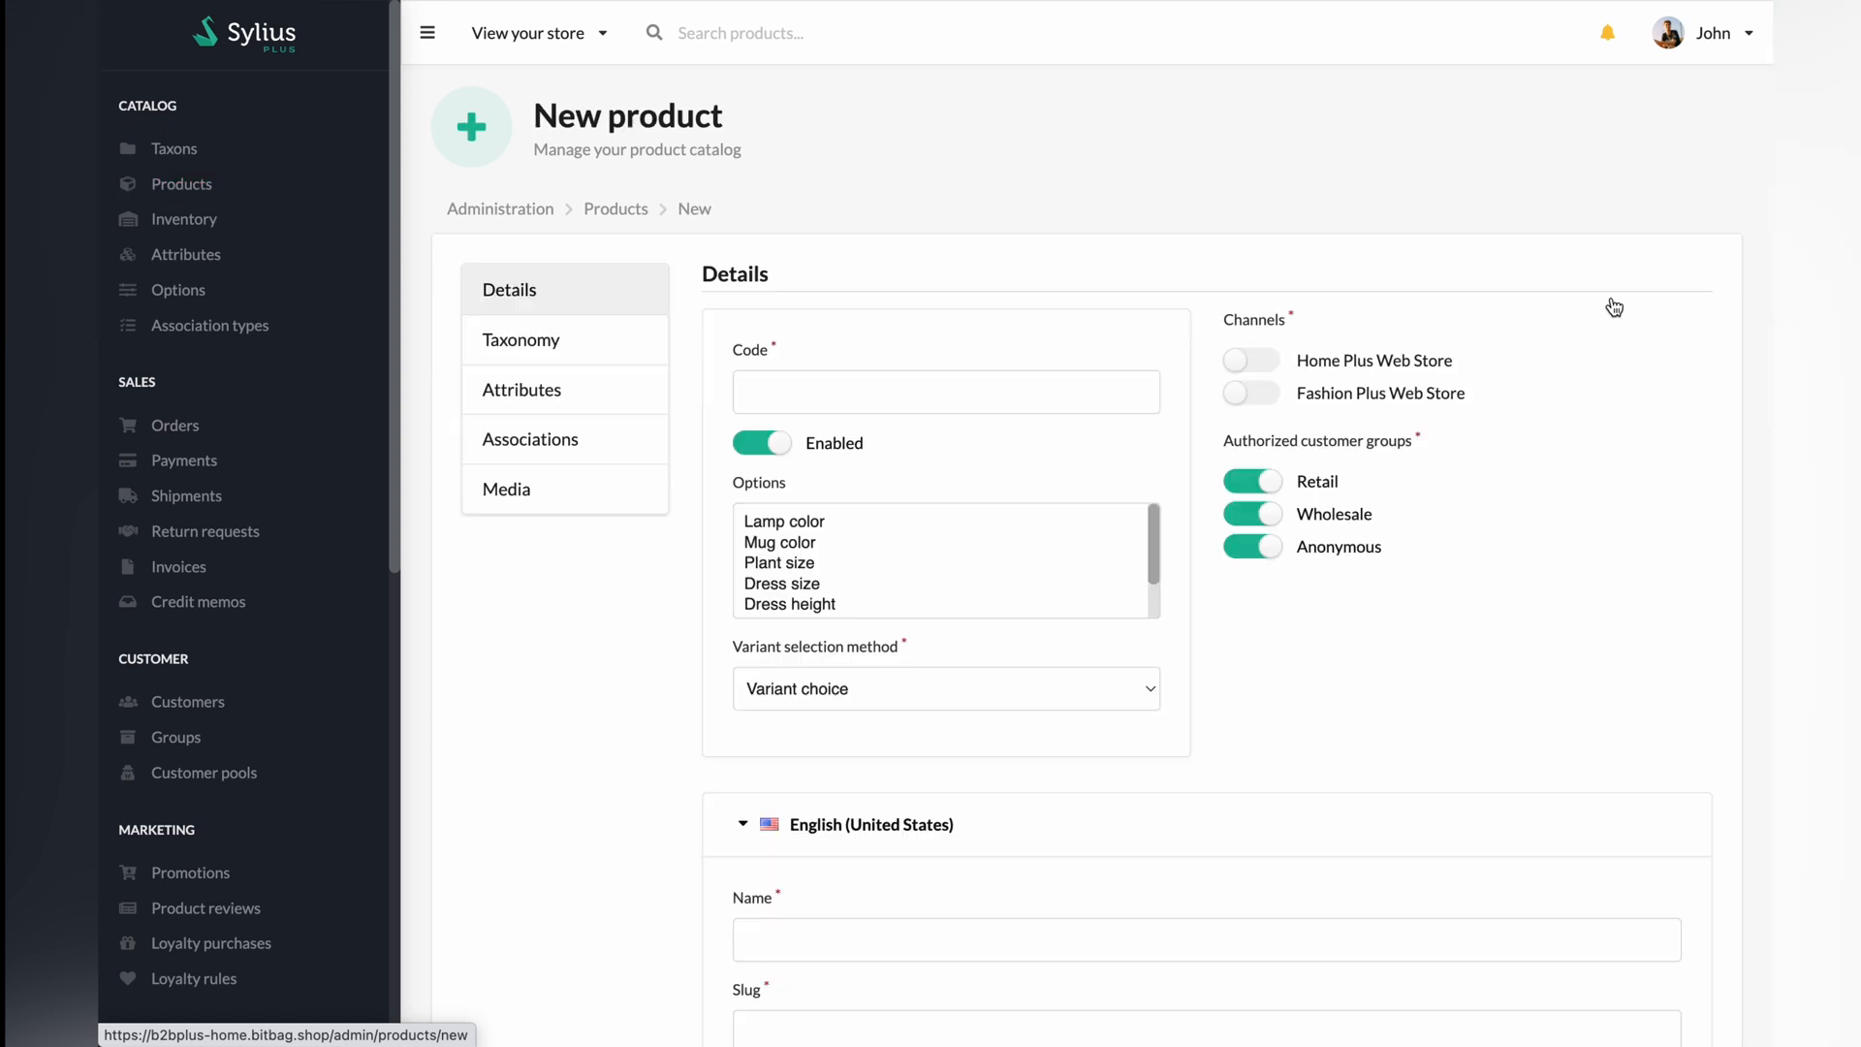
pyautogui.click(946, 391)
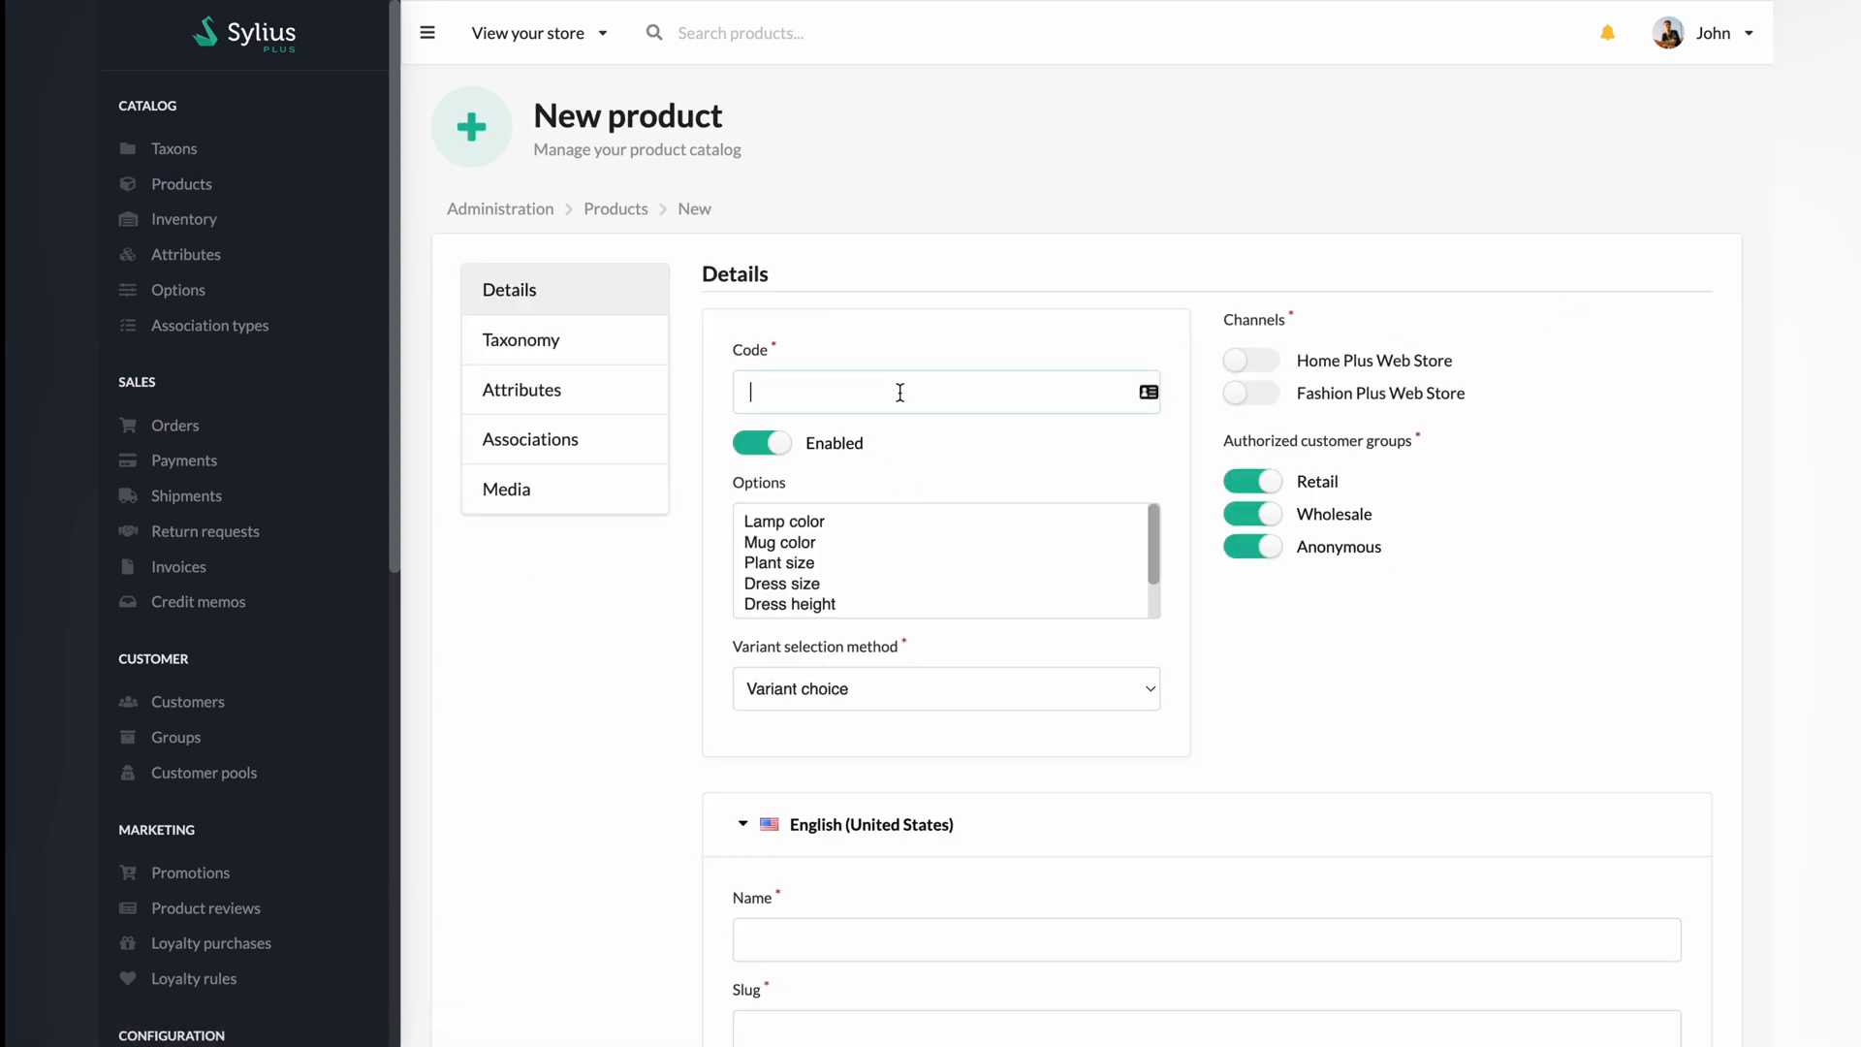
pyautogui.write('denim_jeans_')
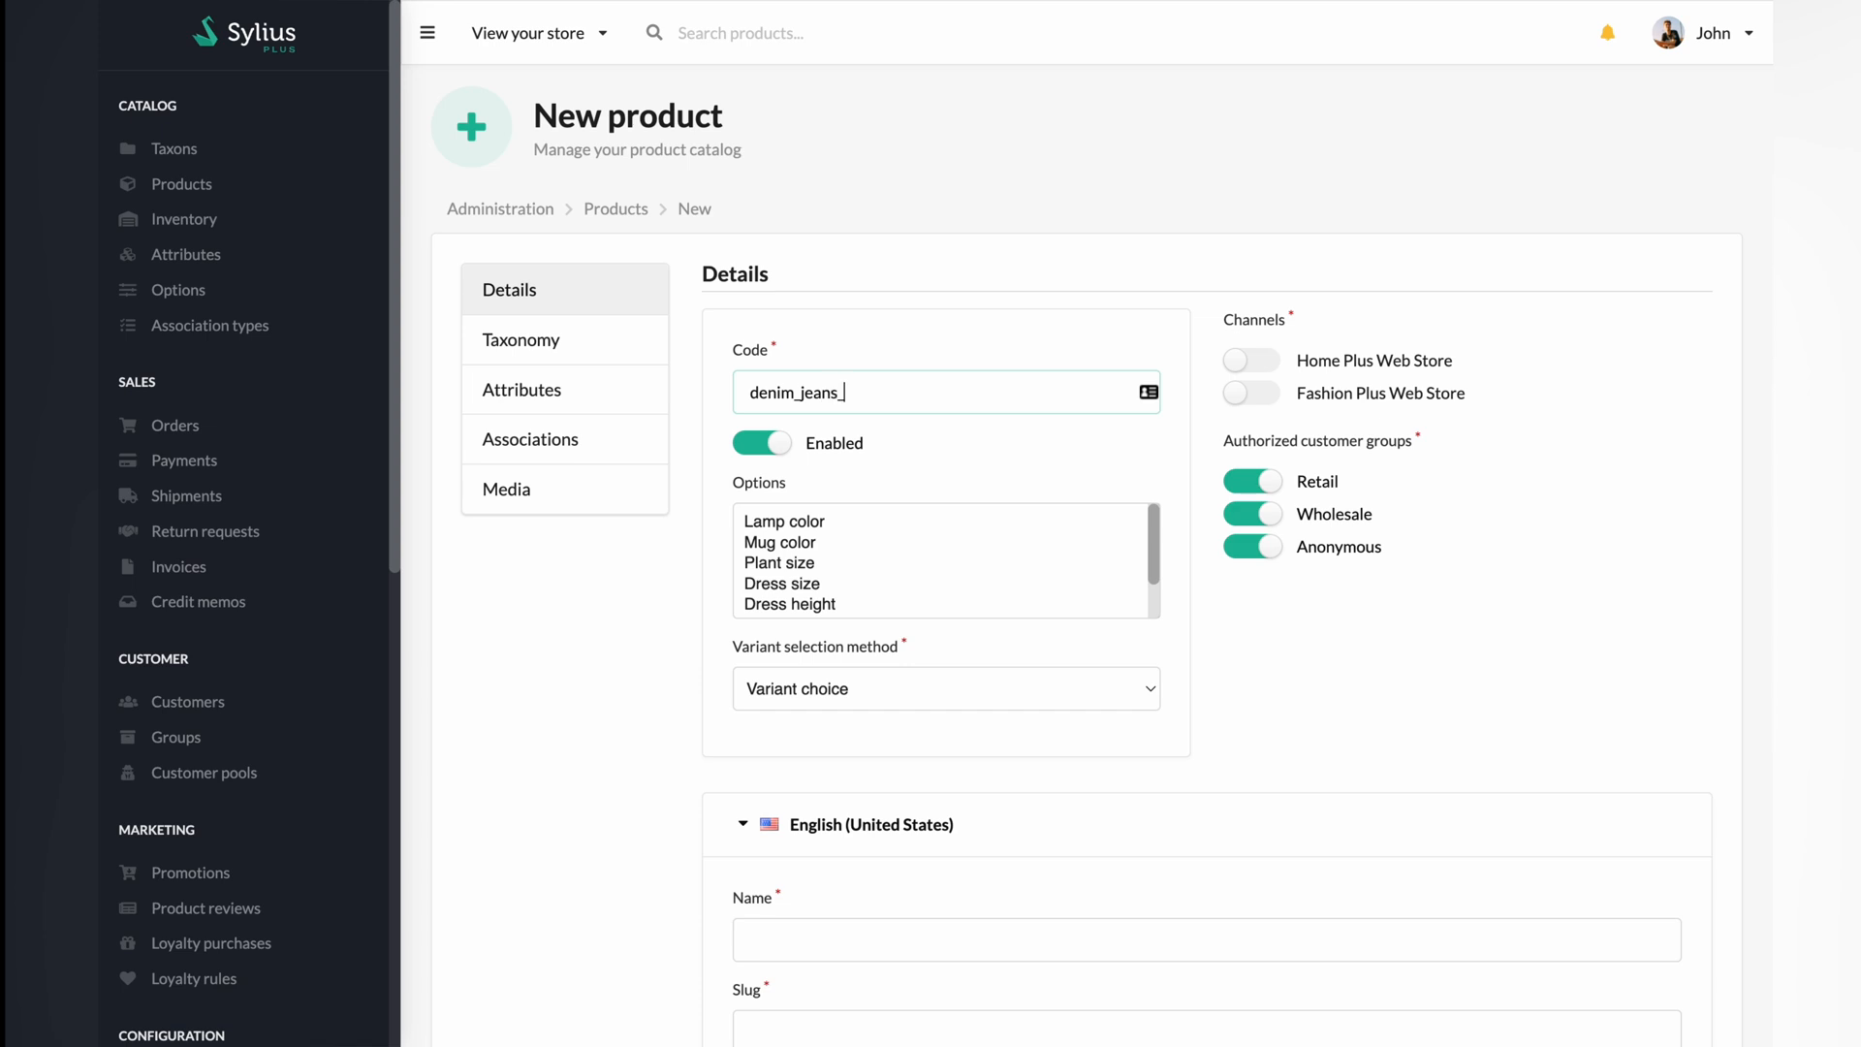
pyautogui.write('women_0')
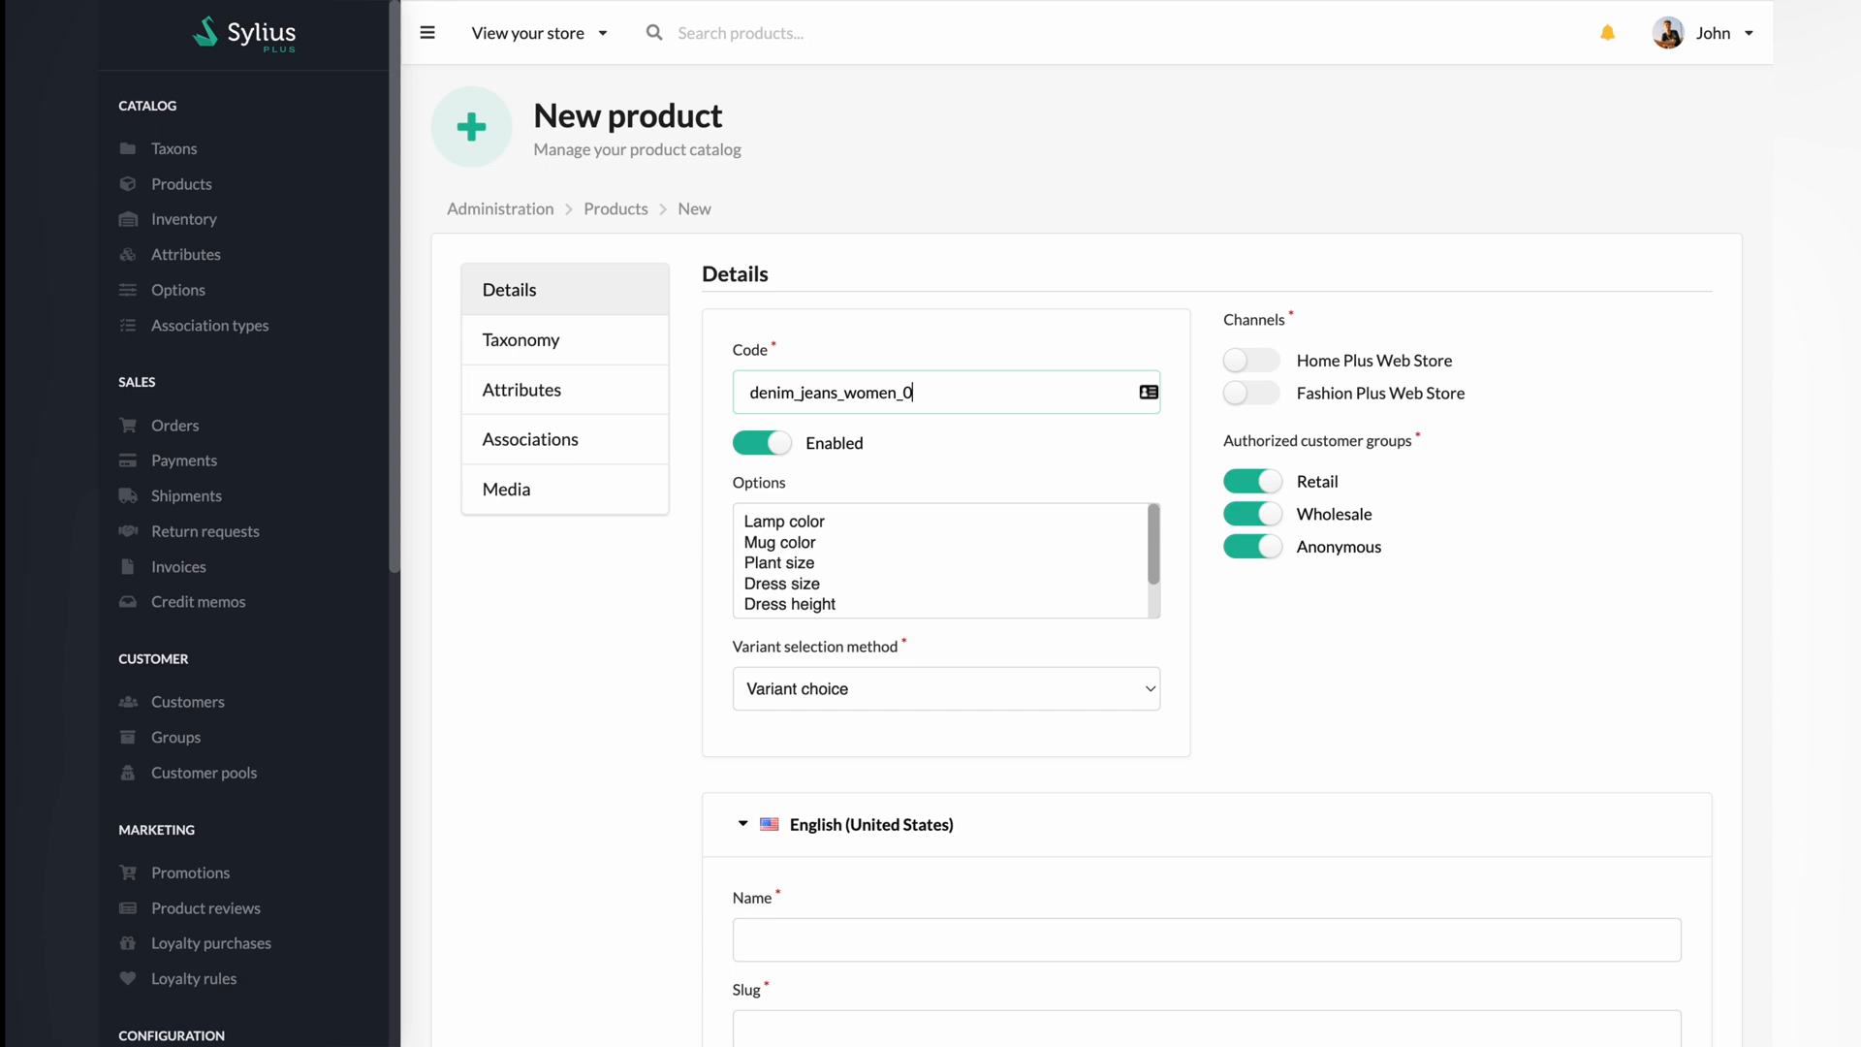
pyautogui.write('2')
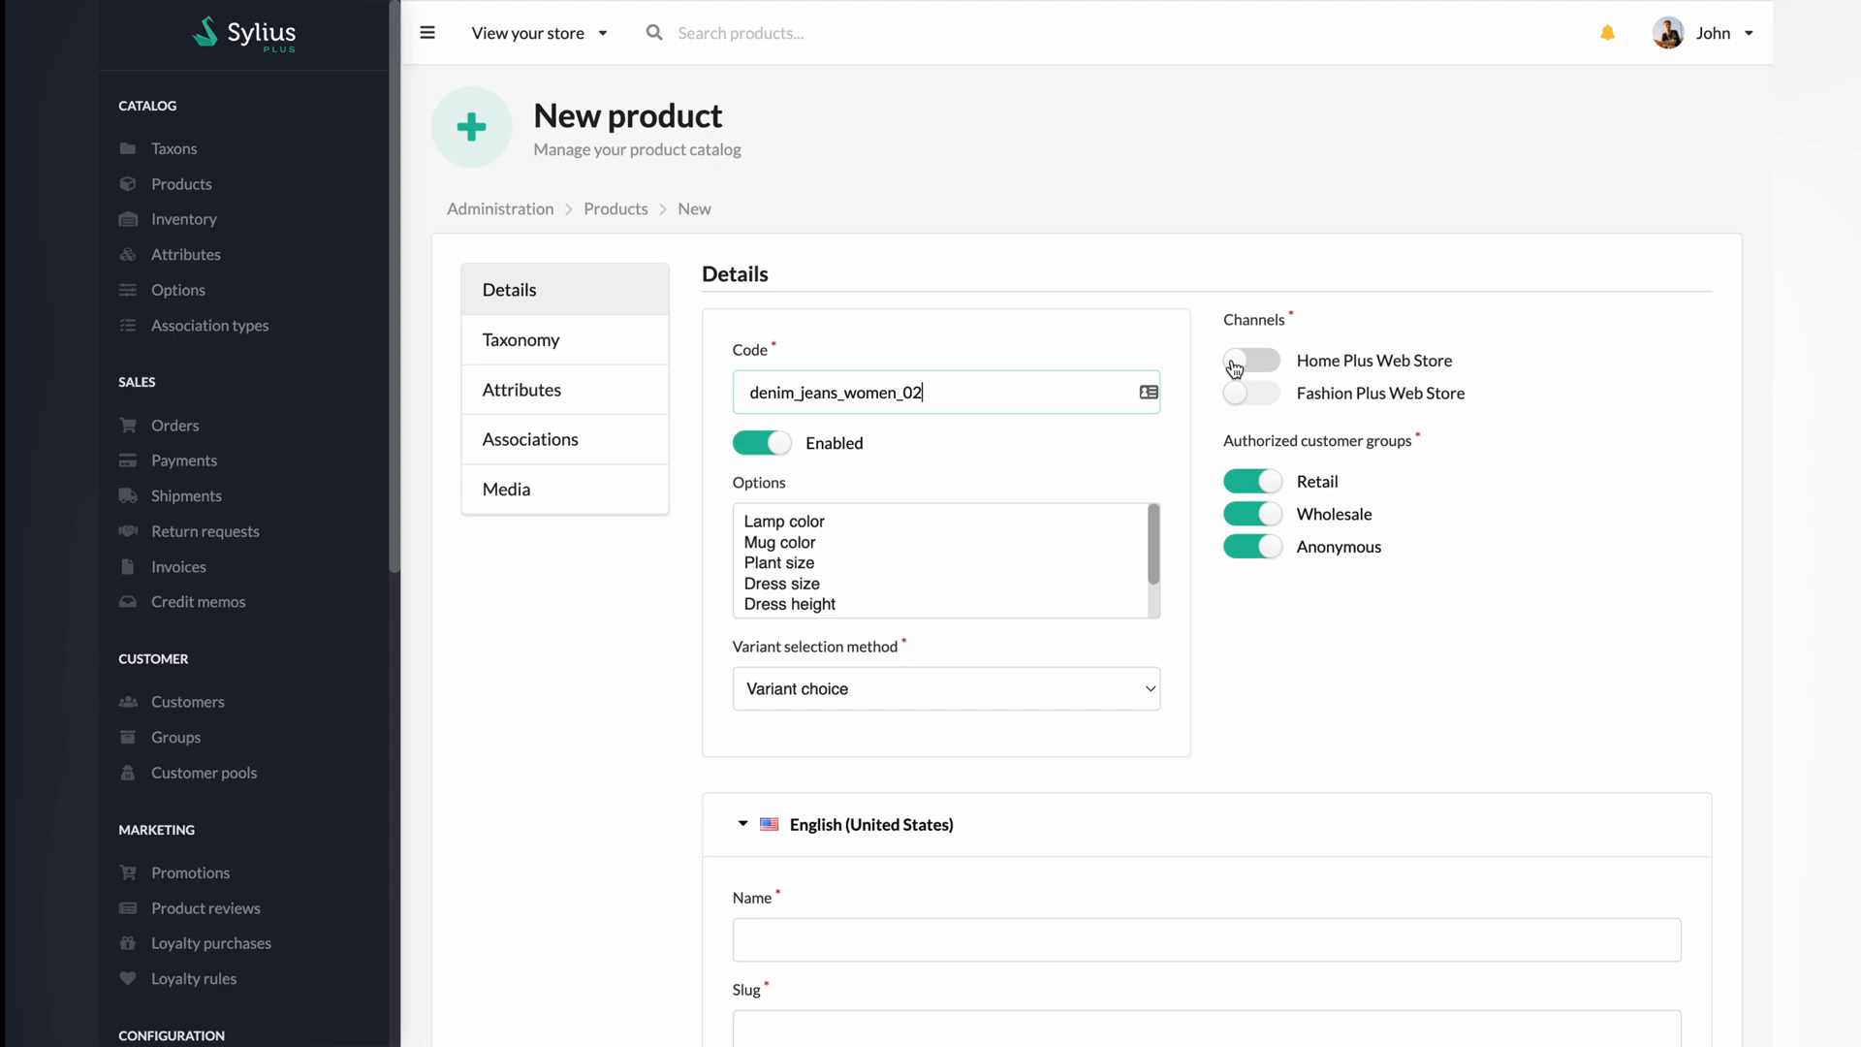
# Step: Enable Home Plus and Fashion Plus stores, add Jeans size option, use Options matching
pyautogui.click(1249, 359)
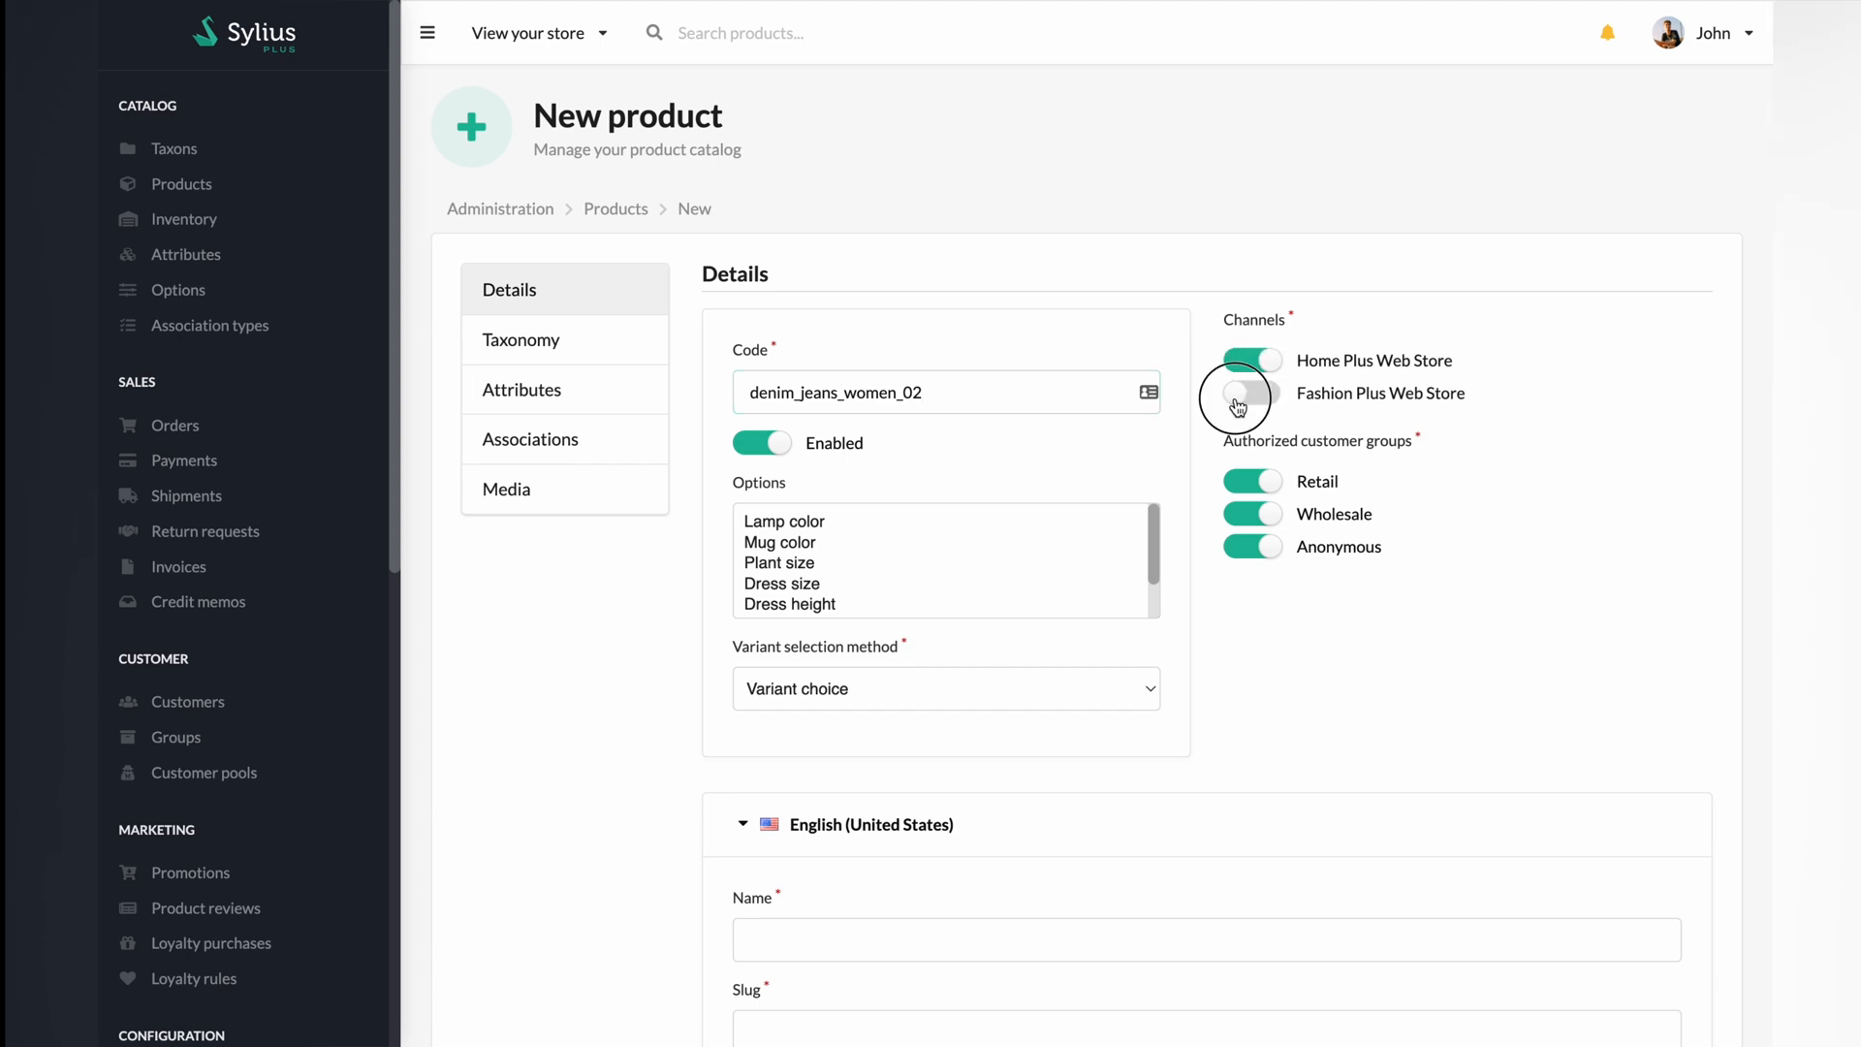
pyautogui.click(1251, 392)
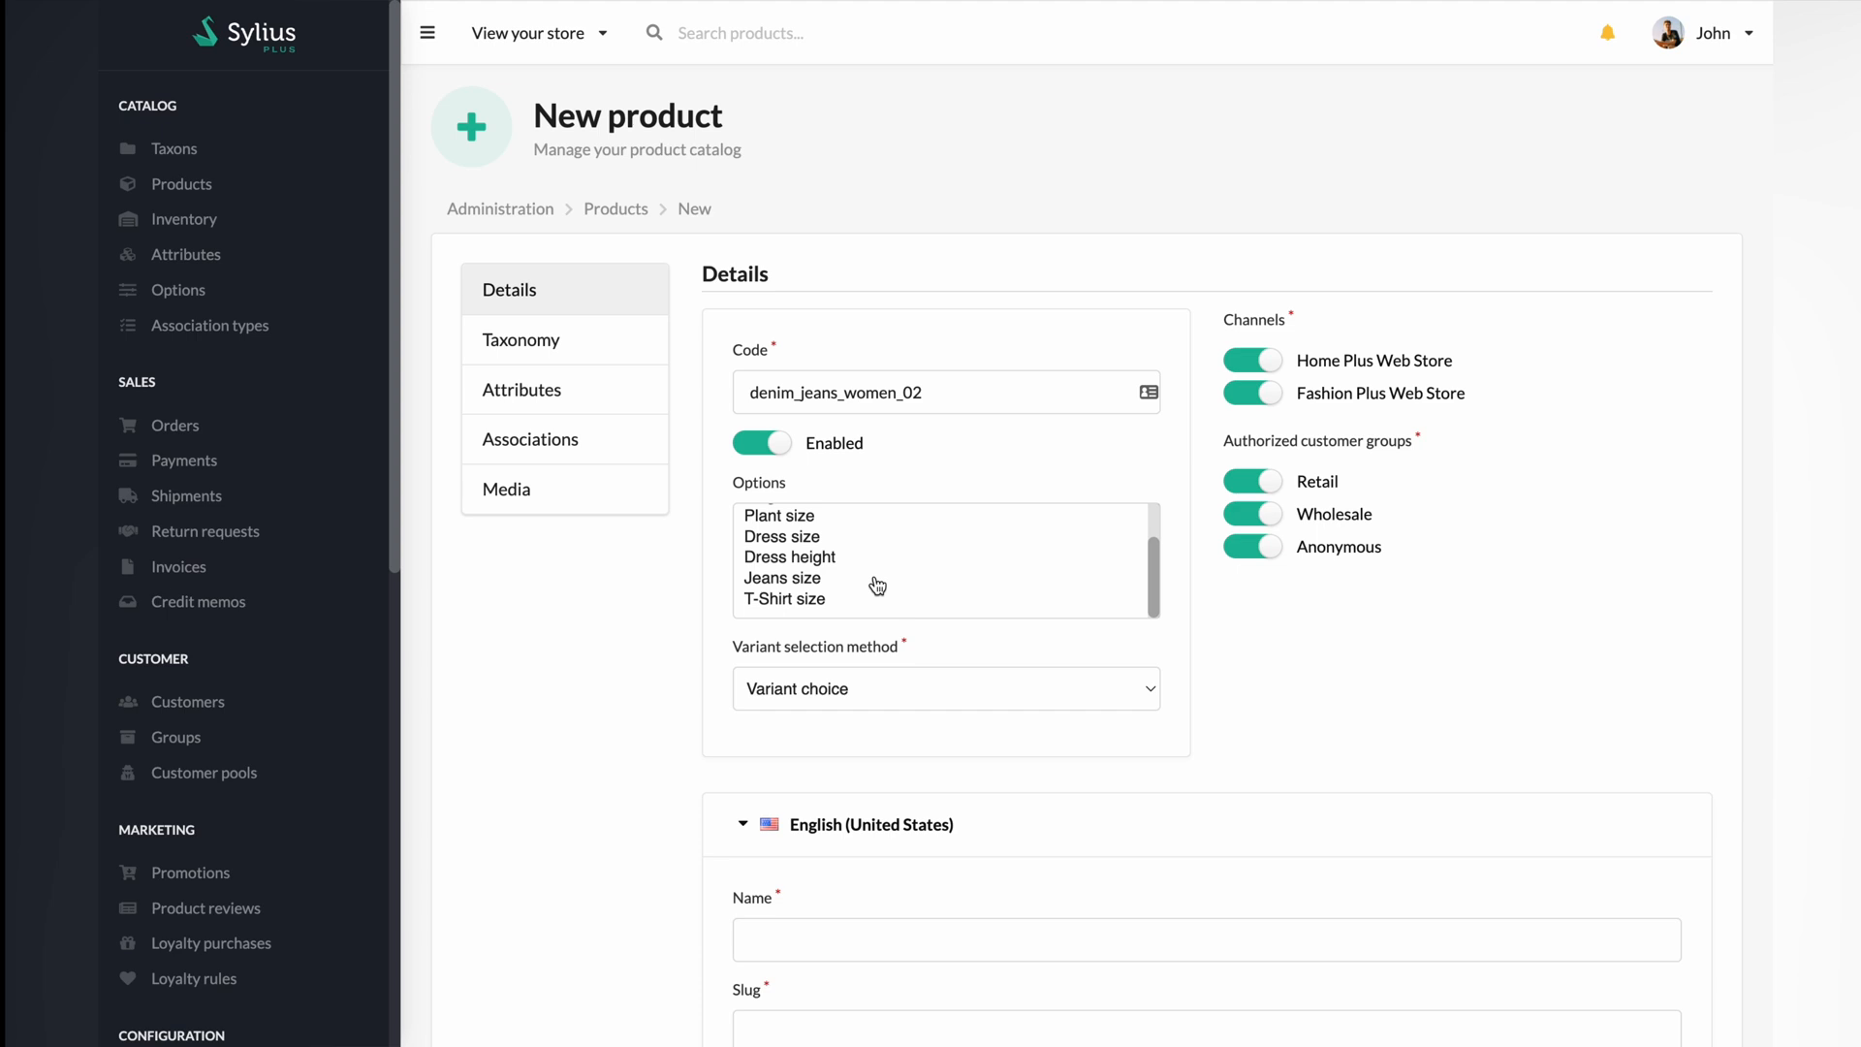
pyautogui.click(782, 577)
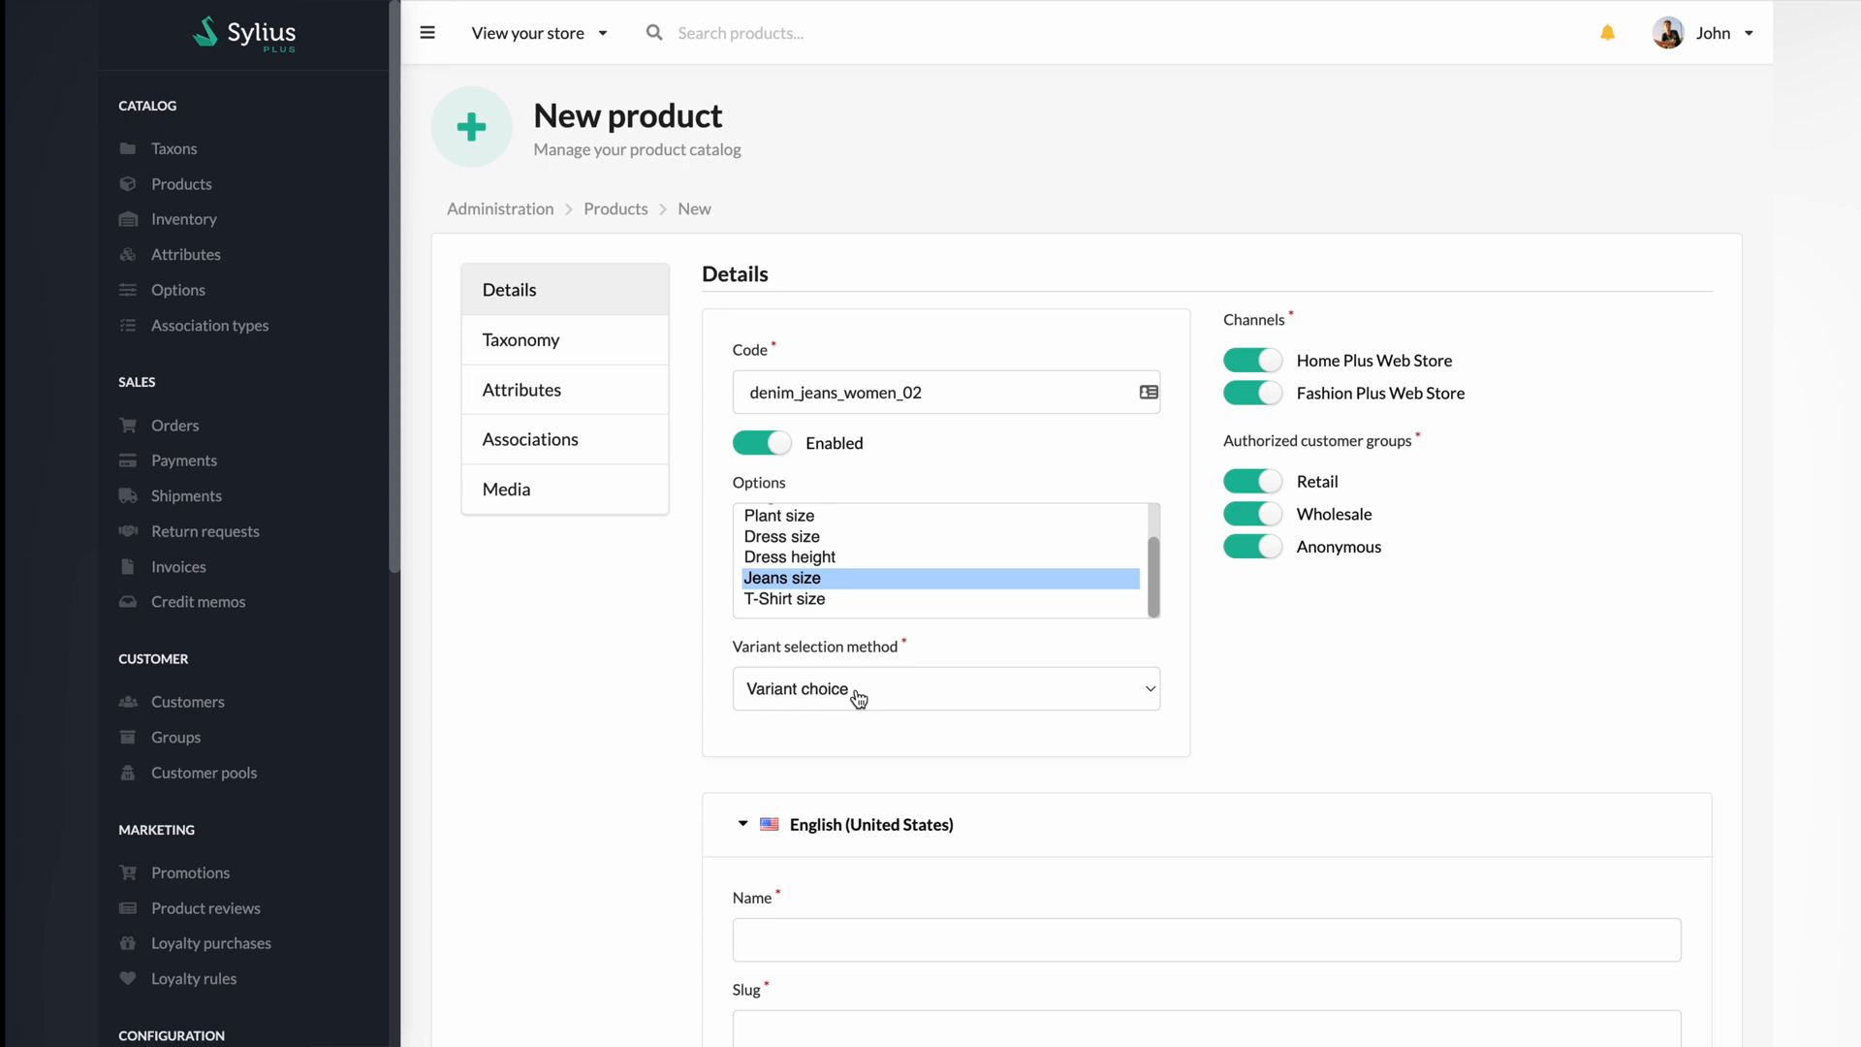
pyautogui.click(943, 688)
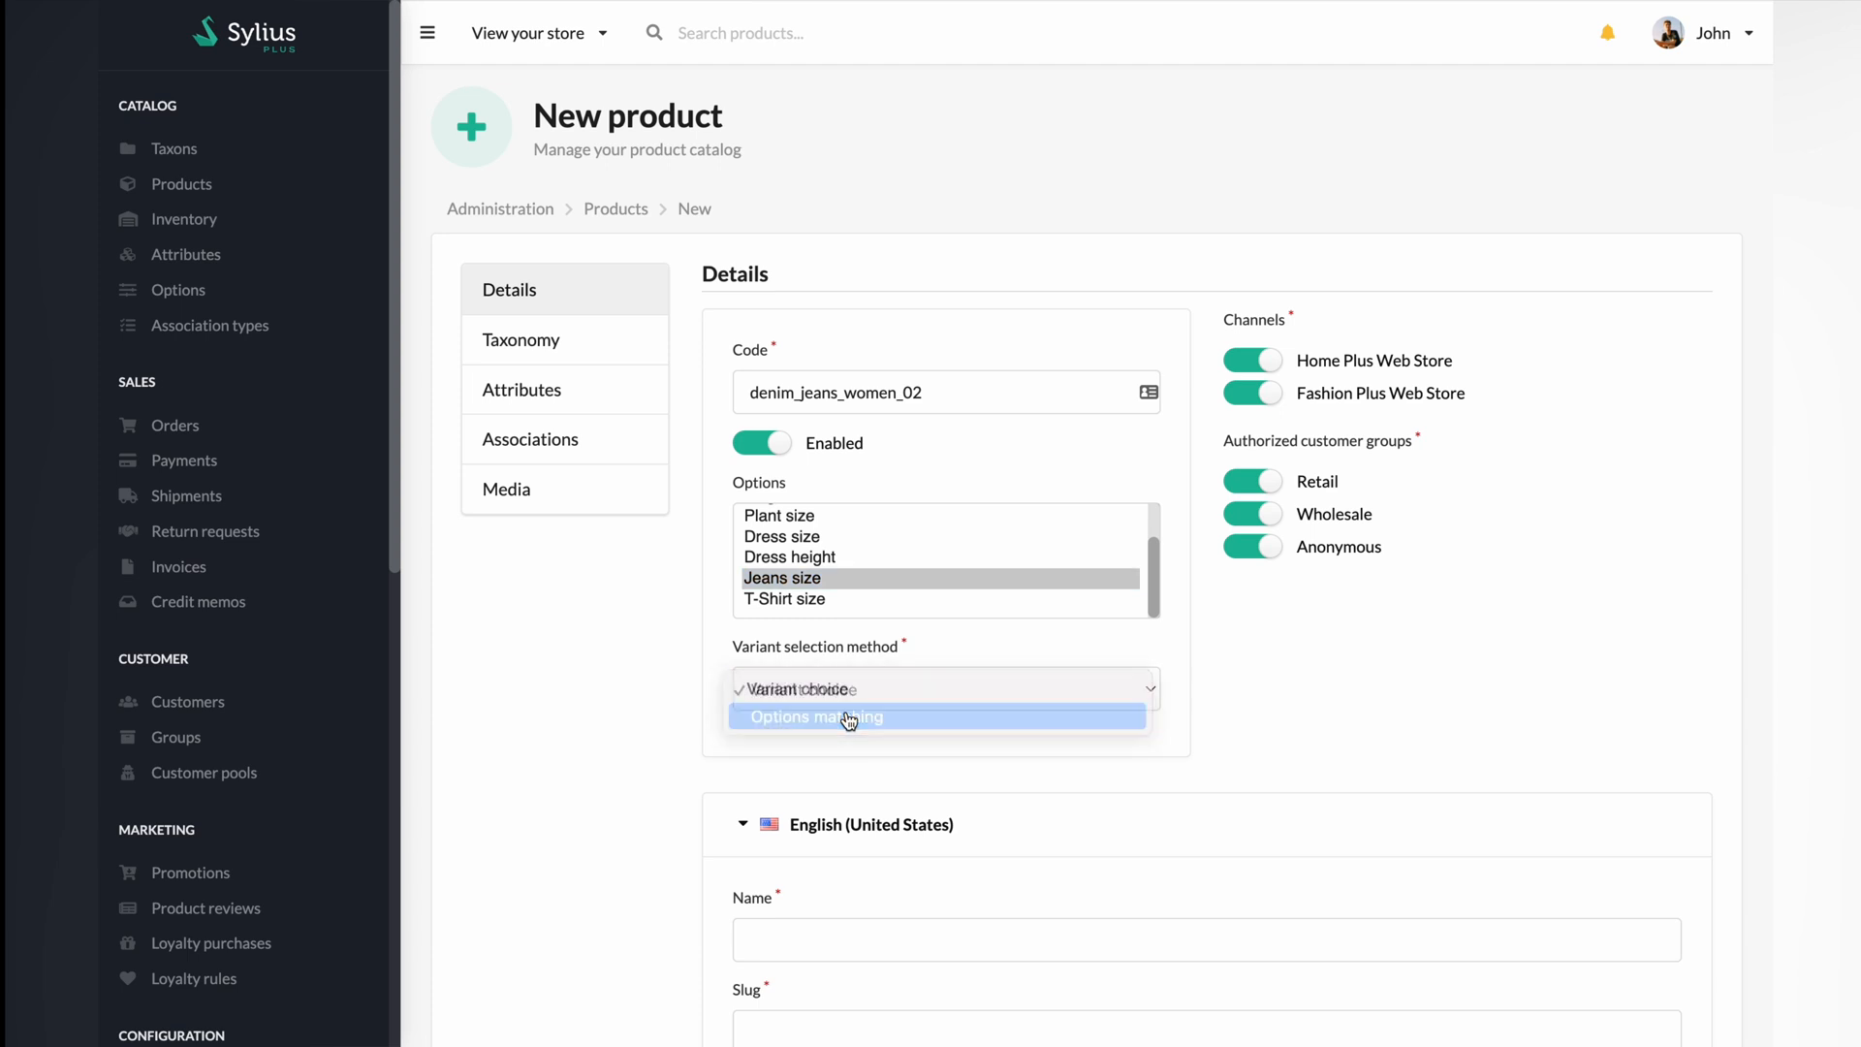
pyautogui.click(816, 715)
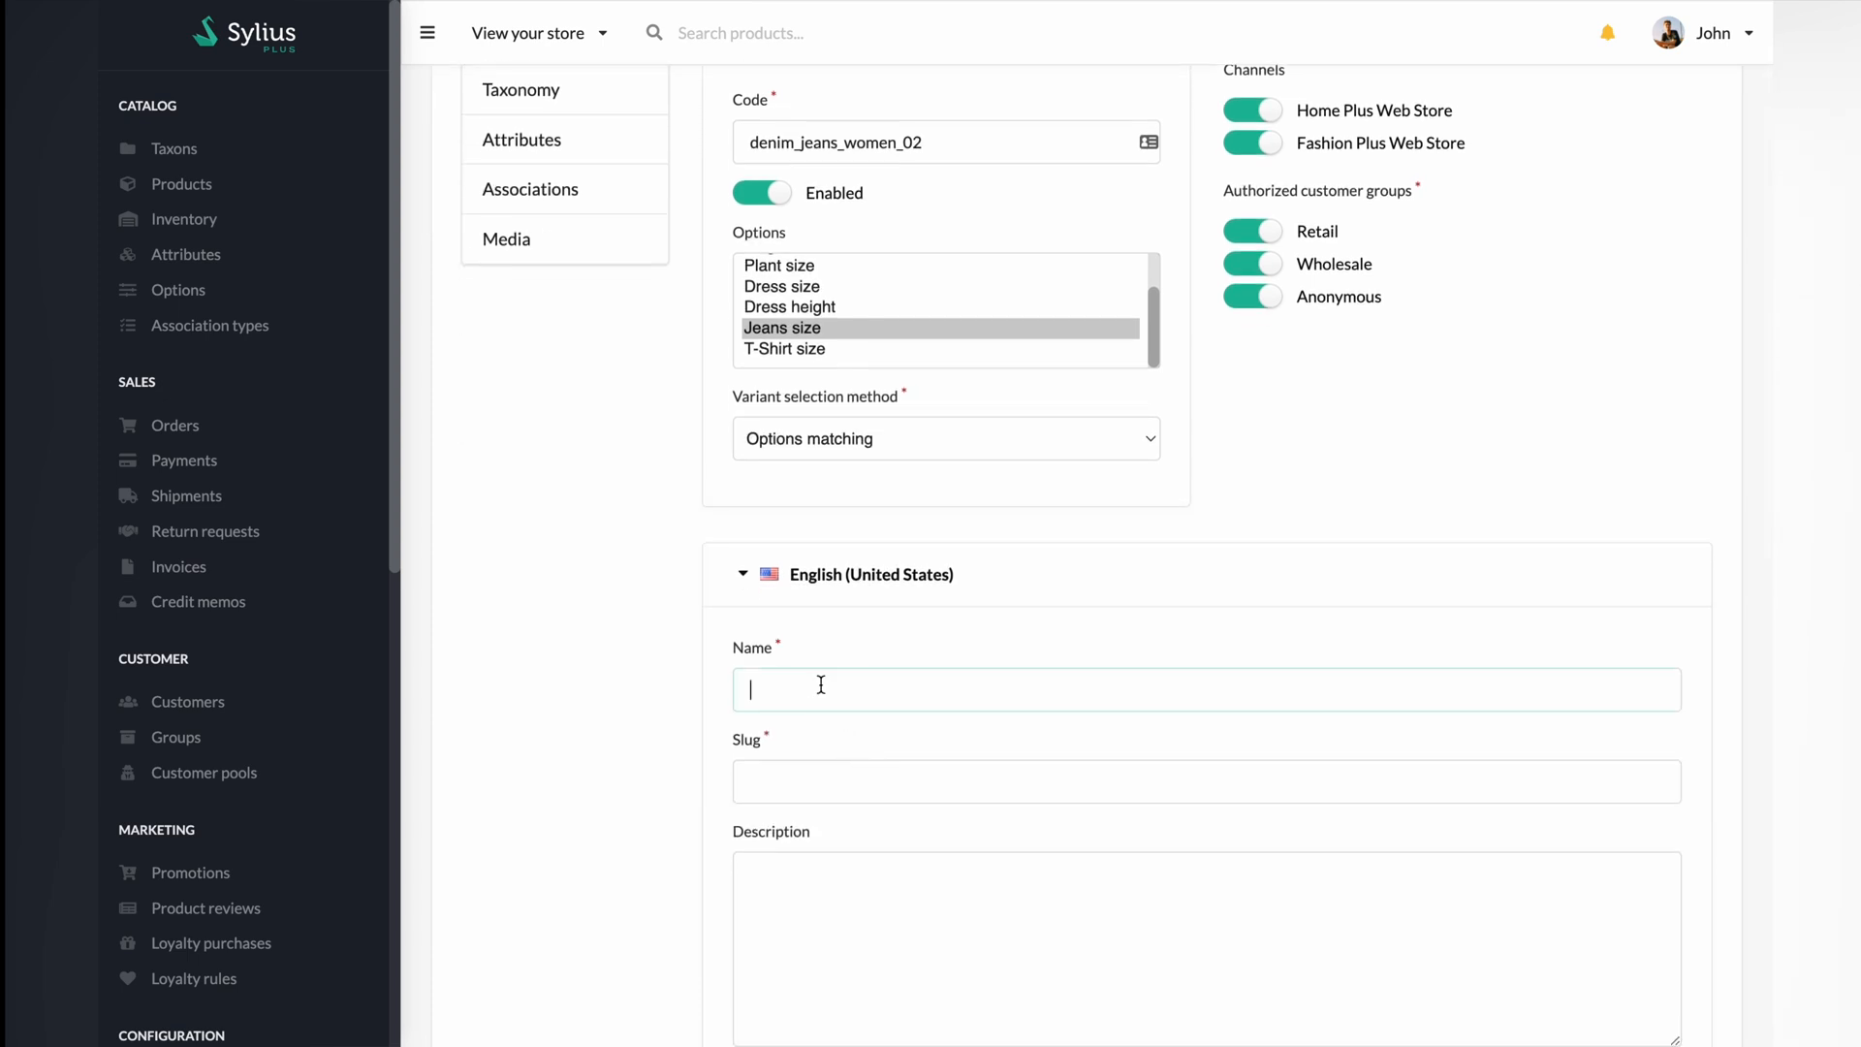
# Step: Enter 'Denim Jeans Women 02' as the product name and create the product
pyautogui.write('Denim Jeans W')
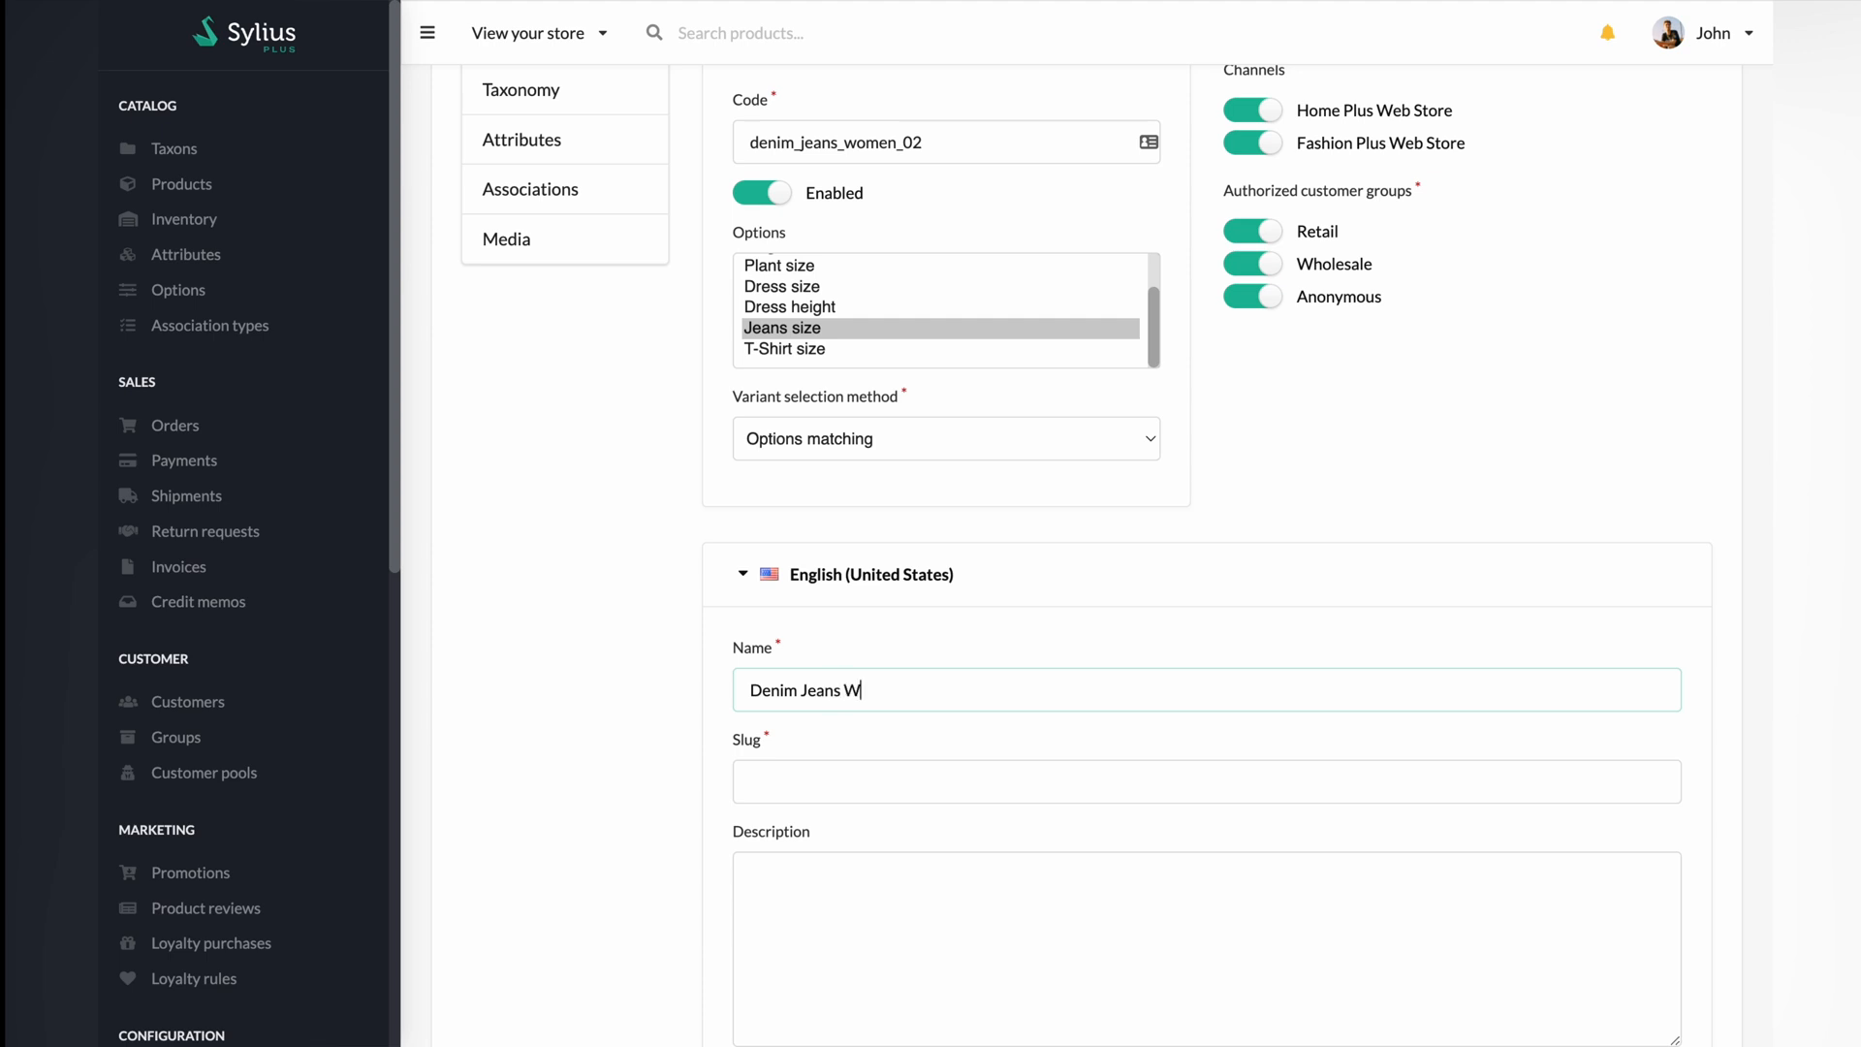
pyautogui.write('om')
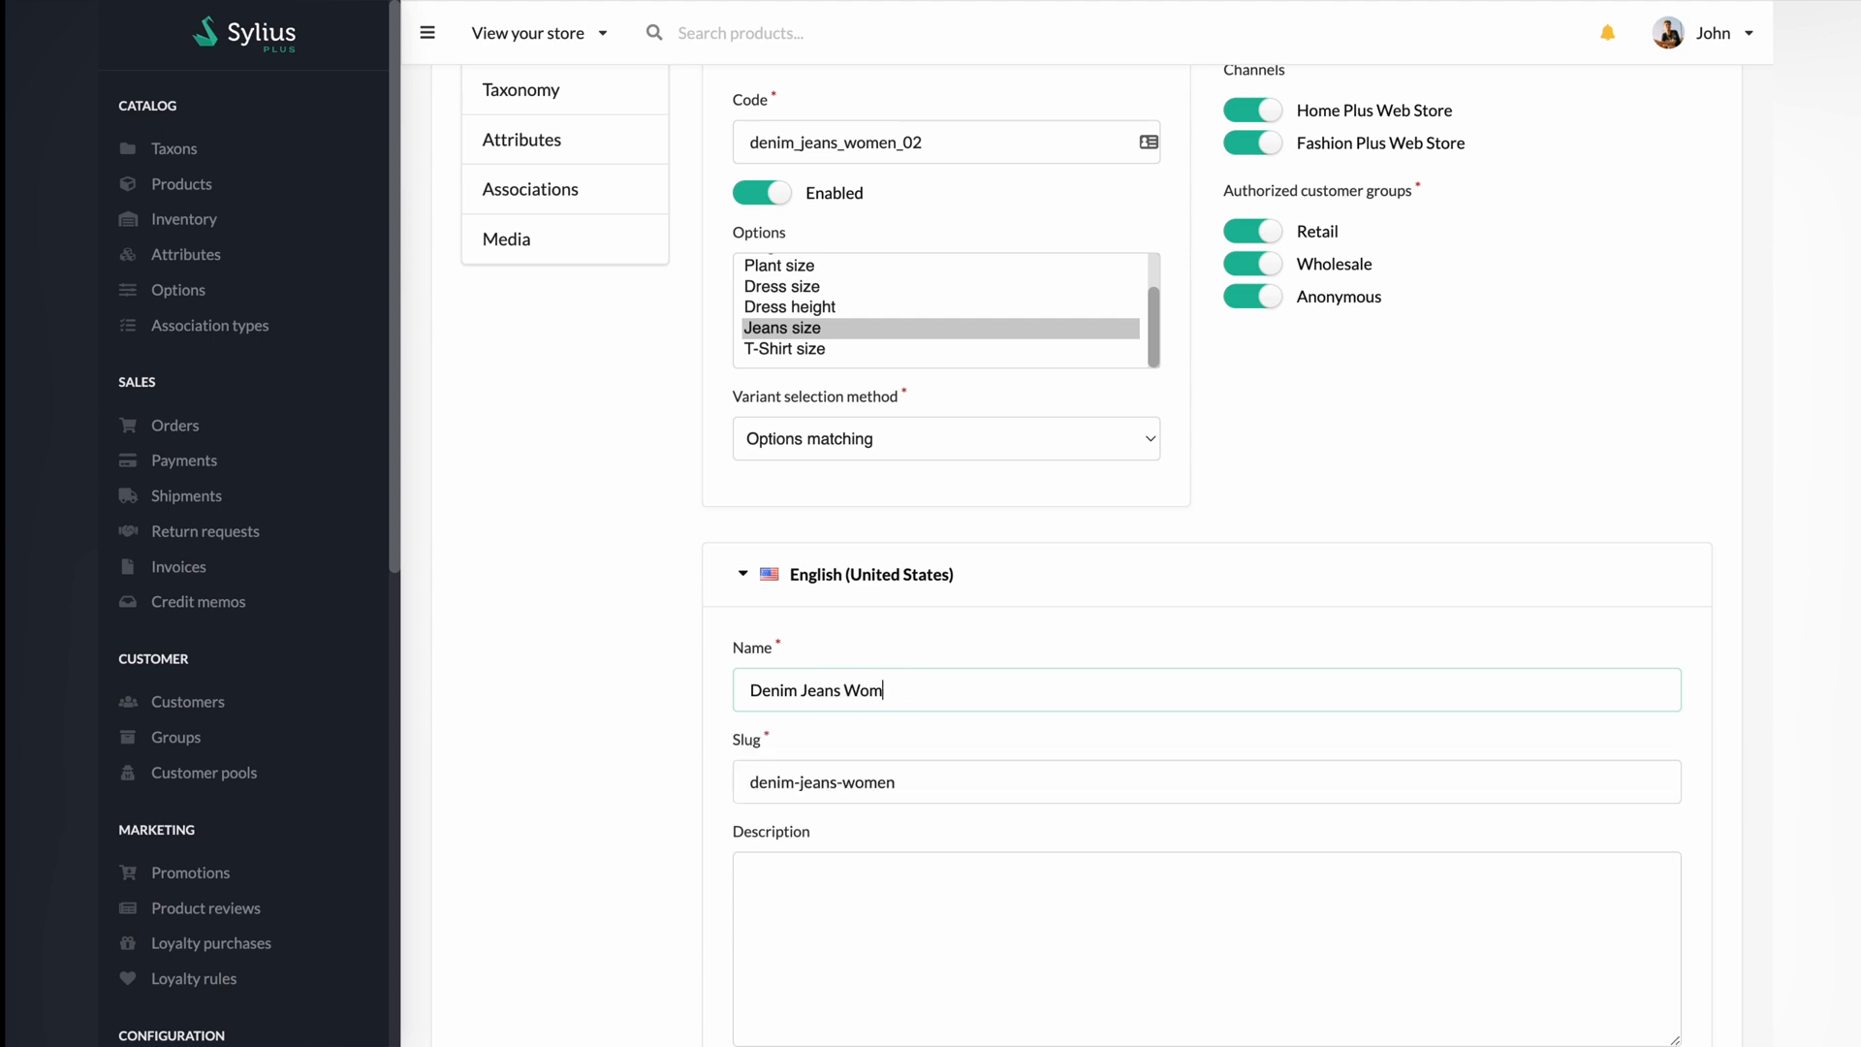
pyautogui.write('en 02')
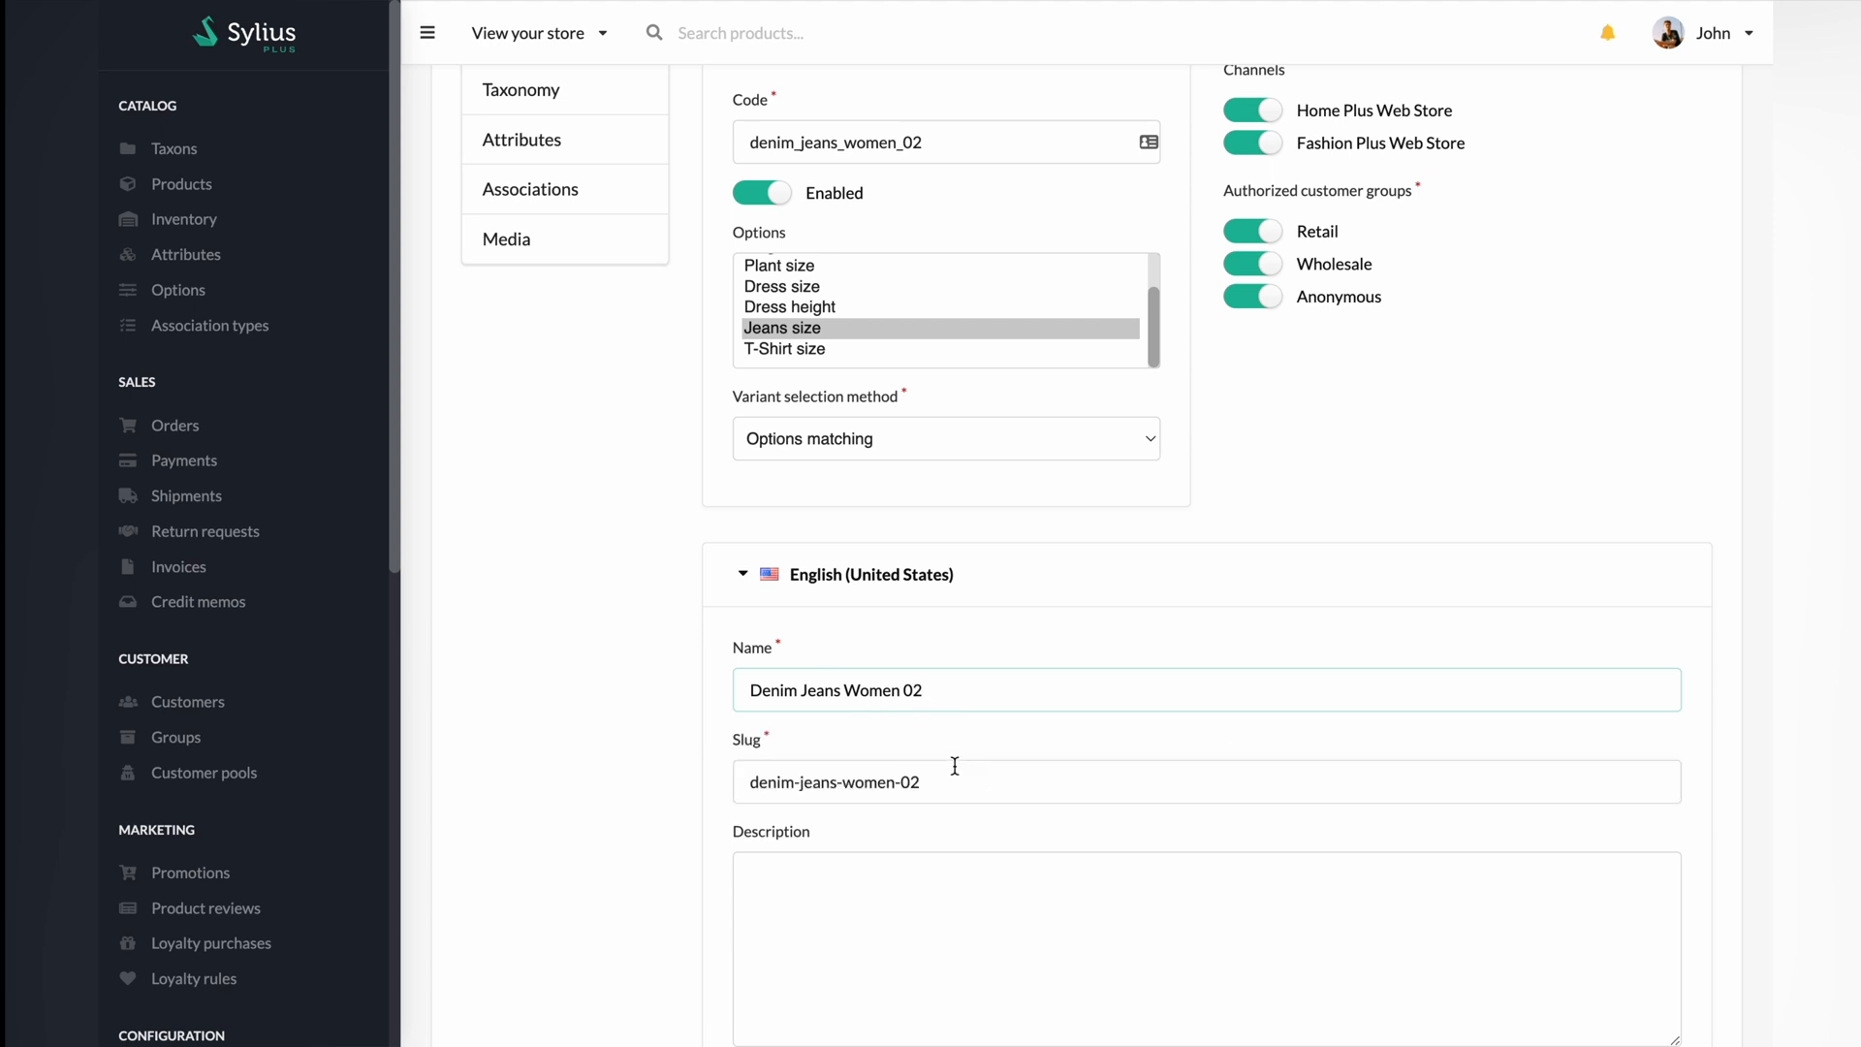
pyautogui.scroll(-3)
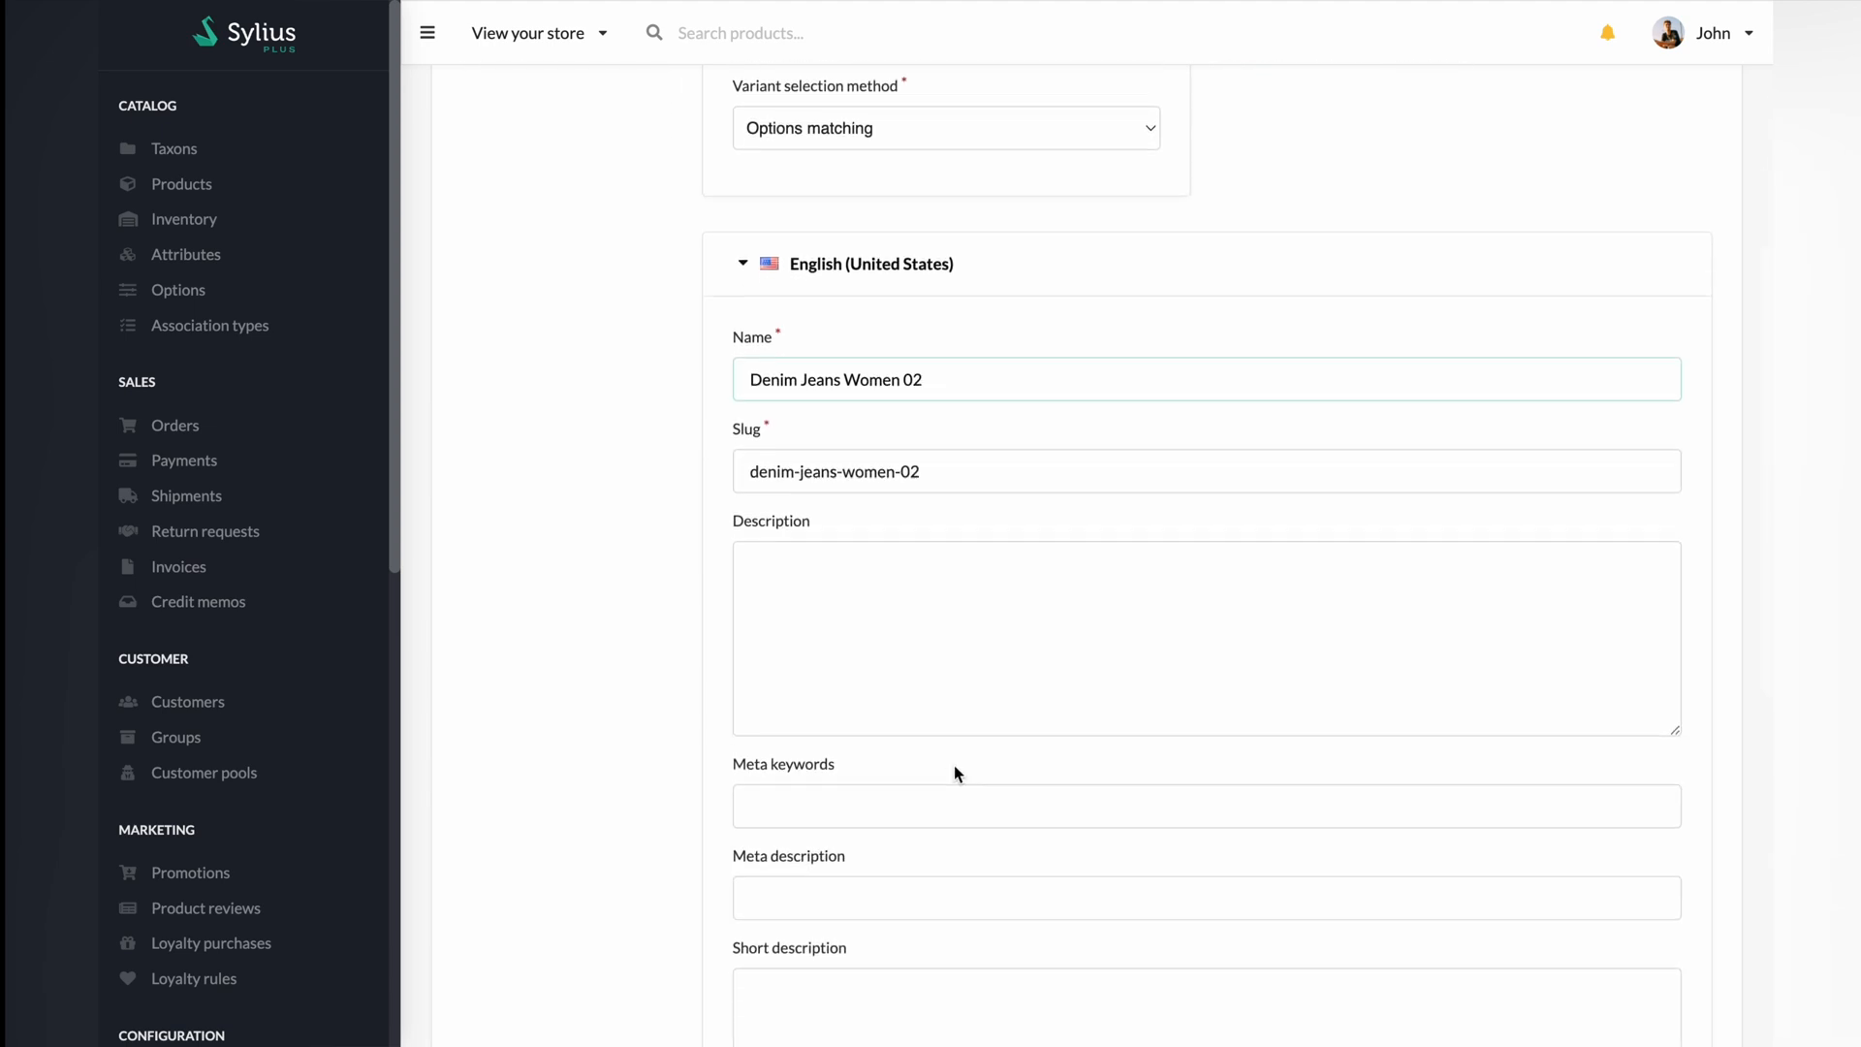
pyautogui.scroll(-3)
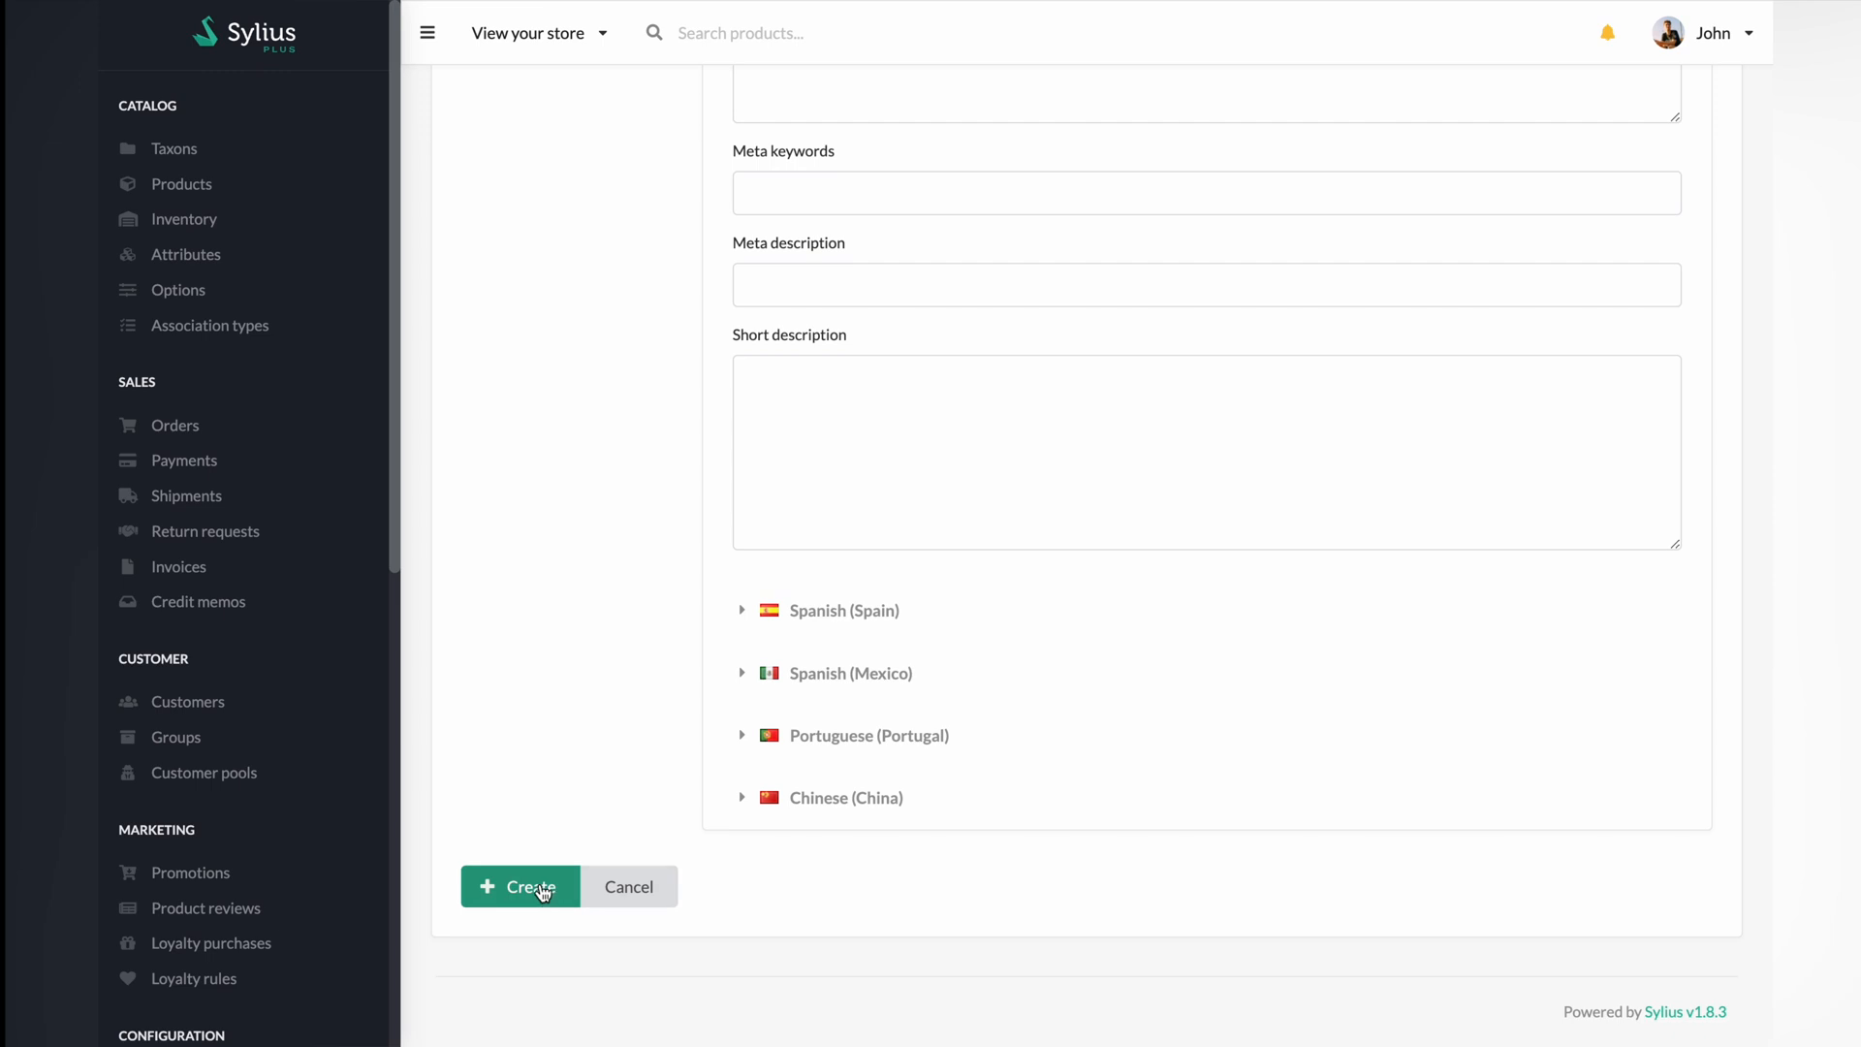
pyautogui.click(518, 887)
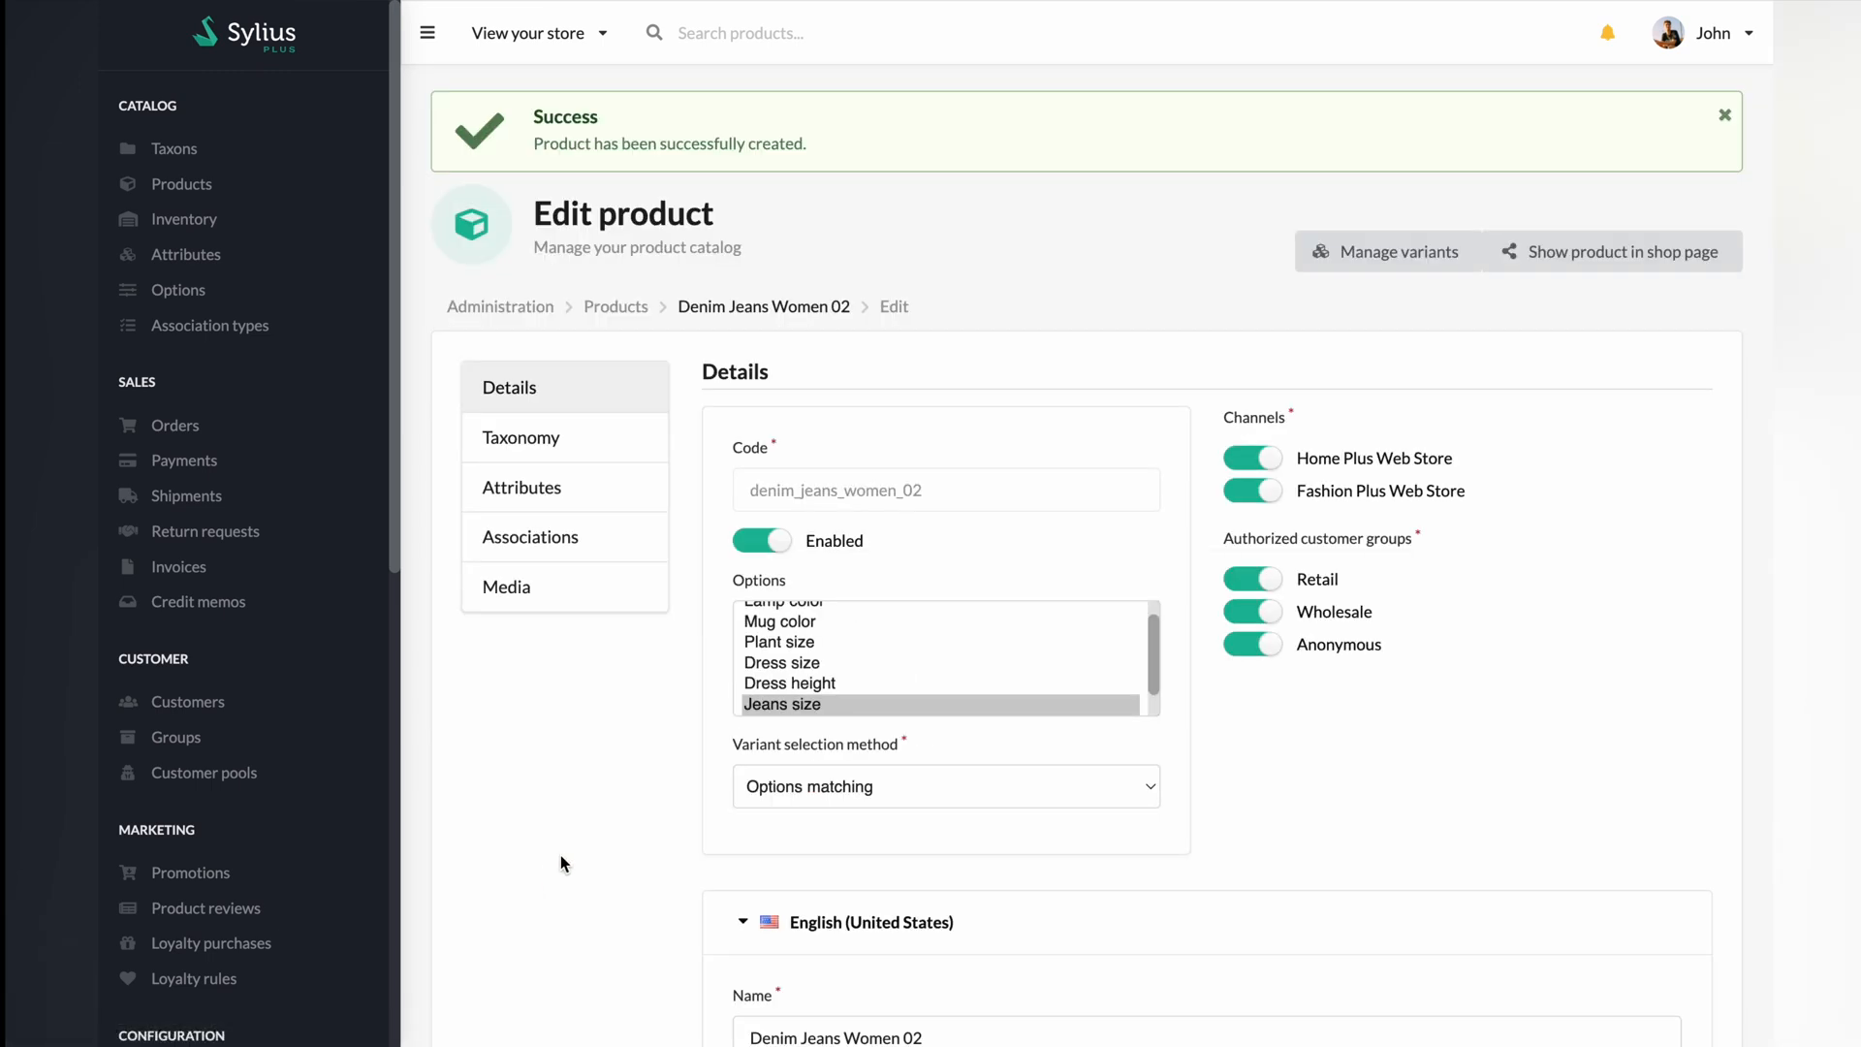
pyautogui.moveTo(624, 477)
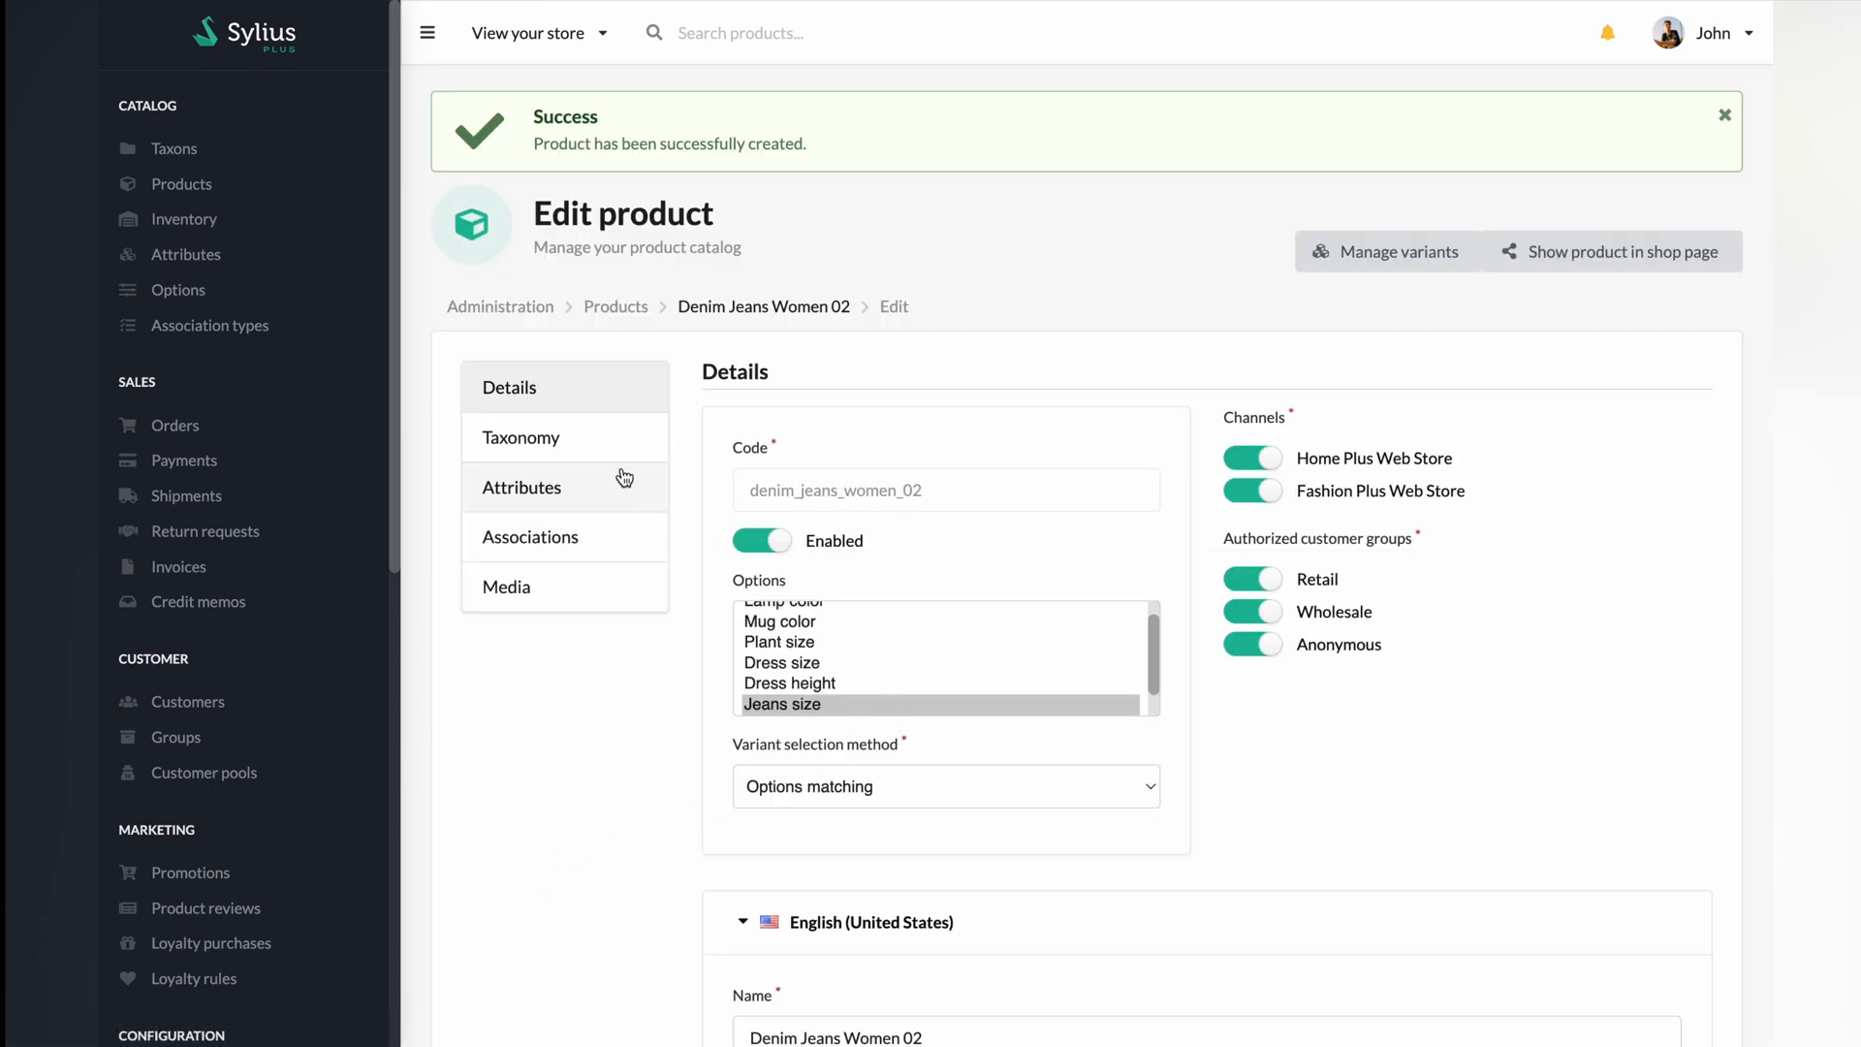
# Step: Set main taxon Category / Jeans and tick the Jeans and Women product taxons
pyautogui.click(519, 437)
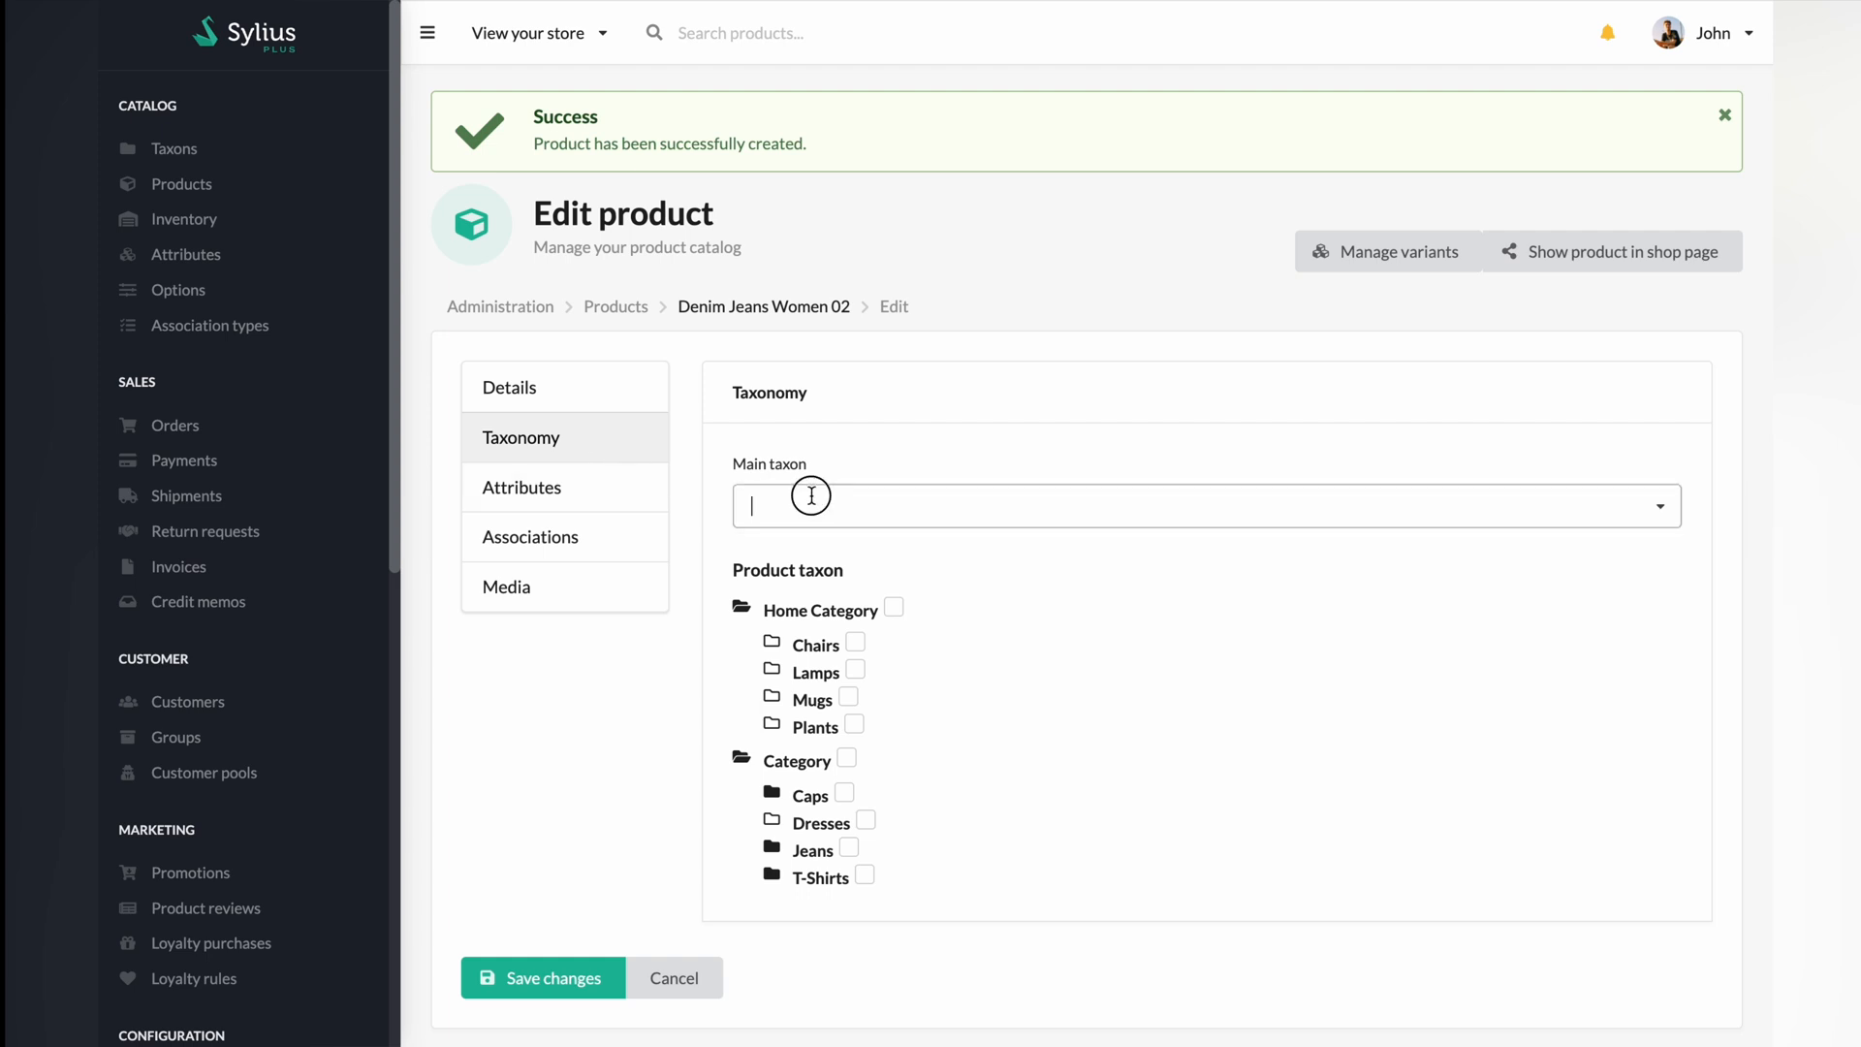
pyautogui.write('jea')
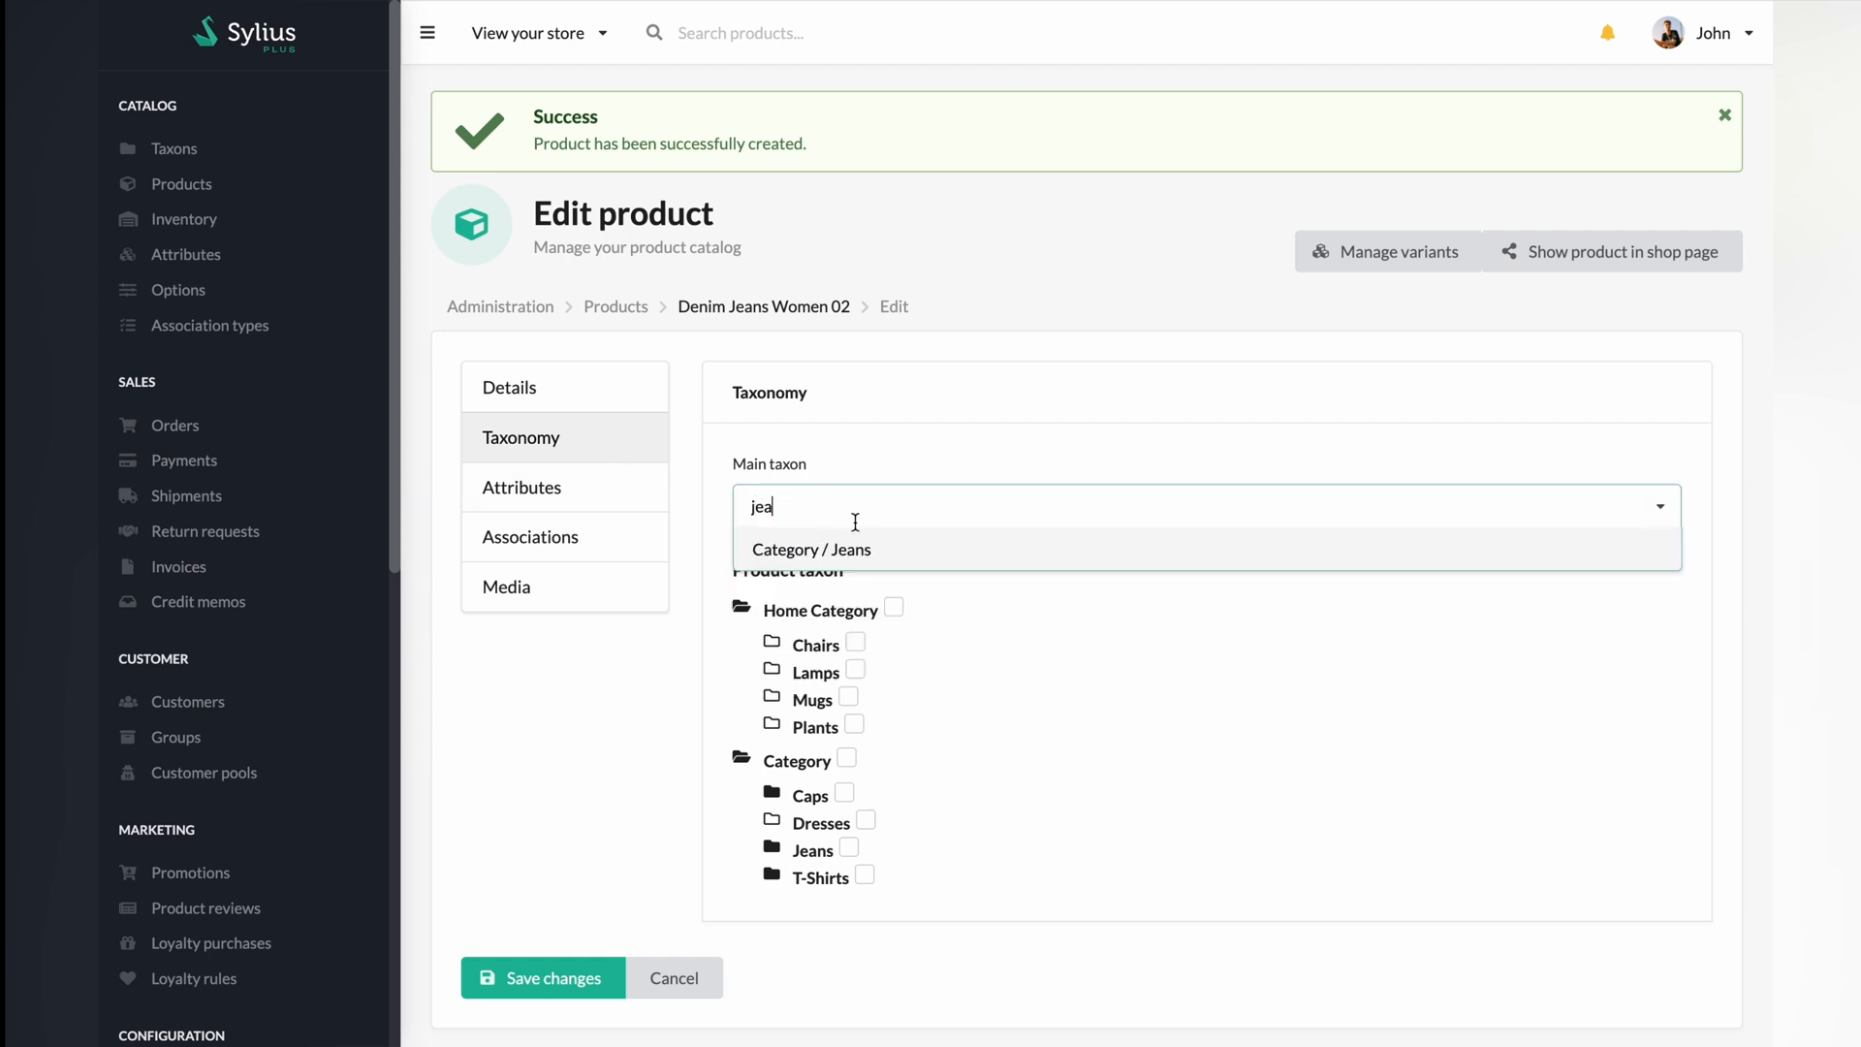
pyautogui.click(812, 548)
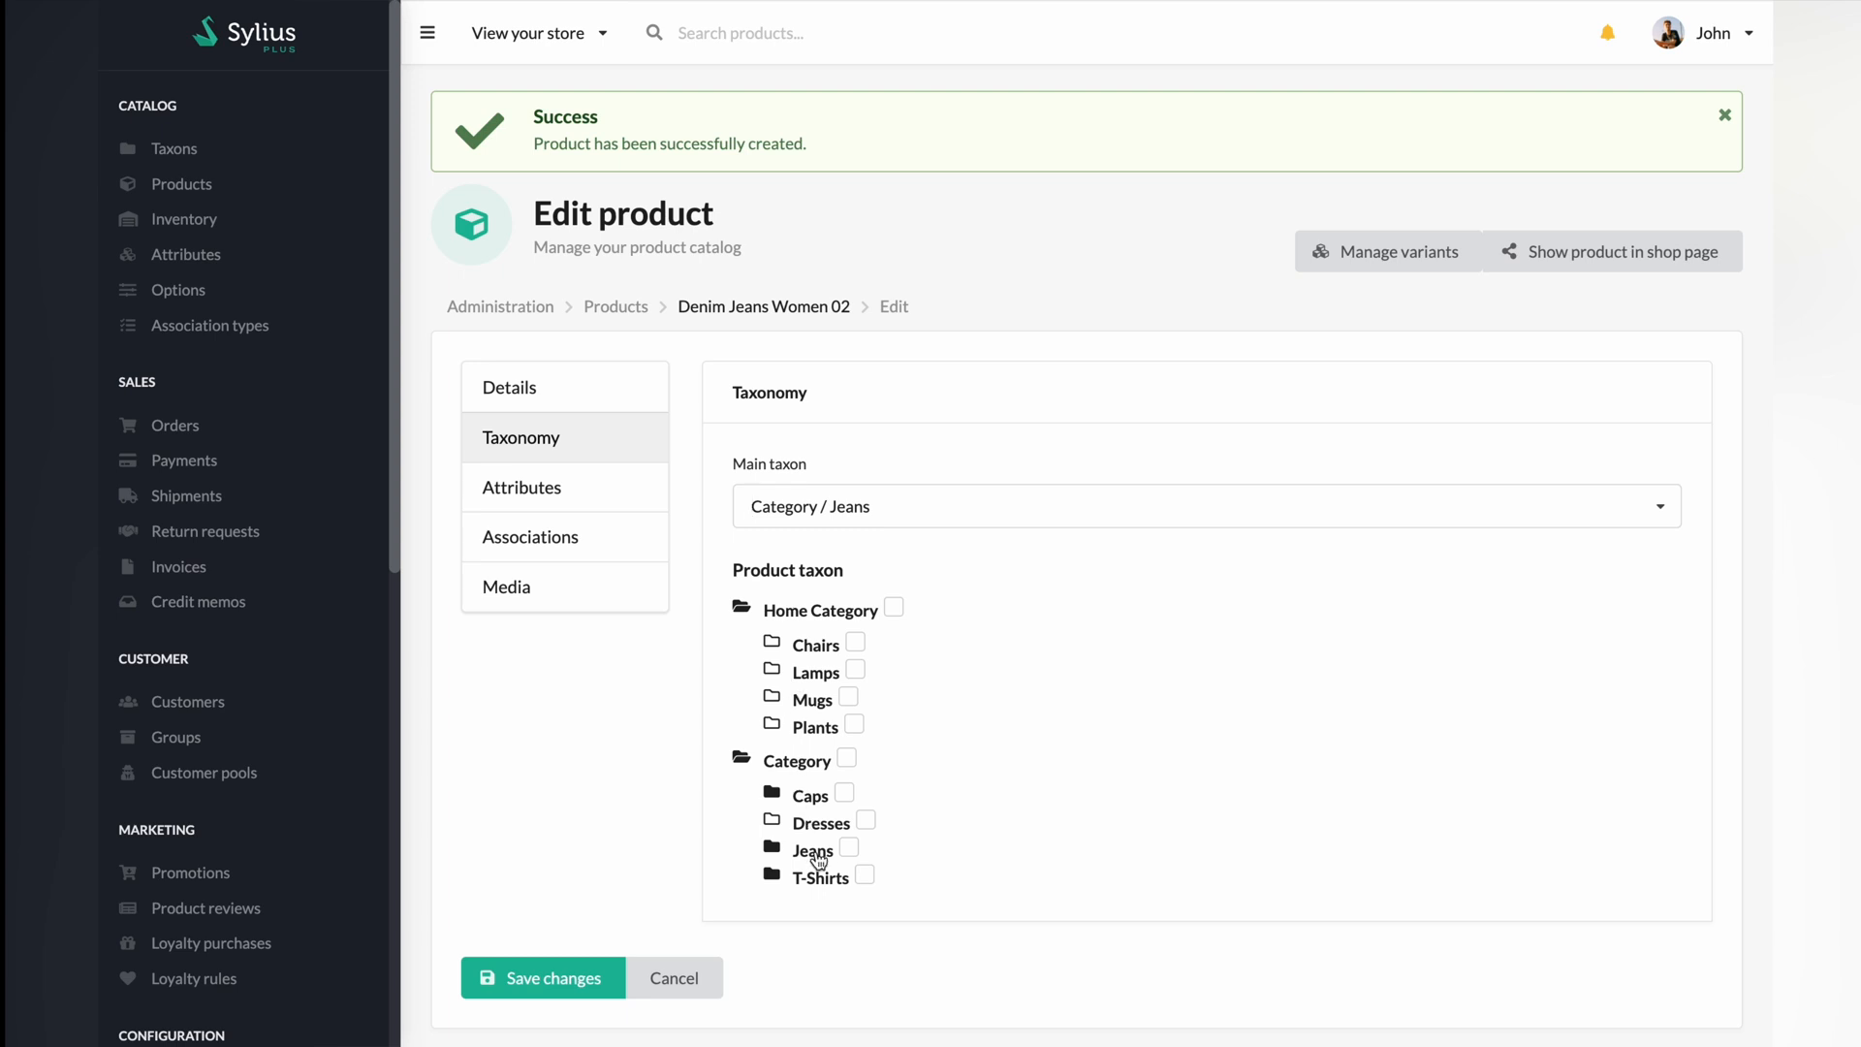
pyautogui.click(850, 847)
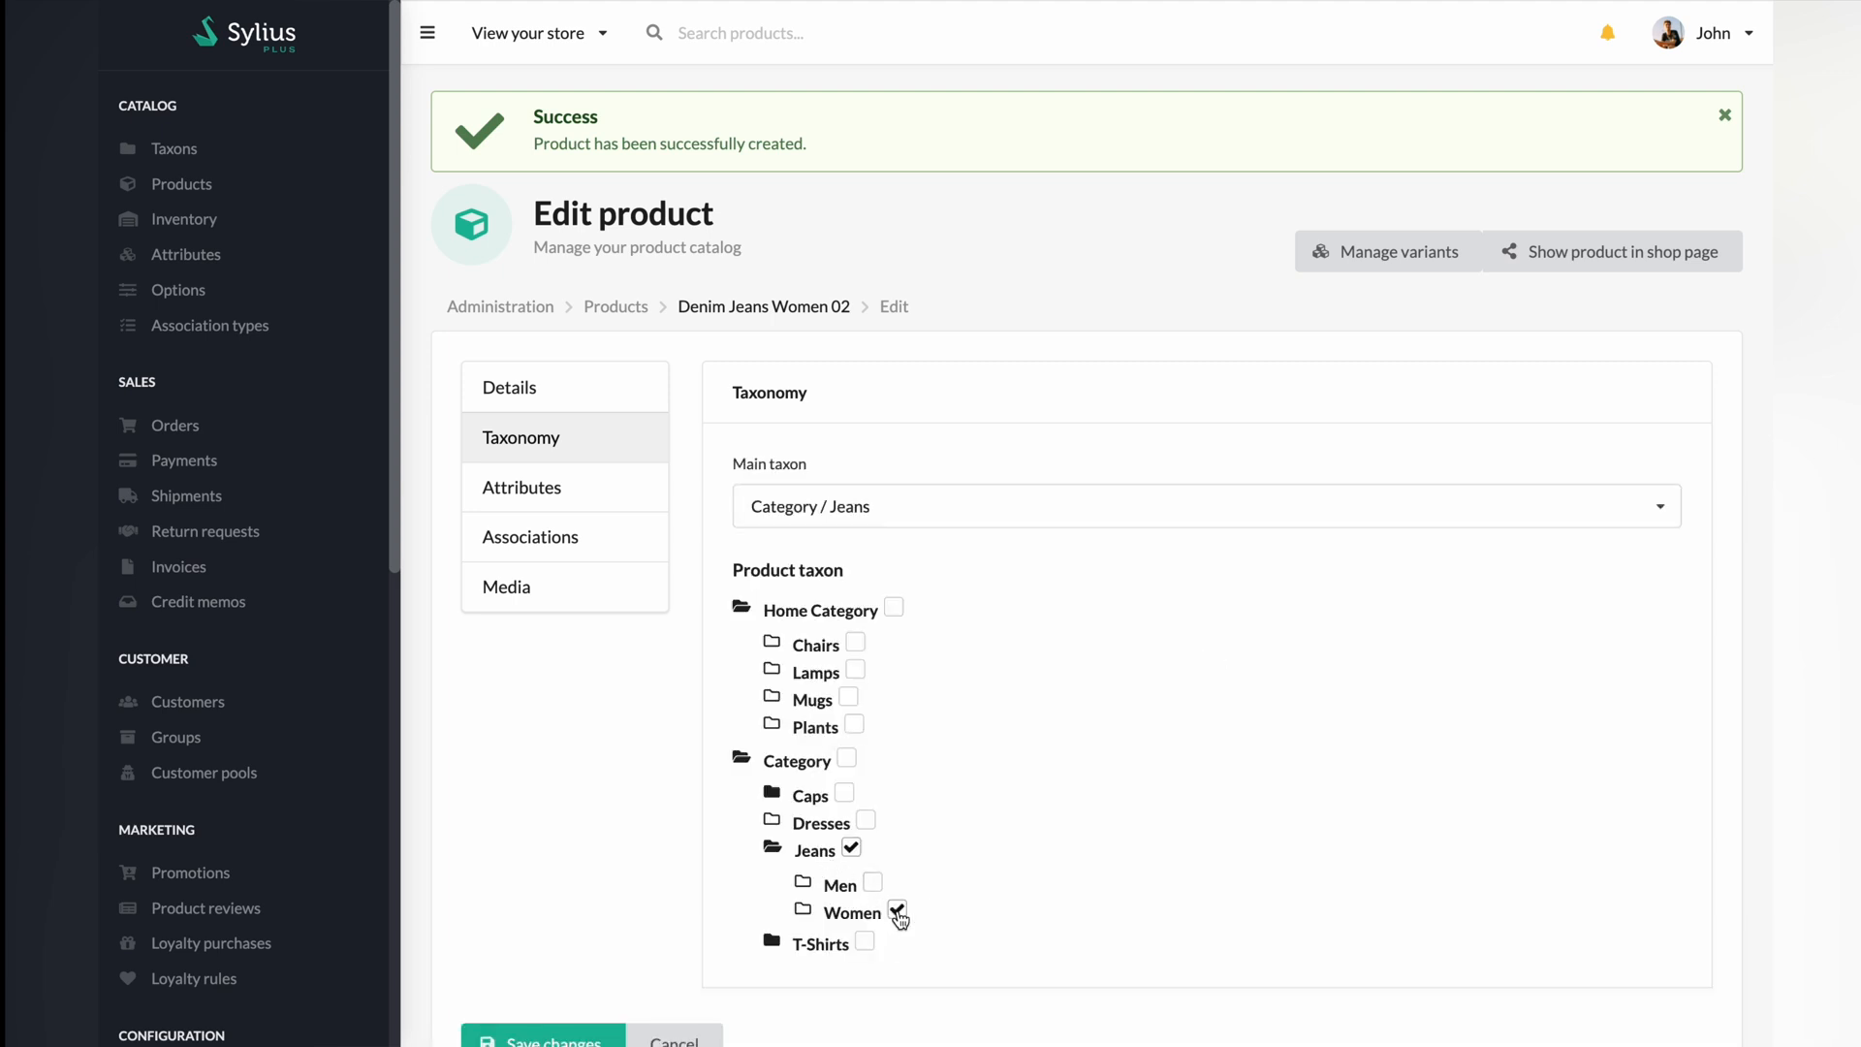
pyautogui.click(896, 911)
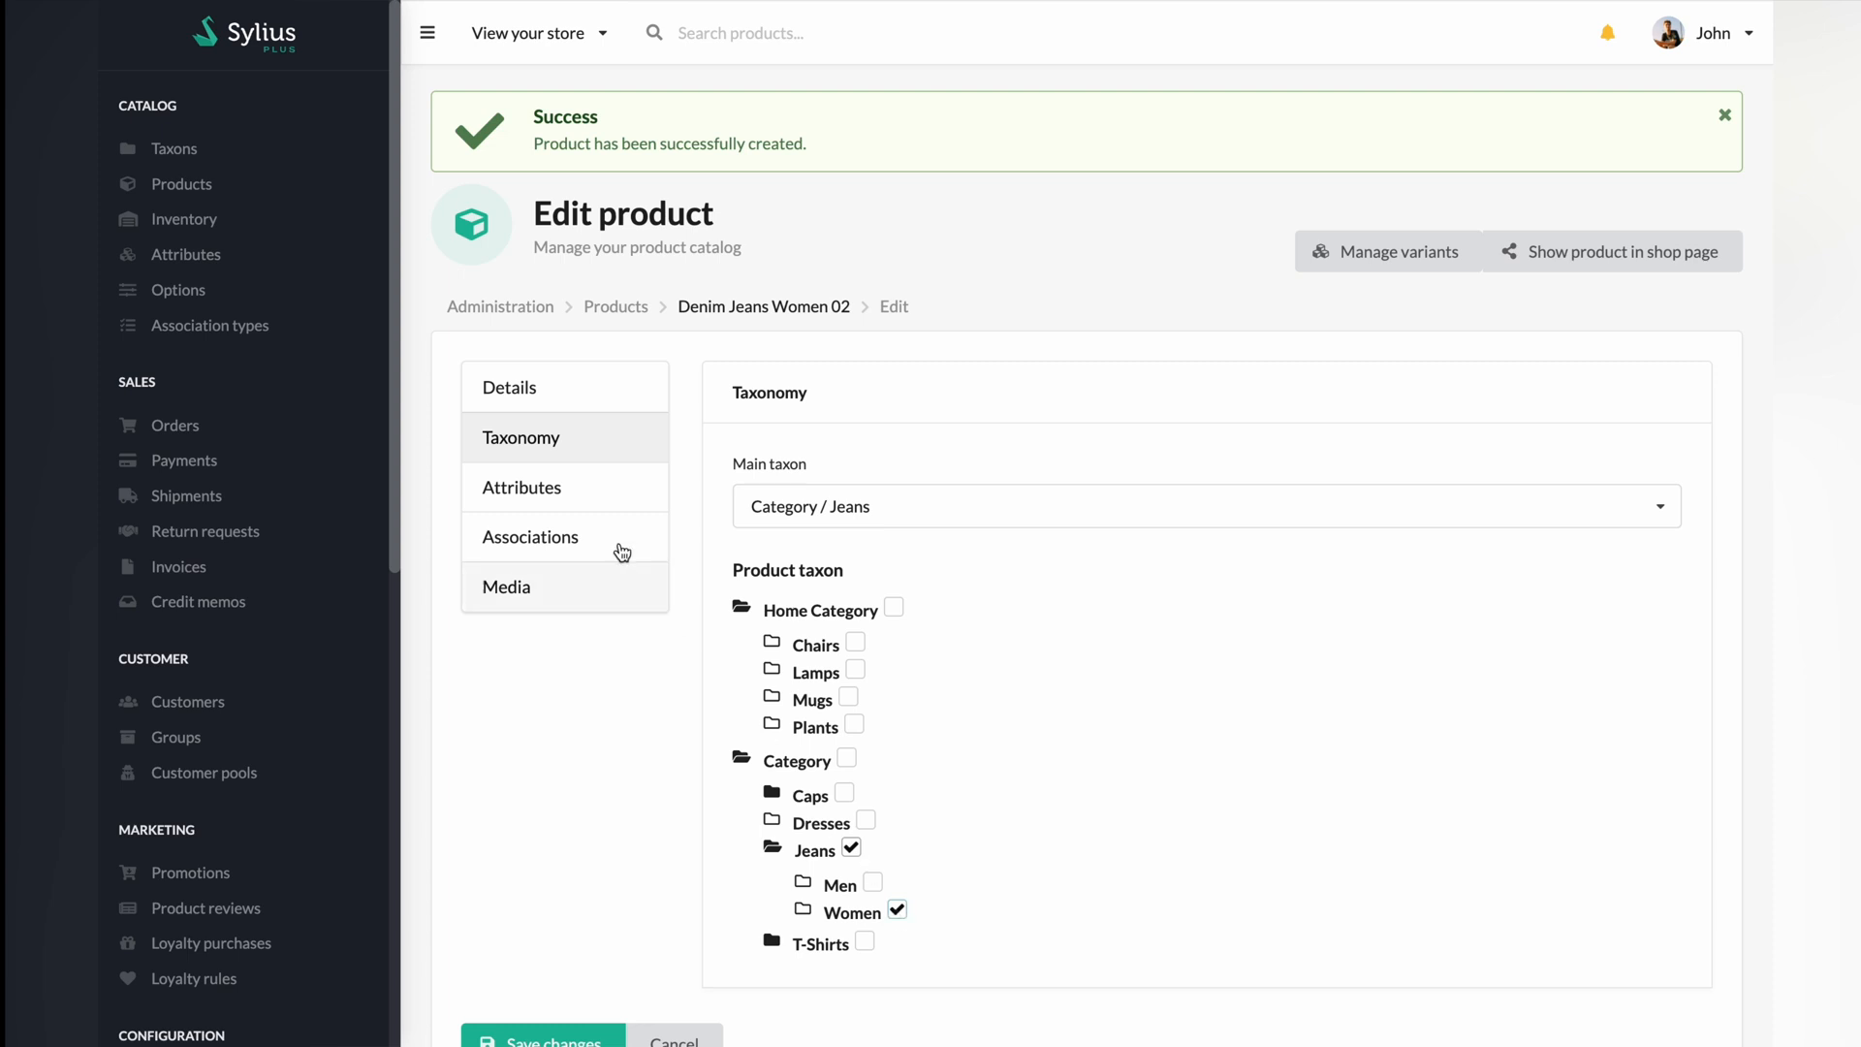
# Step: Add jeans brand and jeans material attributes with values BrandX and Jeans
pyautogui.click(519, 486)
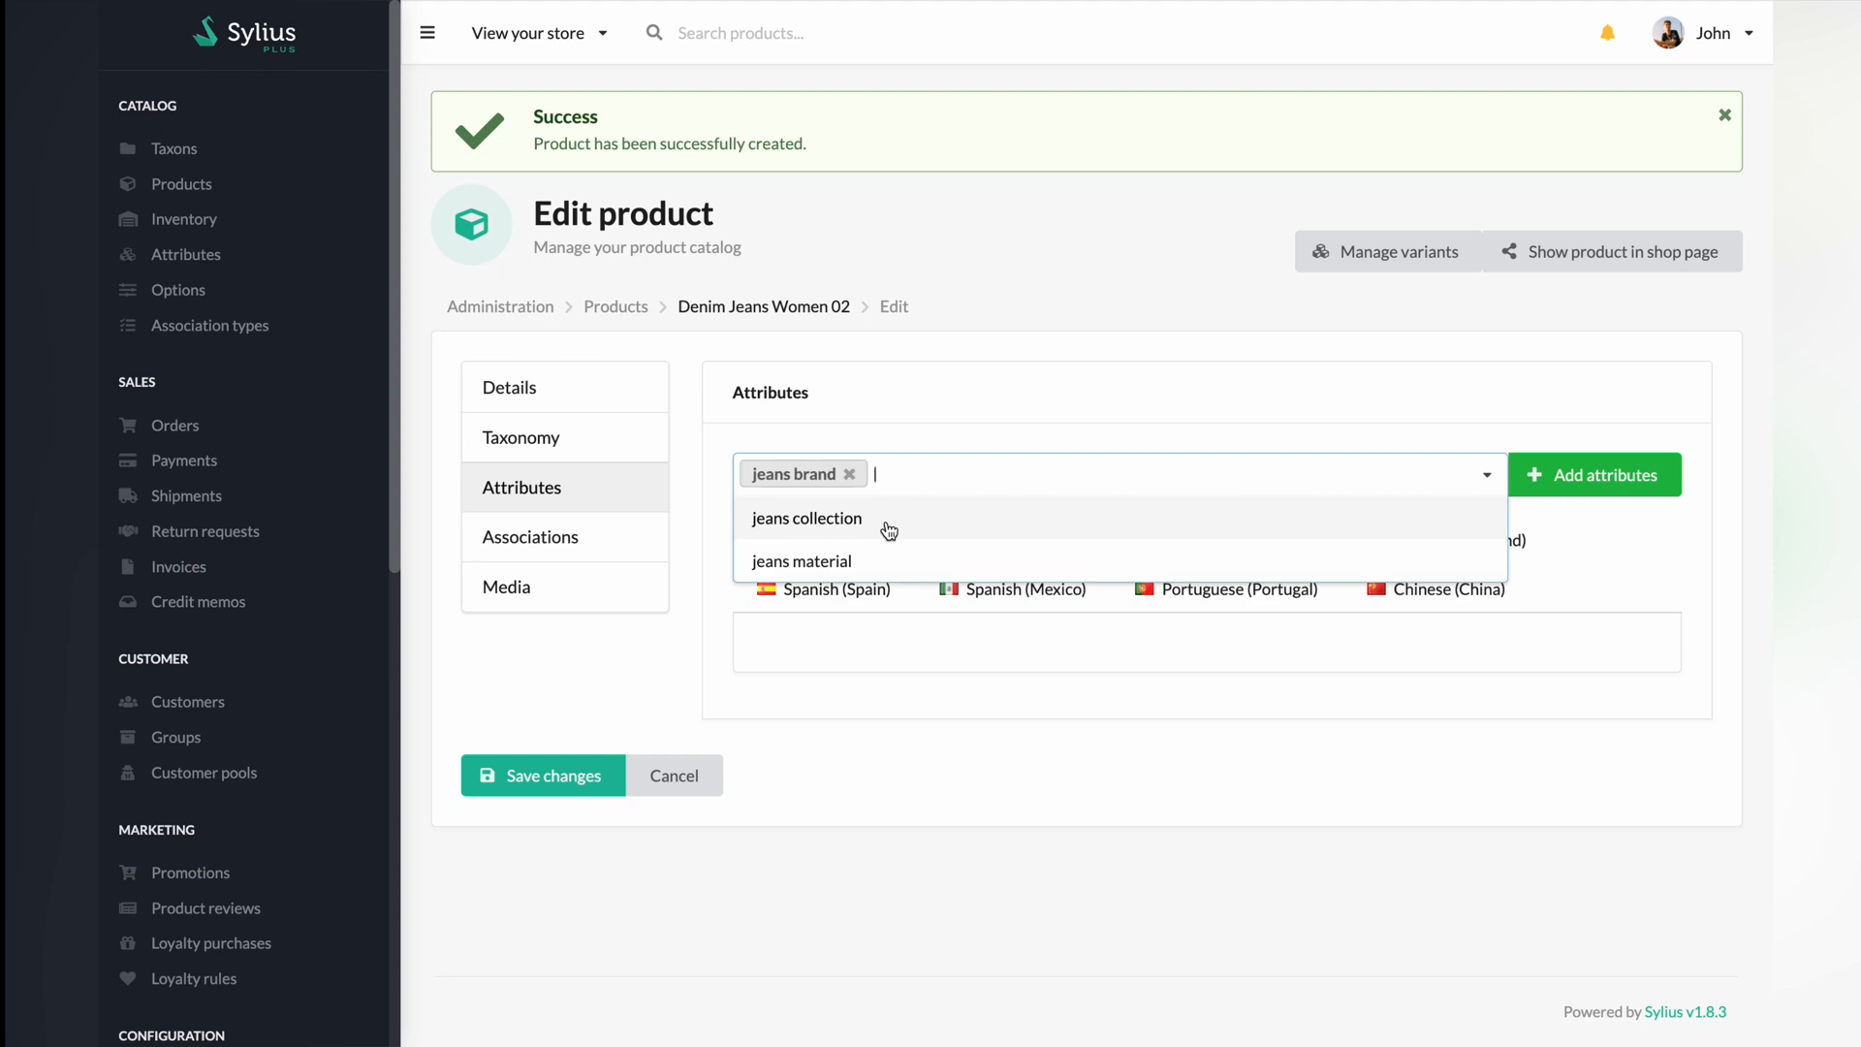
pyautogui.moveTo(867, 559)
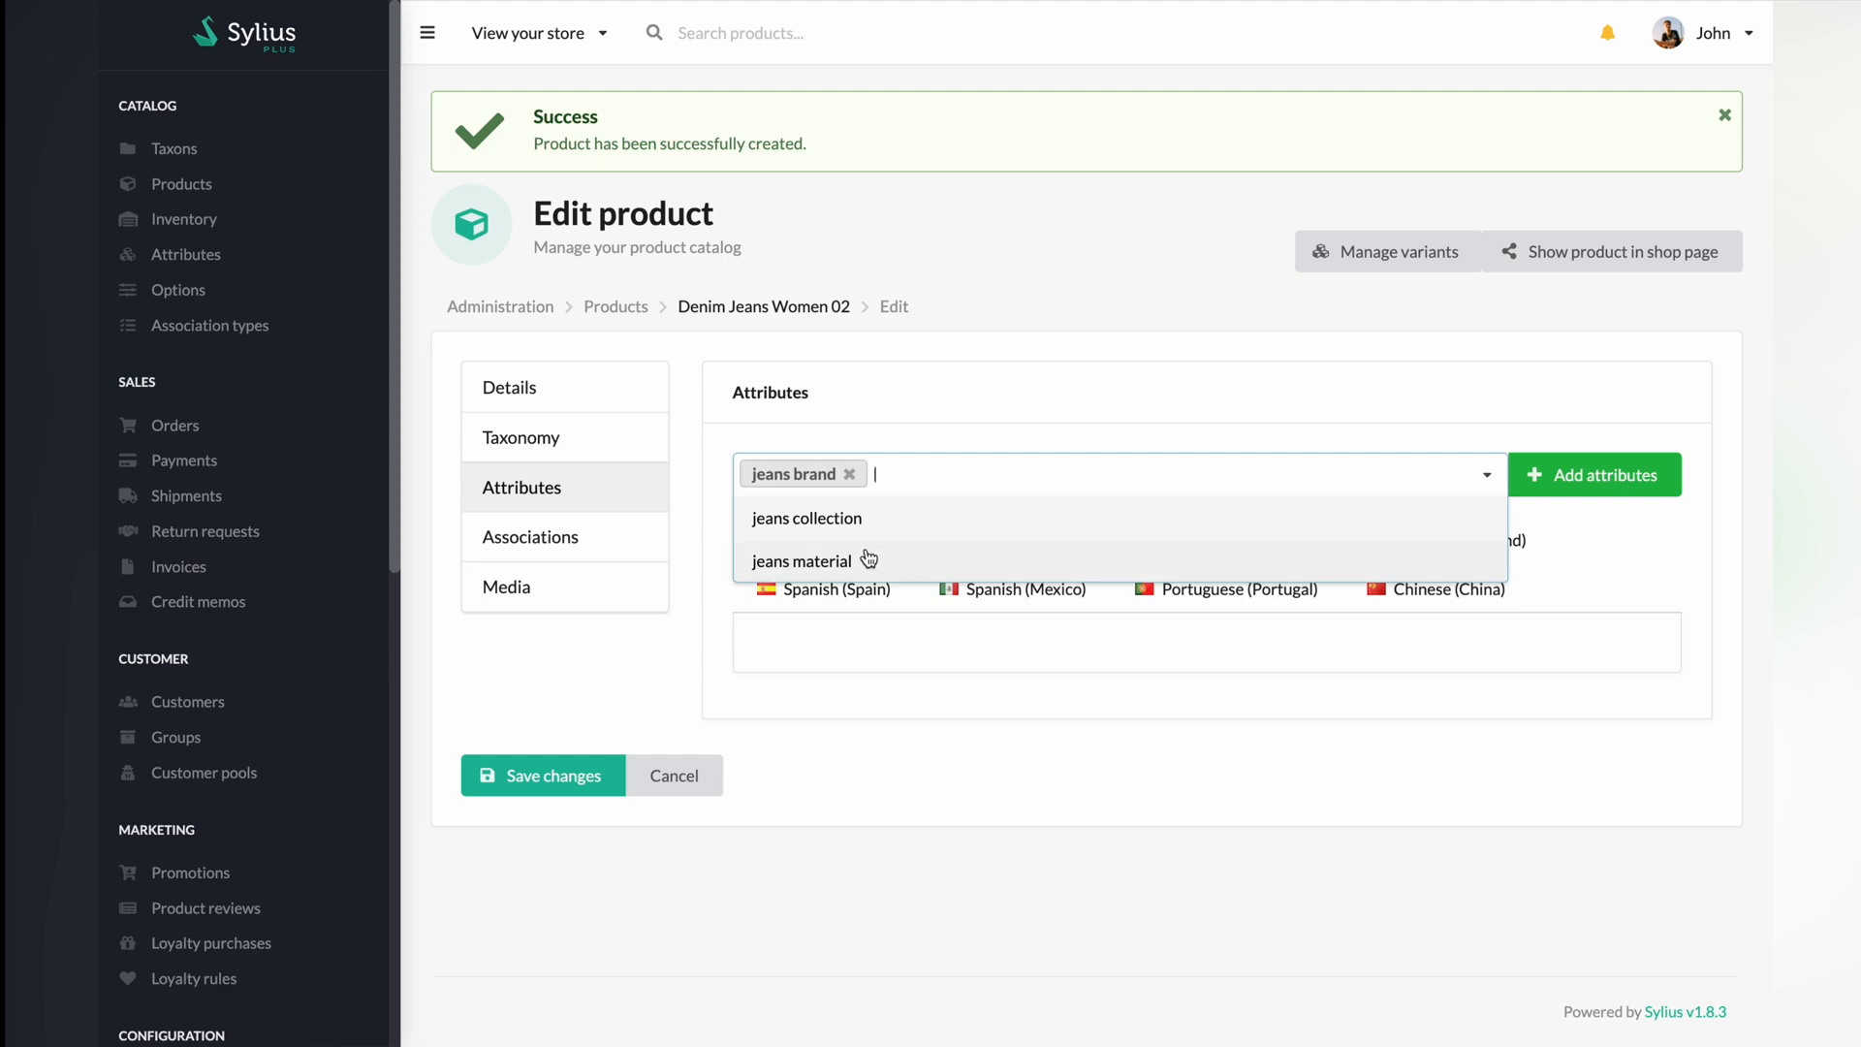
pyautogui.click(803, 560)
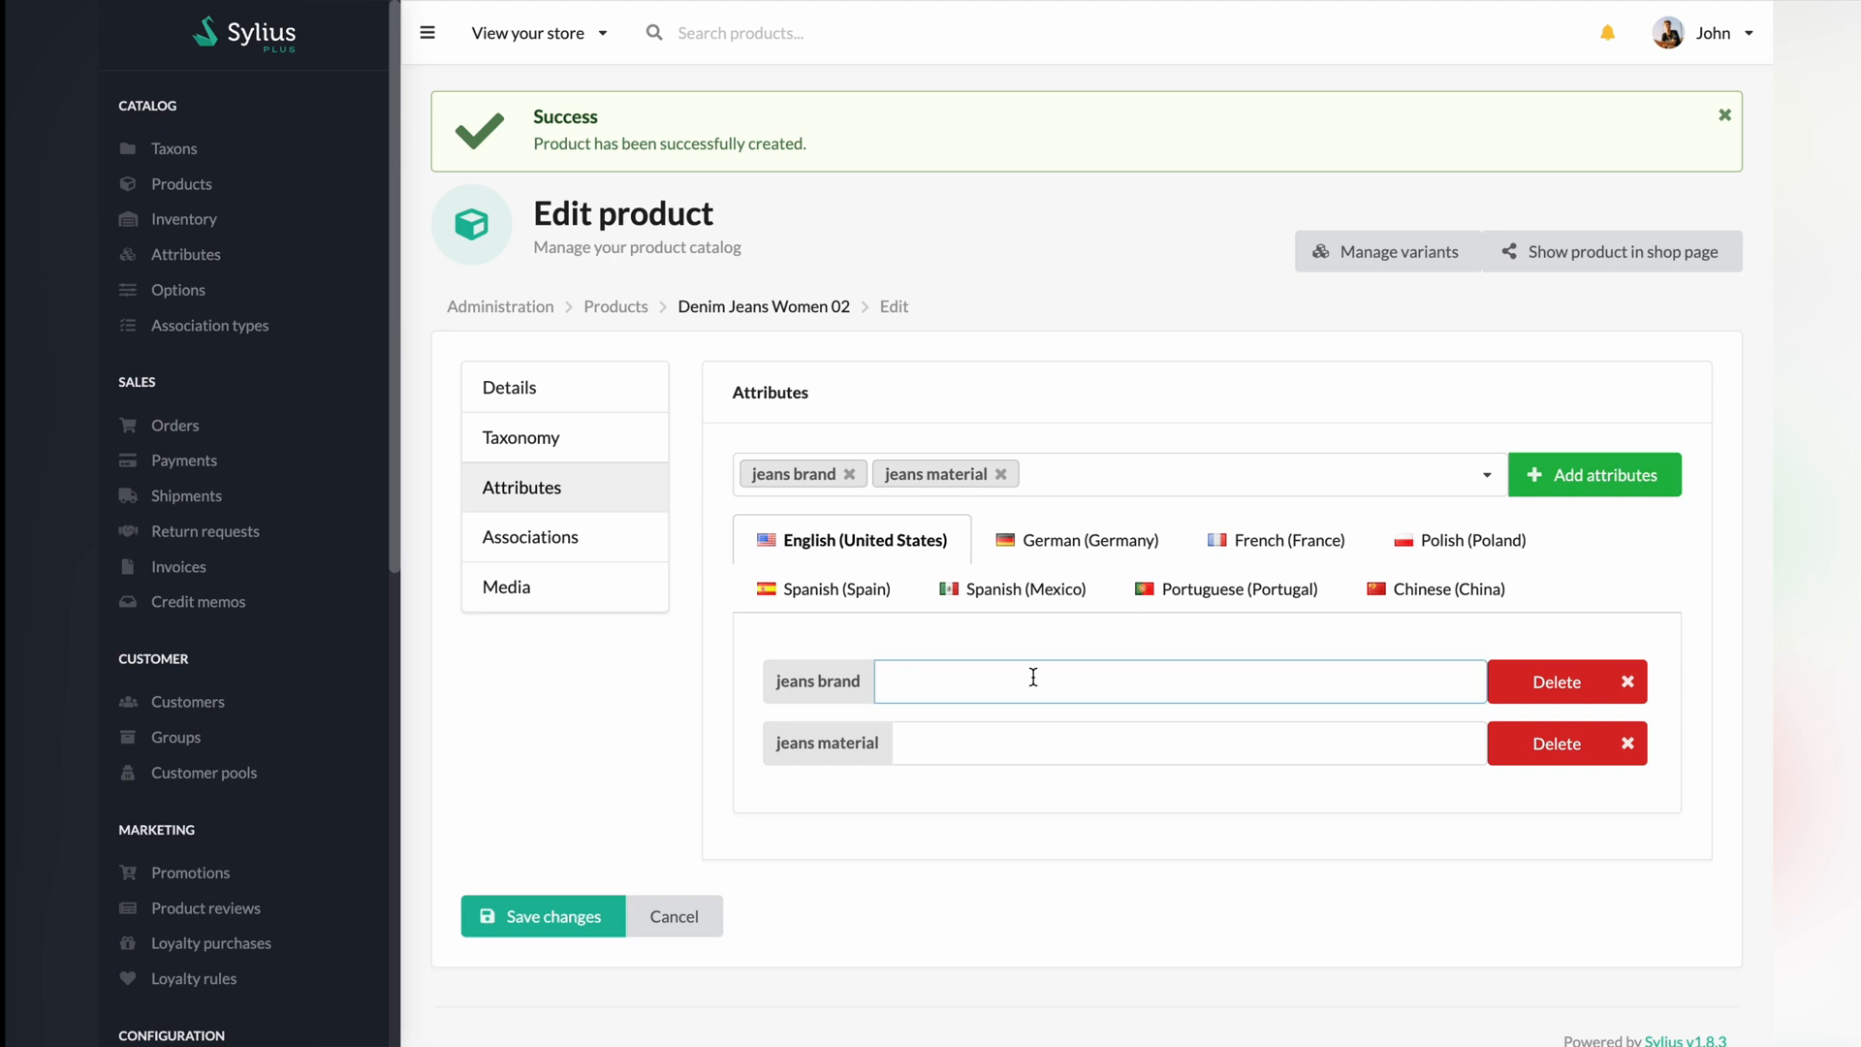
pyautogui.write('BrandX')
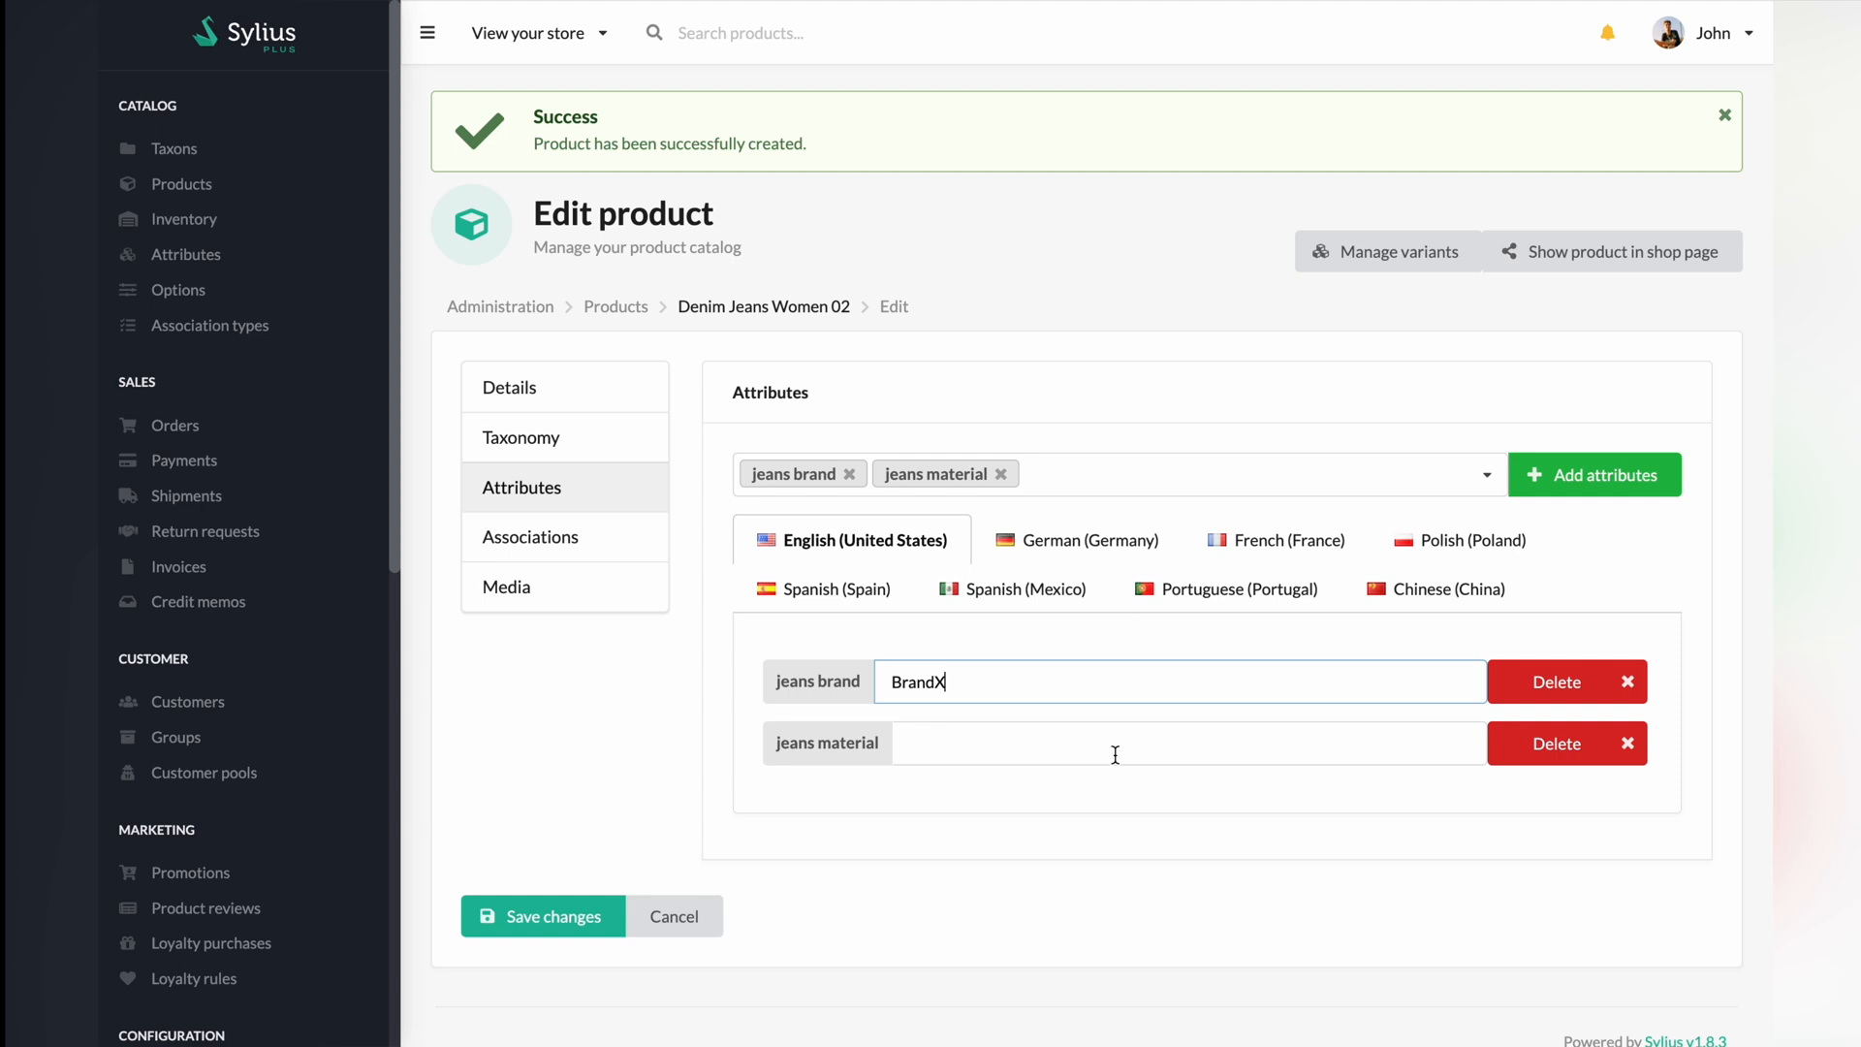
pyautogui.write('Jeans')
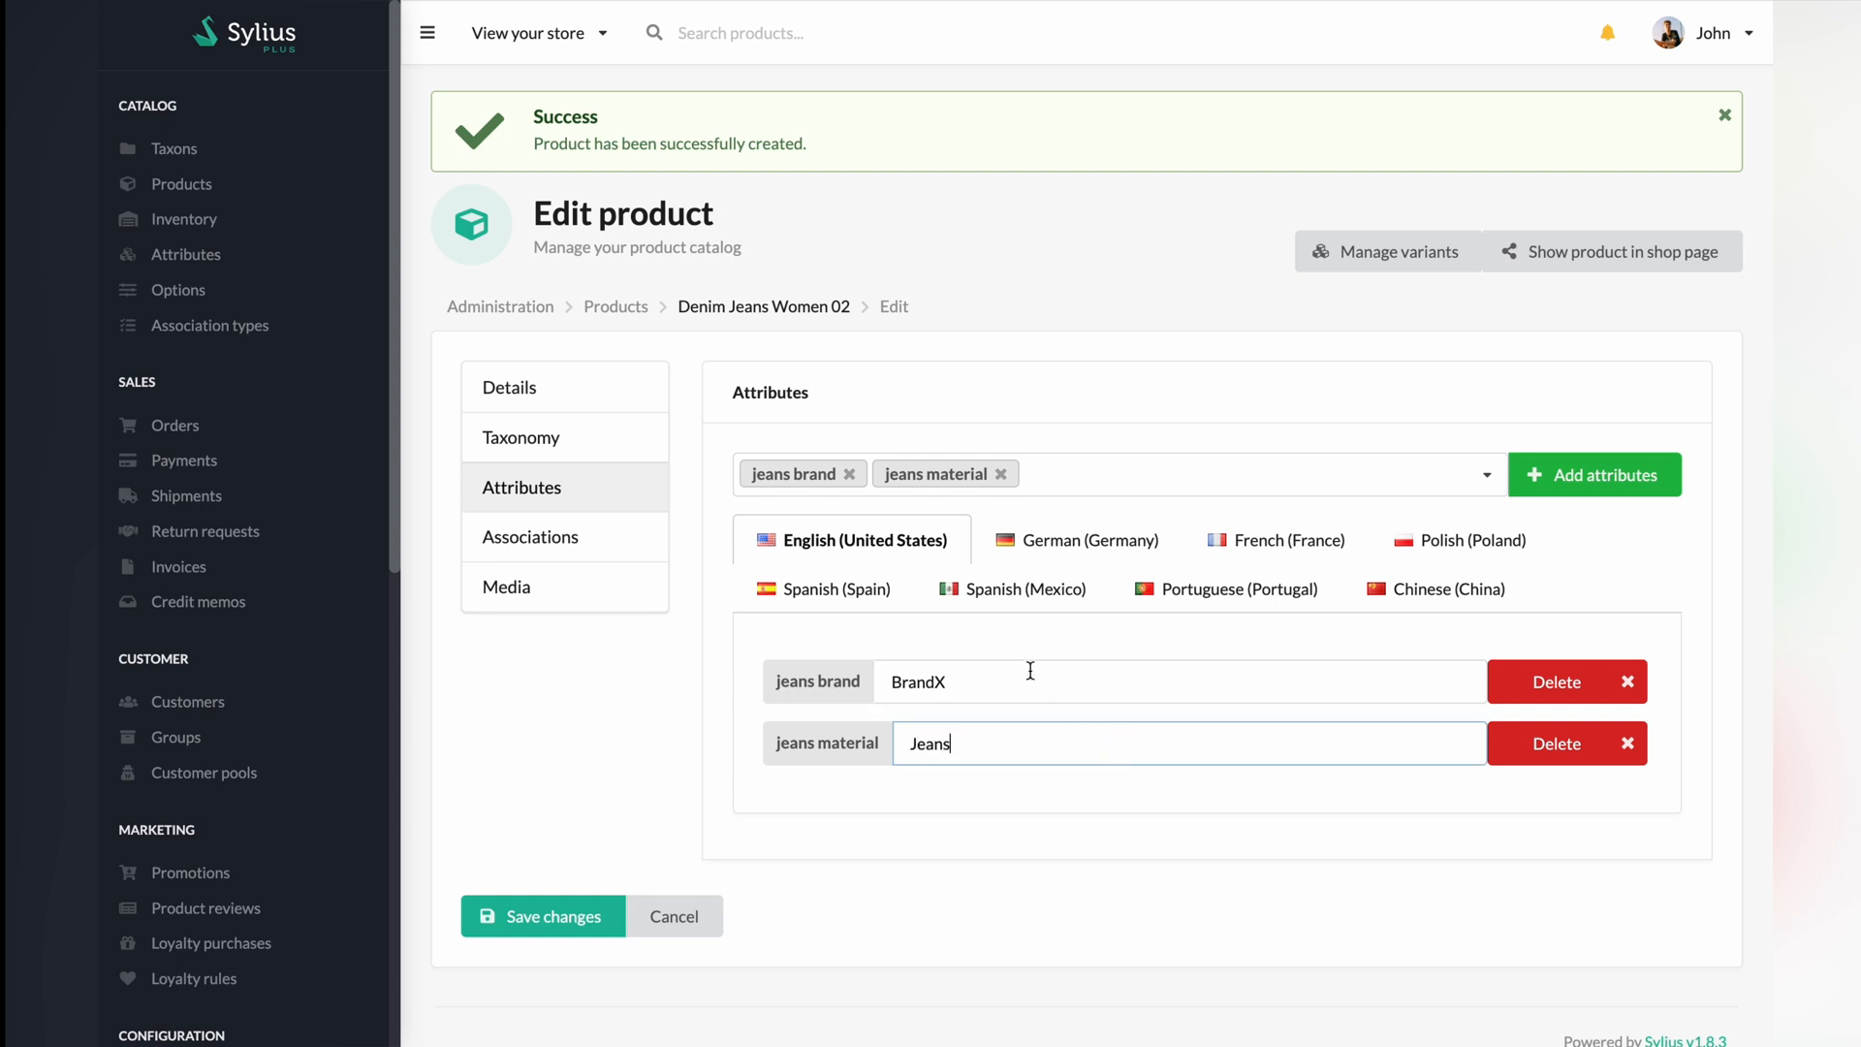
pyautogui.moveTo(530, 535)
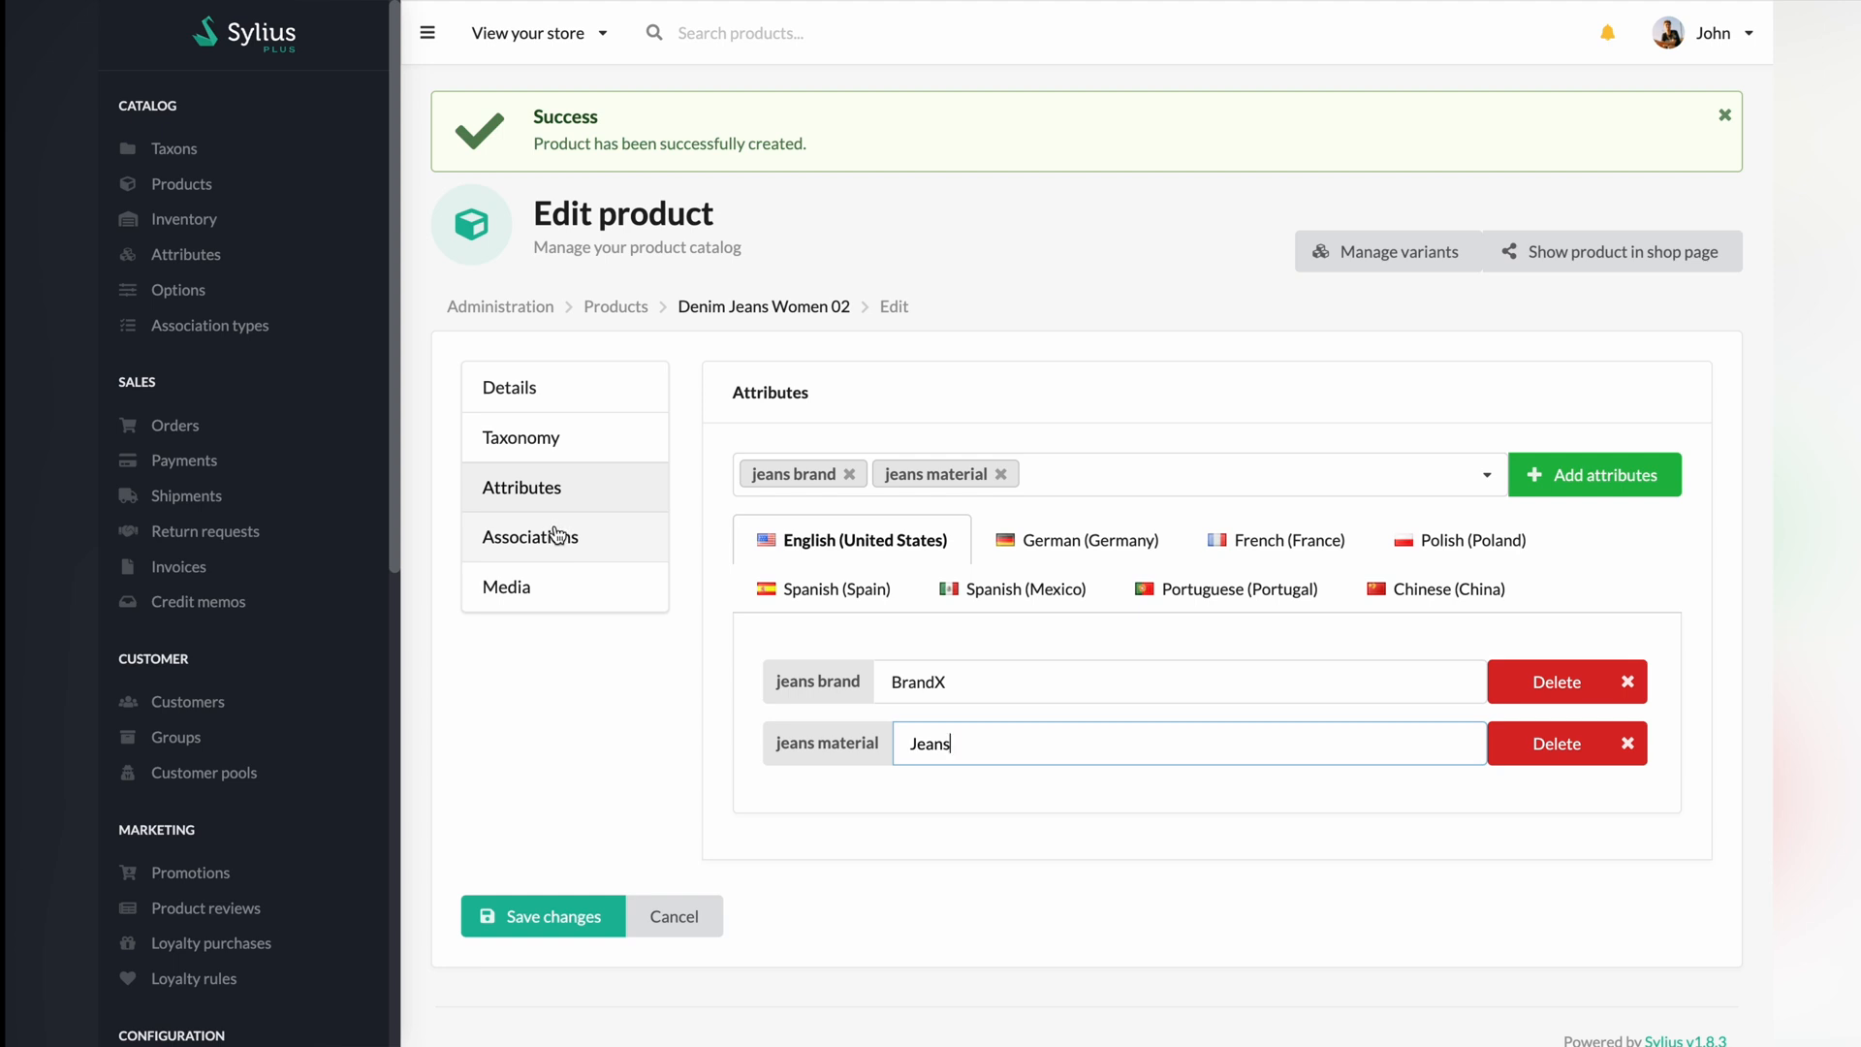
# Step: Add Basic regular and Ultra slim under Similar products in Associations
pyautogui.click(530, 535)
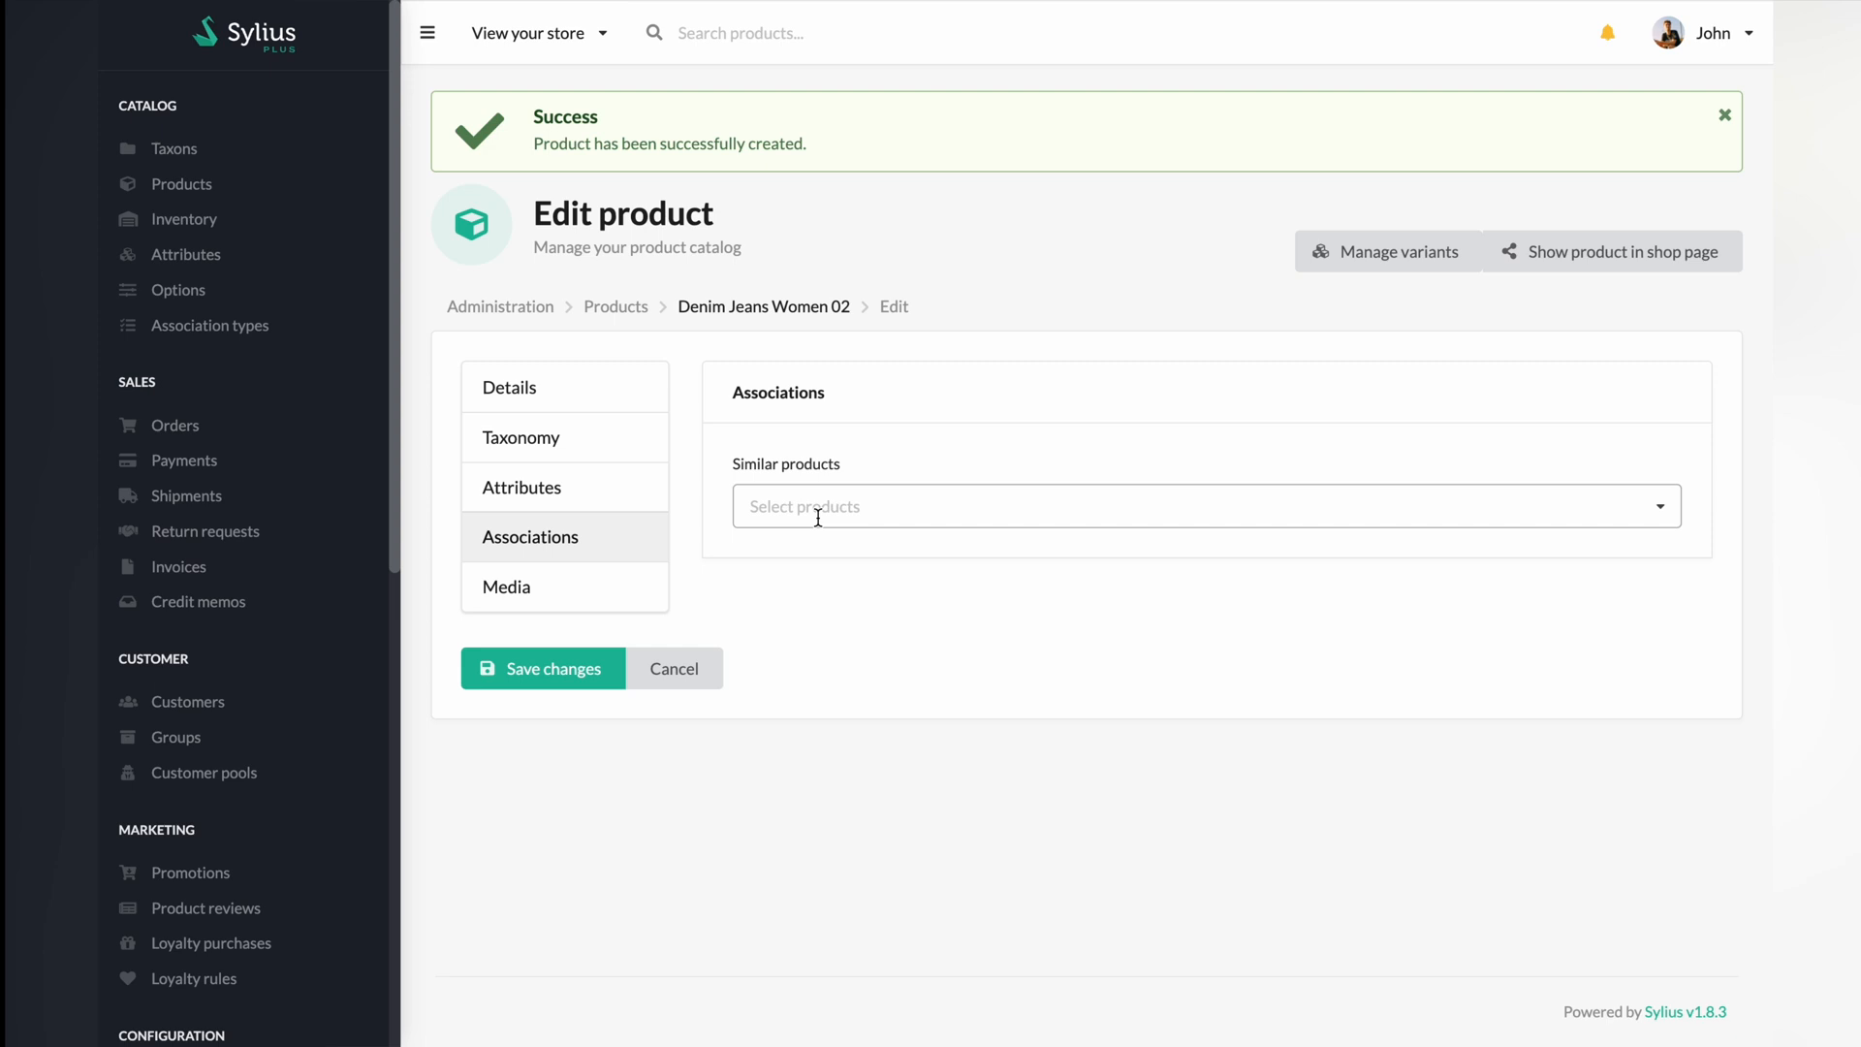
pyautogui.write('ba')
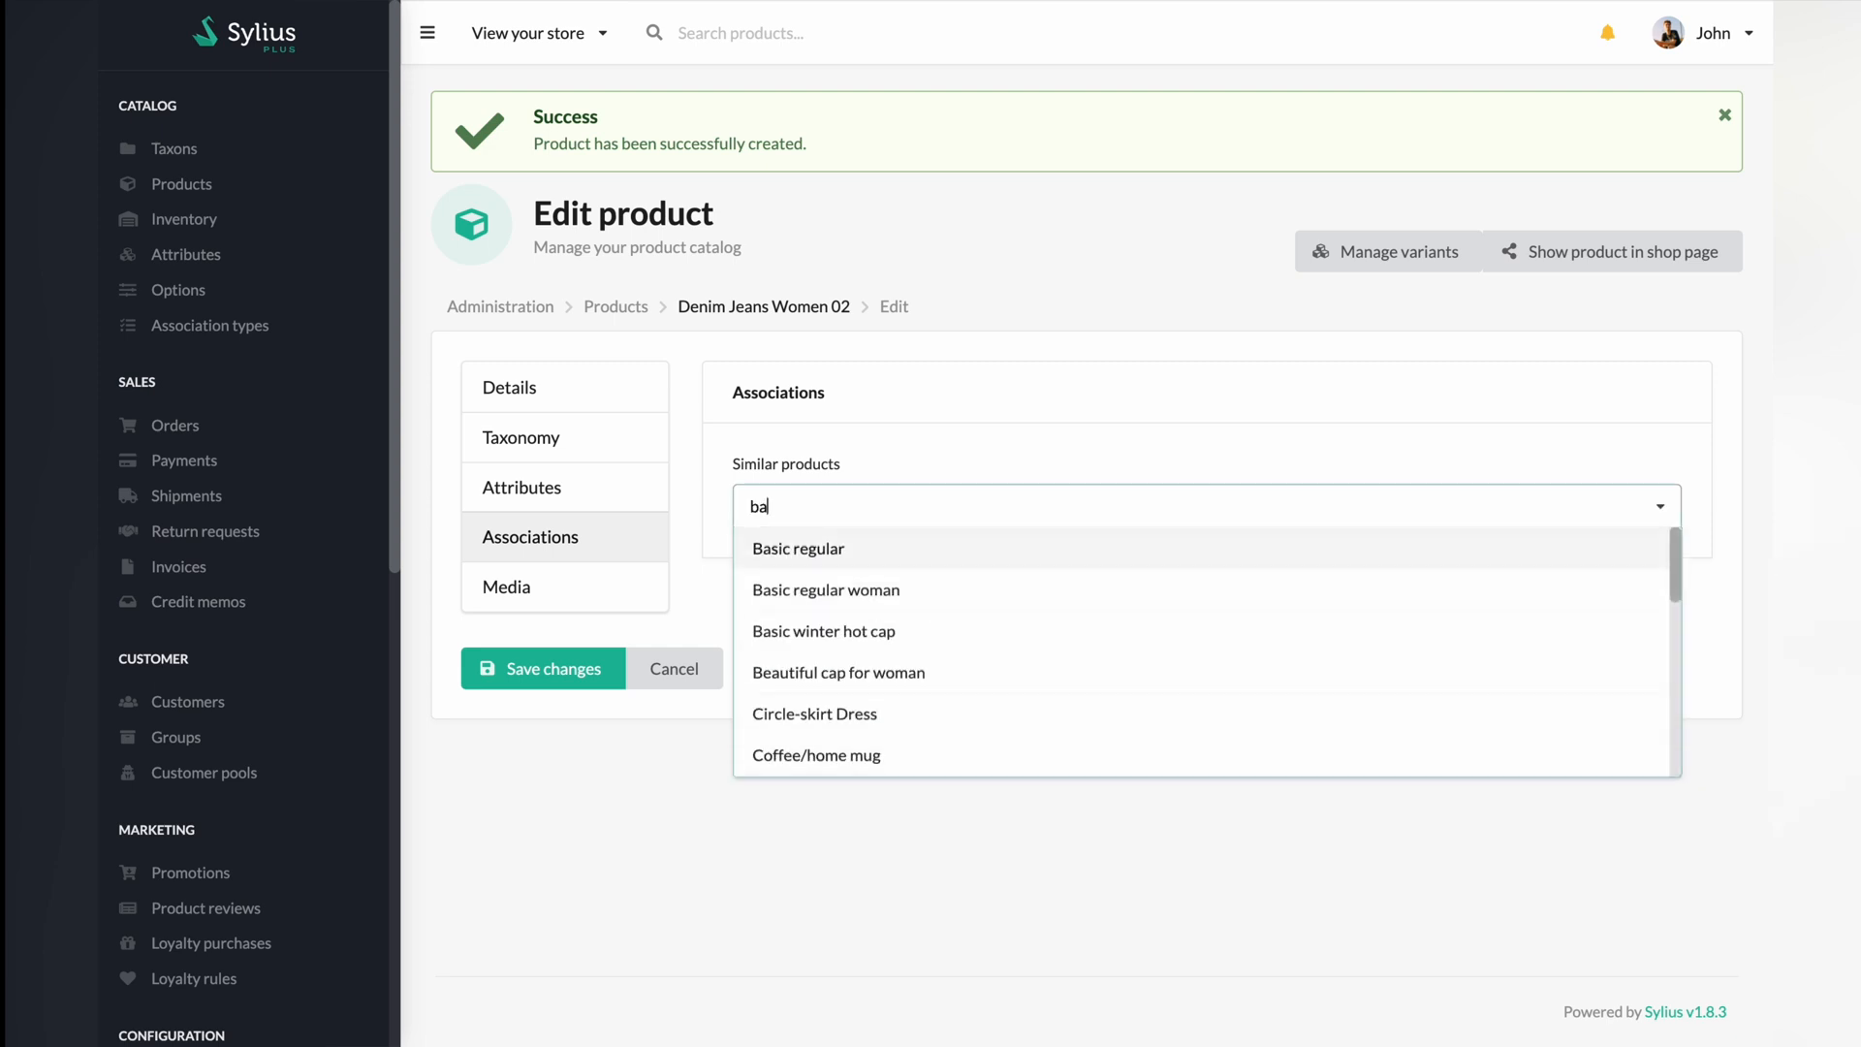
pyautogui.click(798, 549)
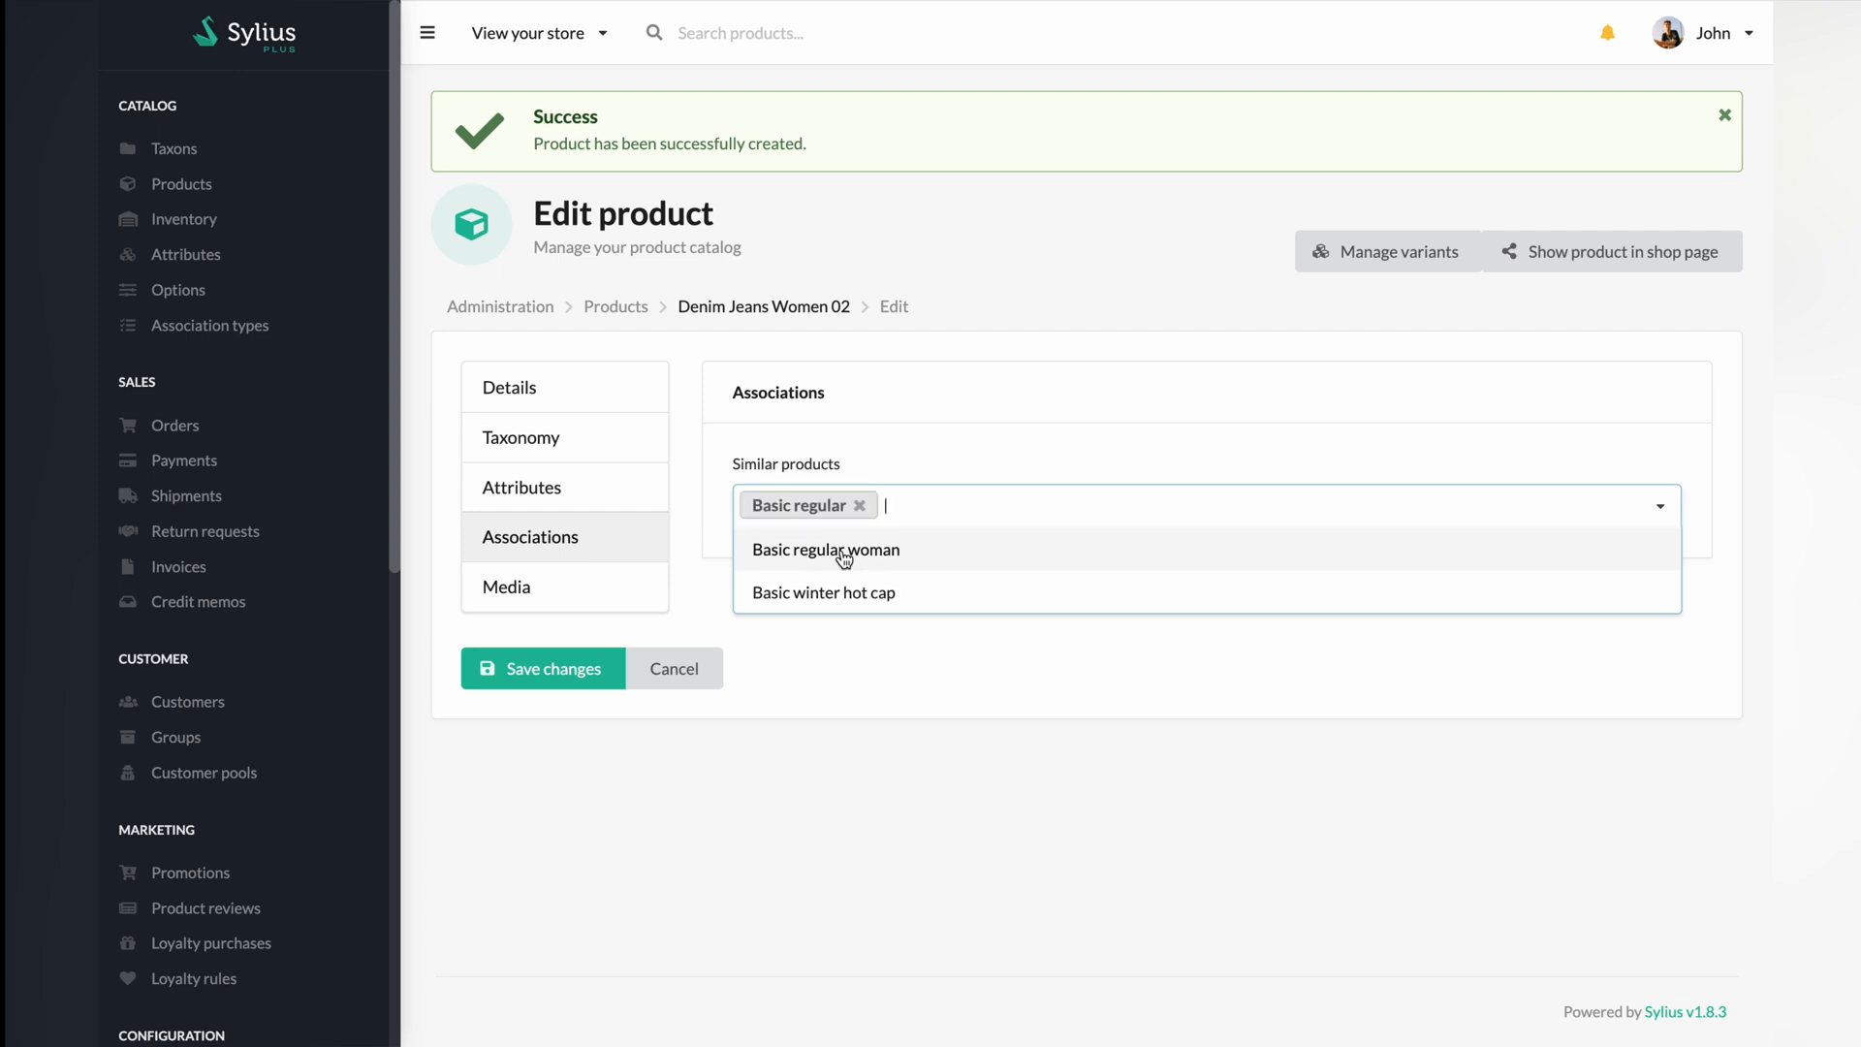
pyautogui.write('ultra')
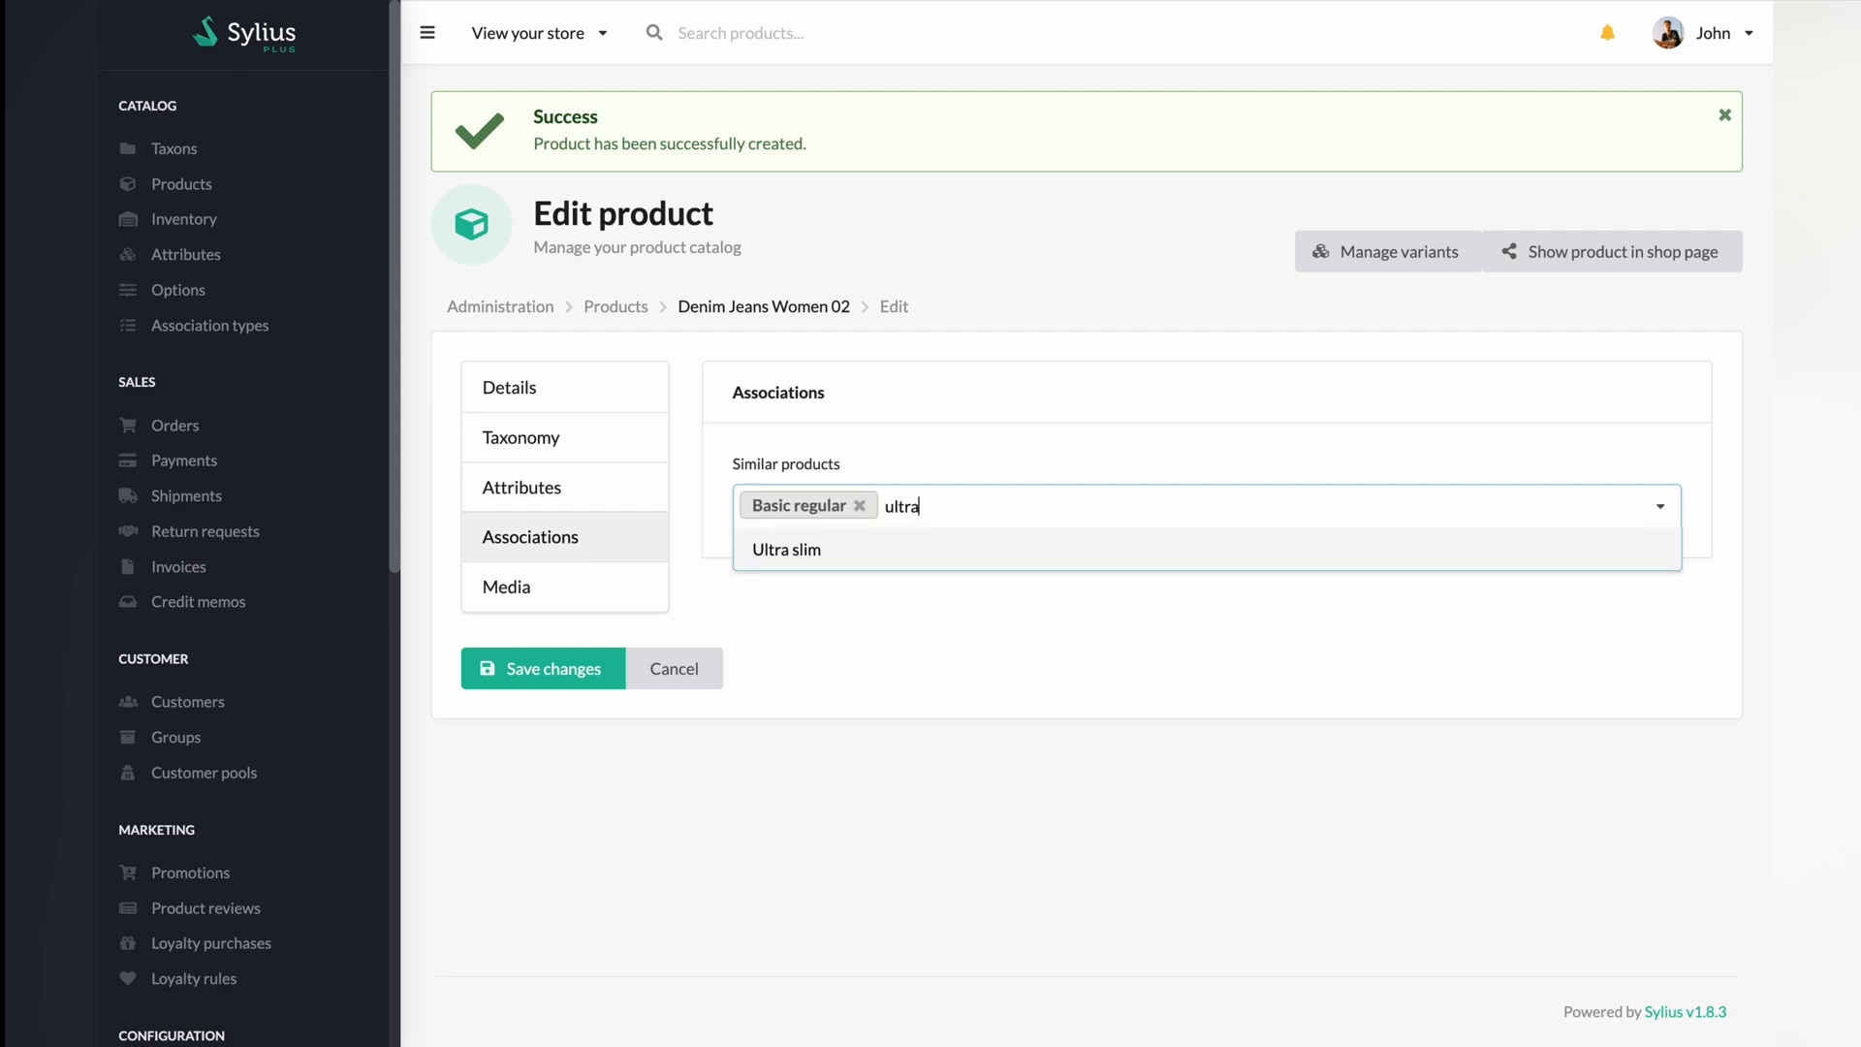
pyautogui.click(786, 548)
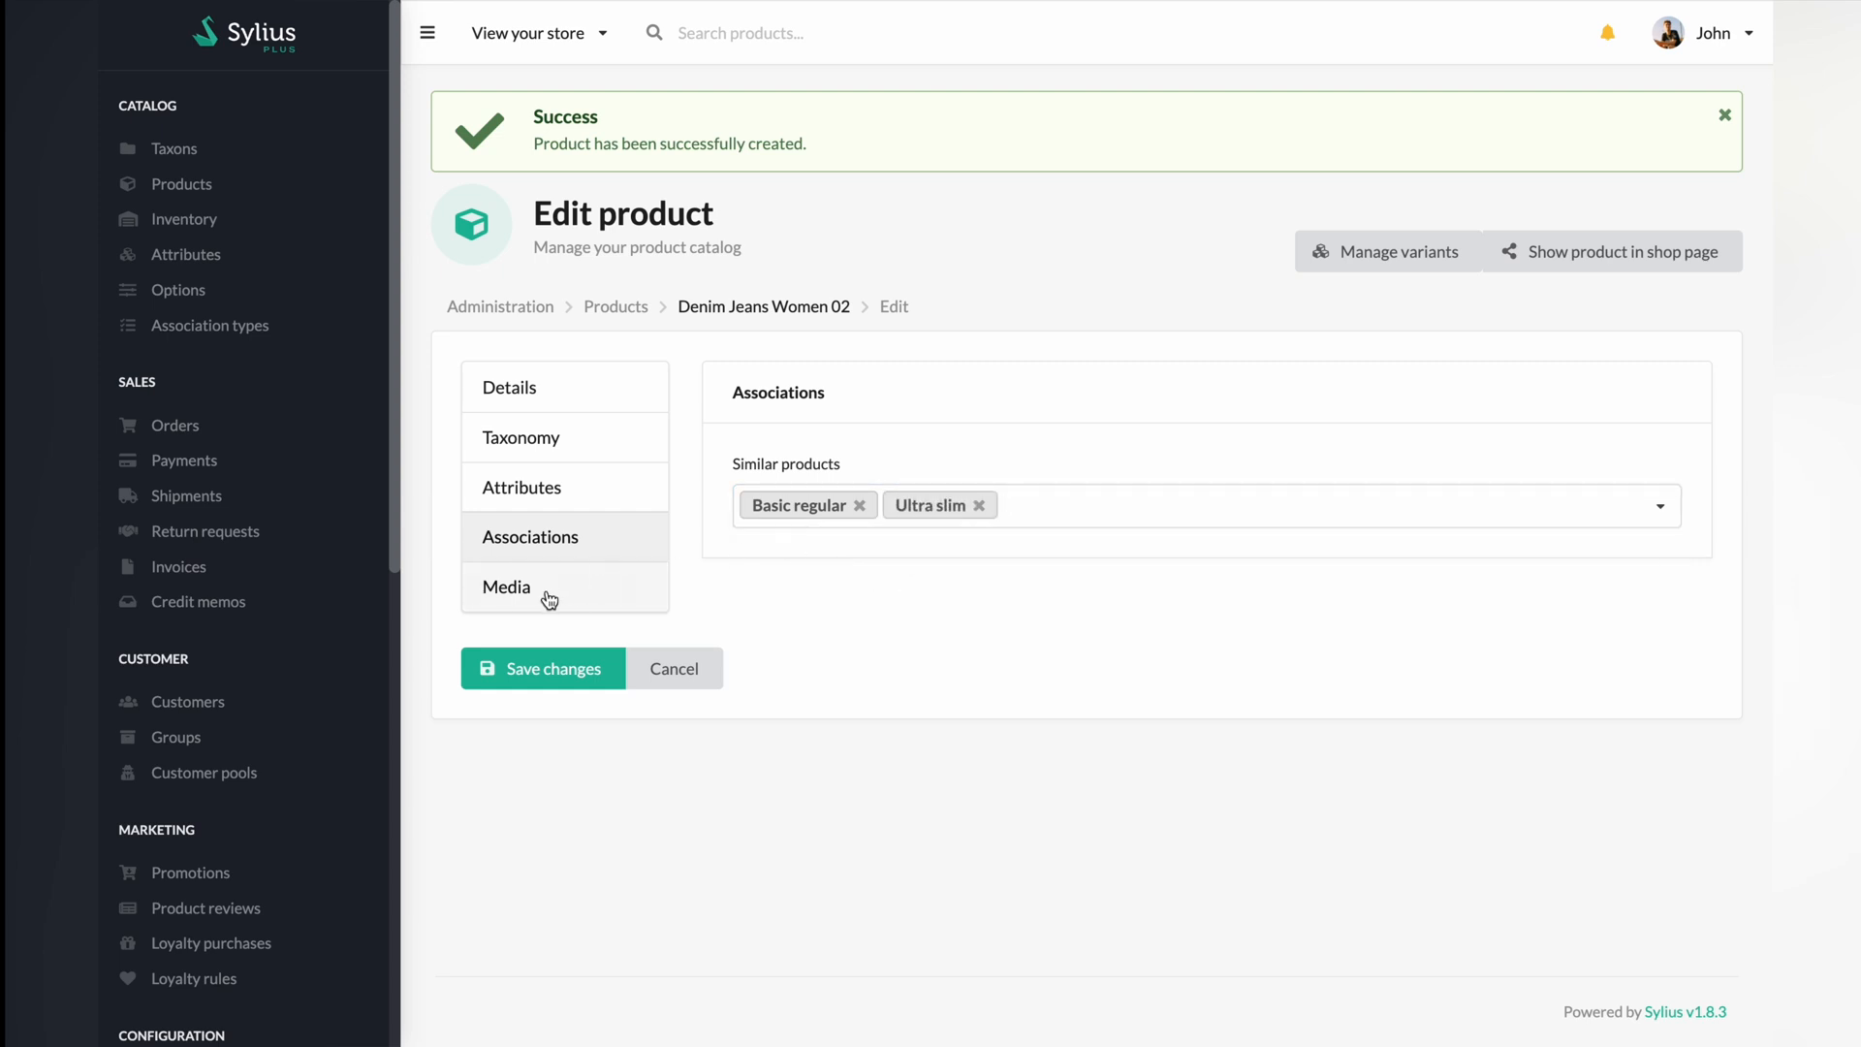
# Step: Add two jeans photos from the tutorial pictures folder as product media images
pyautogui.click(507, 587)
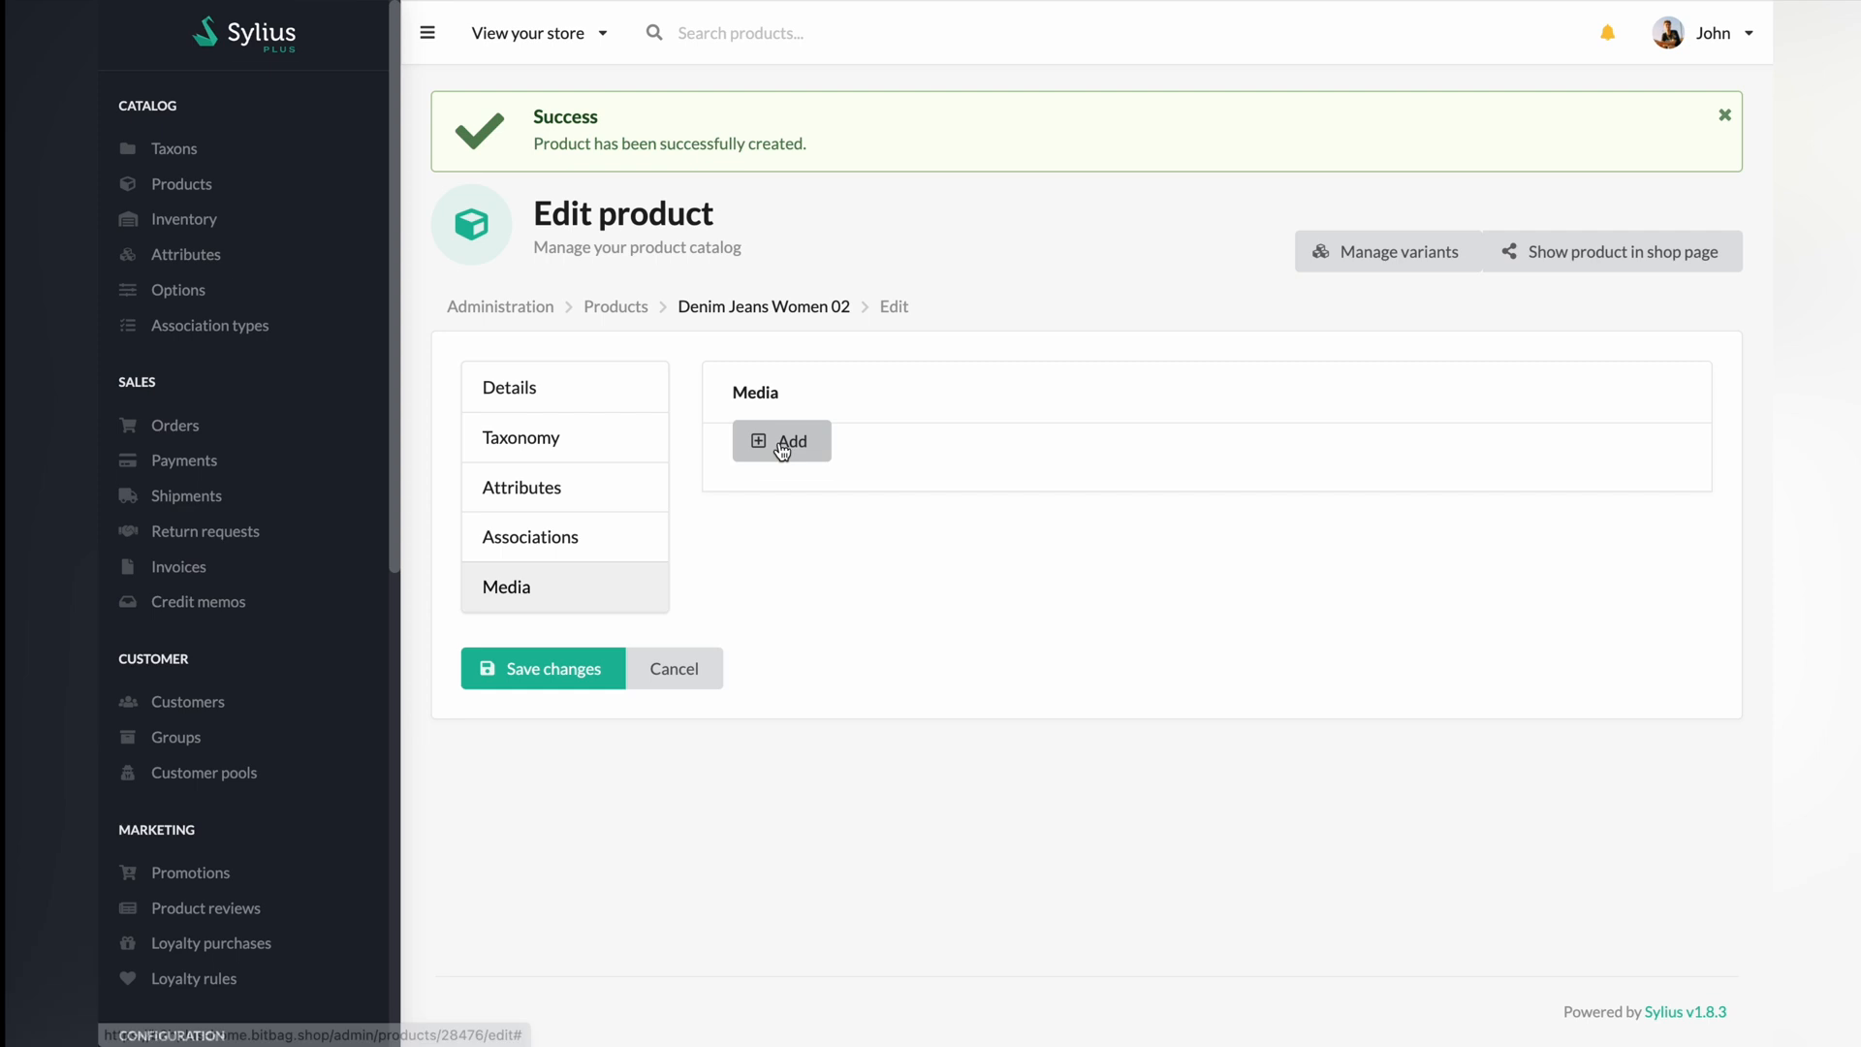
pyautogui.click(781, 440)
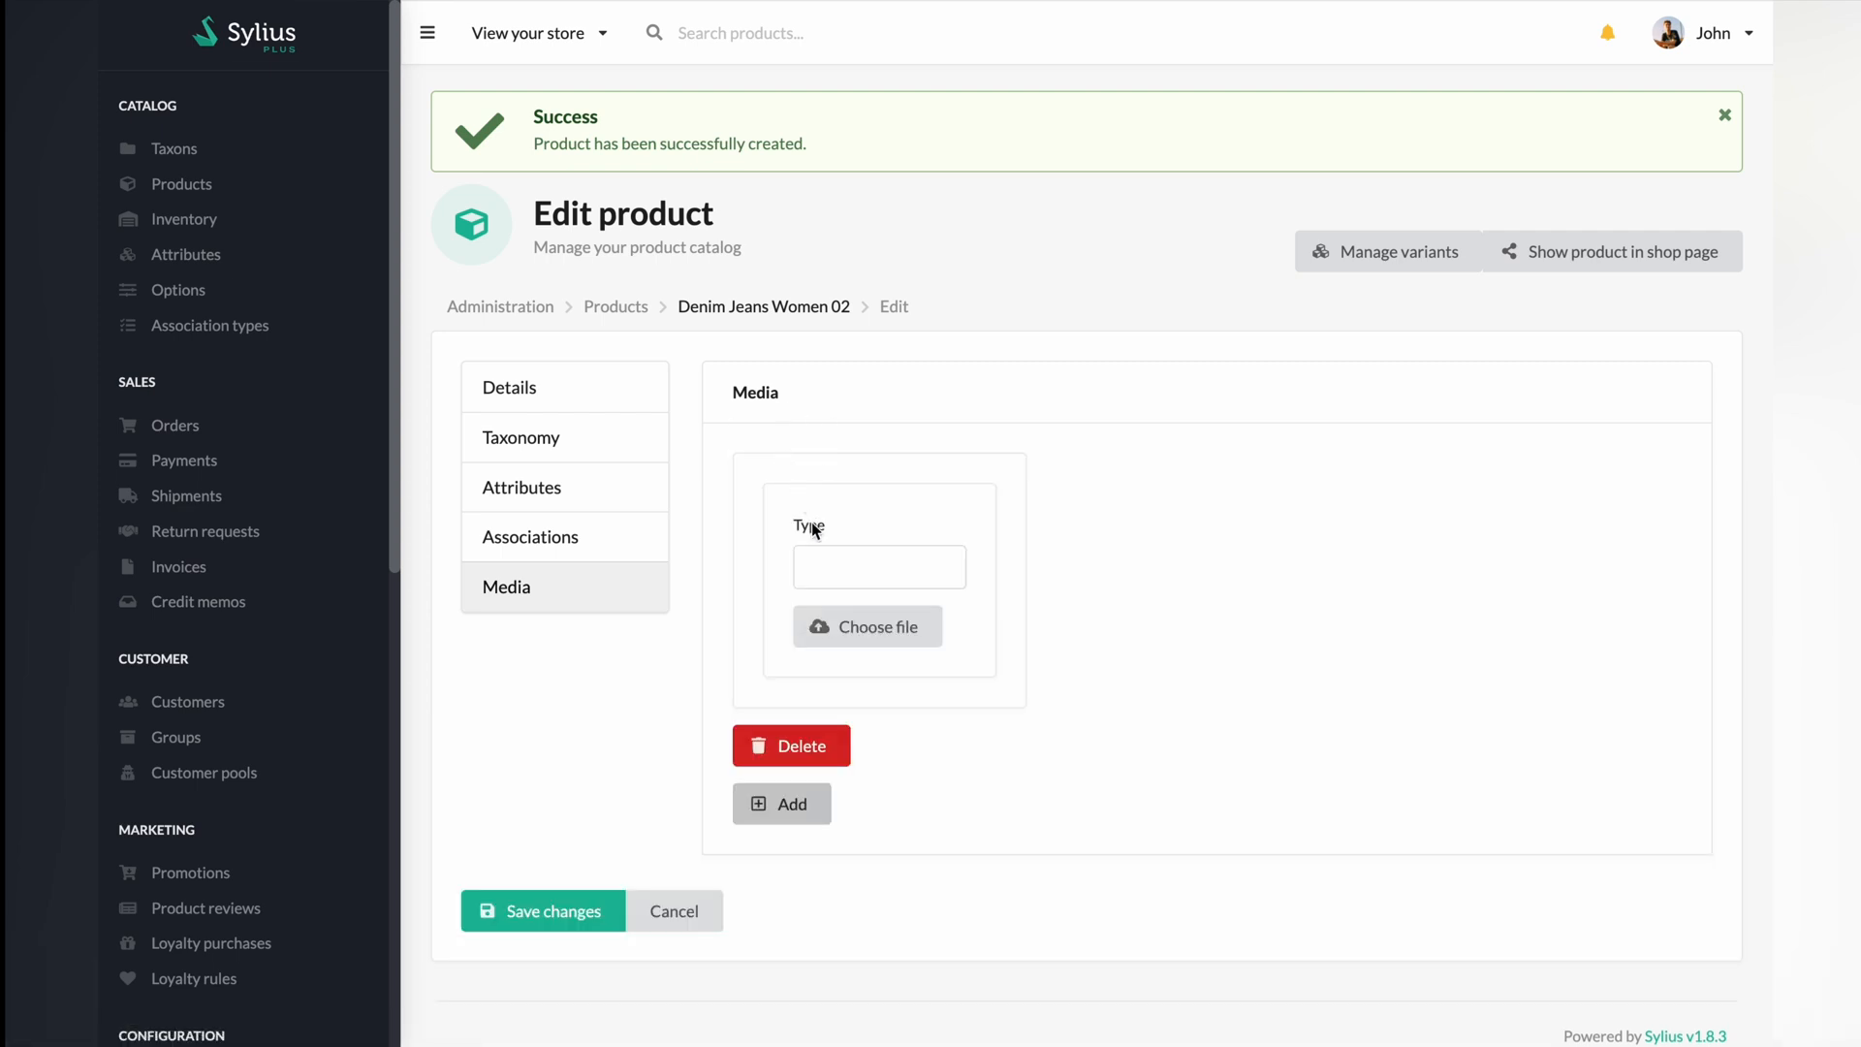
pyautogui.click(866, 627)
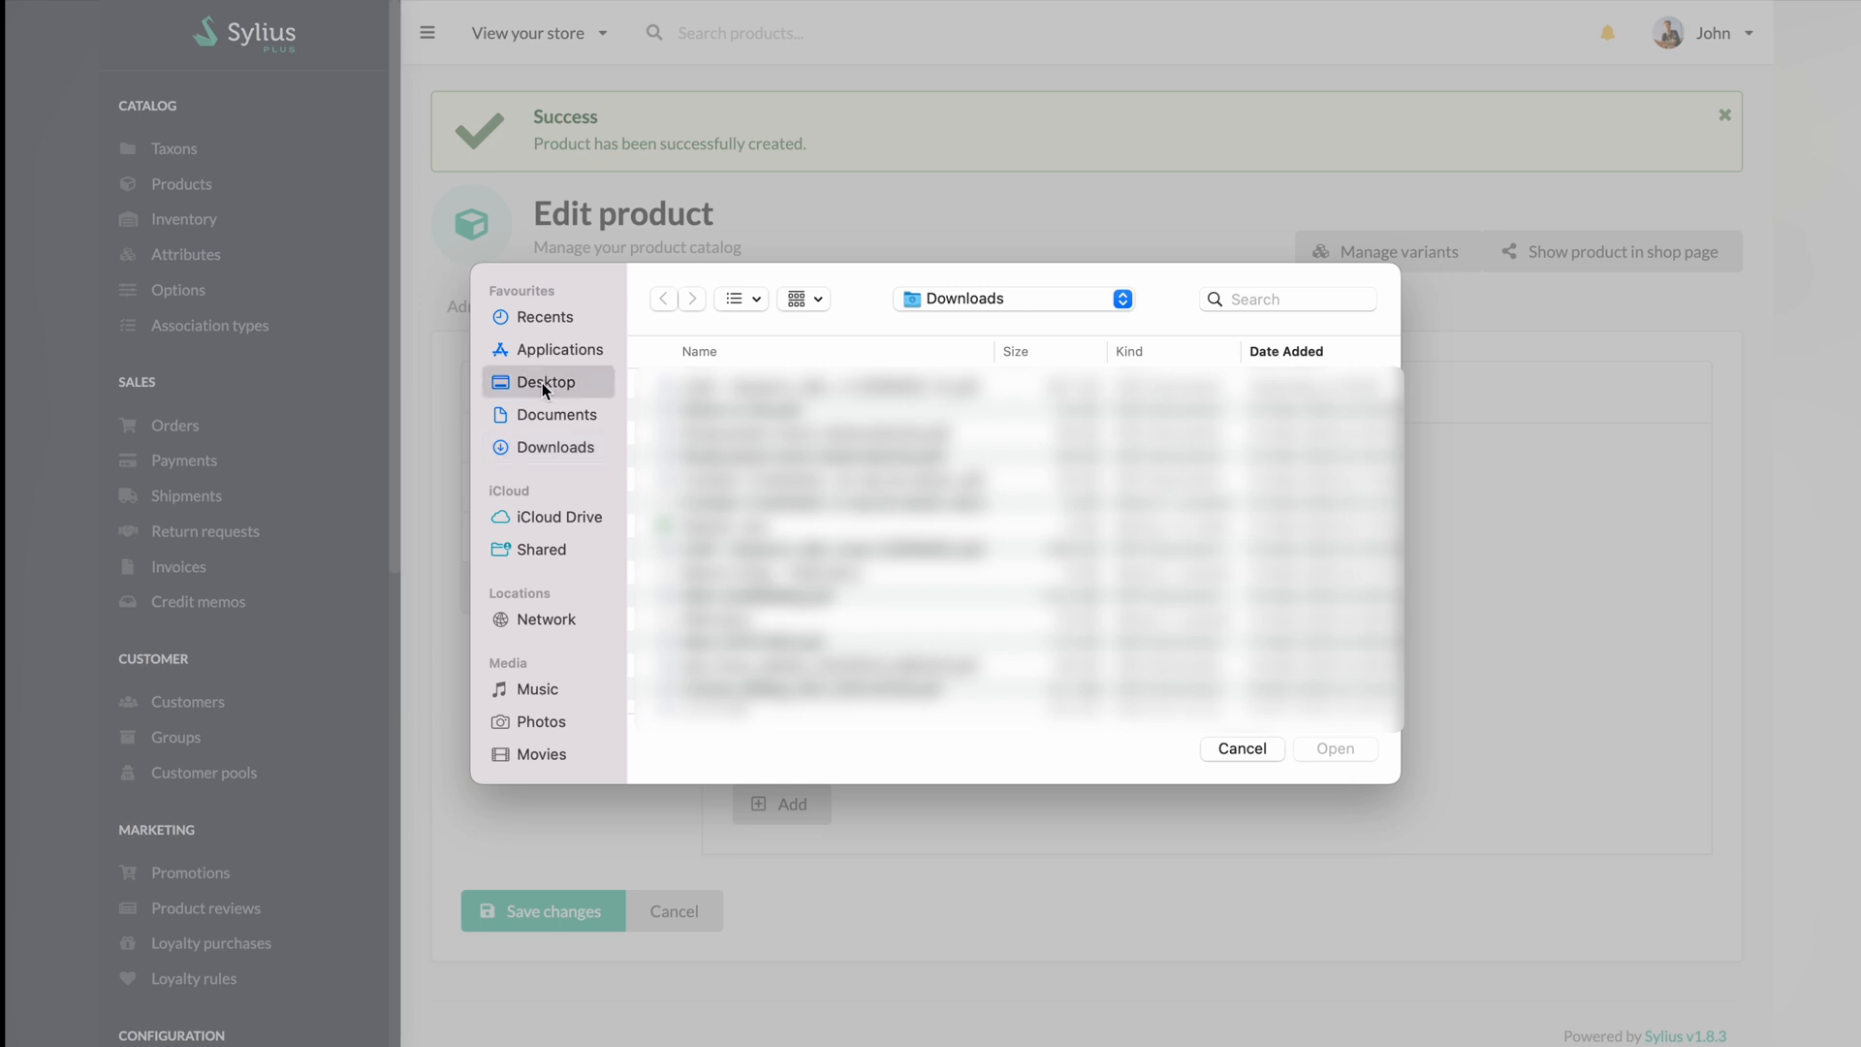
pyautogui.click(545, 381)
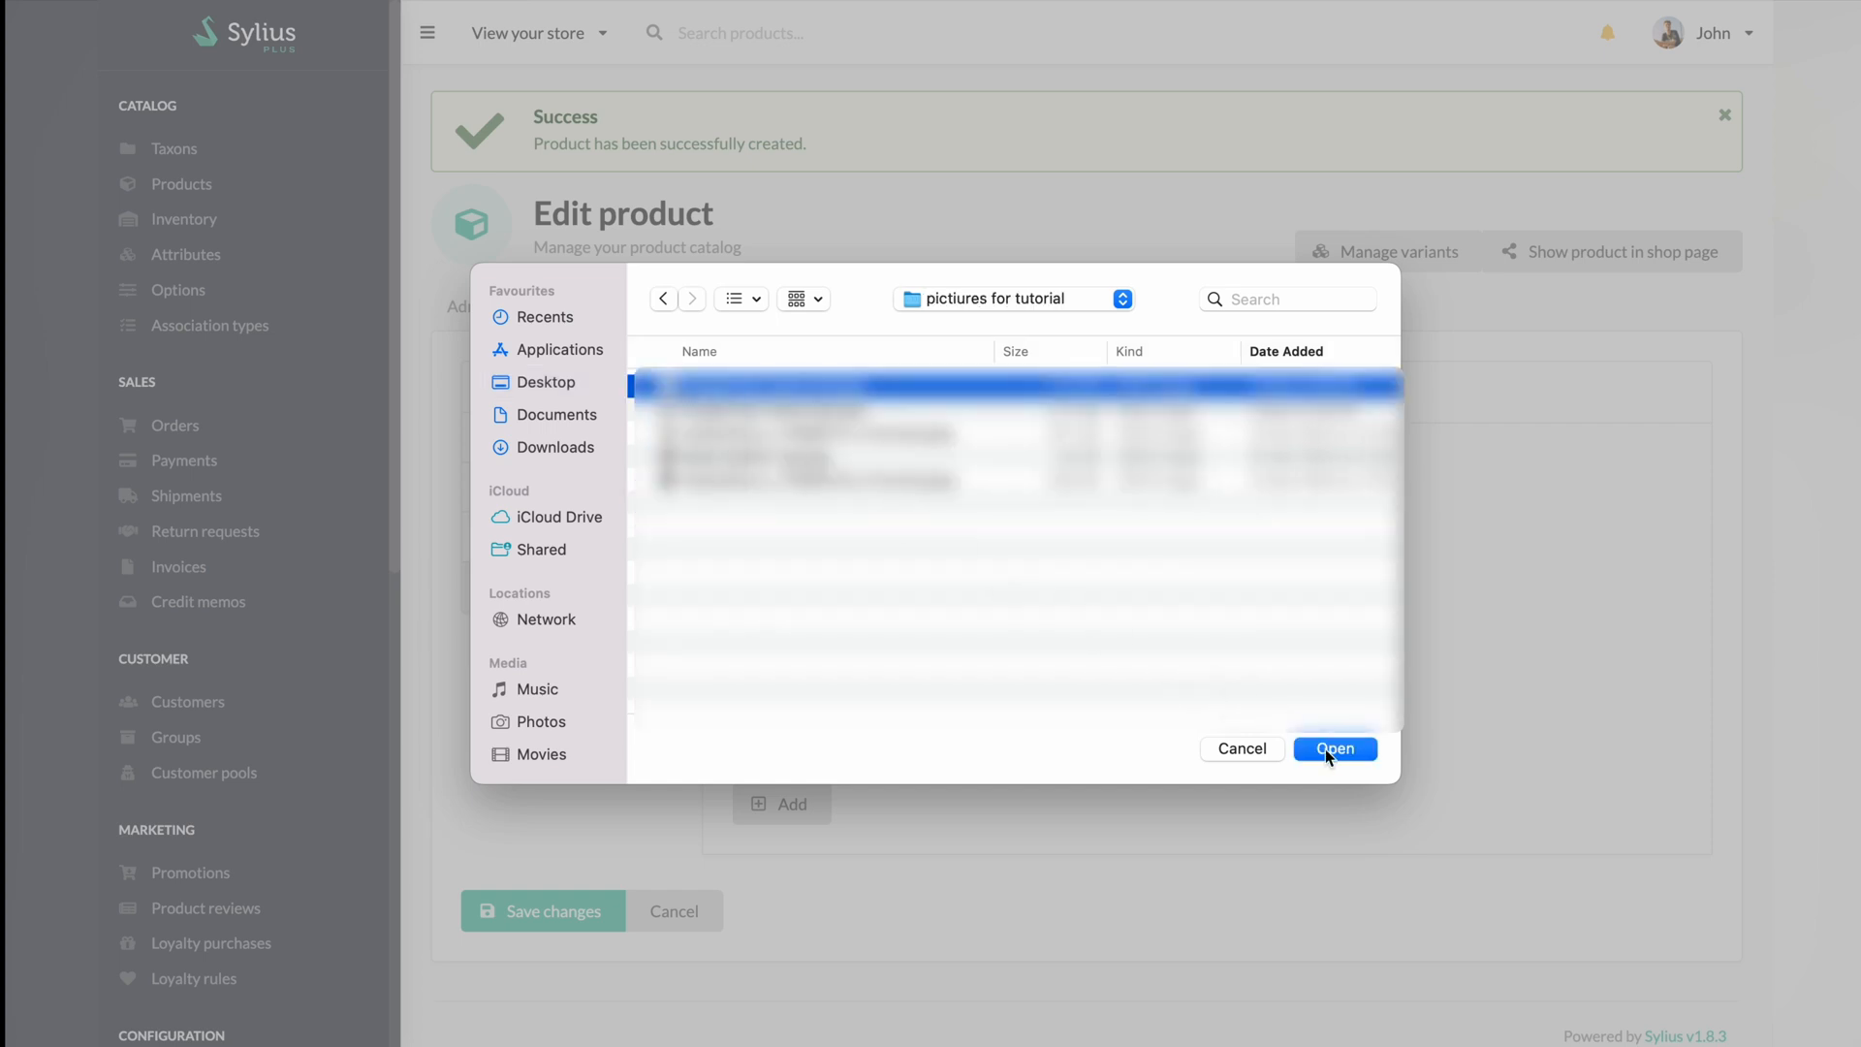
pyautogui.click(1334, 748)
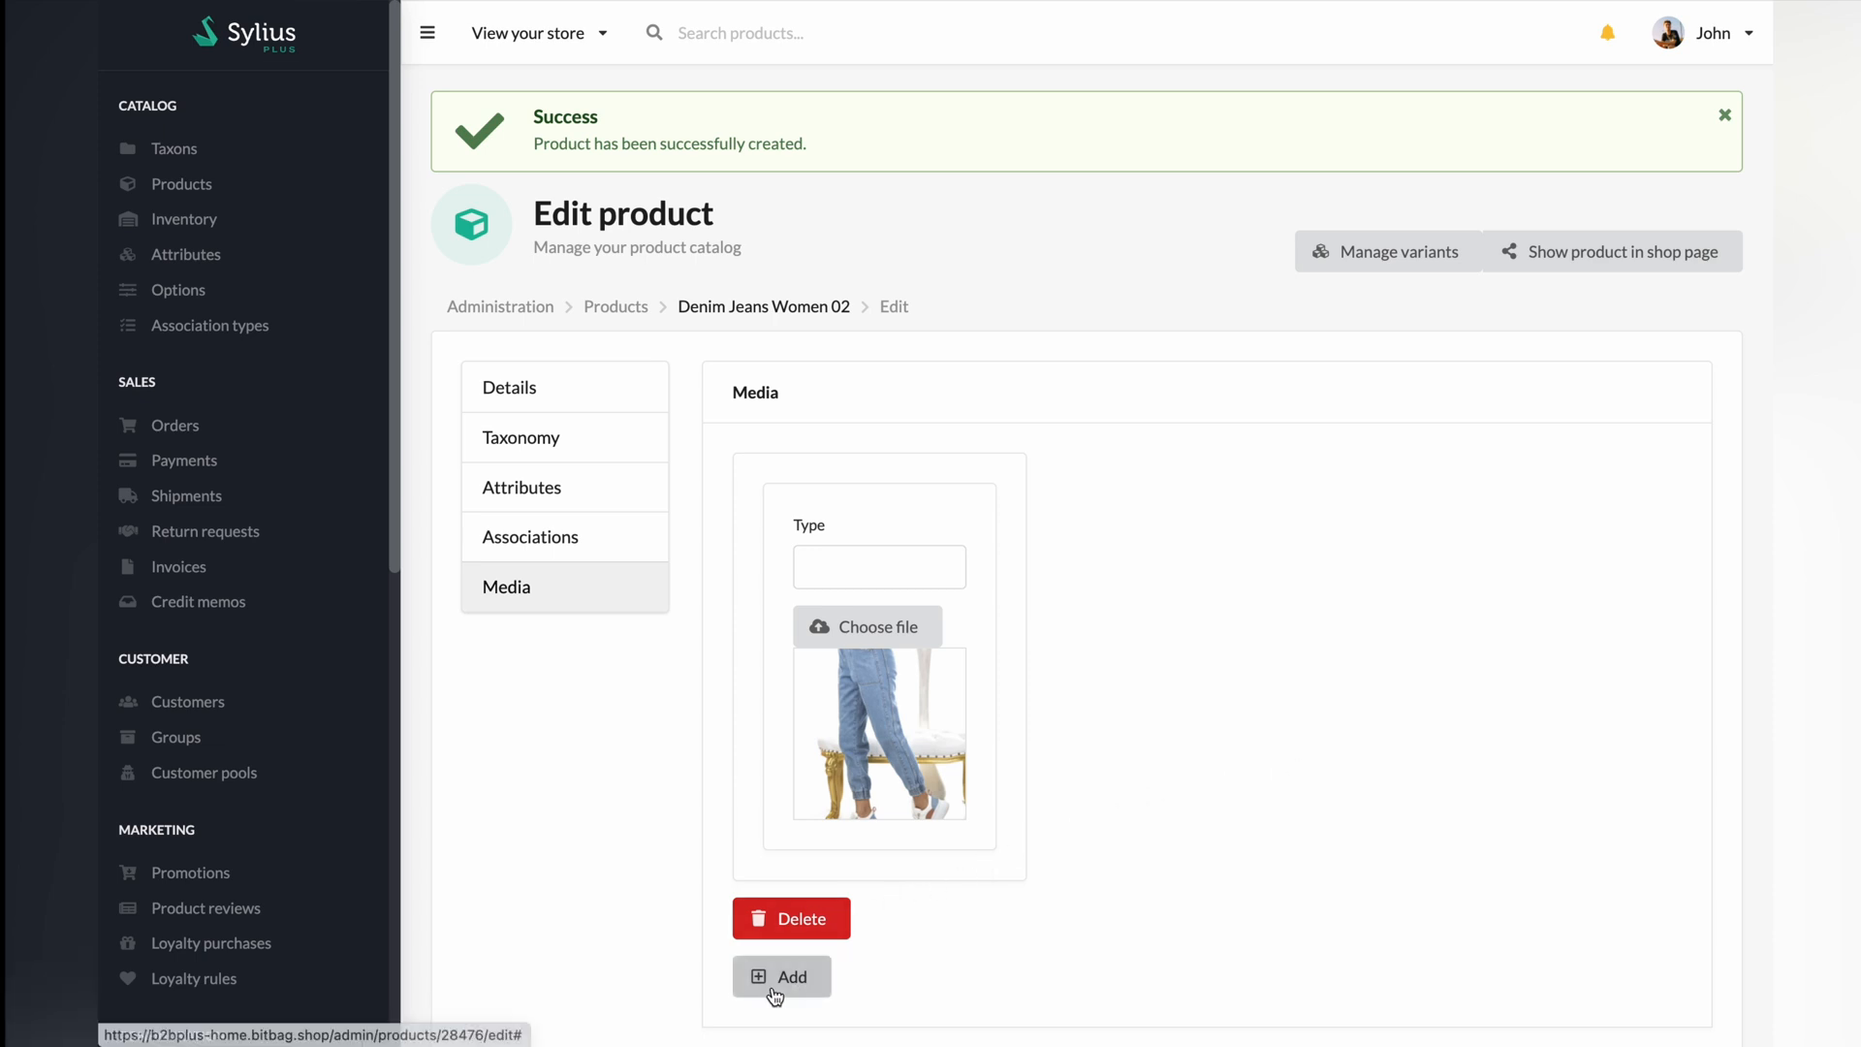
pyautogui.click(781, 976)
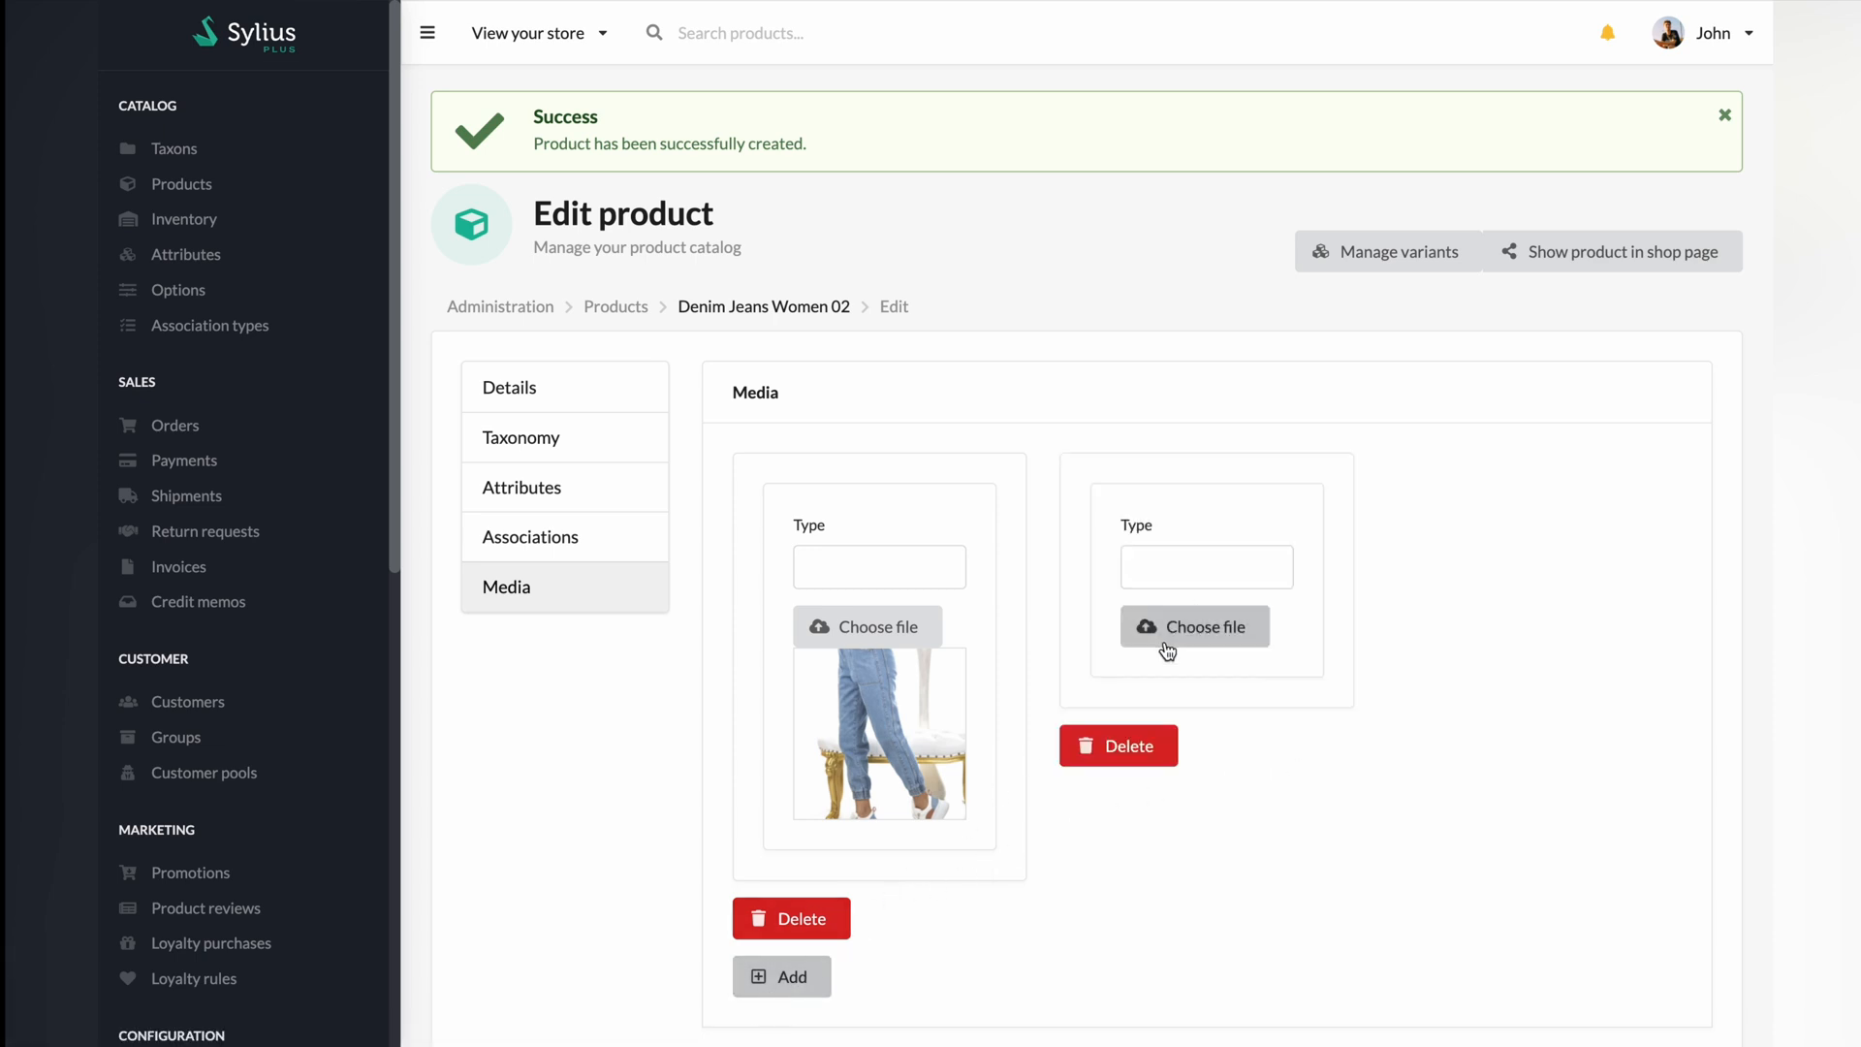
pyautogui.click(1194, 627)
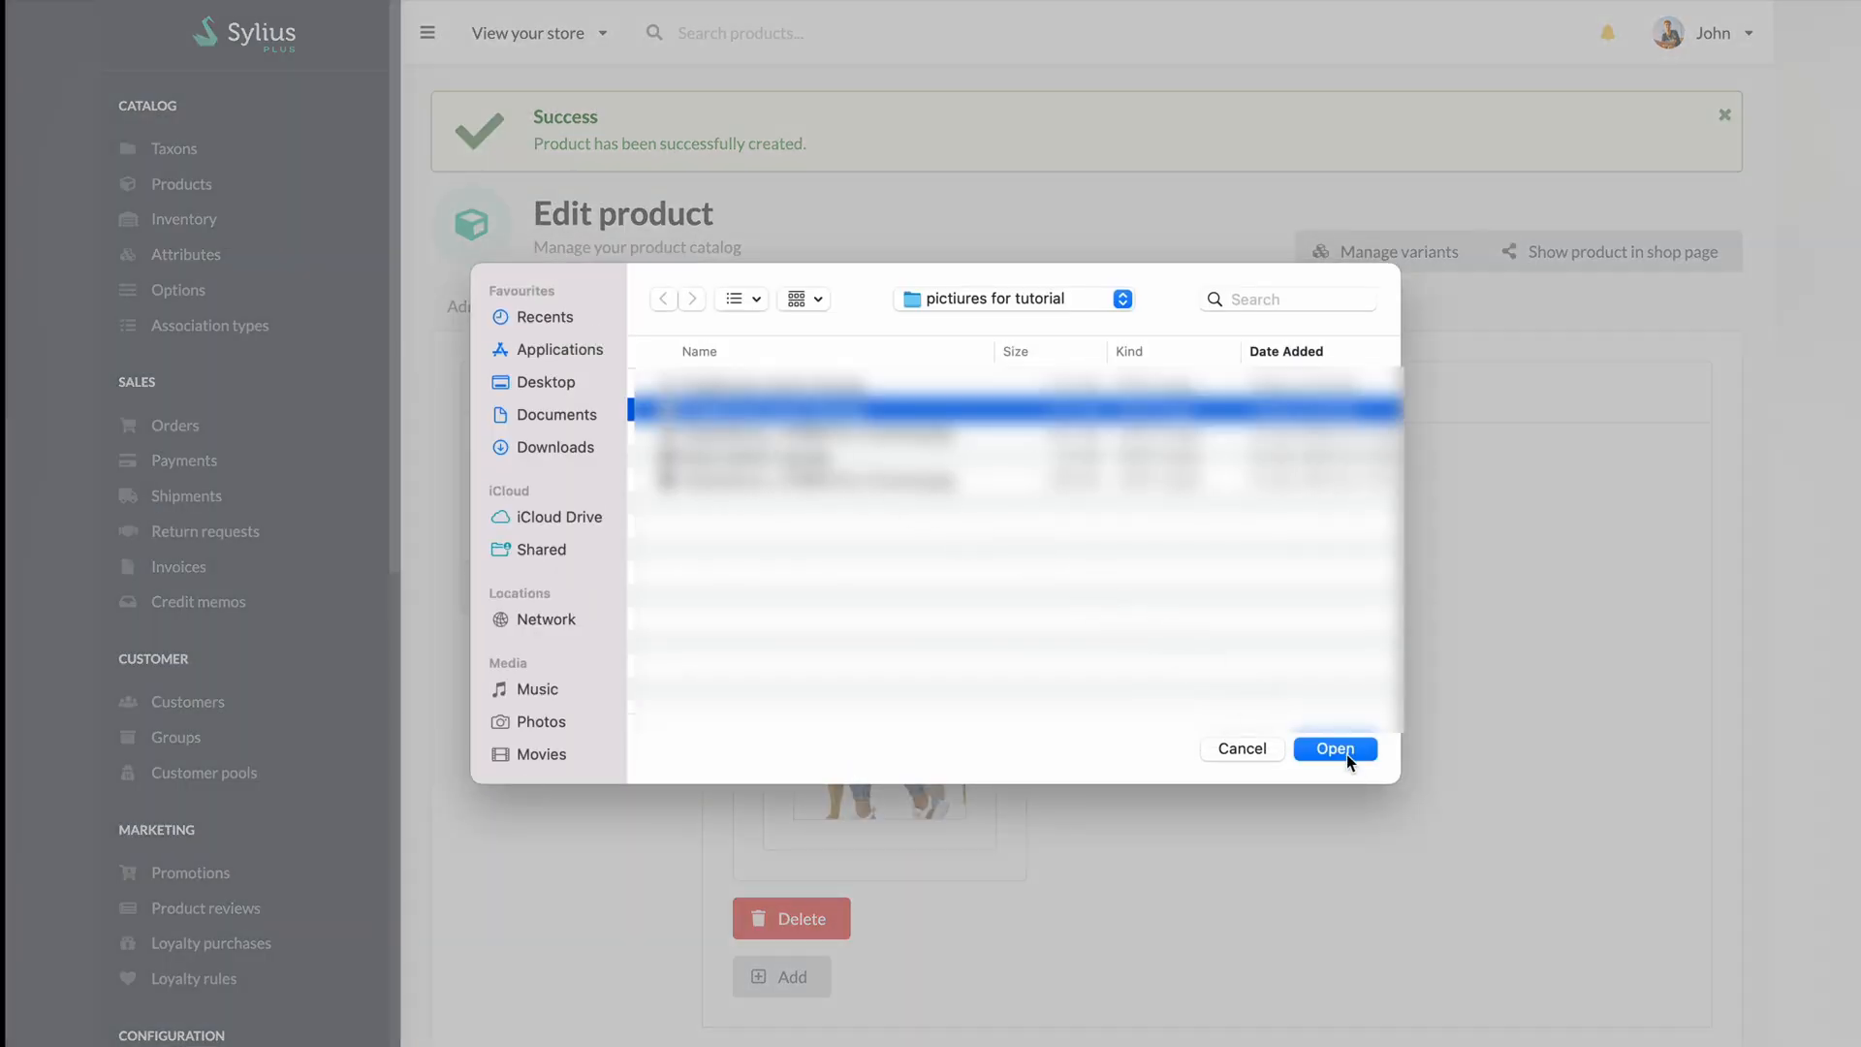
pyautogui.click(1334, 749)
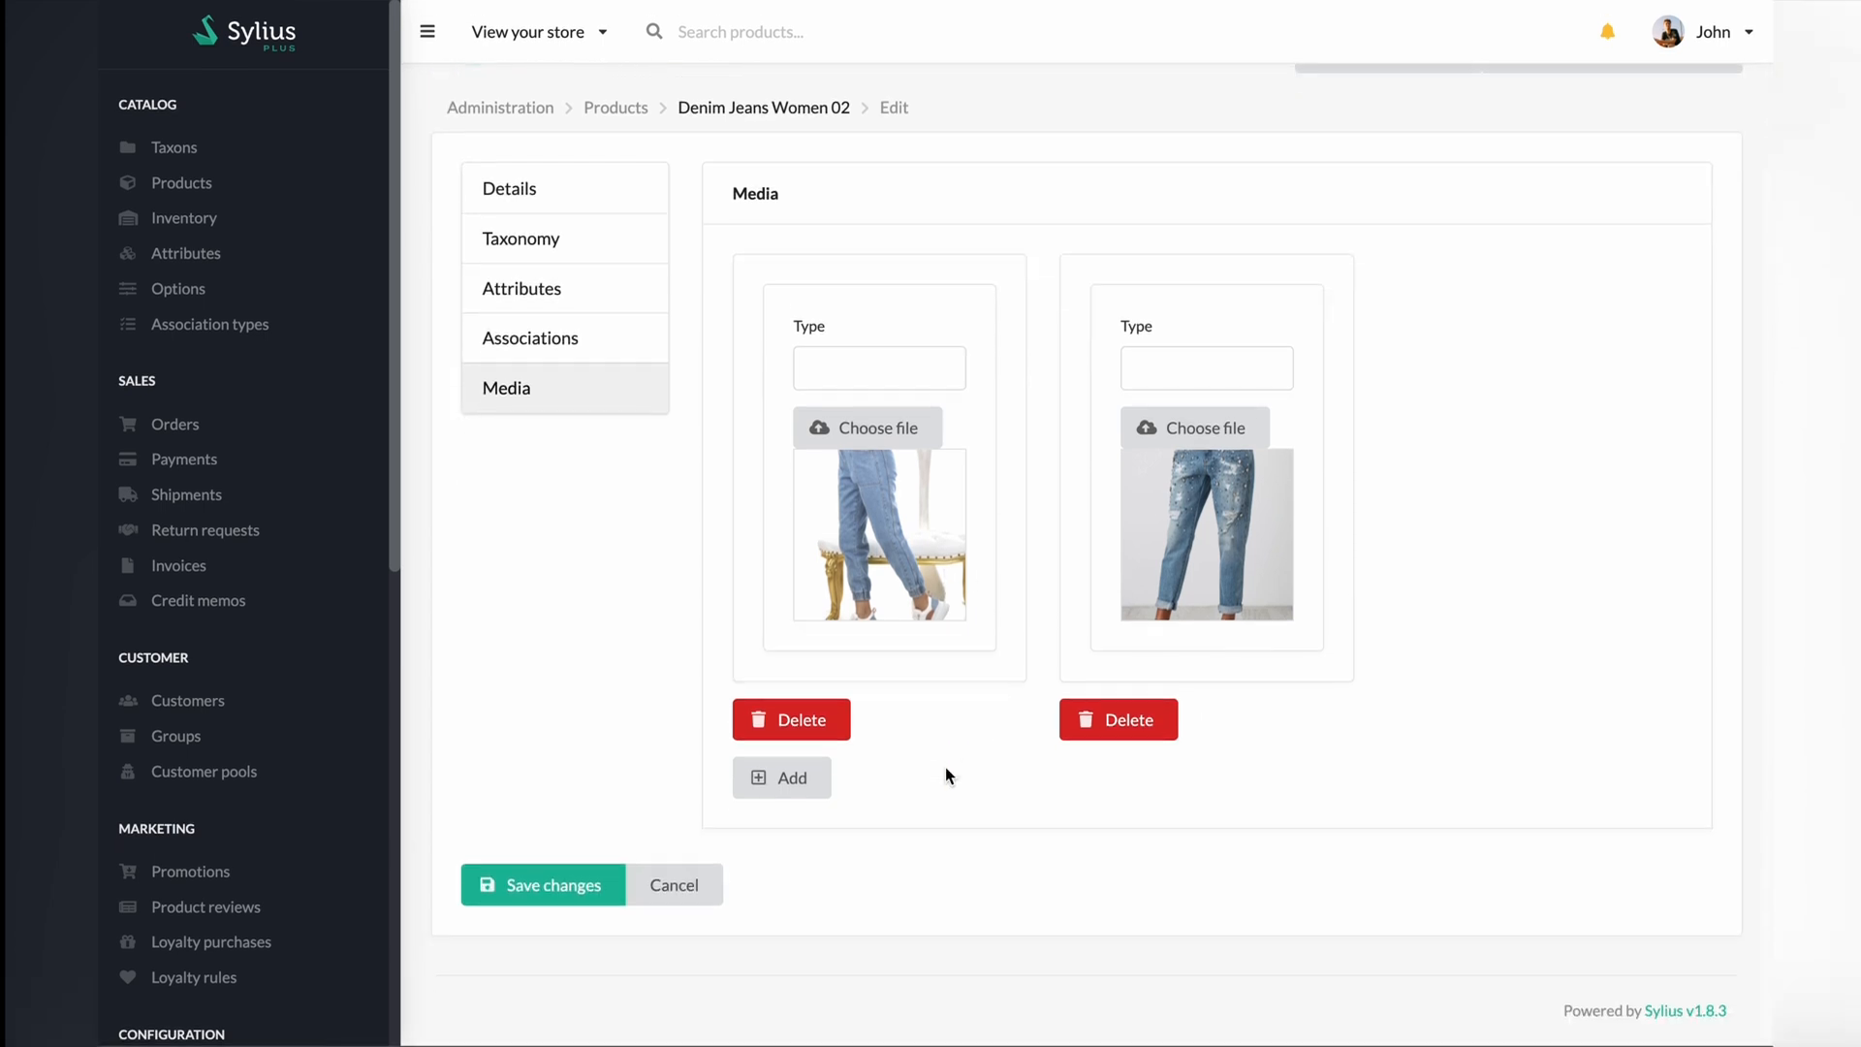
# Step: Save the changes to Denim Jeans Women 02 and confirm the success message
pyautogui.click(553, 884)
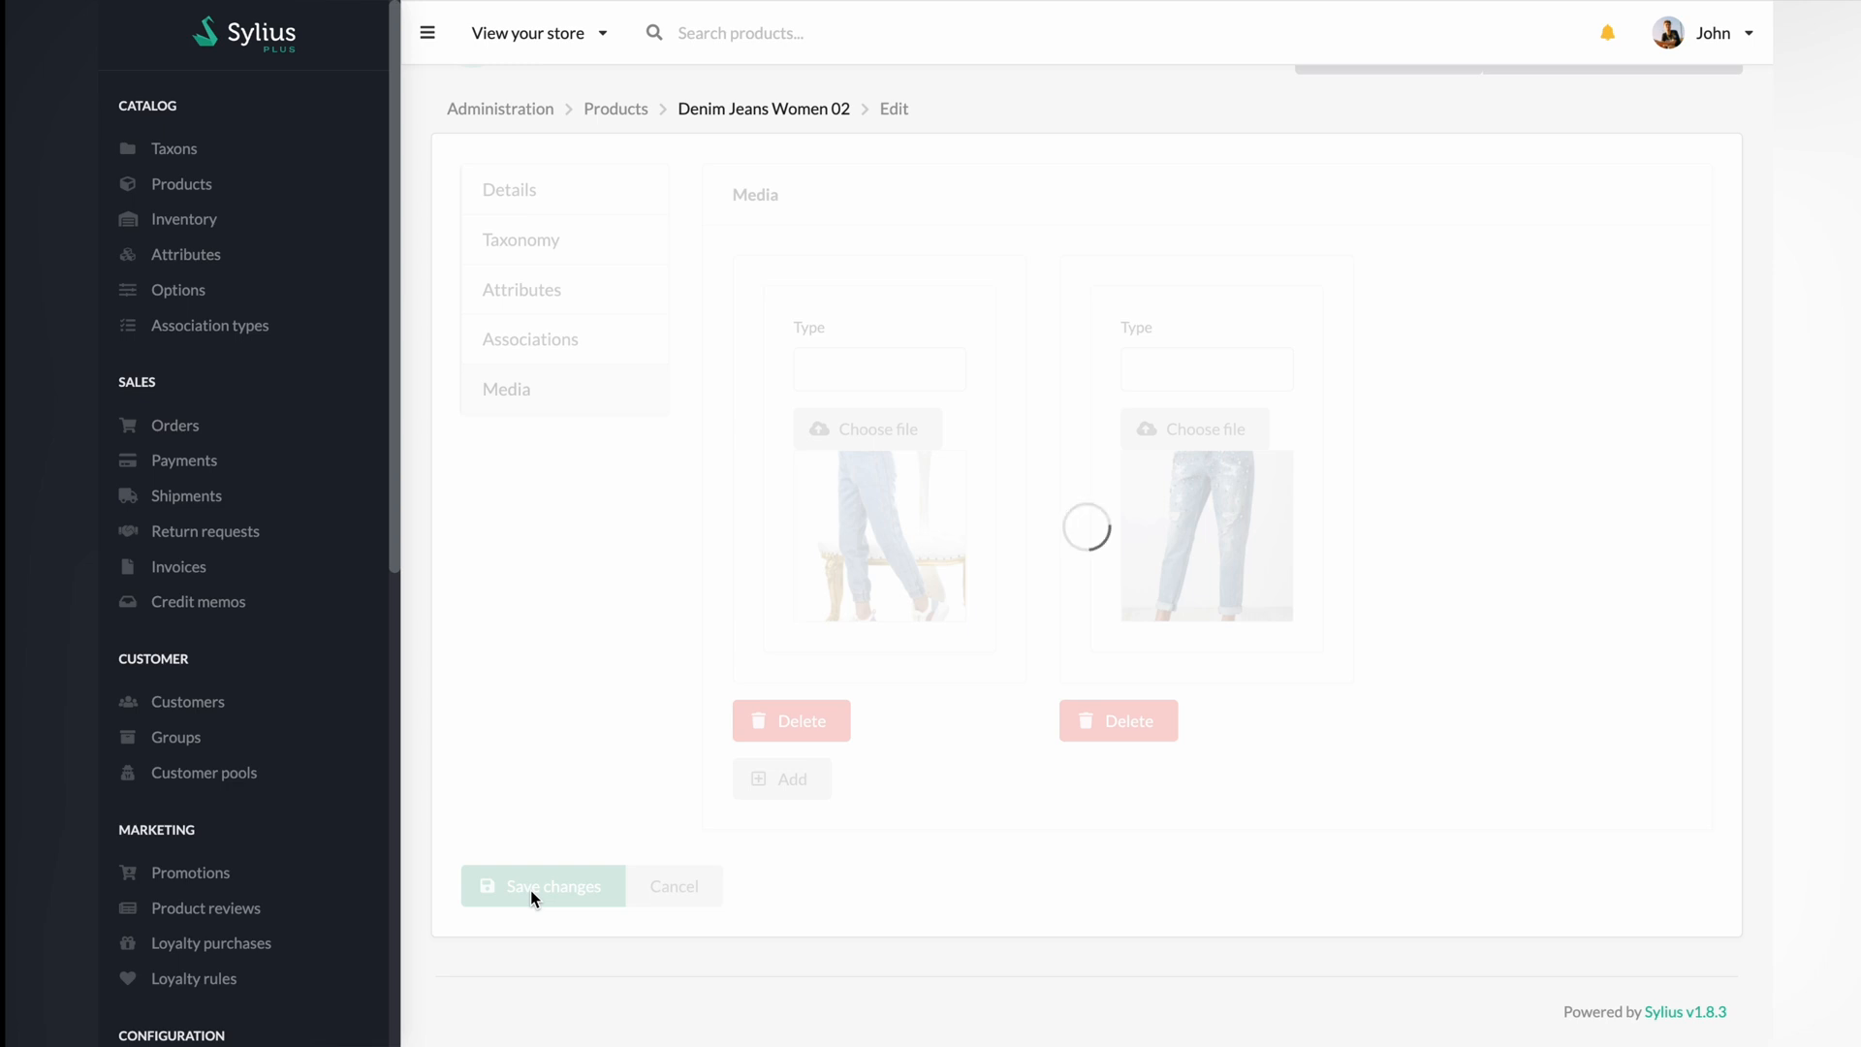
pyautogui.click(541, 885)
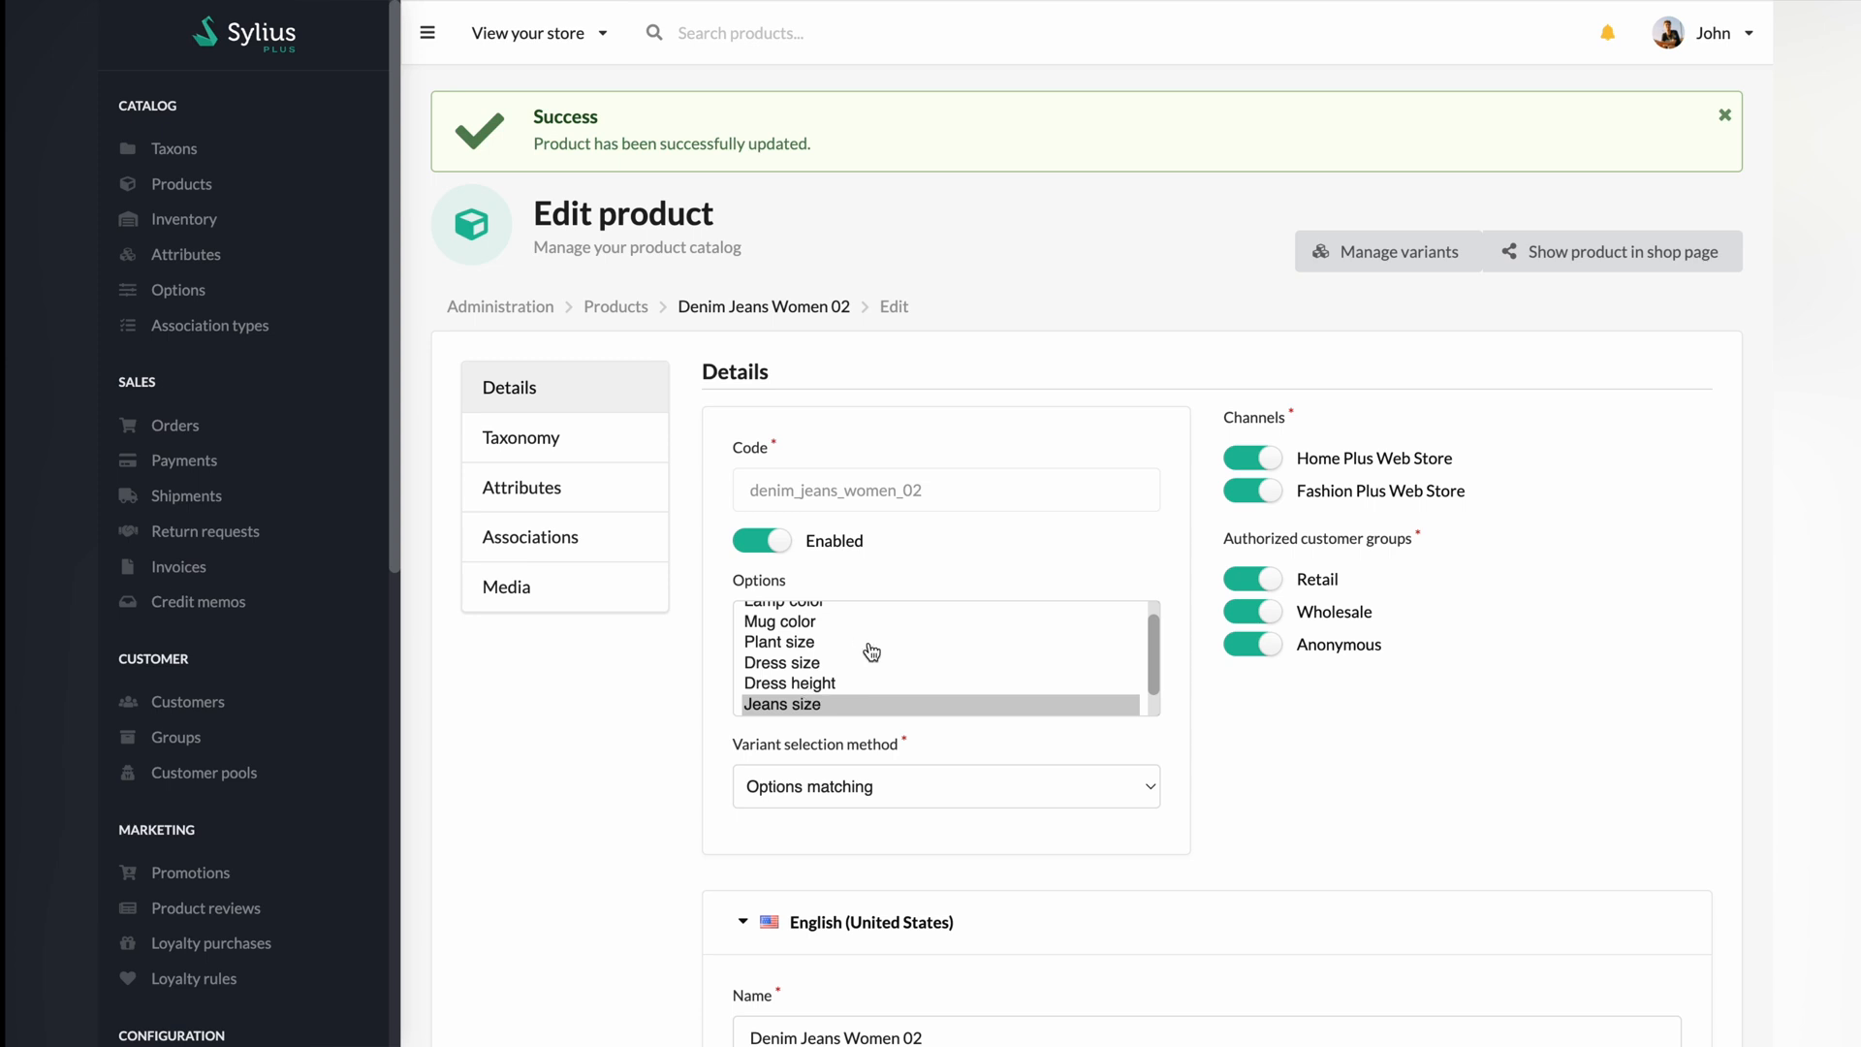
pyautogui.click(1386, 250)
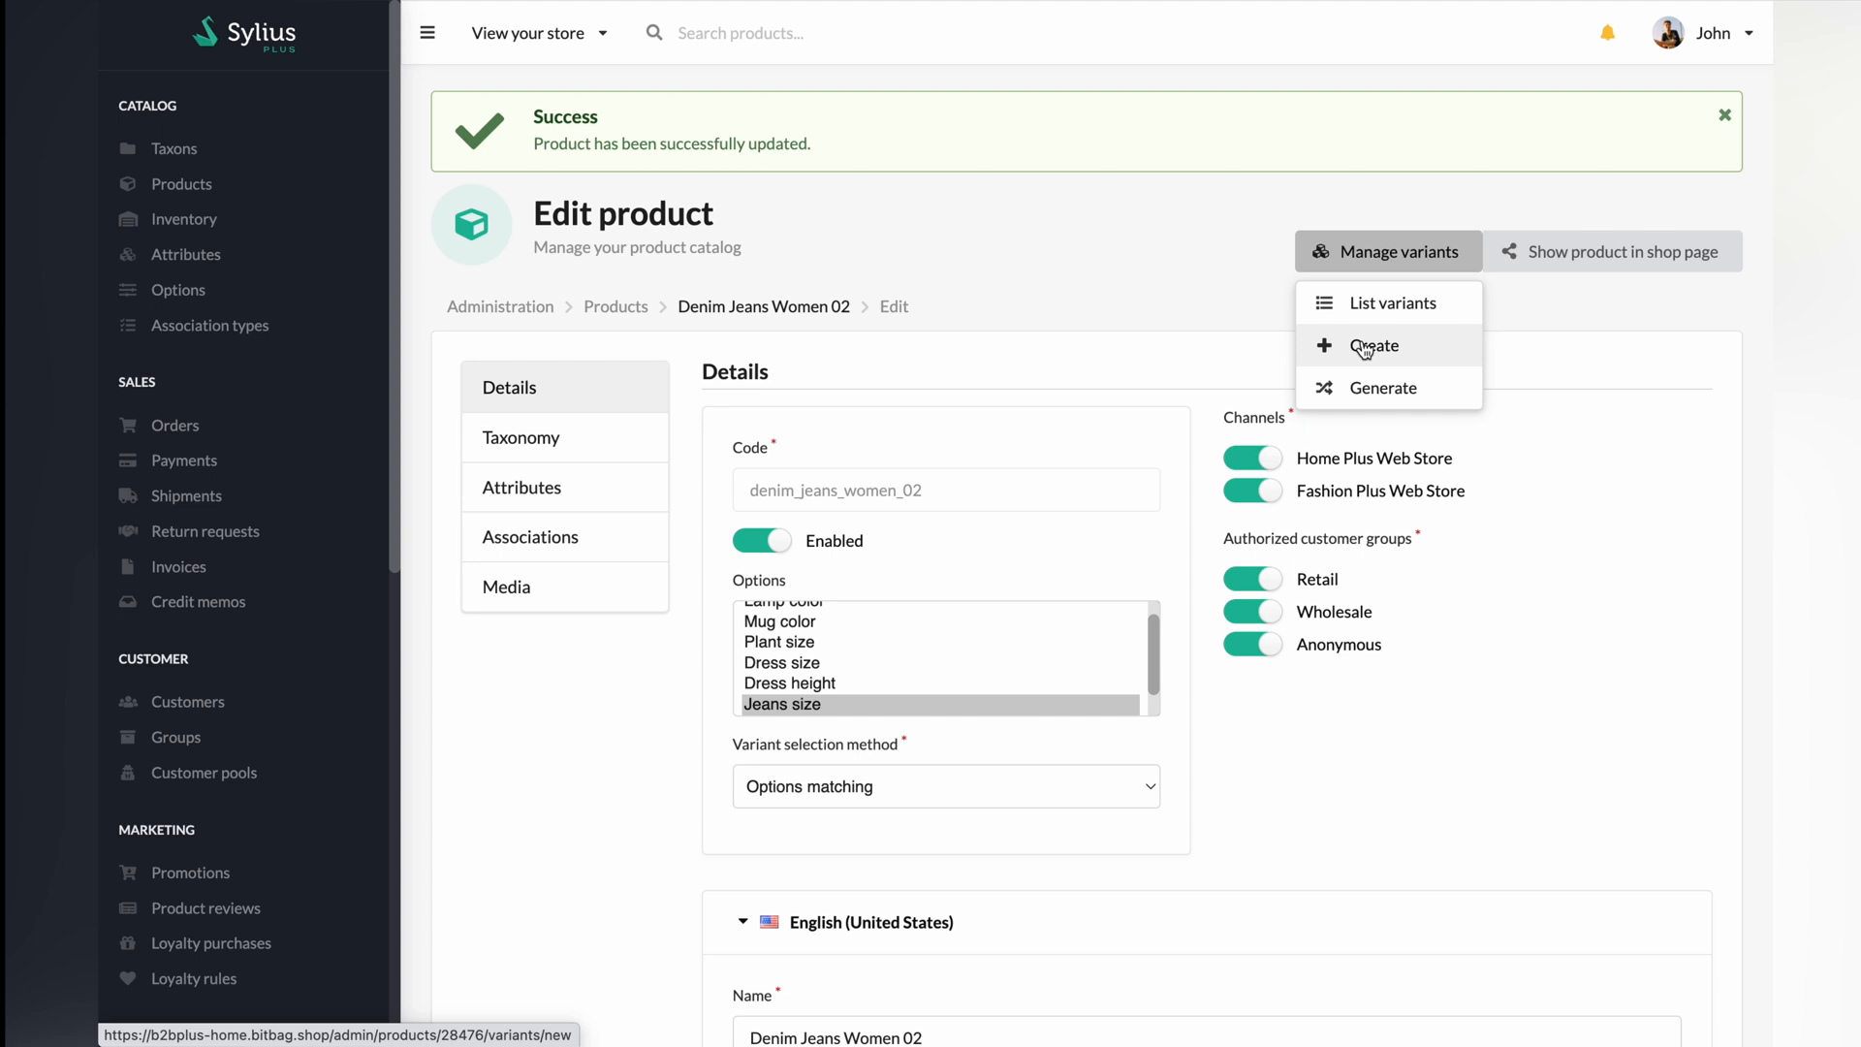
# Step: Create a new variant with English (United States) name Denim Jeans Size S
pyautogui.click(1374, 345)
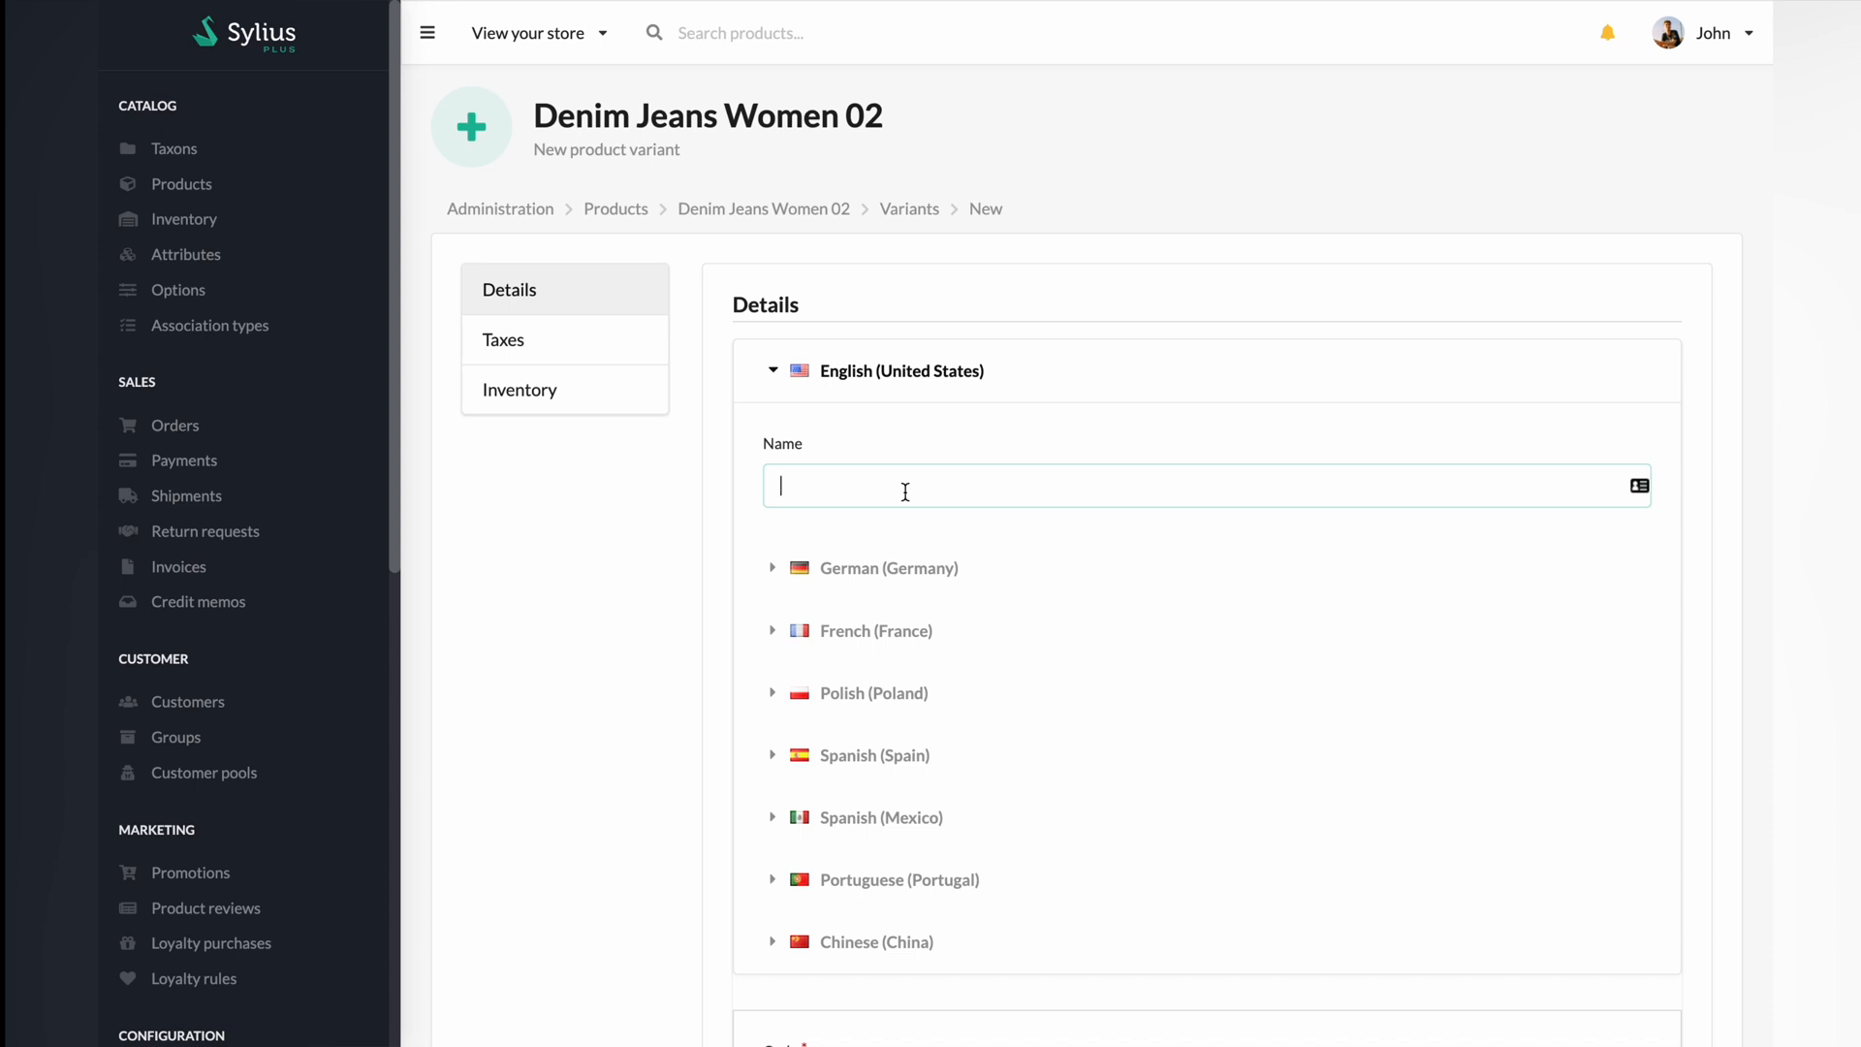
pyautogui.write('De')
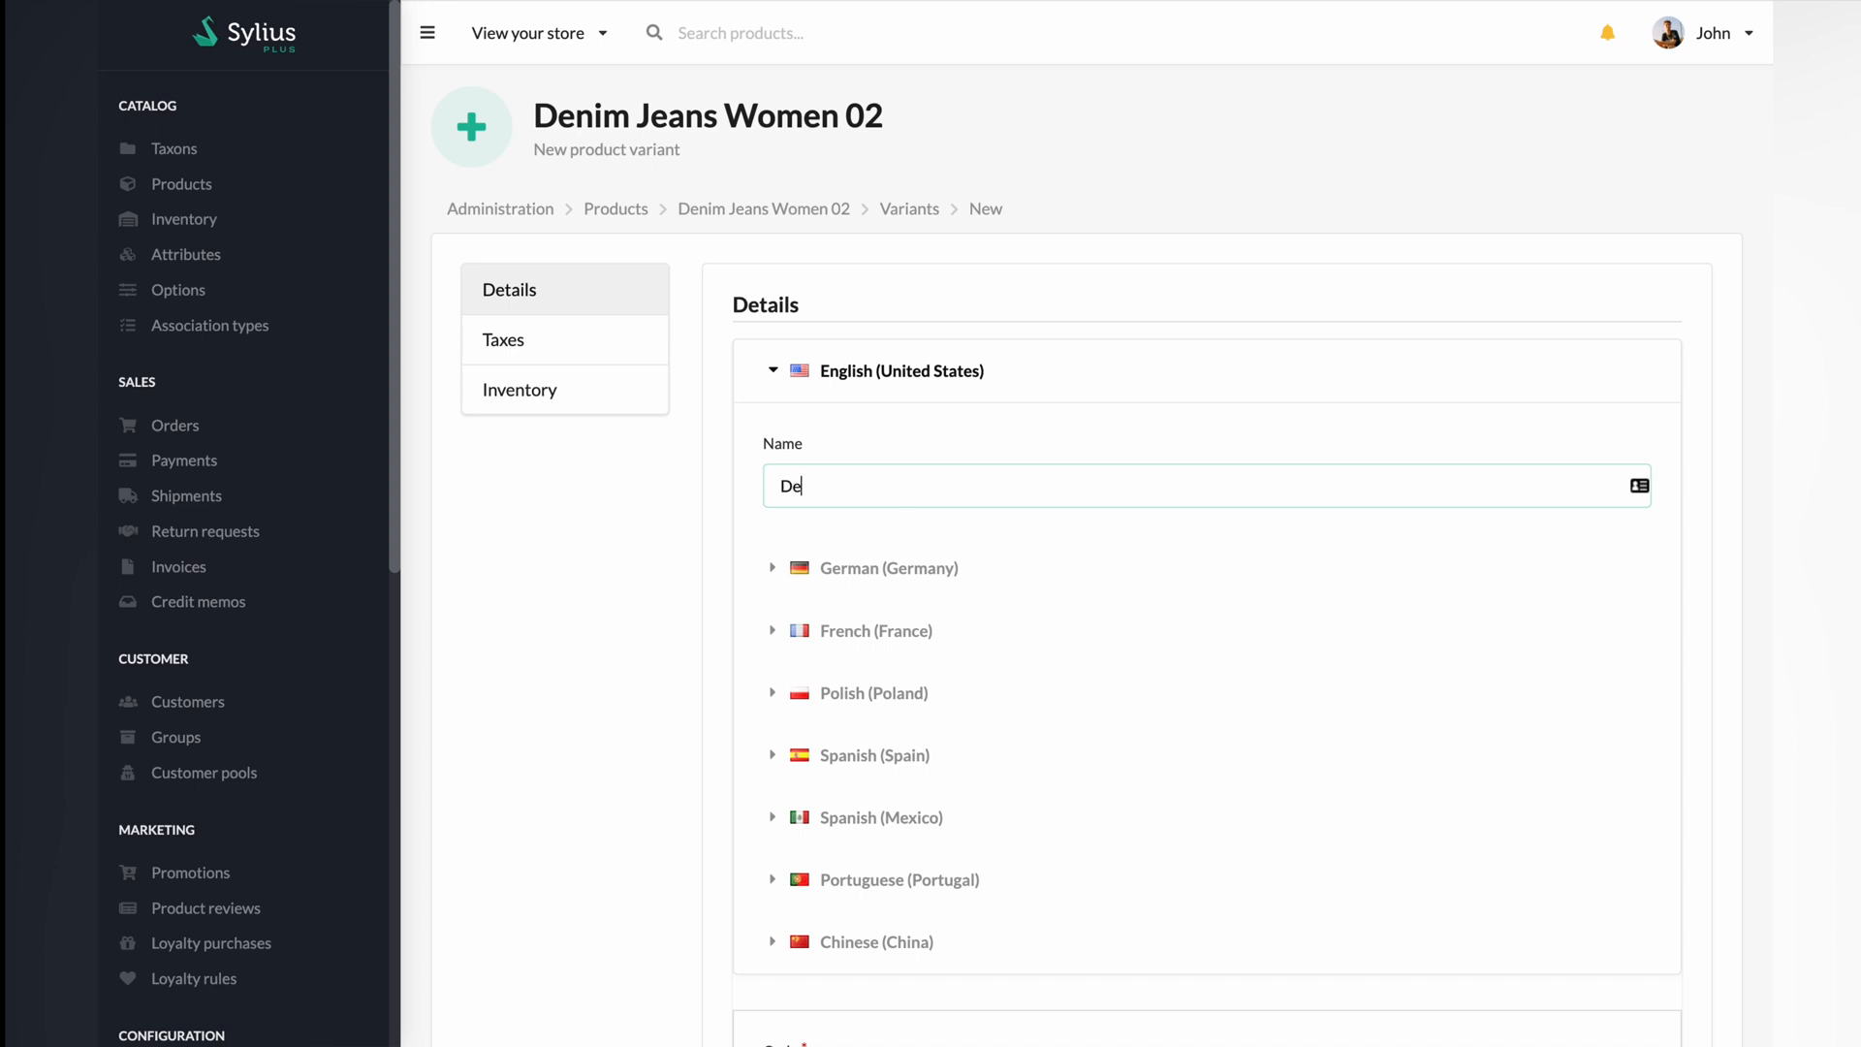
pyautogui.write('nim Jeans')
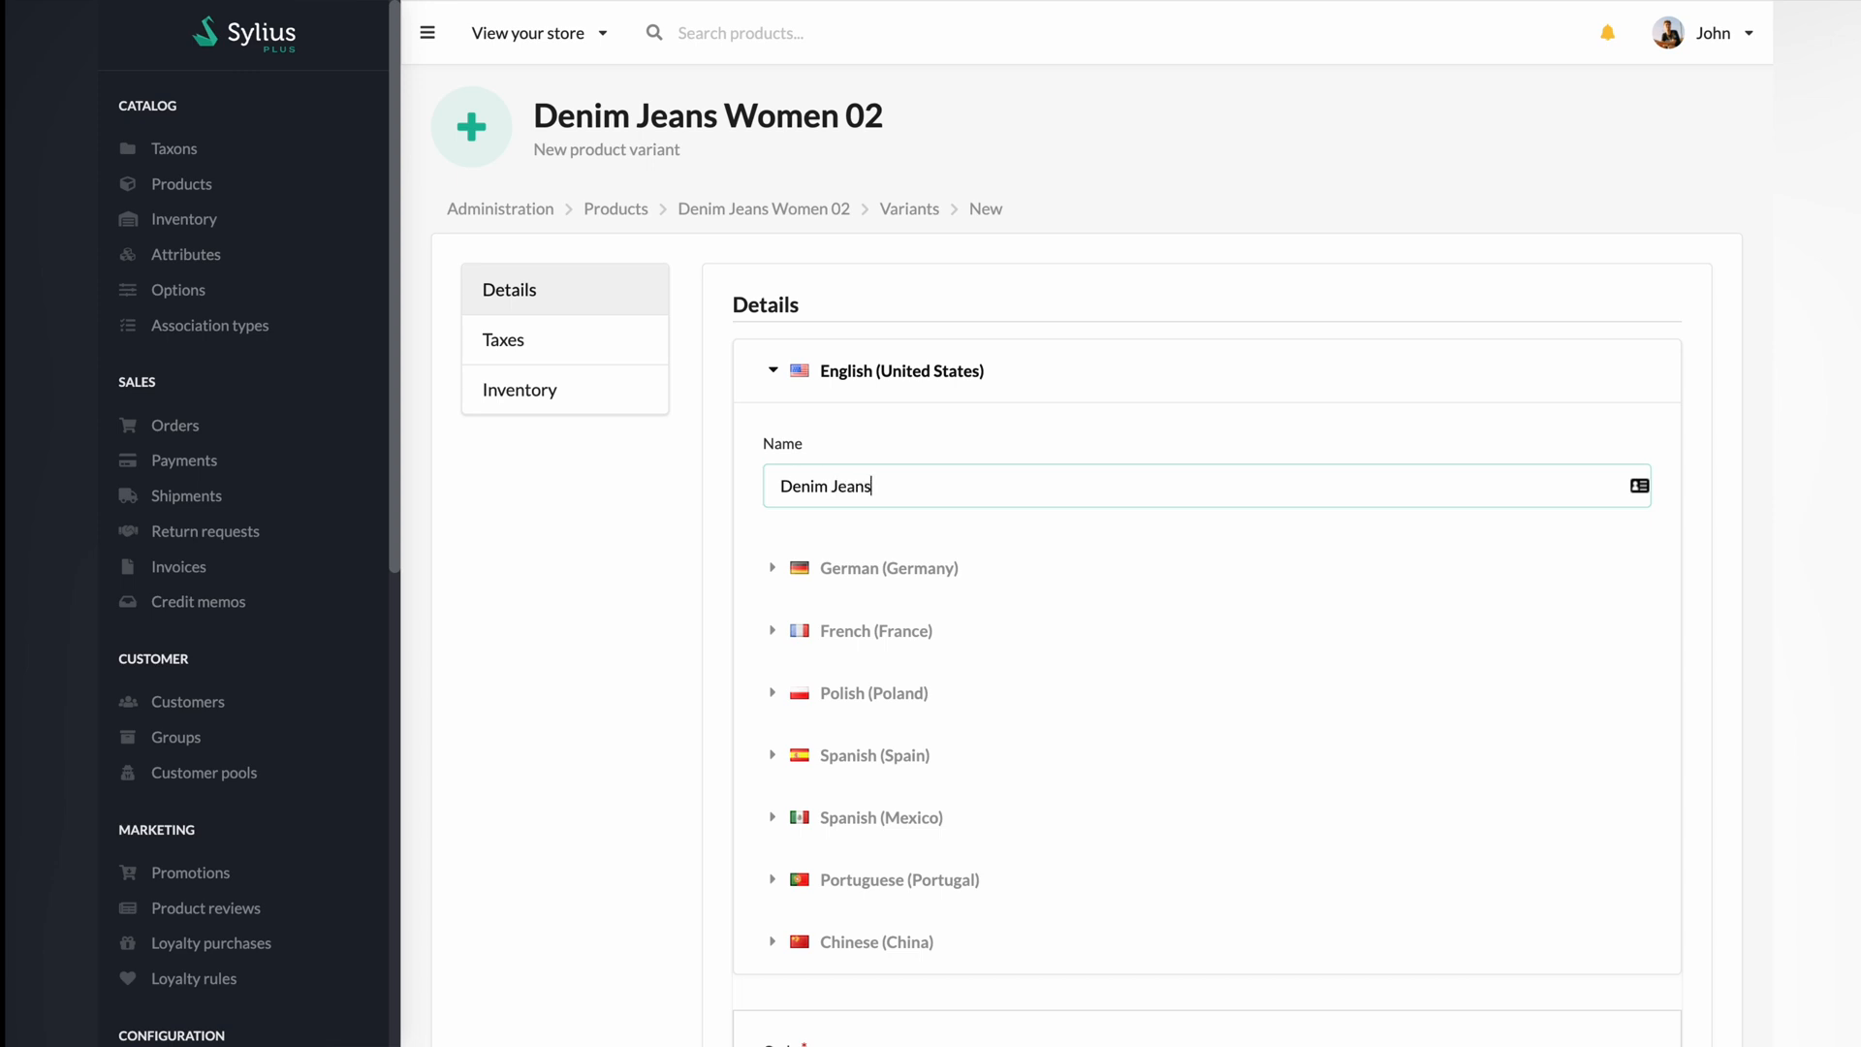
pyautogui.write('Size')
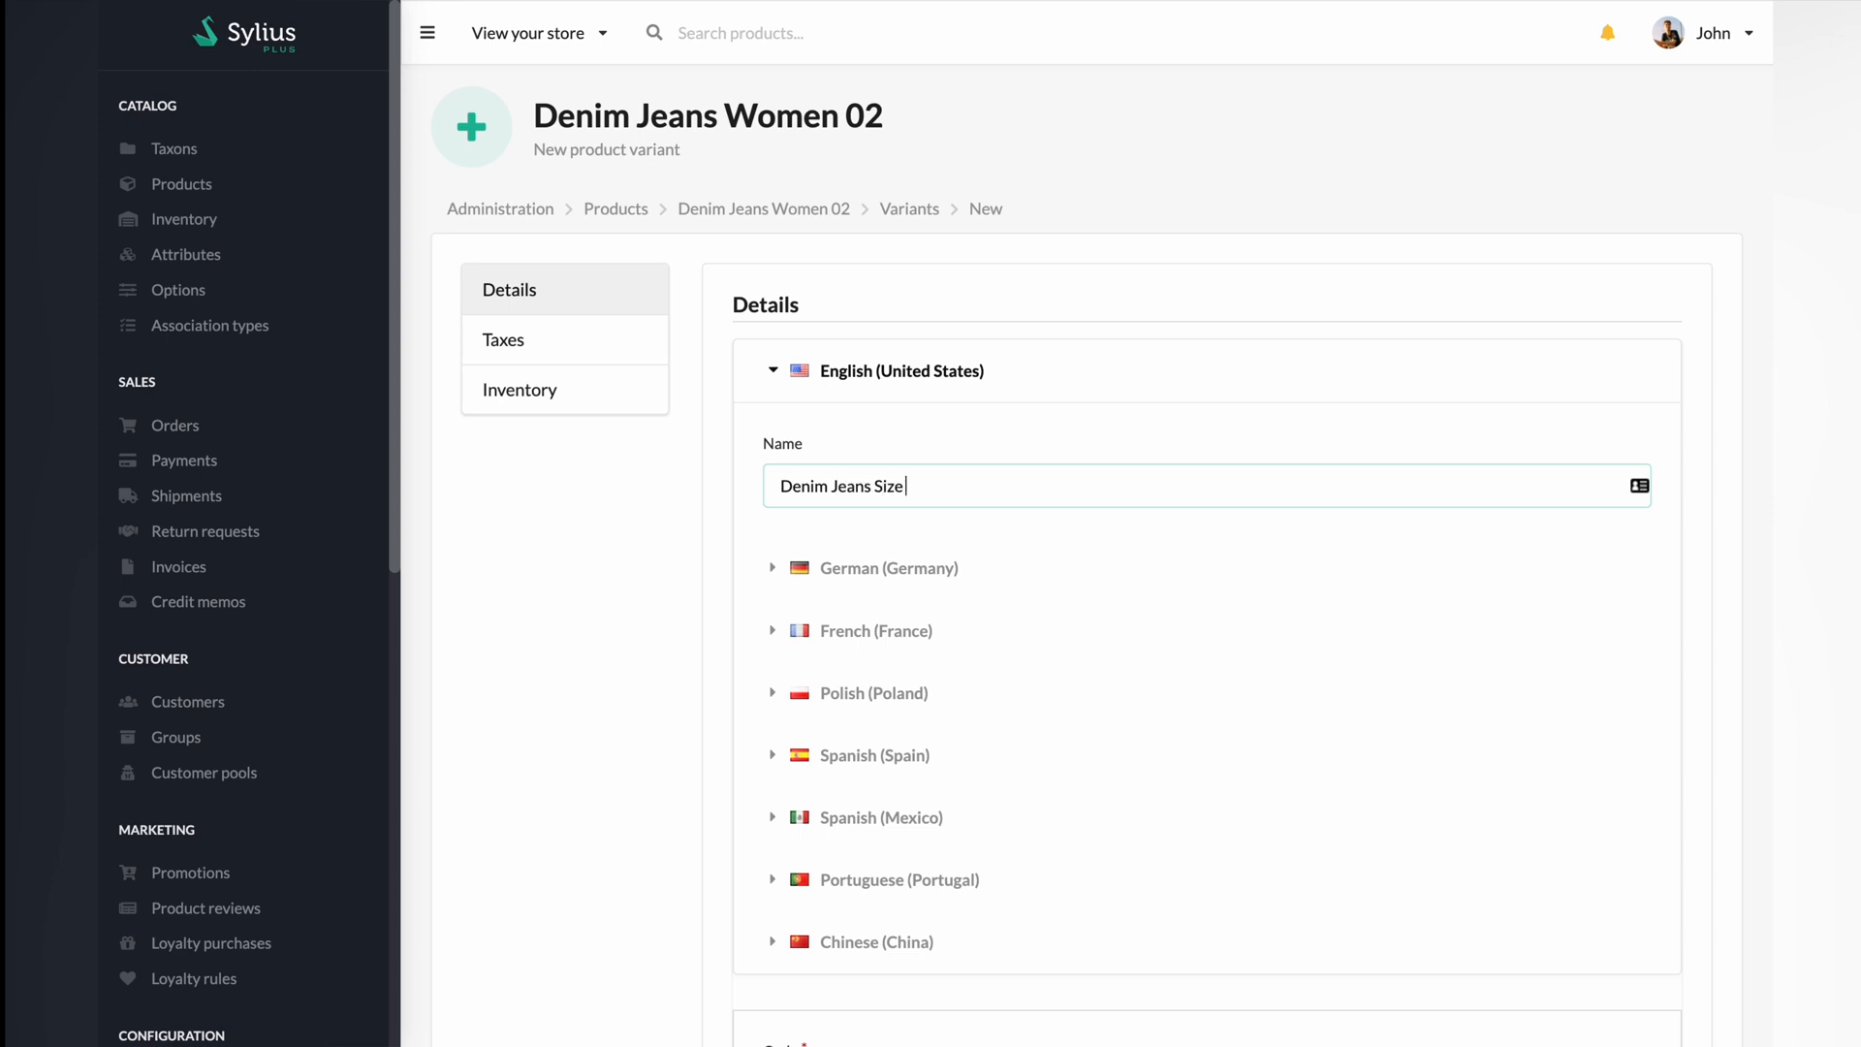
pyautogui.write('S')
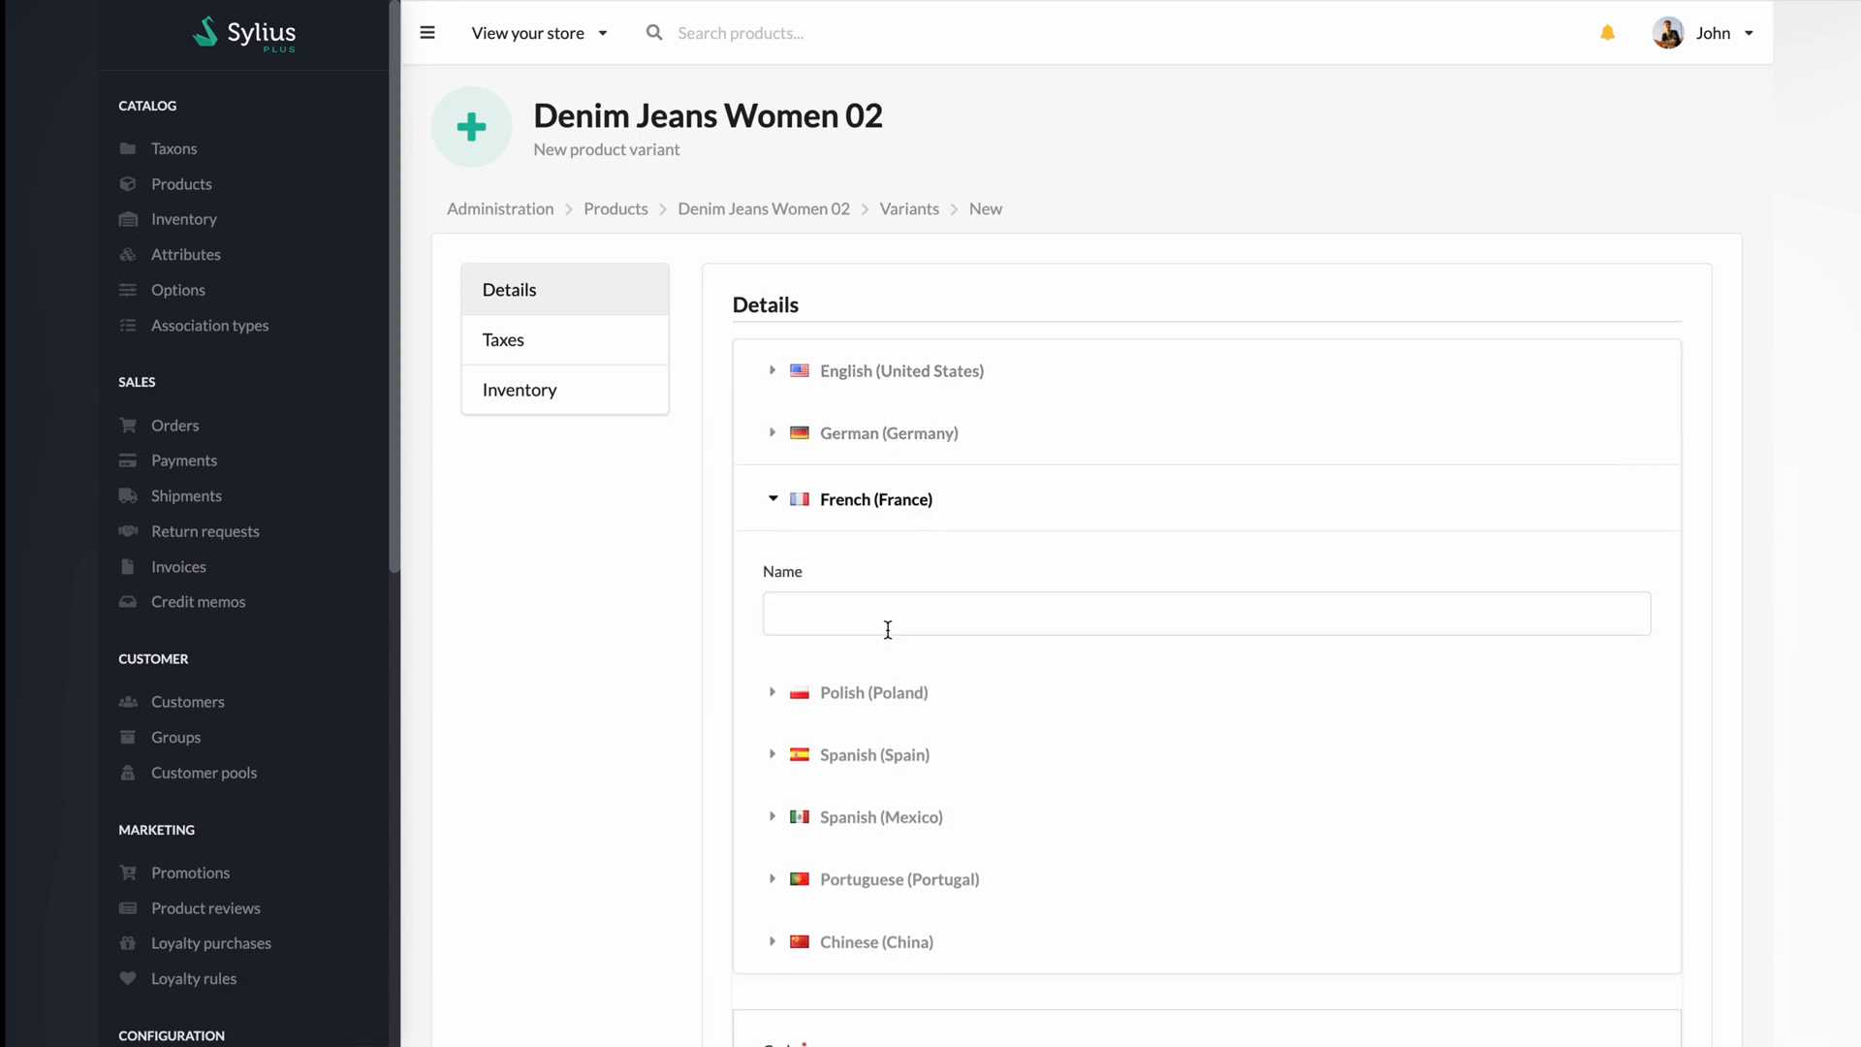
# Step: Give the variant code denim_jeans_size_s, leaving shipping category unset
pyautogui.scroll(-3)
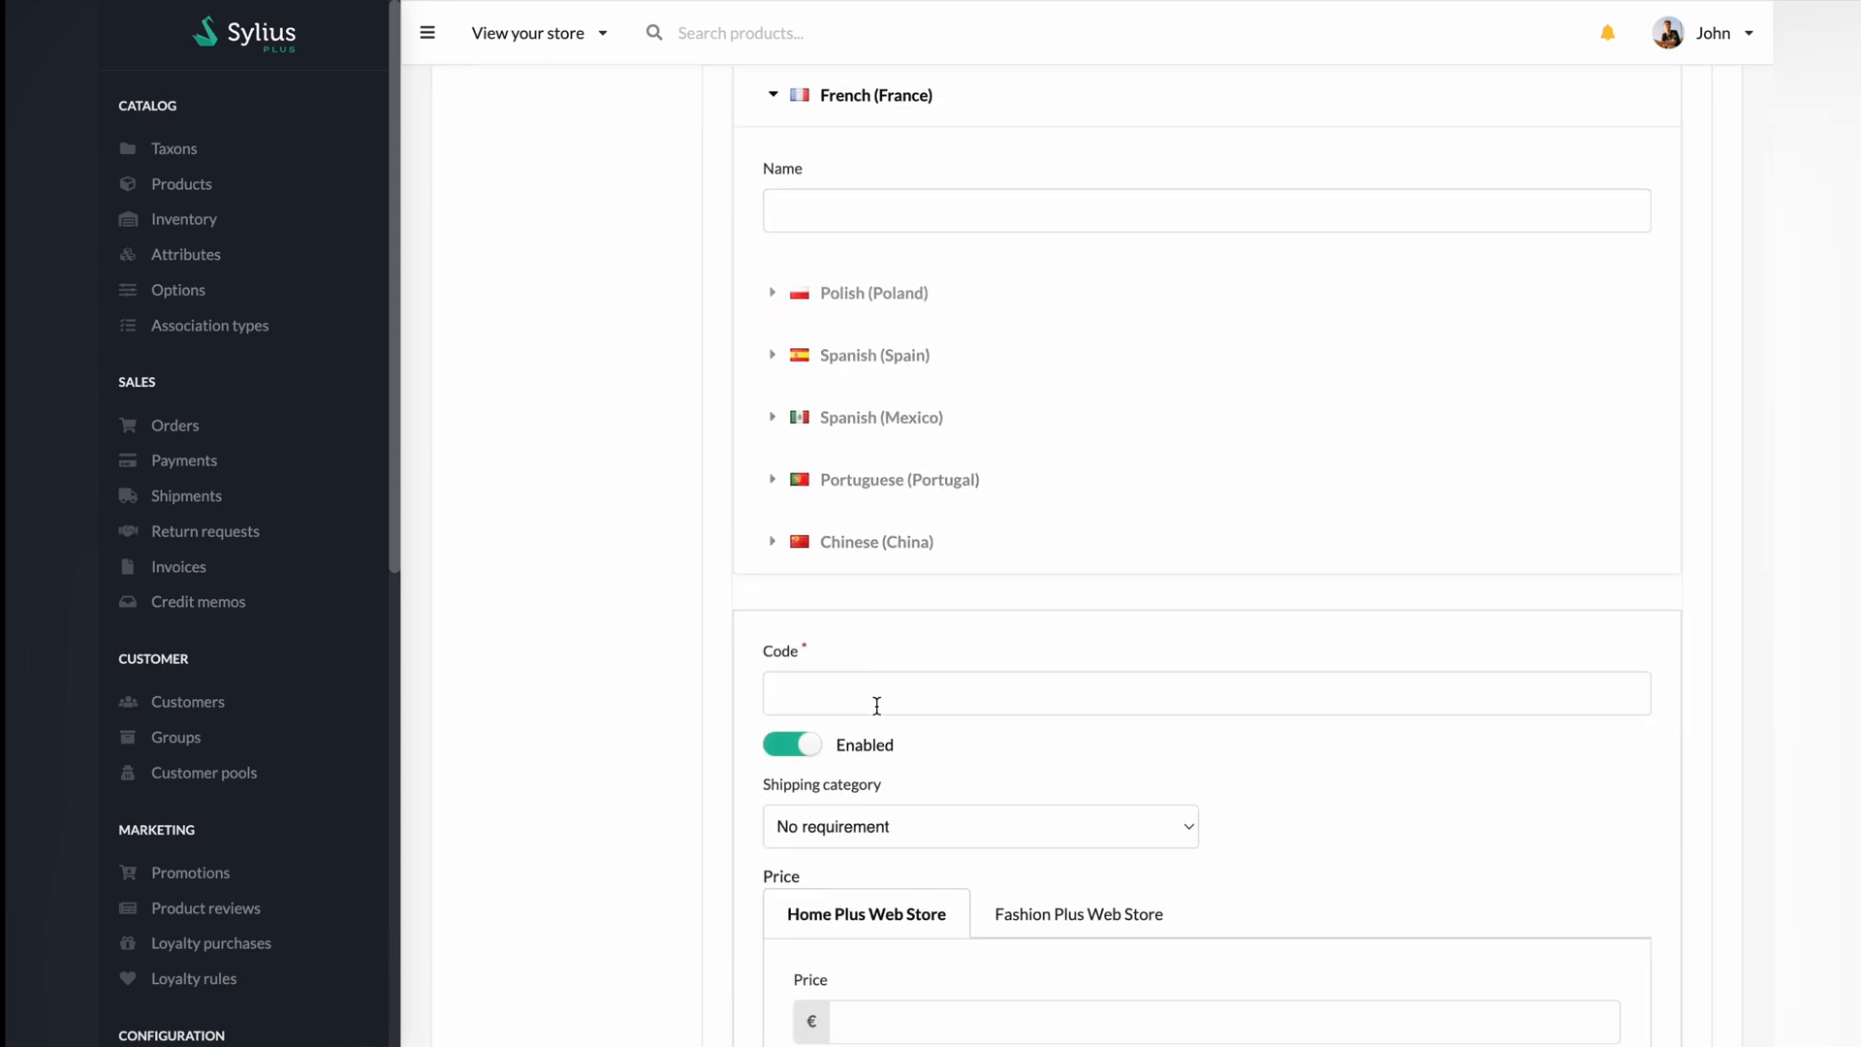
pyautogui.write('denim_jeans')
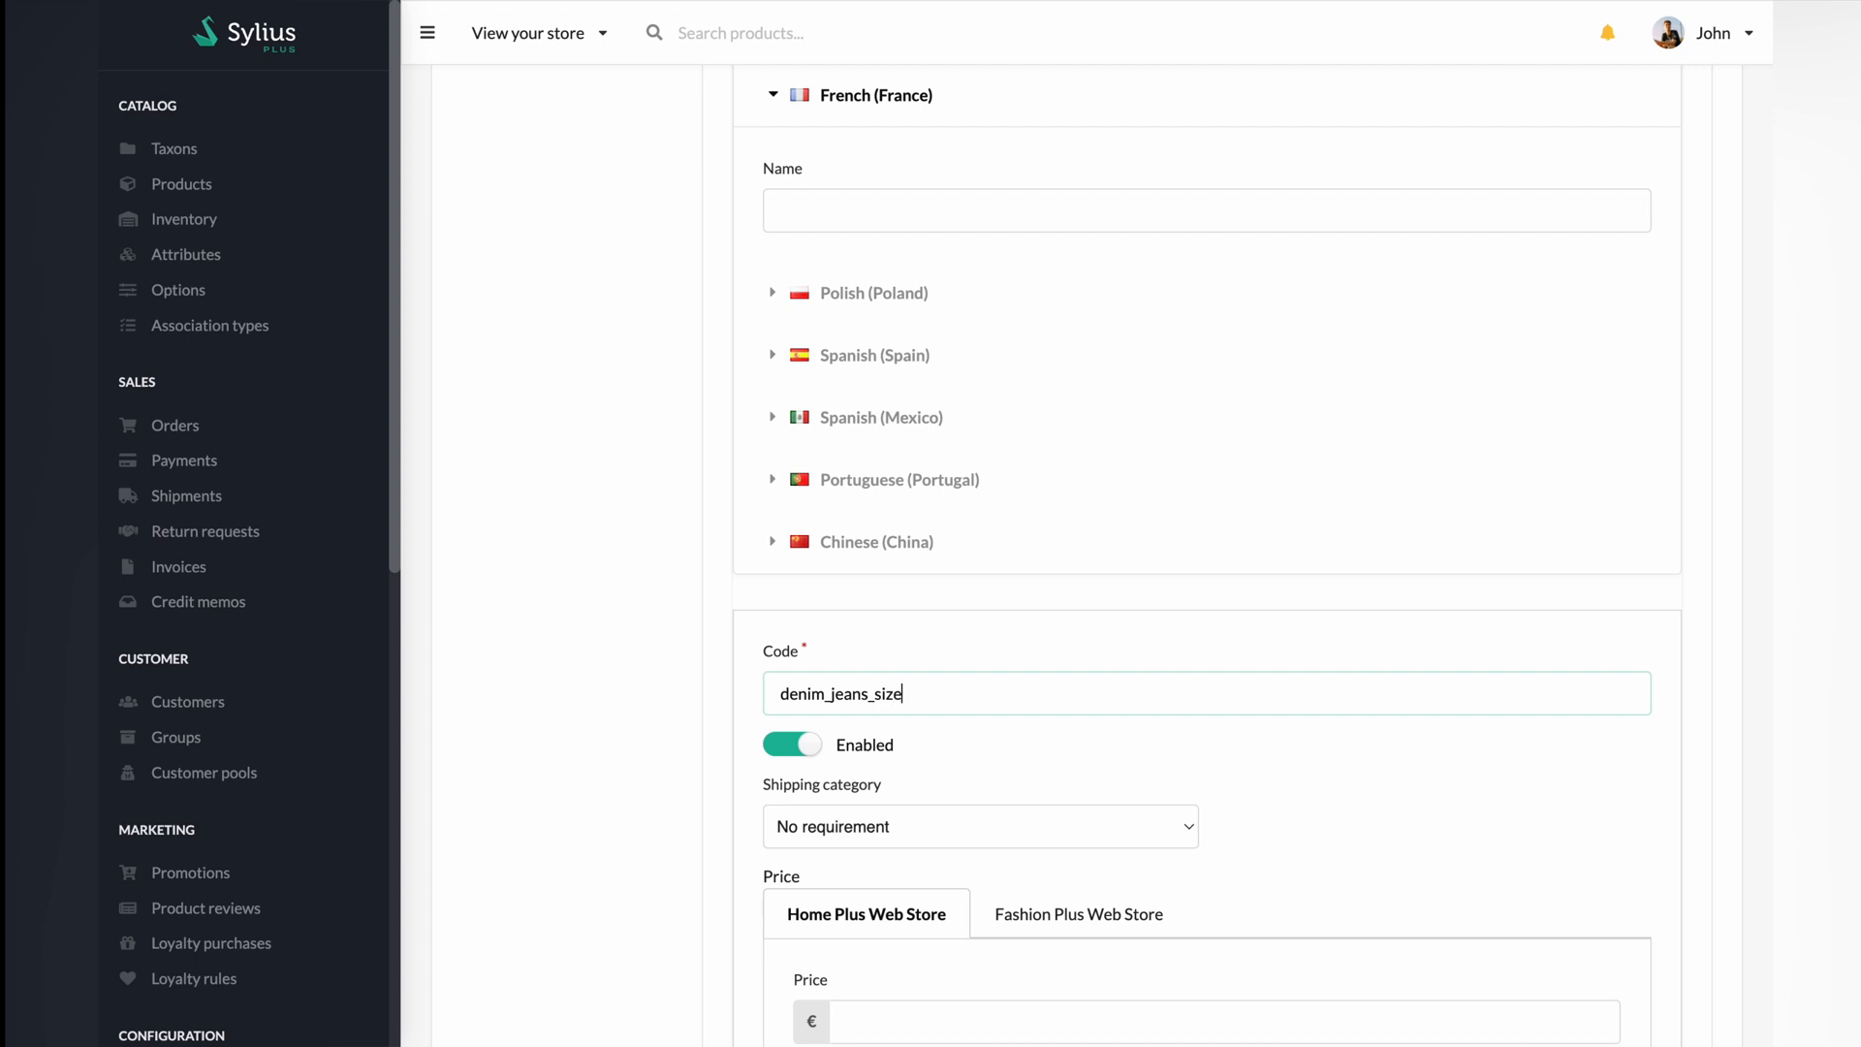
pyautogui.write('_s')
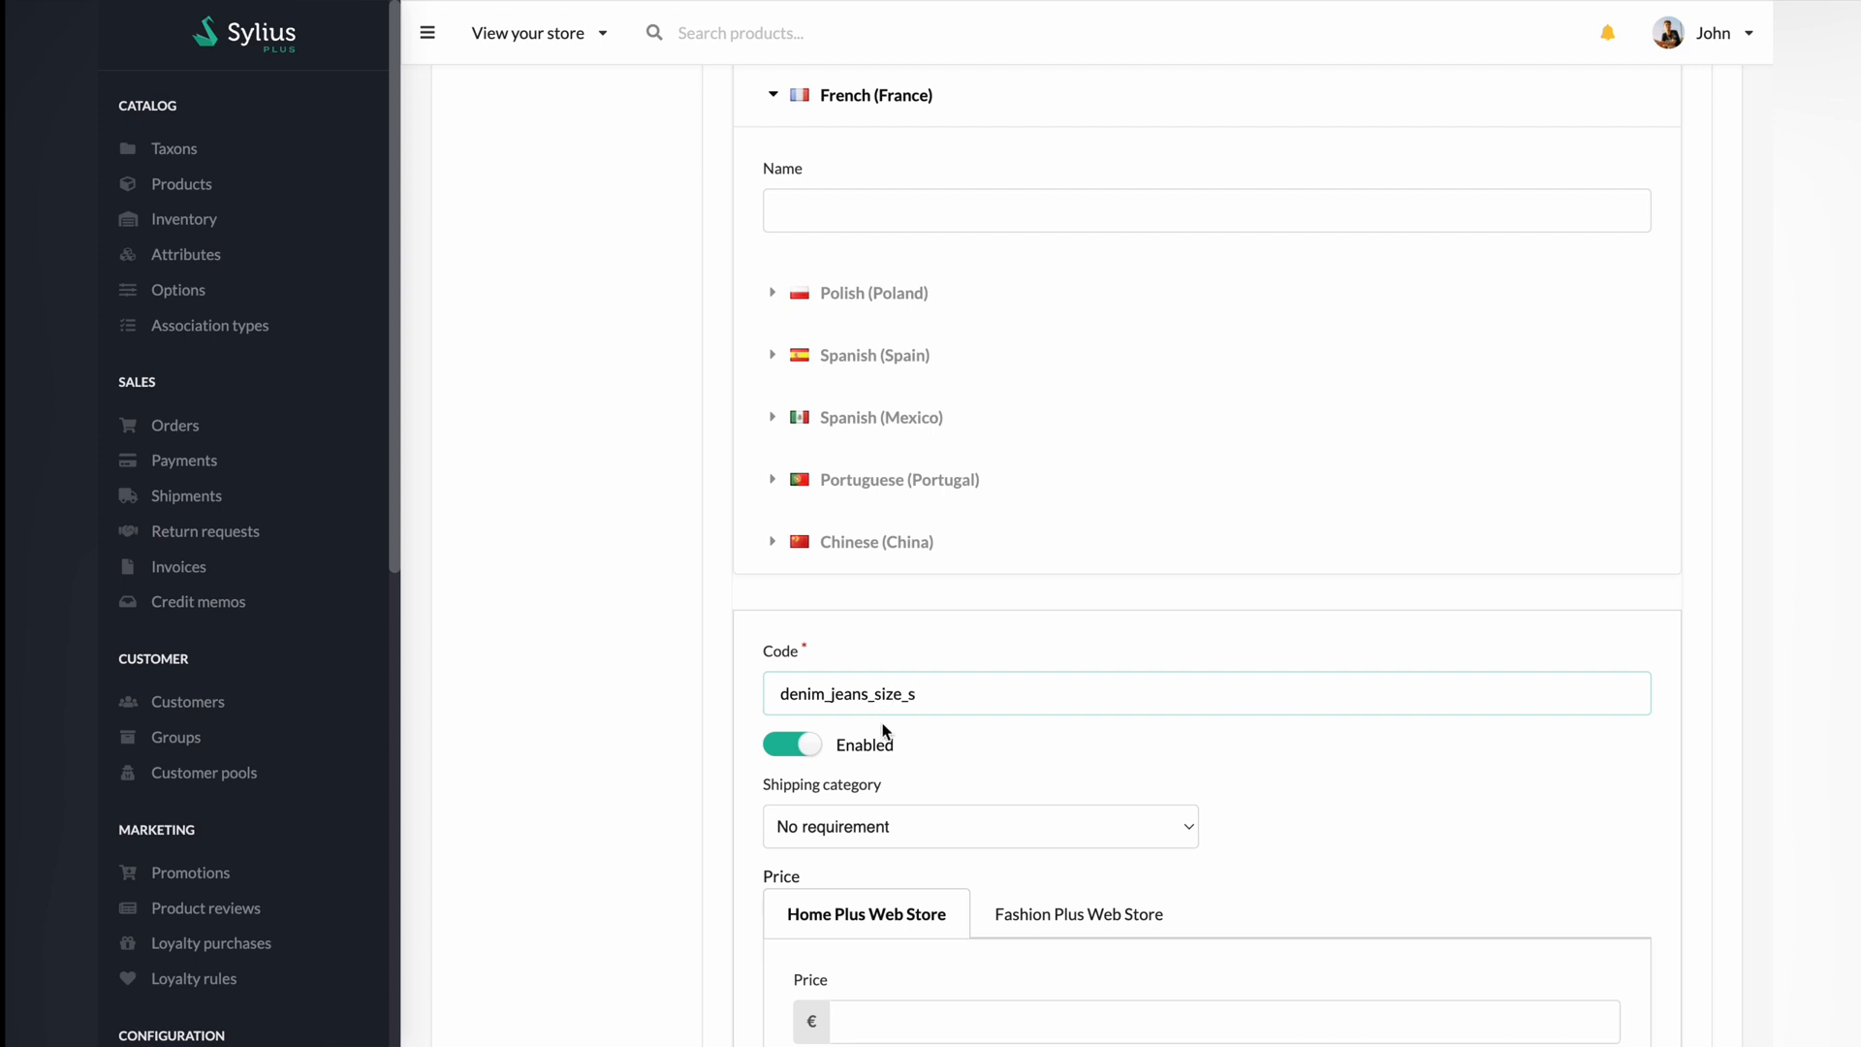
pyautogui.click(978, 826)
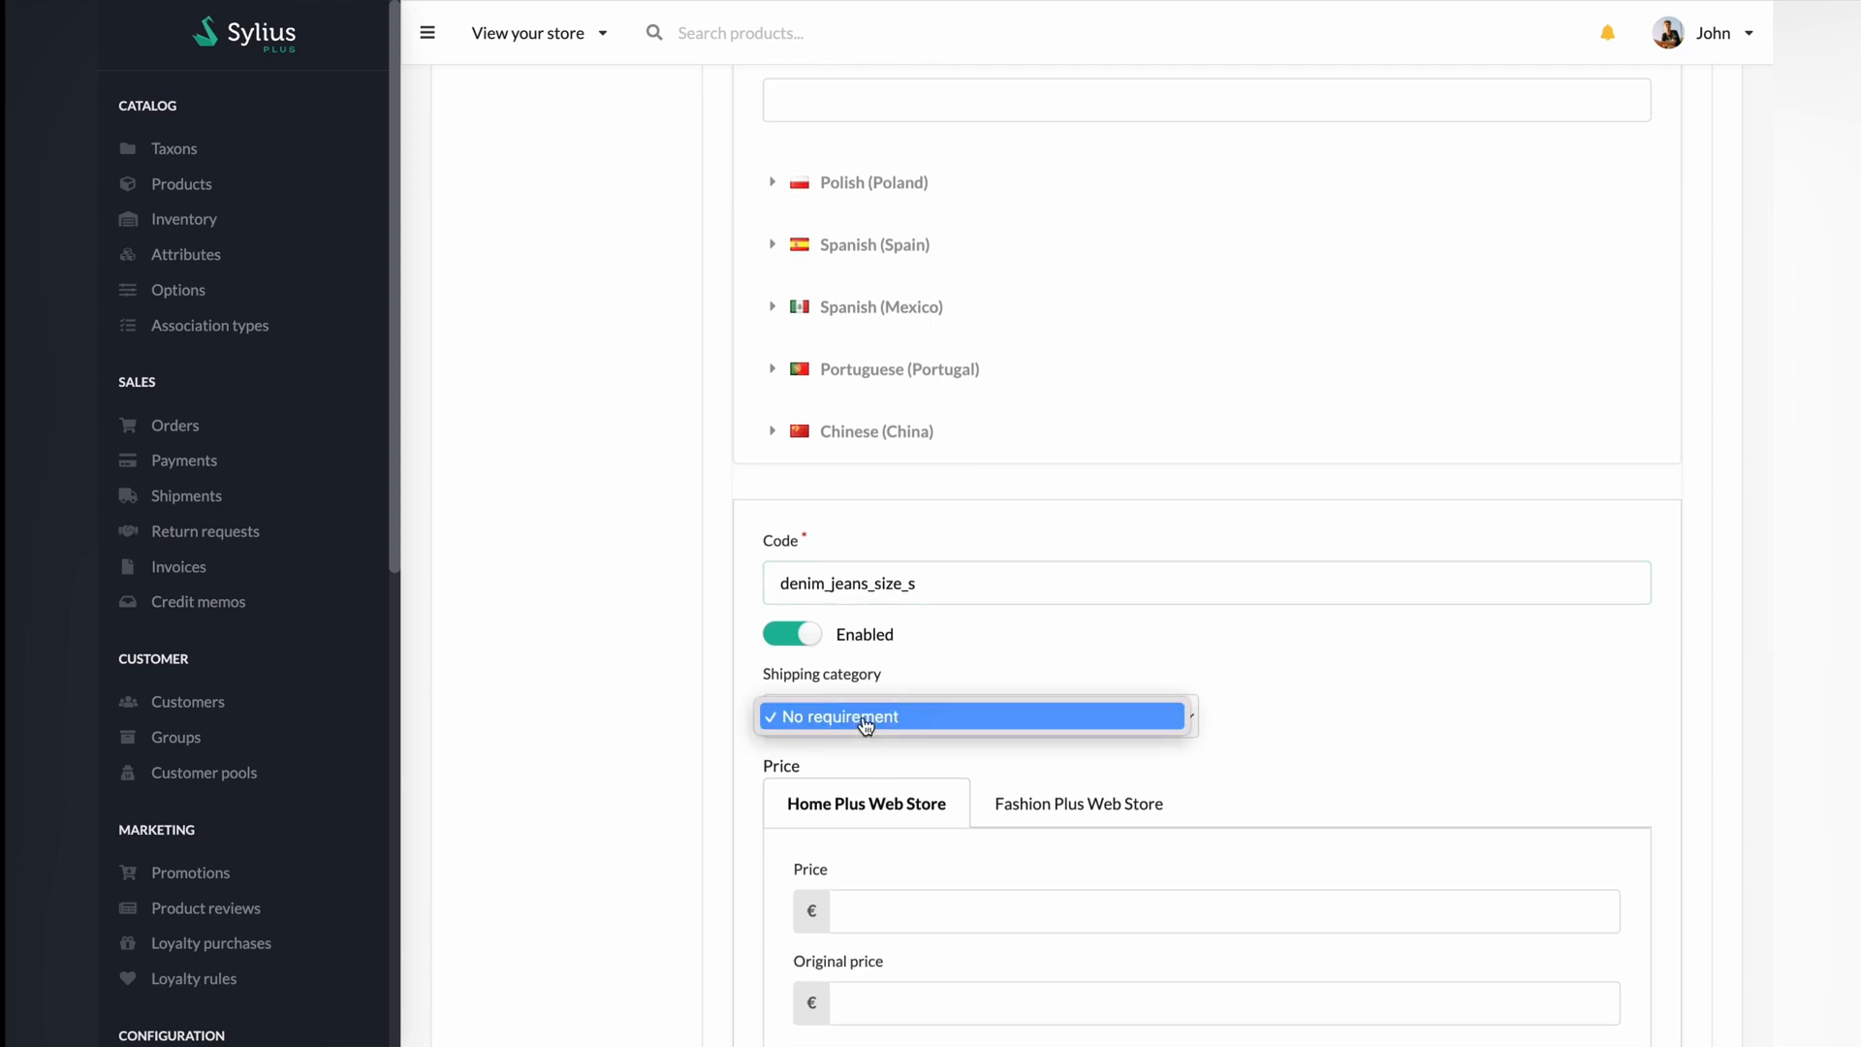
pyautogui.click(864, 715)
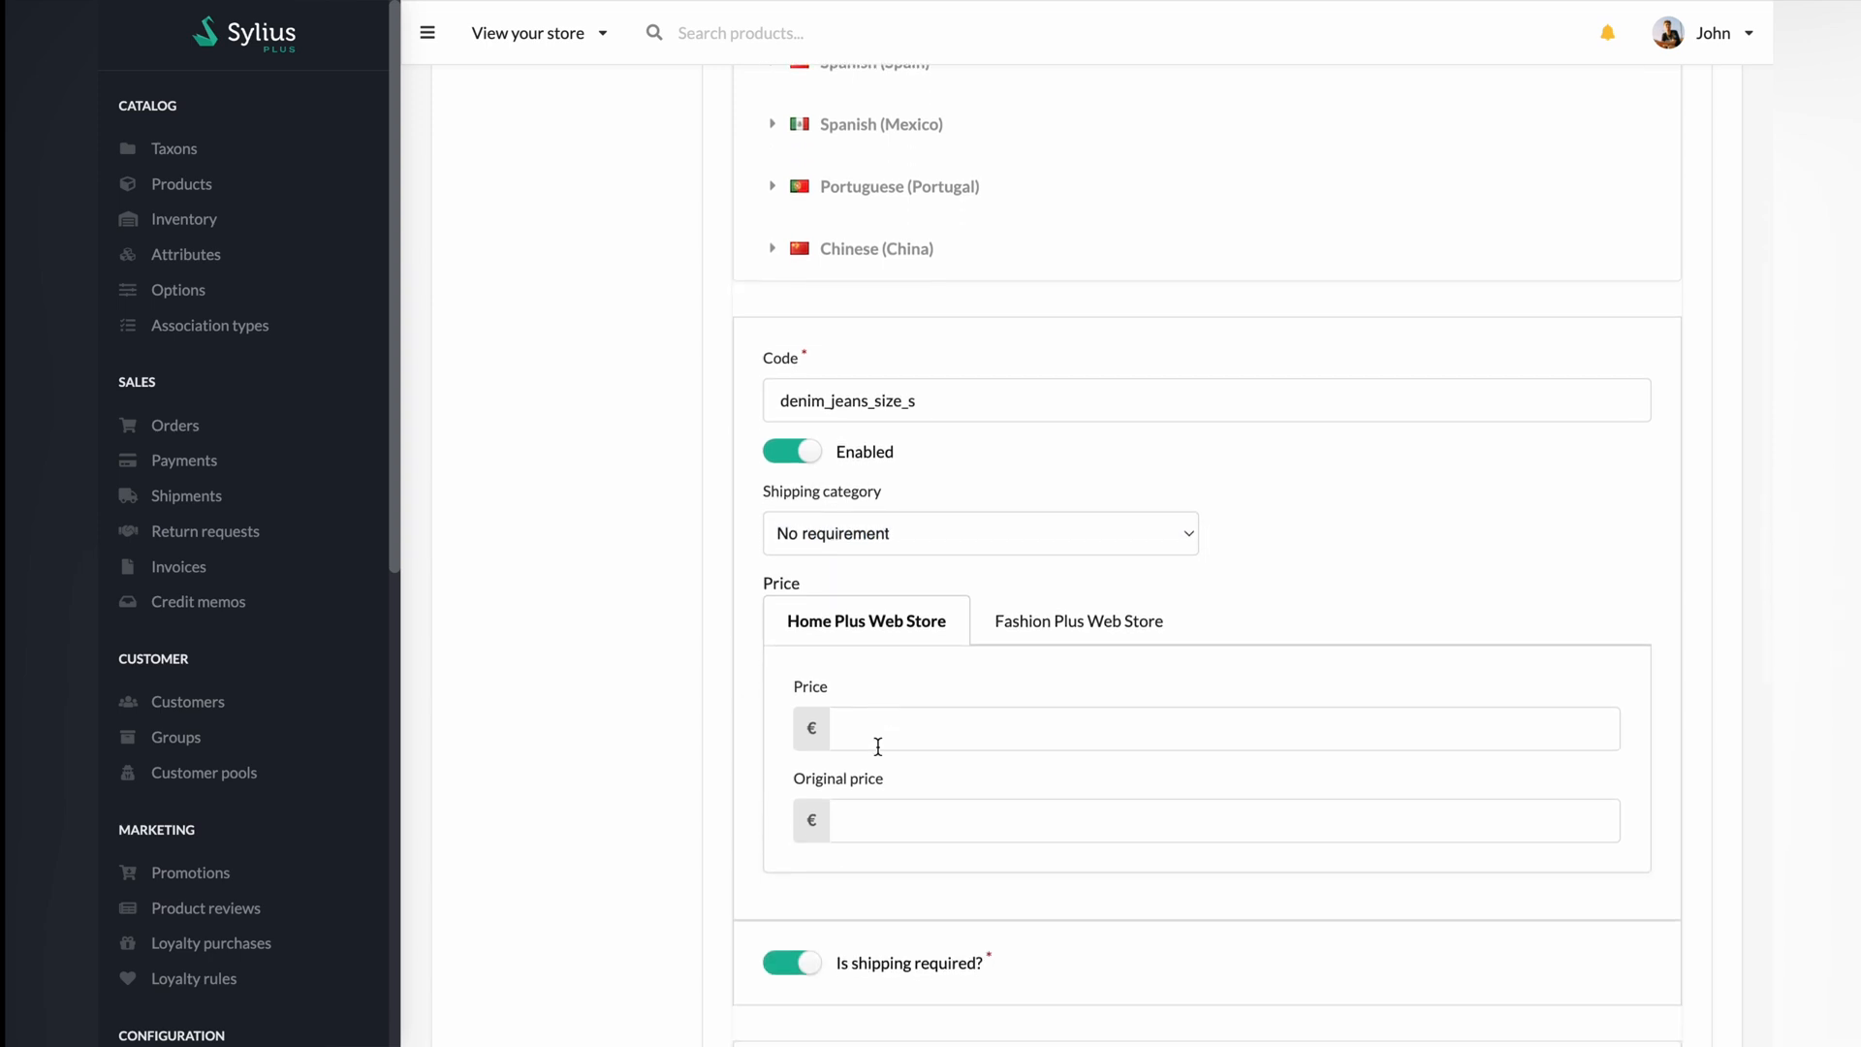
# Step: Set the Home Plus Web Store price to 59.99 and original price 79.99
pyautogui.click(1187, 728)
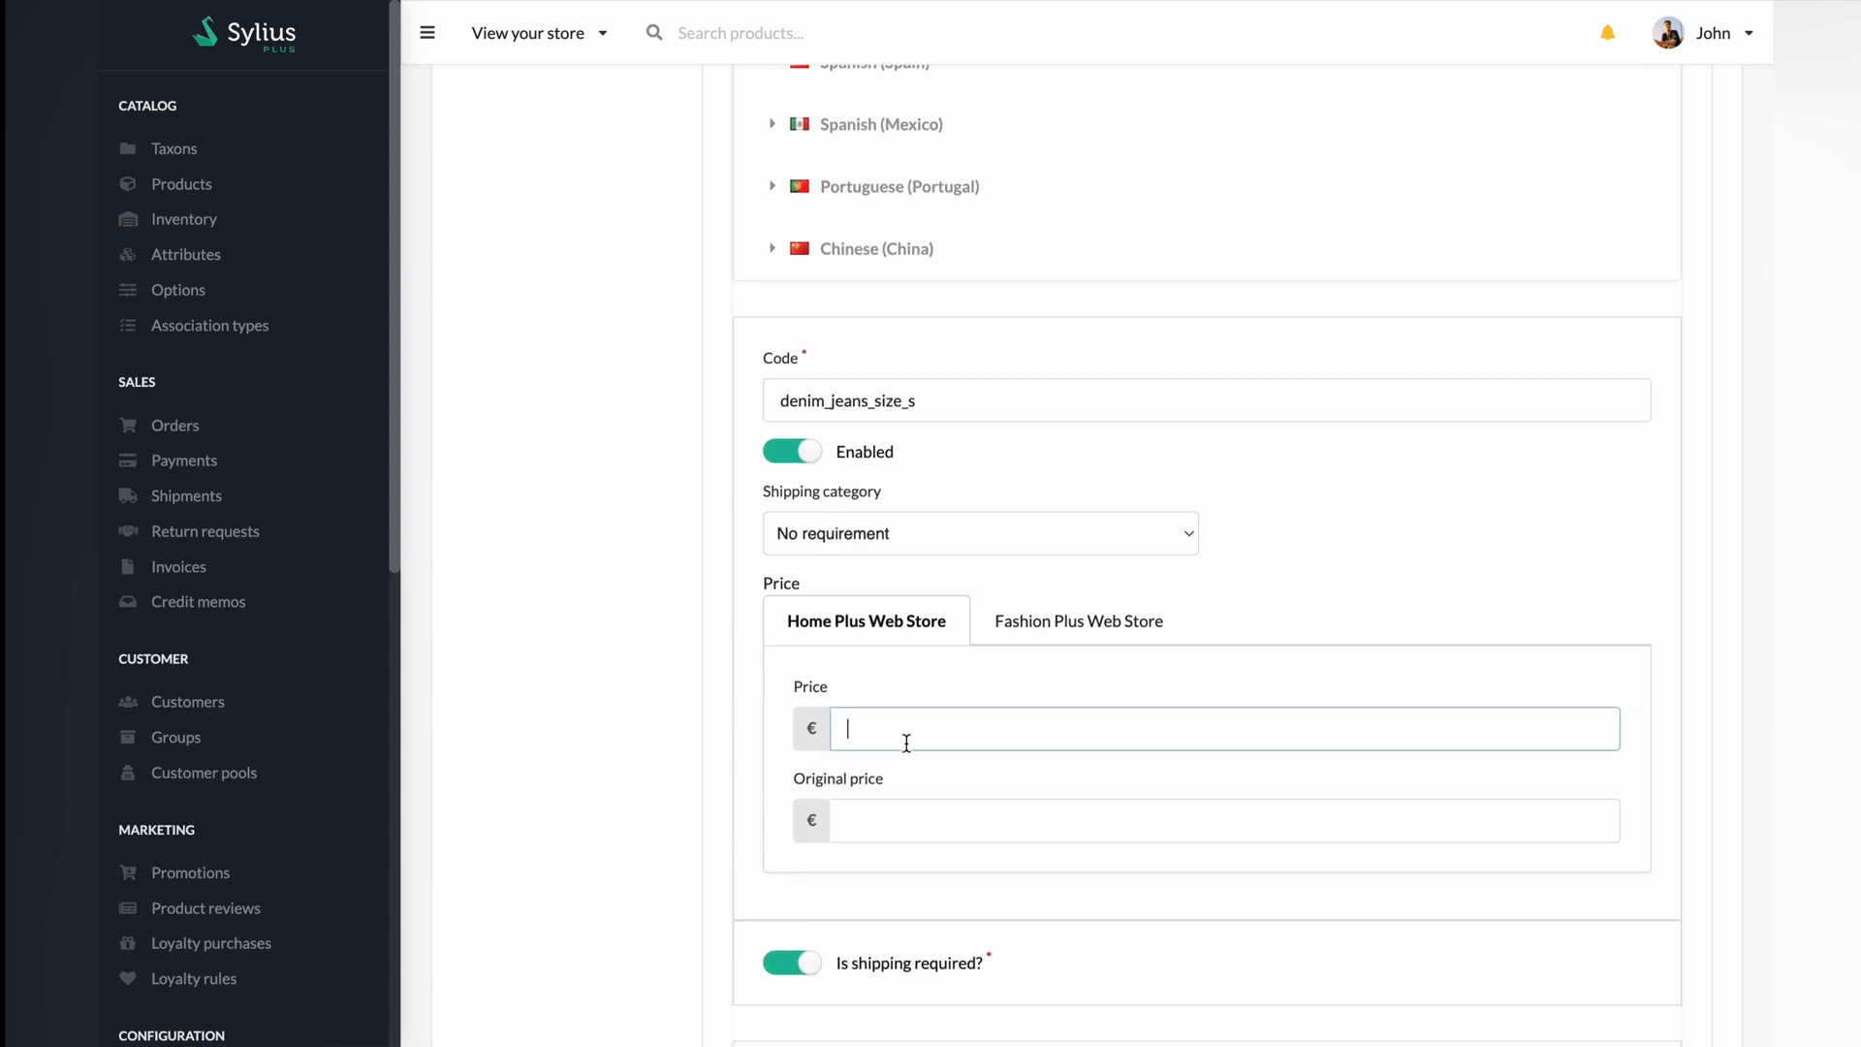
pyautogui.write('59.99')
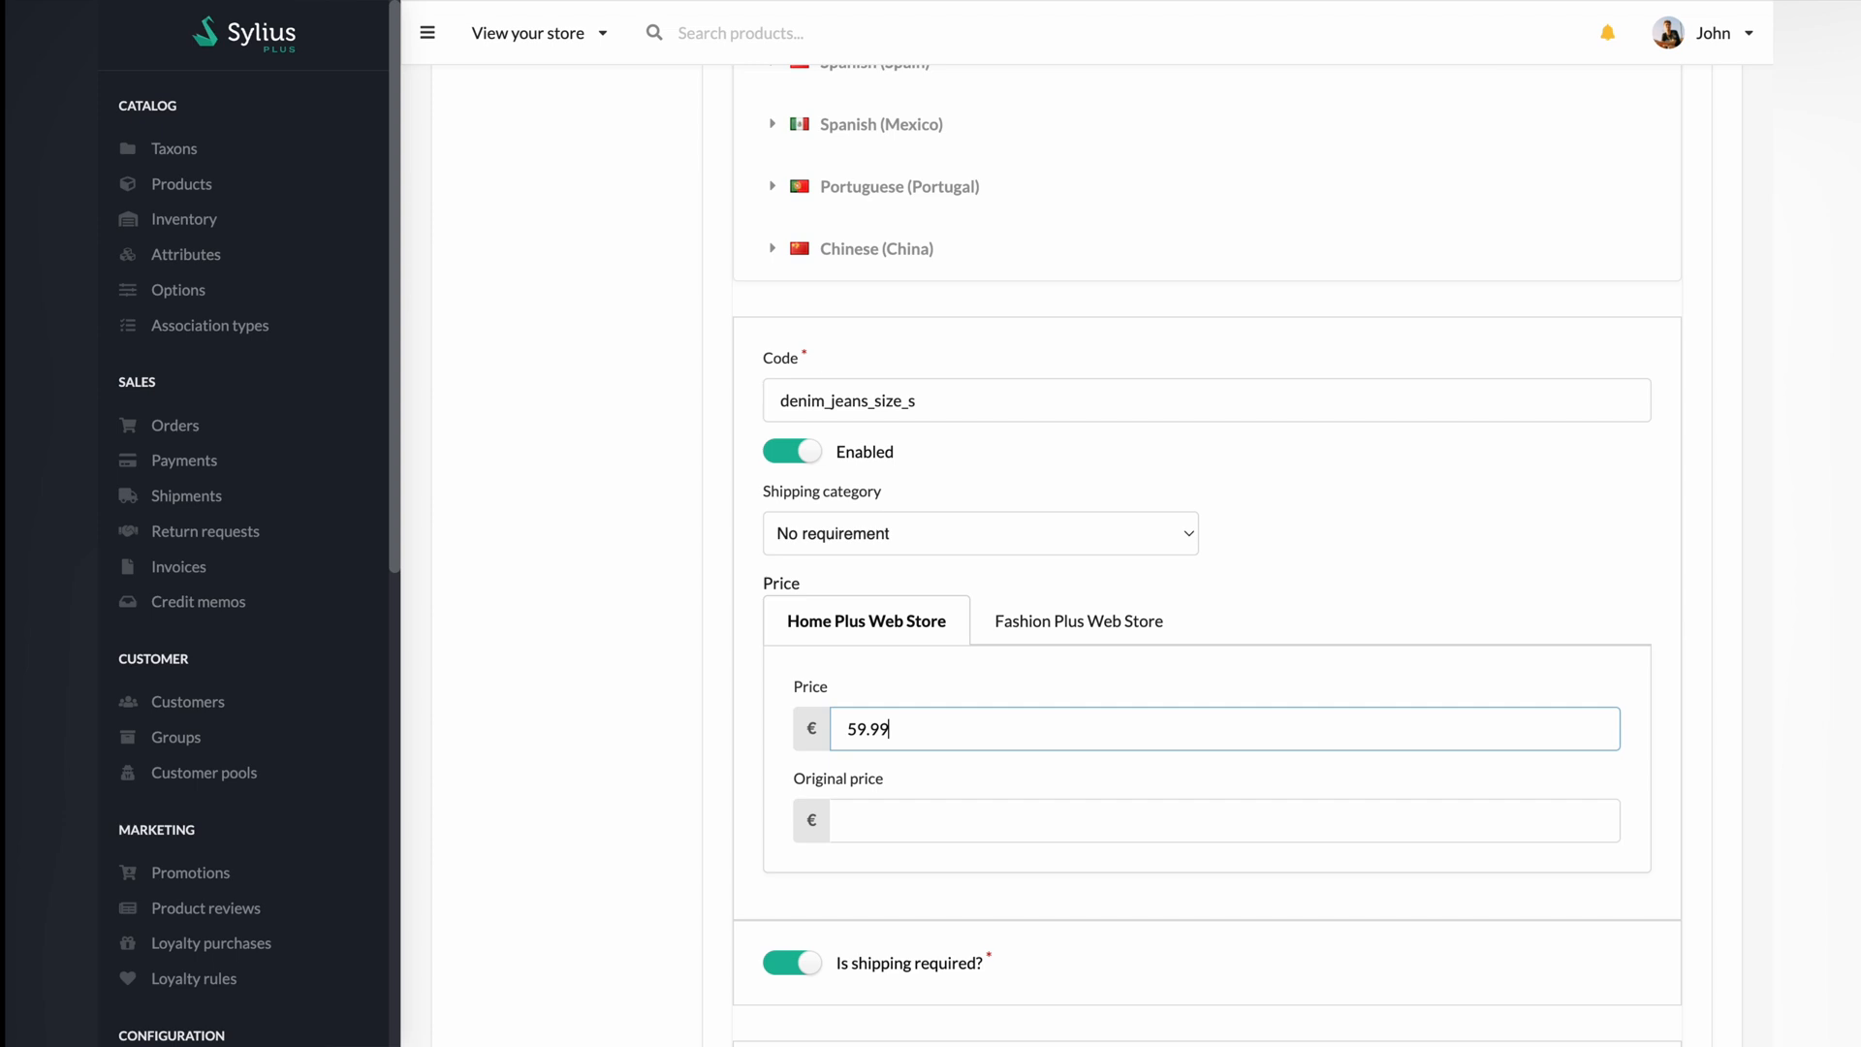
pyautogui.click(1222, 820)
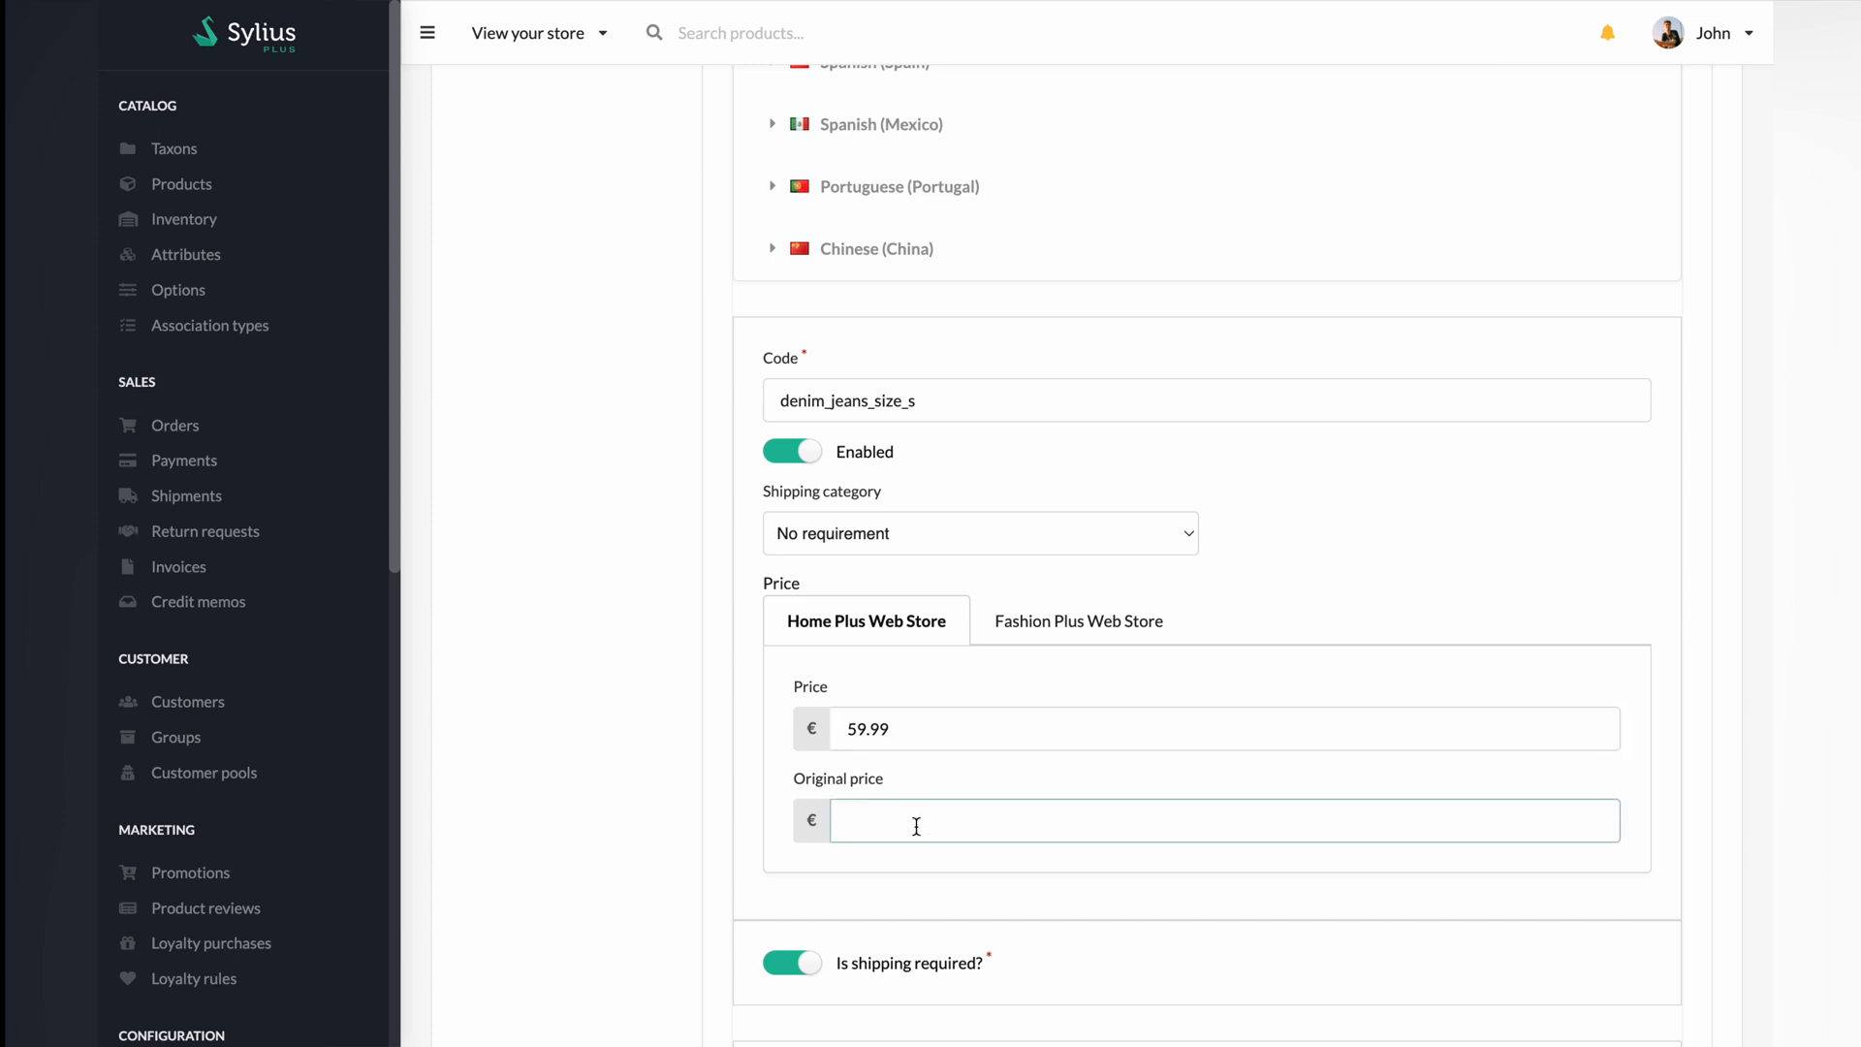
pyautogui.write('79.99')
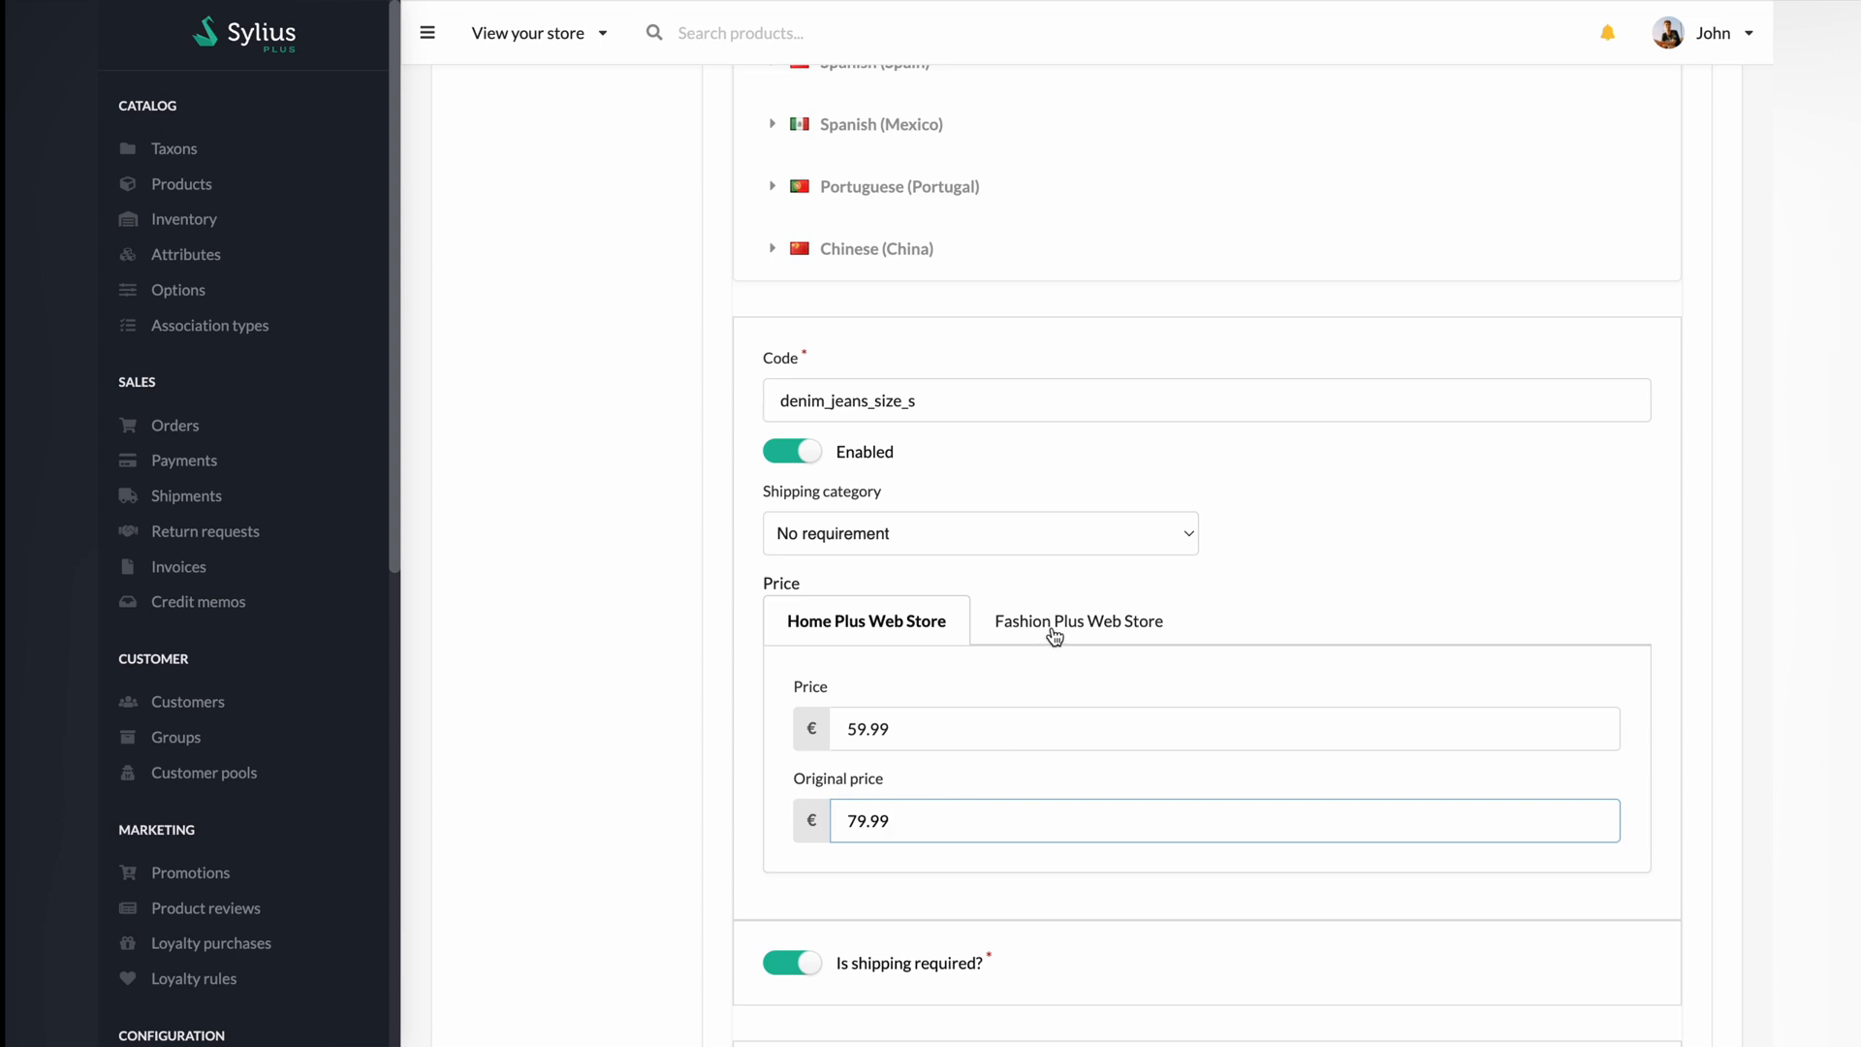
# Step: Enter a Fashion Plus Web Store price of 59.99 and an original price of 79.99
pyautogui.click(1077, 620)
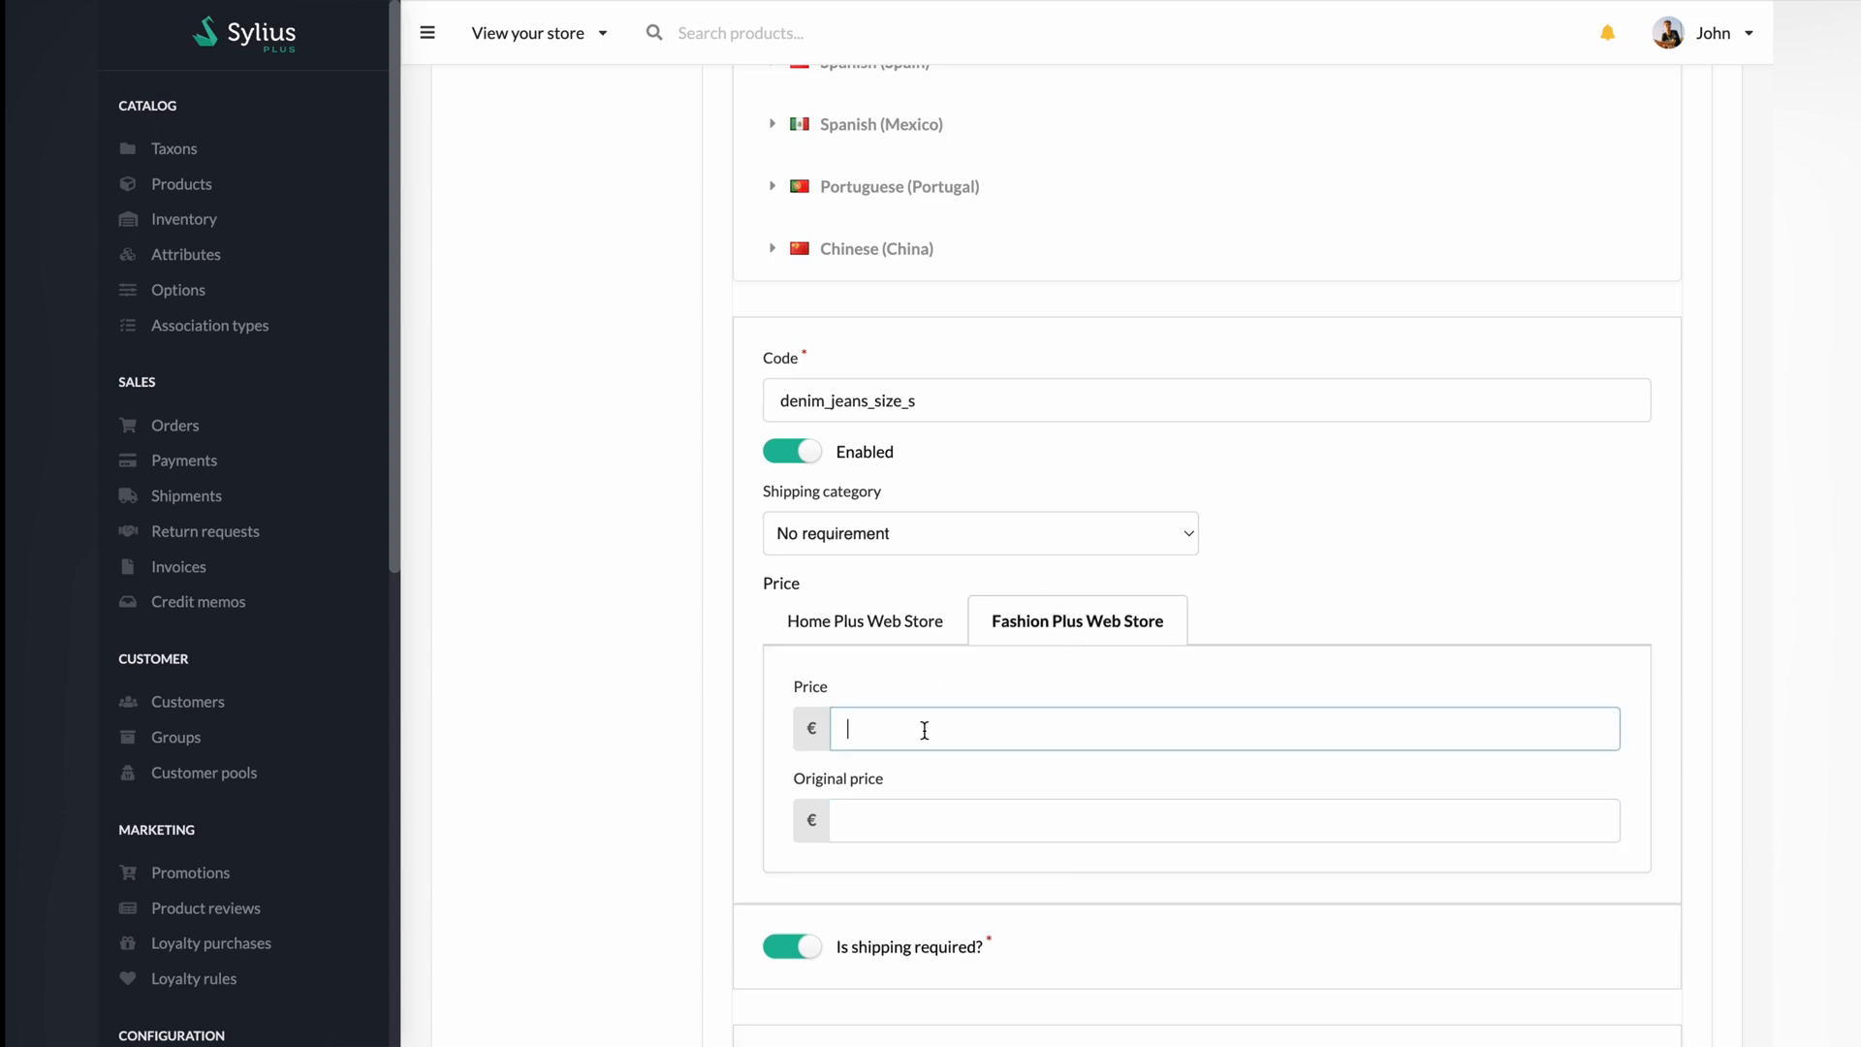
pyautogui.write('59.9')
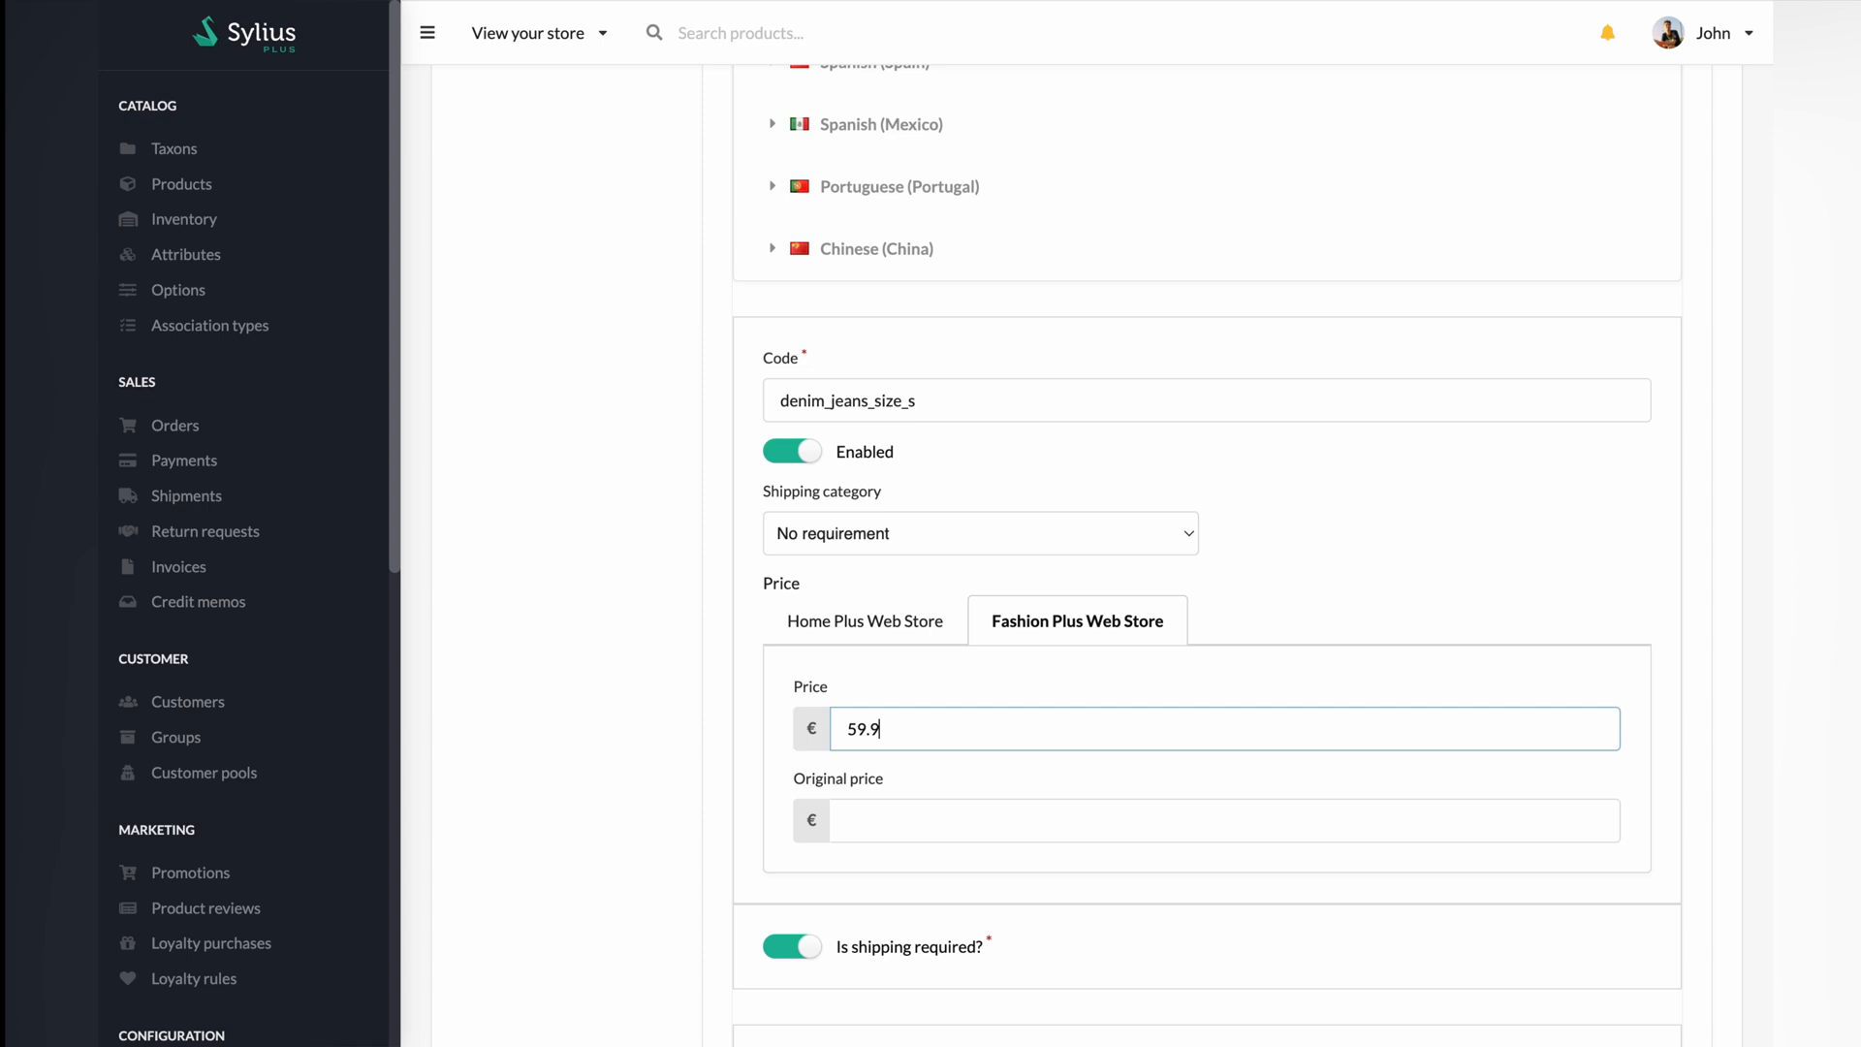
pyautogui.write('79.99')
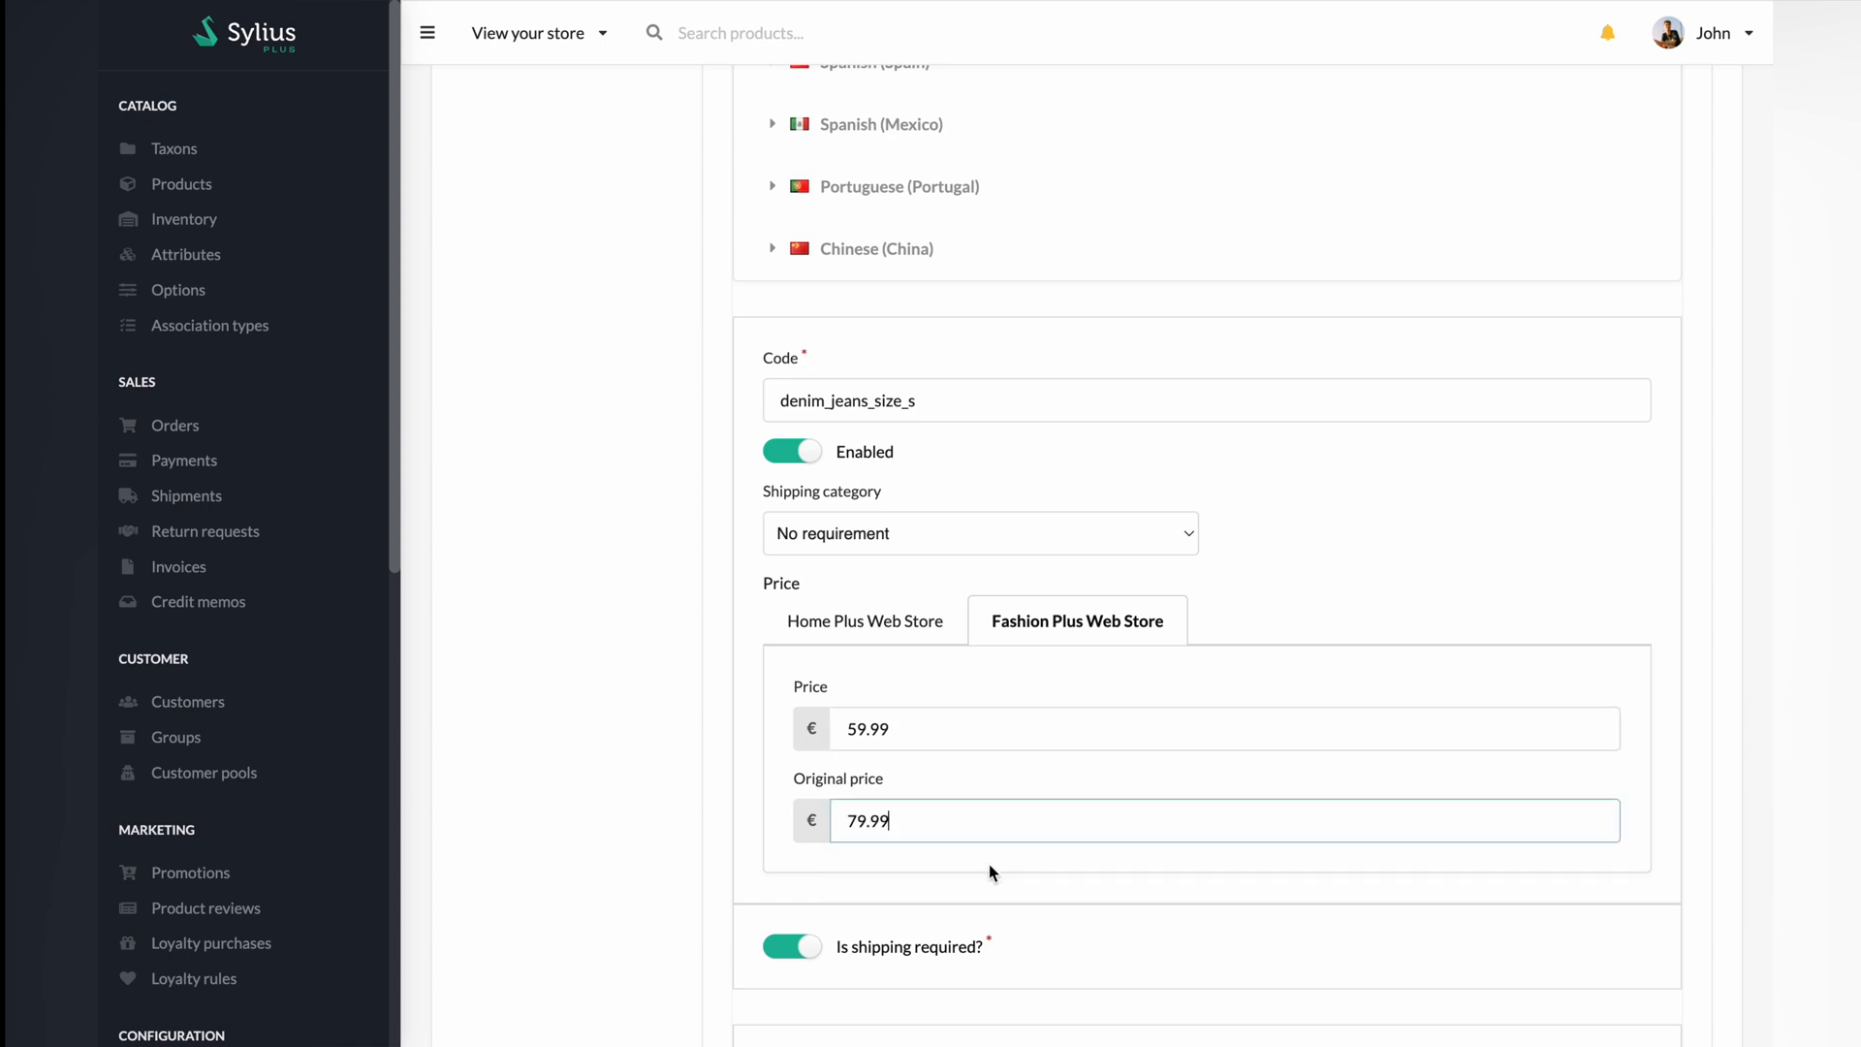
# Step: Keep jeans size S and create the Denim Jeans Size S variant
pyautogui.scroll(-3)
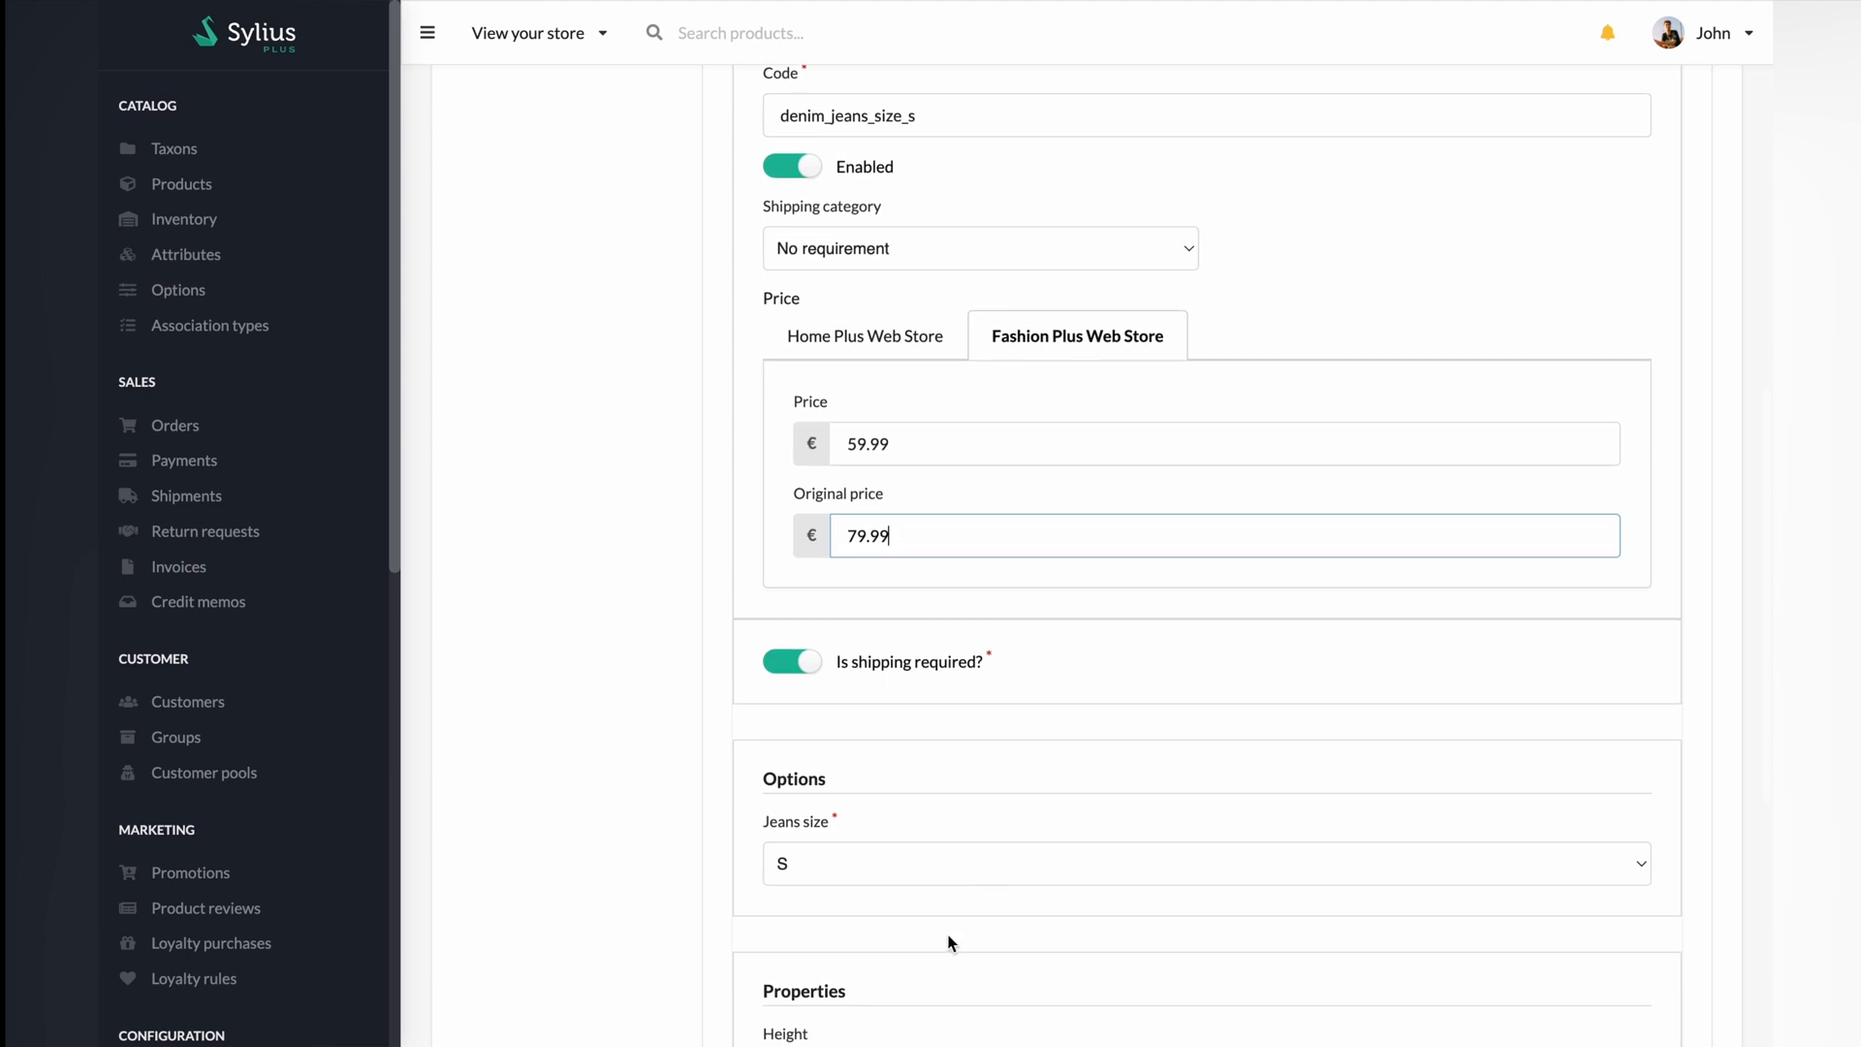
pyautogui.click(1205, 863)
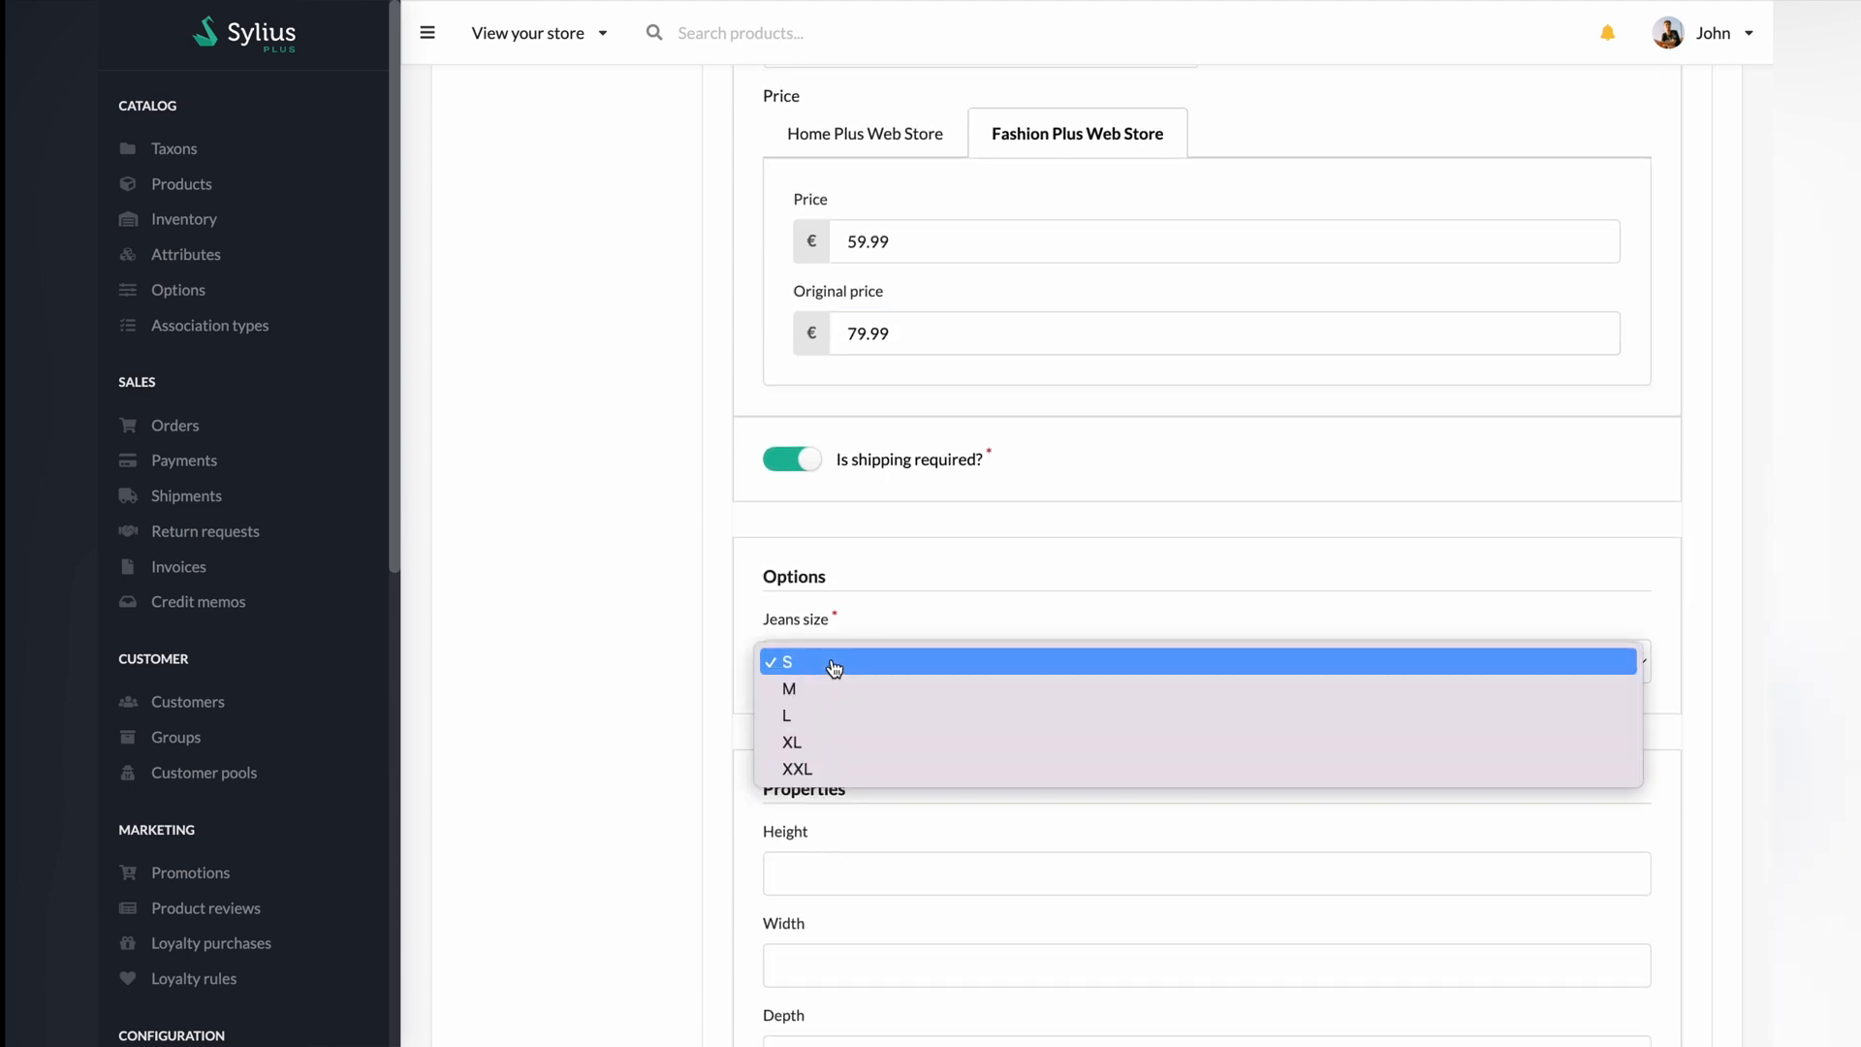
pyautogui.click(782, 661)
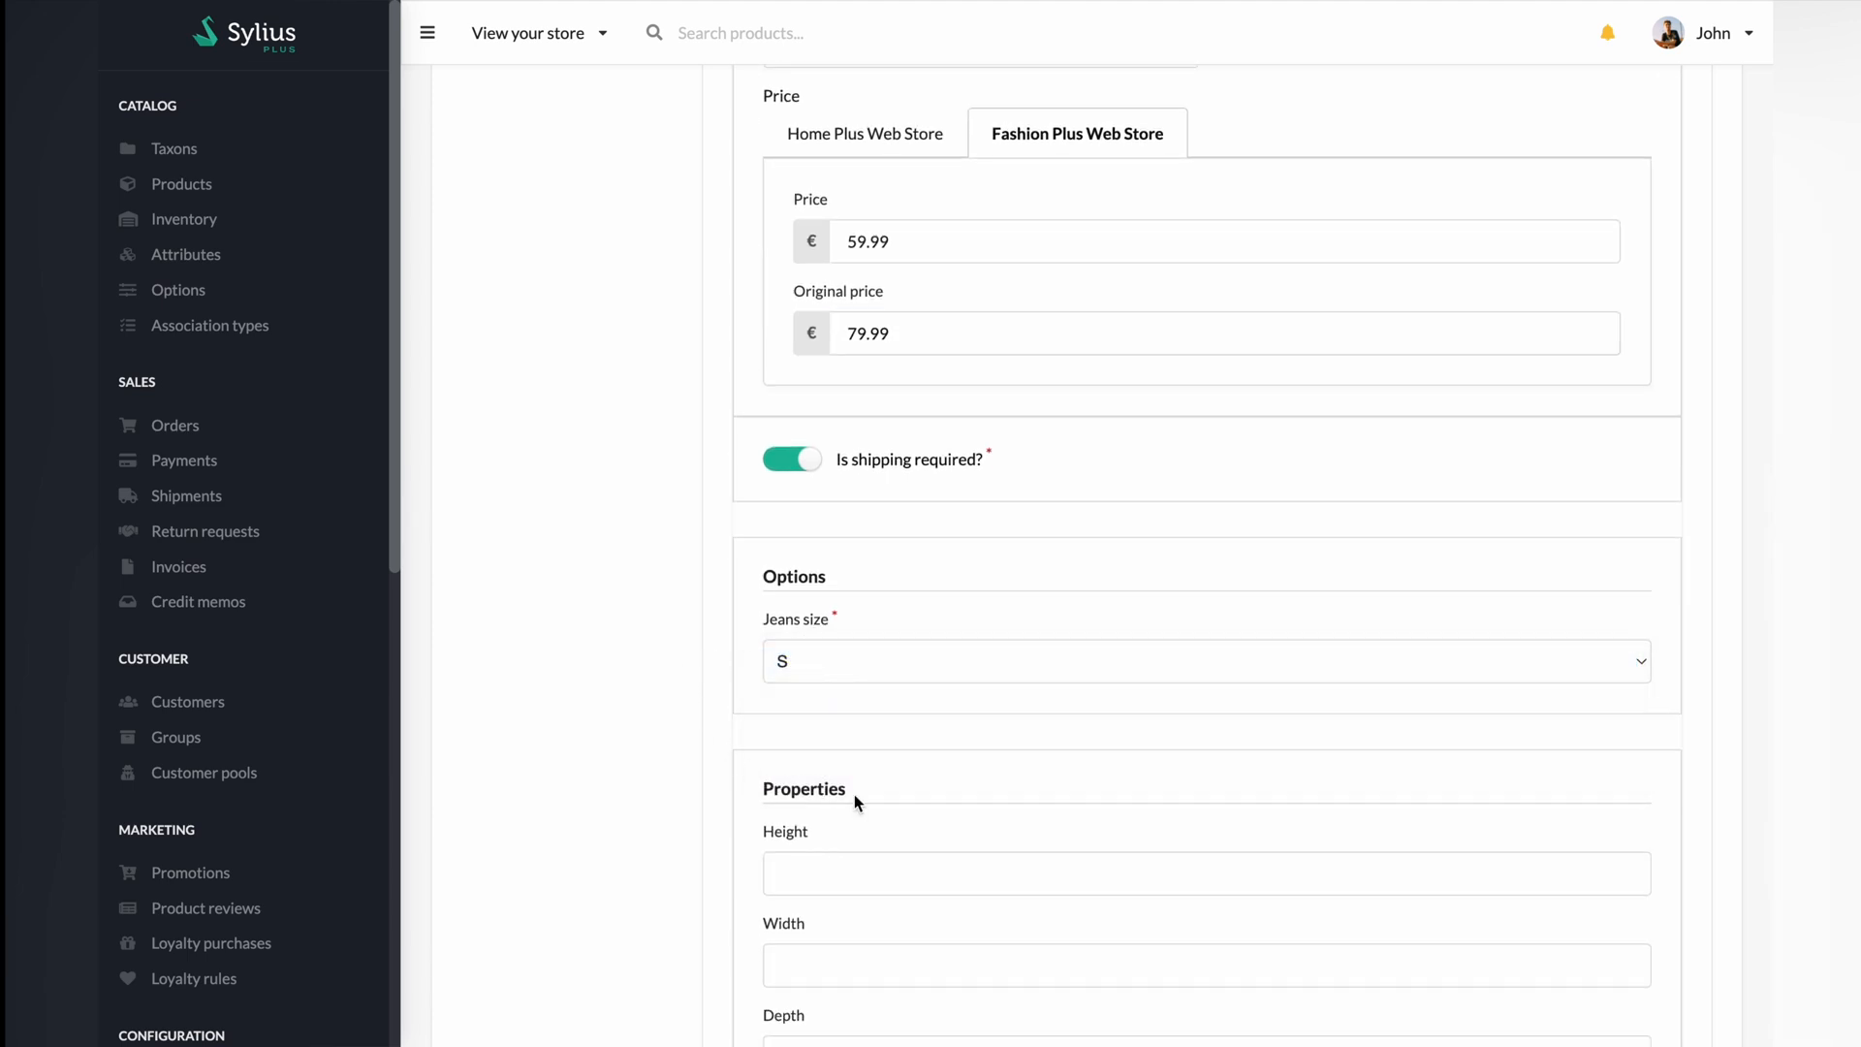
pyautogui.scroll(-3)
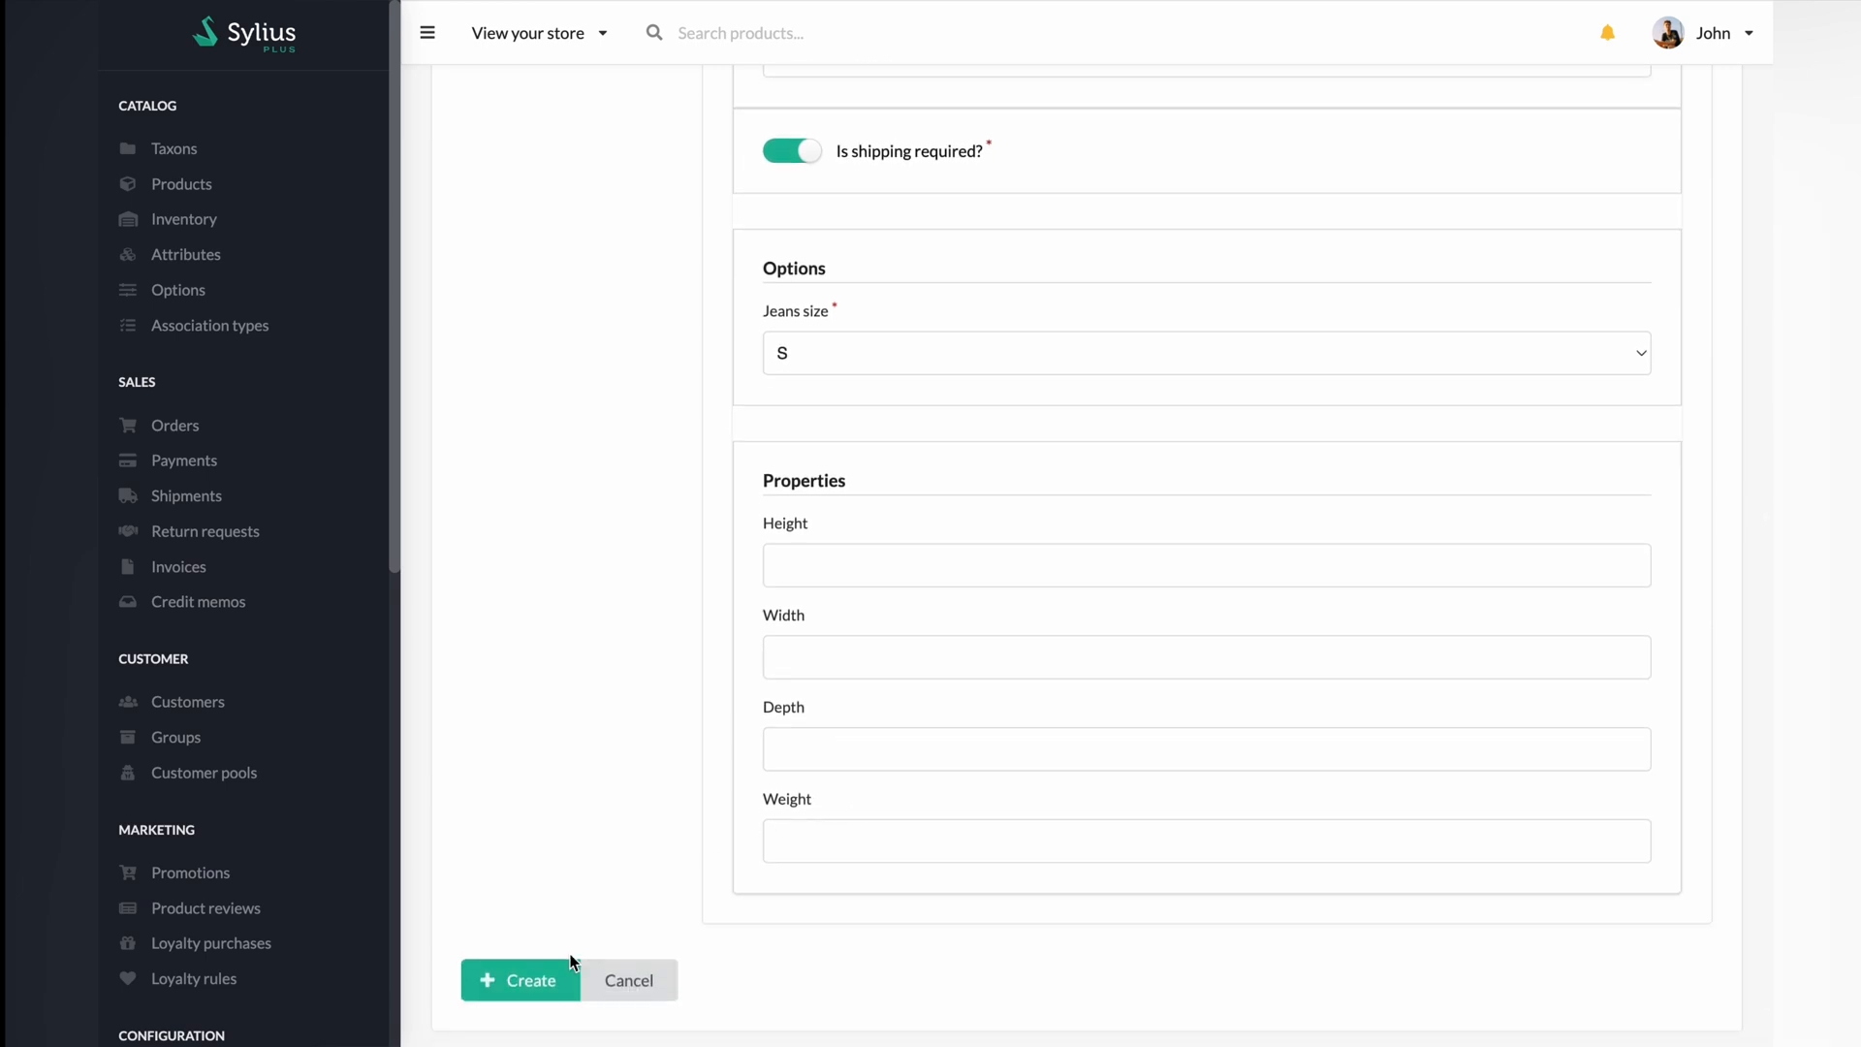
pyautogui.click(519, 980)
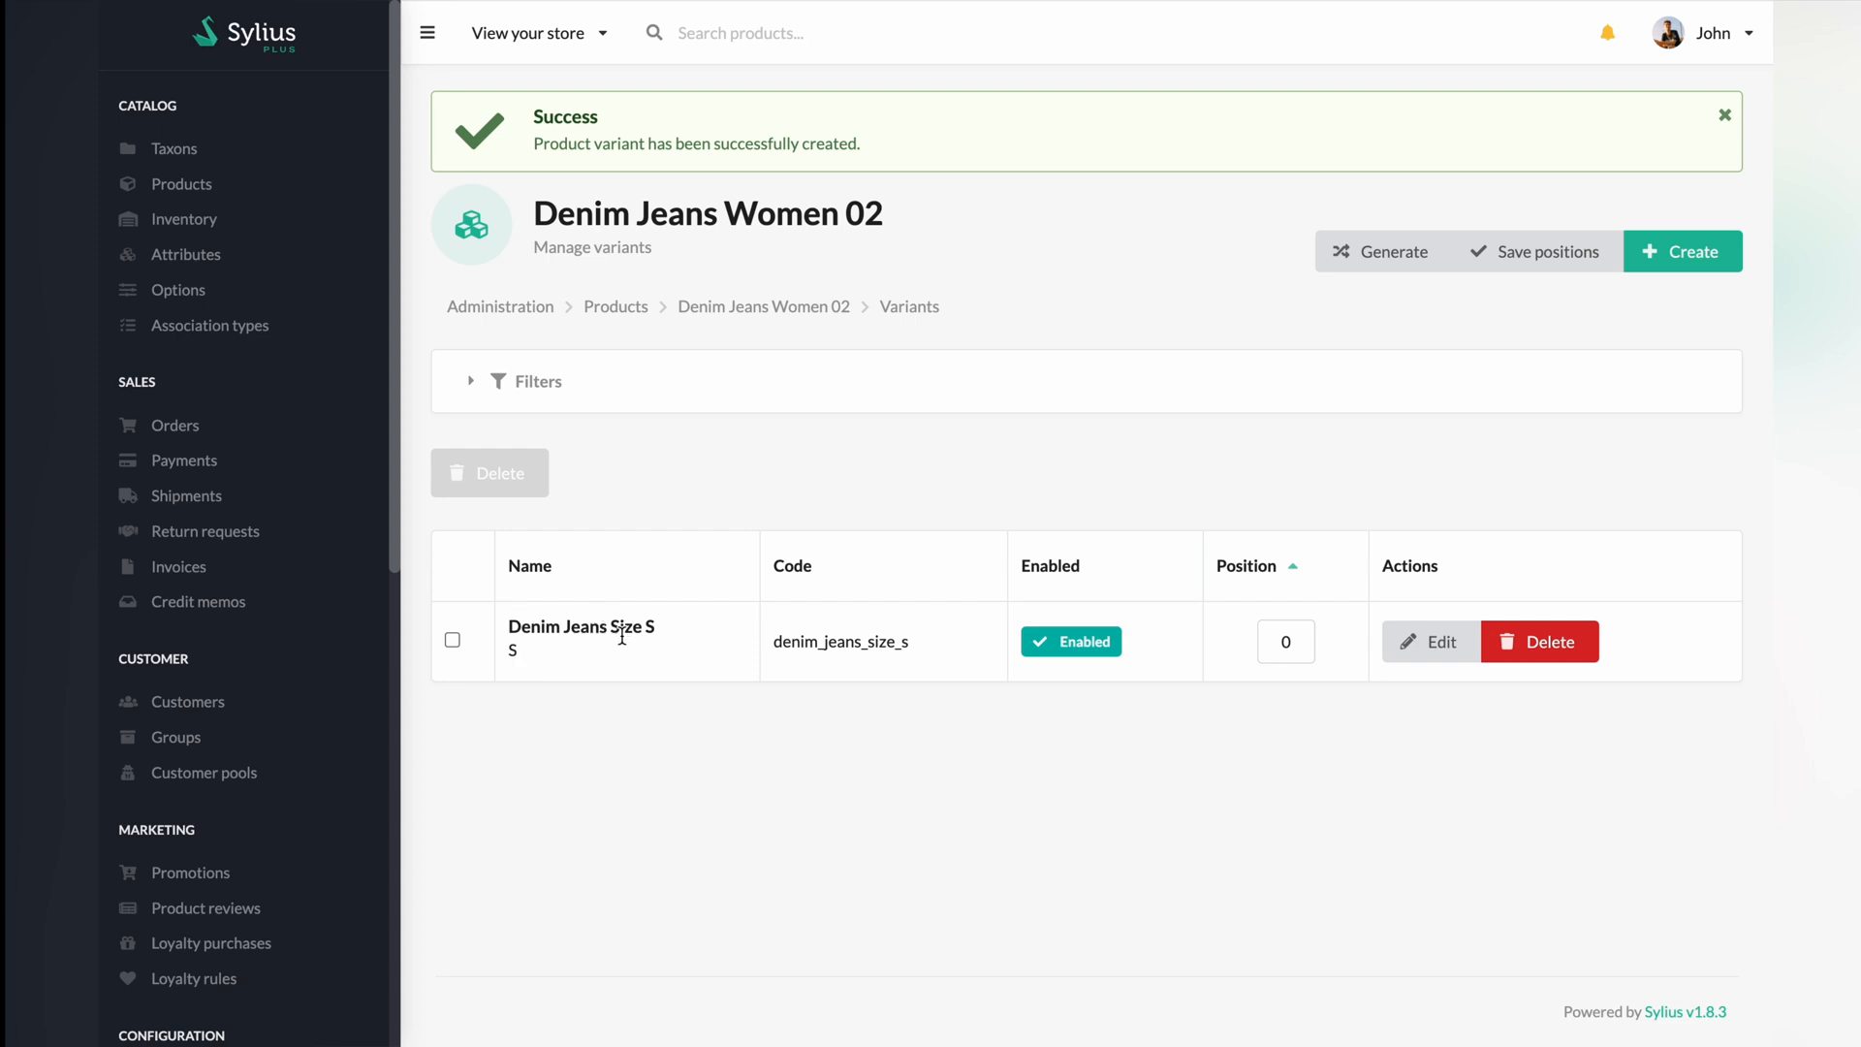
pyautogui.moveTo(1249, 312)
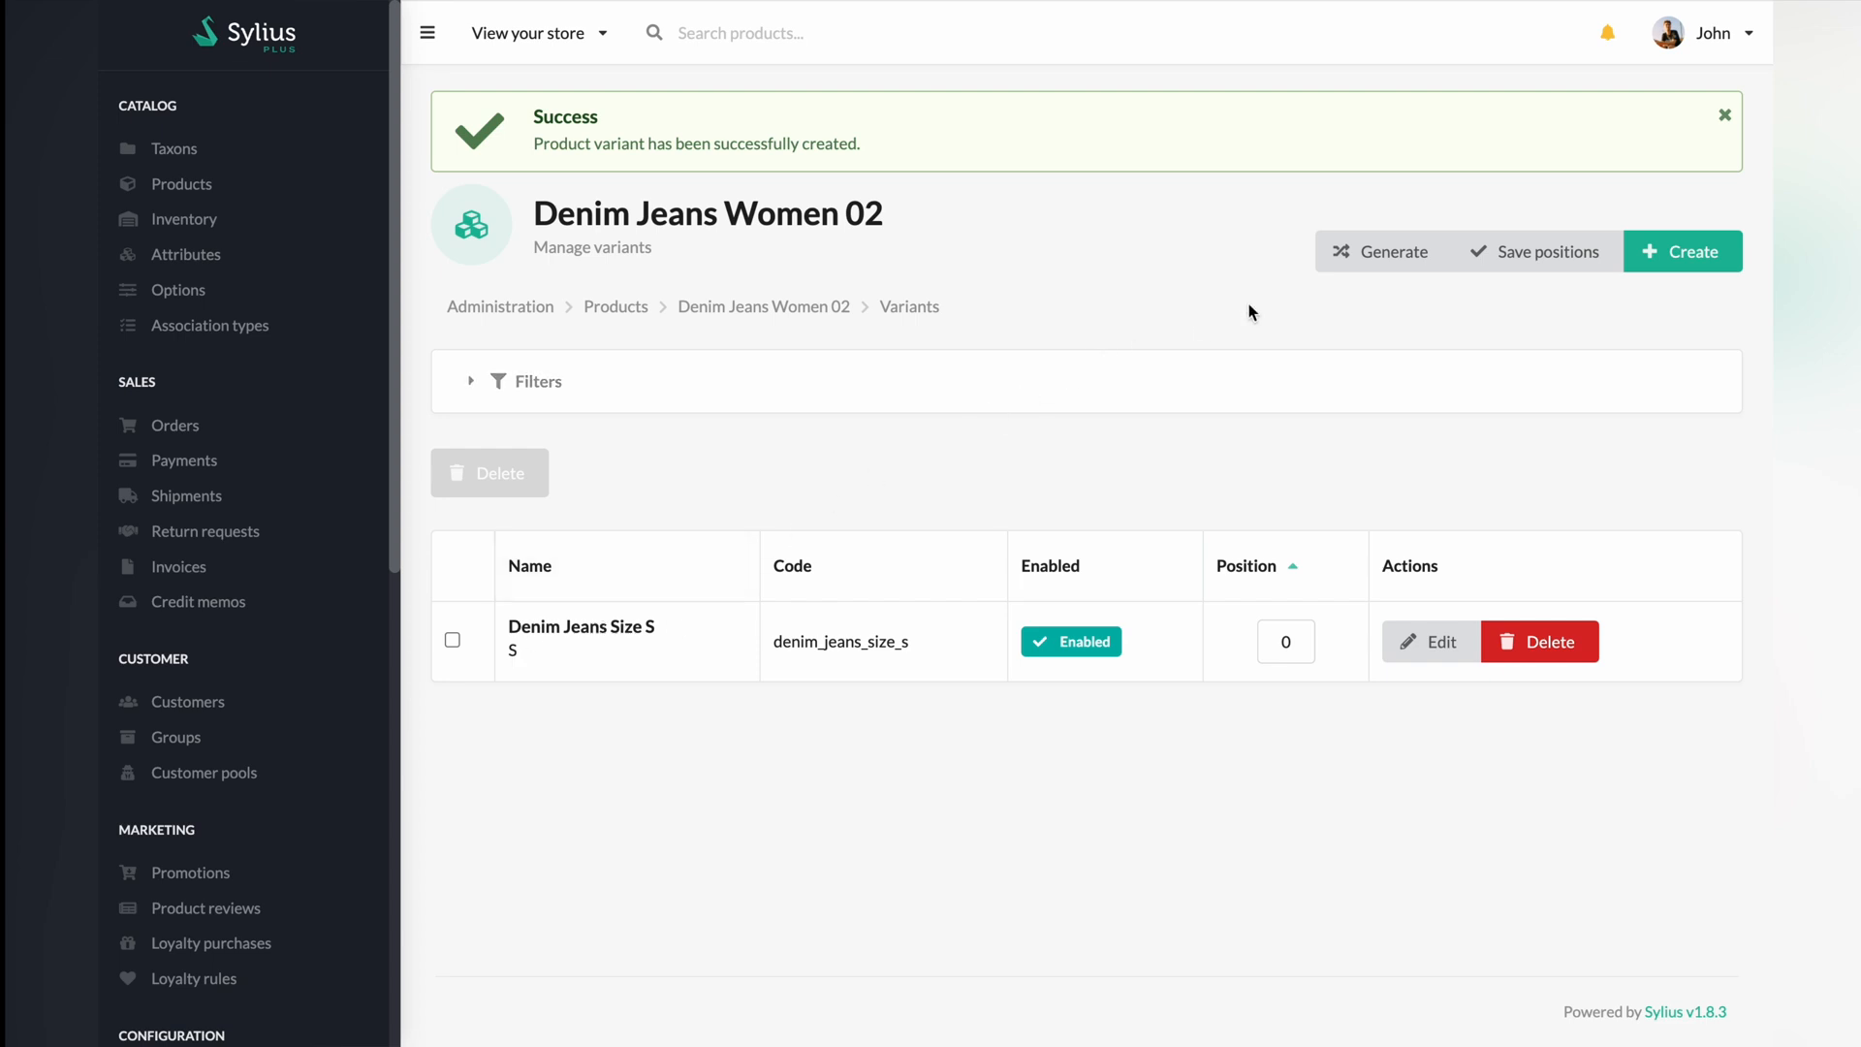
# Step: Start a new Denim Jeans Women 02 variant named Denim Jeans Size with code denim_jeans_size_m
pyautogui.click(1681, 252)
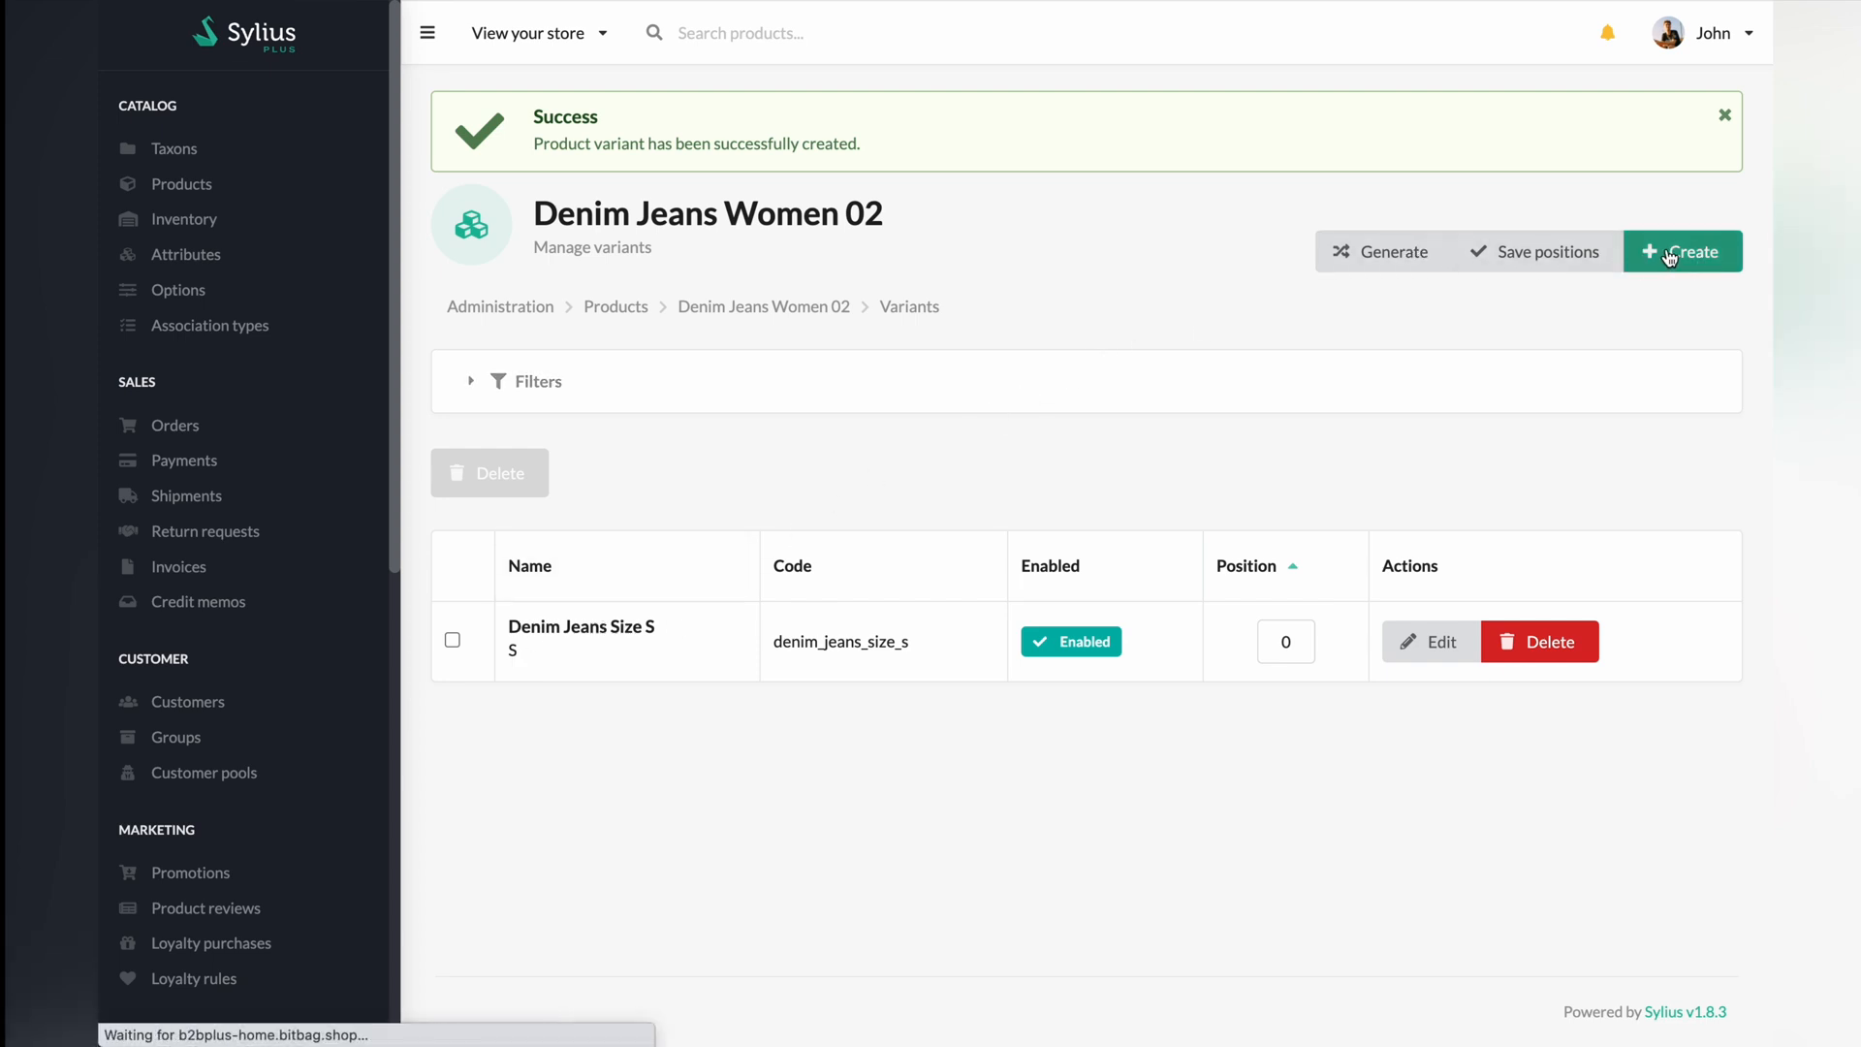
pyautogui.click(1681, 252)
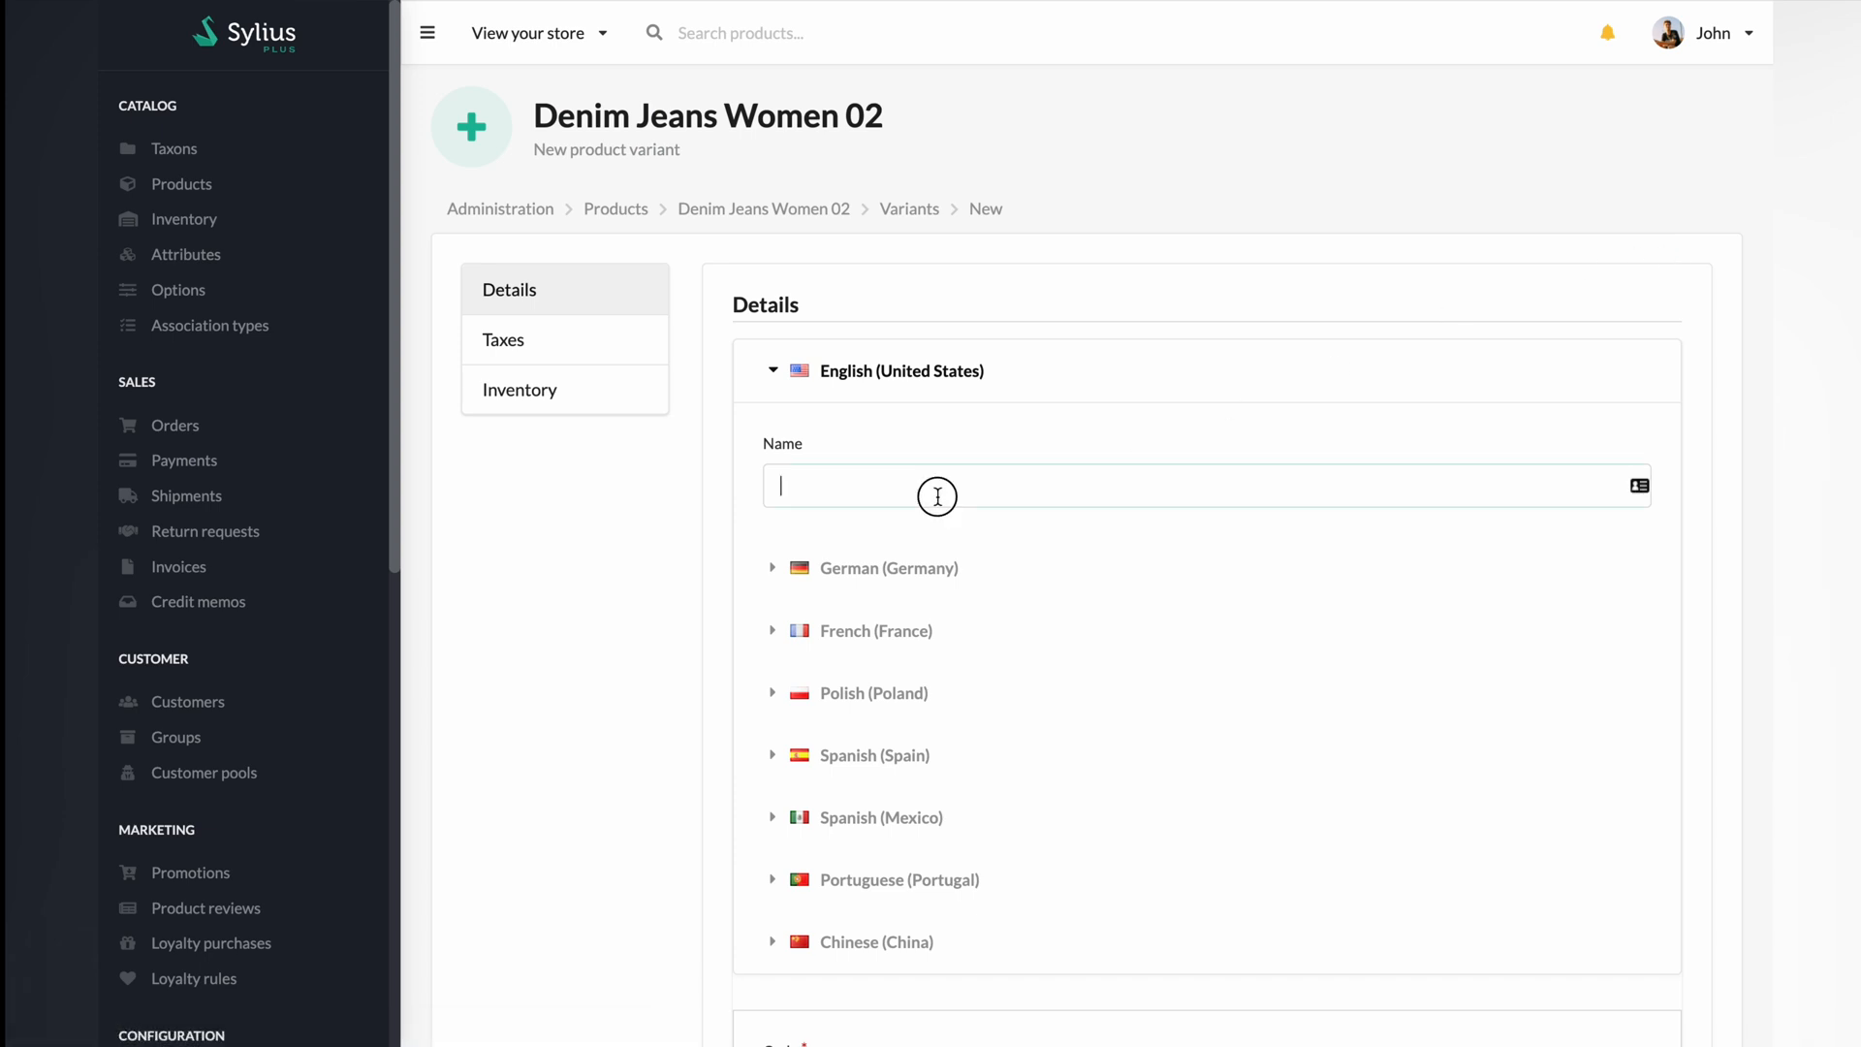
pyautogui.write('Denim Jeans')
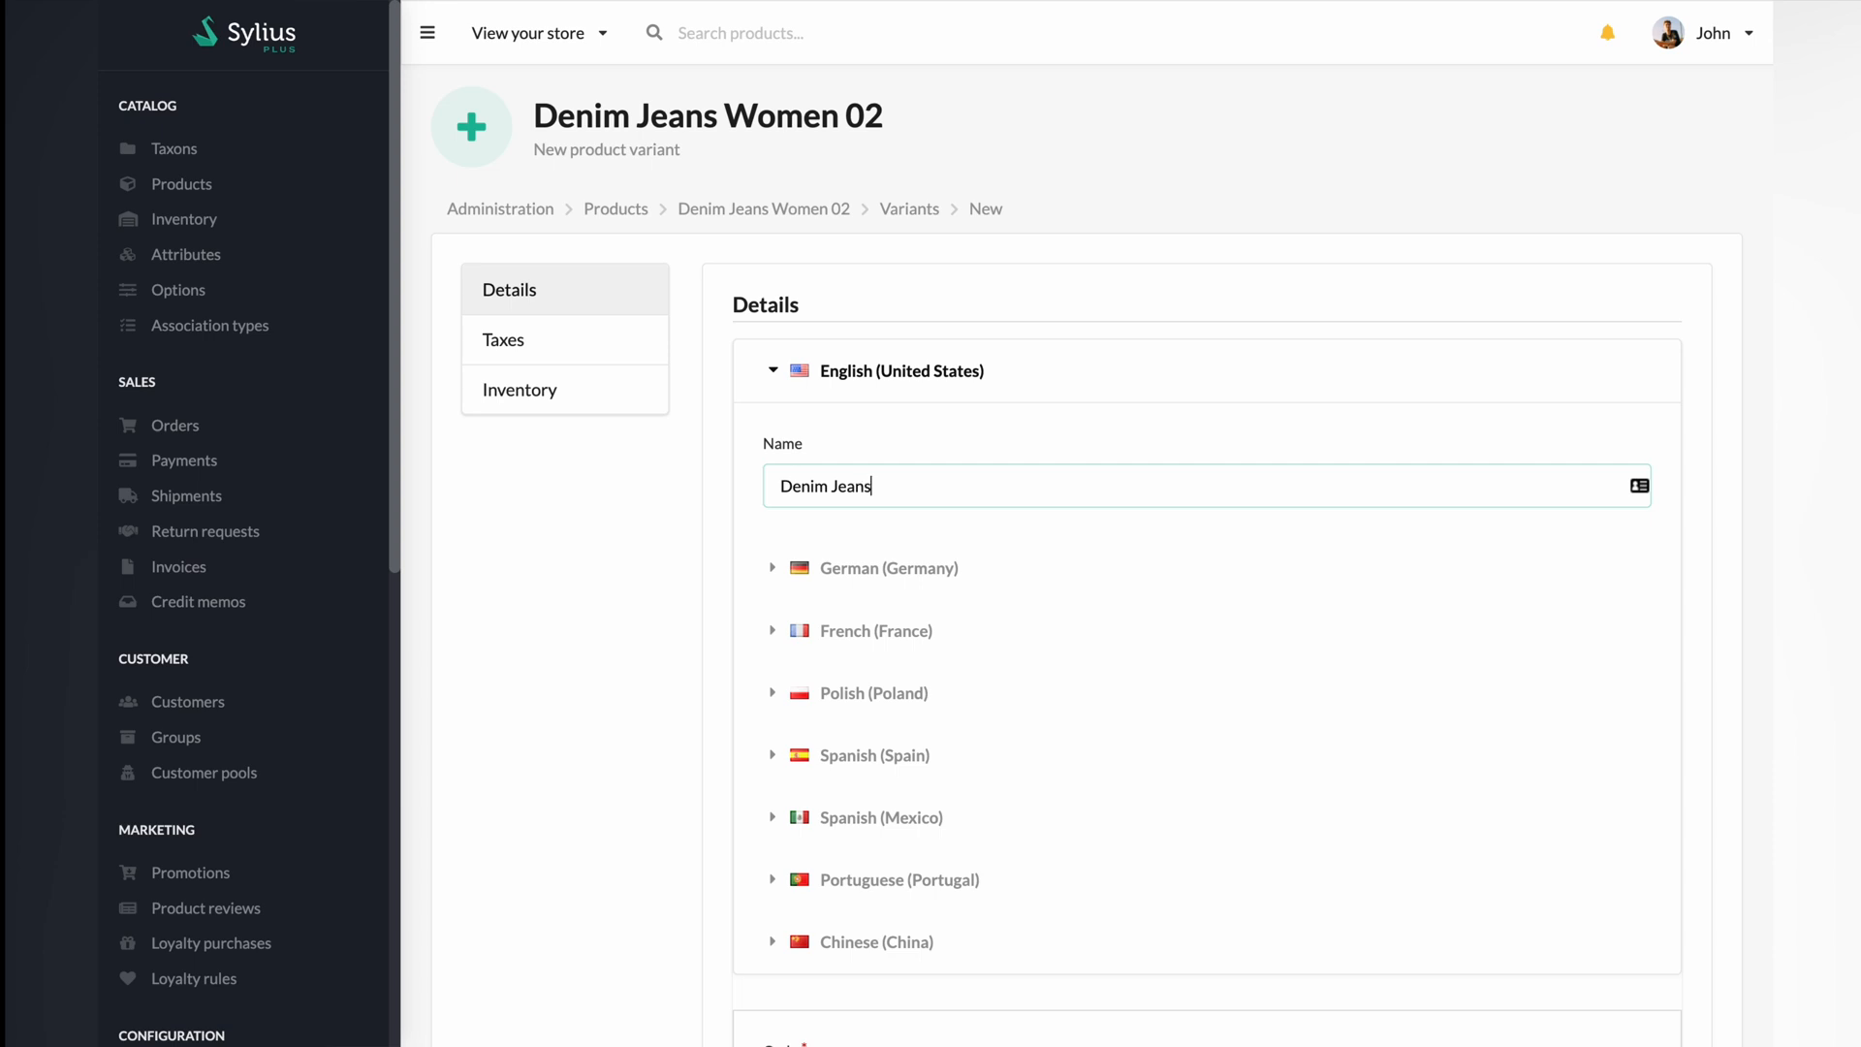
pyautogui.write('Size')
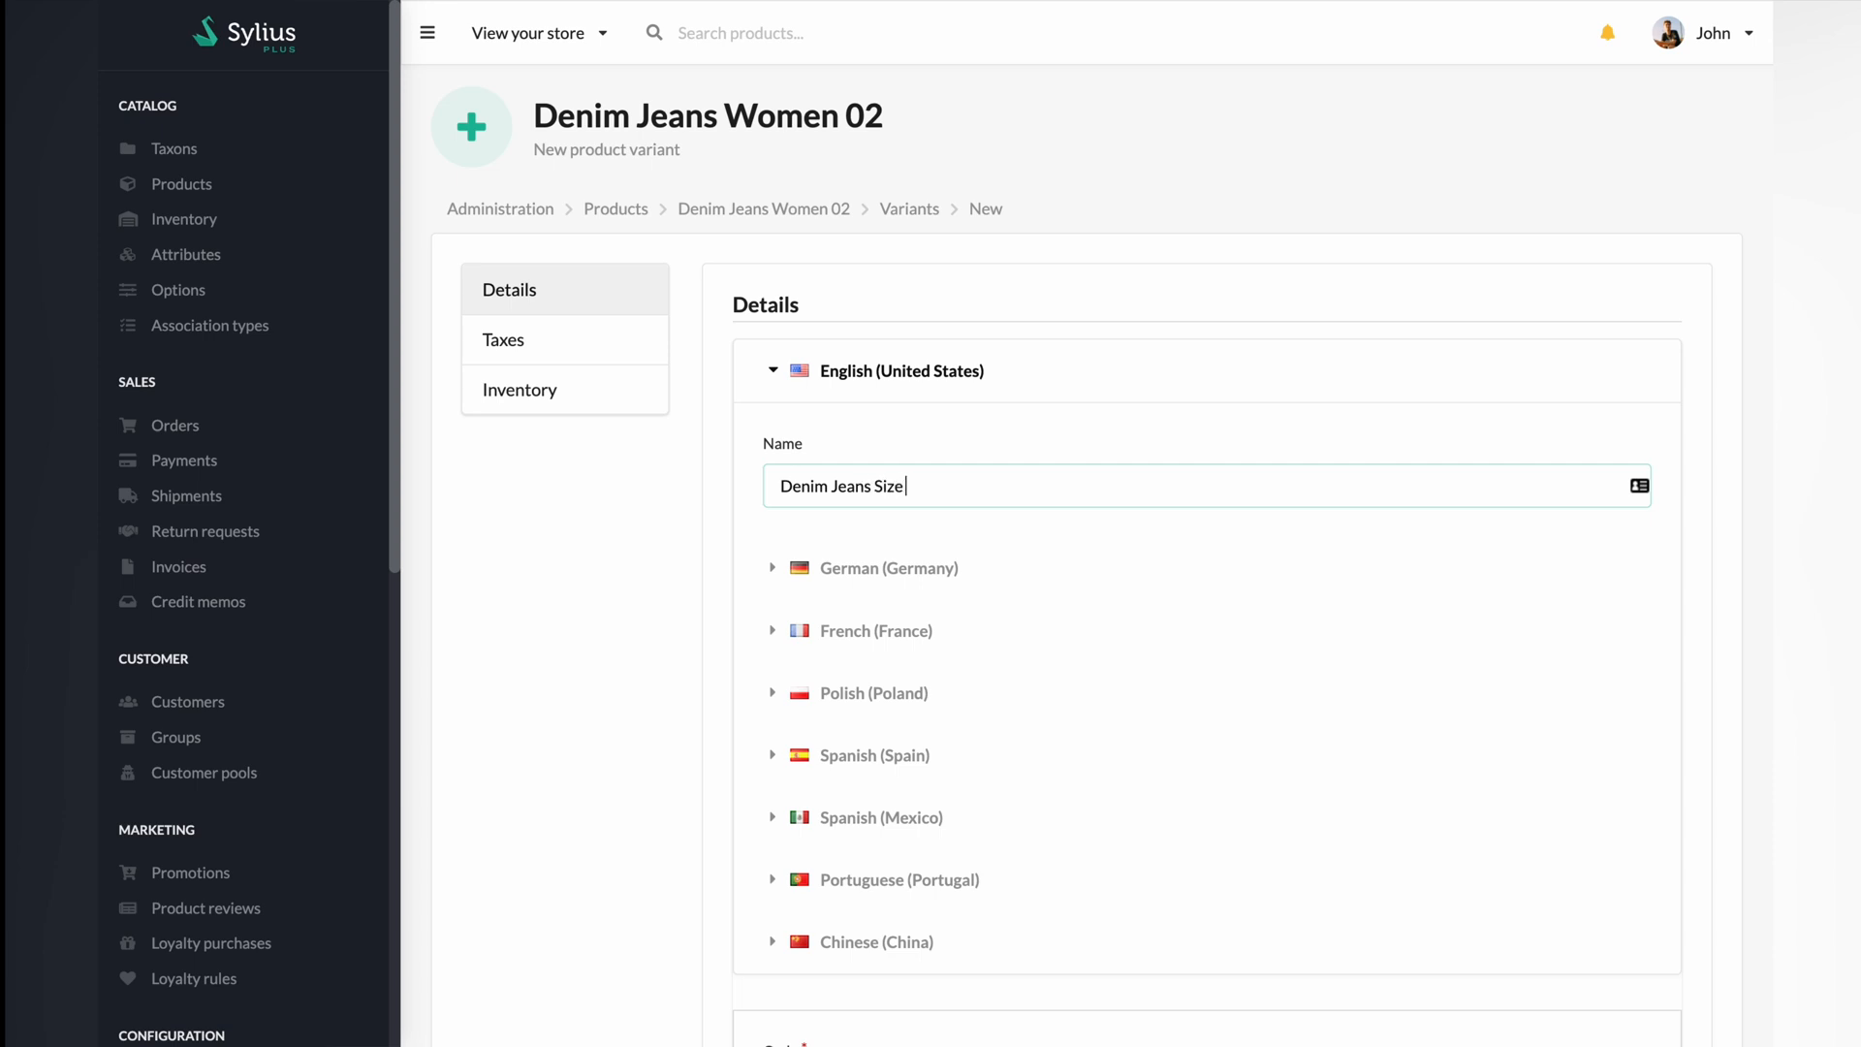
pyautogui.click(888, 433)
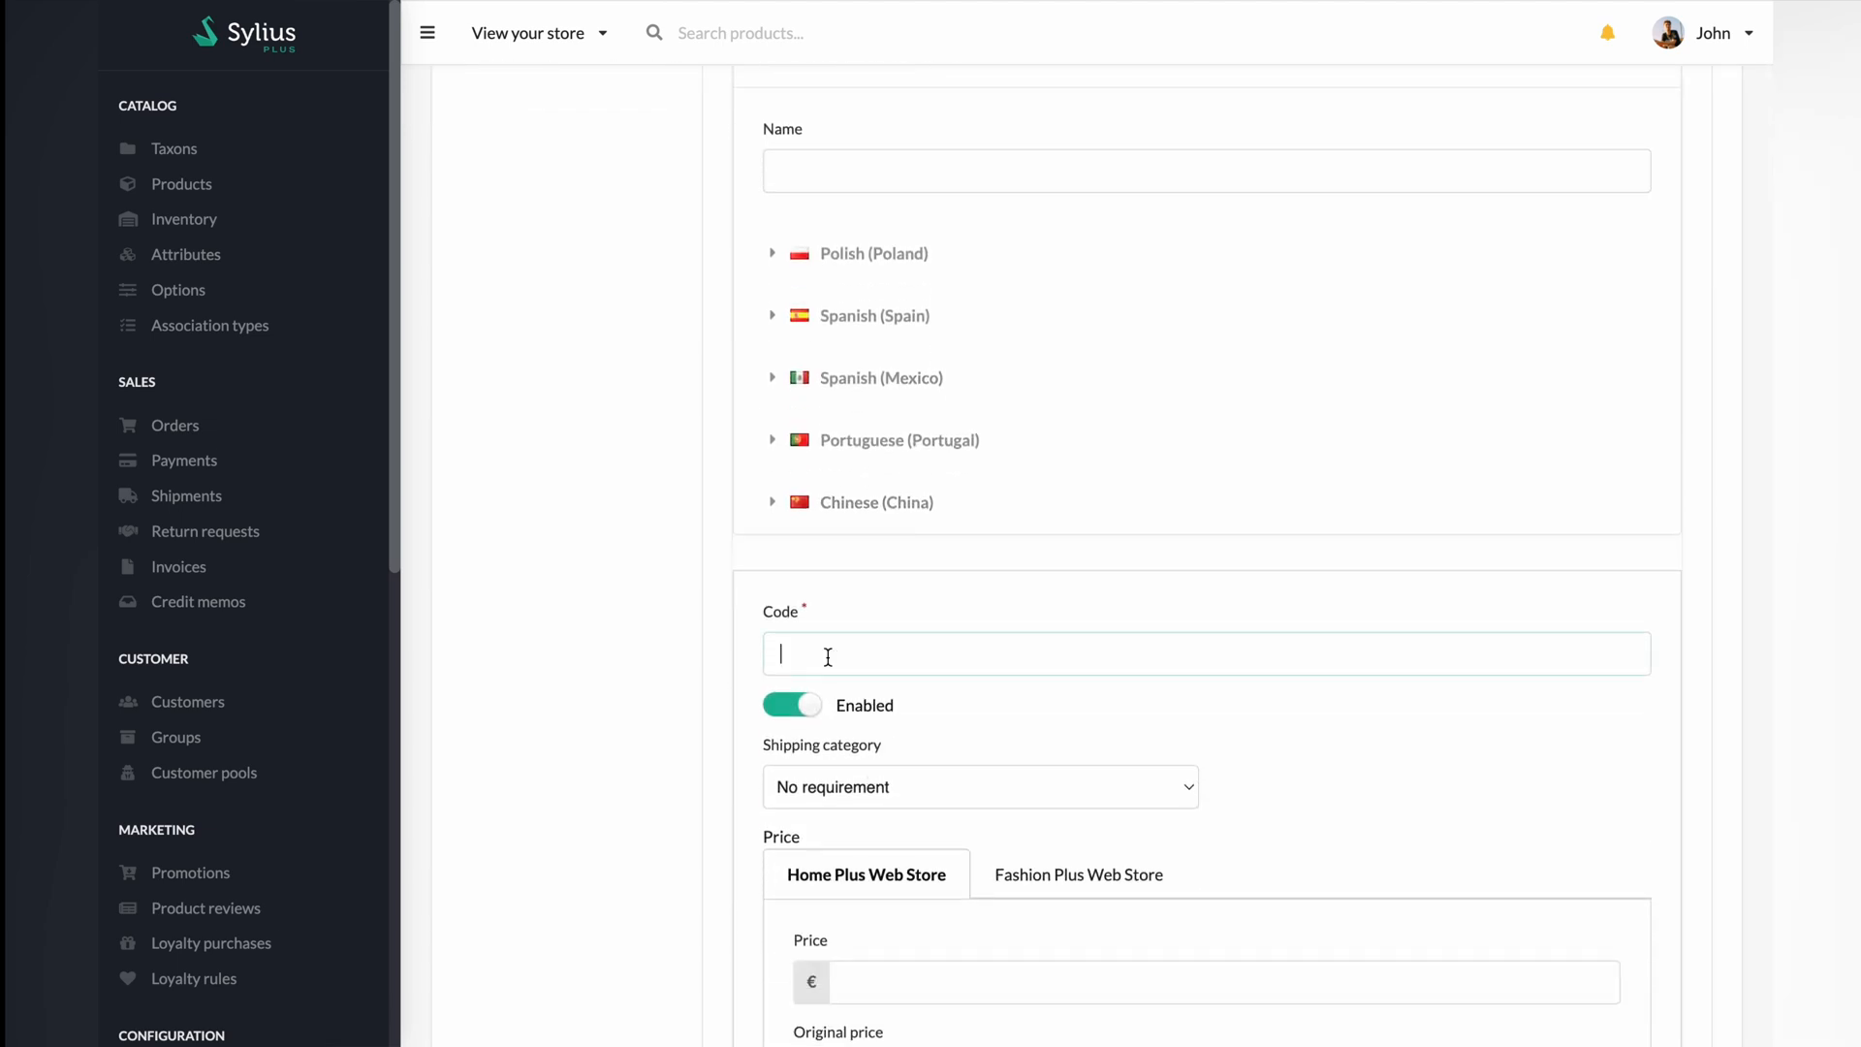
pyautogui.write('denim_jeans_size_m')
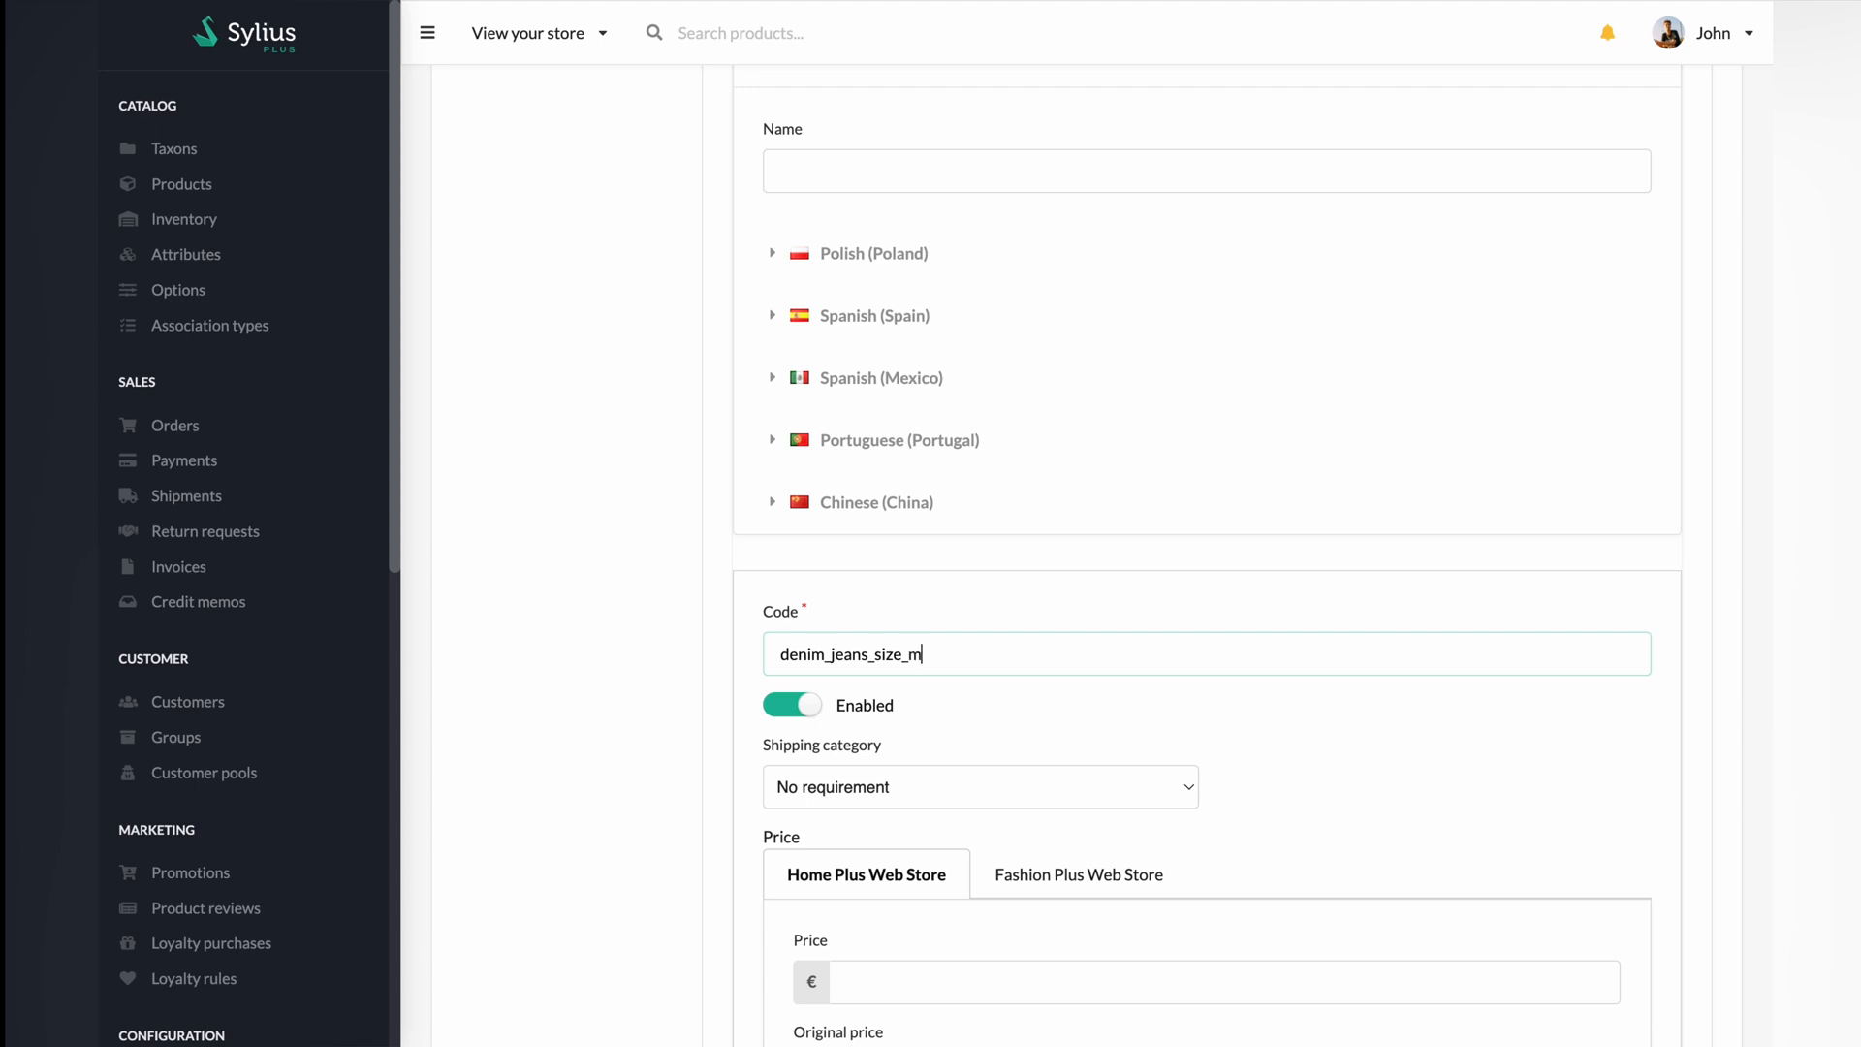
# Step: Enter a Home Plus Web Store price of 59.99 and an original price of 79.99
pyautogui.scroll(-3)
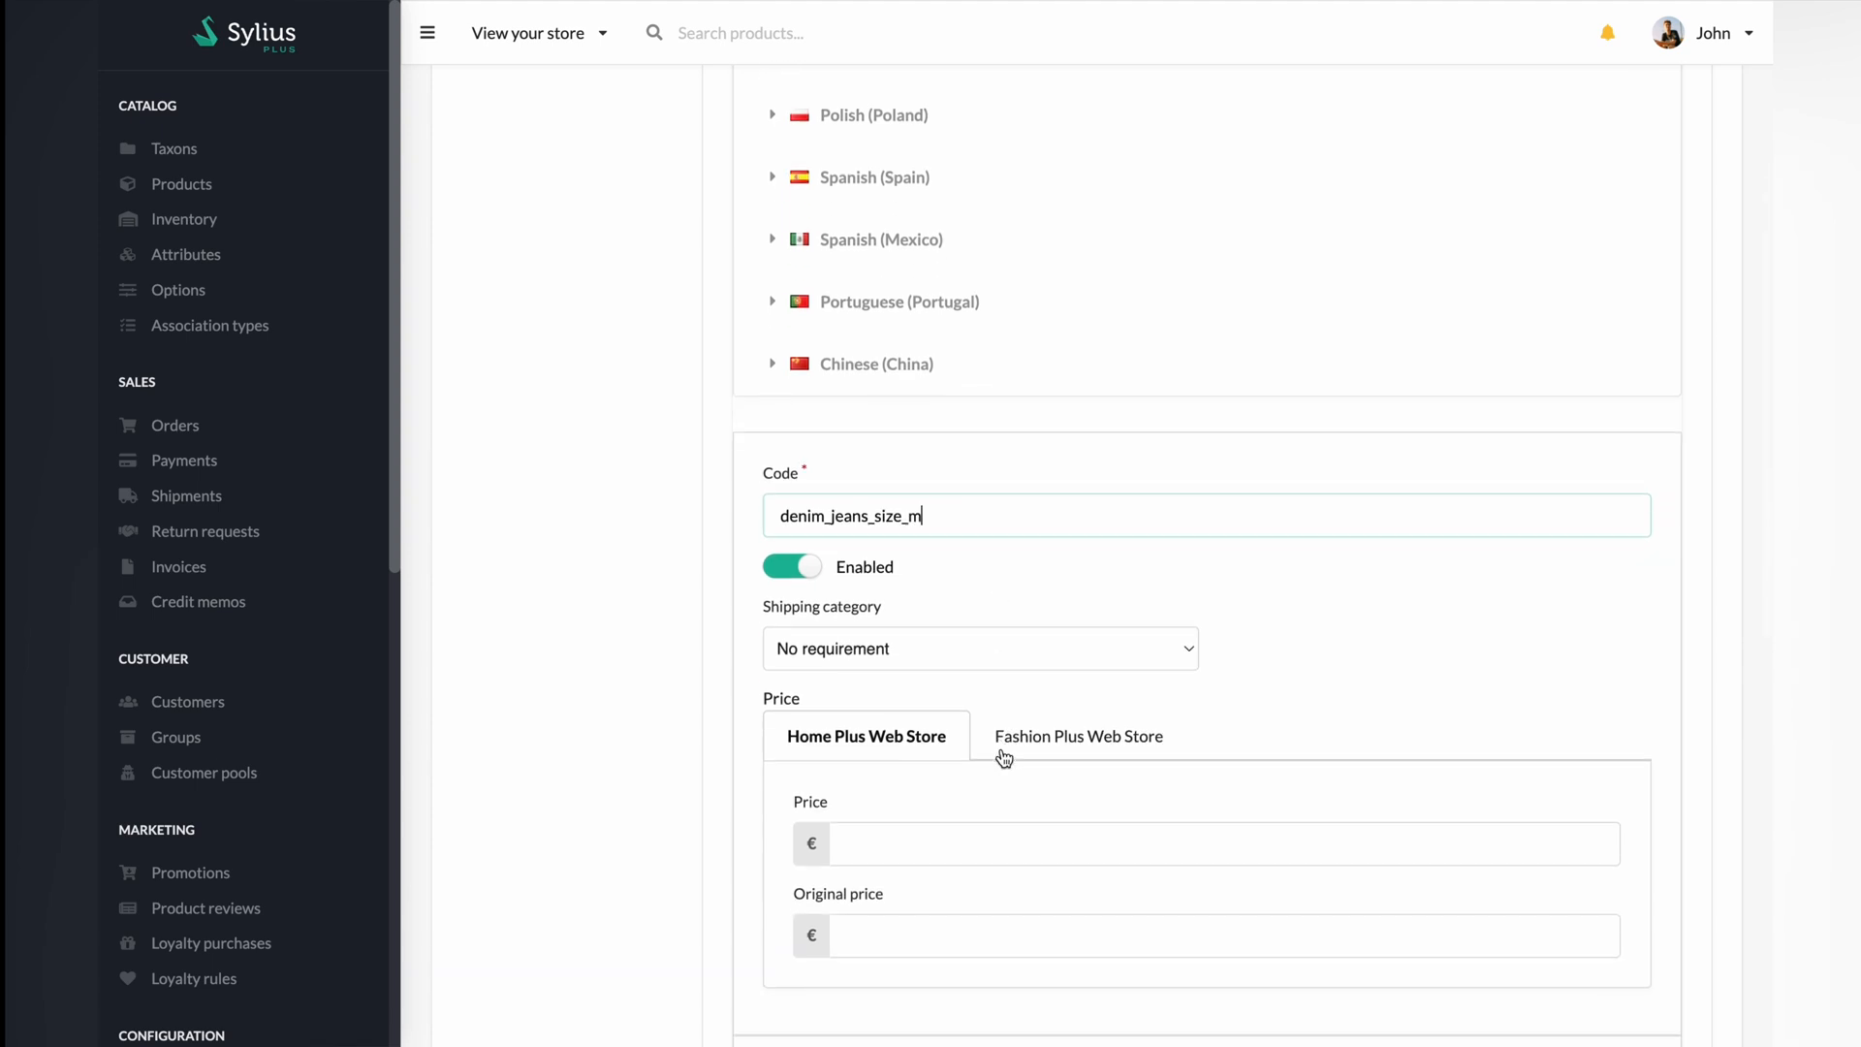
pyautogui.click(978, 649)
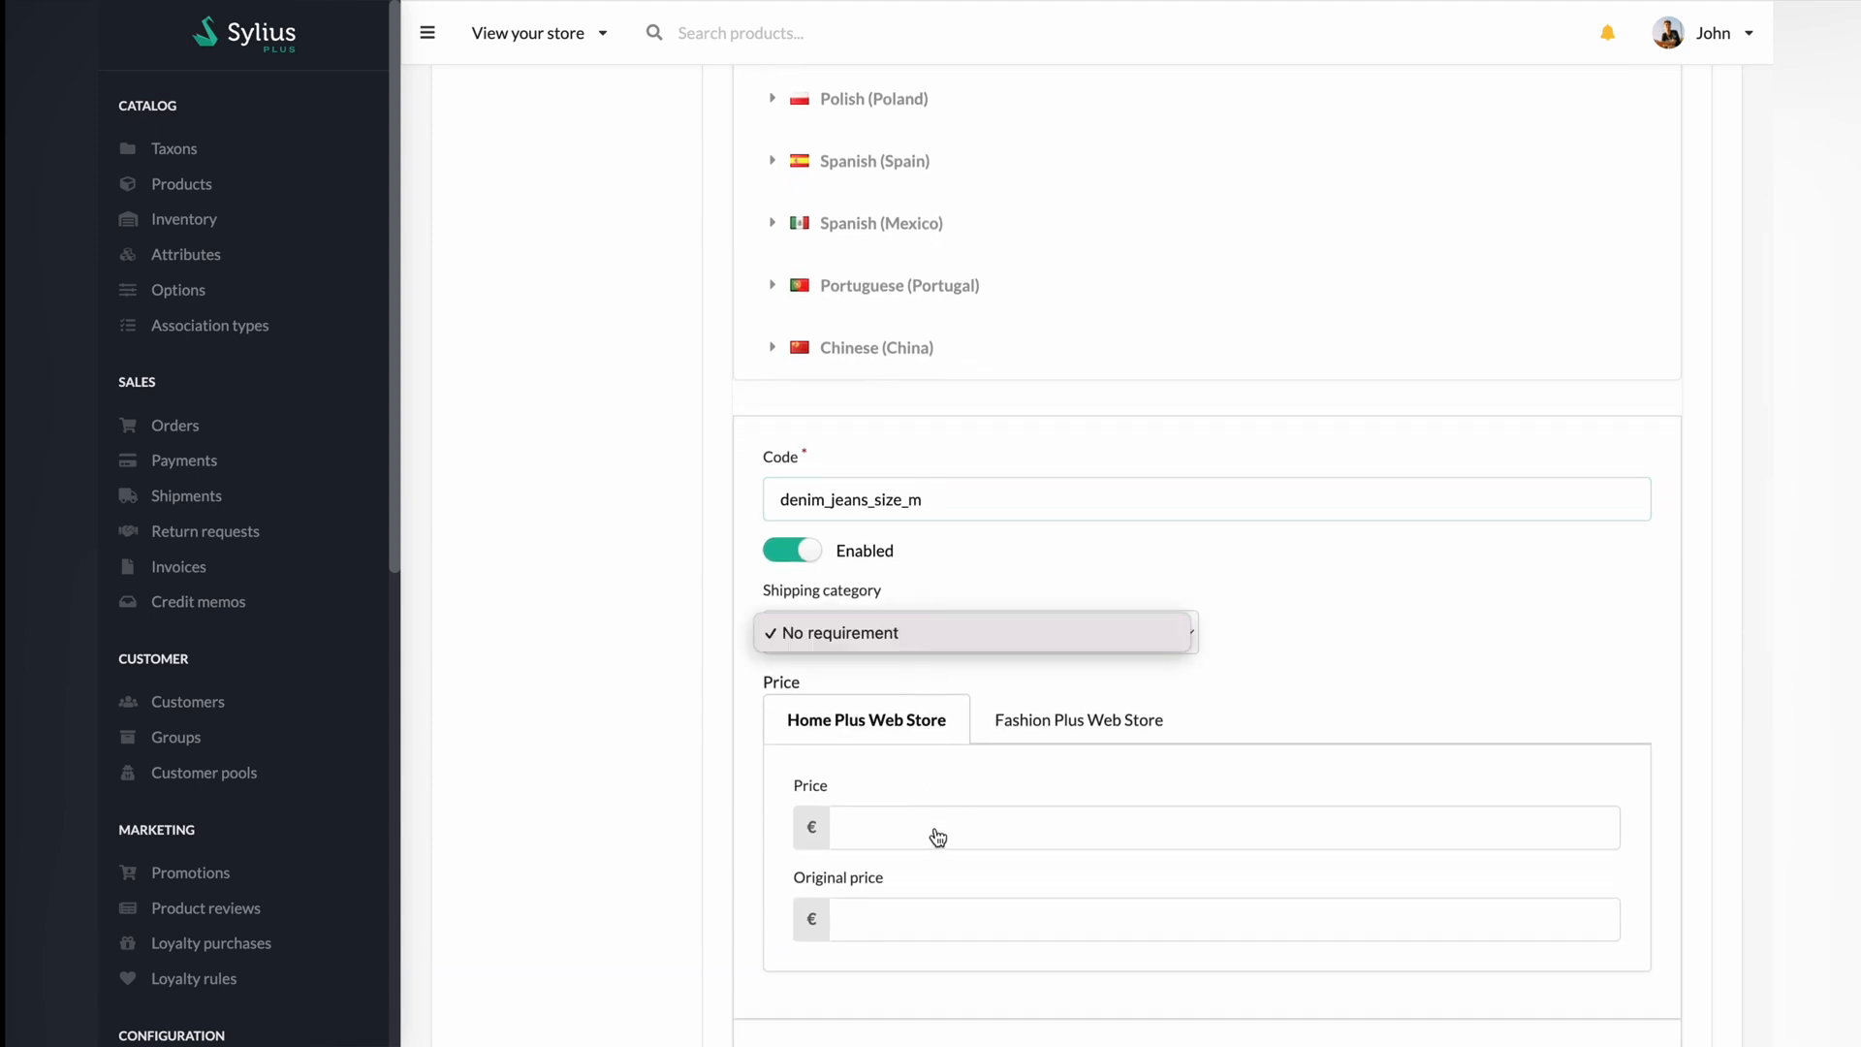
pyautogui.click(1222, 827)
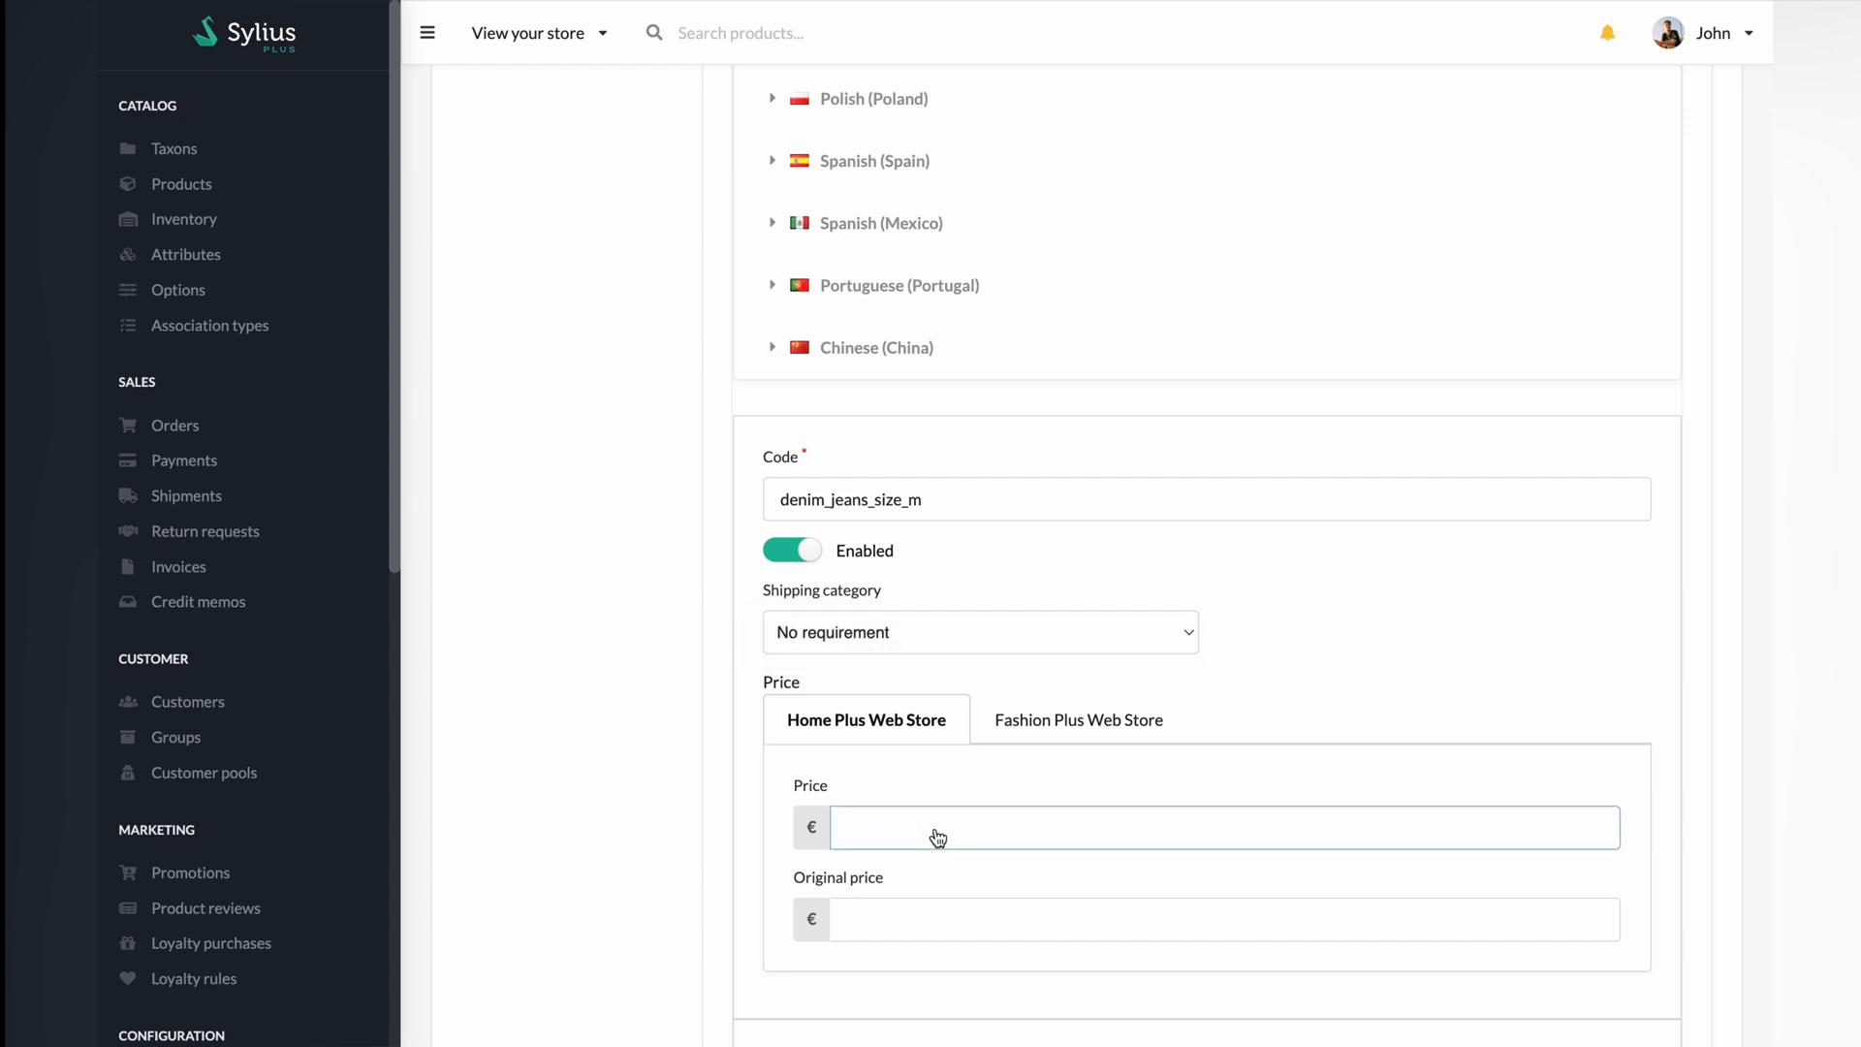
pyautogui.write('59.99')
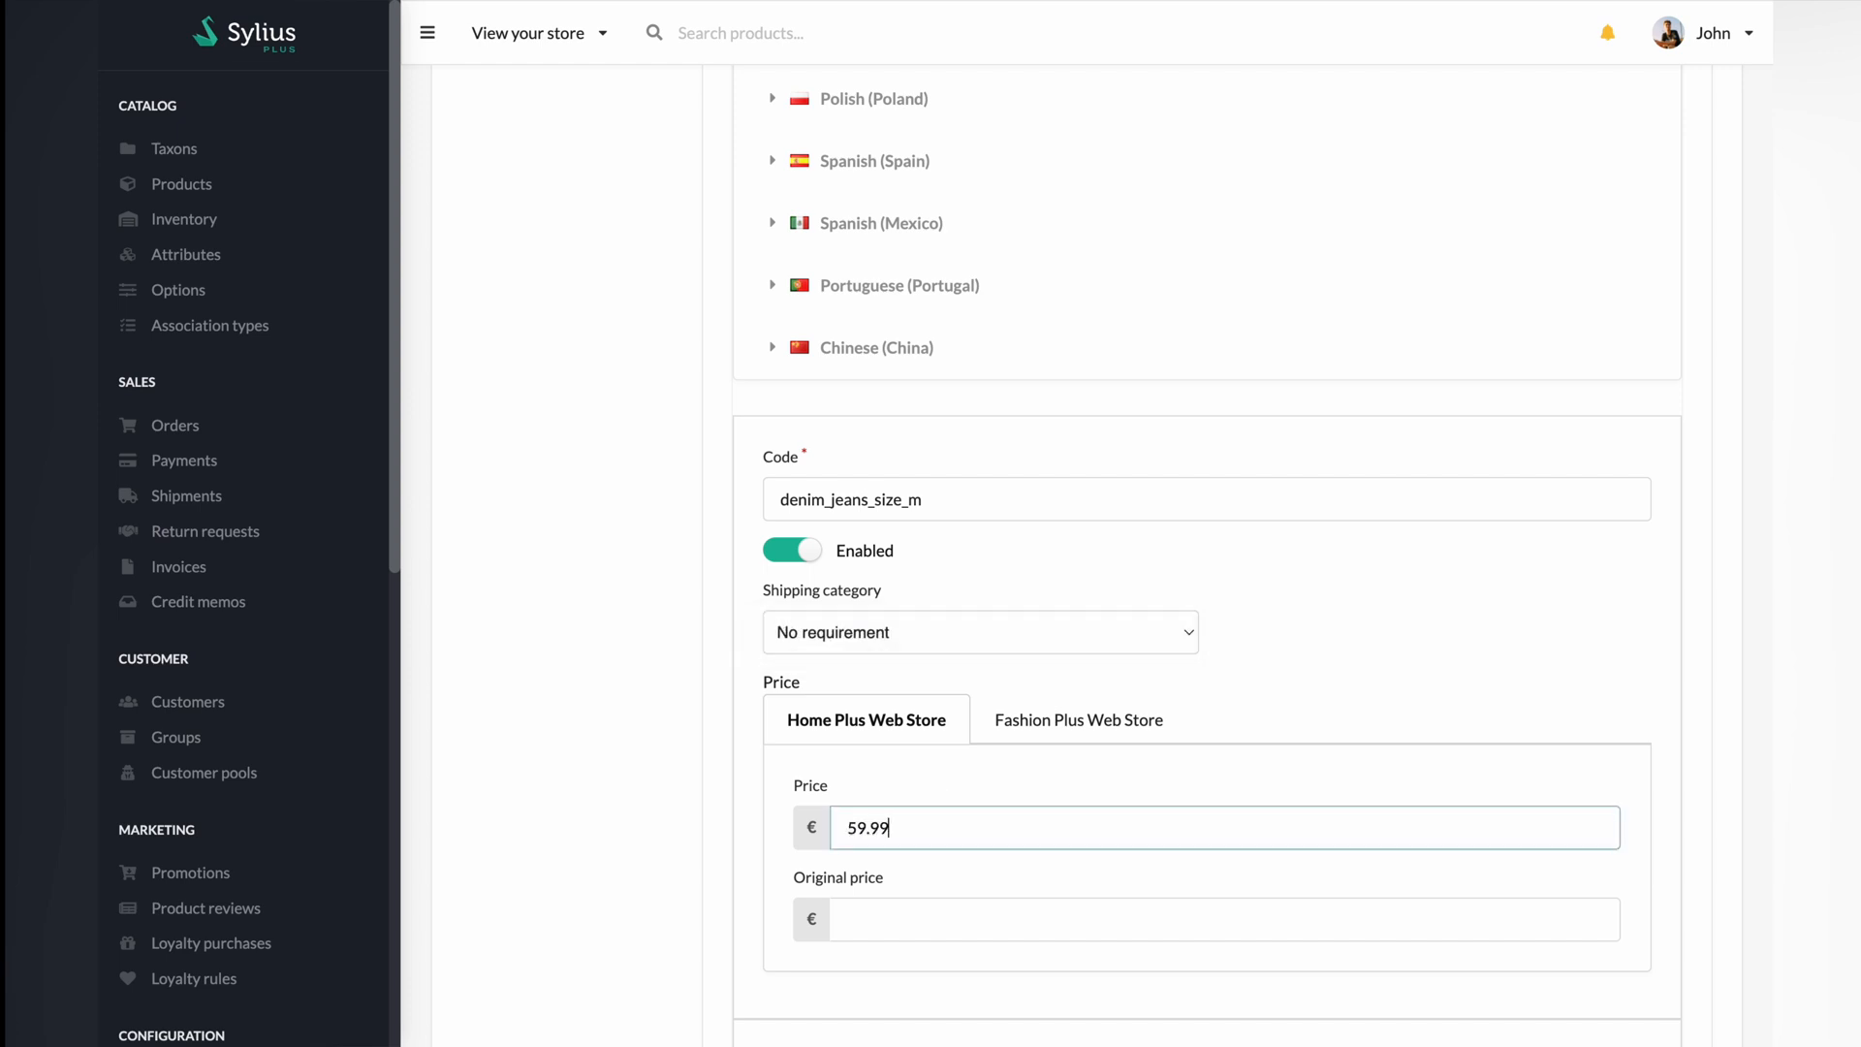
pyautogui.write('79.99')
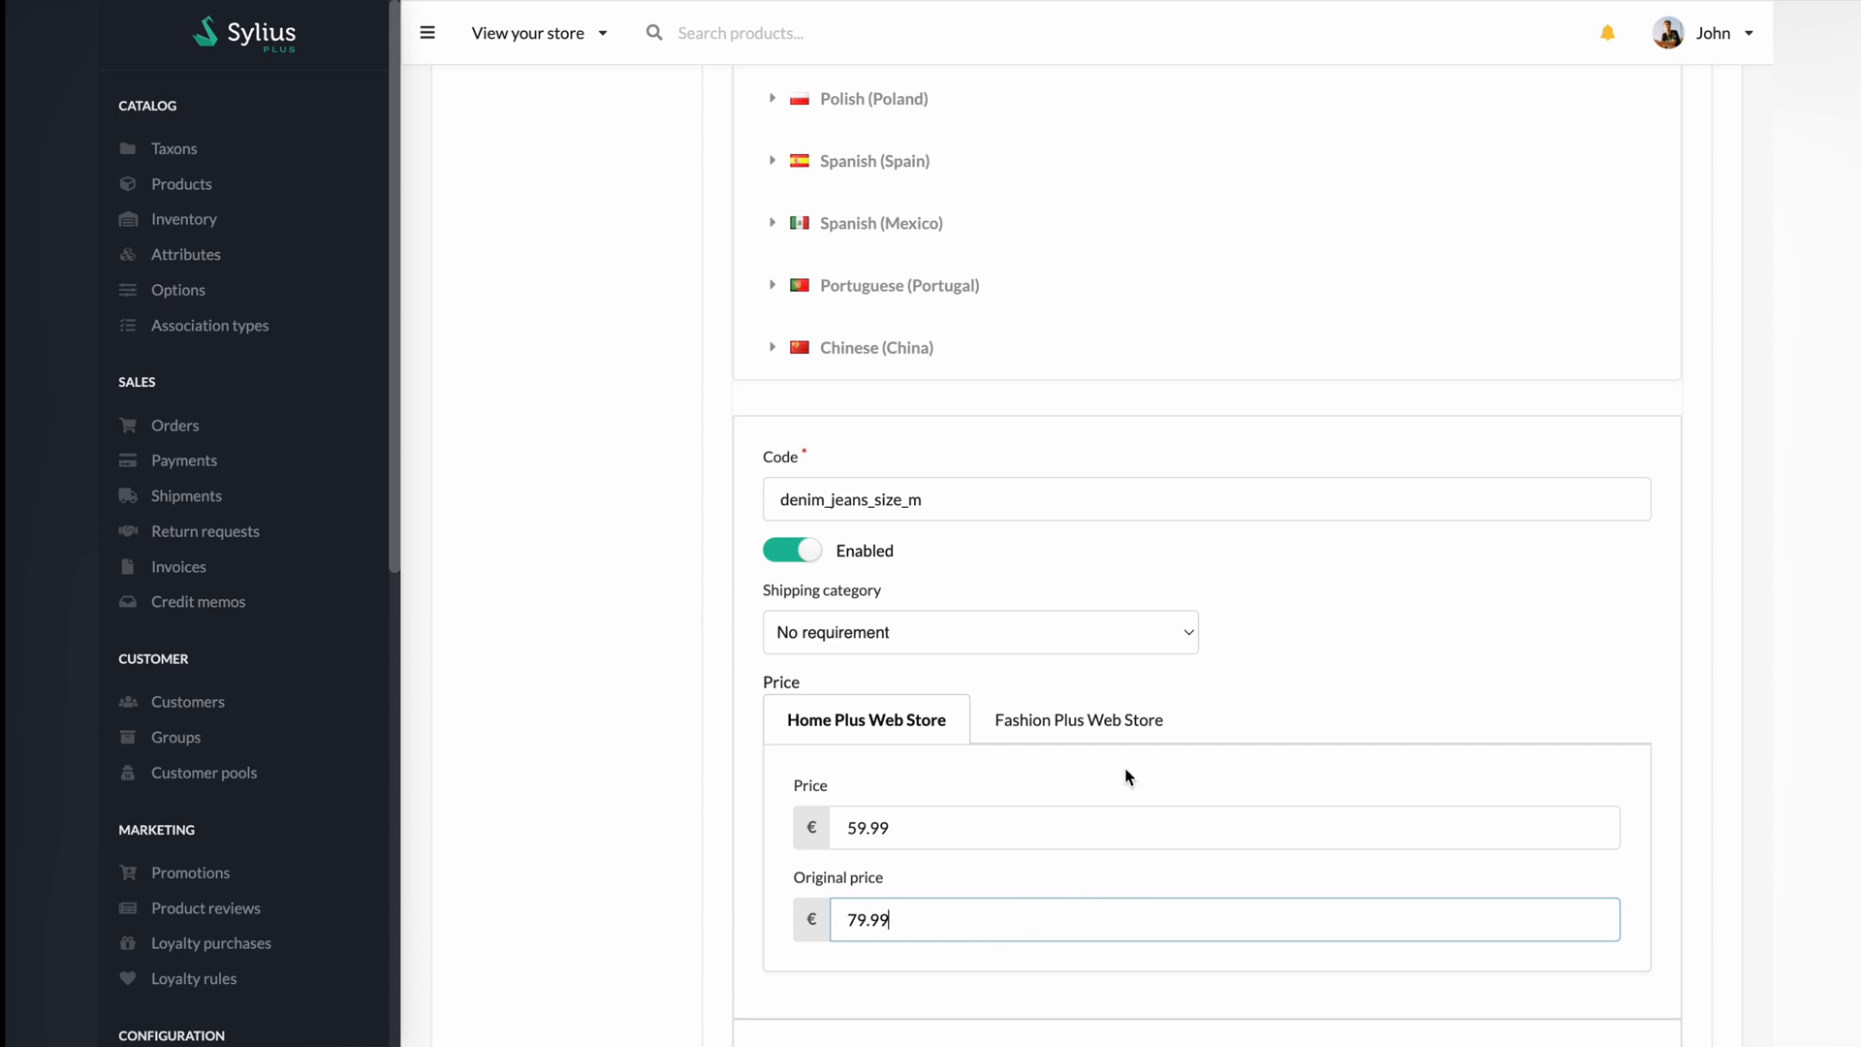
# Step: Enter the same 59.99/79.99 prices for Fashion Plus Web Store and set jeans size M
pyautogui.click(1075, 720)
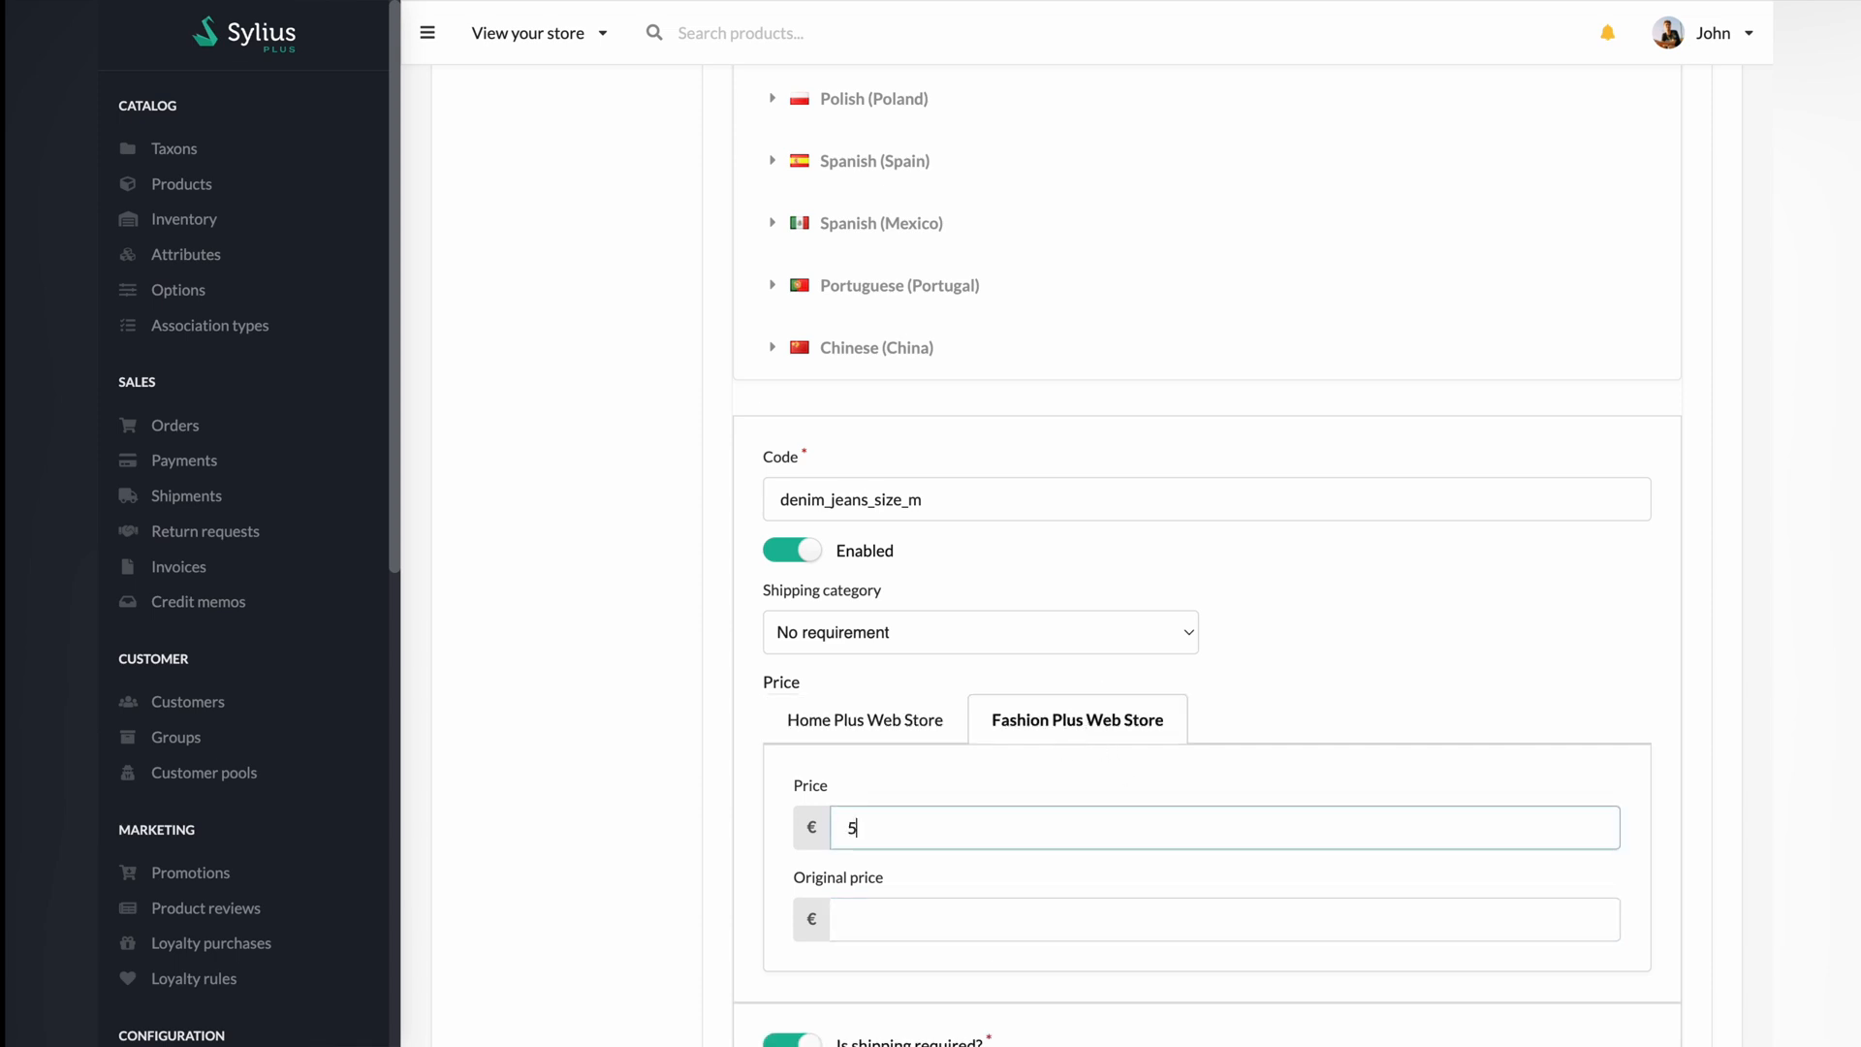
pyautogui.write('9.99')
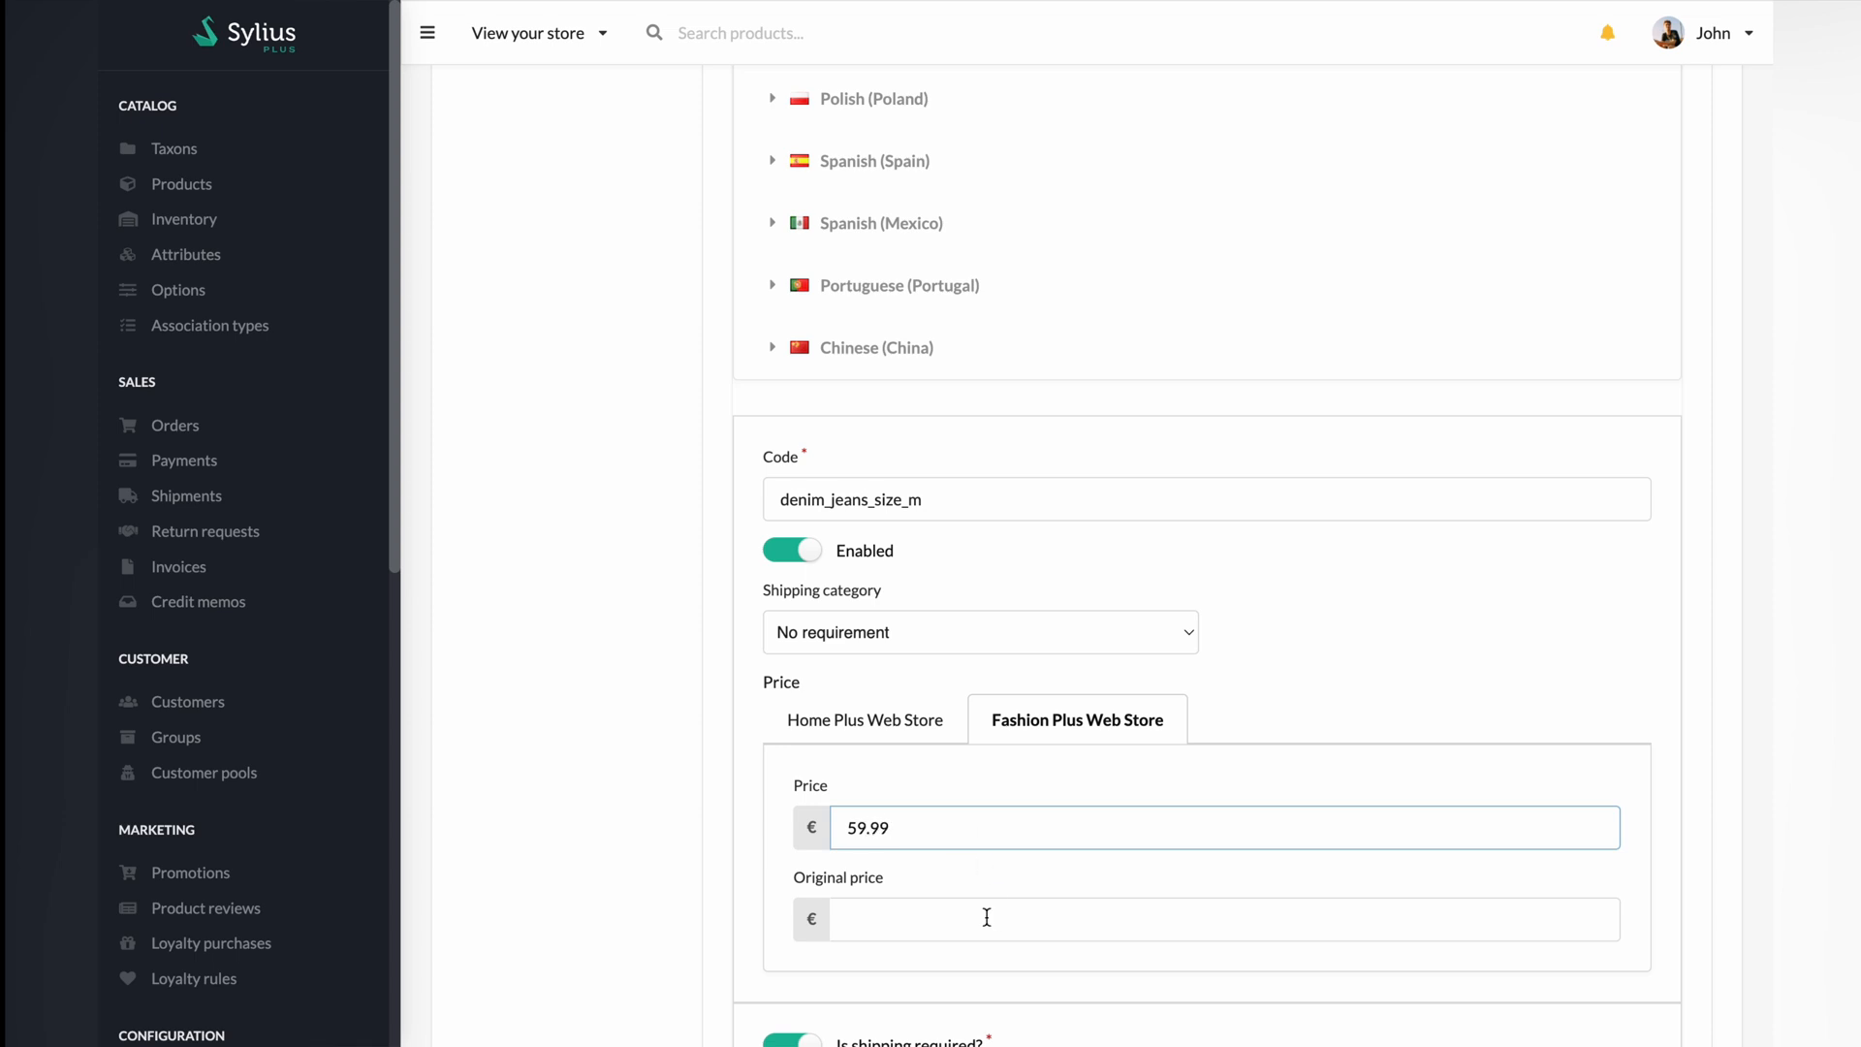
pyautogui.write('79.99')
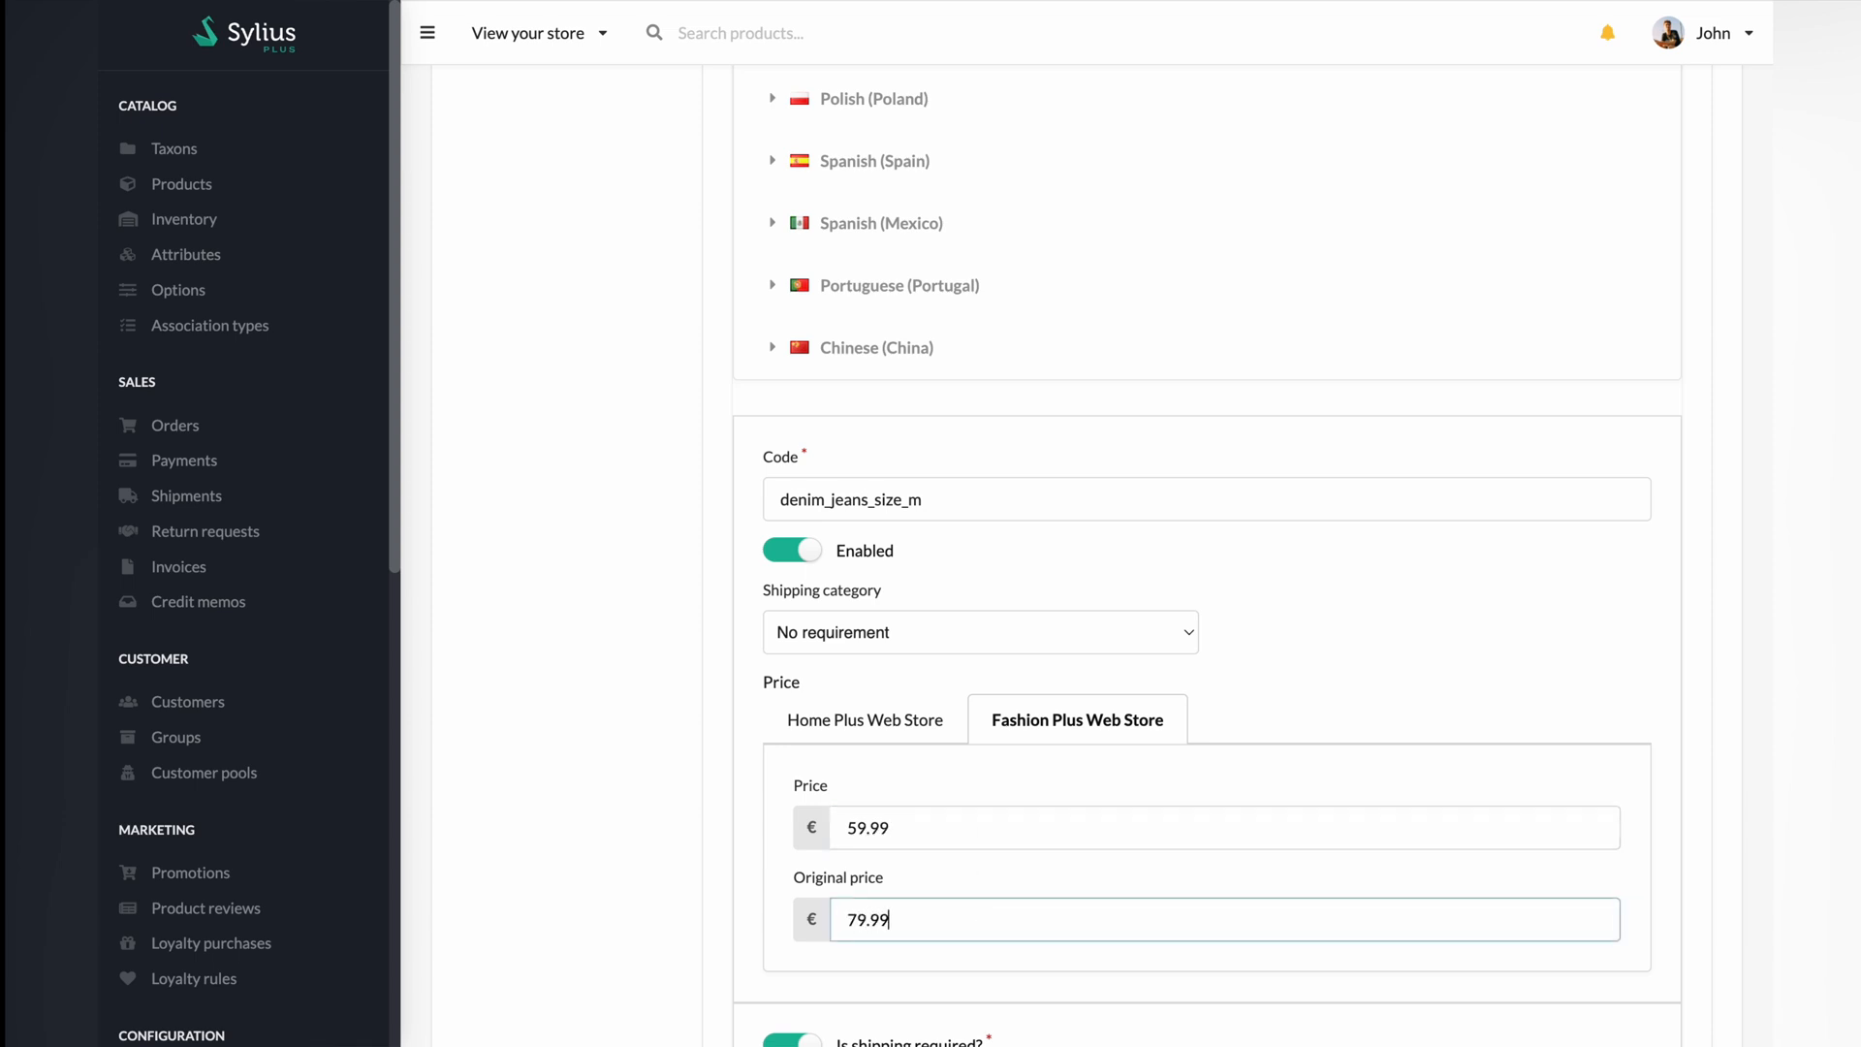
pyautogui.scroll(-3)
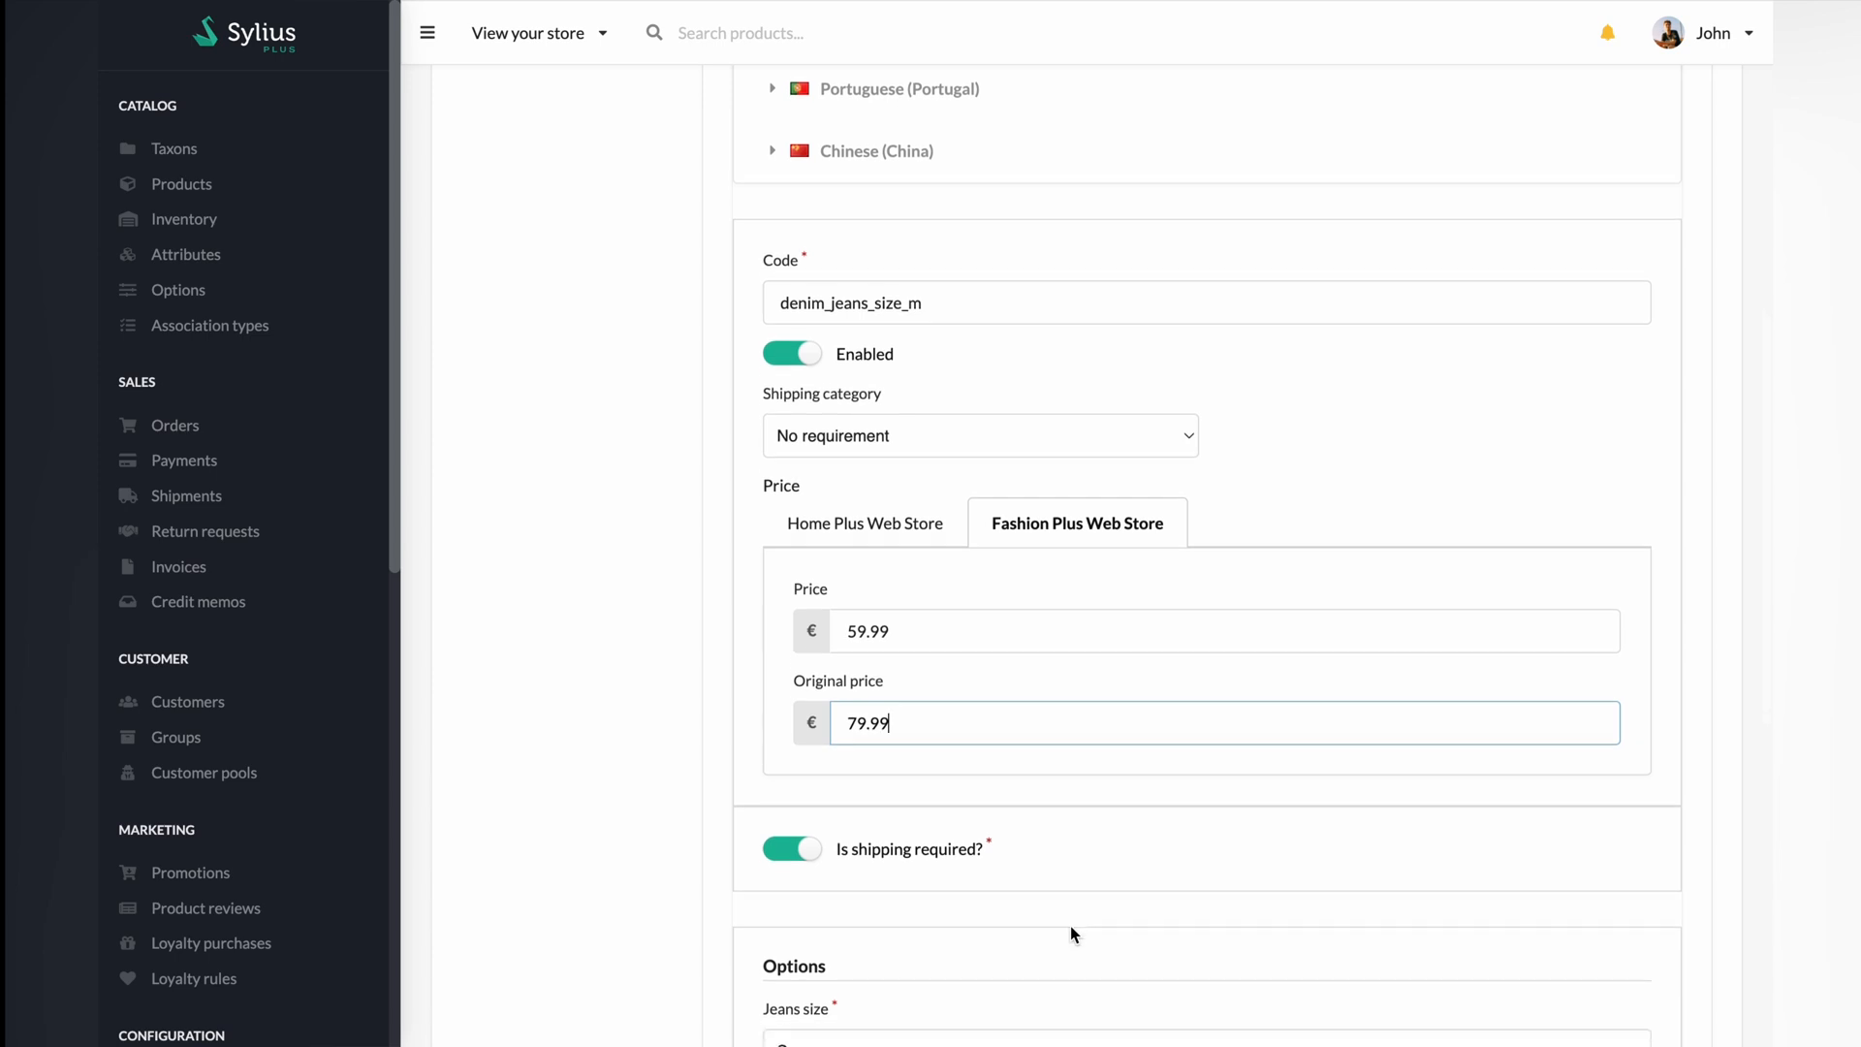
pyautogui.scroll(-3)
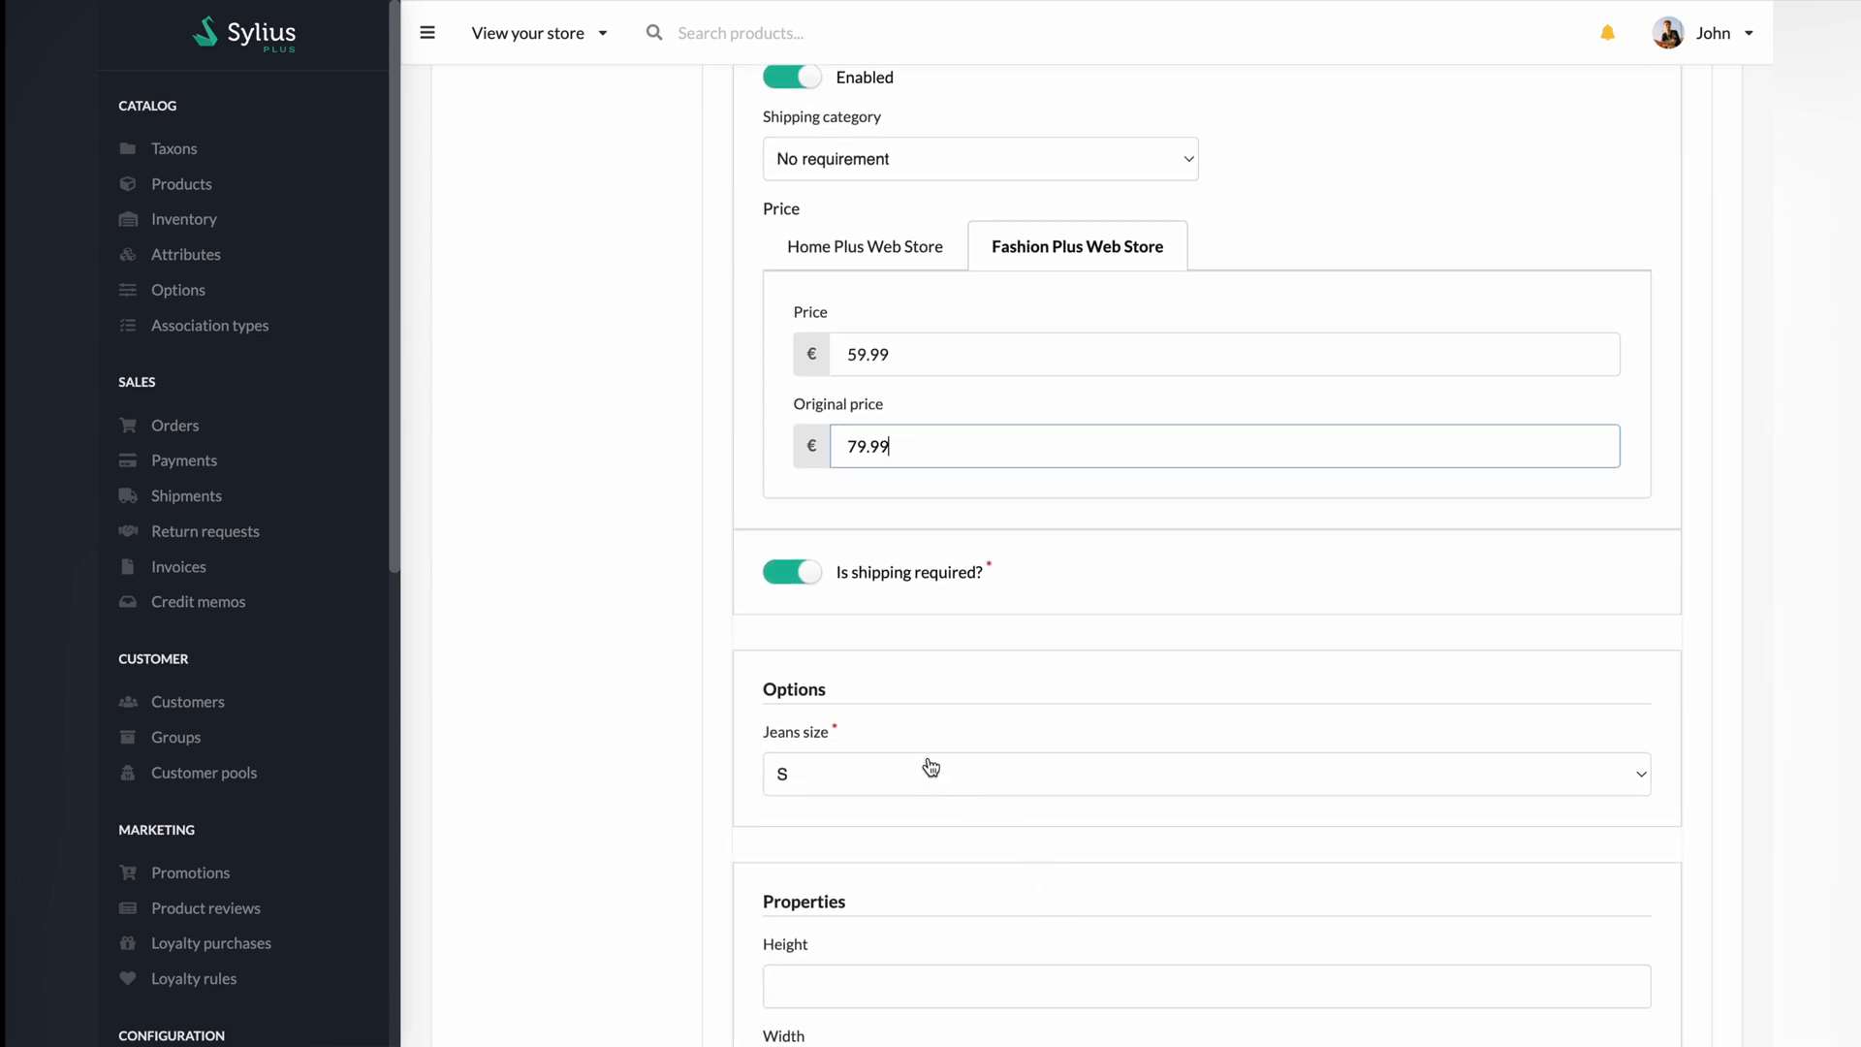
pyautogui.click(1205, 773)
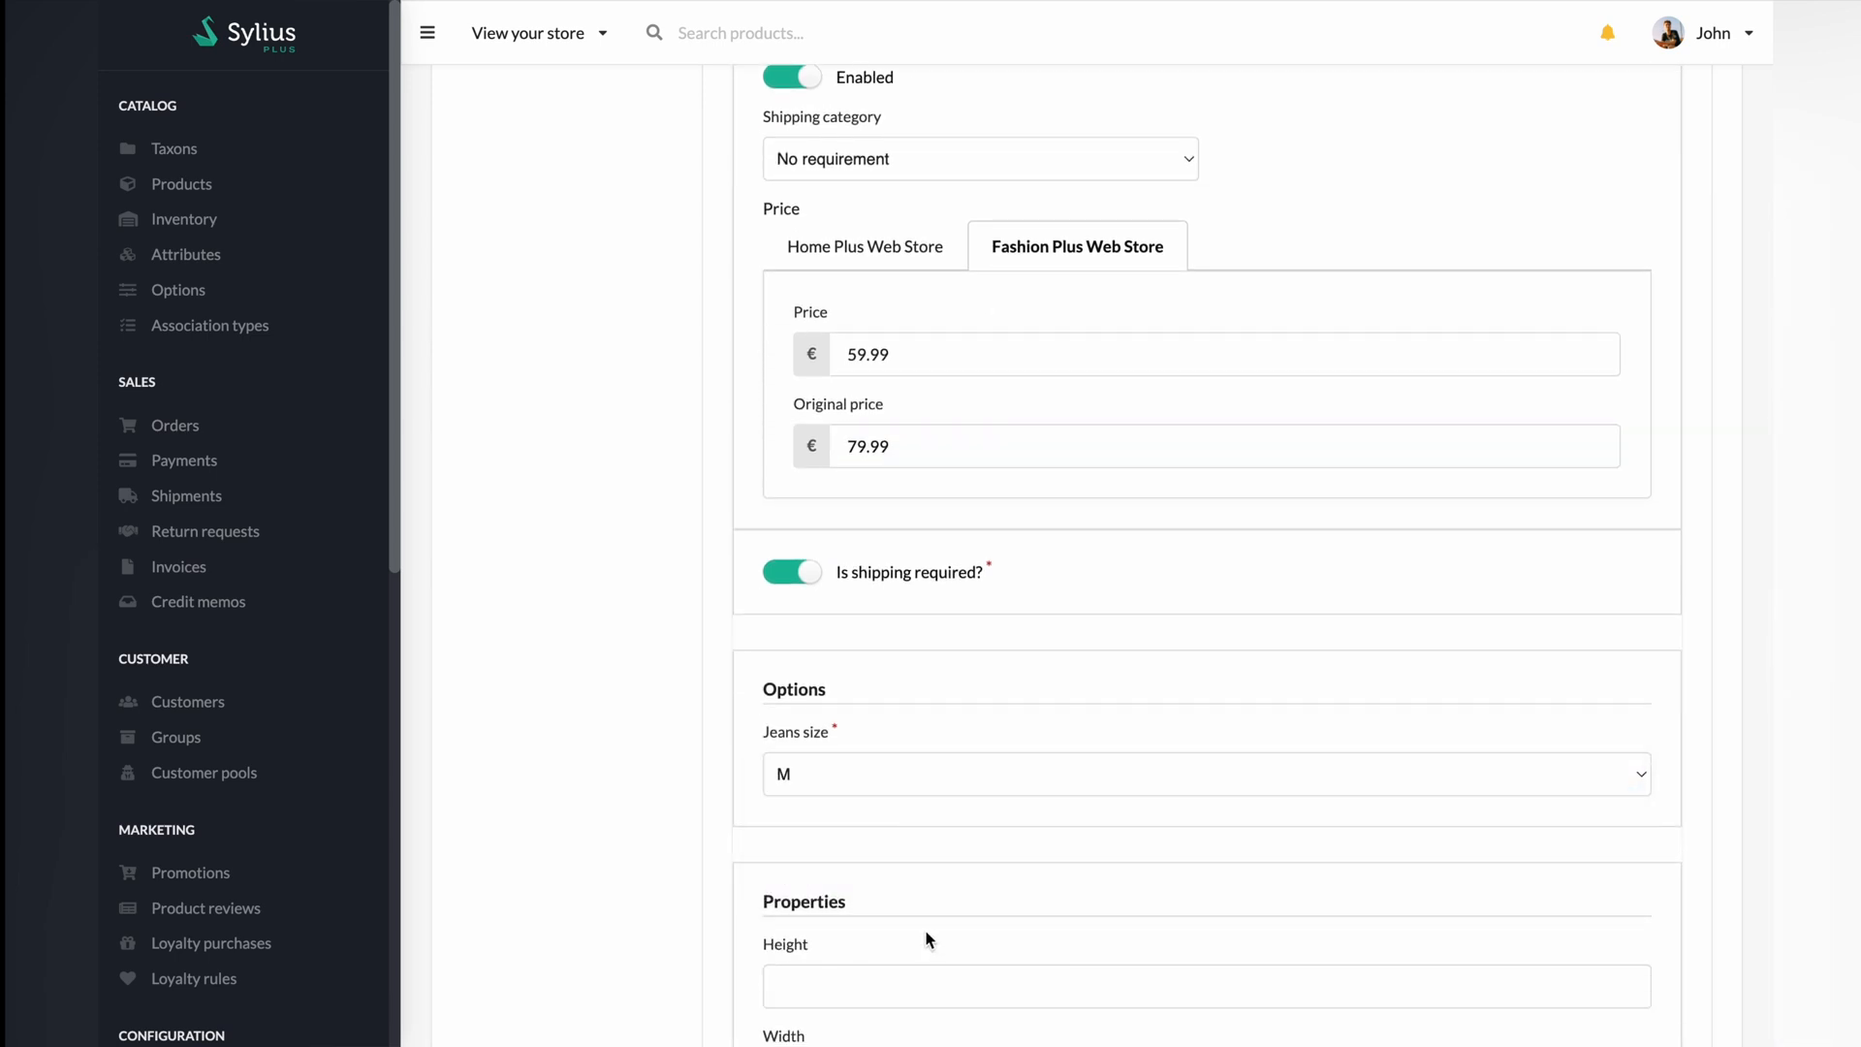
pyautogui.scroll(-3)
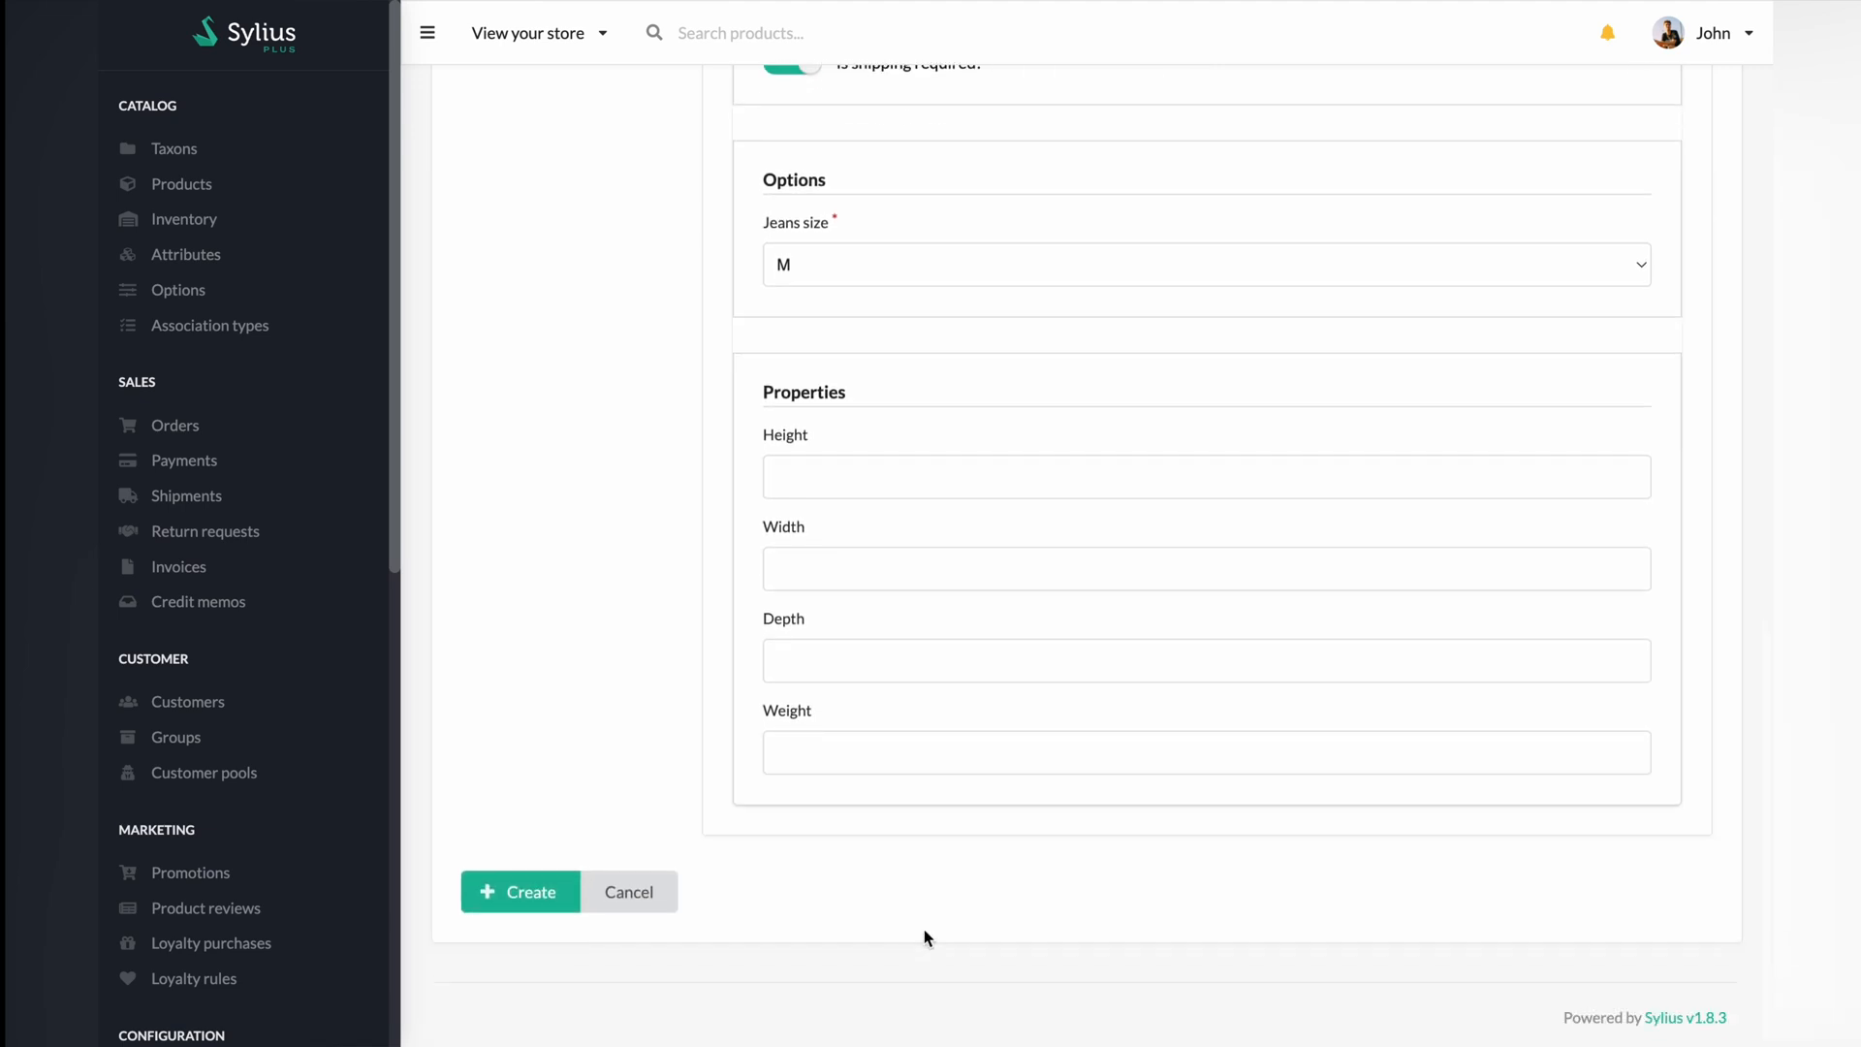
# Step: Save the Denim Jeans Size M variant
pyautogui.click(519, 891)
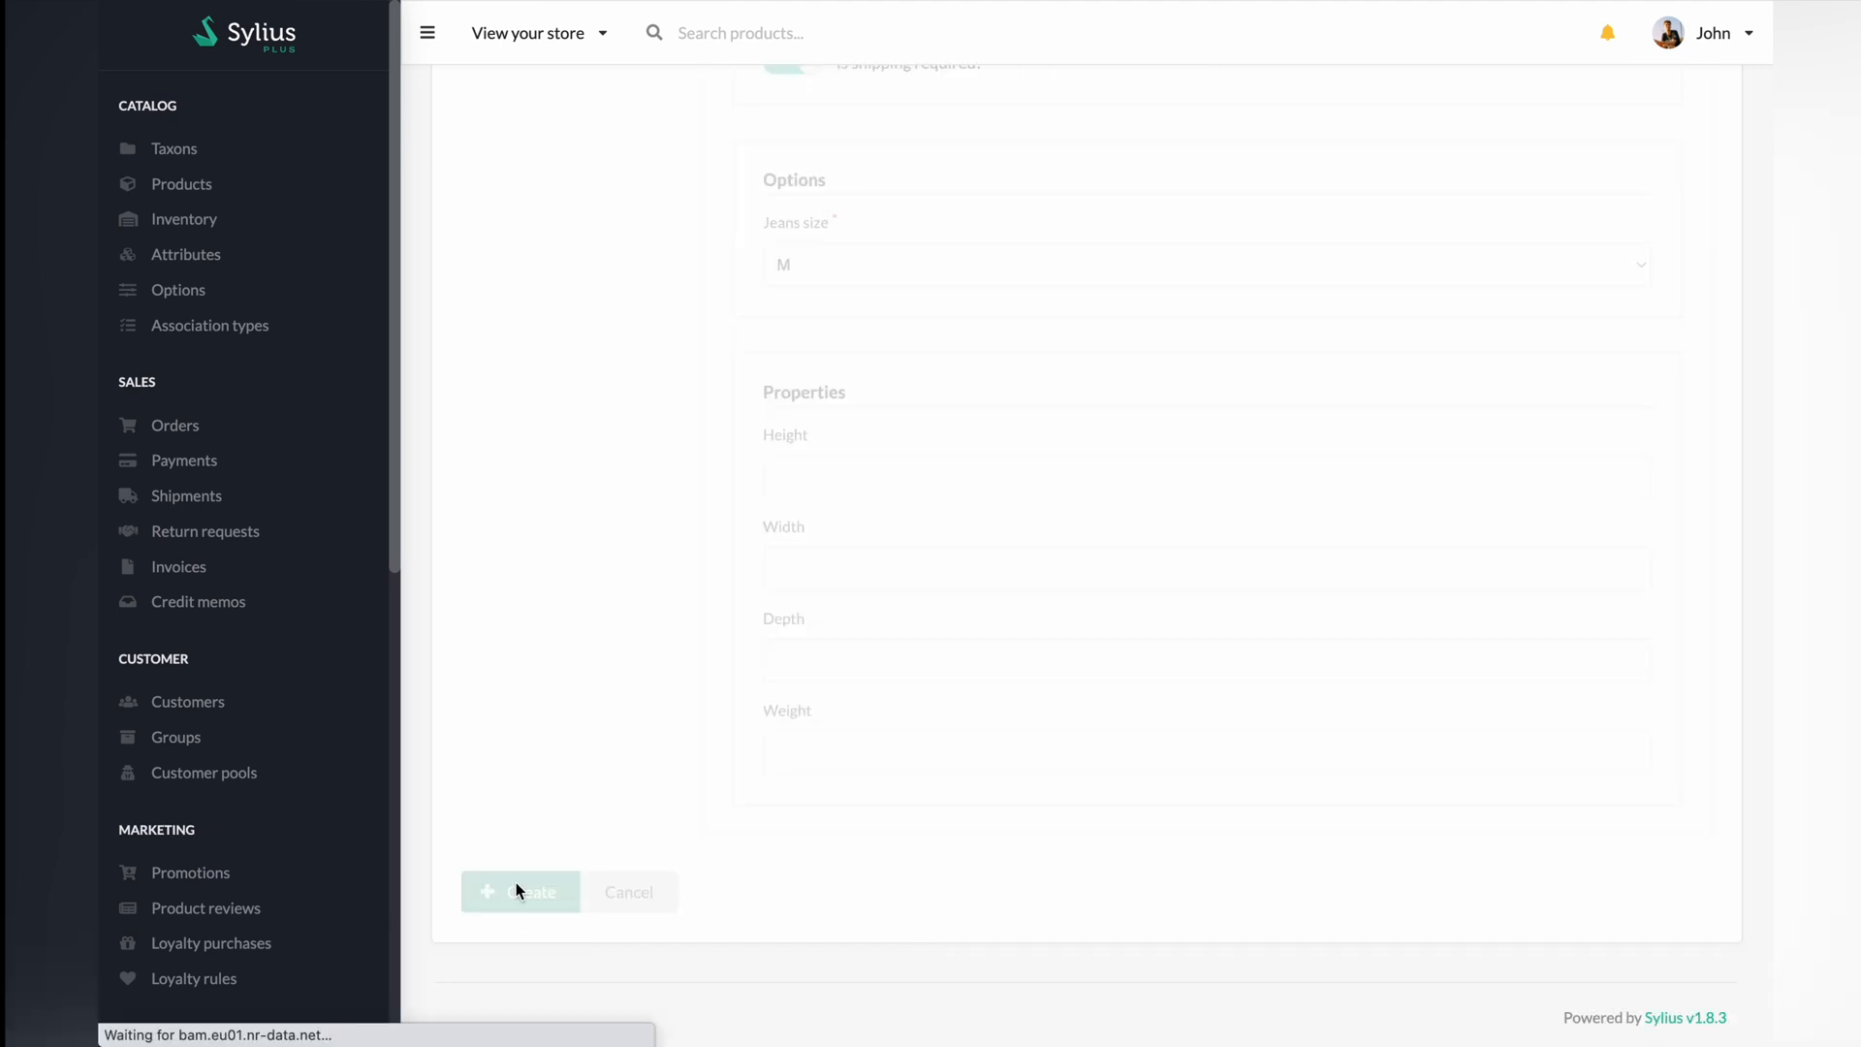
pyautogui.click(520, 891)
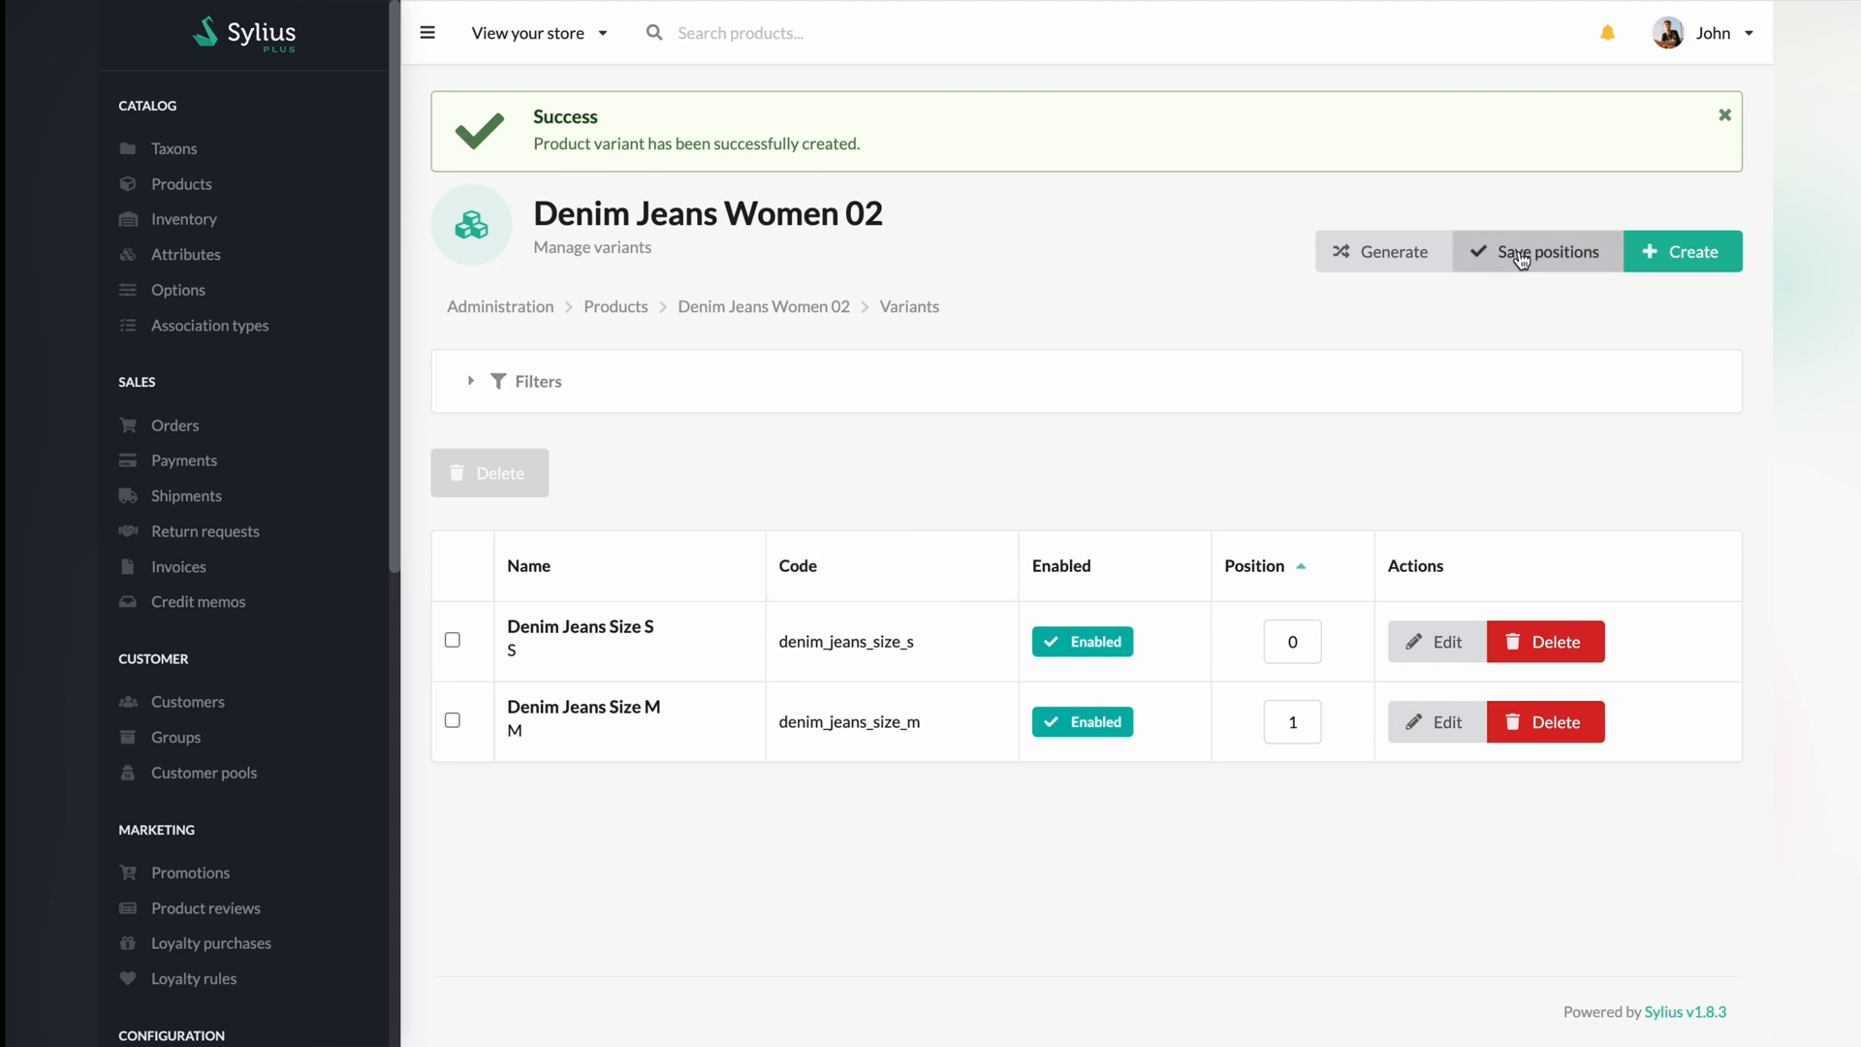
pyautogui.click(1723, 116)
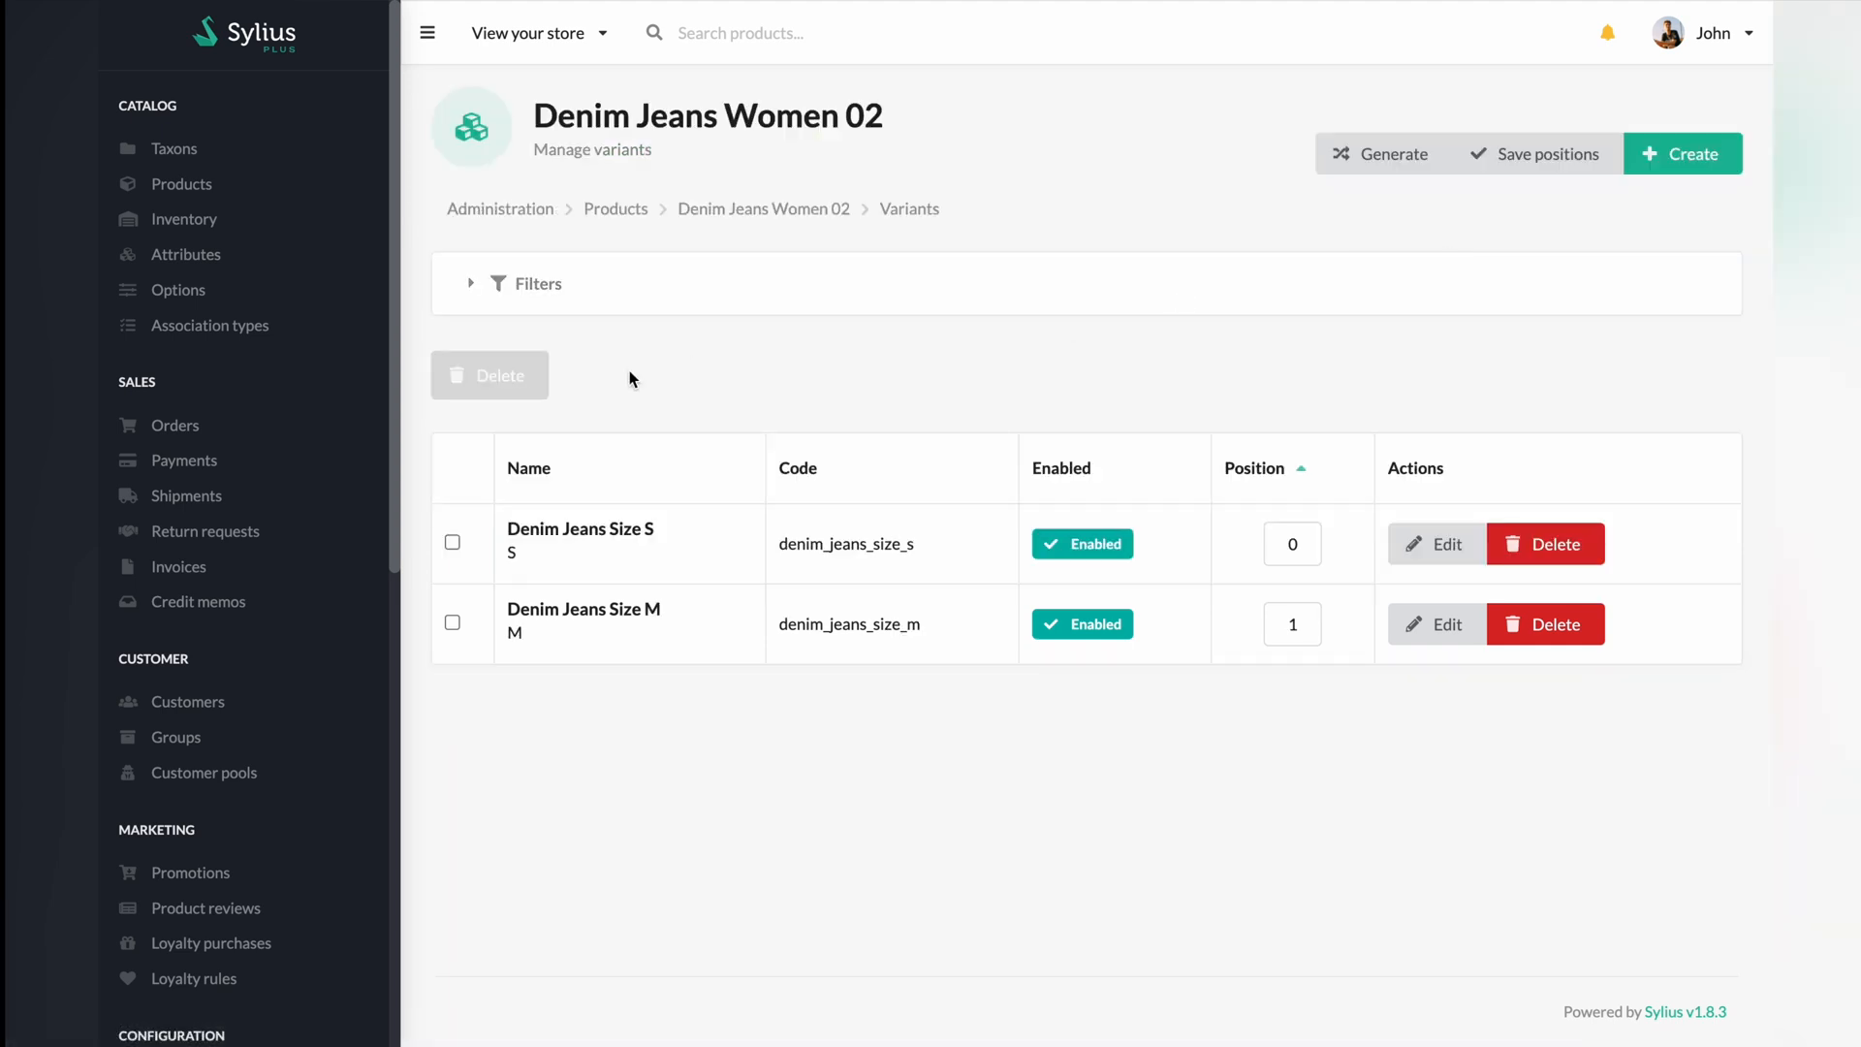
# Step: Filter the products catalogue to the Jeans > Women category
pyautogui.click(182, 184)
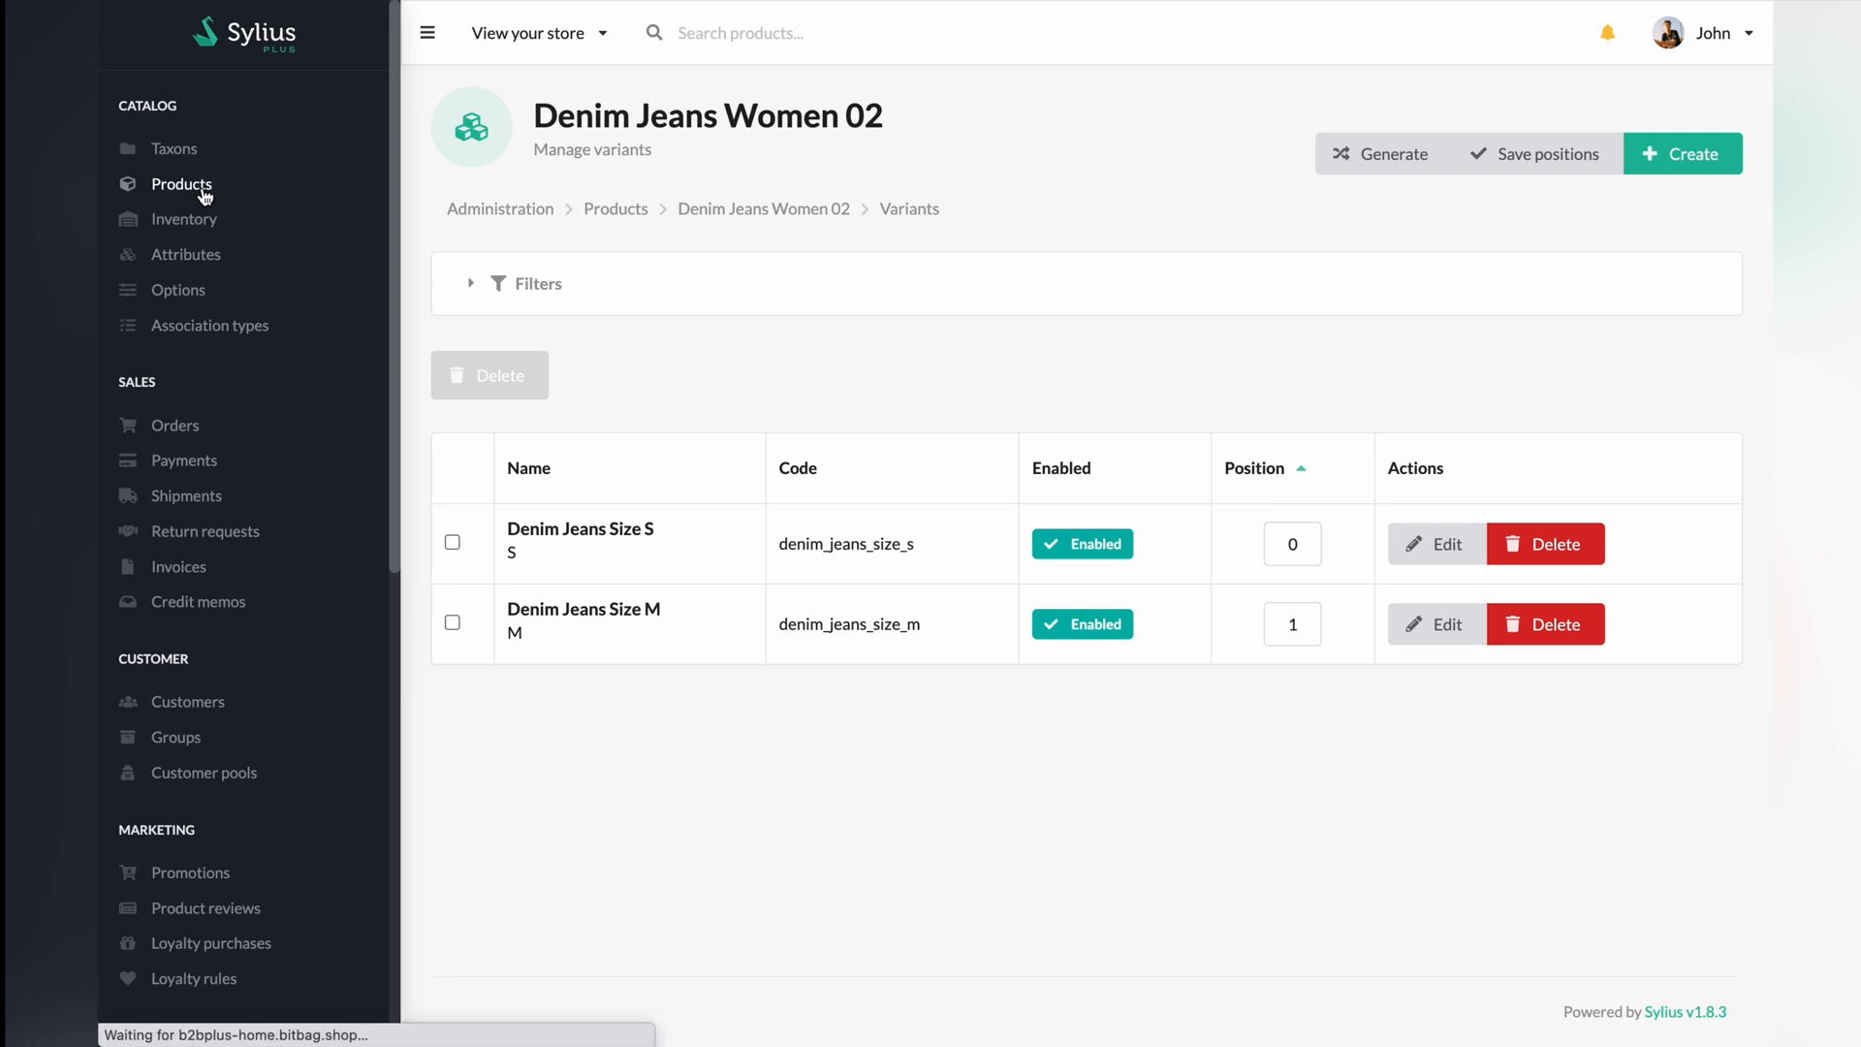
pyautogui.click(181, 183)
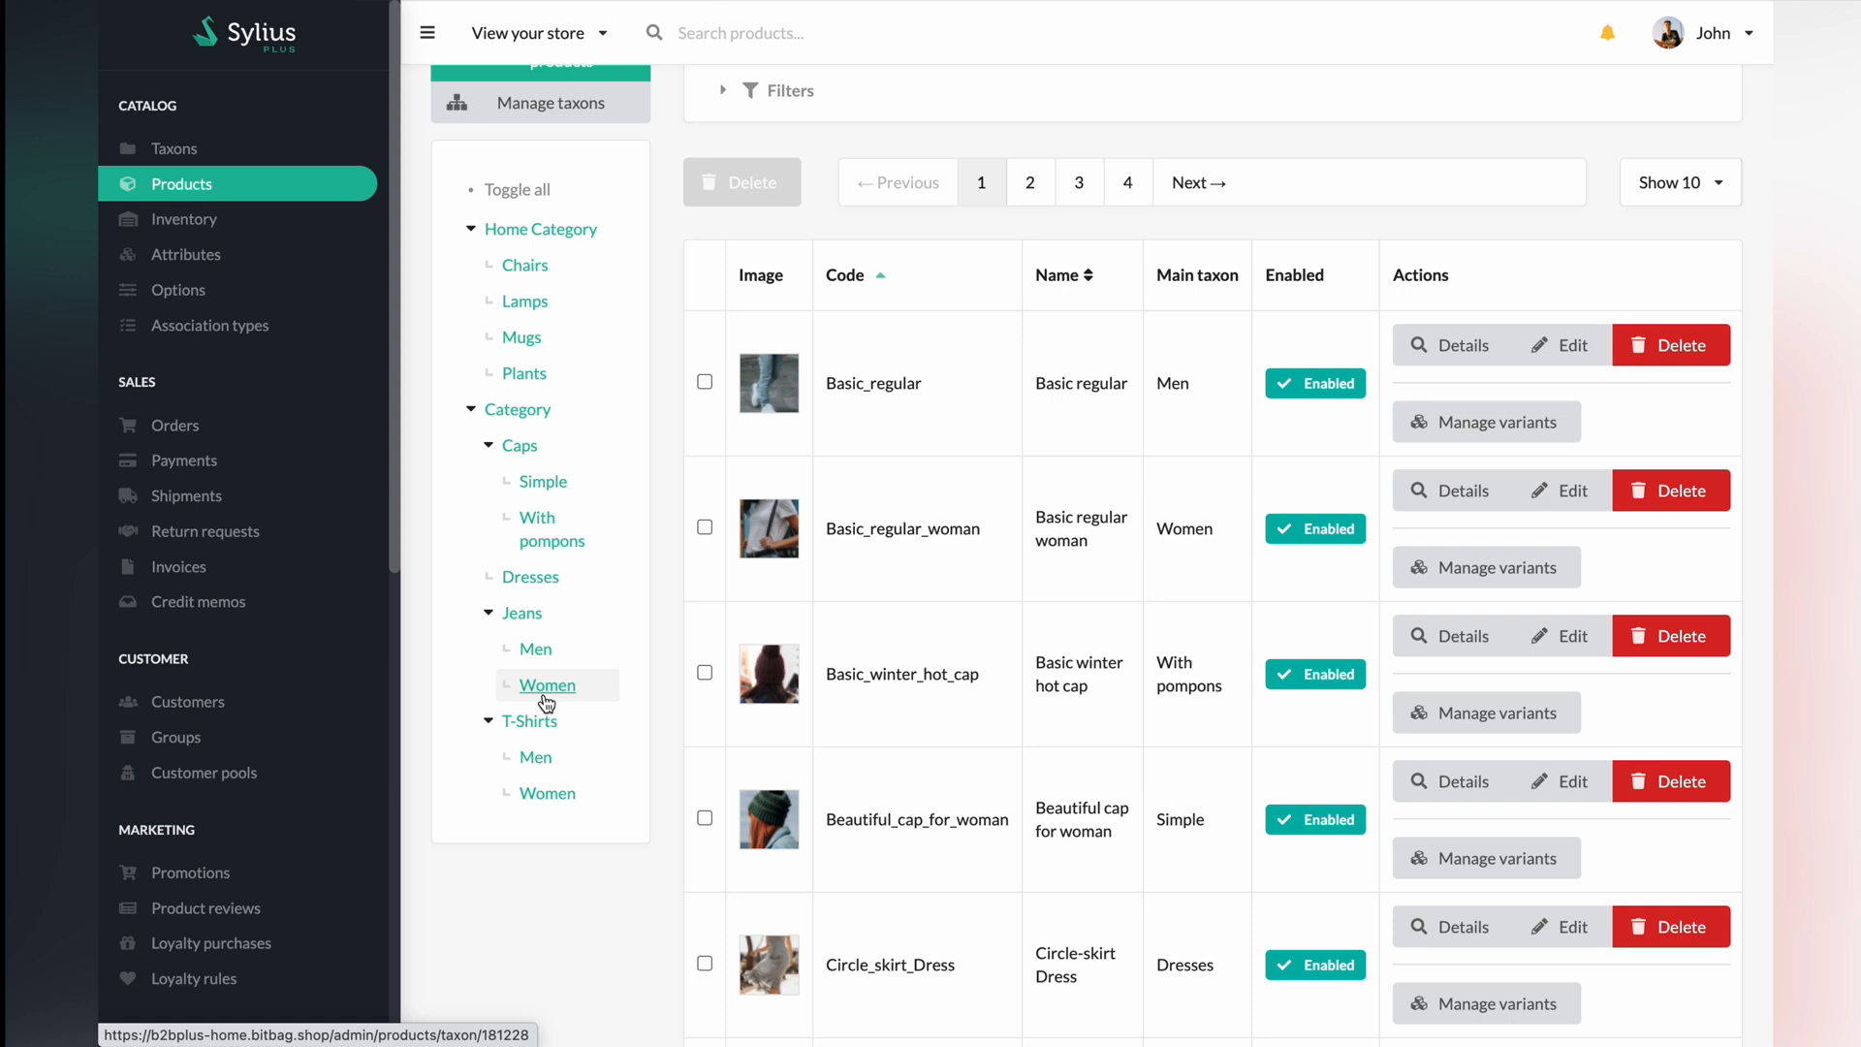
pyautogui.click(547, 685)
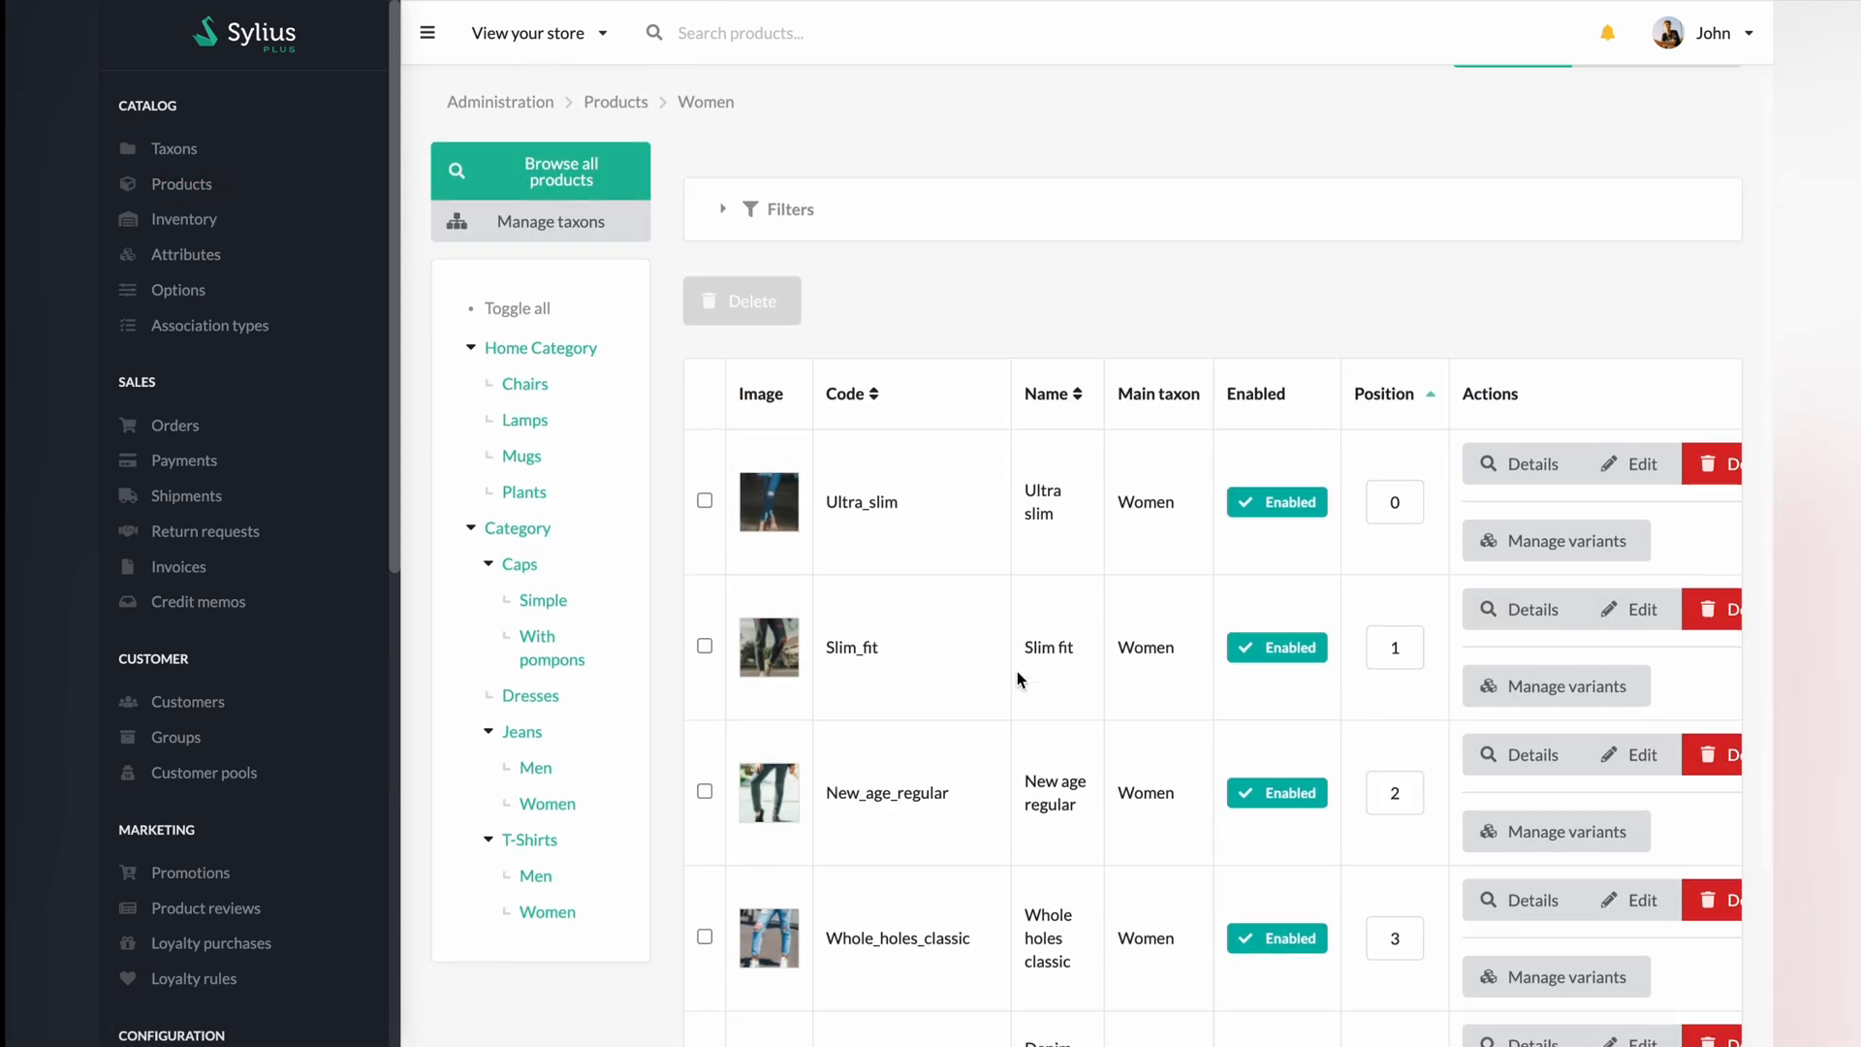
pyautogui.scroll(-3)
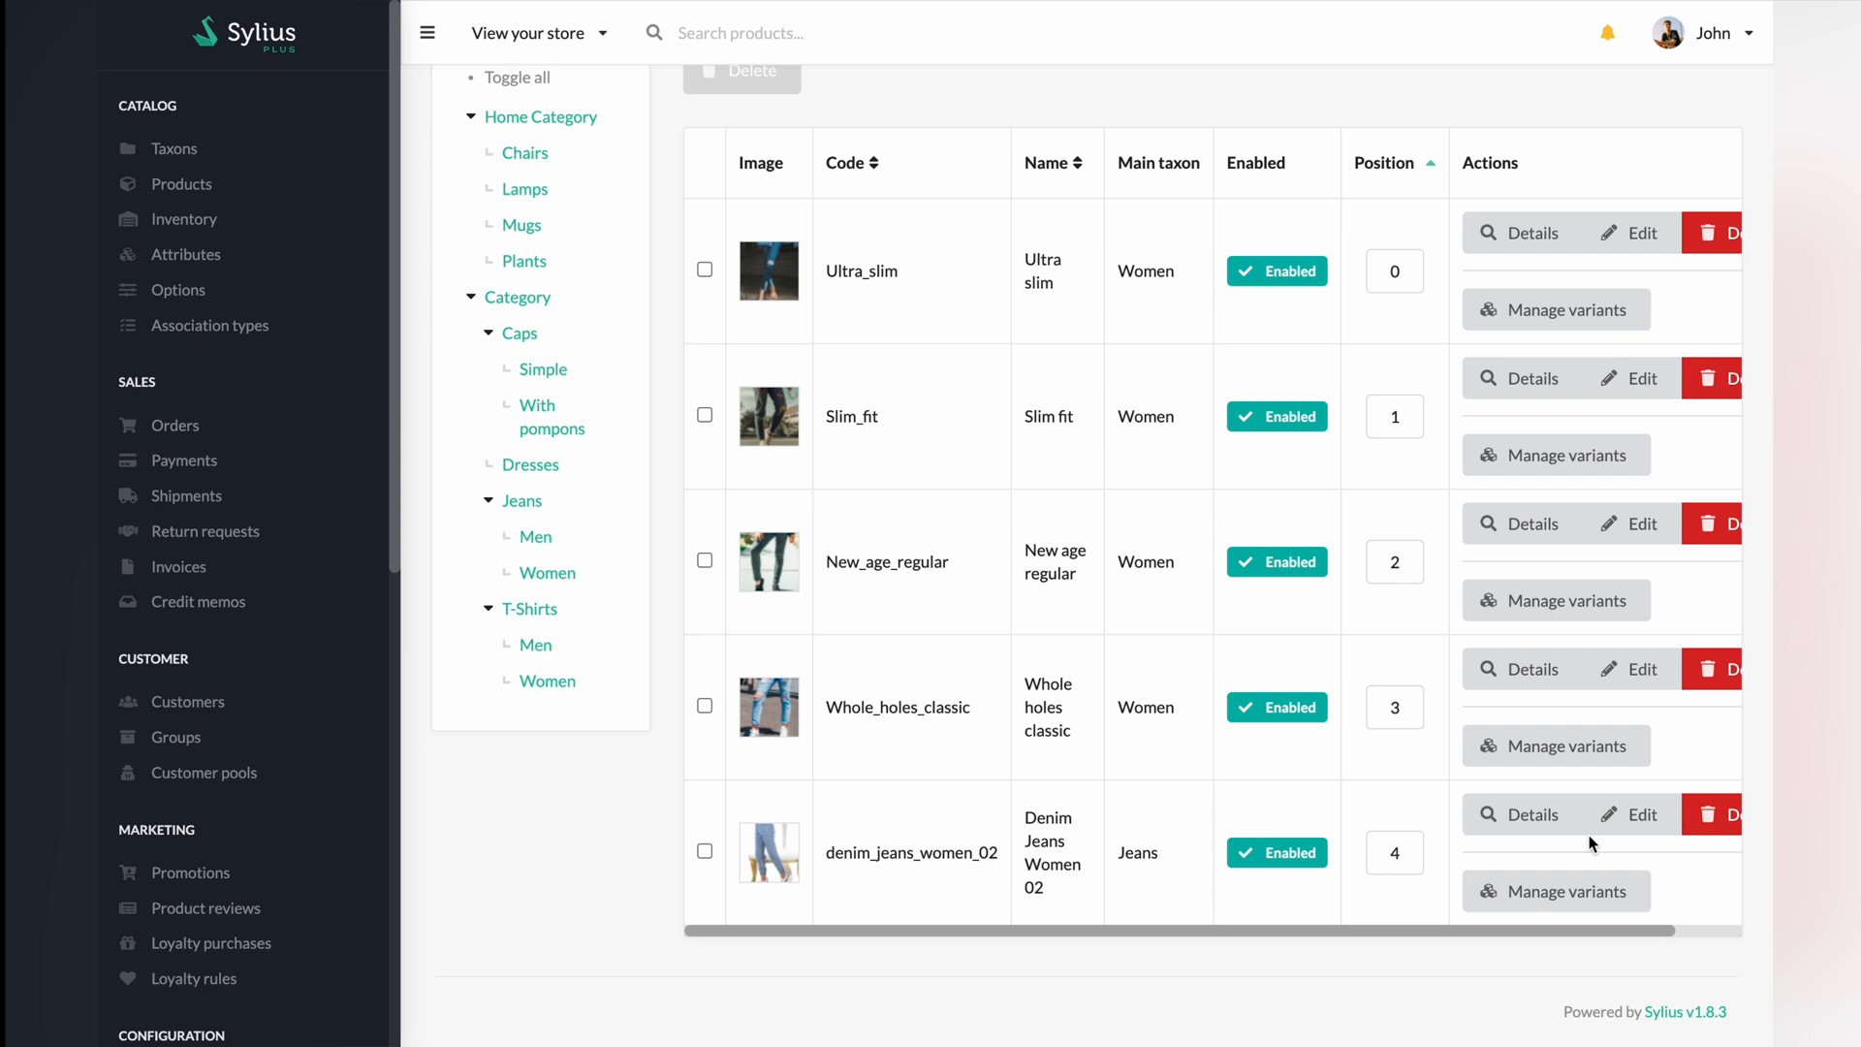
# Step: Edit Denim Jeans Women 02 and view it in the Fashion Plus Web Store shop
pyautogui.click(1641, 814)
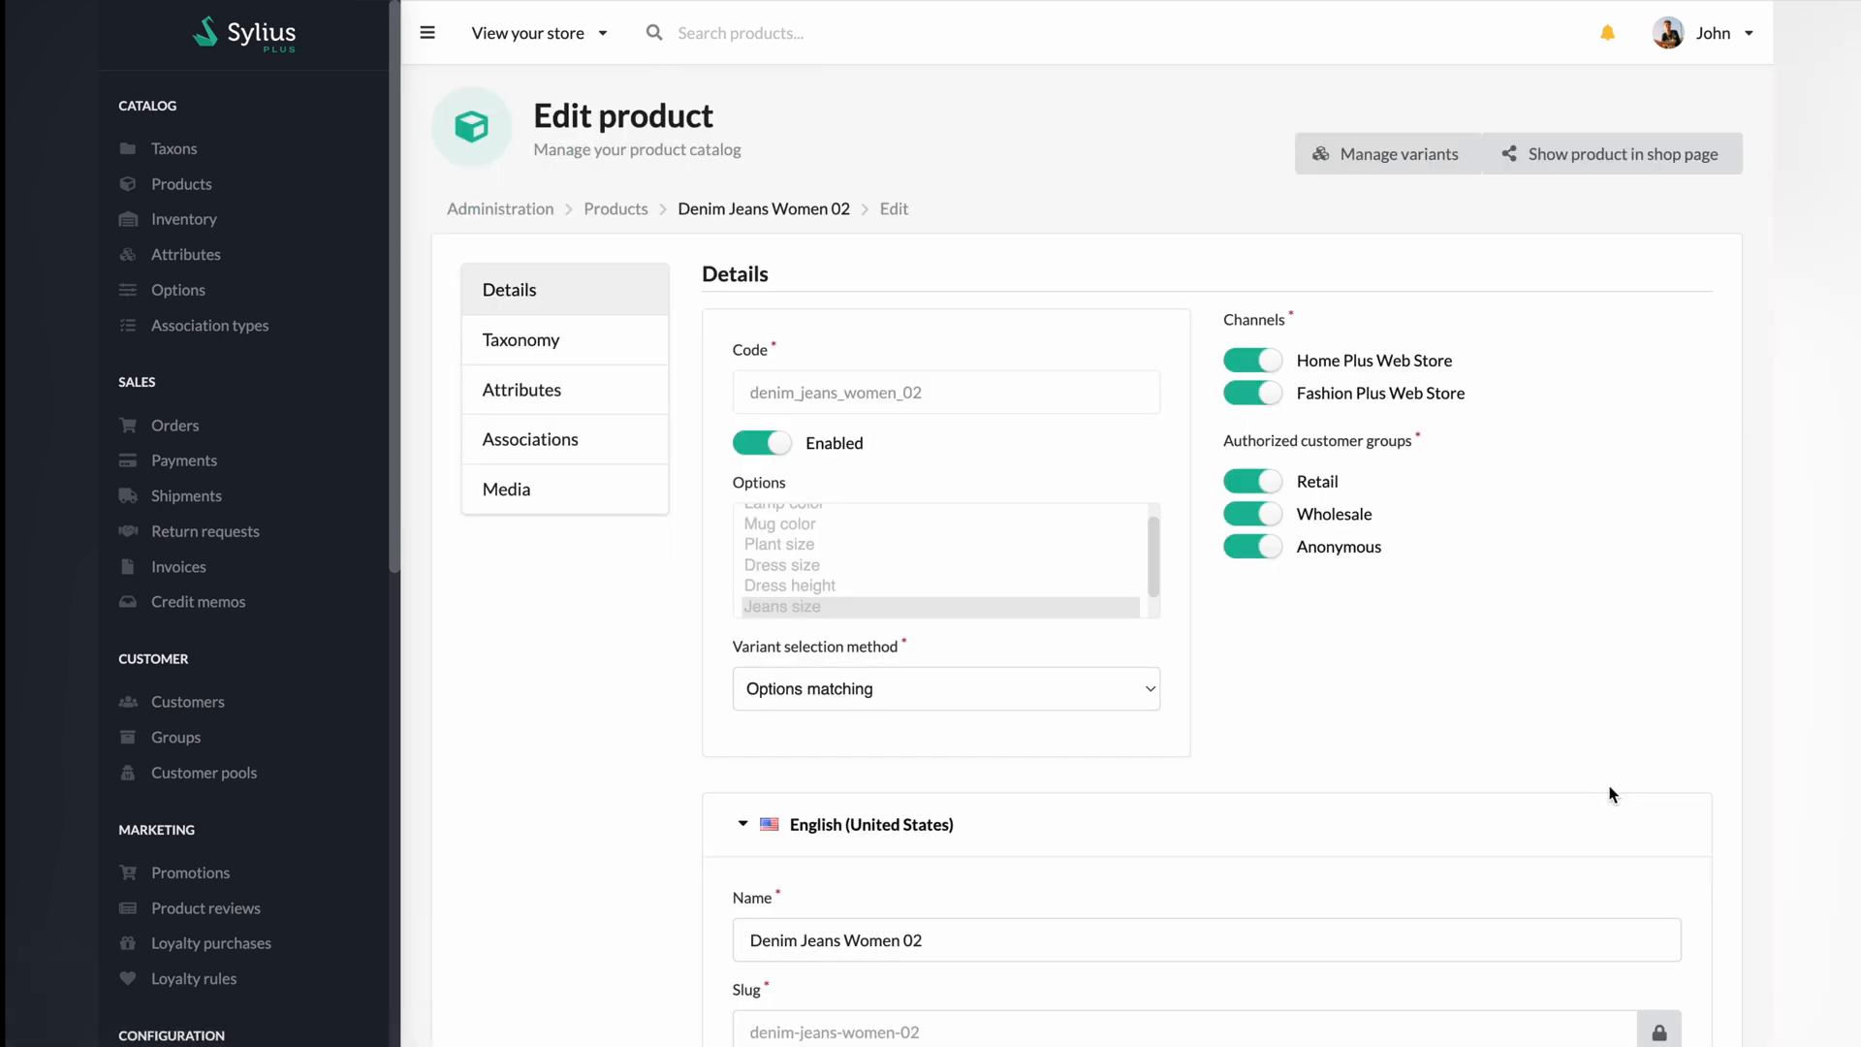
pyautogui.click(1612, 153)
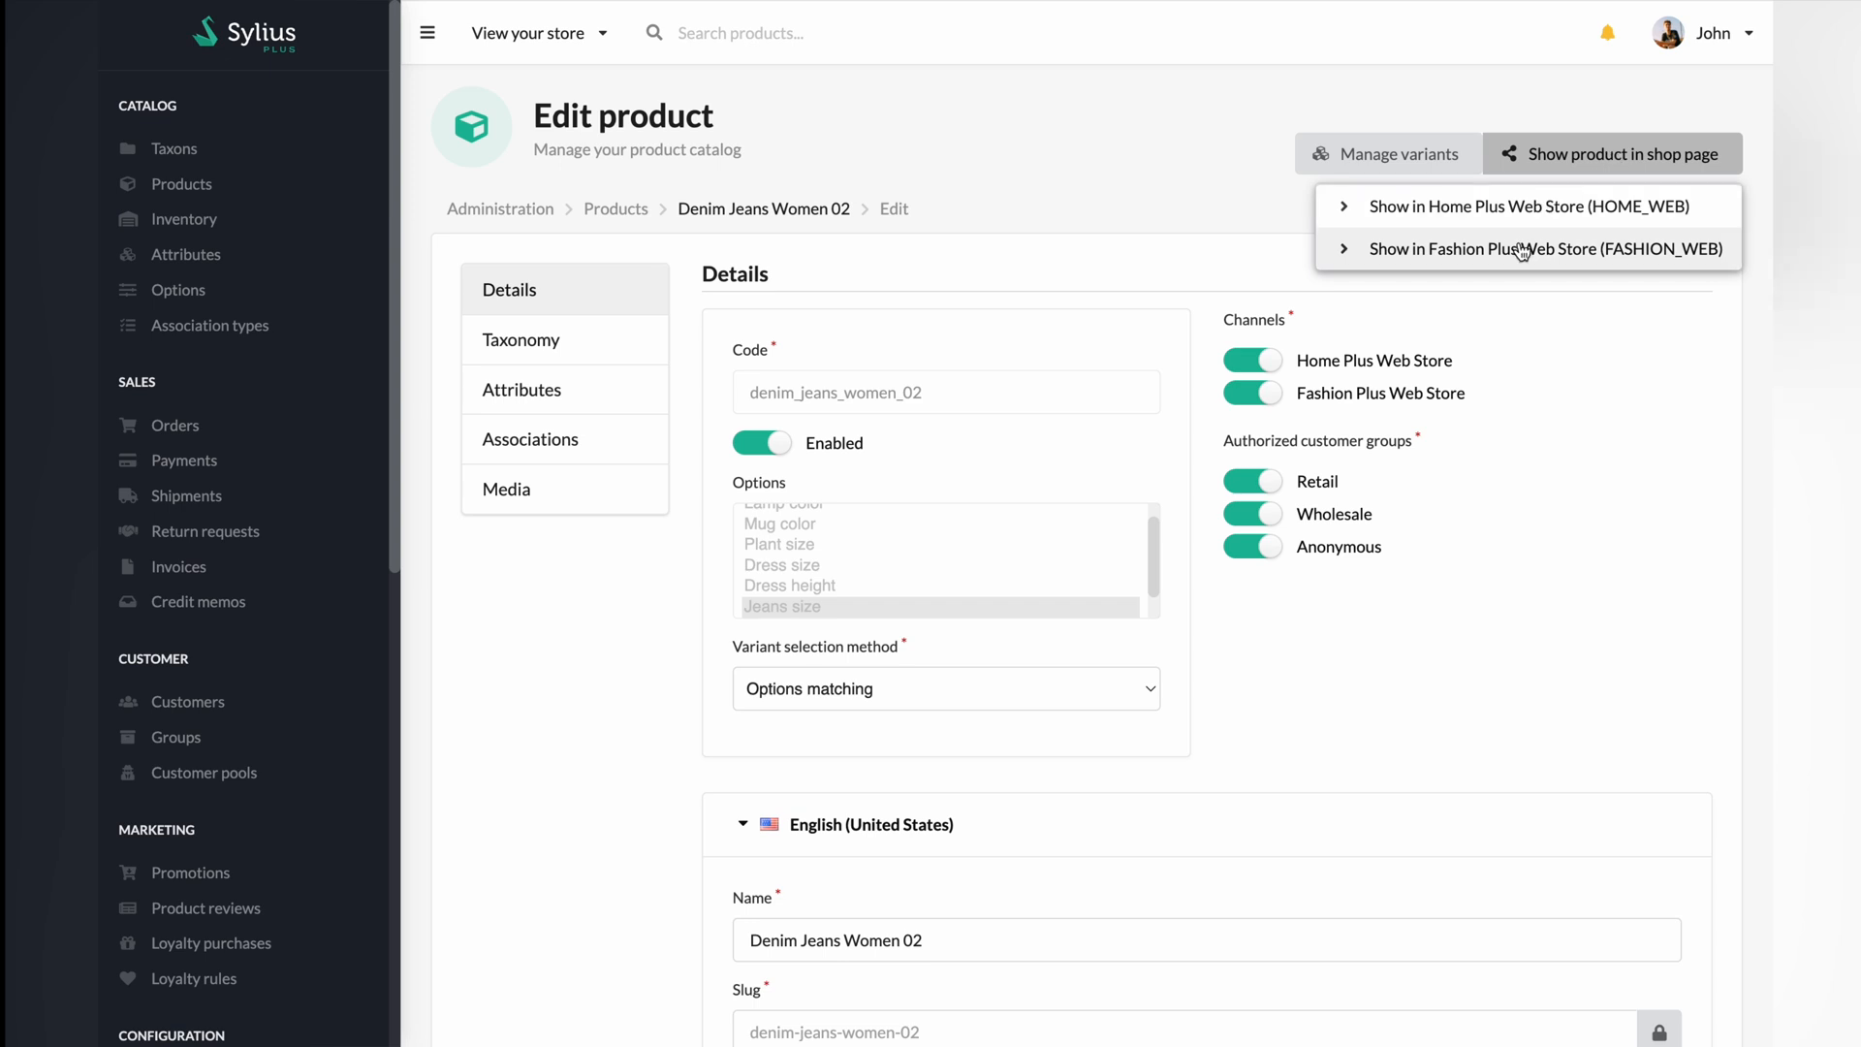
pyautogui.click(1522, 248)
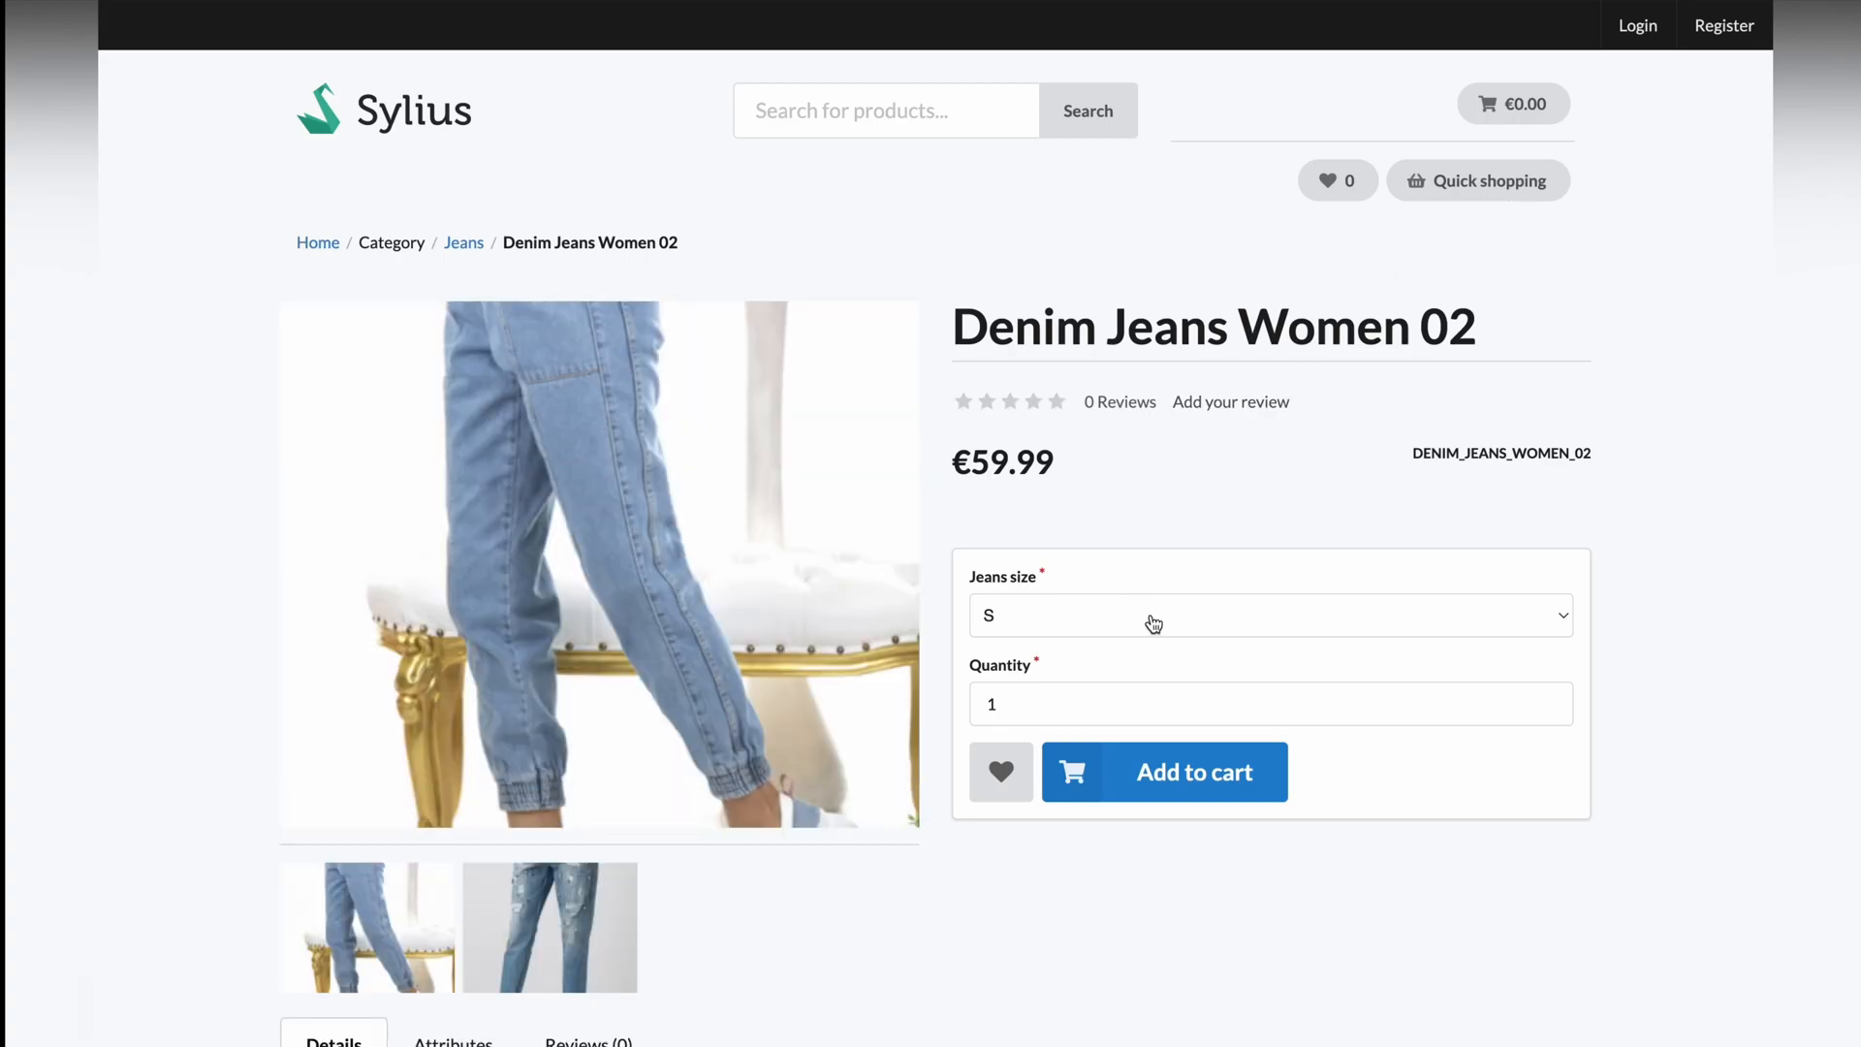
# Step: Add three size M Denim Jeans Women 02 to the cart and review the €174.96 total
pyautogui.click(1270, 615)
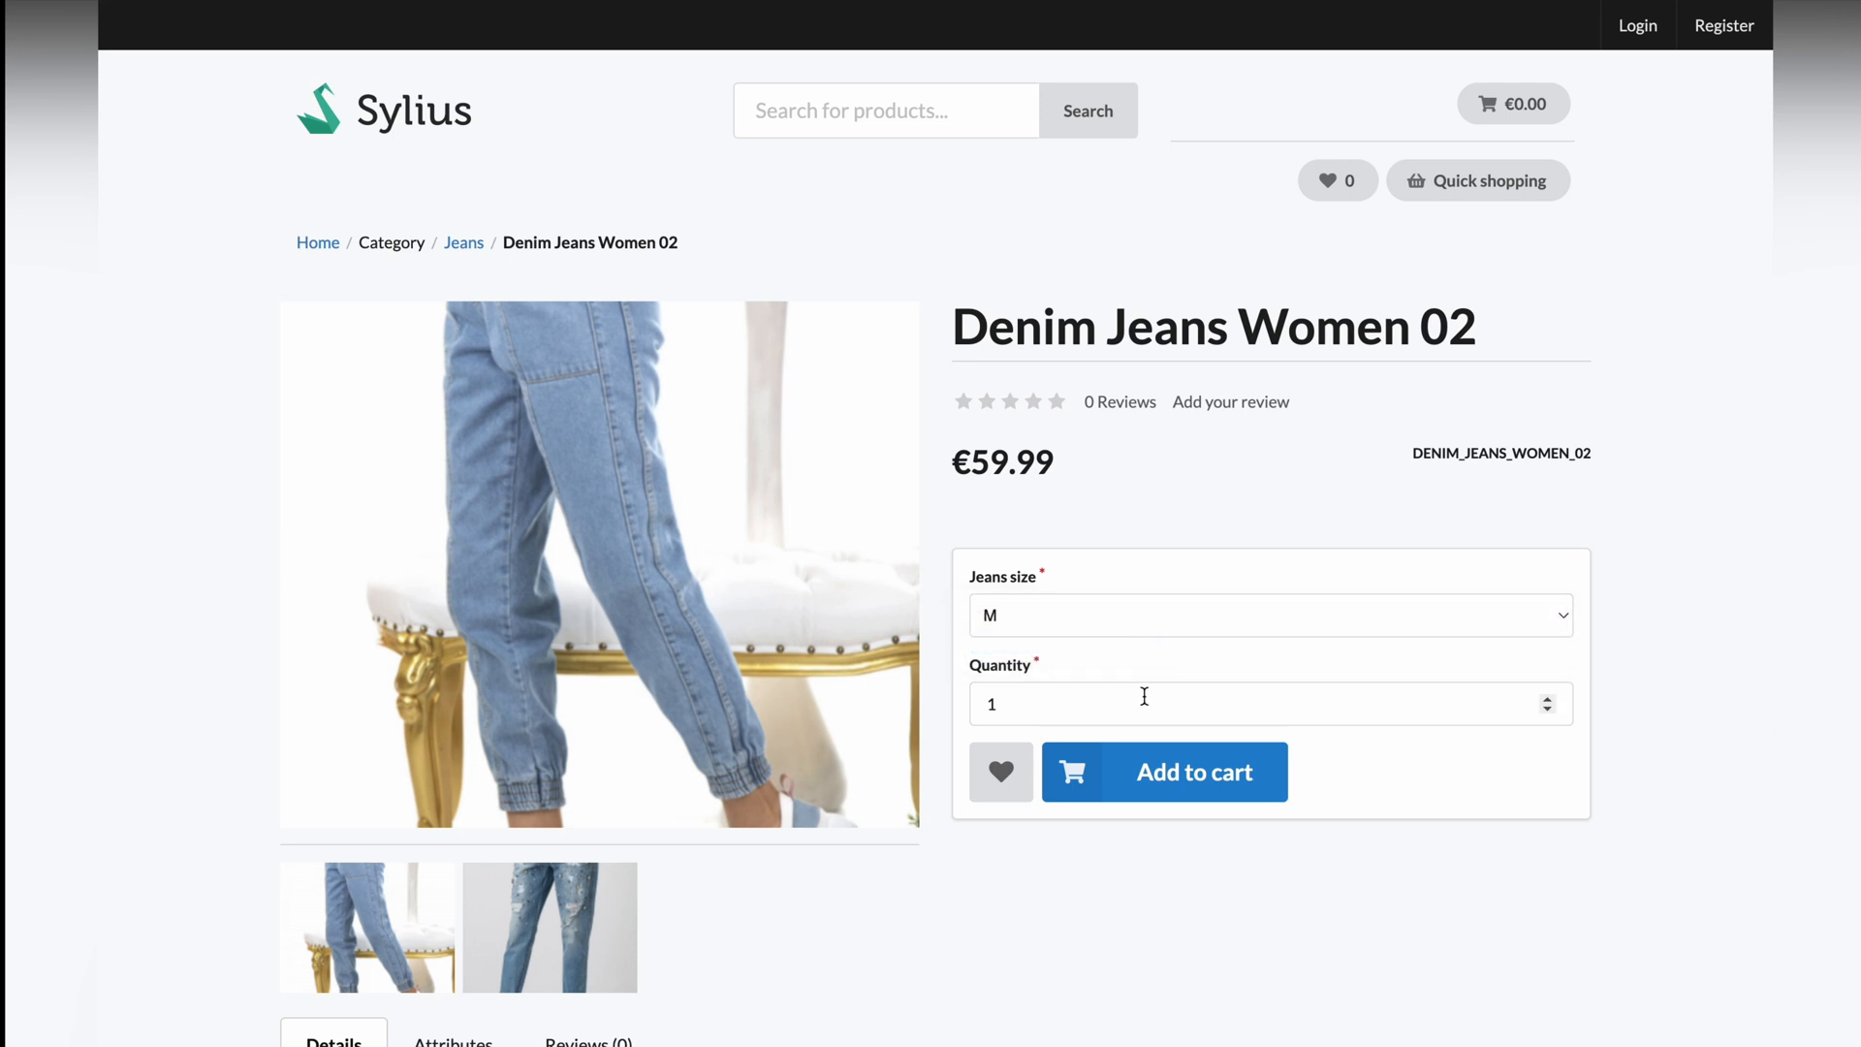
pyautogui.write('3')
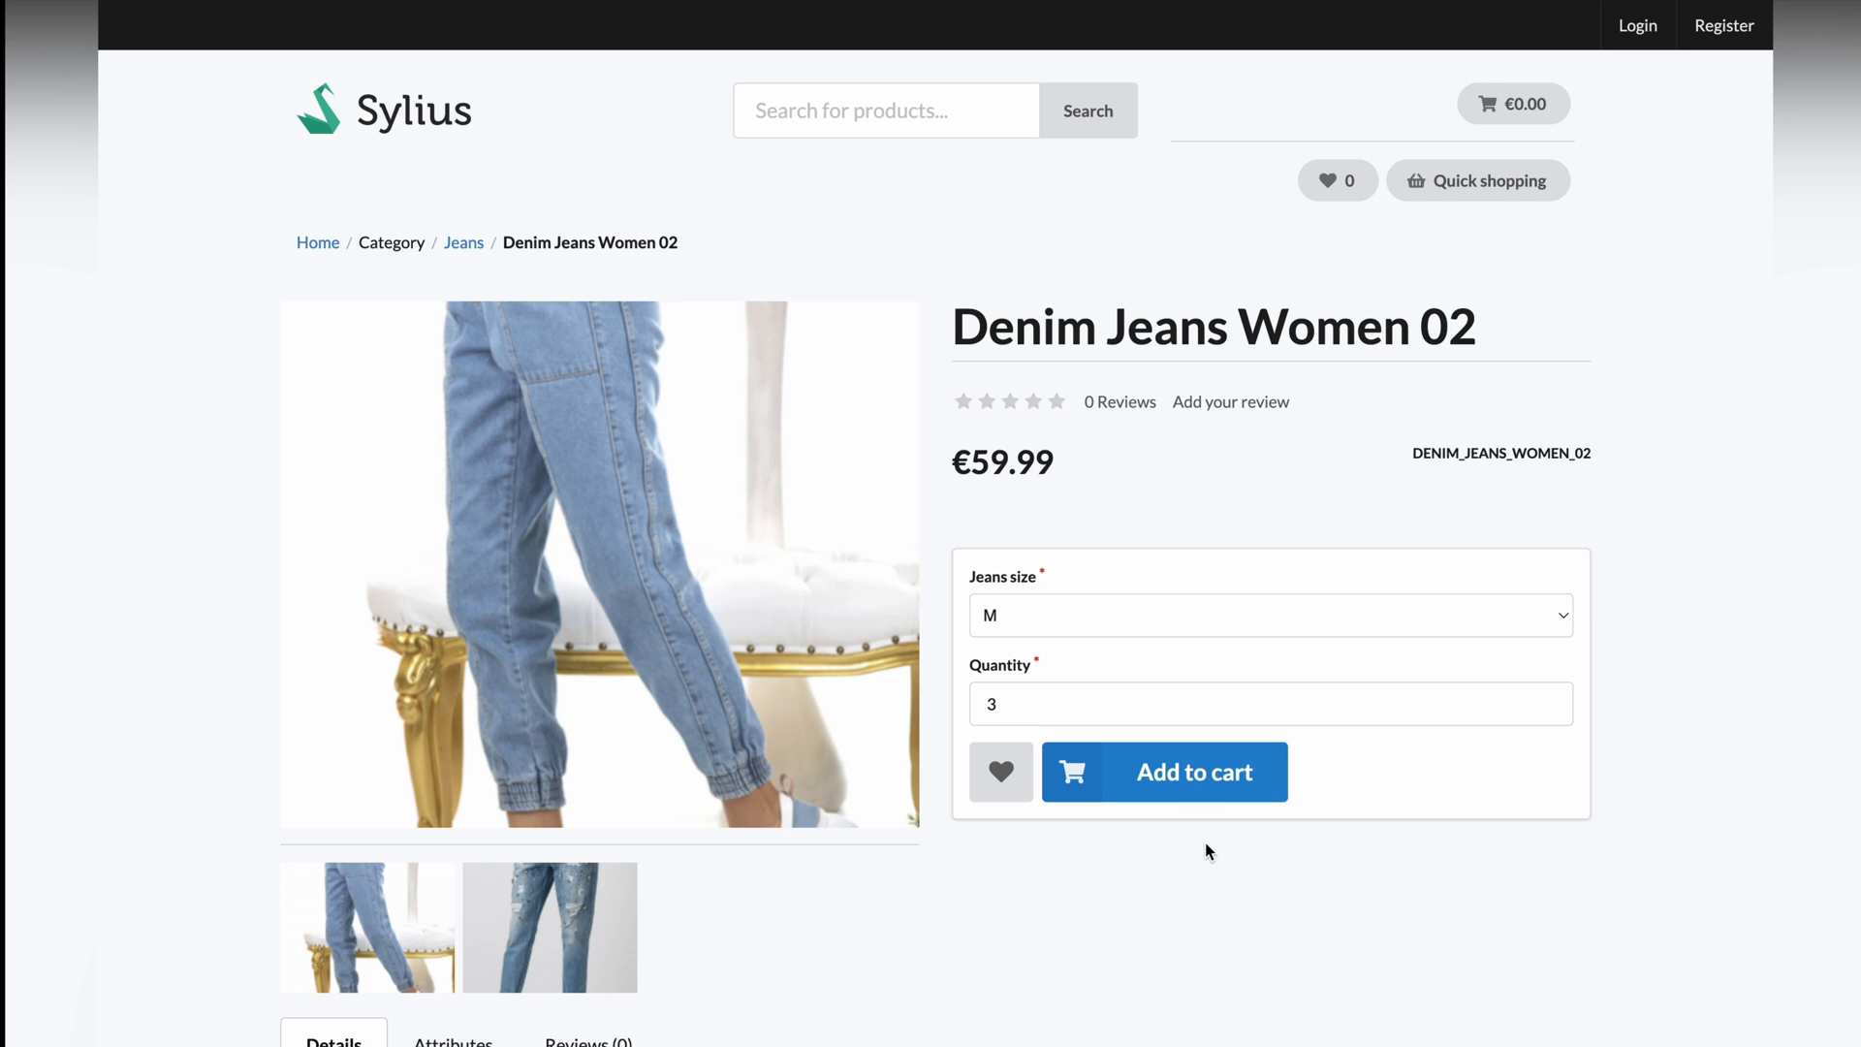
pyautogui.moveTo(1169, 781)
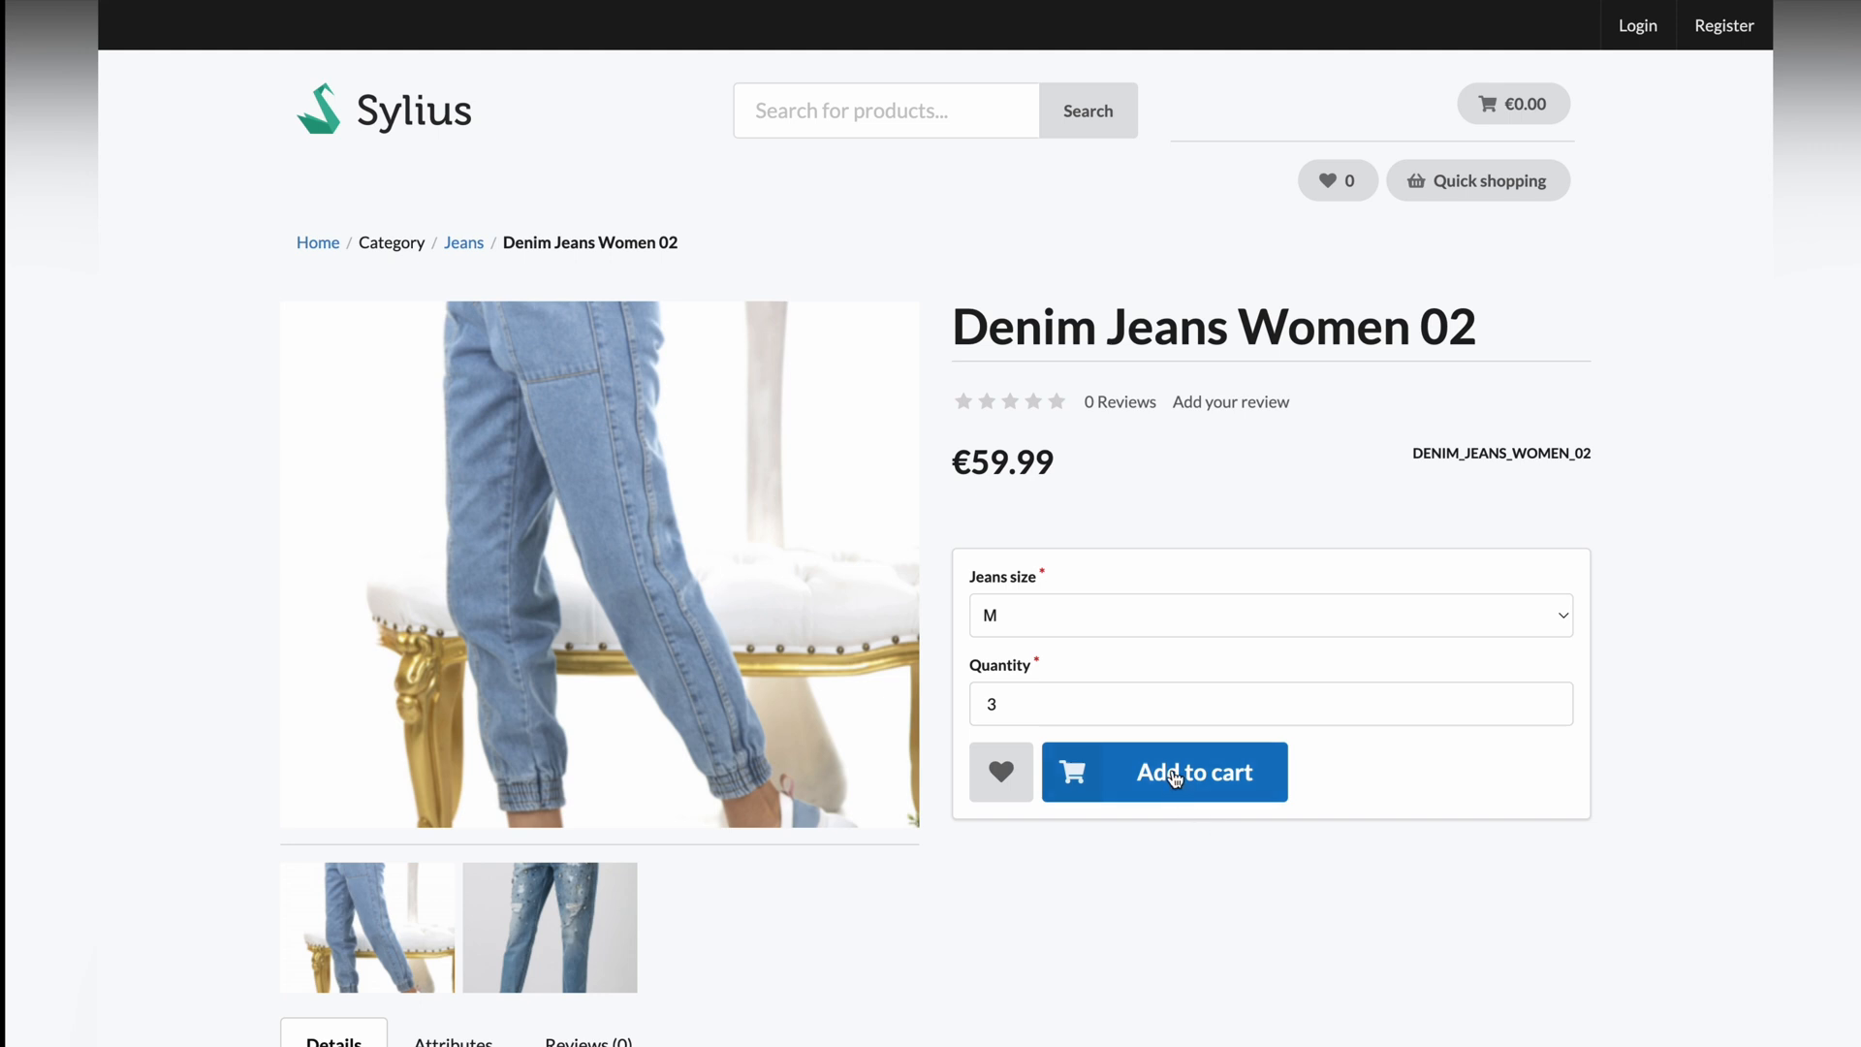
pyautogui.click(1163, 771)
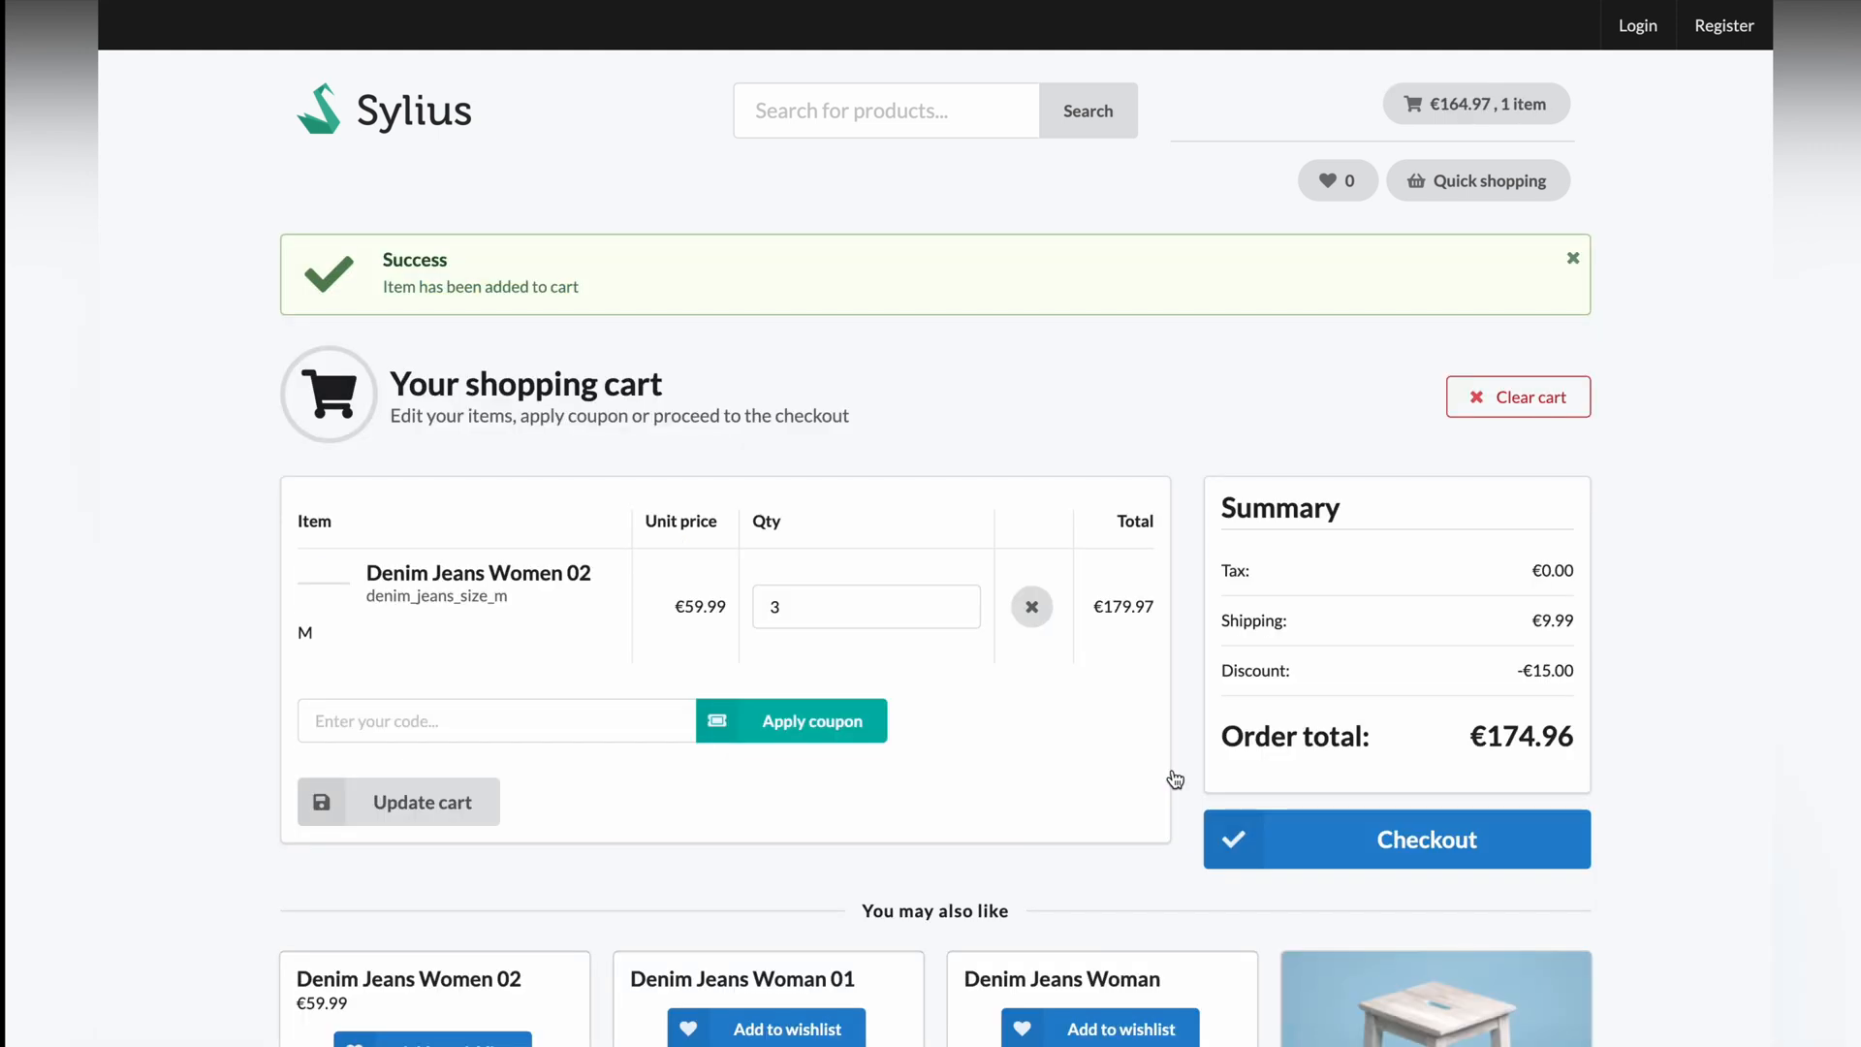
pyautogui.scroll(-3)
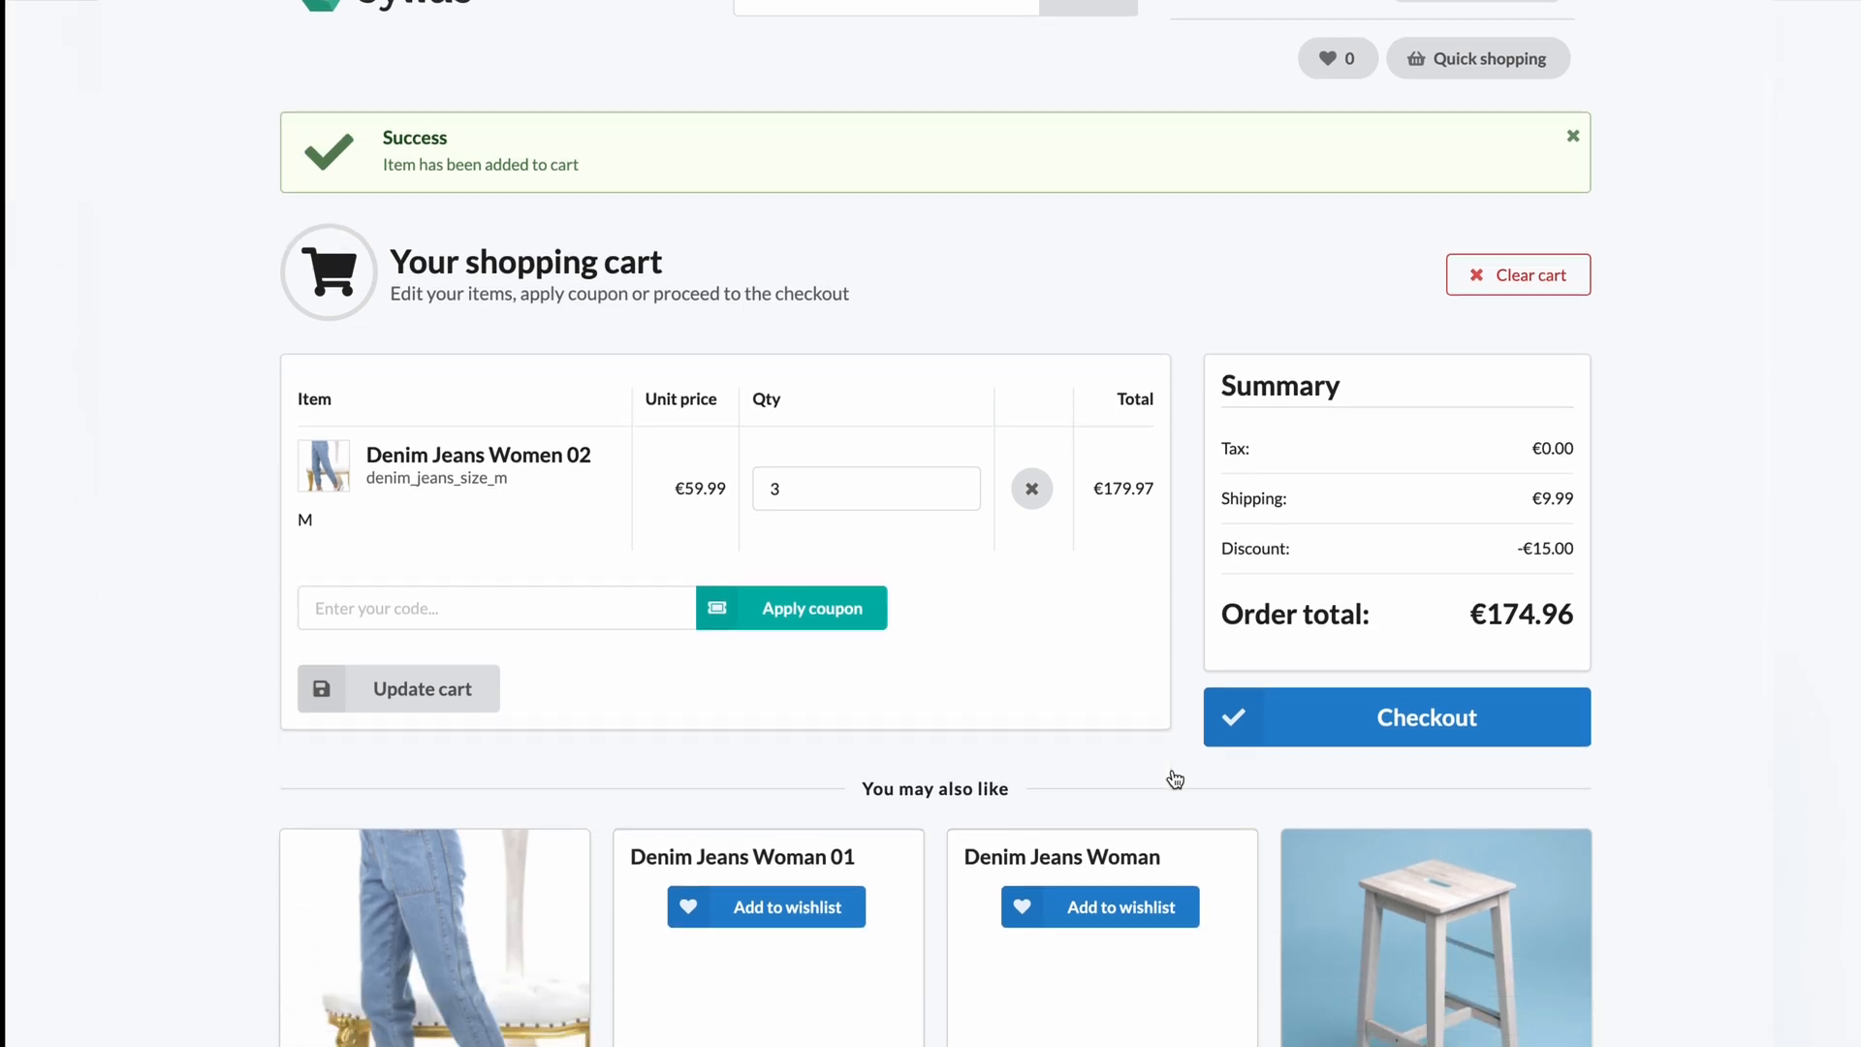
pyautogui.scroll(-3)
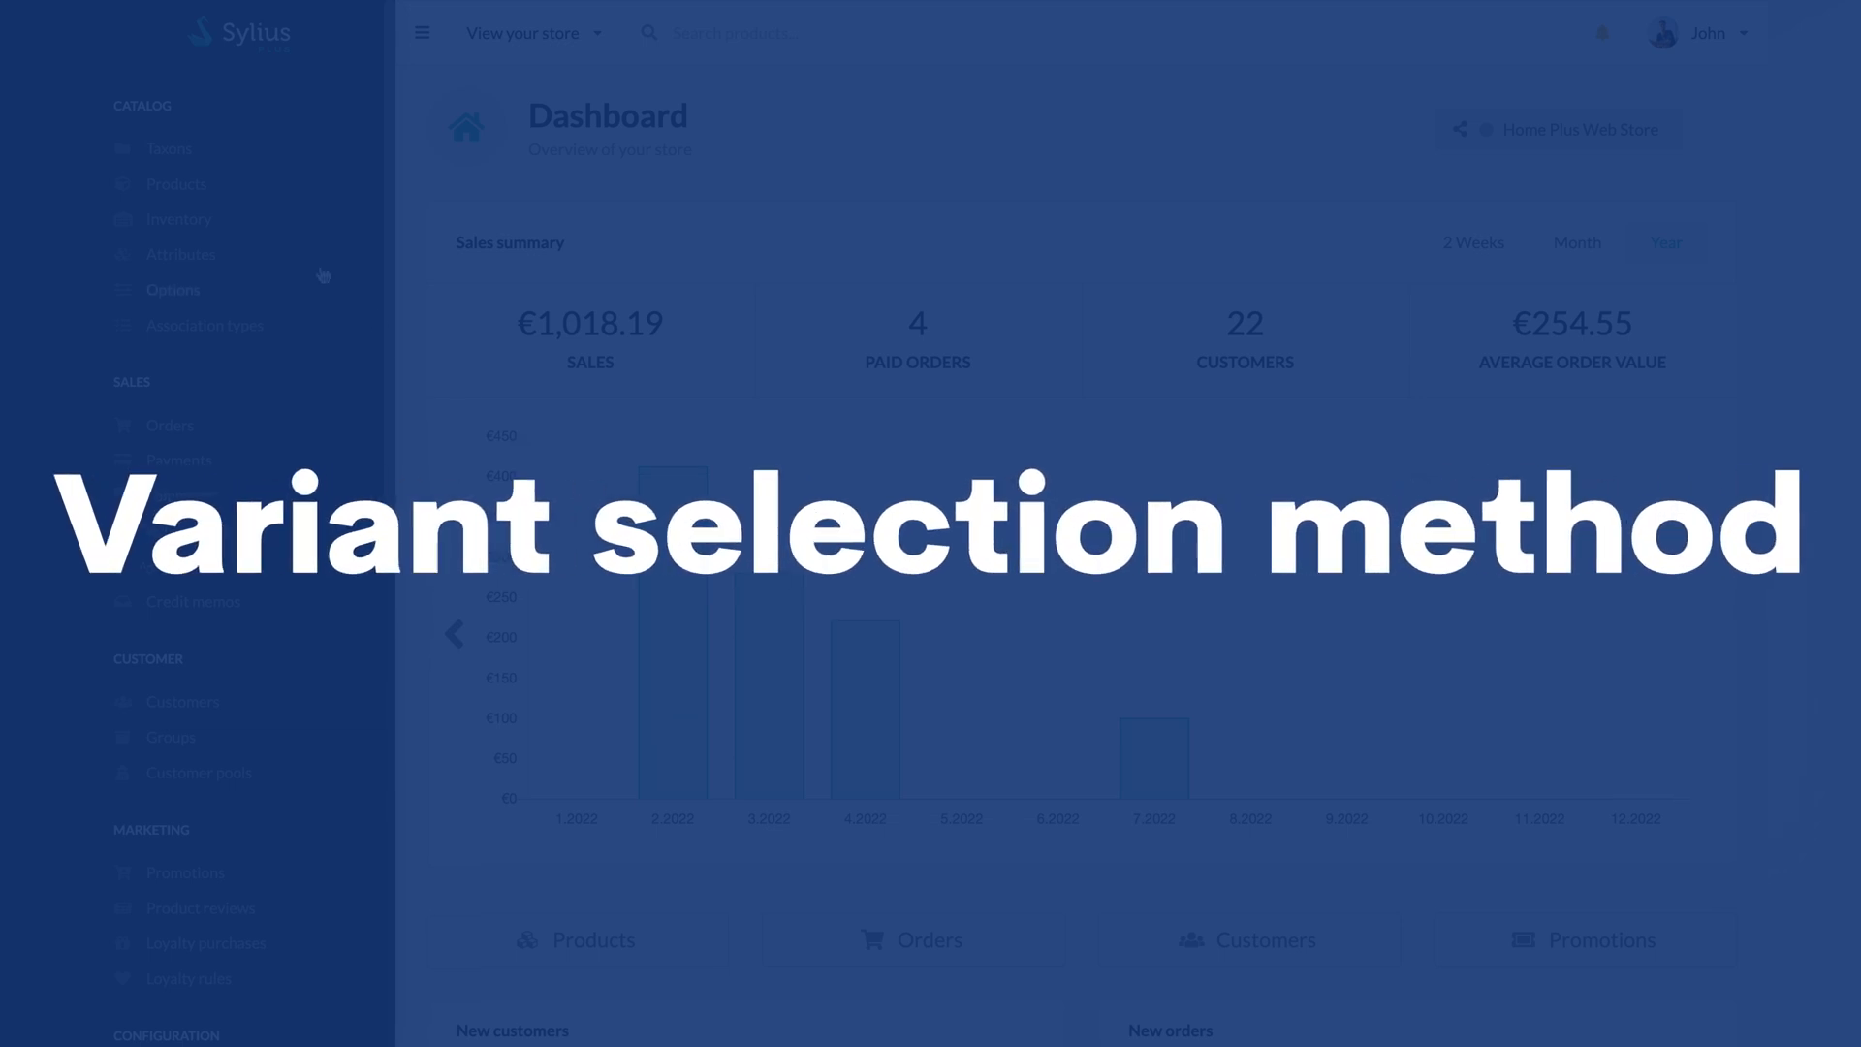
# Step: Open the Products catalog and bring up a new product form
pyautogui.click(177, 184)
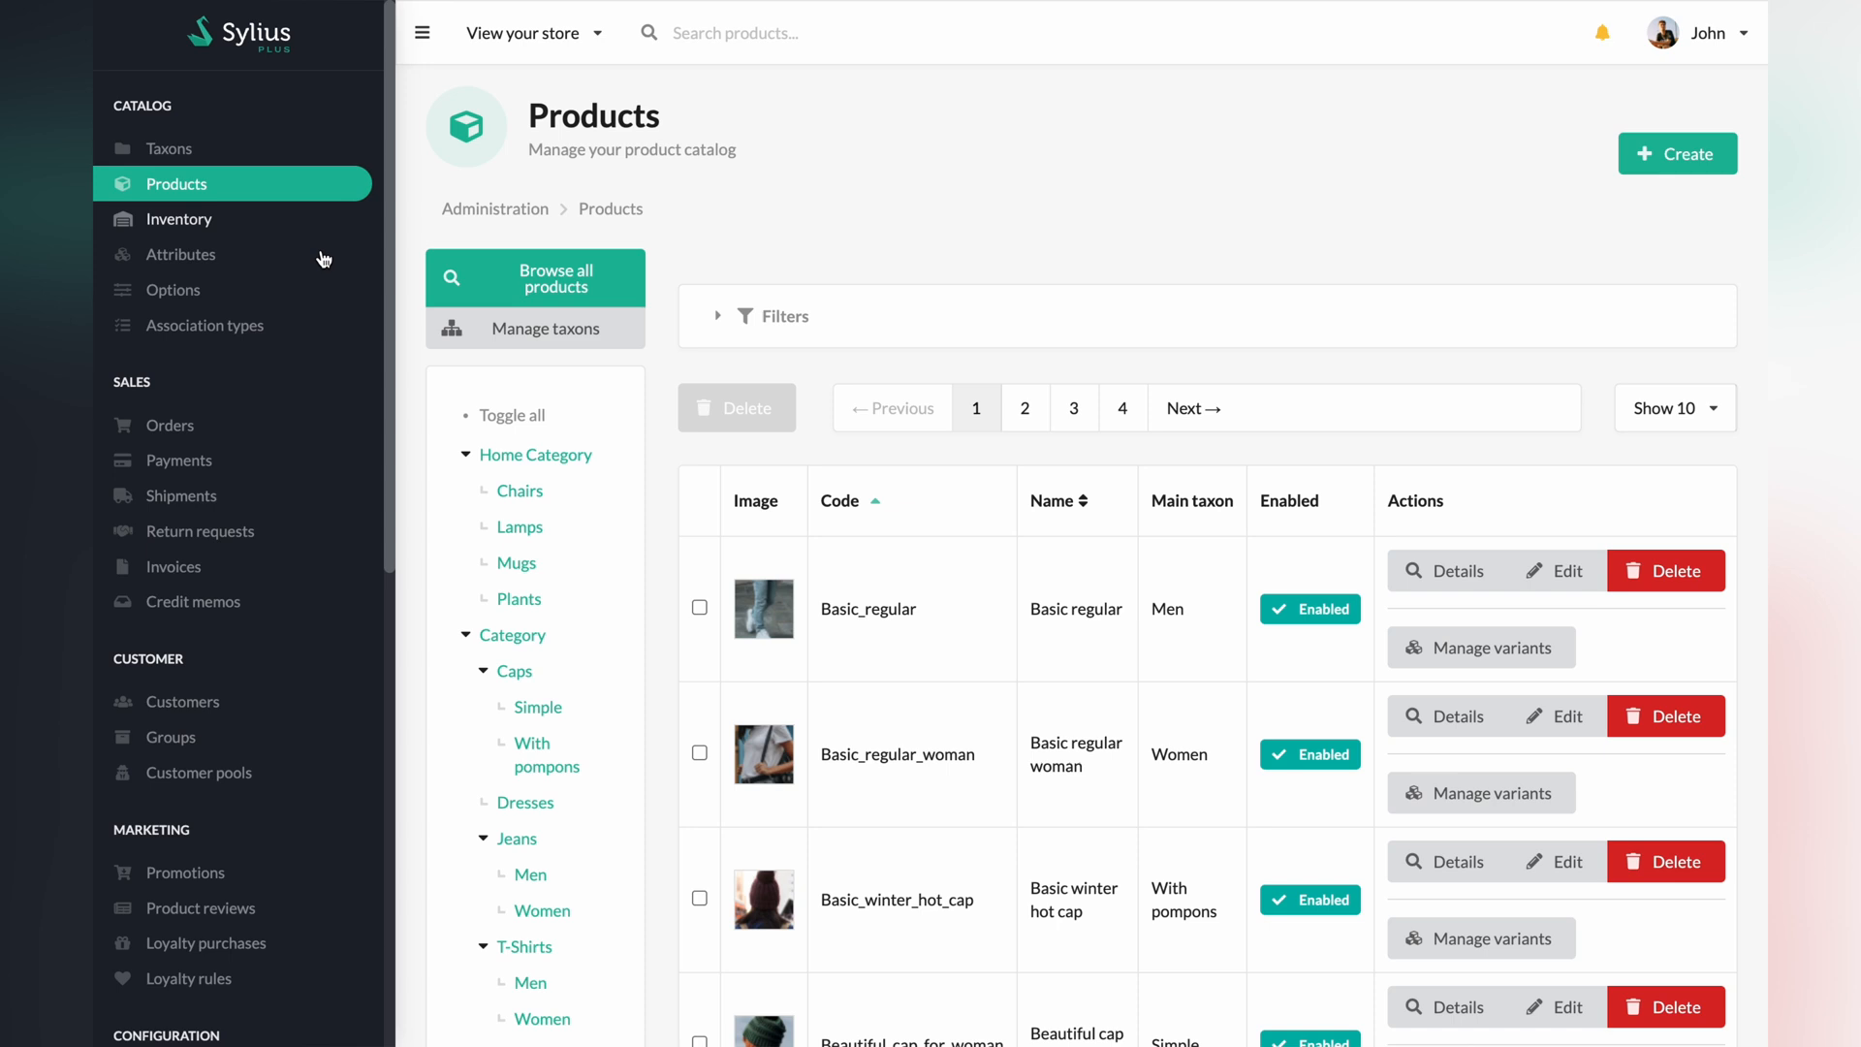
pyautogui.moveTo(782, 582)
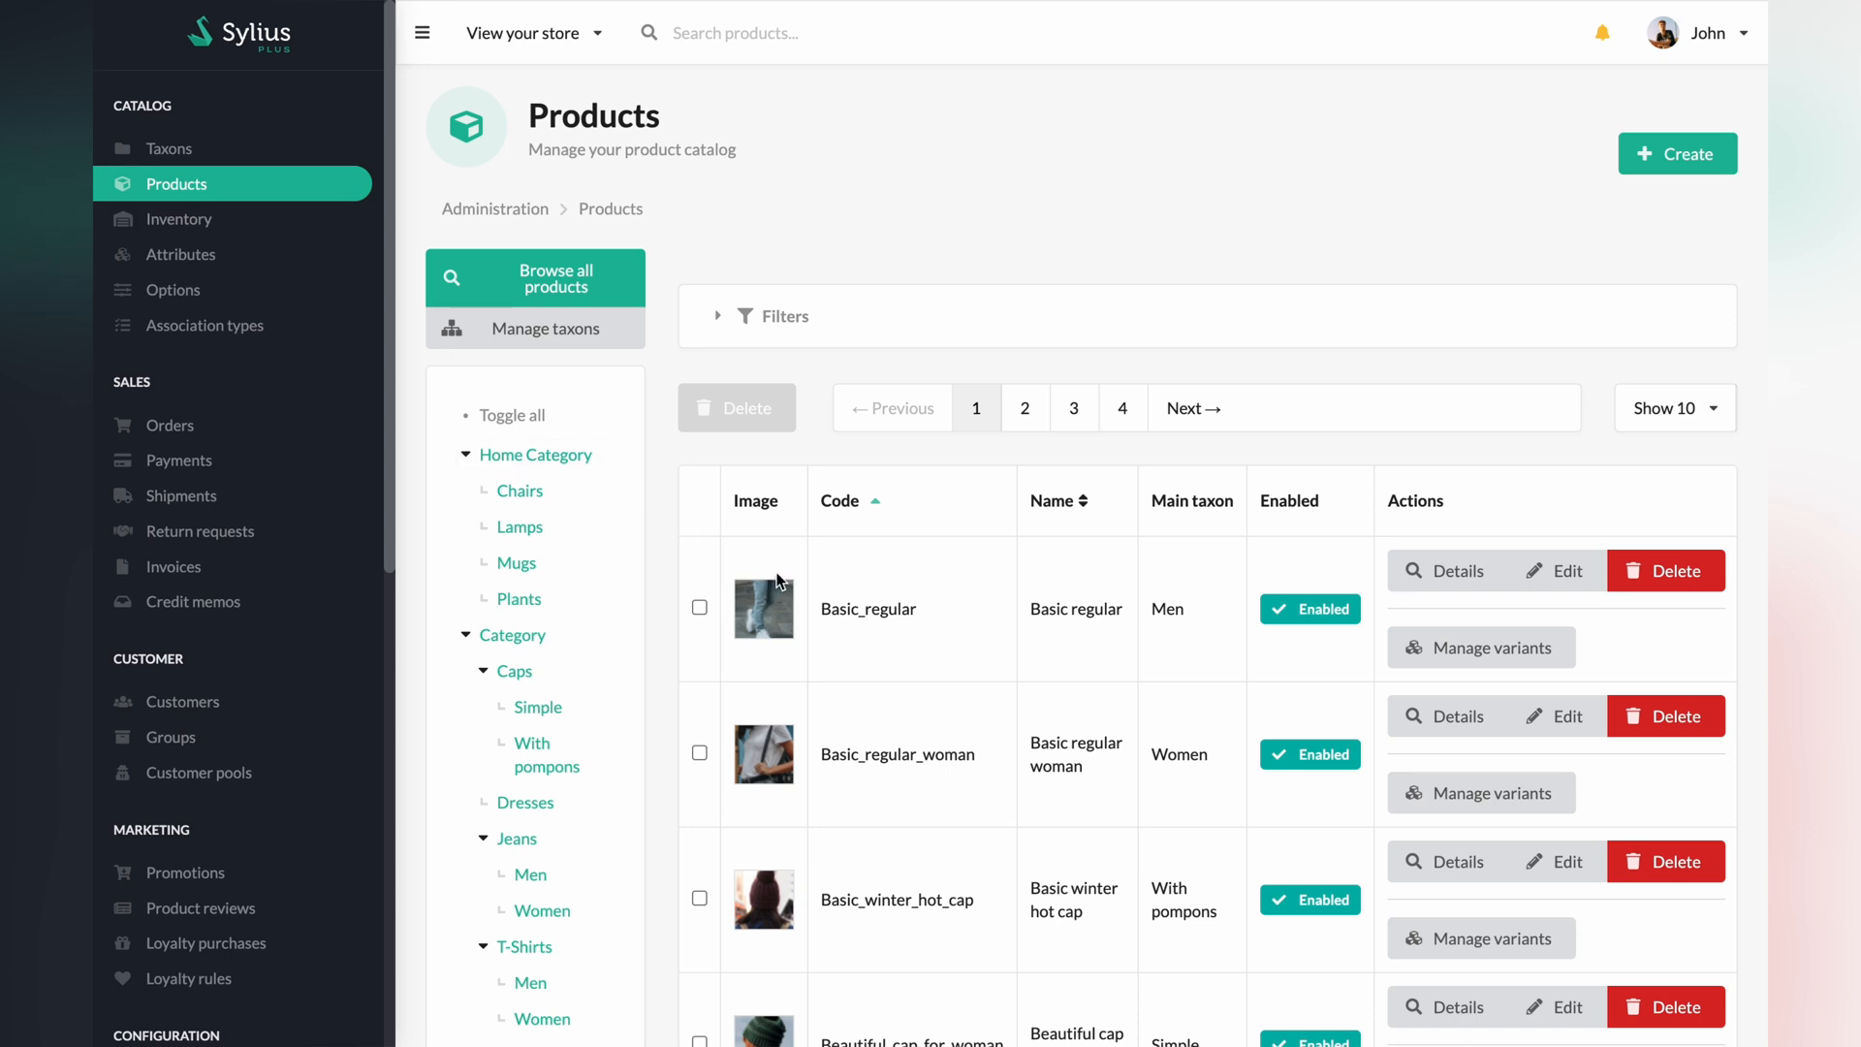
pyautogui.click(1675, 153)
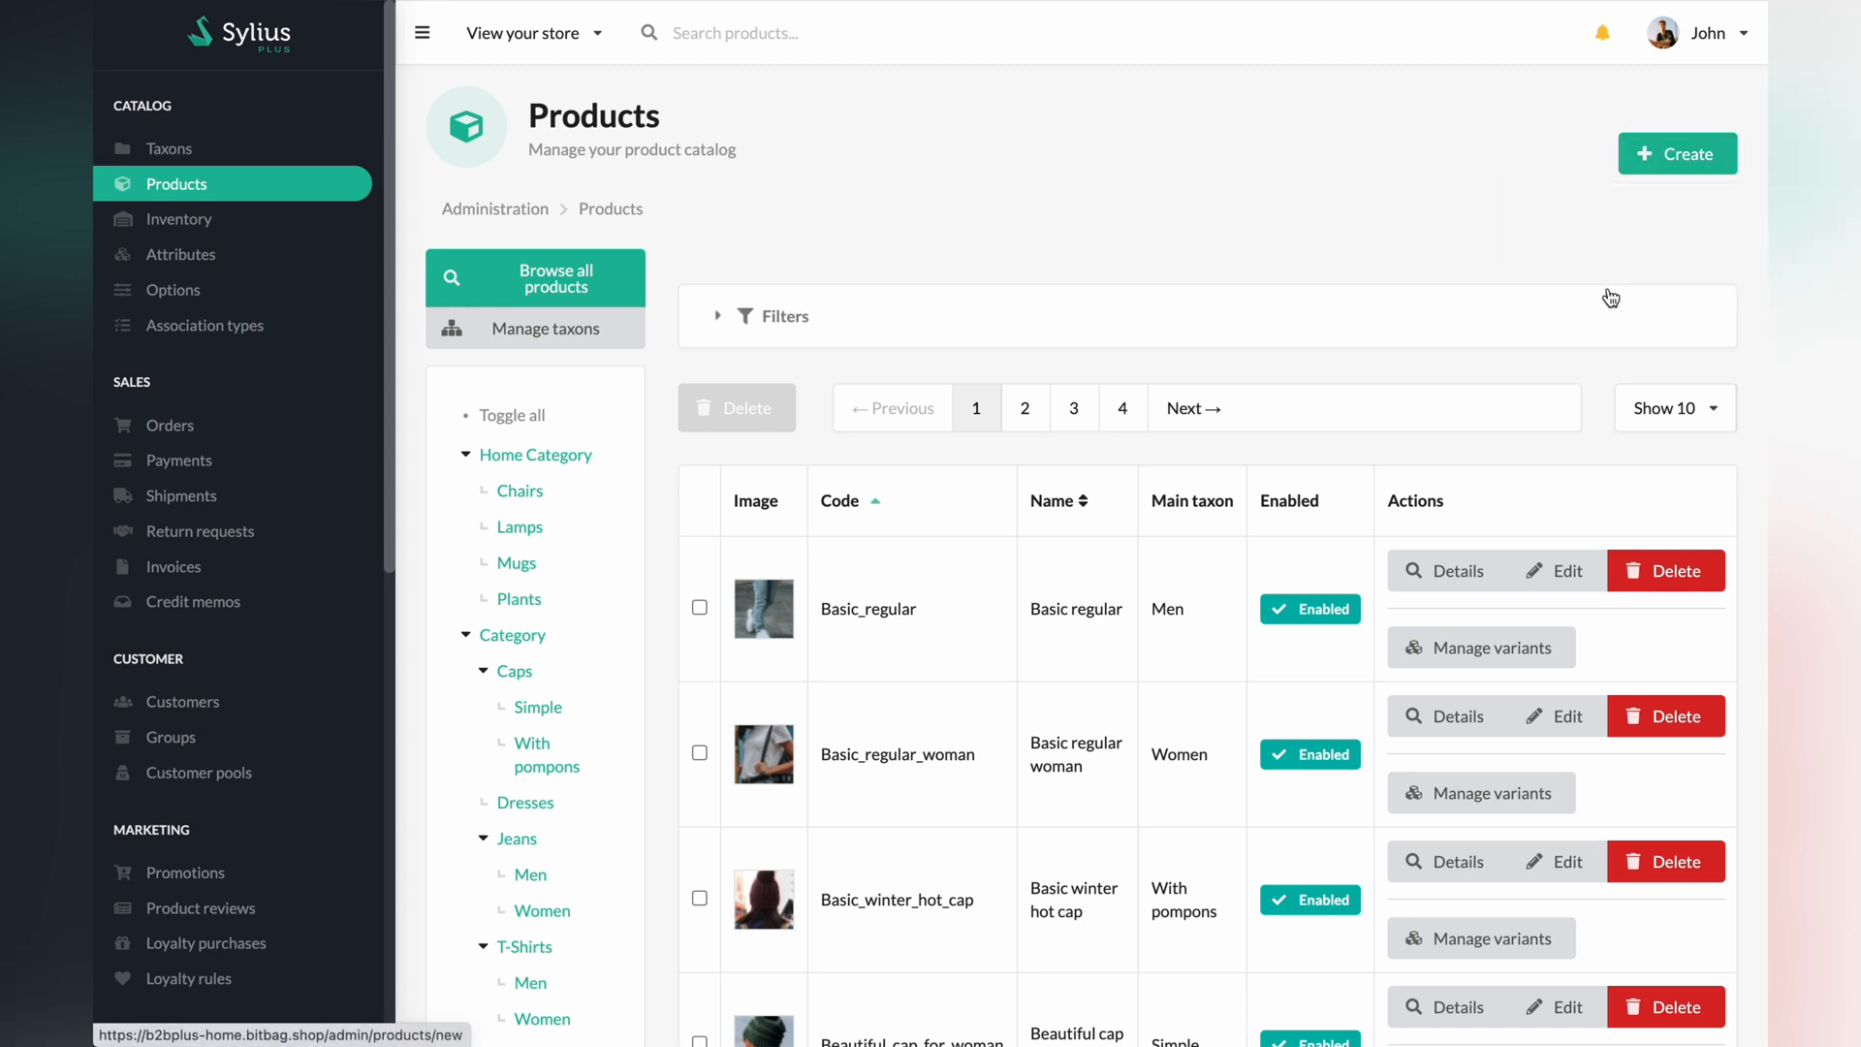
pyautogui.click(1676, 153)
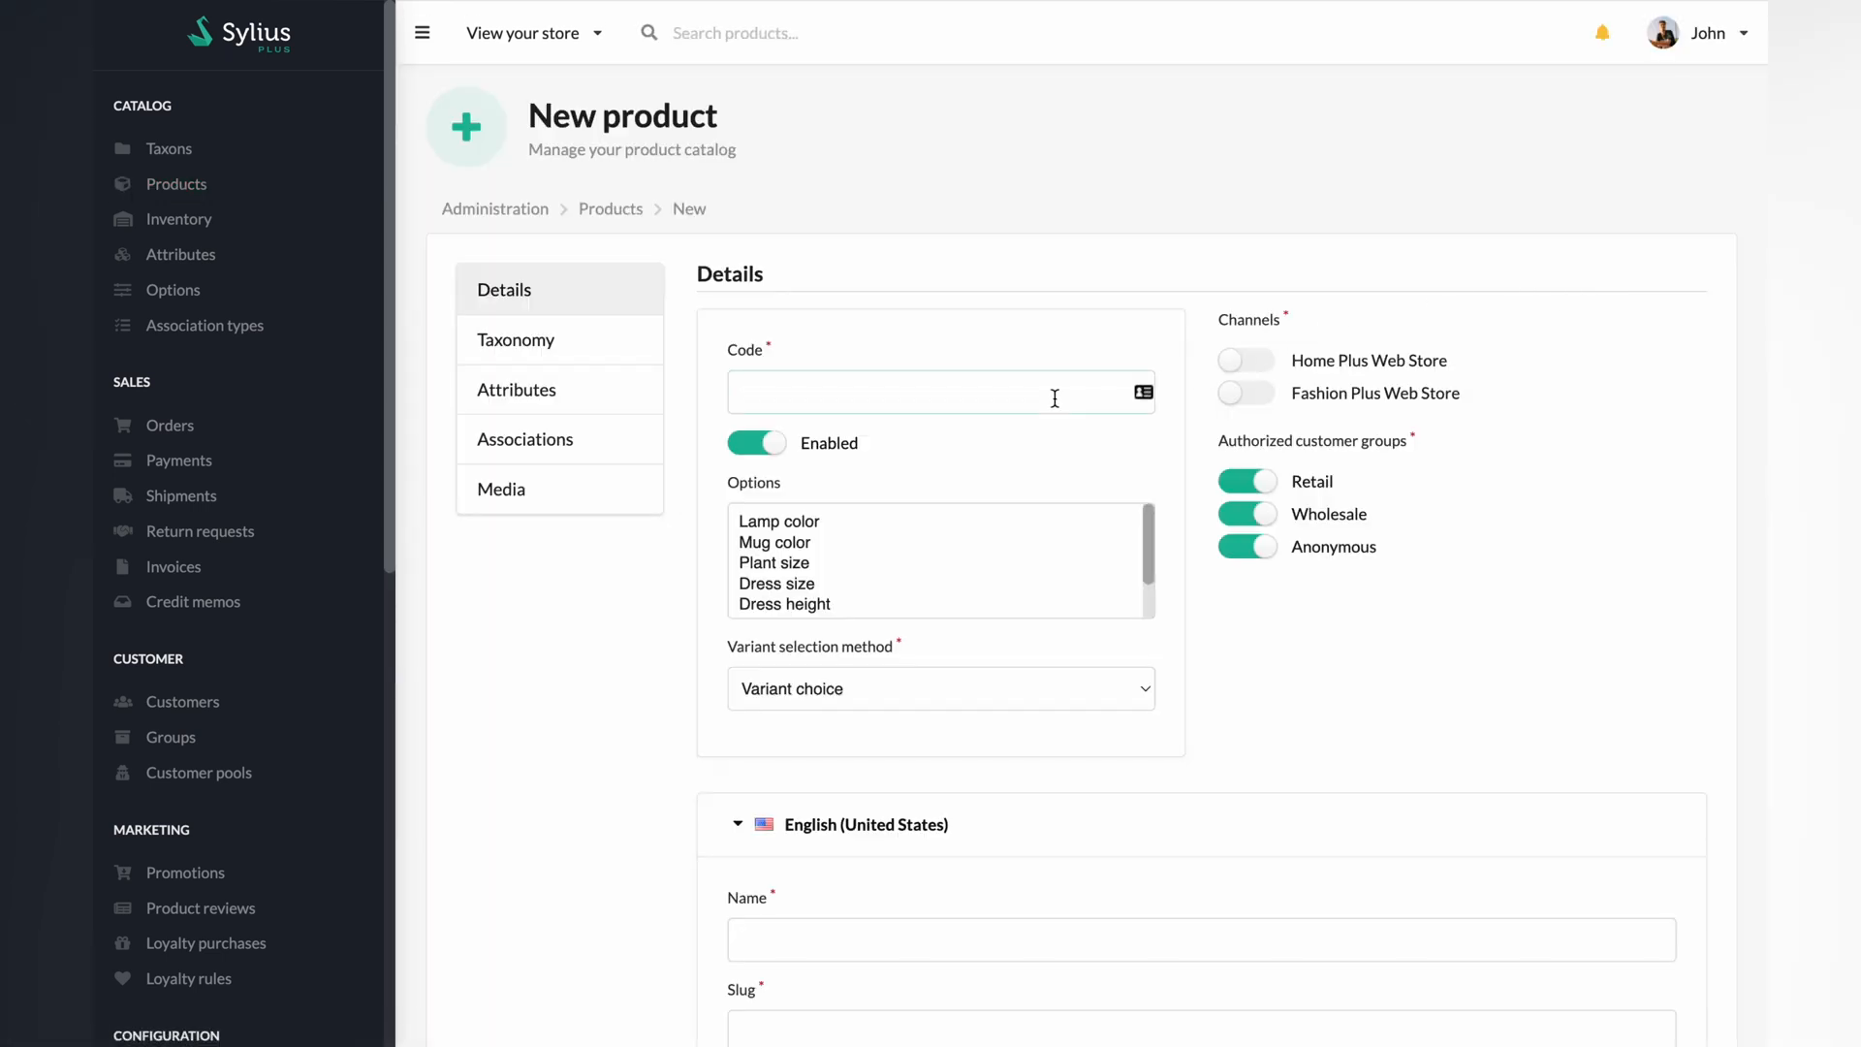
# Step: Enter product code produkt_testowy and enable the Home Plus Web Store channel
pyautogui.write('produkt')
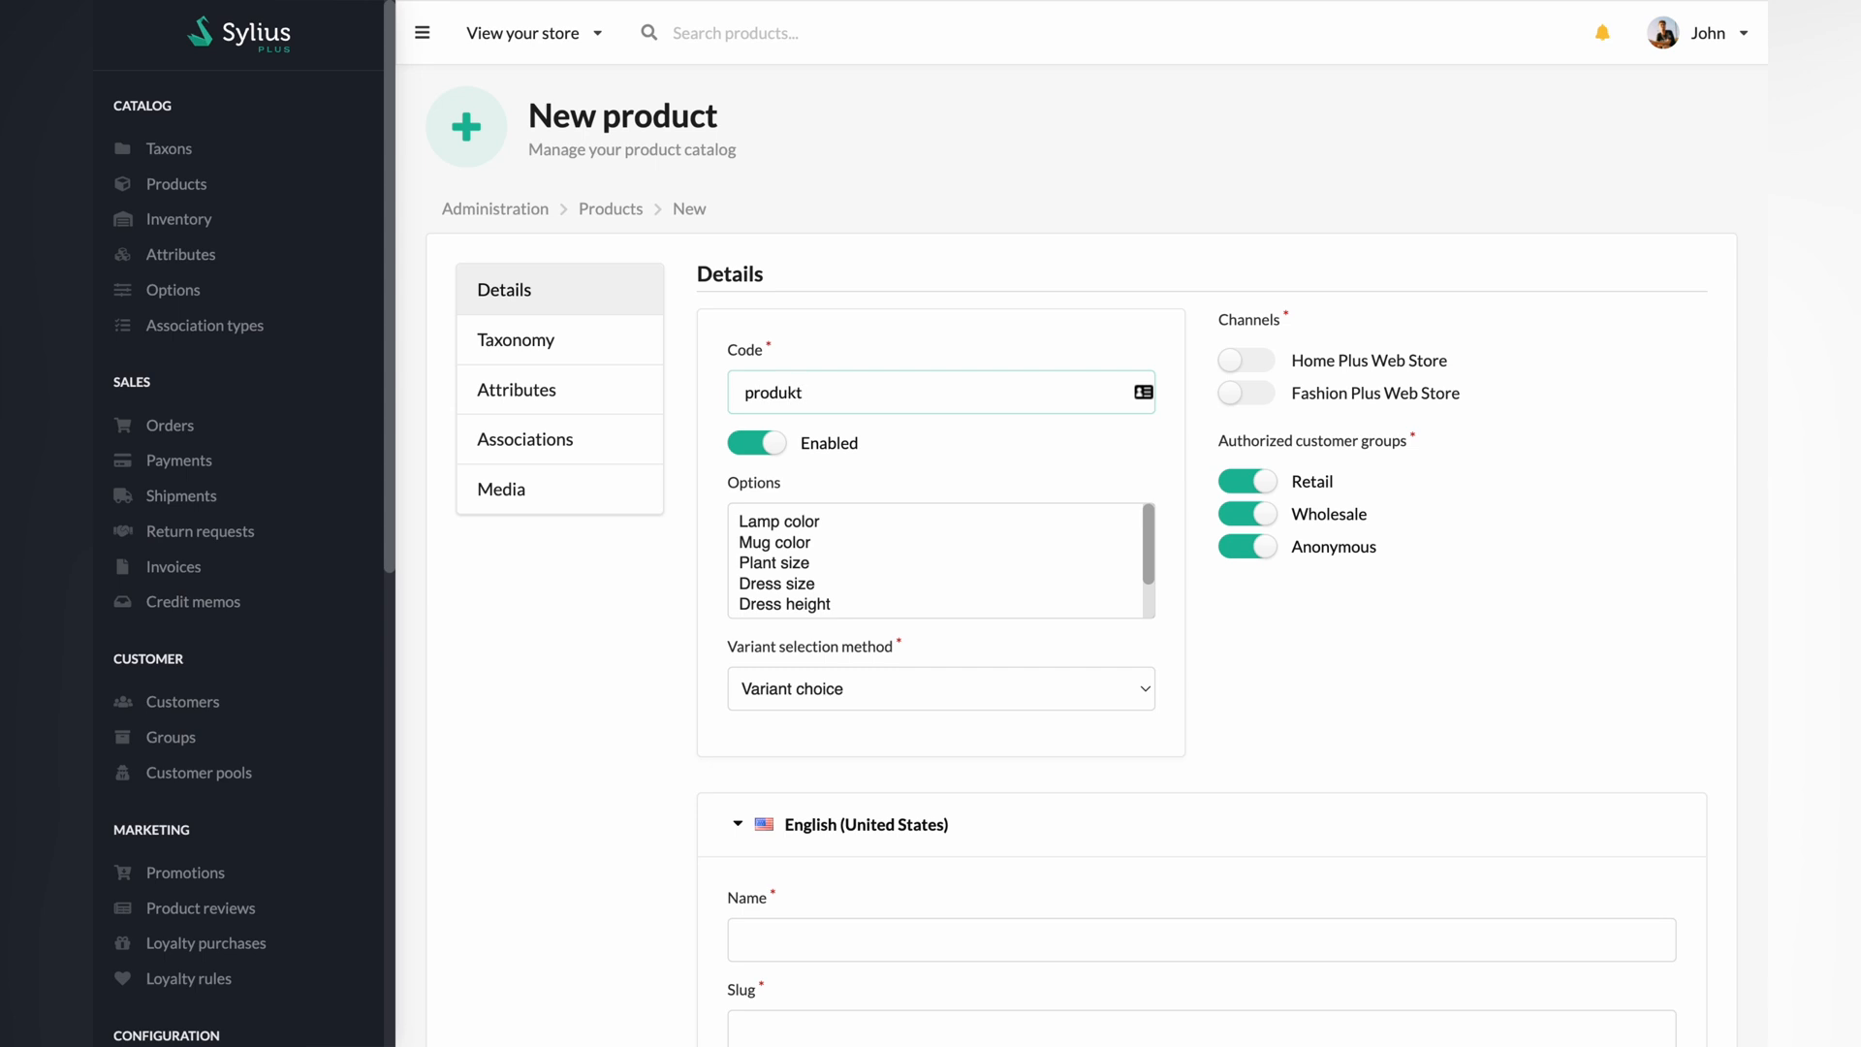
pyautogui.write('_testowy')
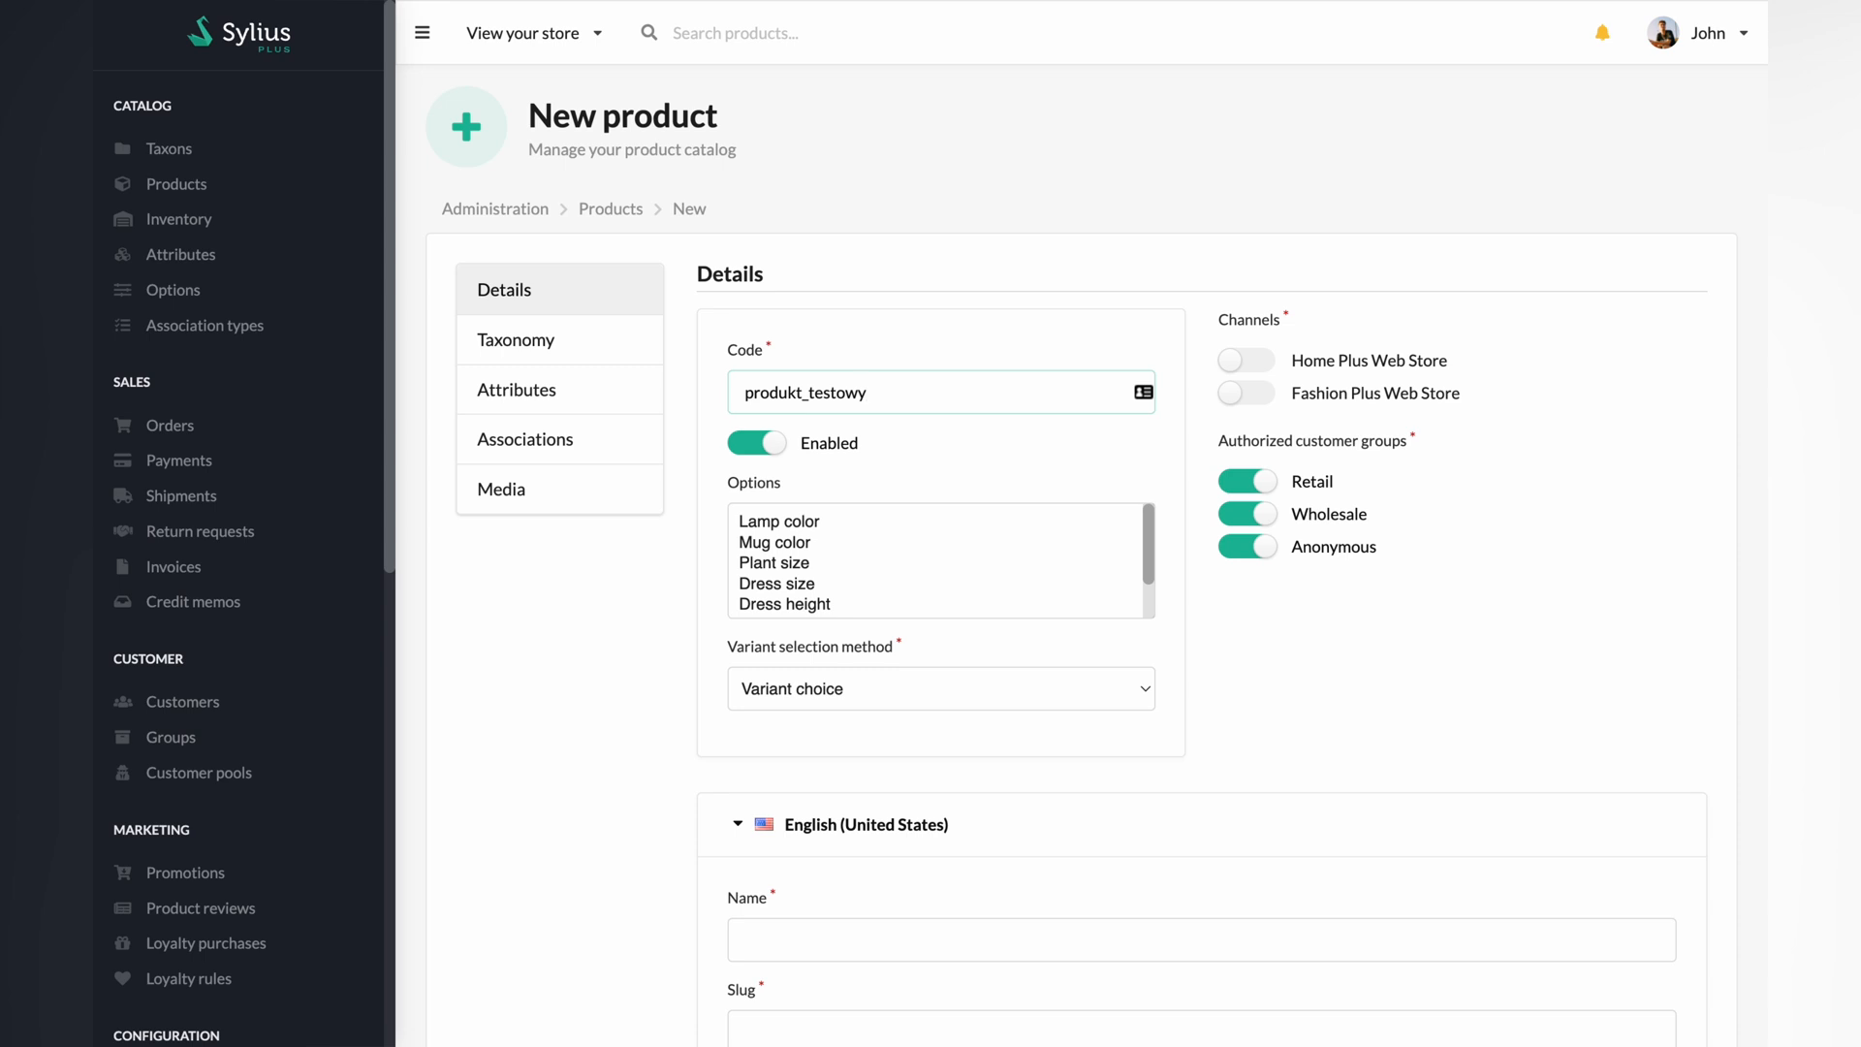
pyautogui.click(1246, 359)
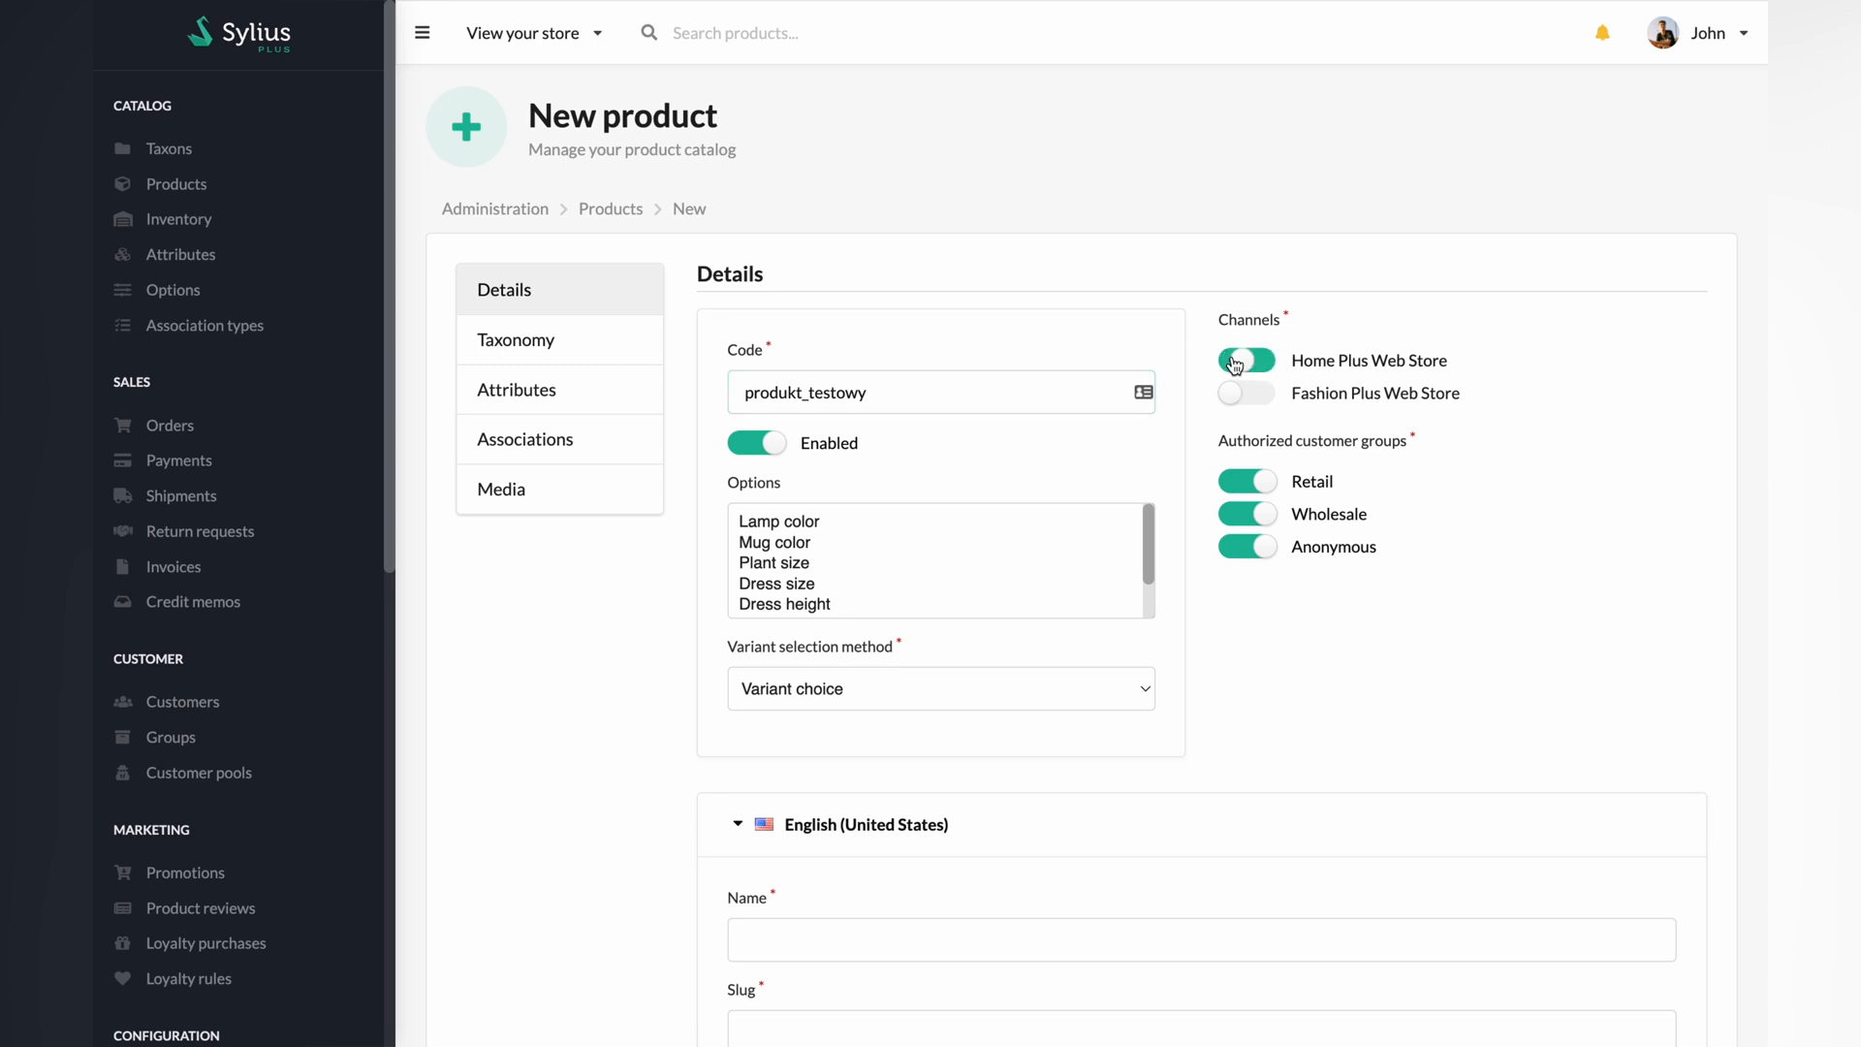
pyautogui.click(1247, 359)
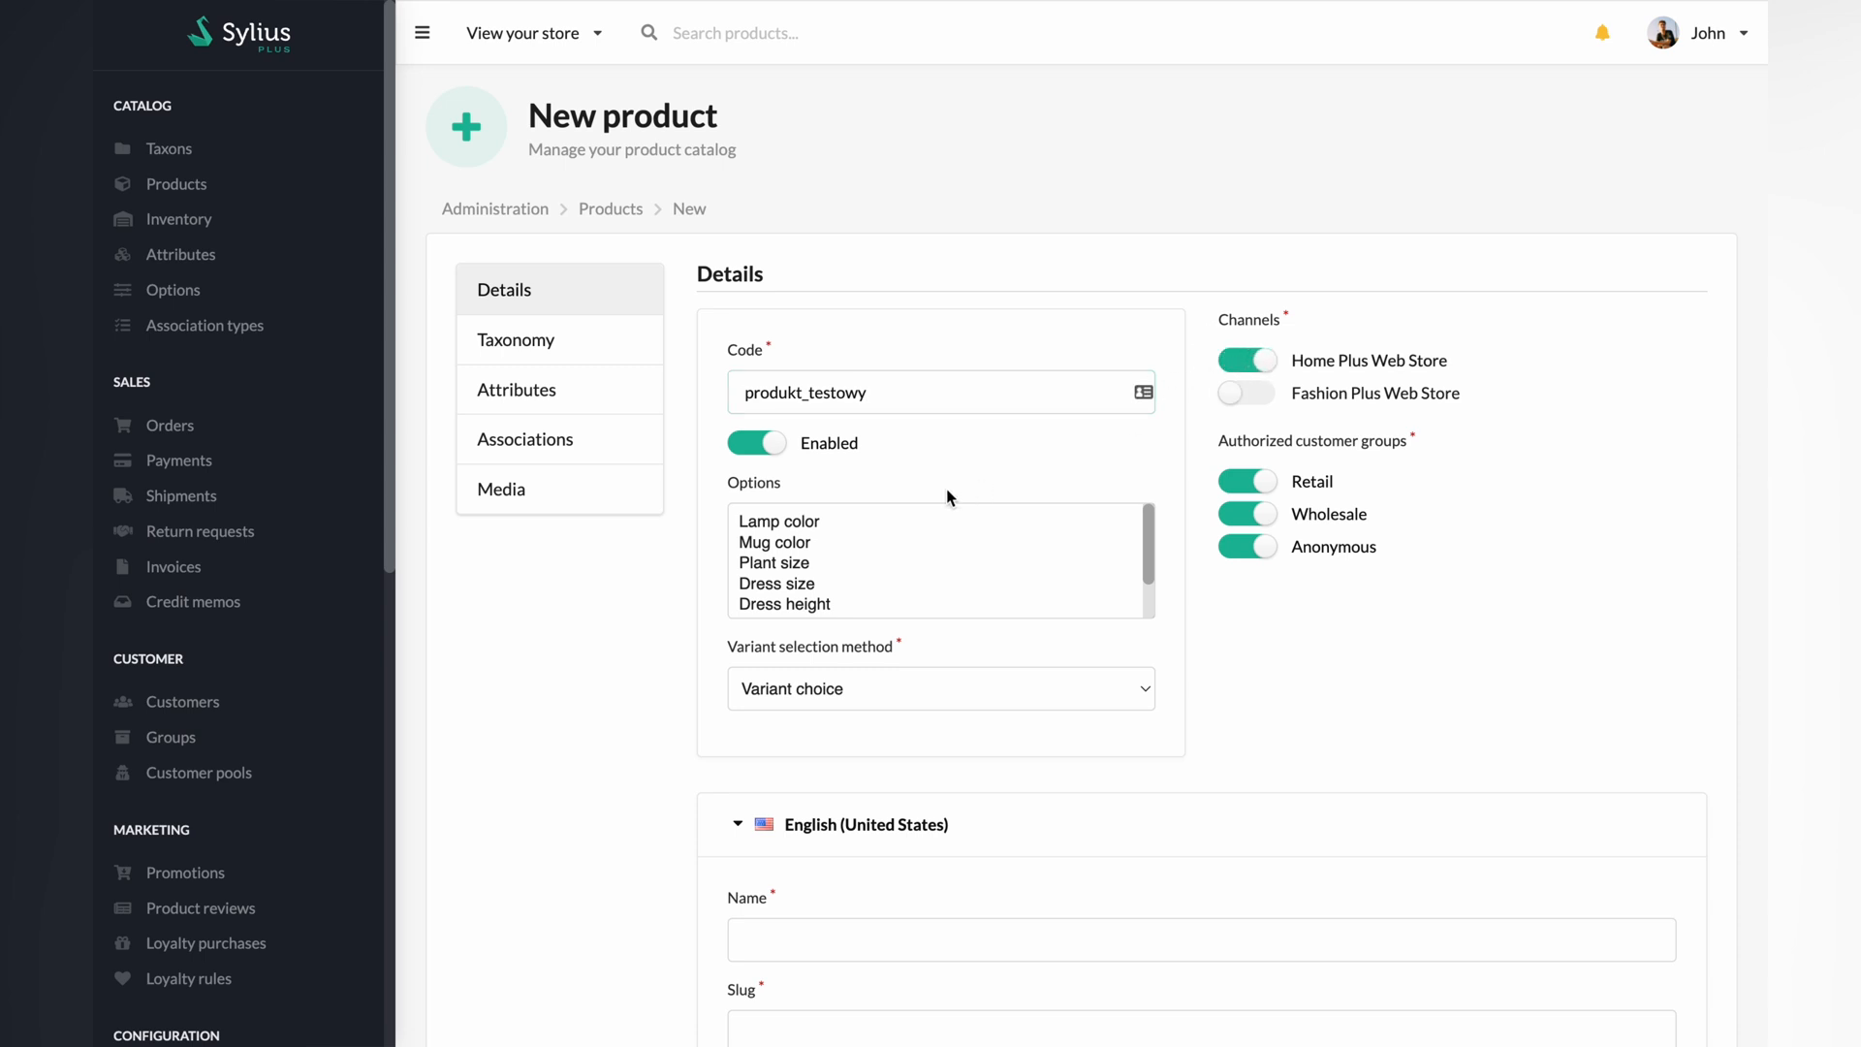
# Step: Add Dress size and Dress height options, keep Variant choice, and name it Produkt testowy
pyautogui.click(778, 582)
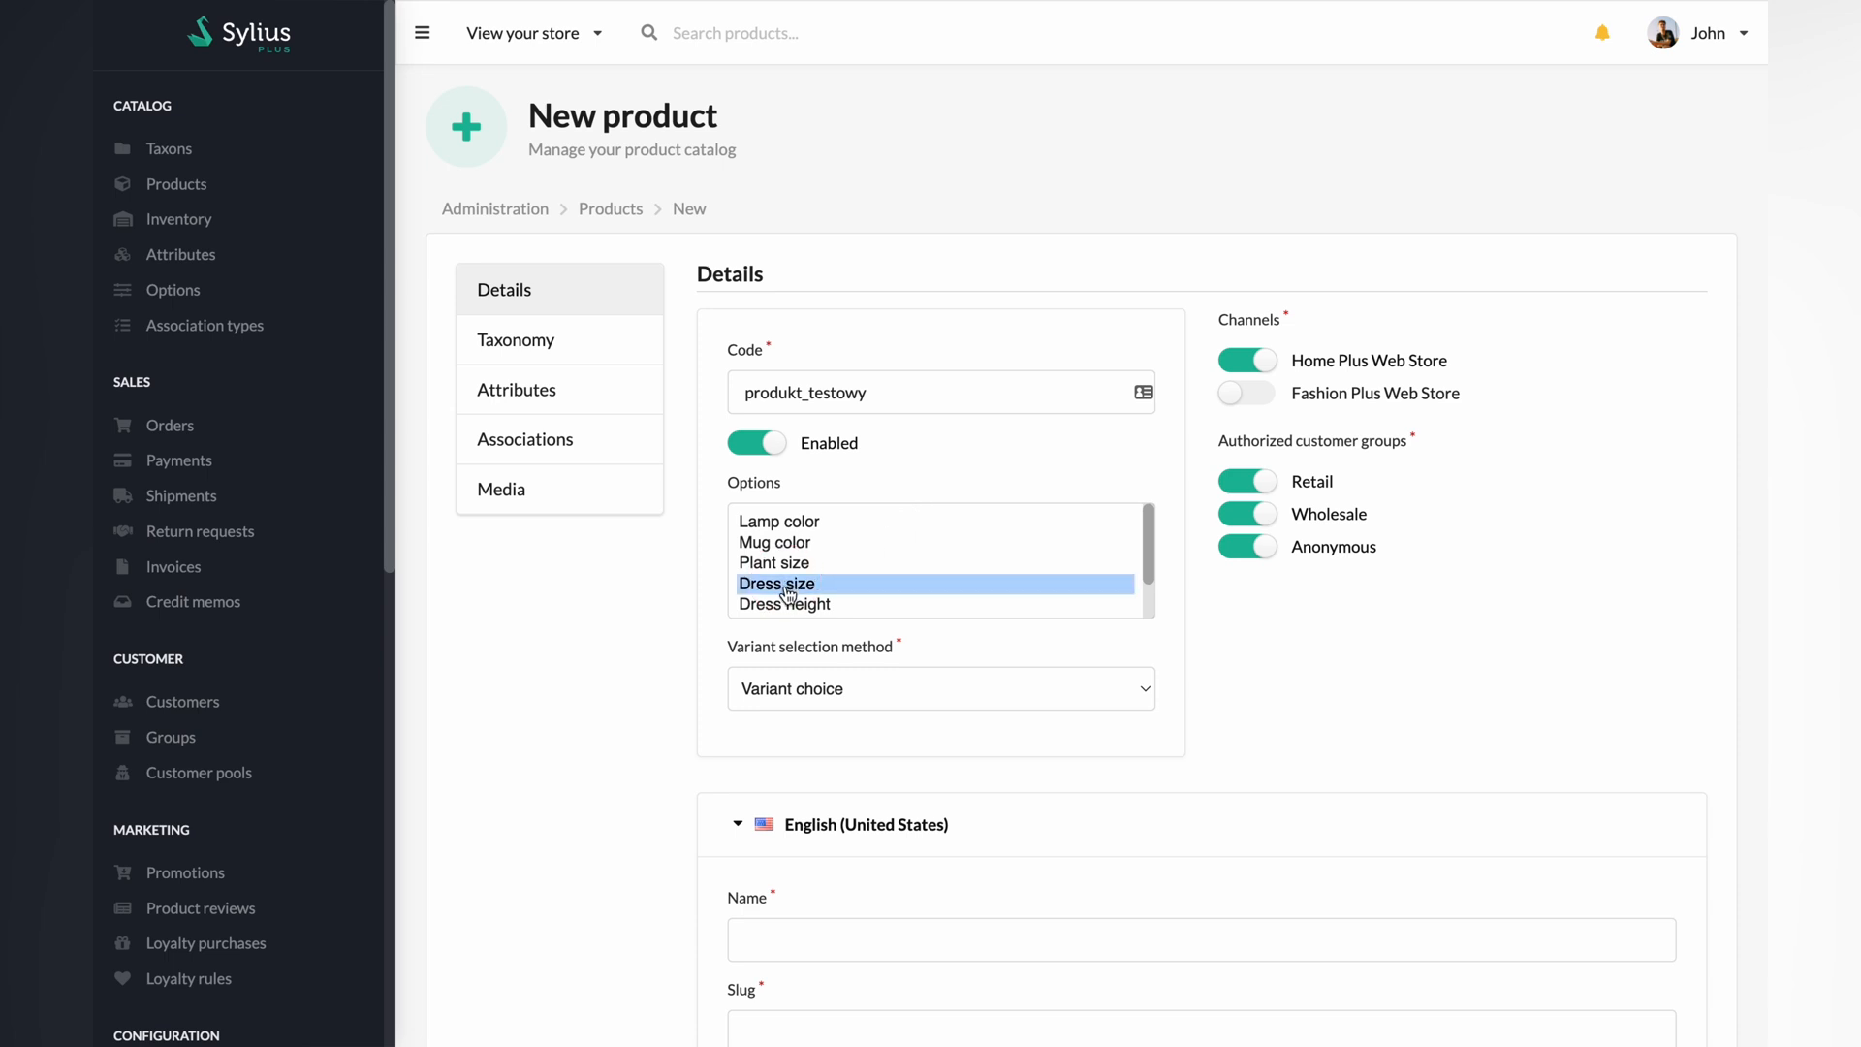
pyautogui.click(783, 603)
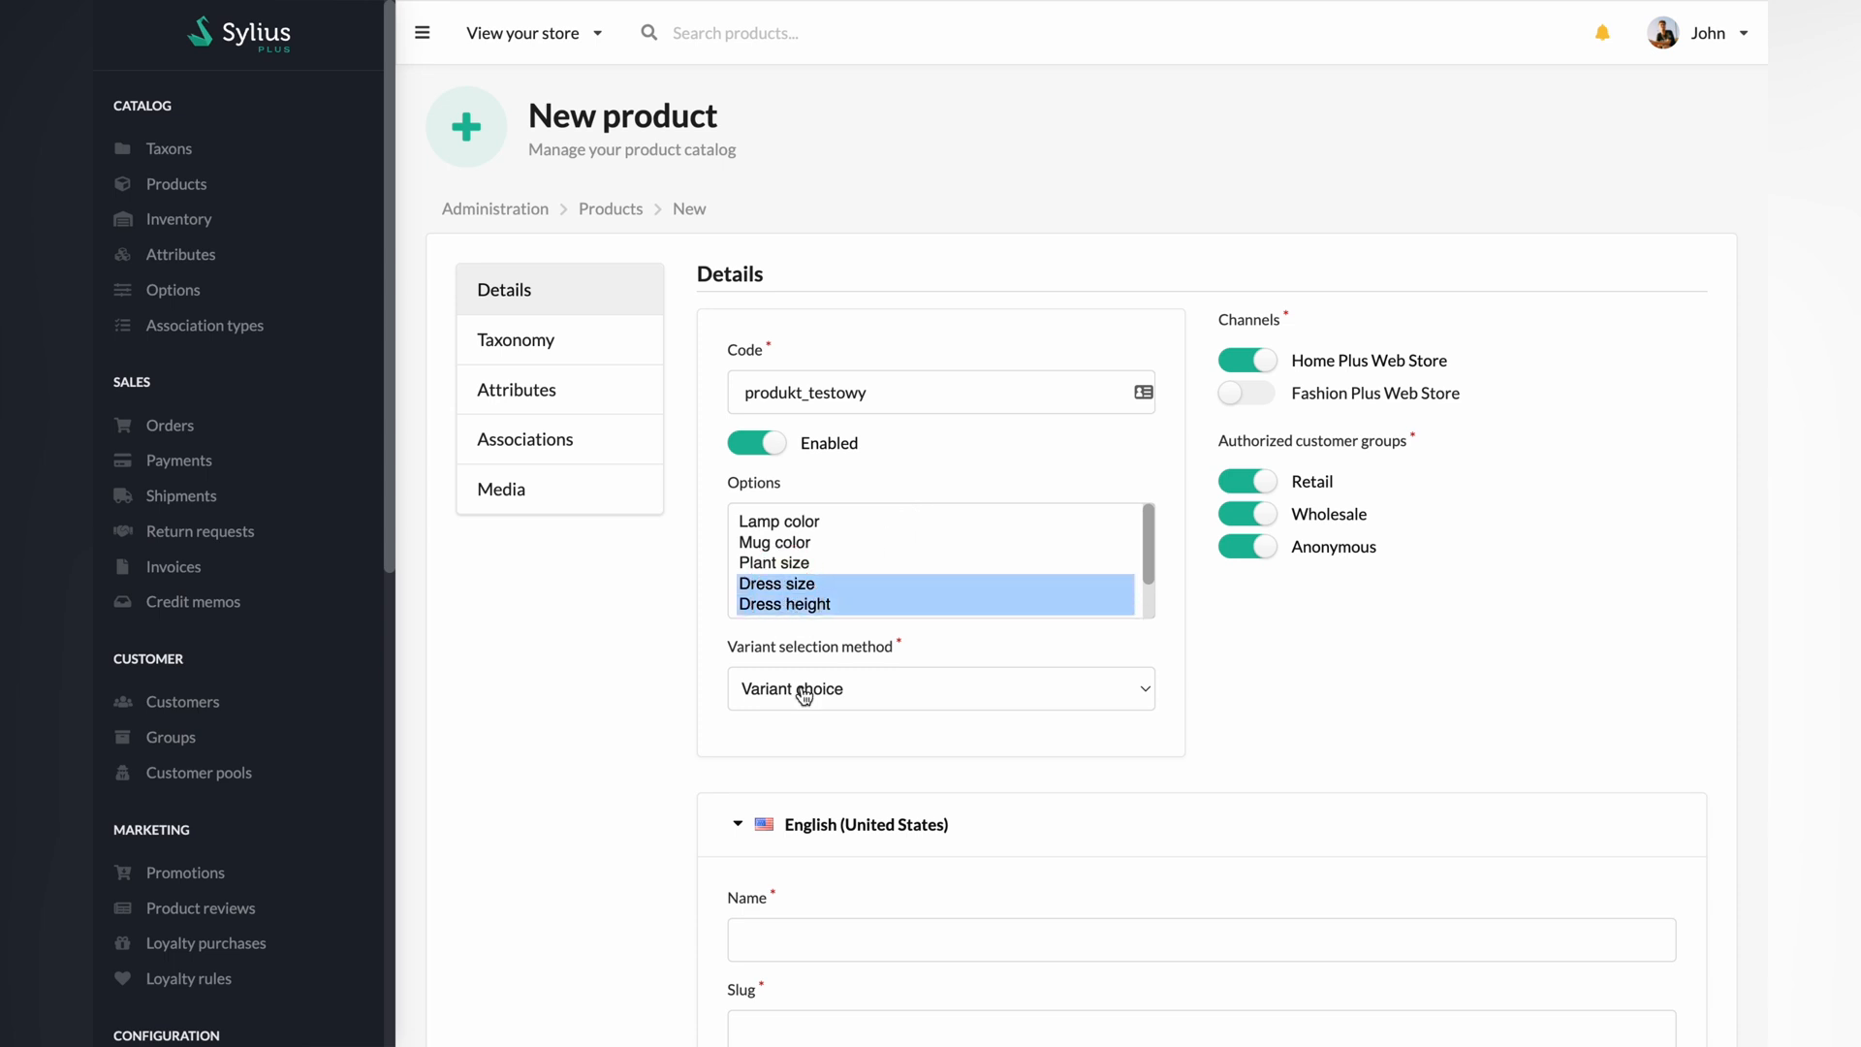
pyautogui.click(937, 688)
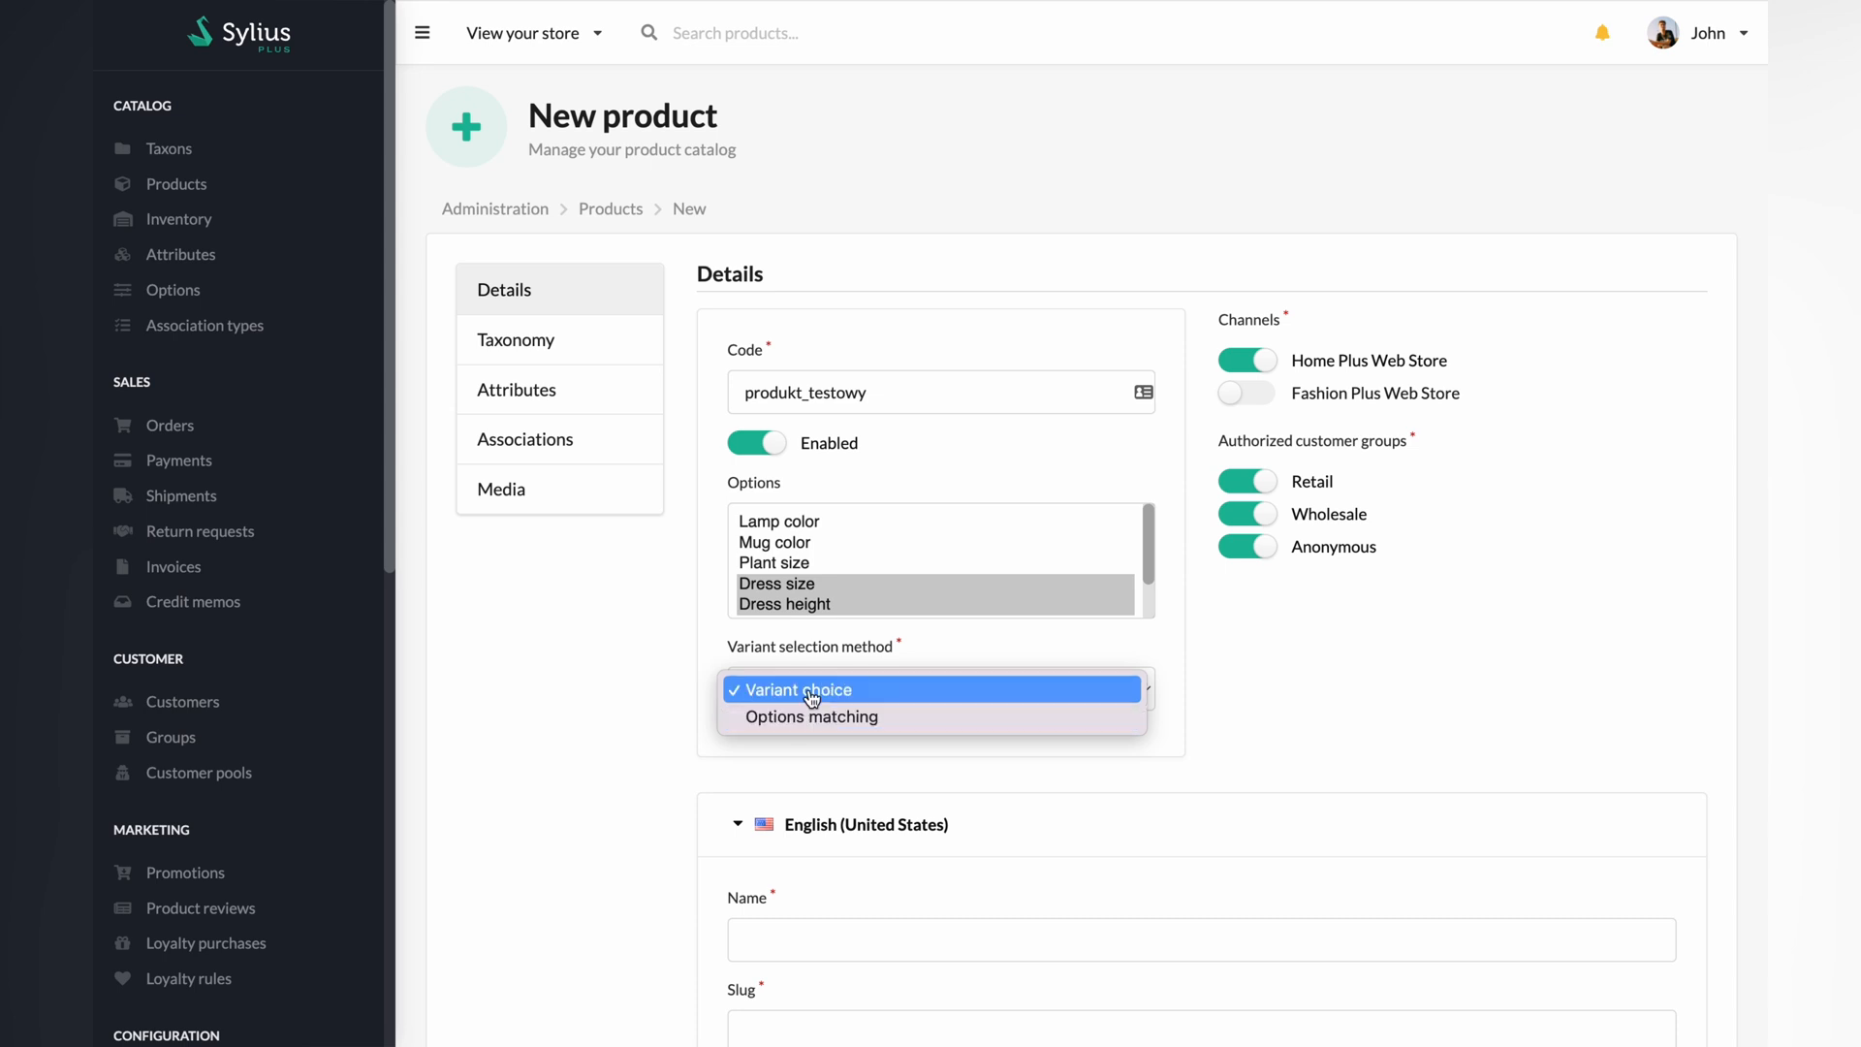
pyautogui.click(812, 690)
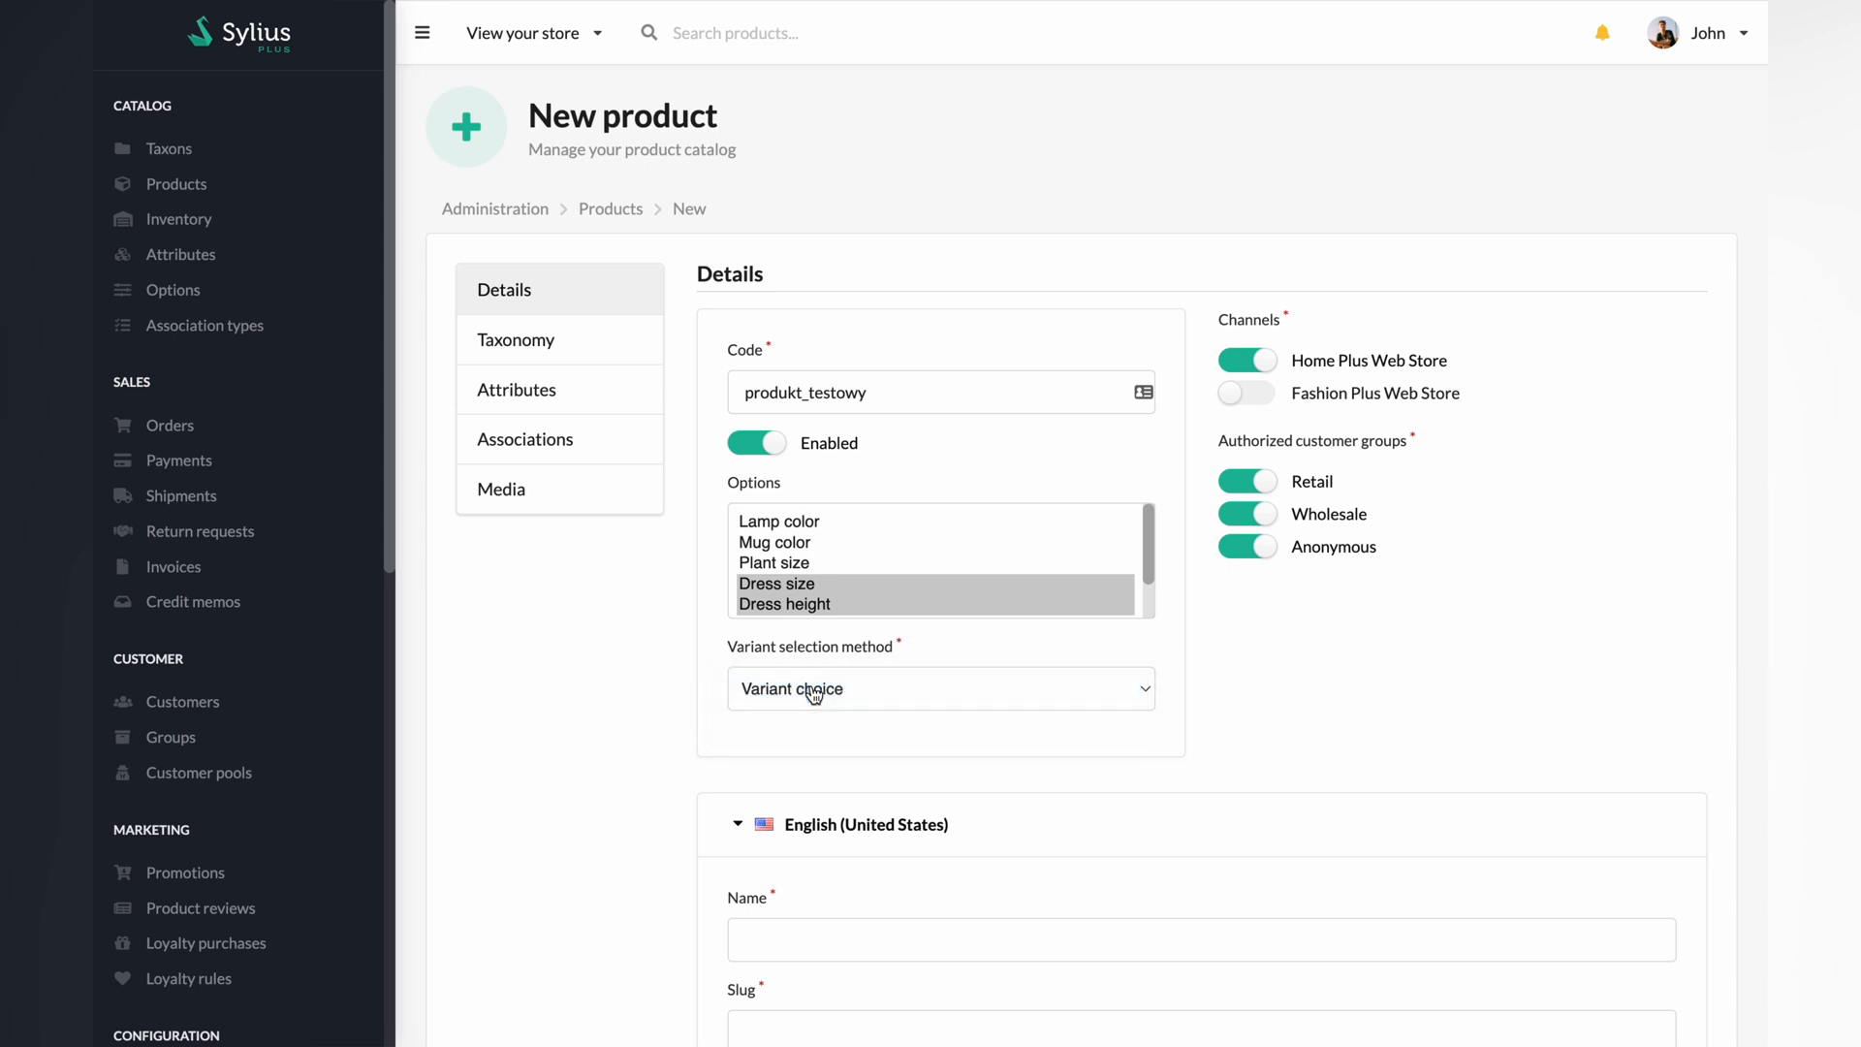
pyautogui.moveTo(825, 704)
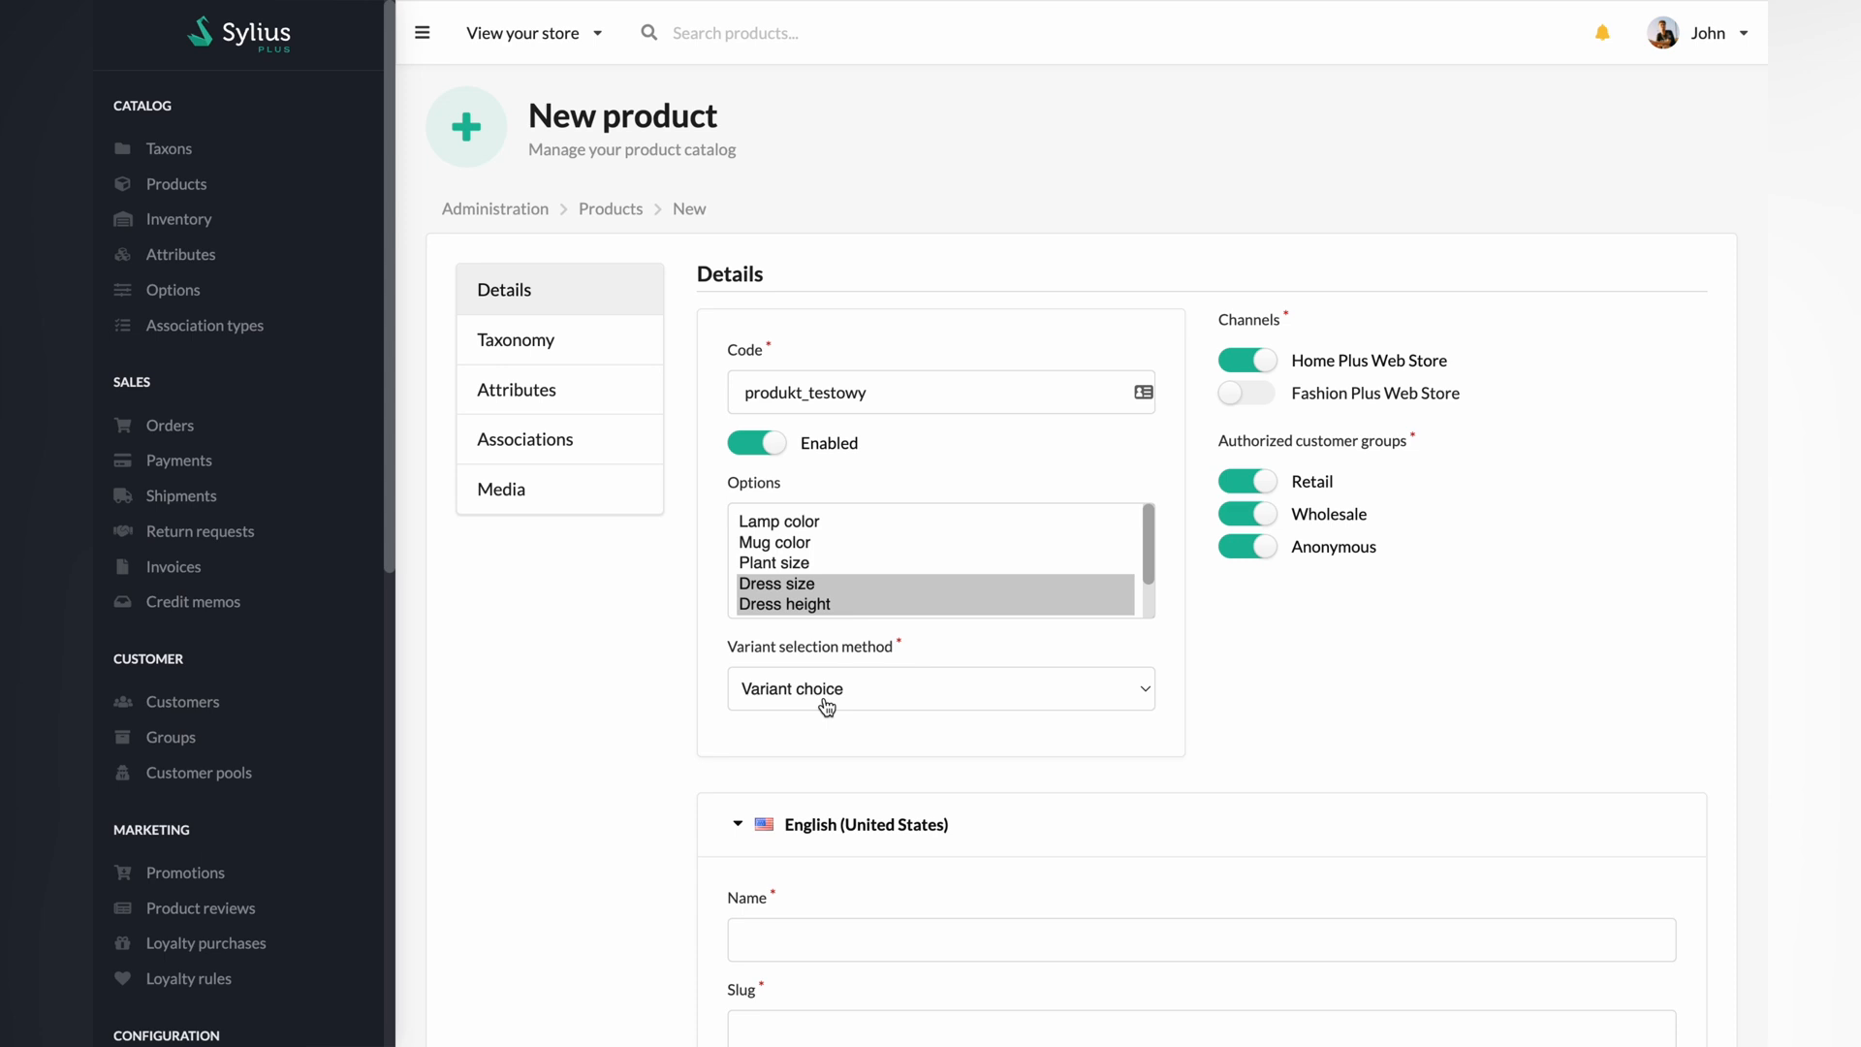
pyautogui.scroll(-3)
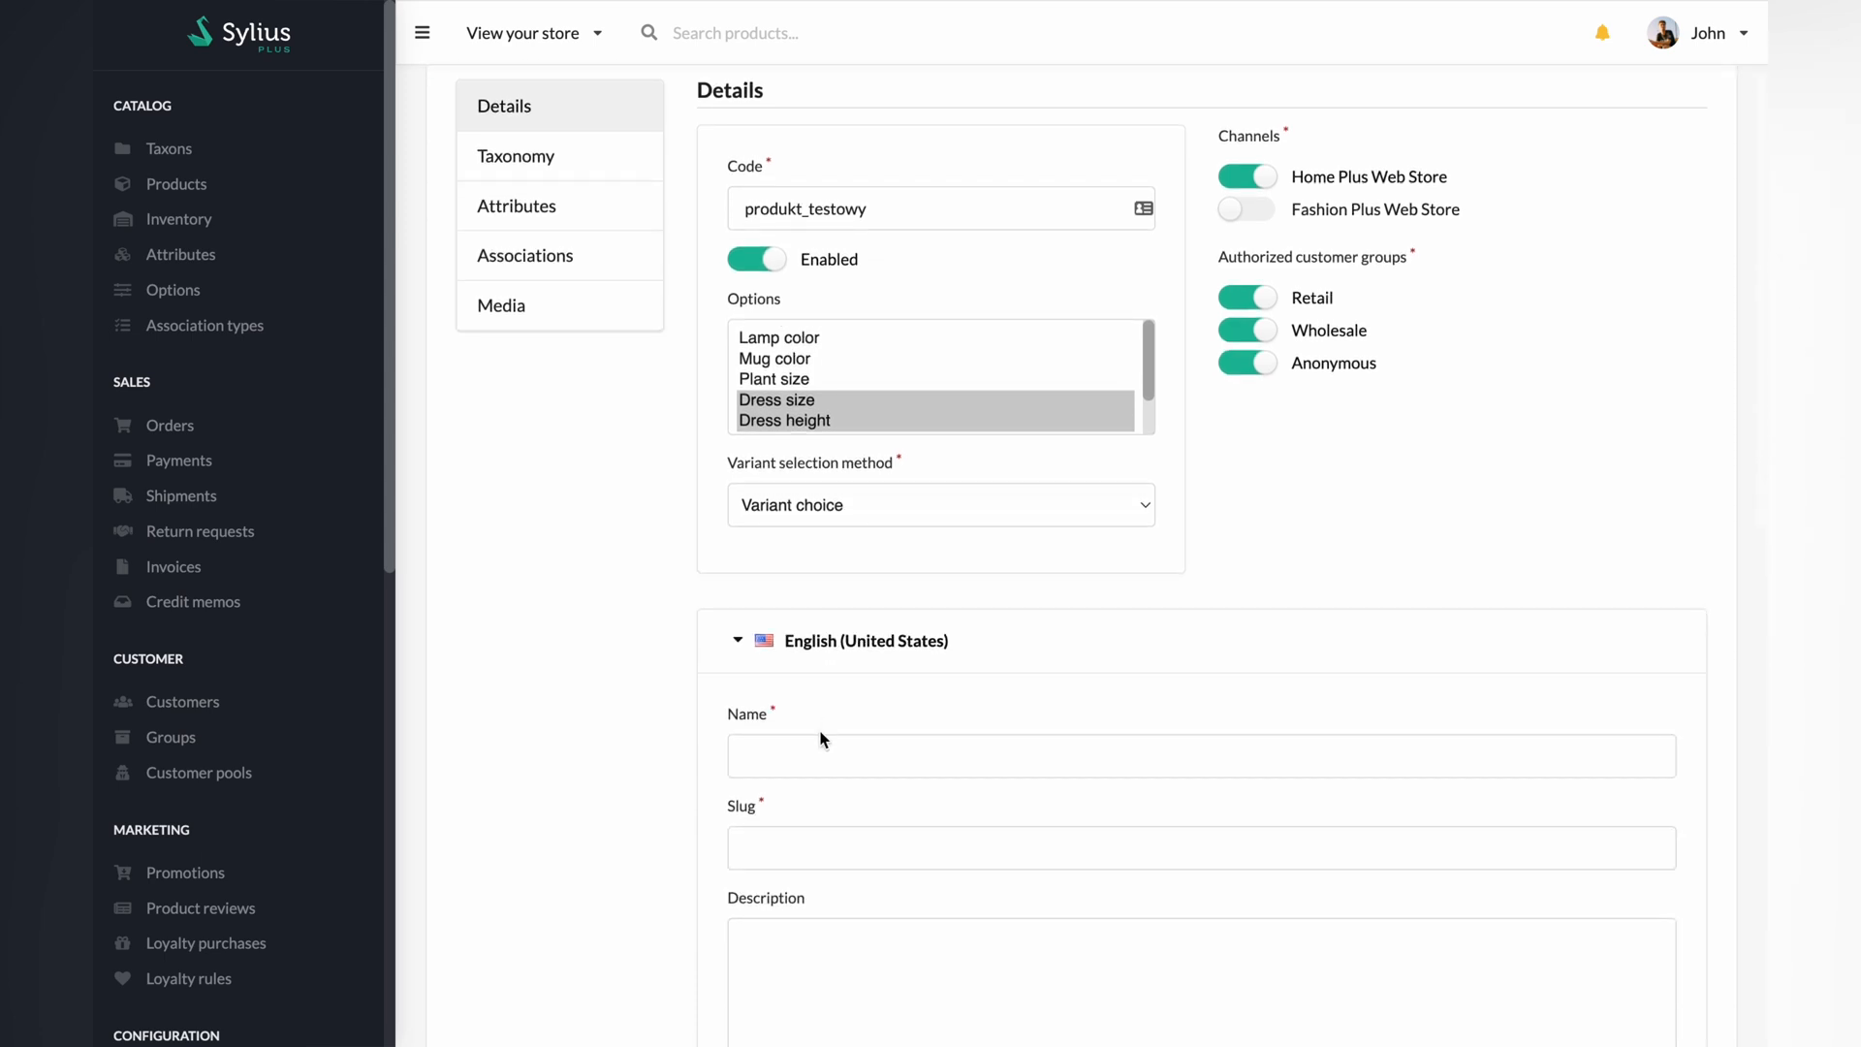
pyautogui.write('Produkt testowy')
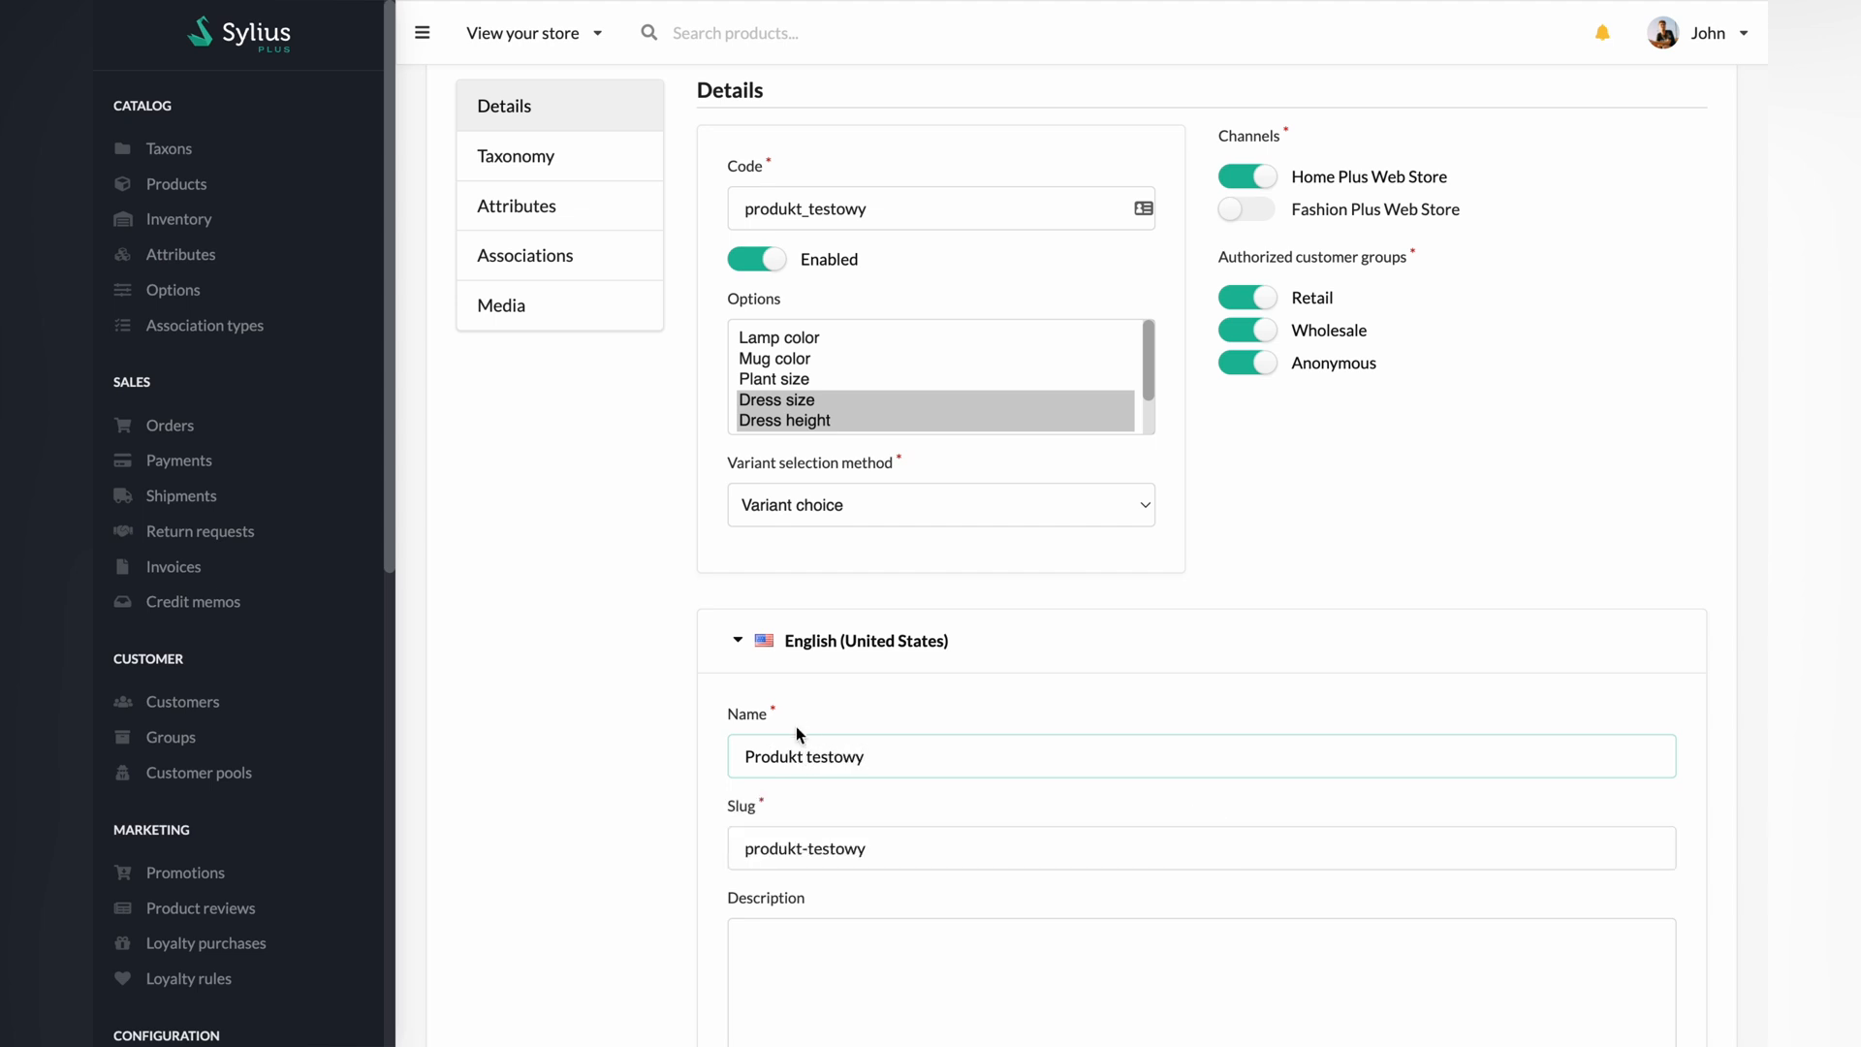
pyautogui.moveTo(514, 155)
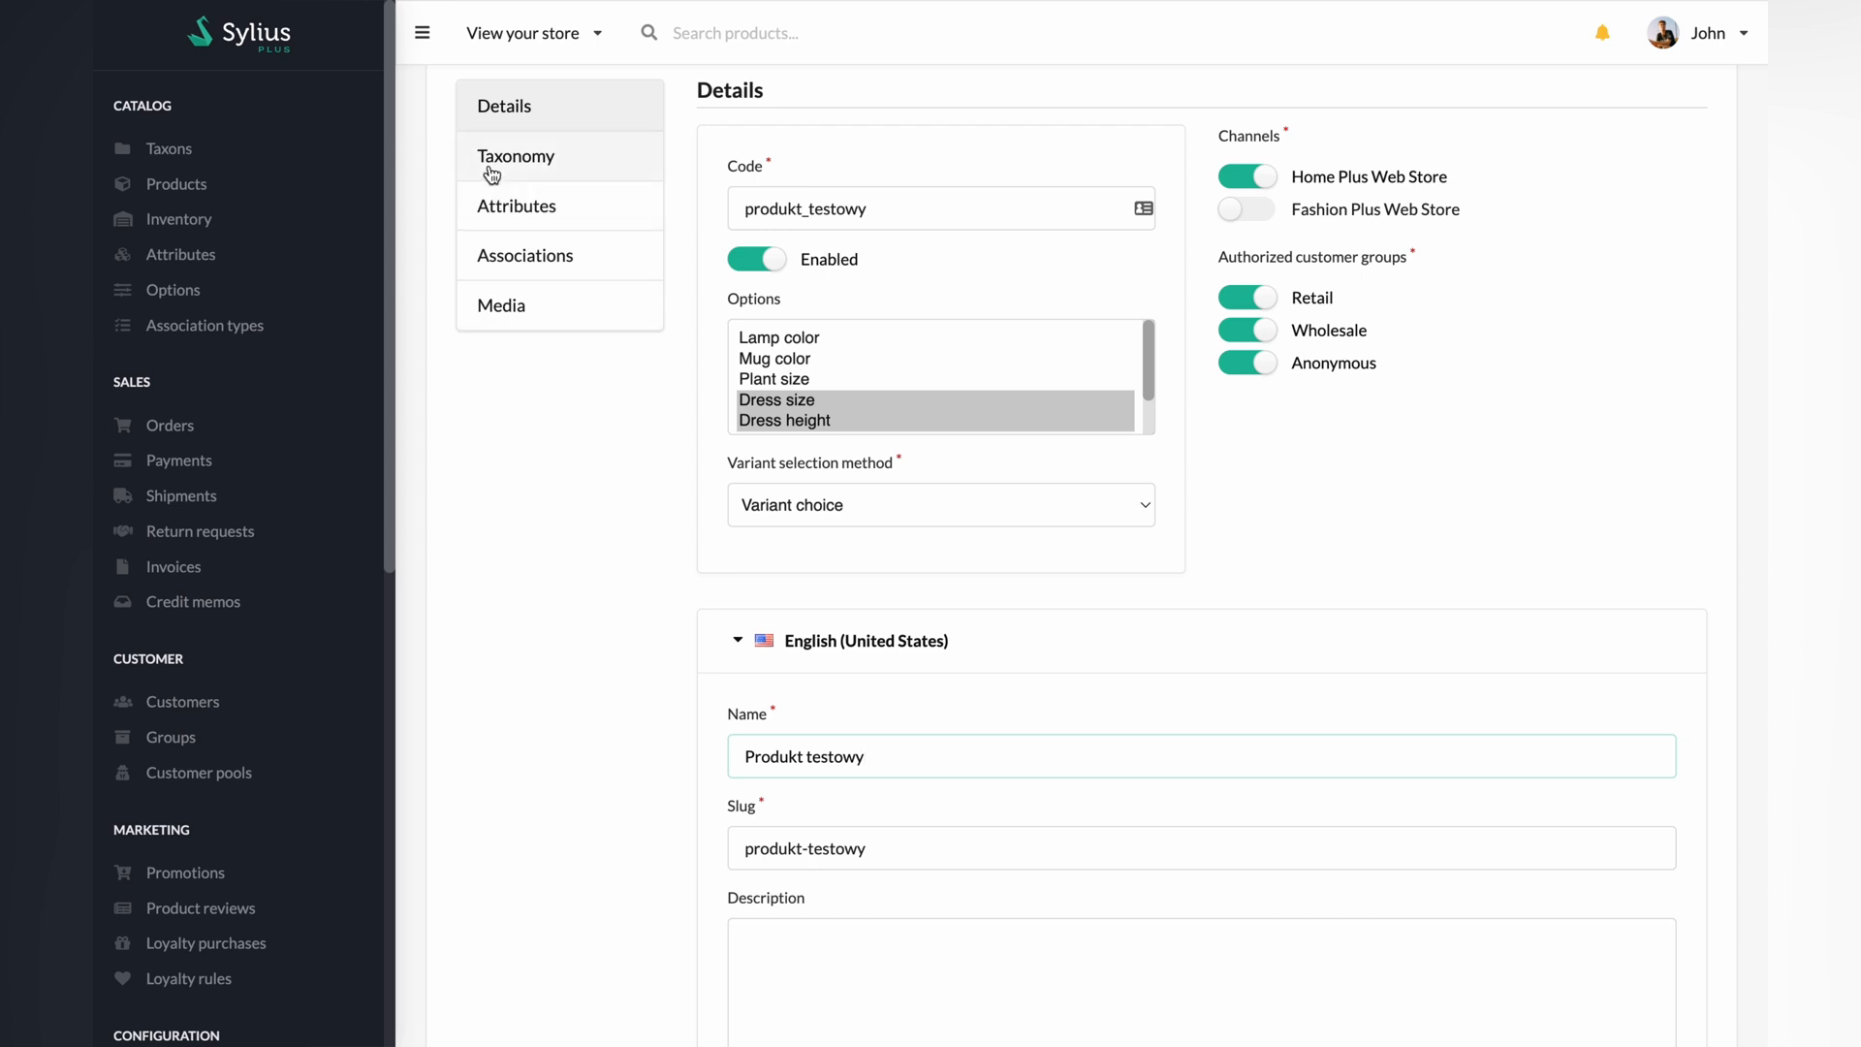
pyautogui.click(515, 156)
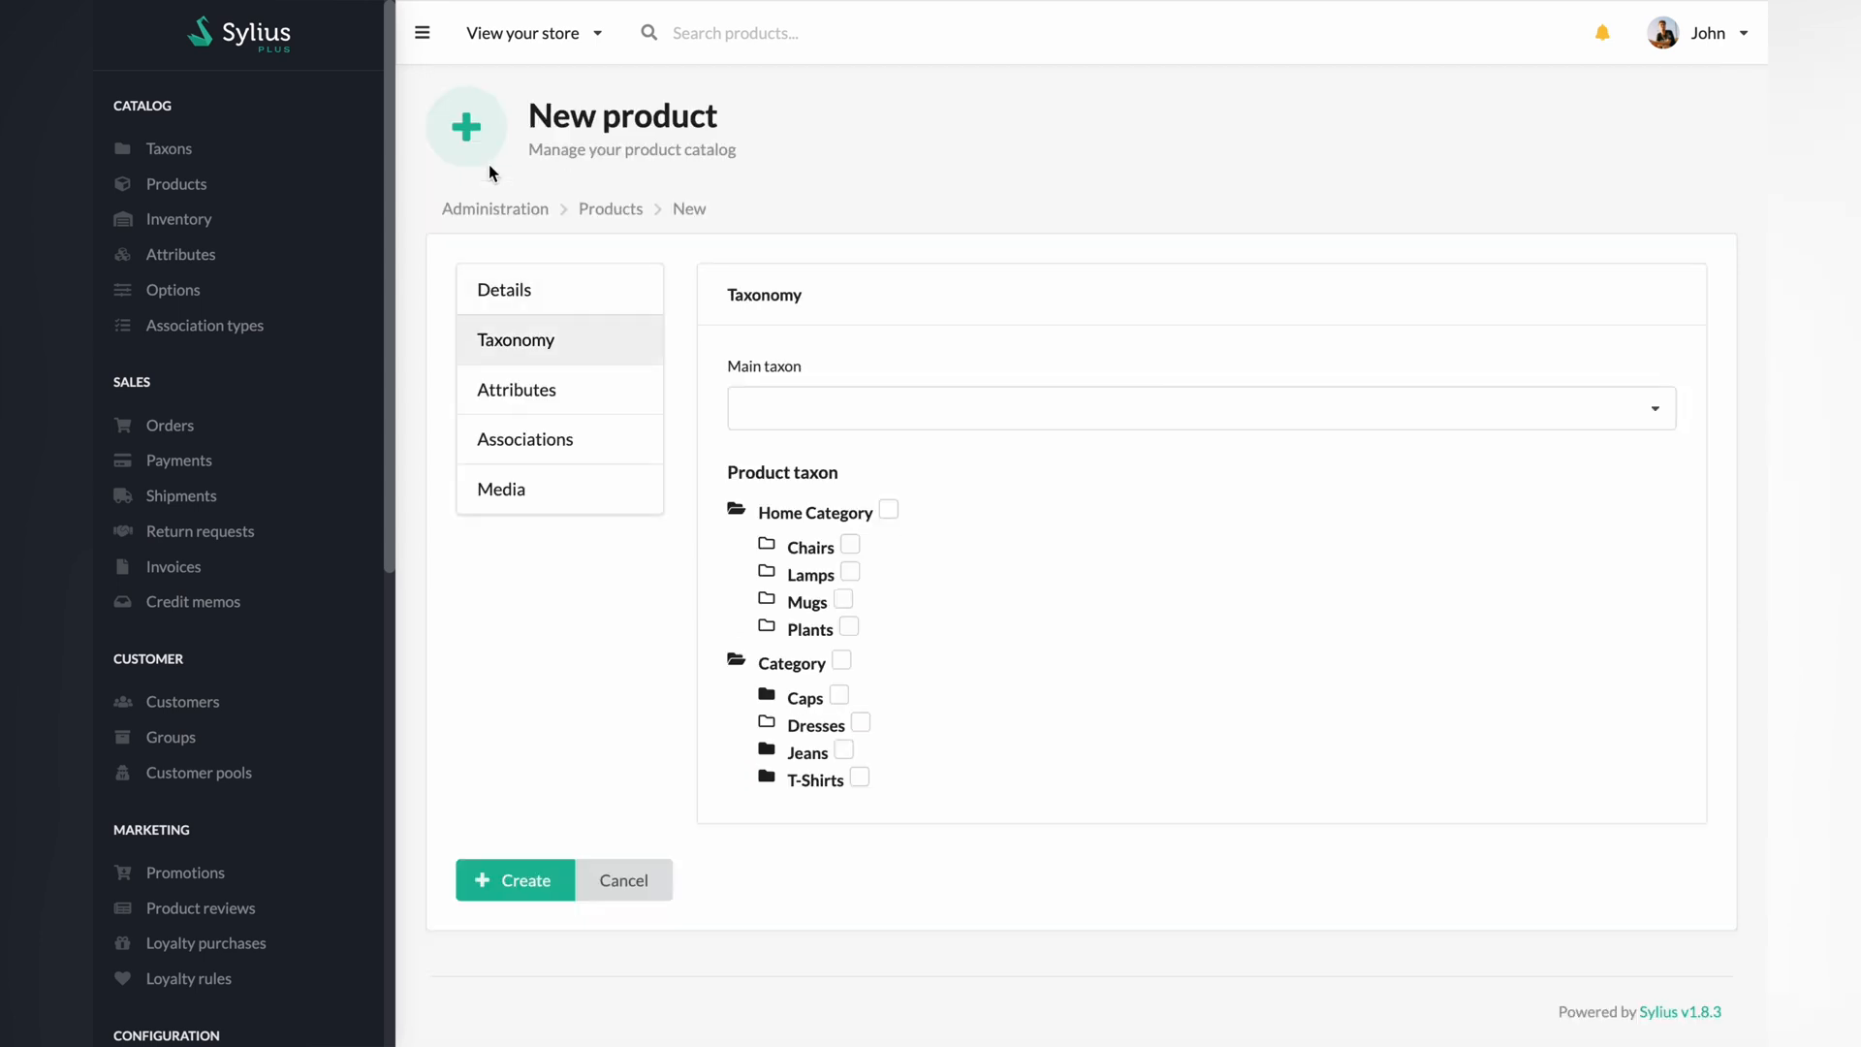
pyautogui.moveTo(840, 662)
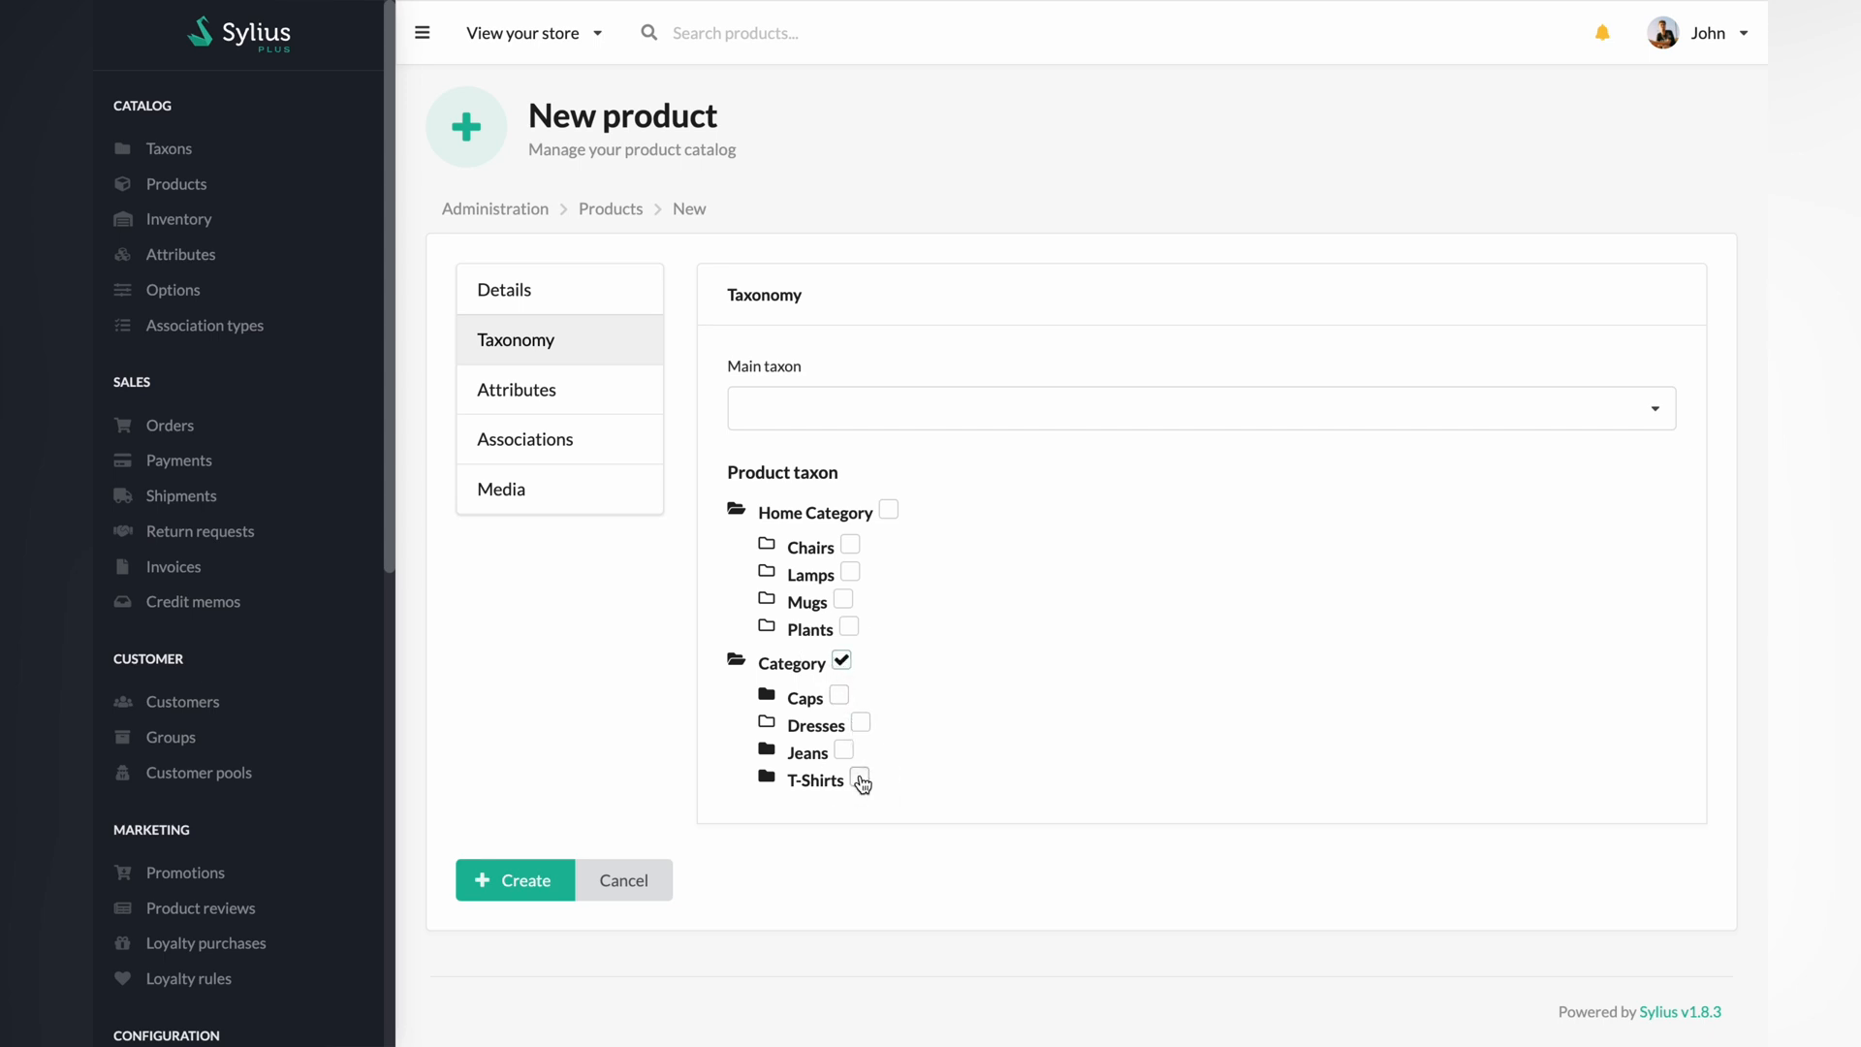
# Step: Place Produkt testowy under Category and T-Shirts, create it, and show variant management options
pyautogui.click(857, 780)
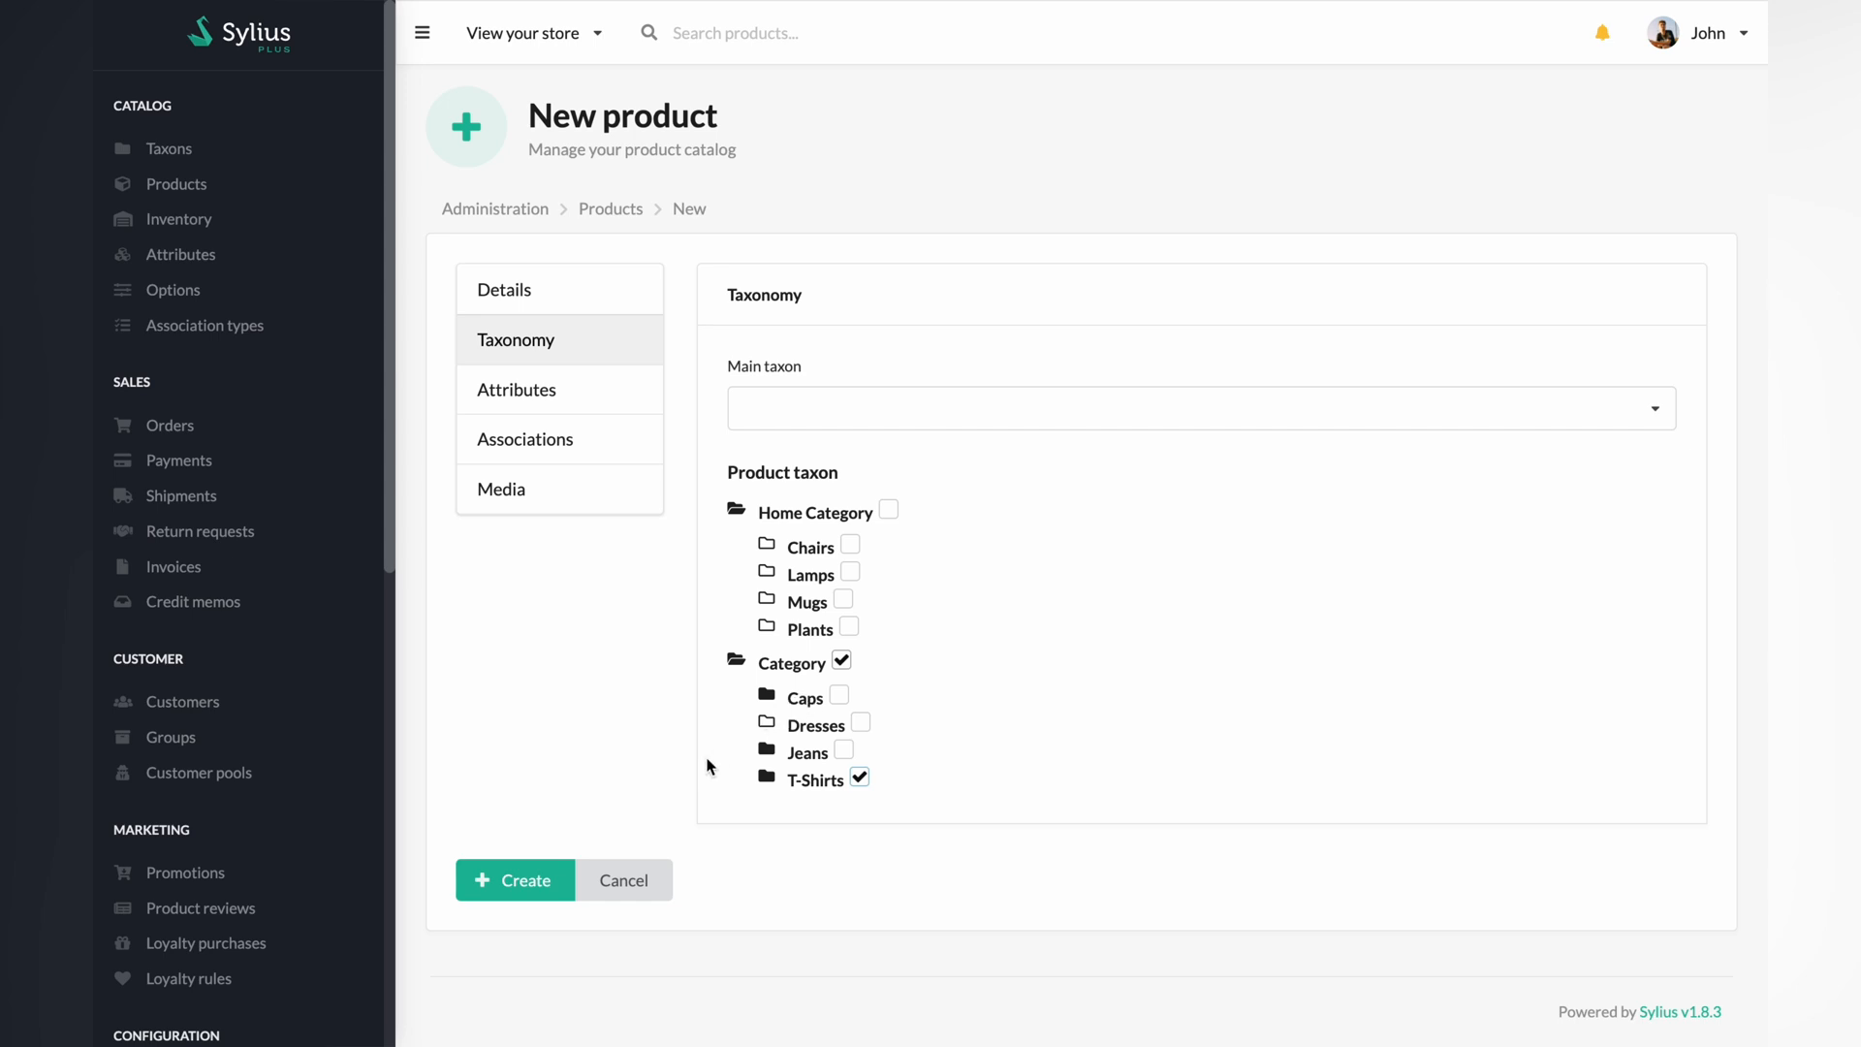
pyautogui.click(514, 879)
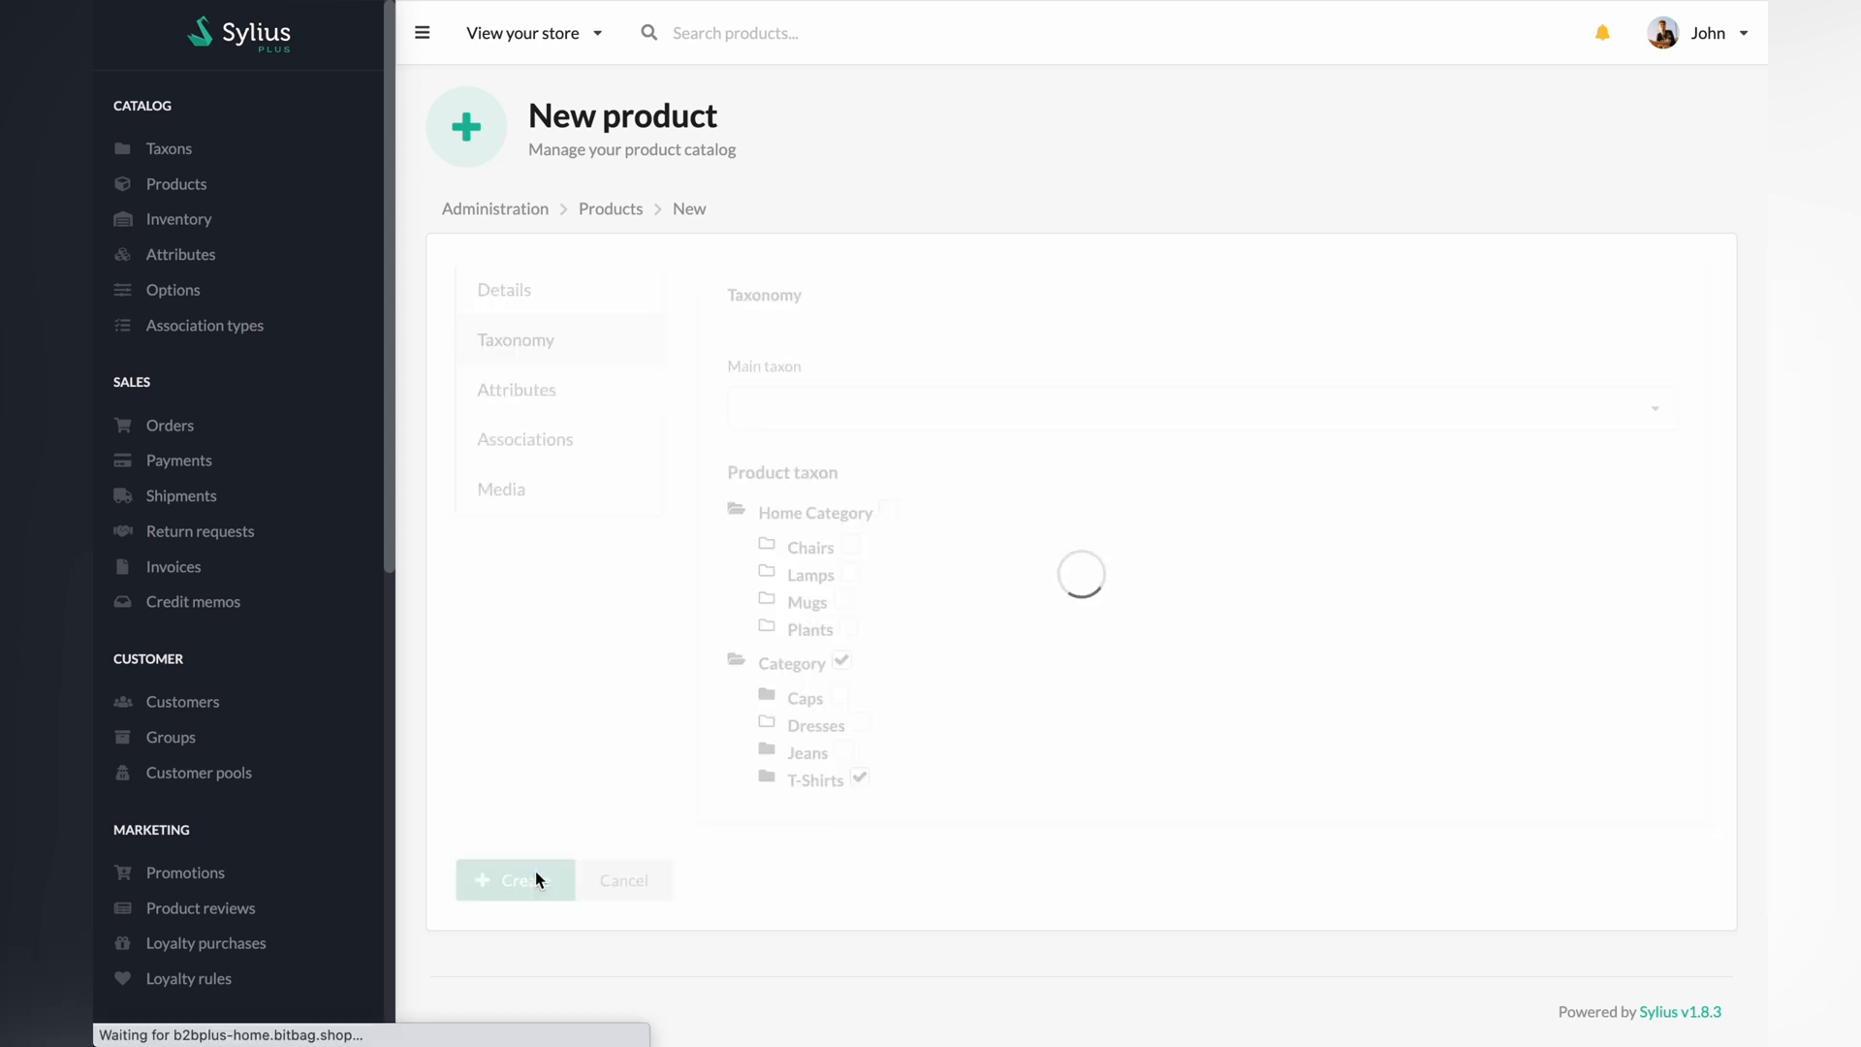
pyautogui.click(514, 879)
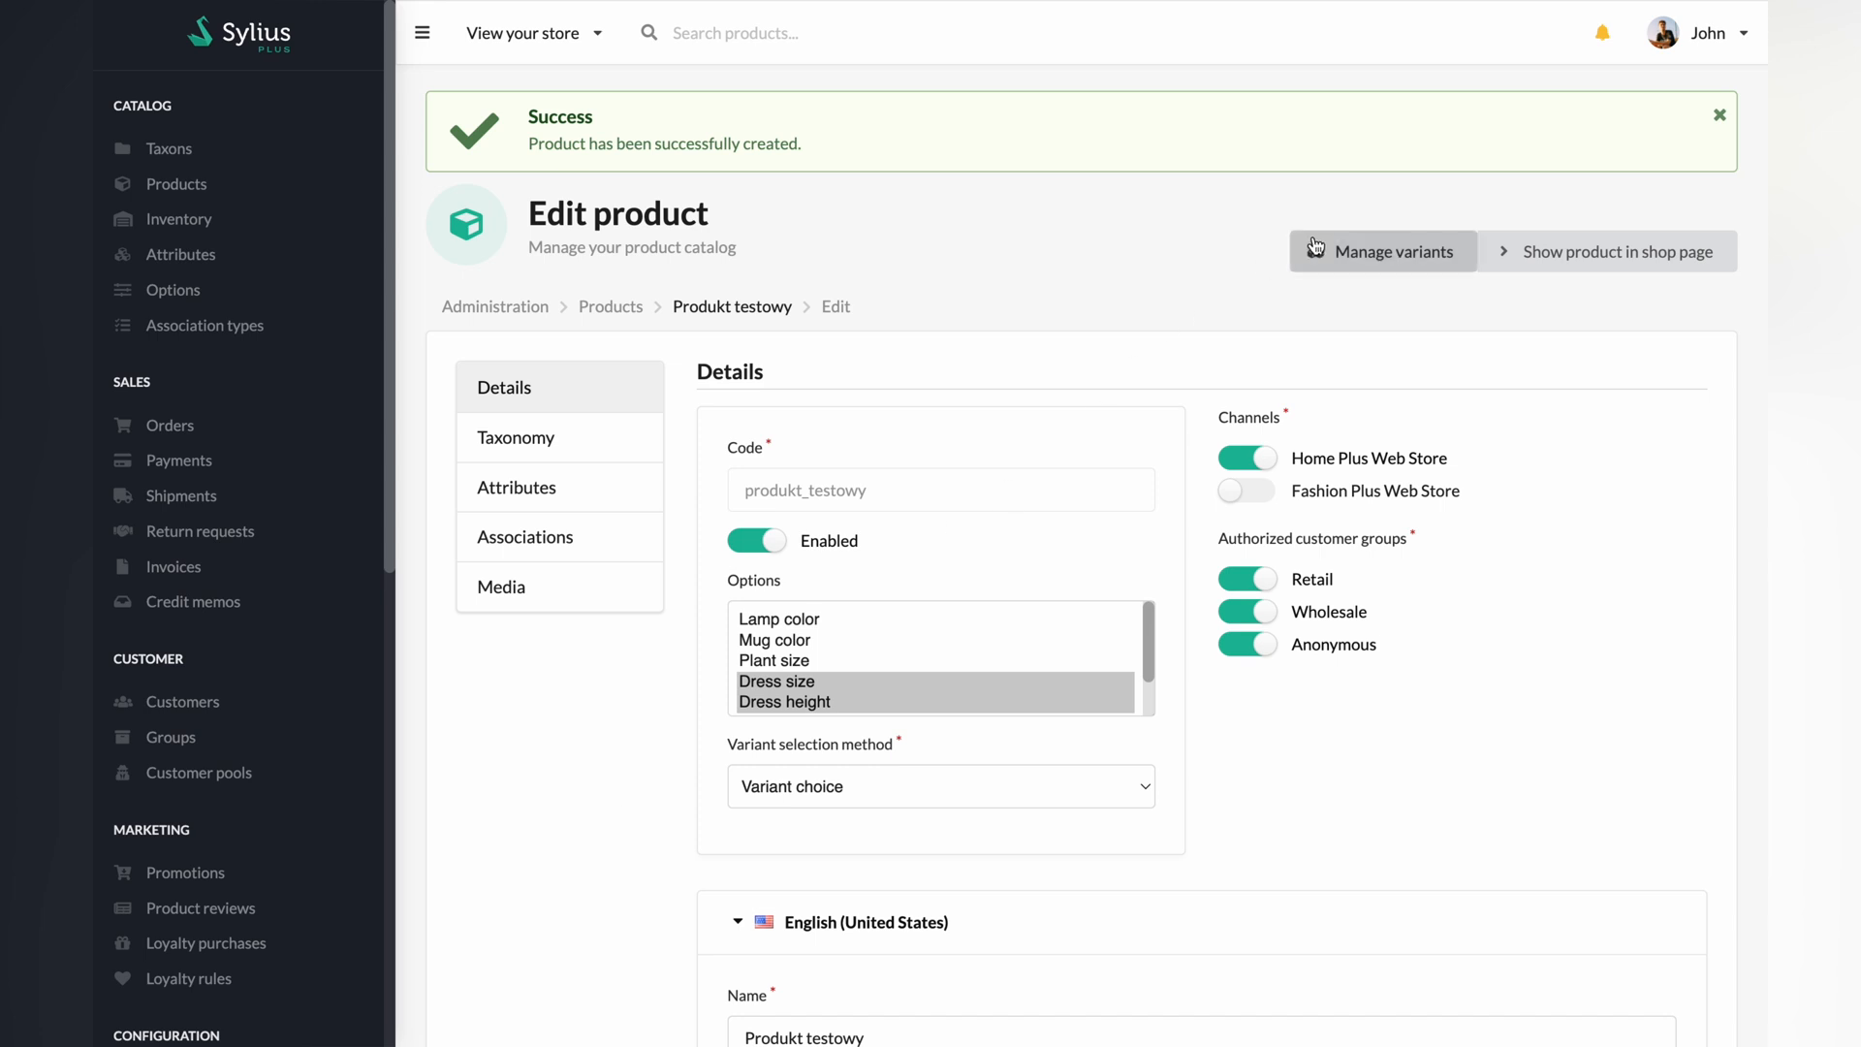
pyautogui.click(1381, 250)
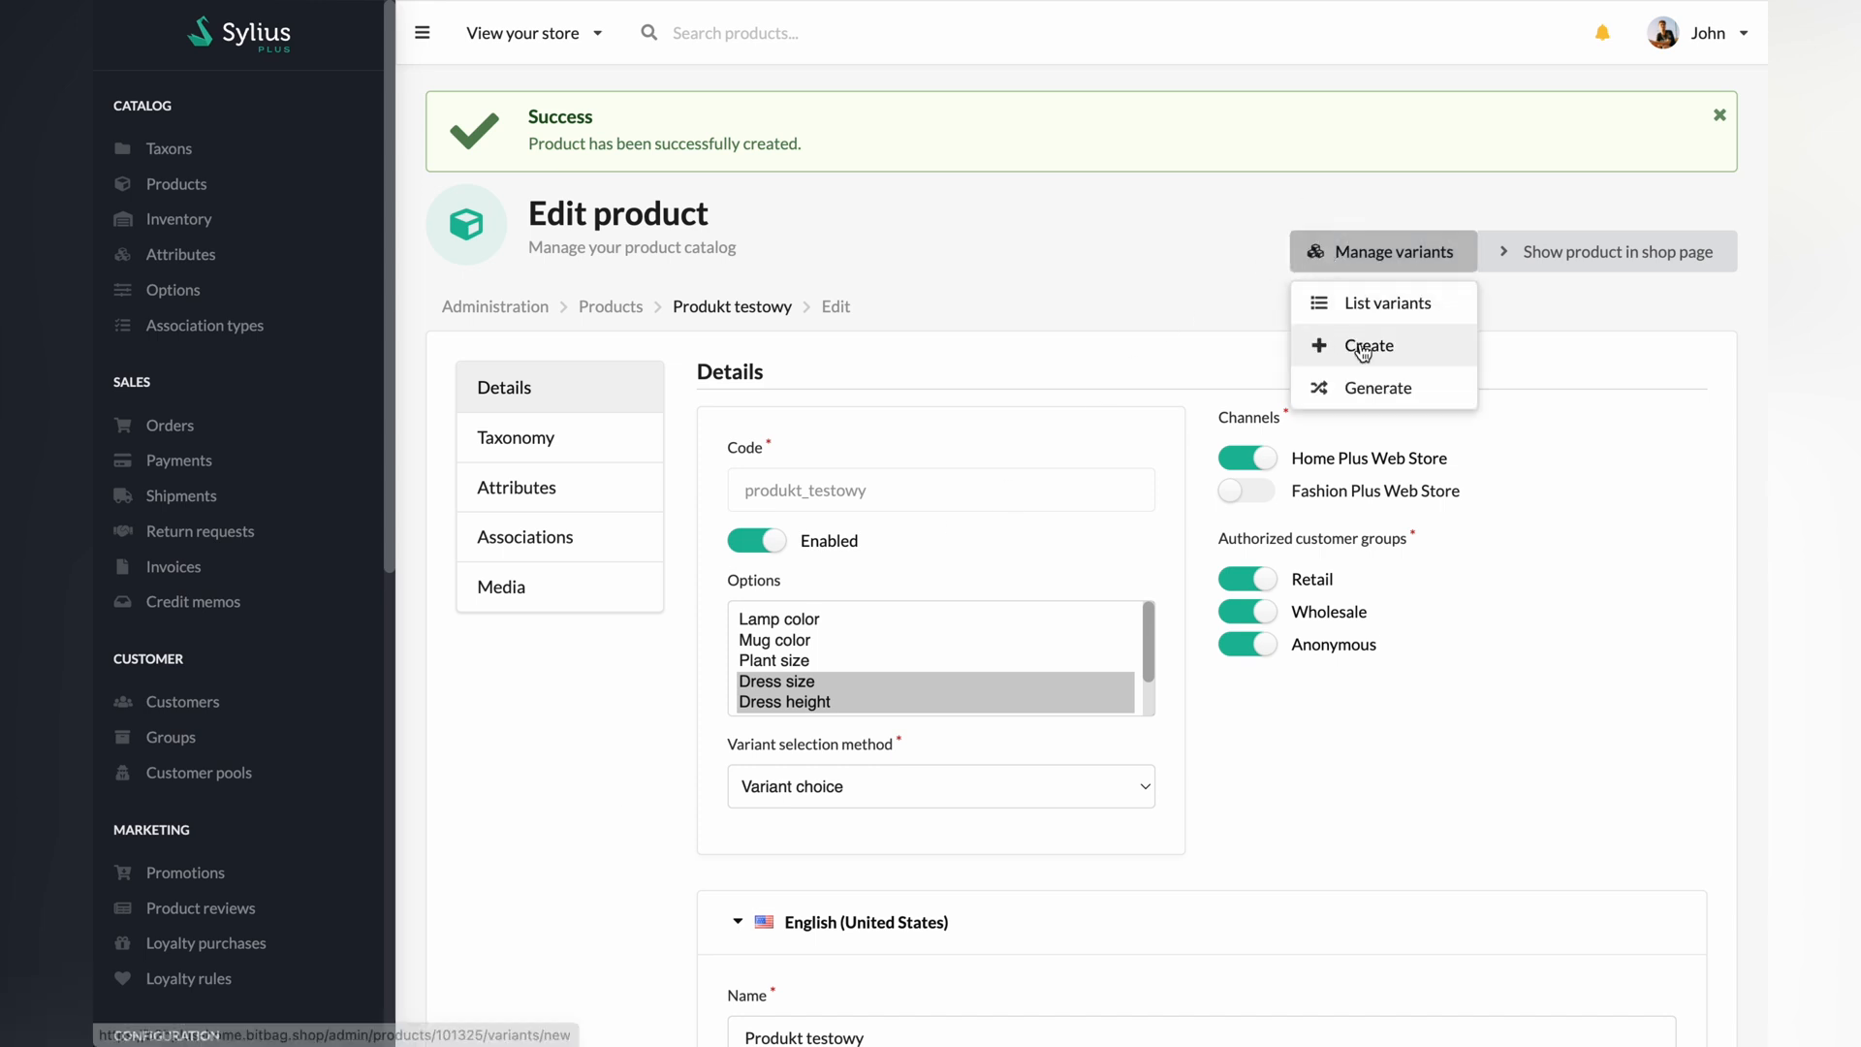
# Step: Name the new variant variant_1 with price 30 and original price 50
pyautogui.click(1368, 345)
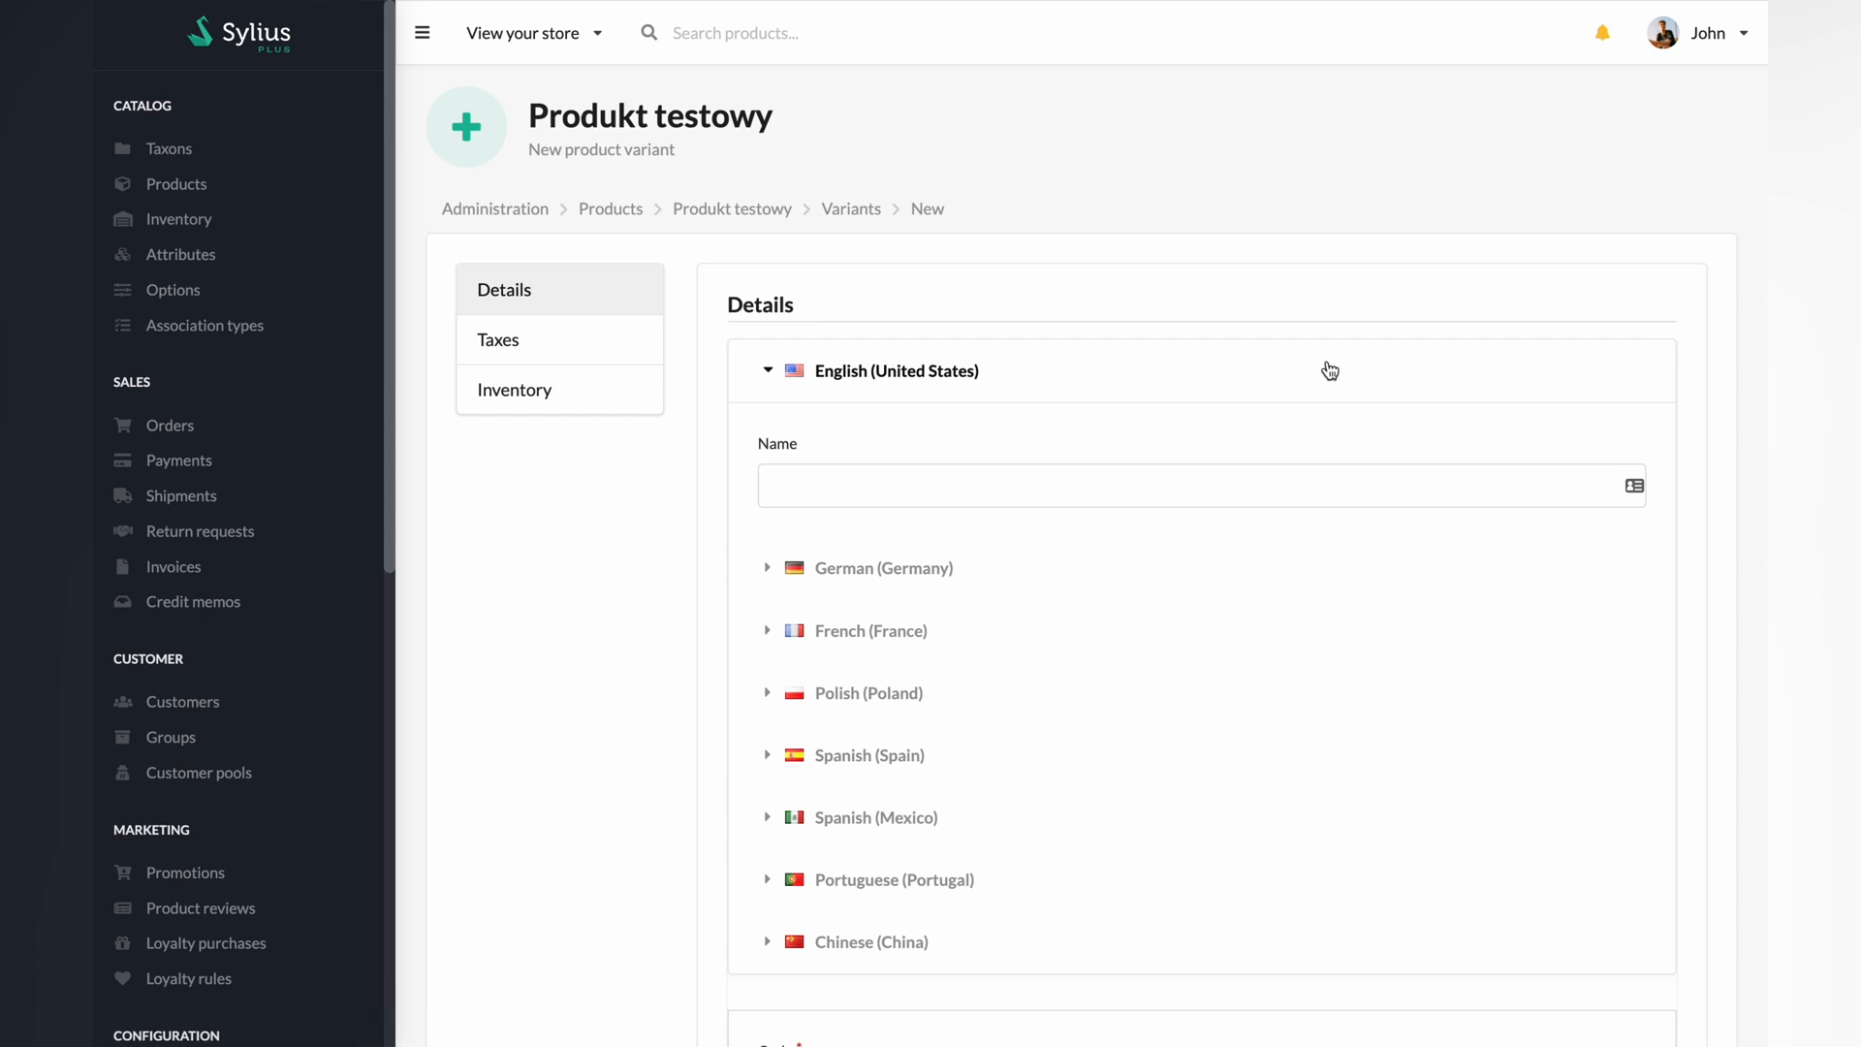
pyautogui.write('variant_1')
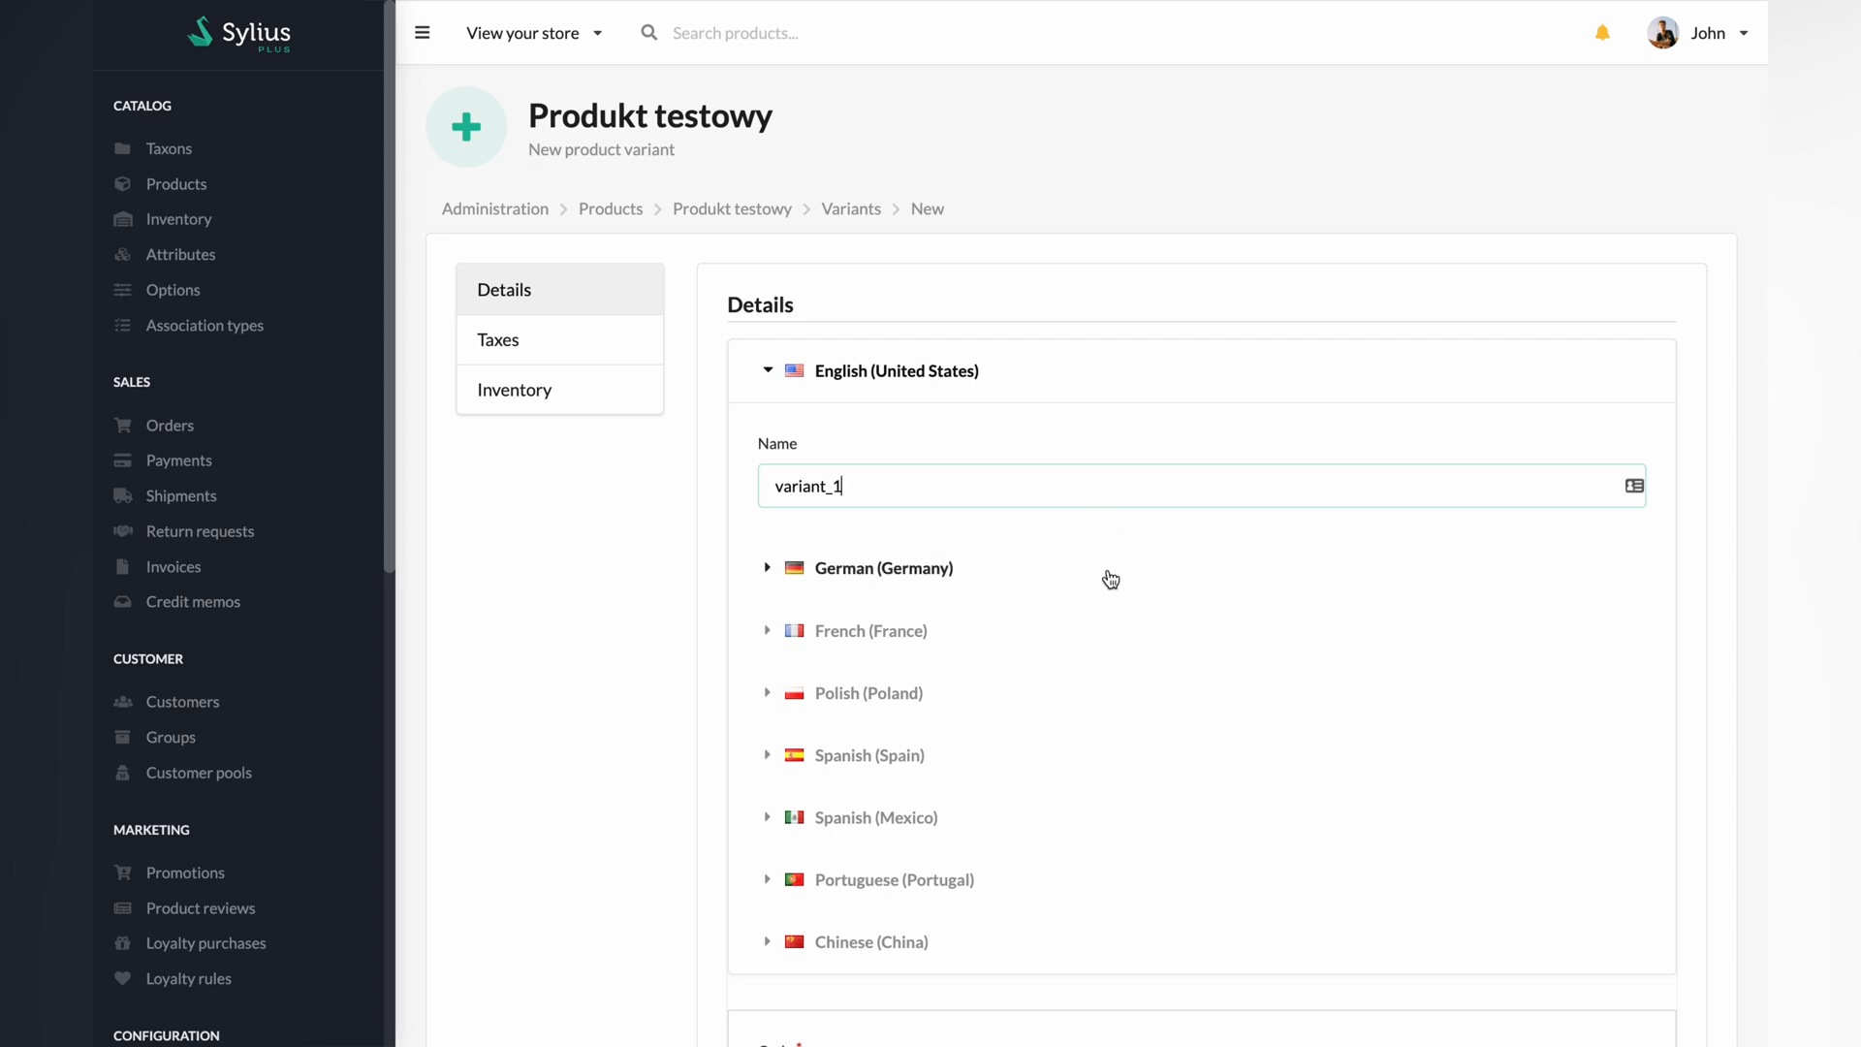
pyautogui.scroll(-3)
pyautogui.write('v')
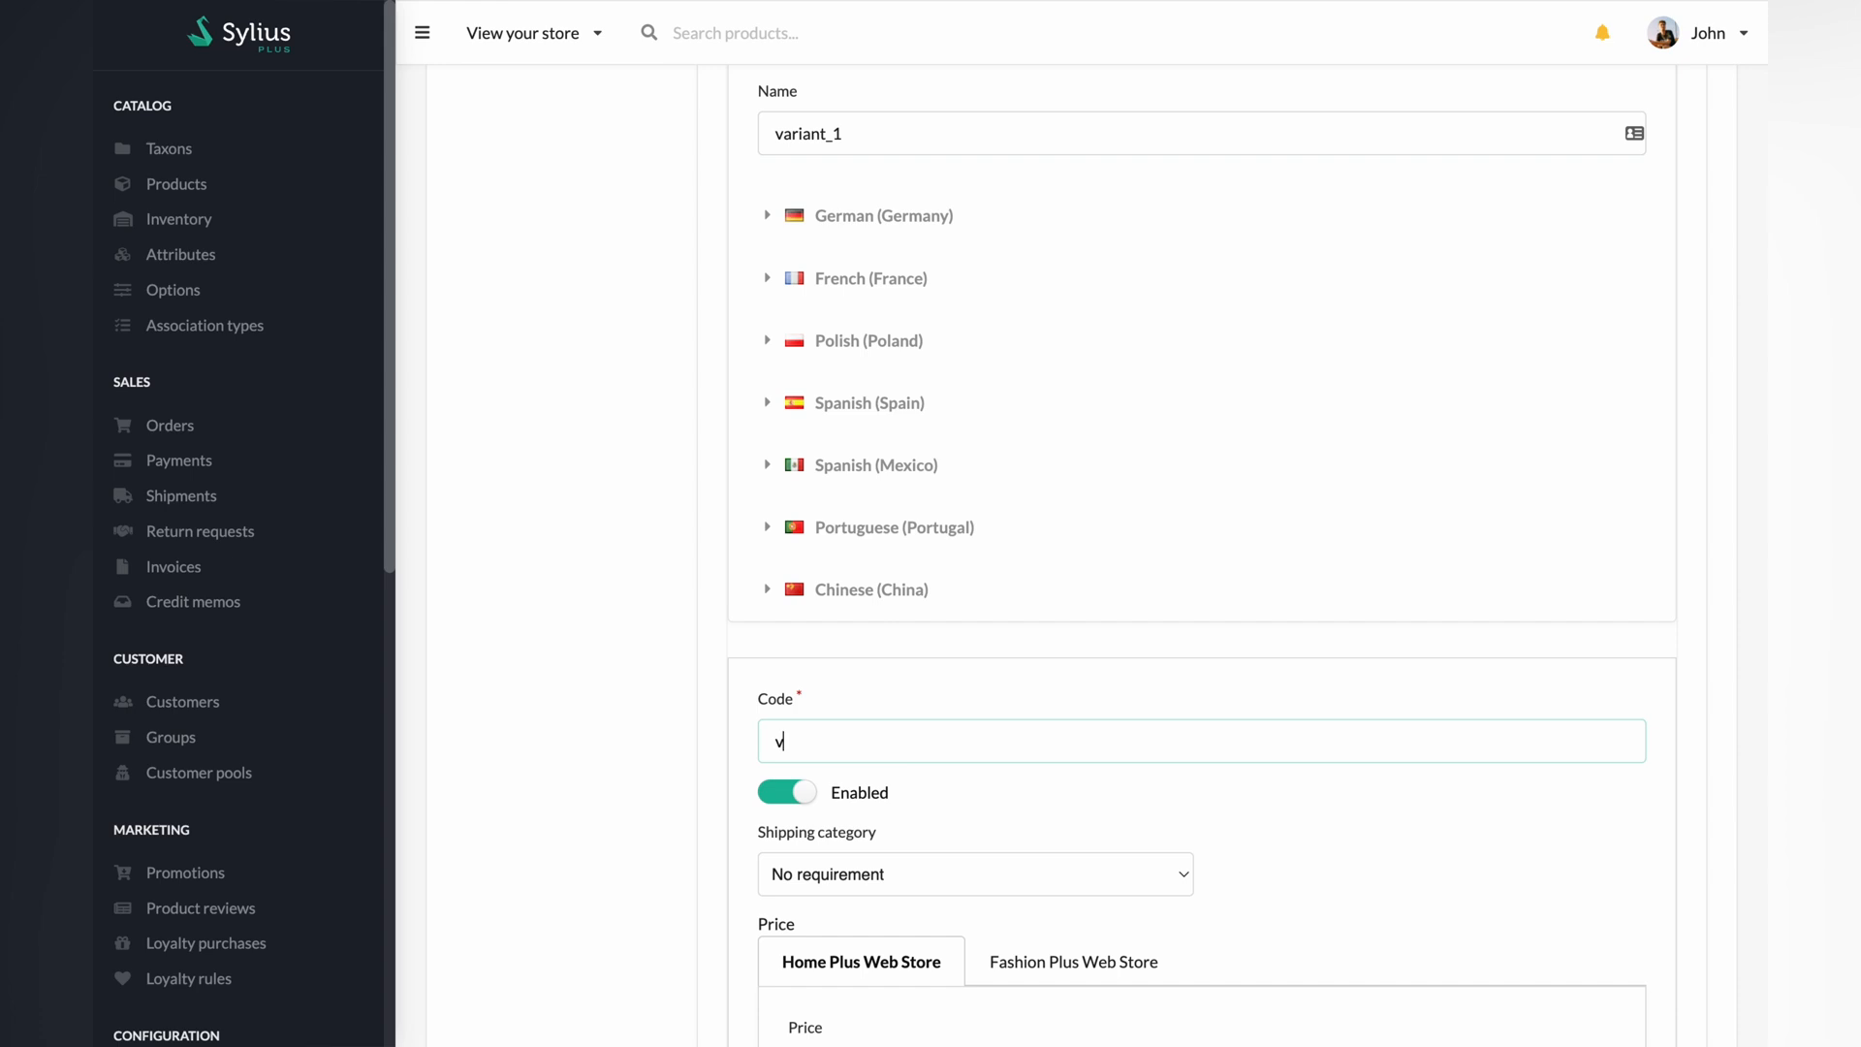
pyautogui.write('ariant_1')
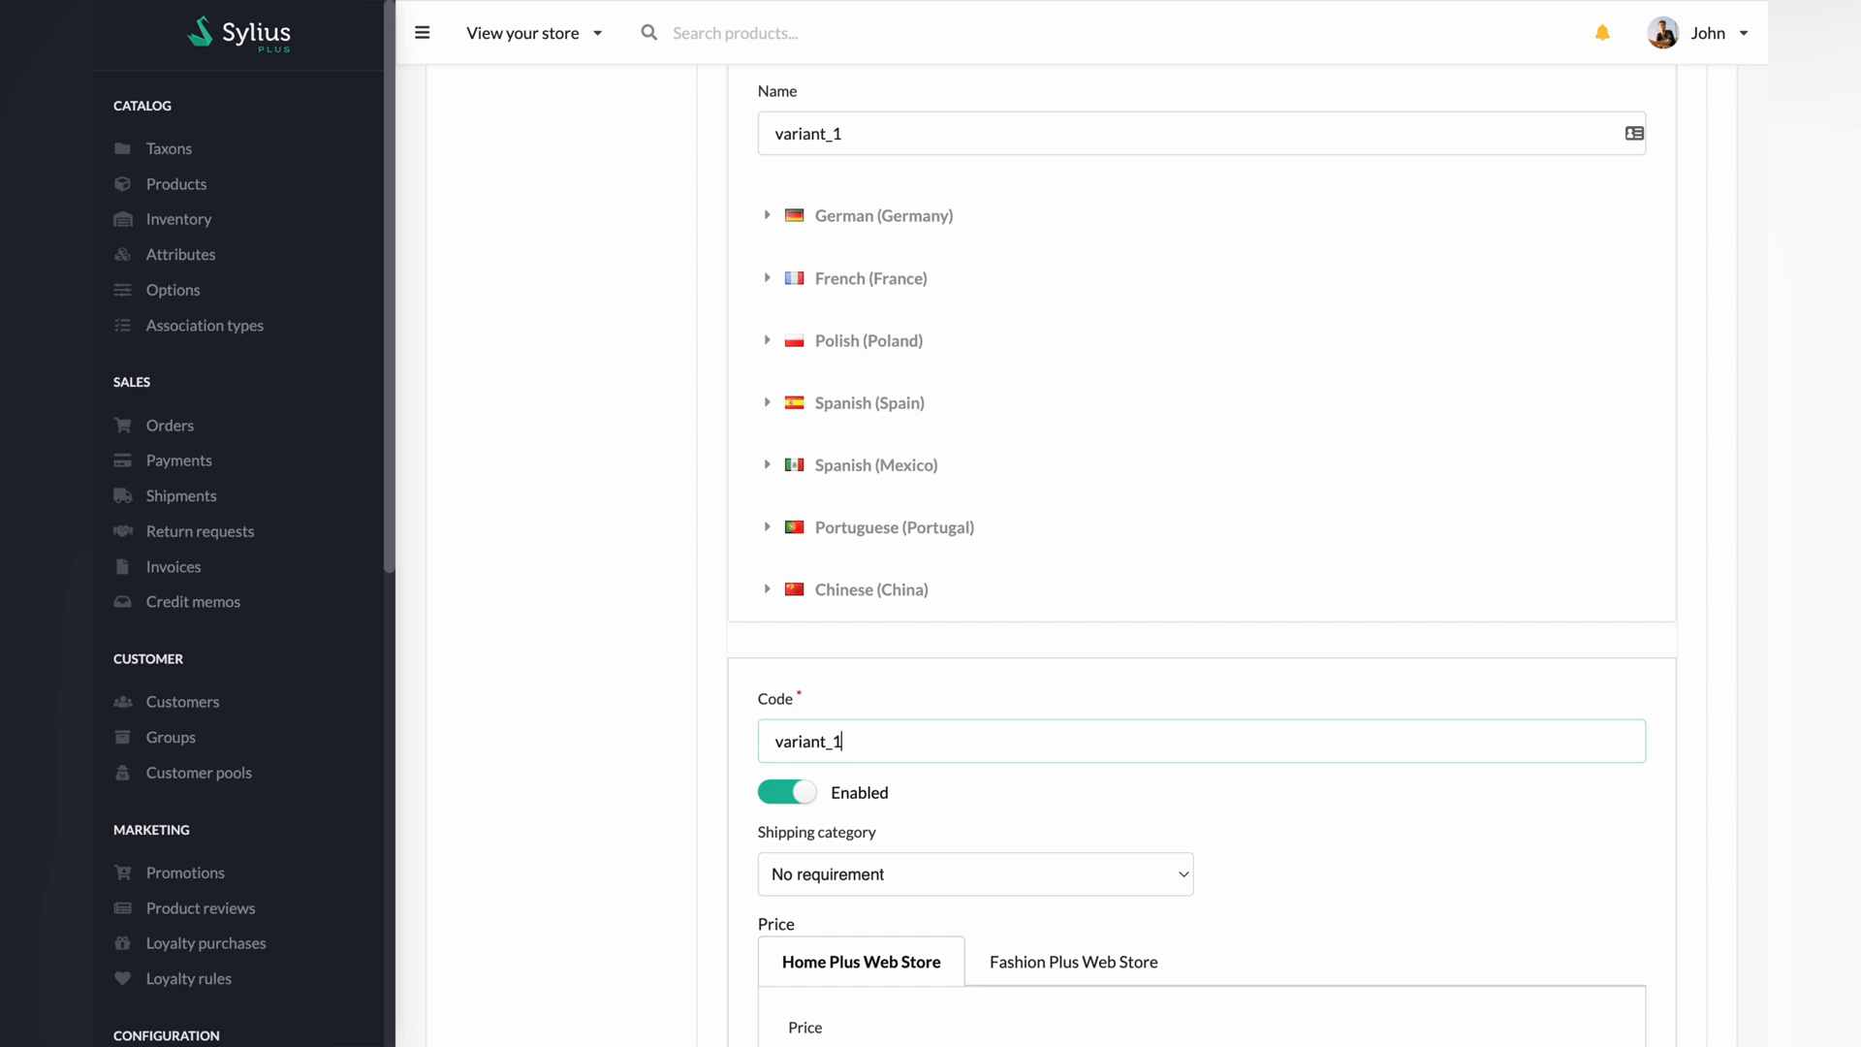
pyautogui.scroll(-3)
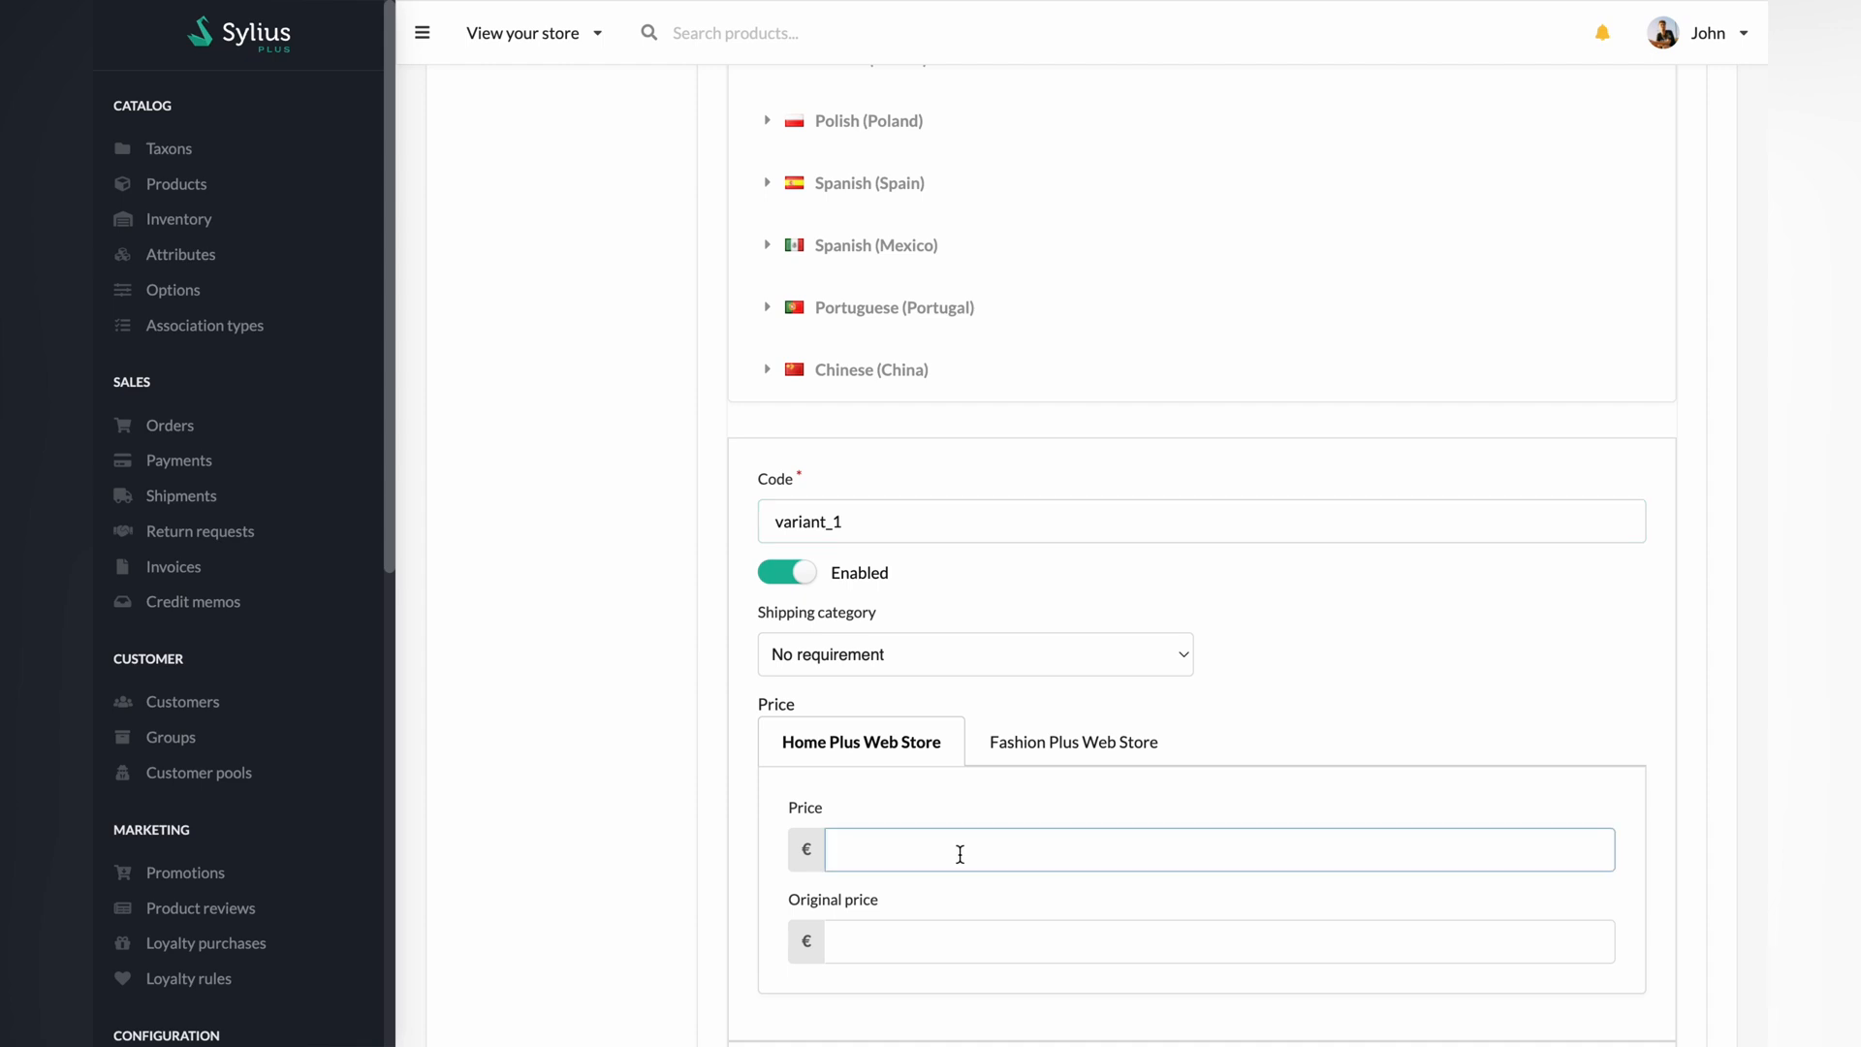
pyautogui.write('30')
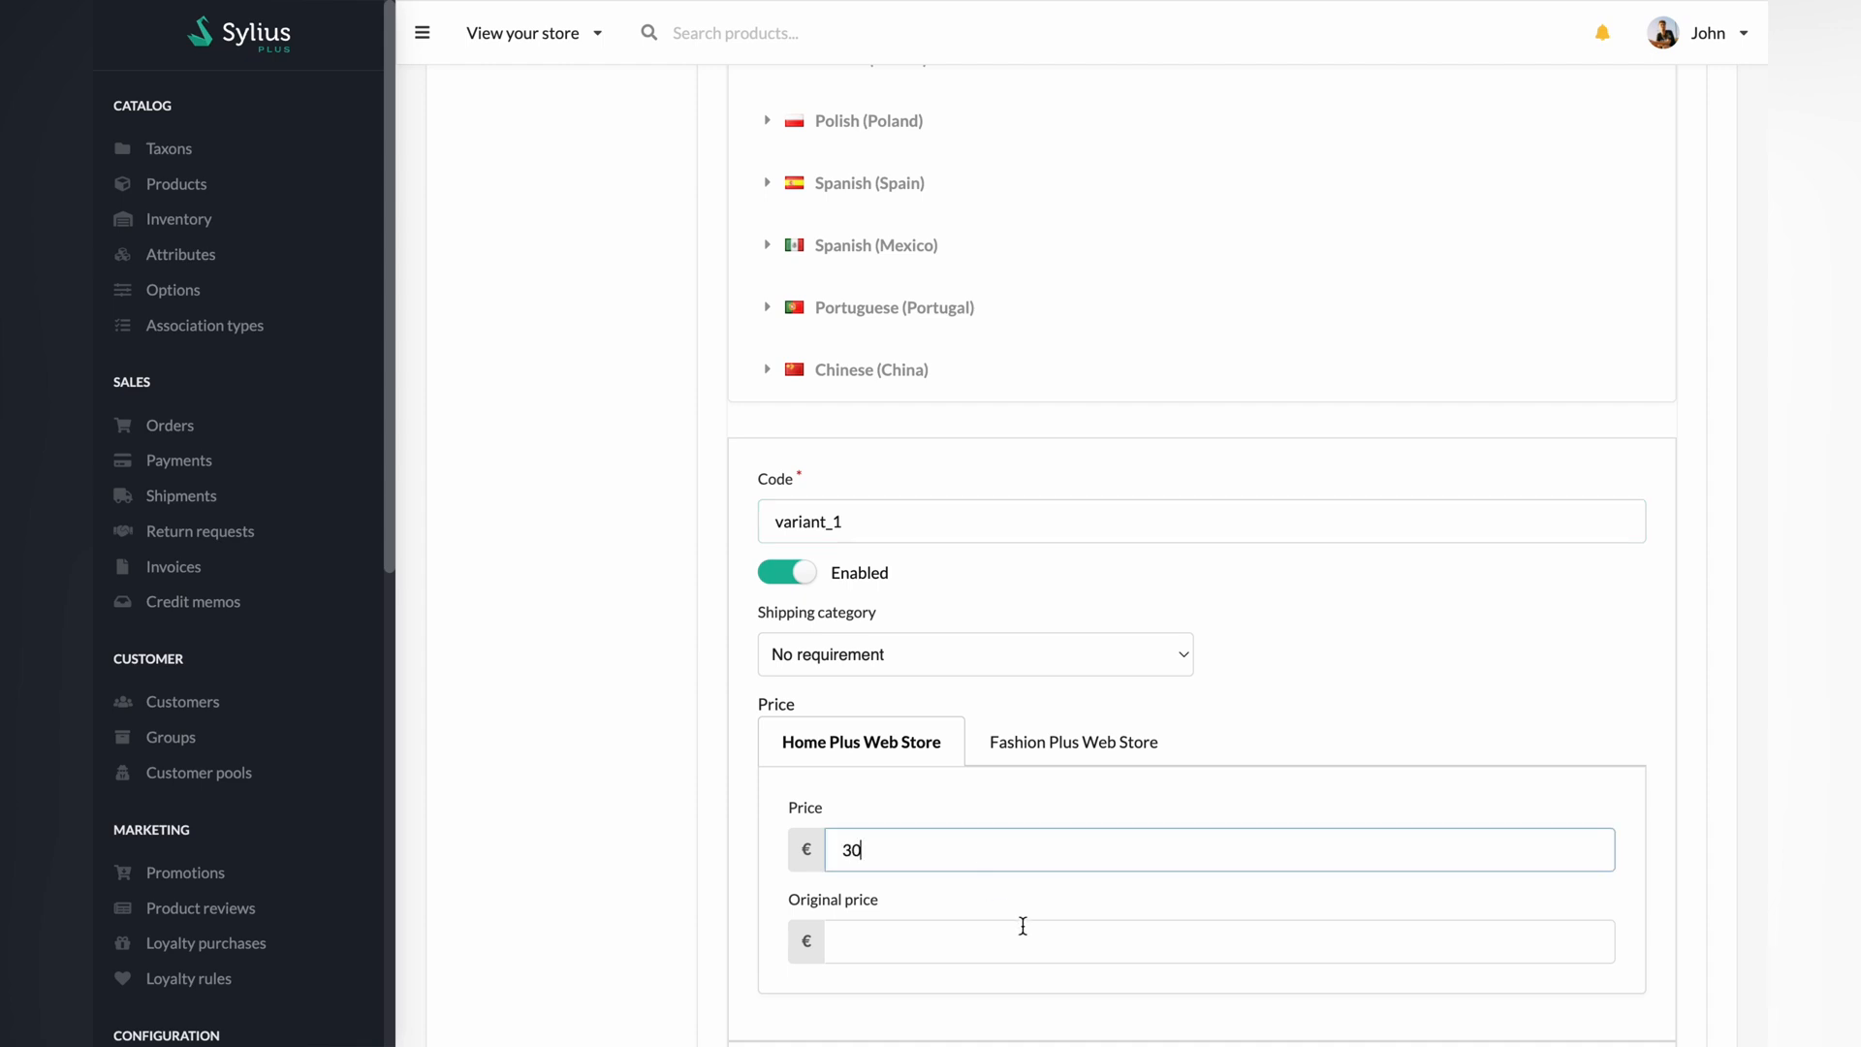
pyautogui.write('50')
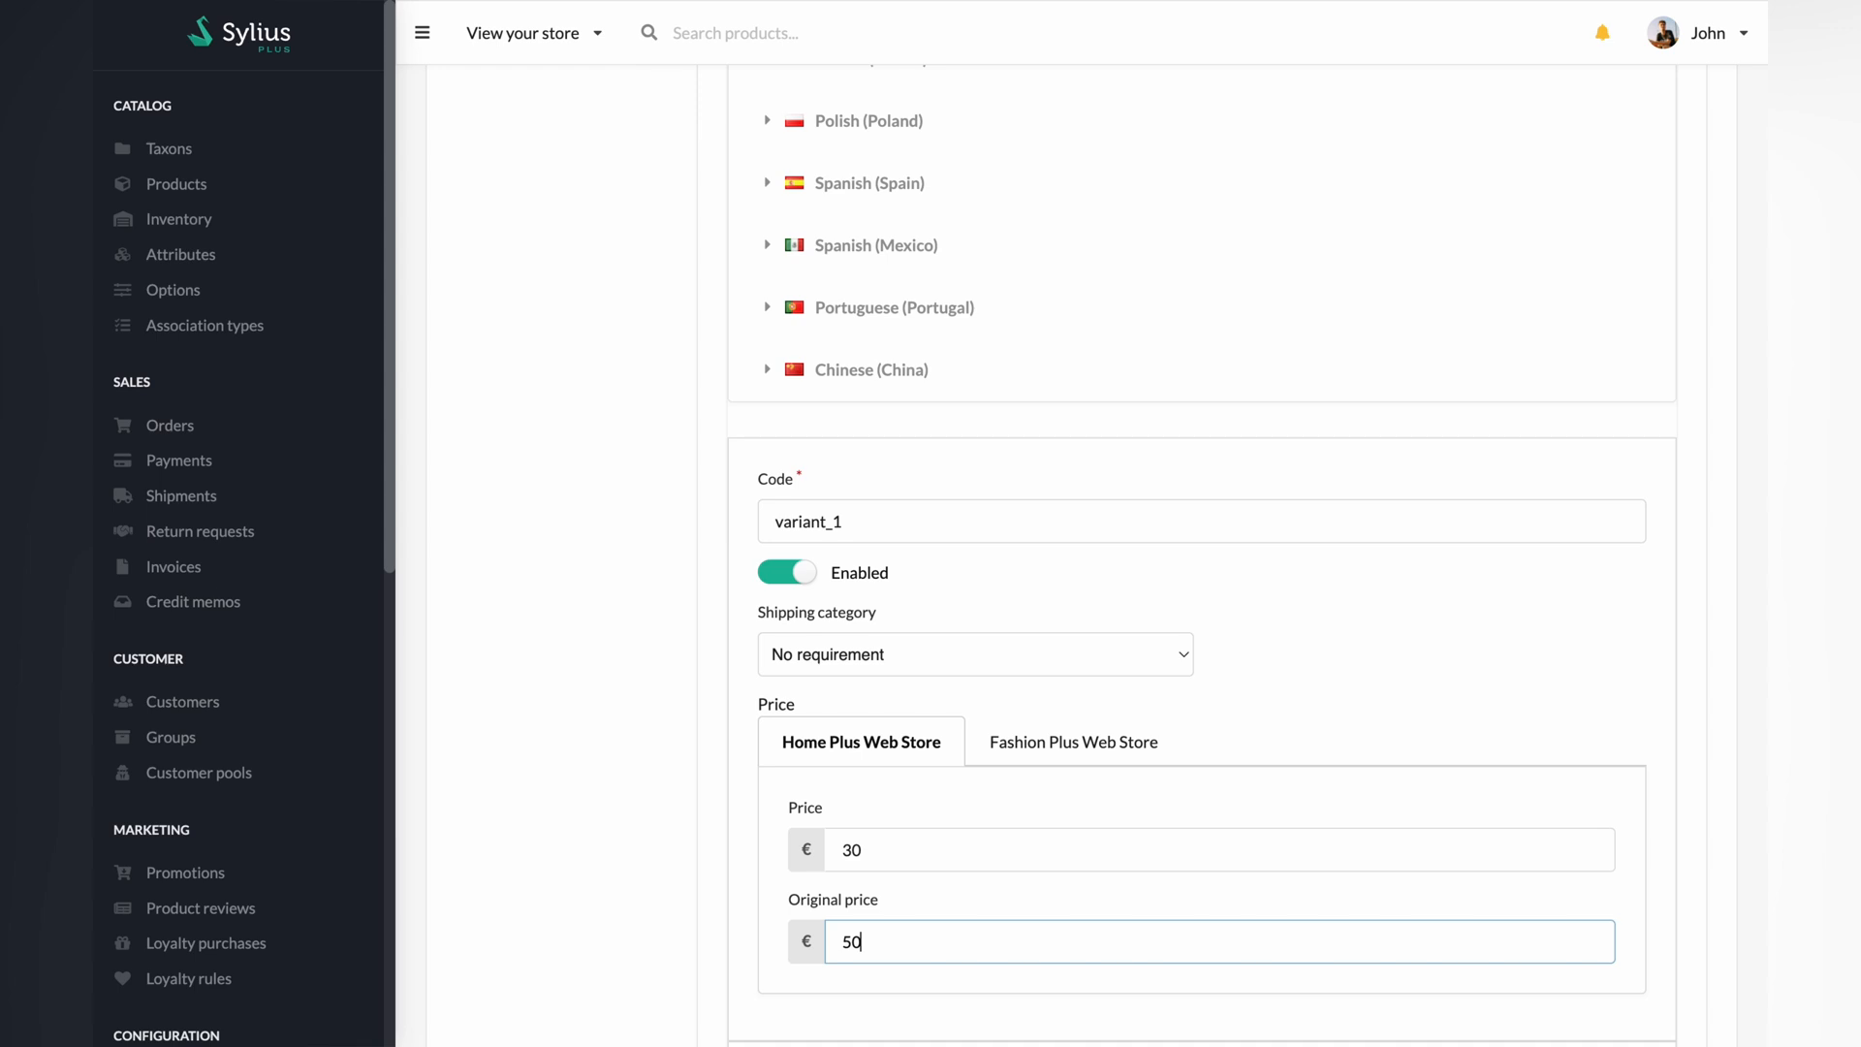
# Step: Set dress size M and height Regular, create variant_1, and begin another variant
pyautogui.scroll(-3)
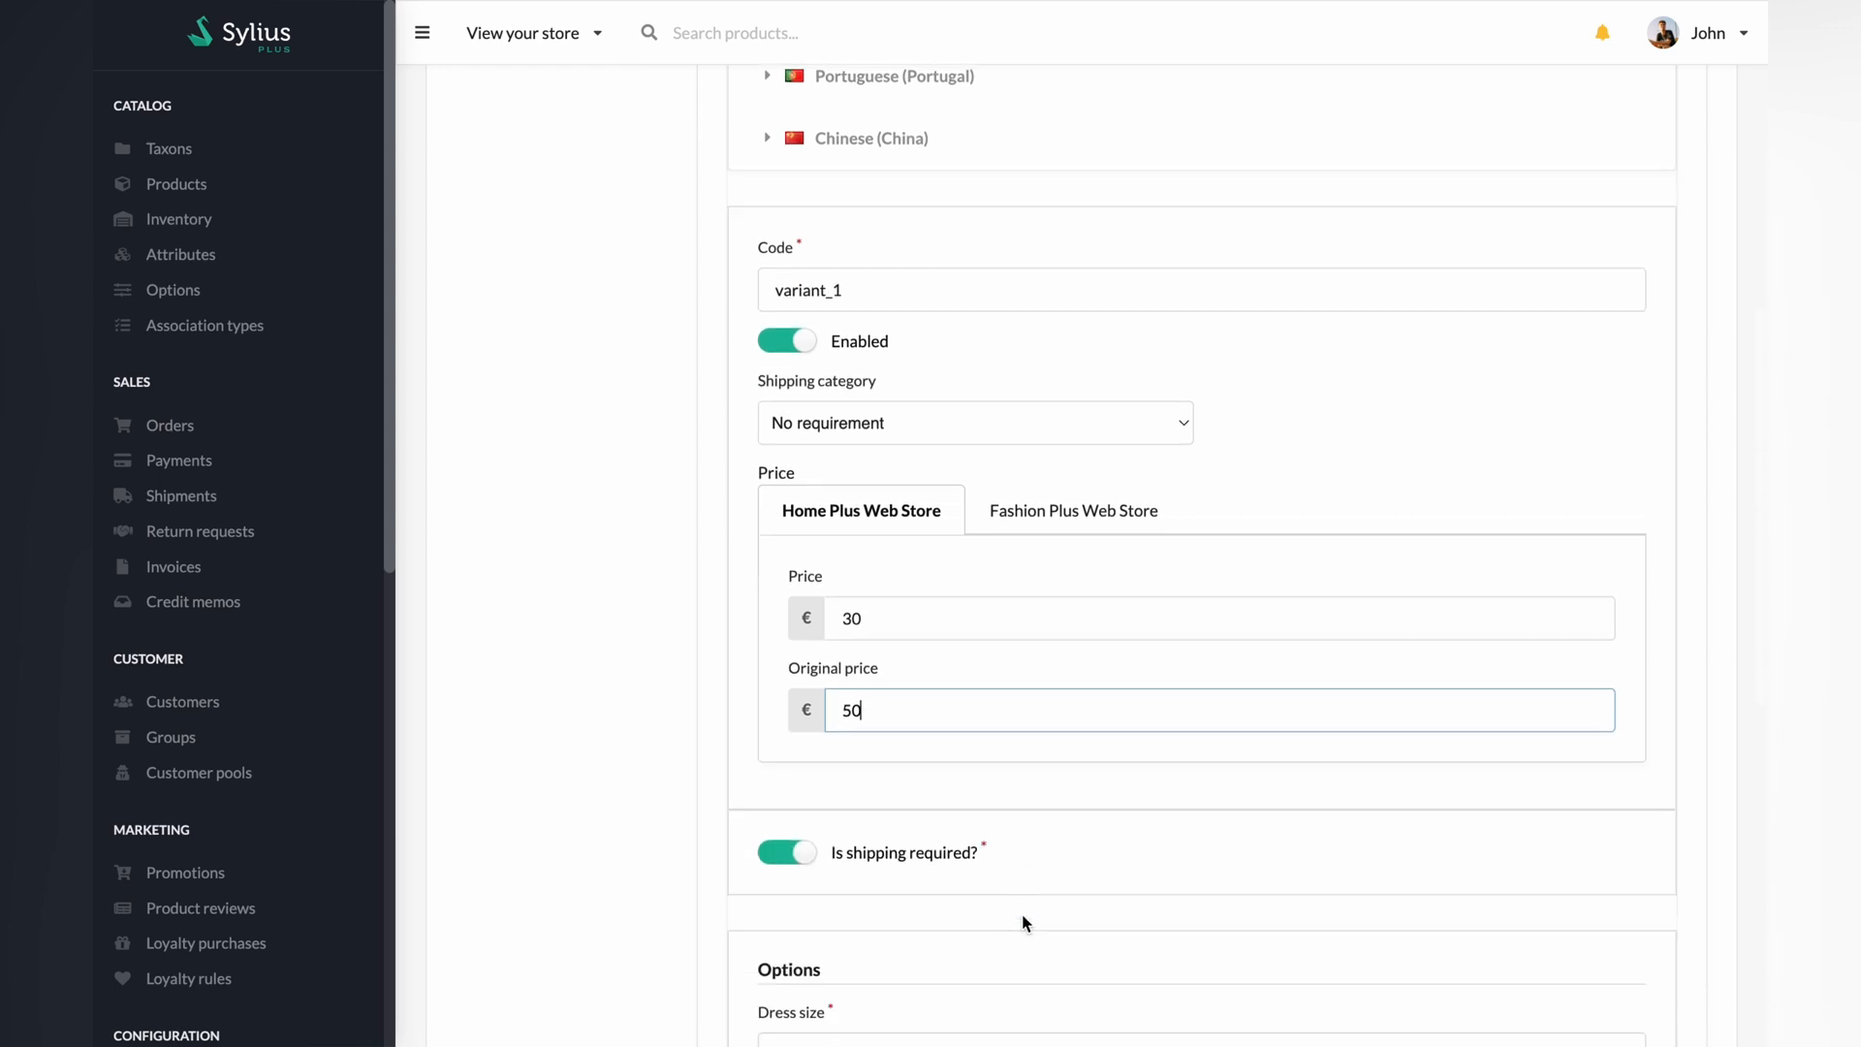
pyautogui.scroll(-3)
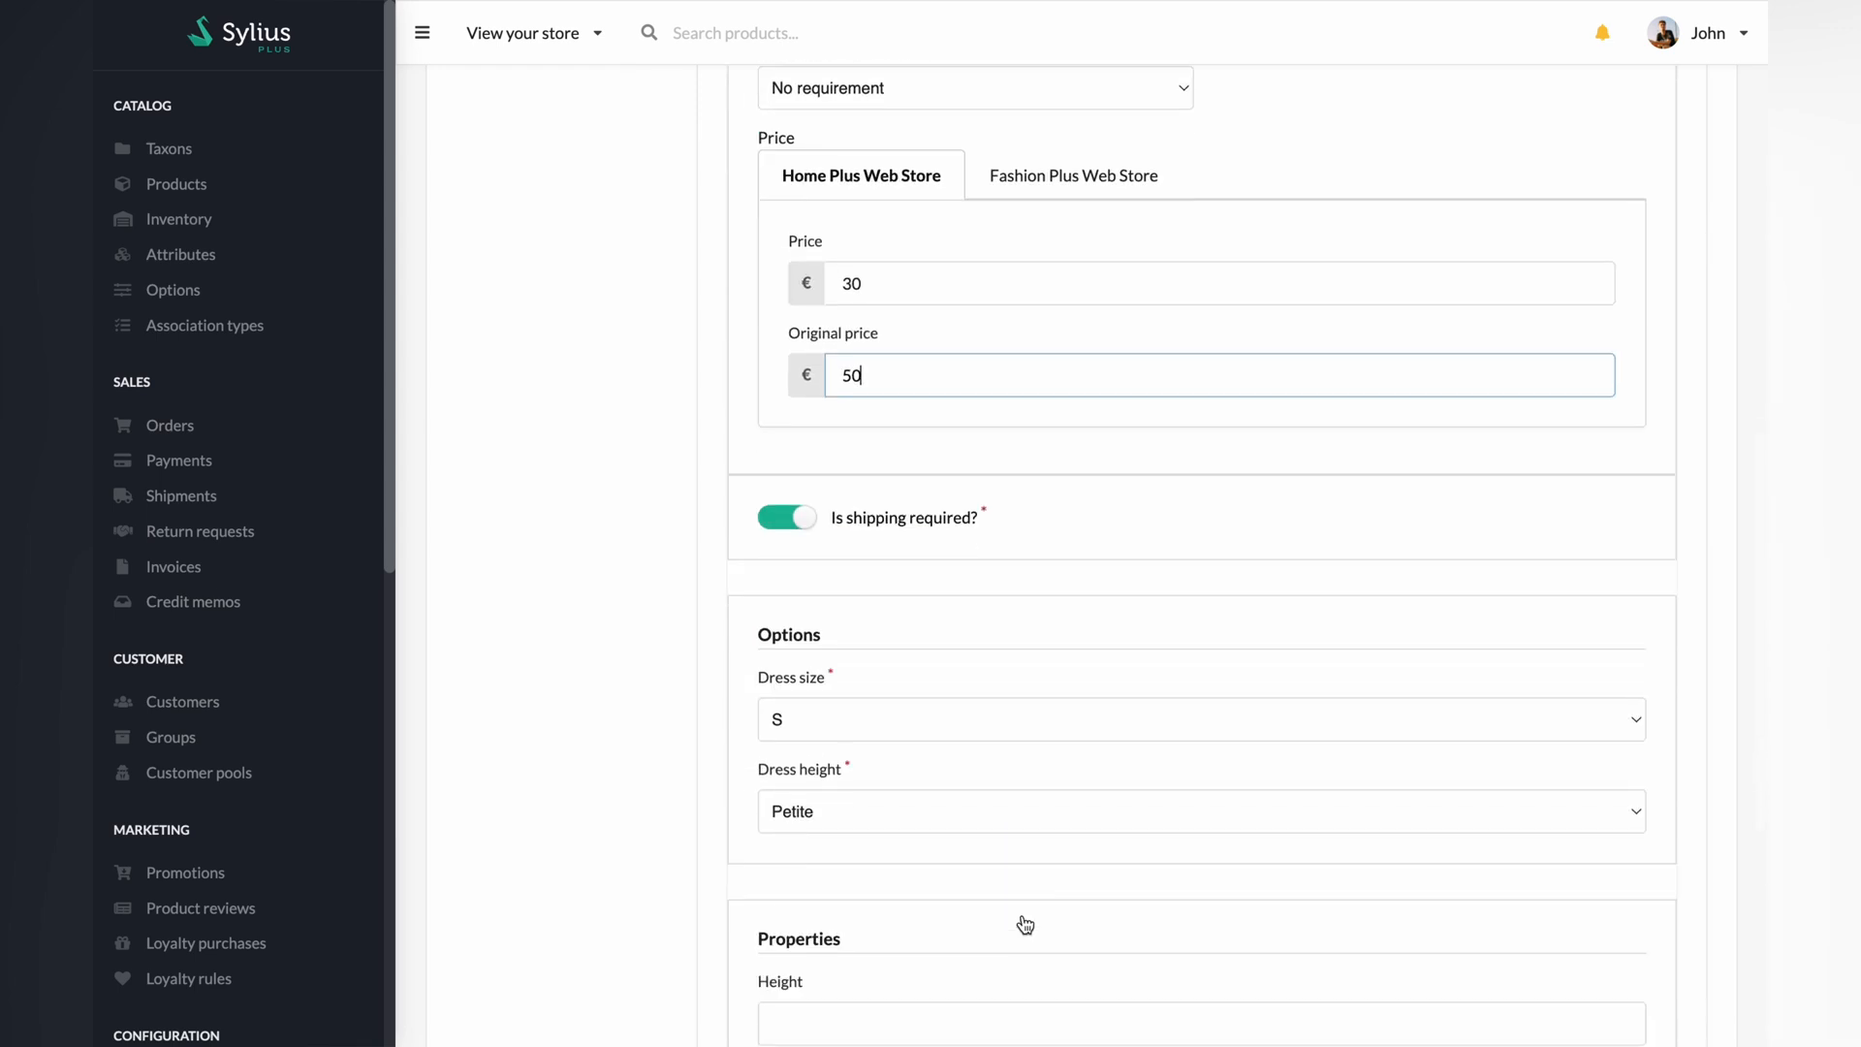
pyautogui.click(1200, 718)
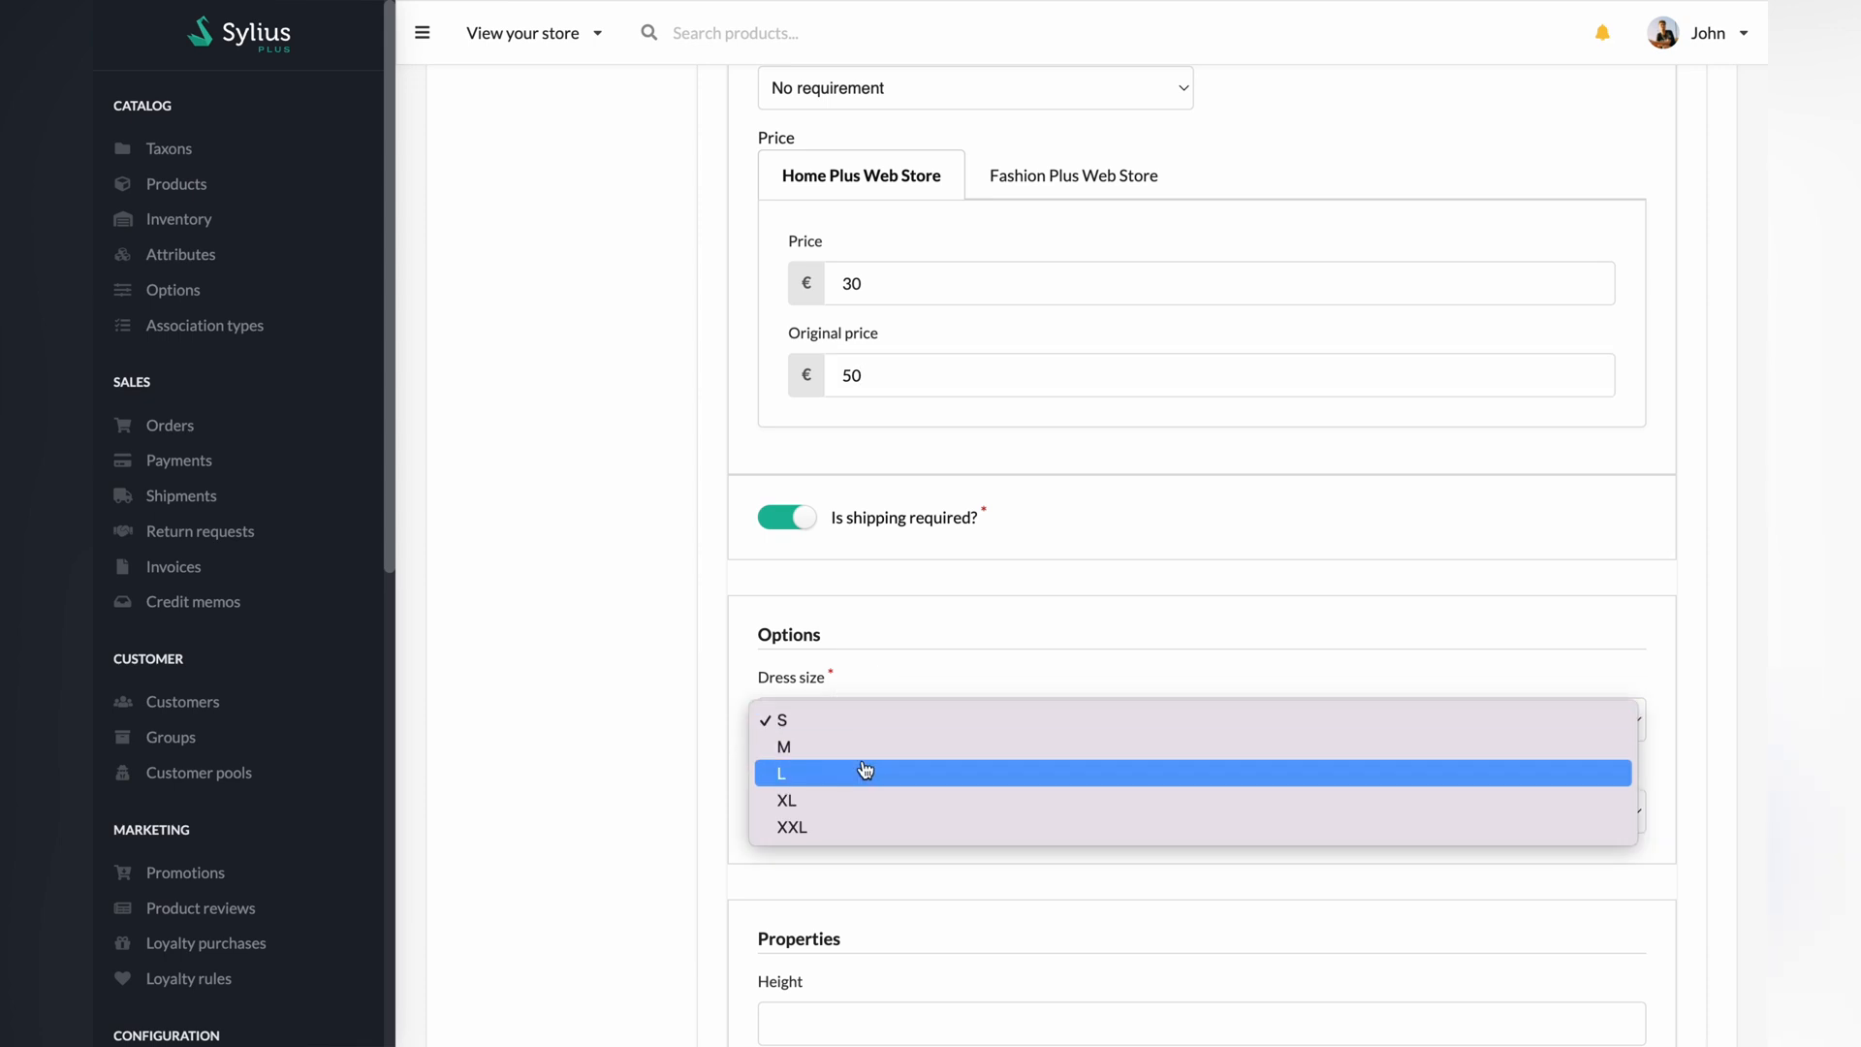
pyautogui.click(783, 747)
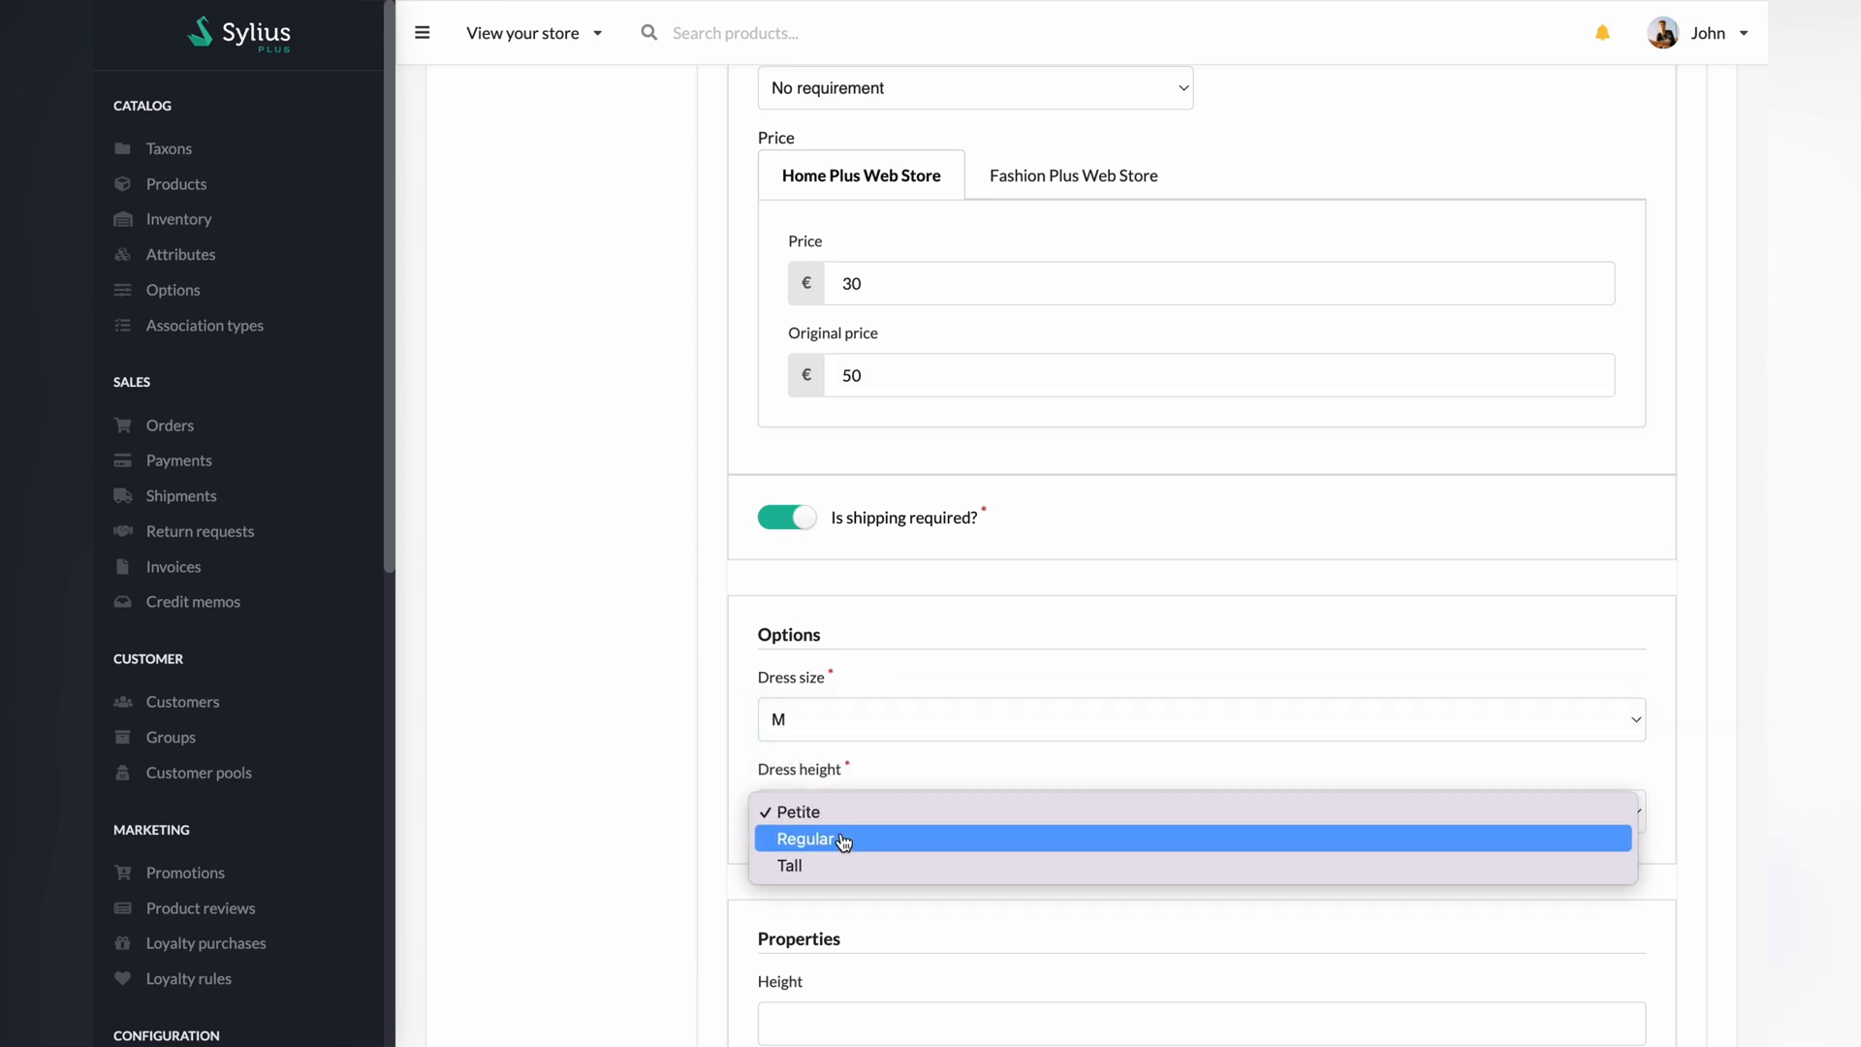
pyautogui.click(810, 837)
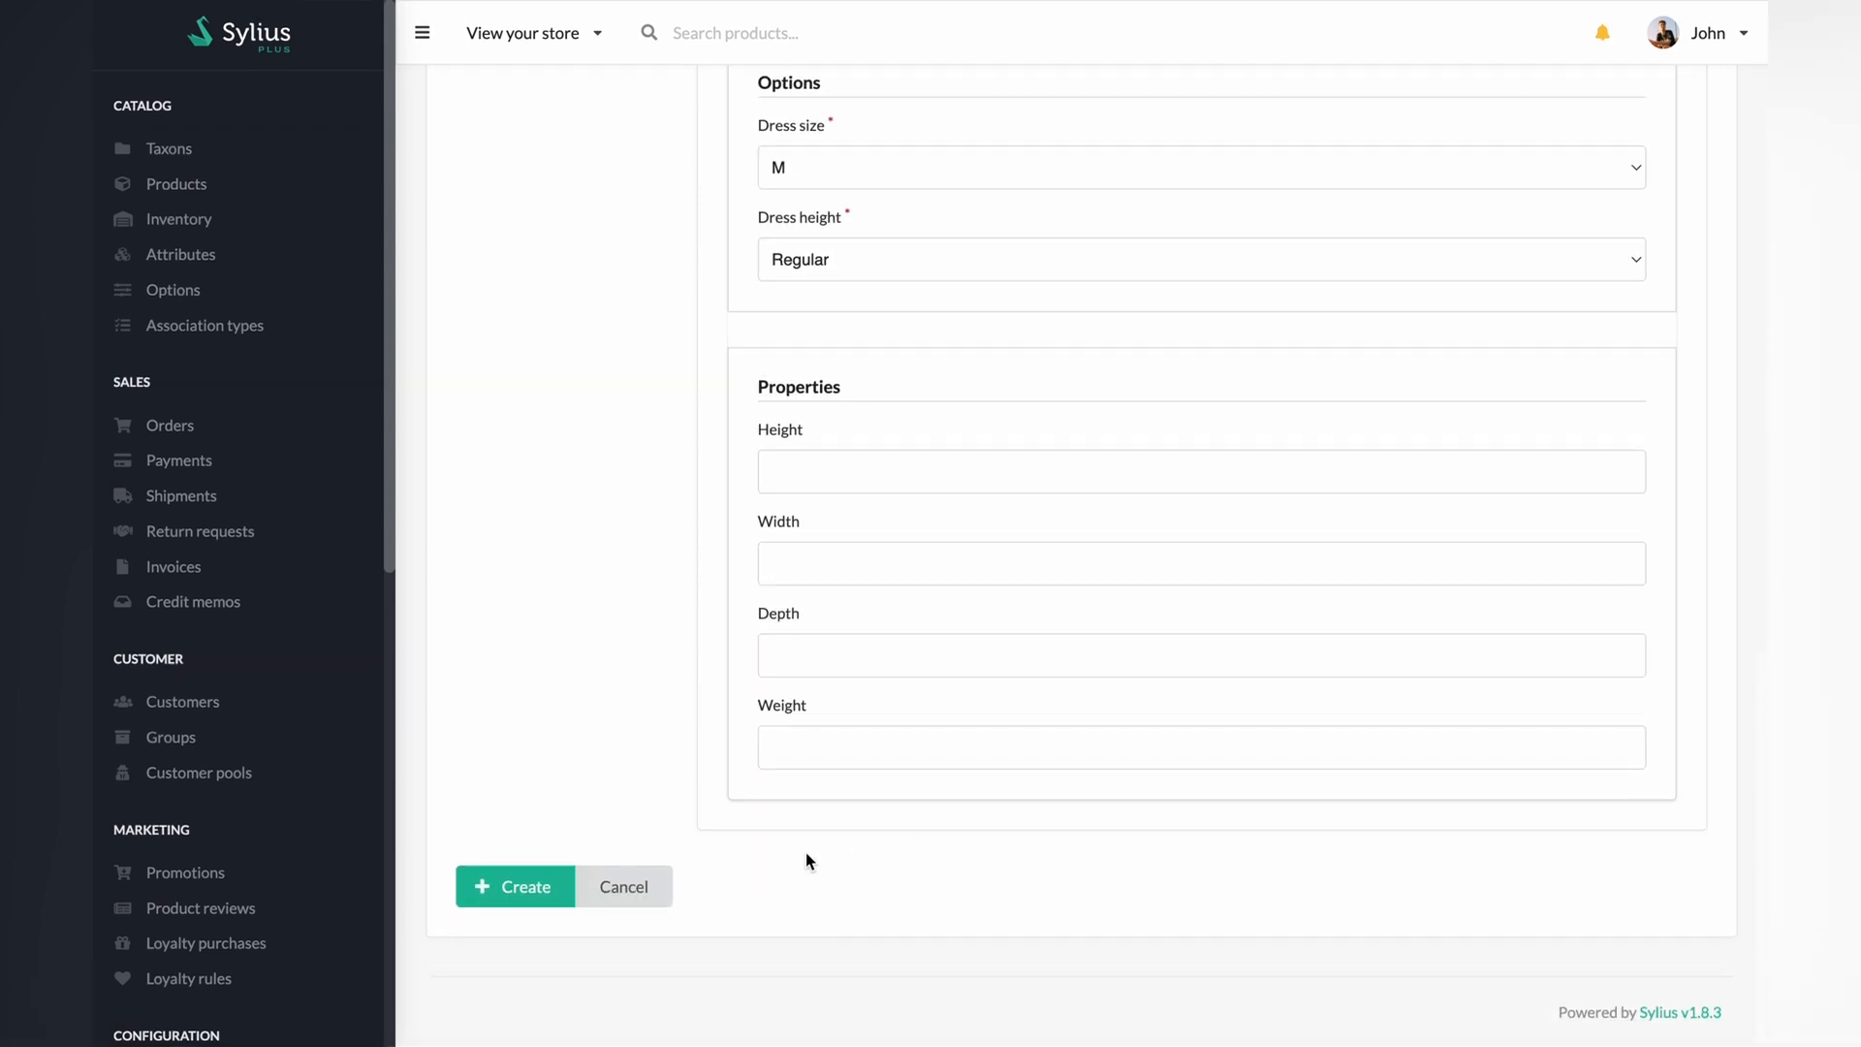
pyautogui.click(514, 887)
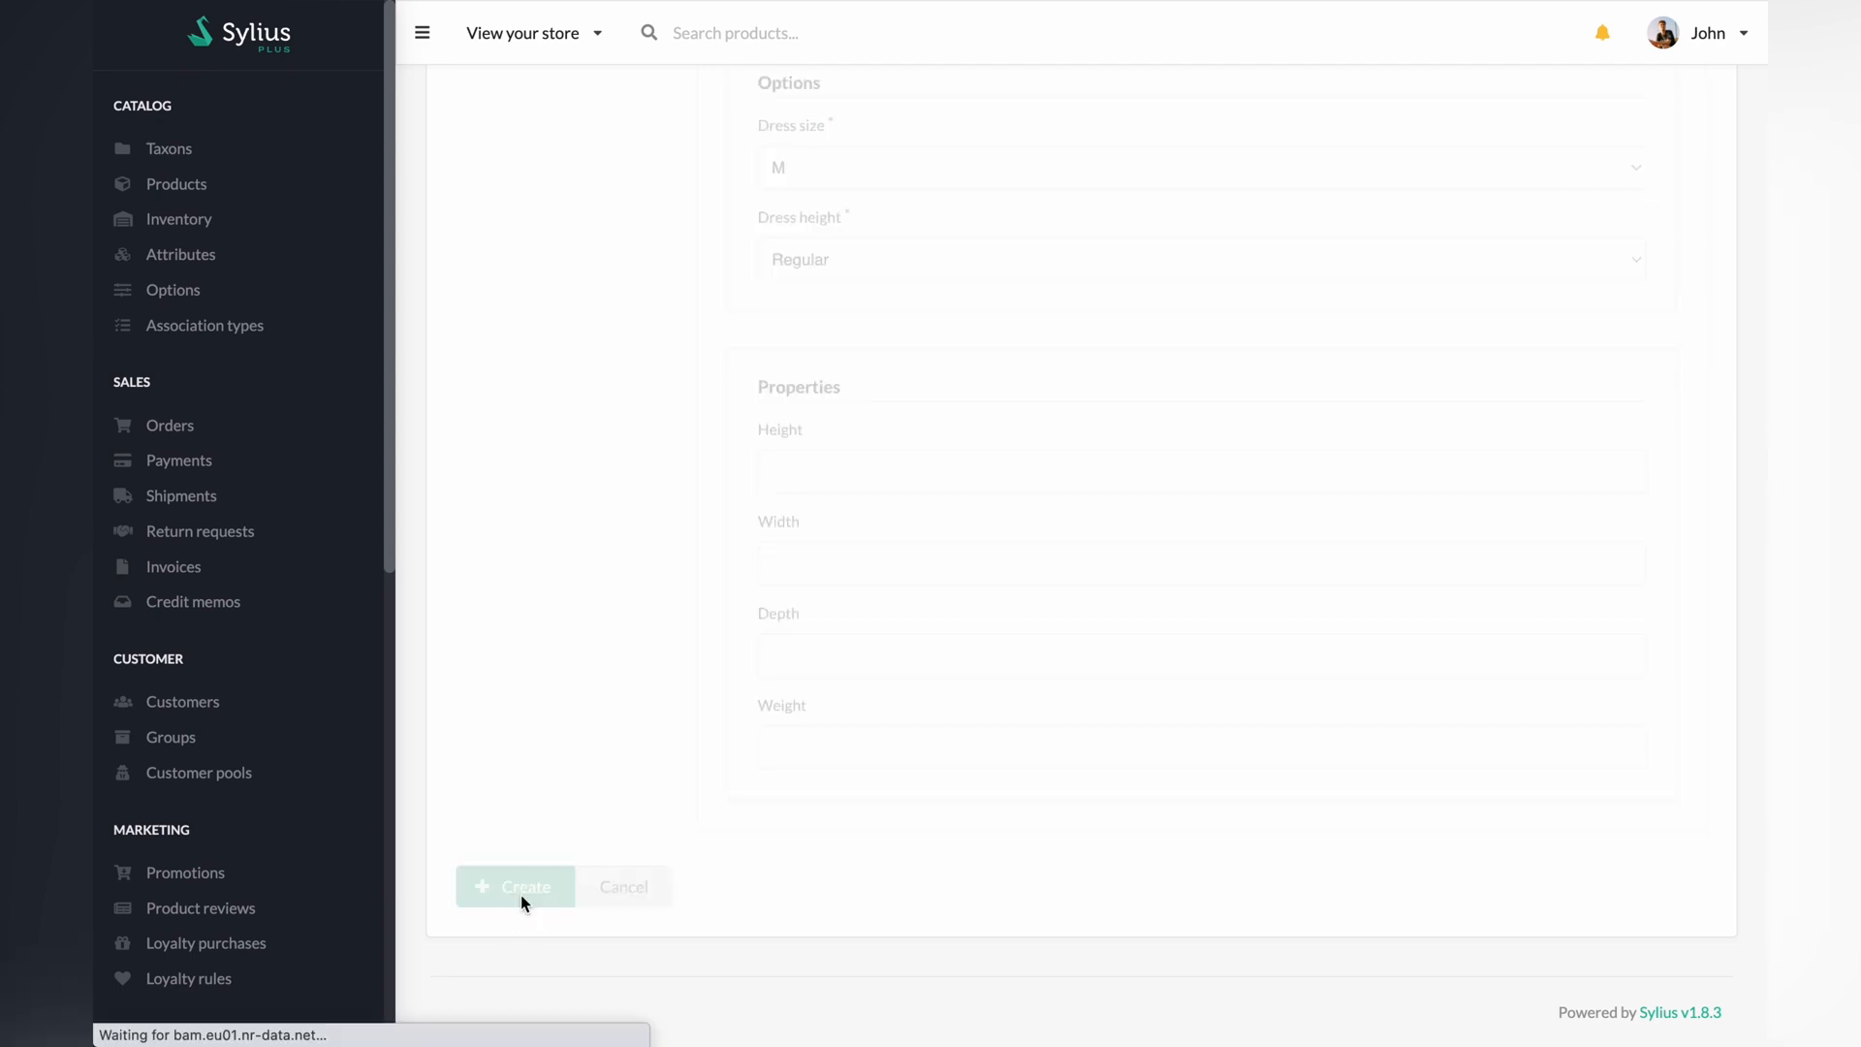
pyautogui.click(514, 887)
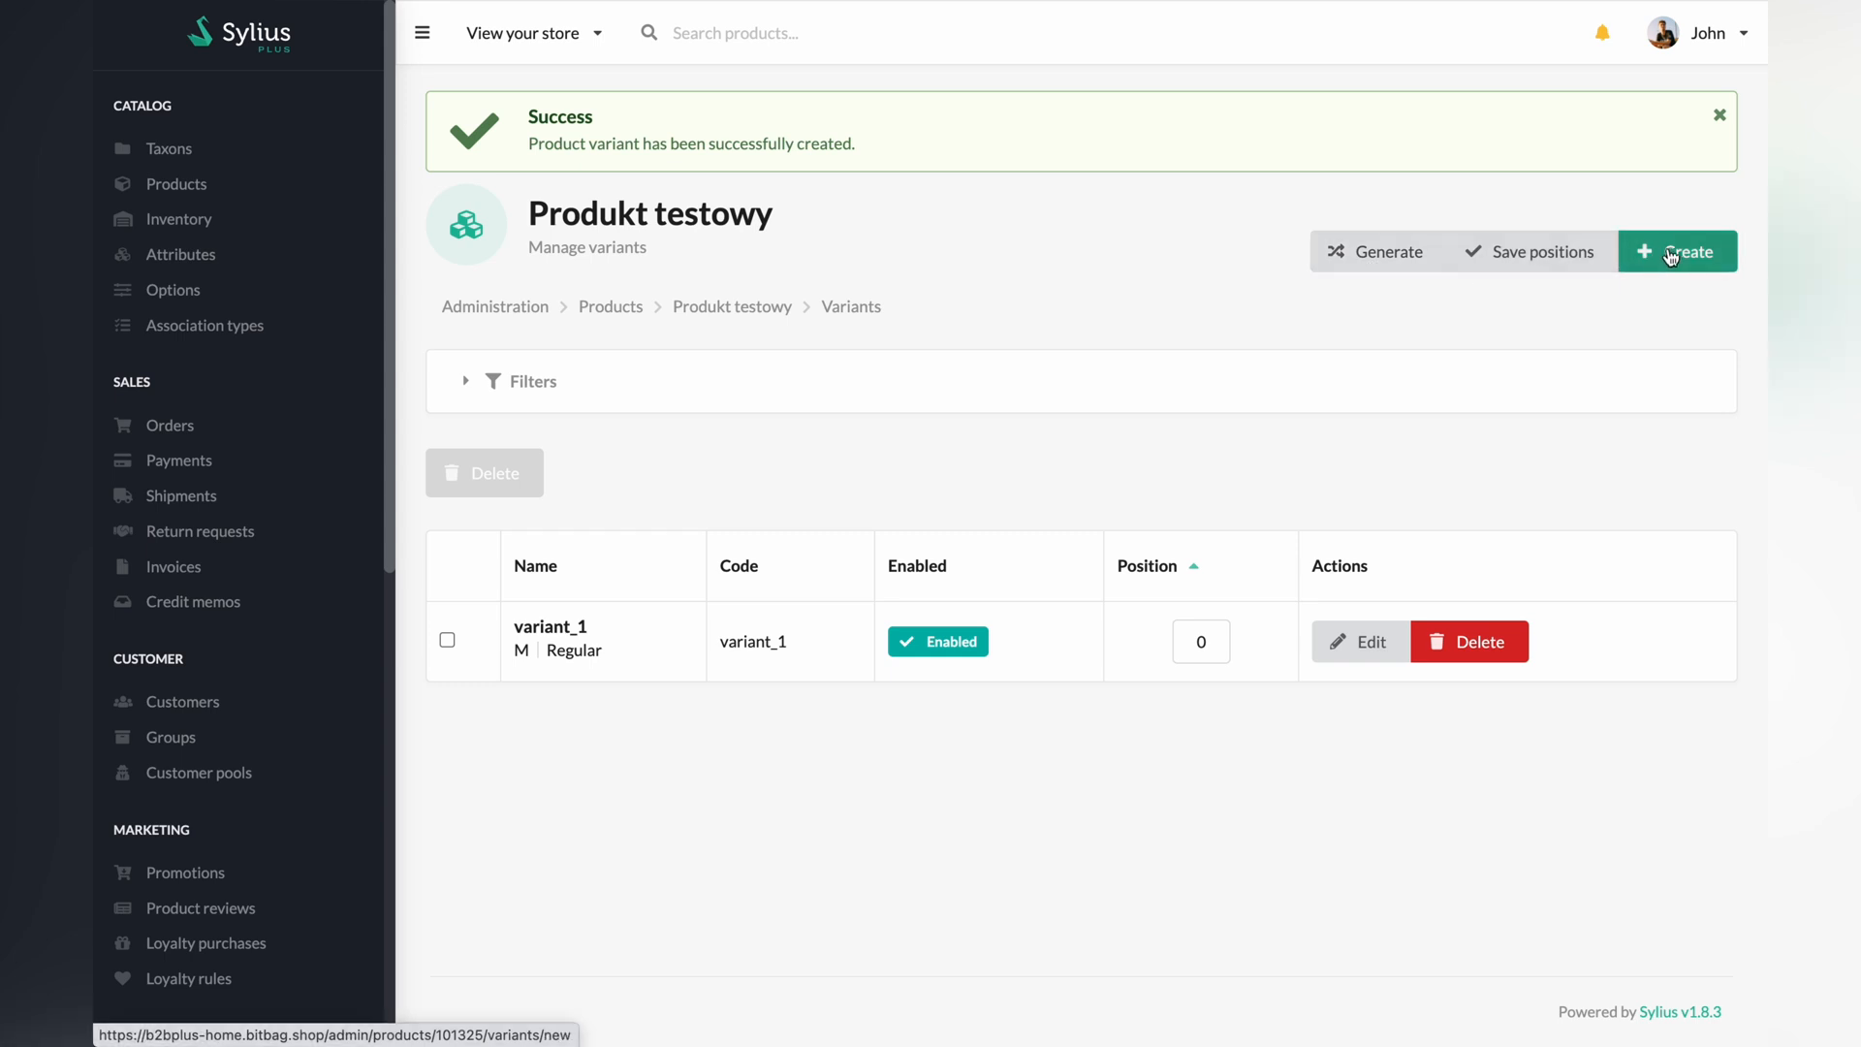
pyautogui.click(1681, 252)
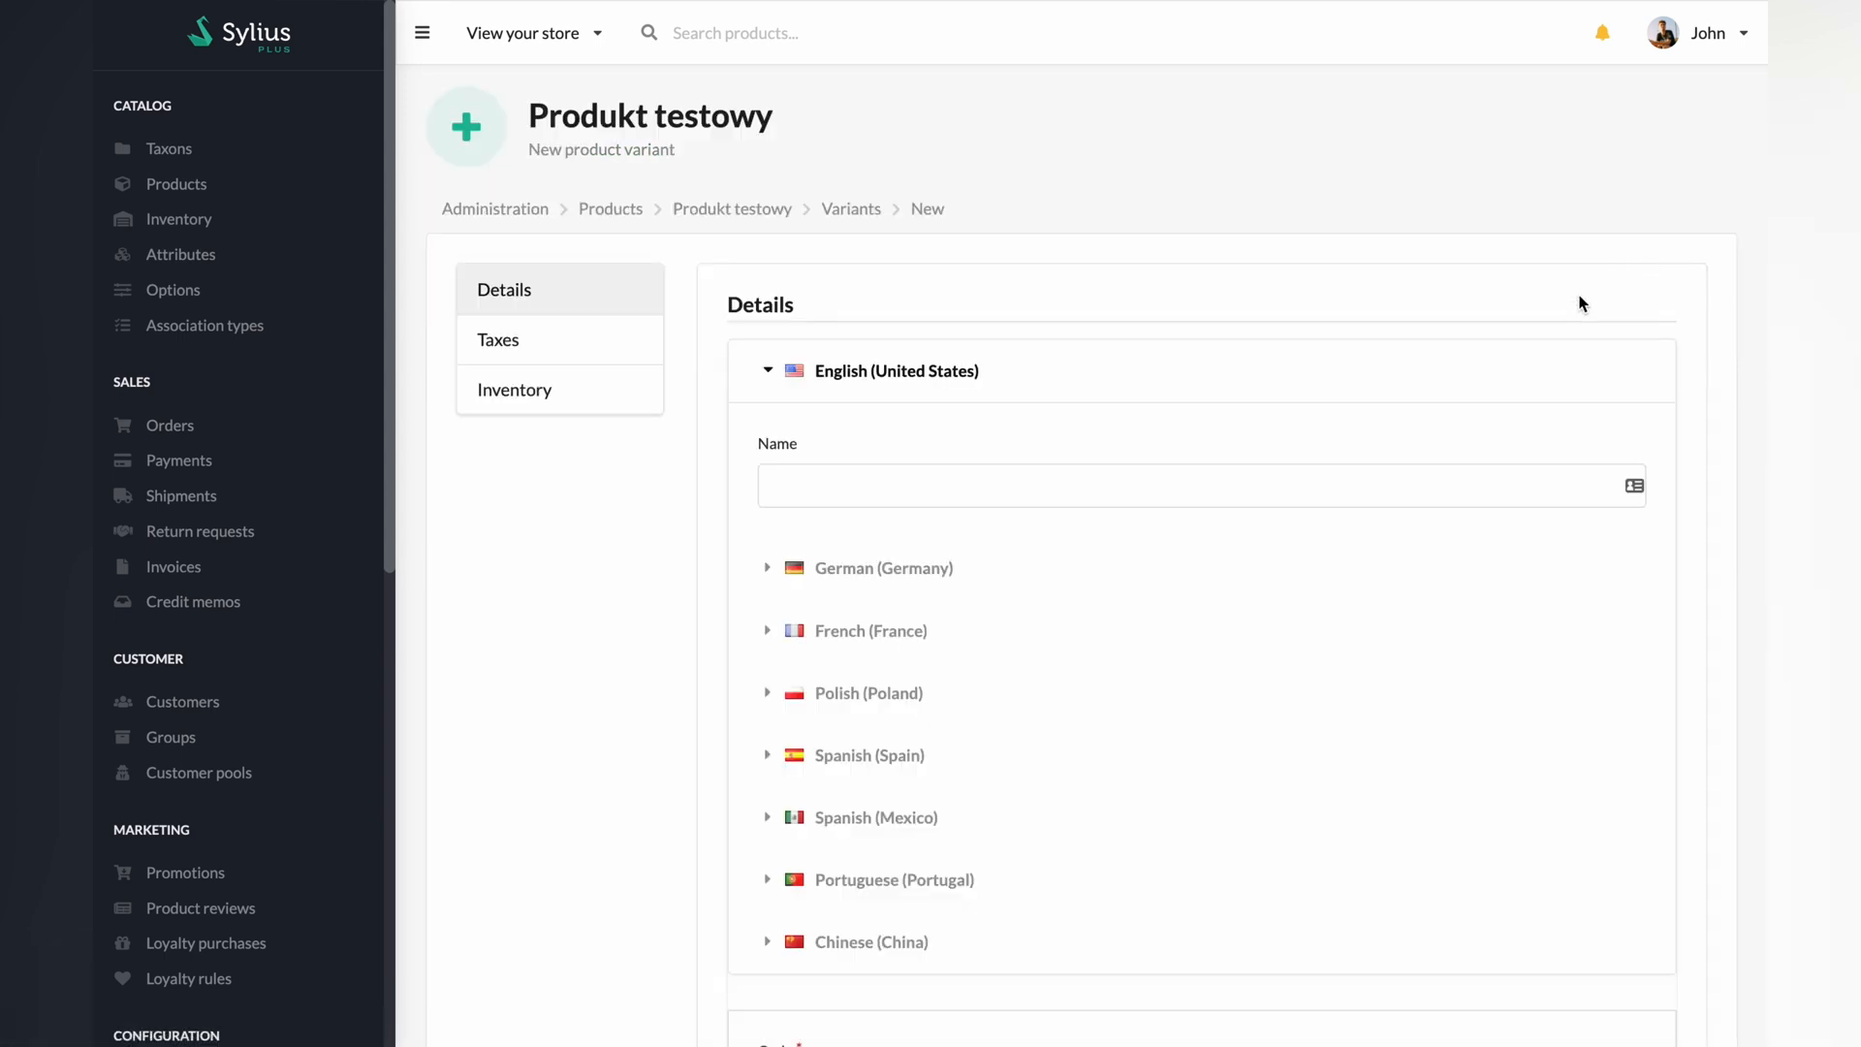
# Step: Enter variant_2 as name and code, with price 60 and original price 120
pyautogui.write('varia')
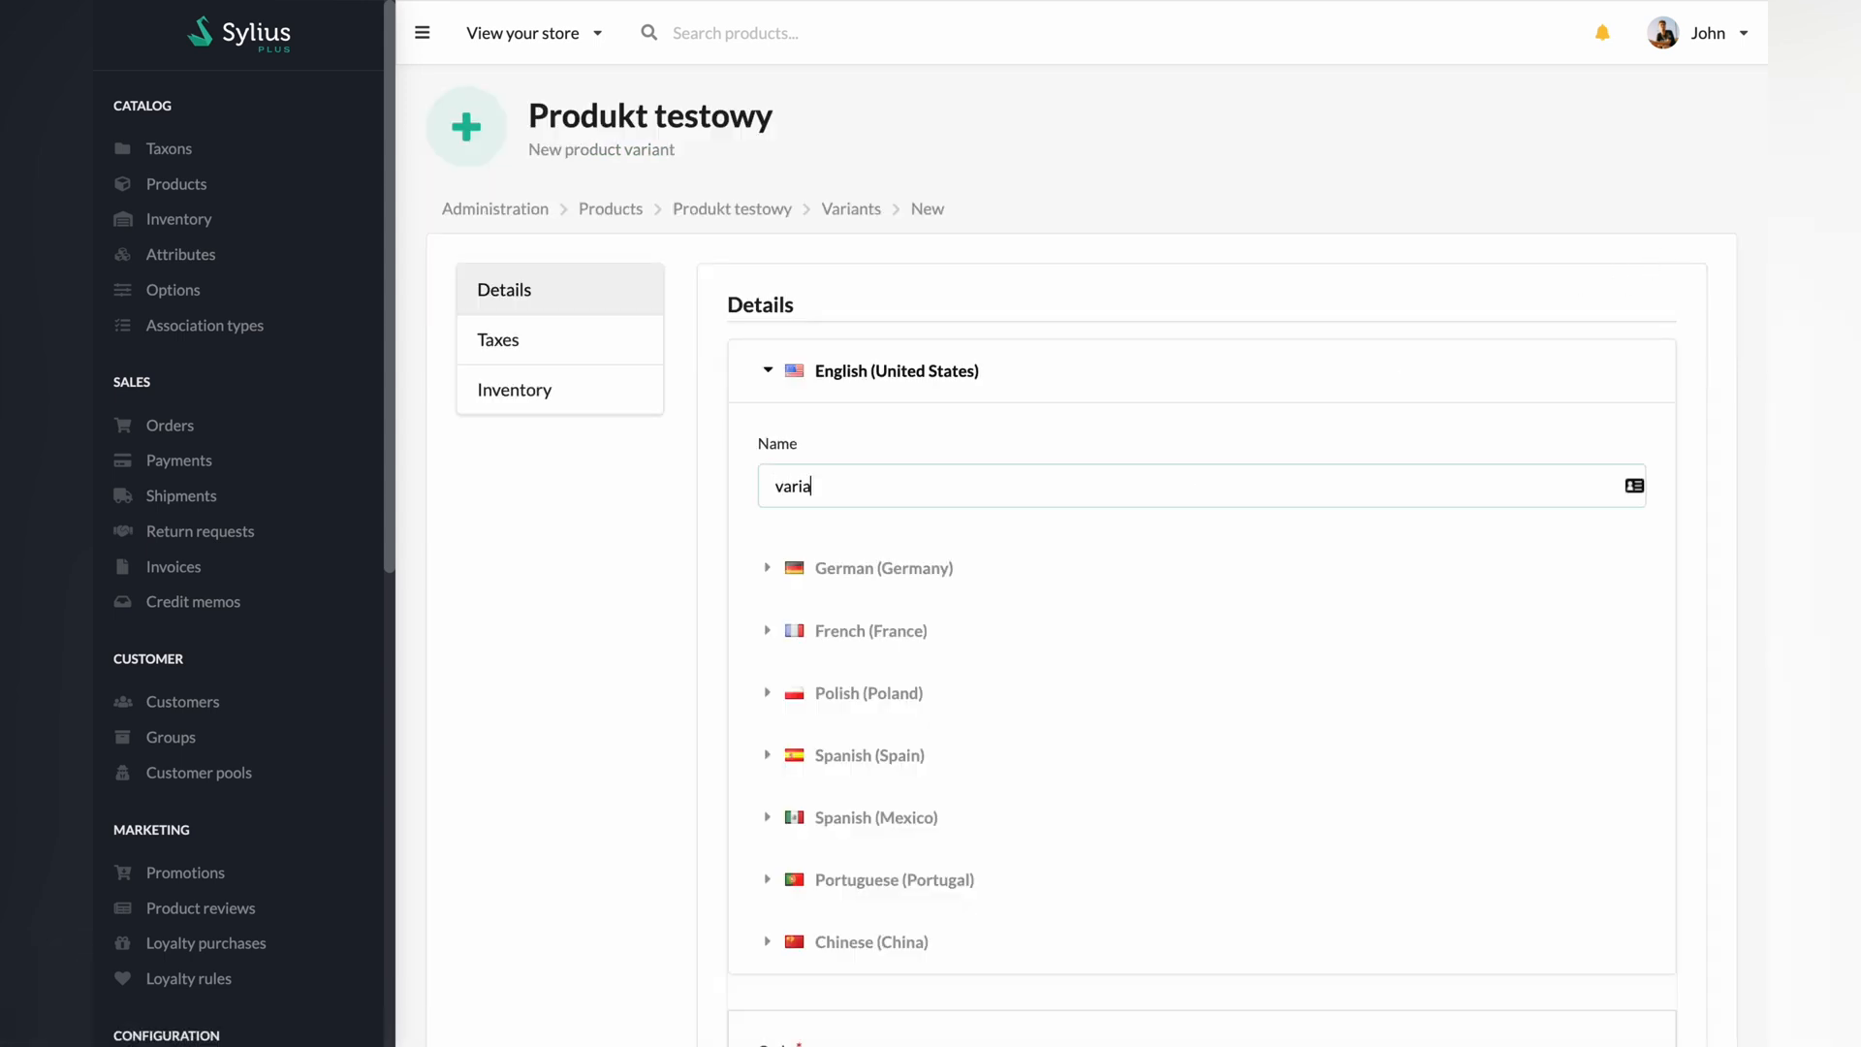
pyautogui.write('variant_2')
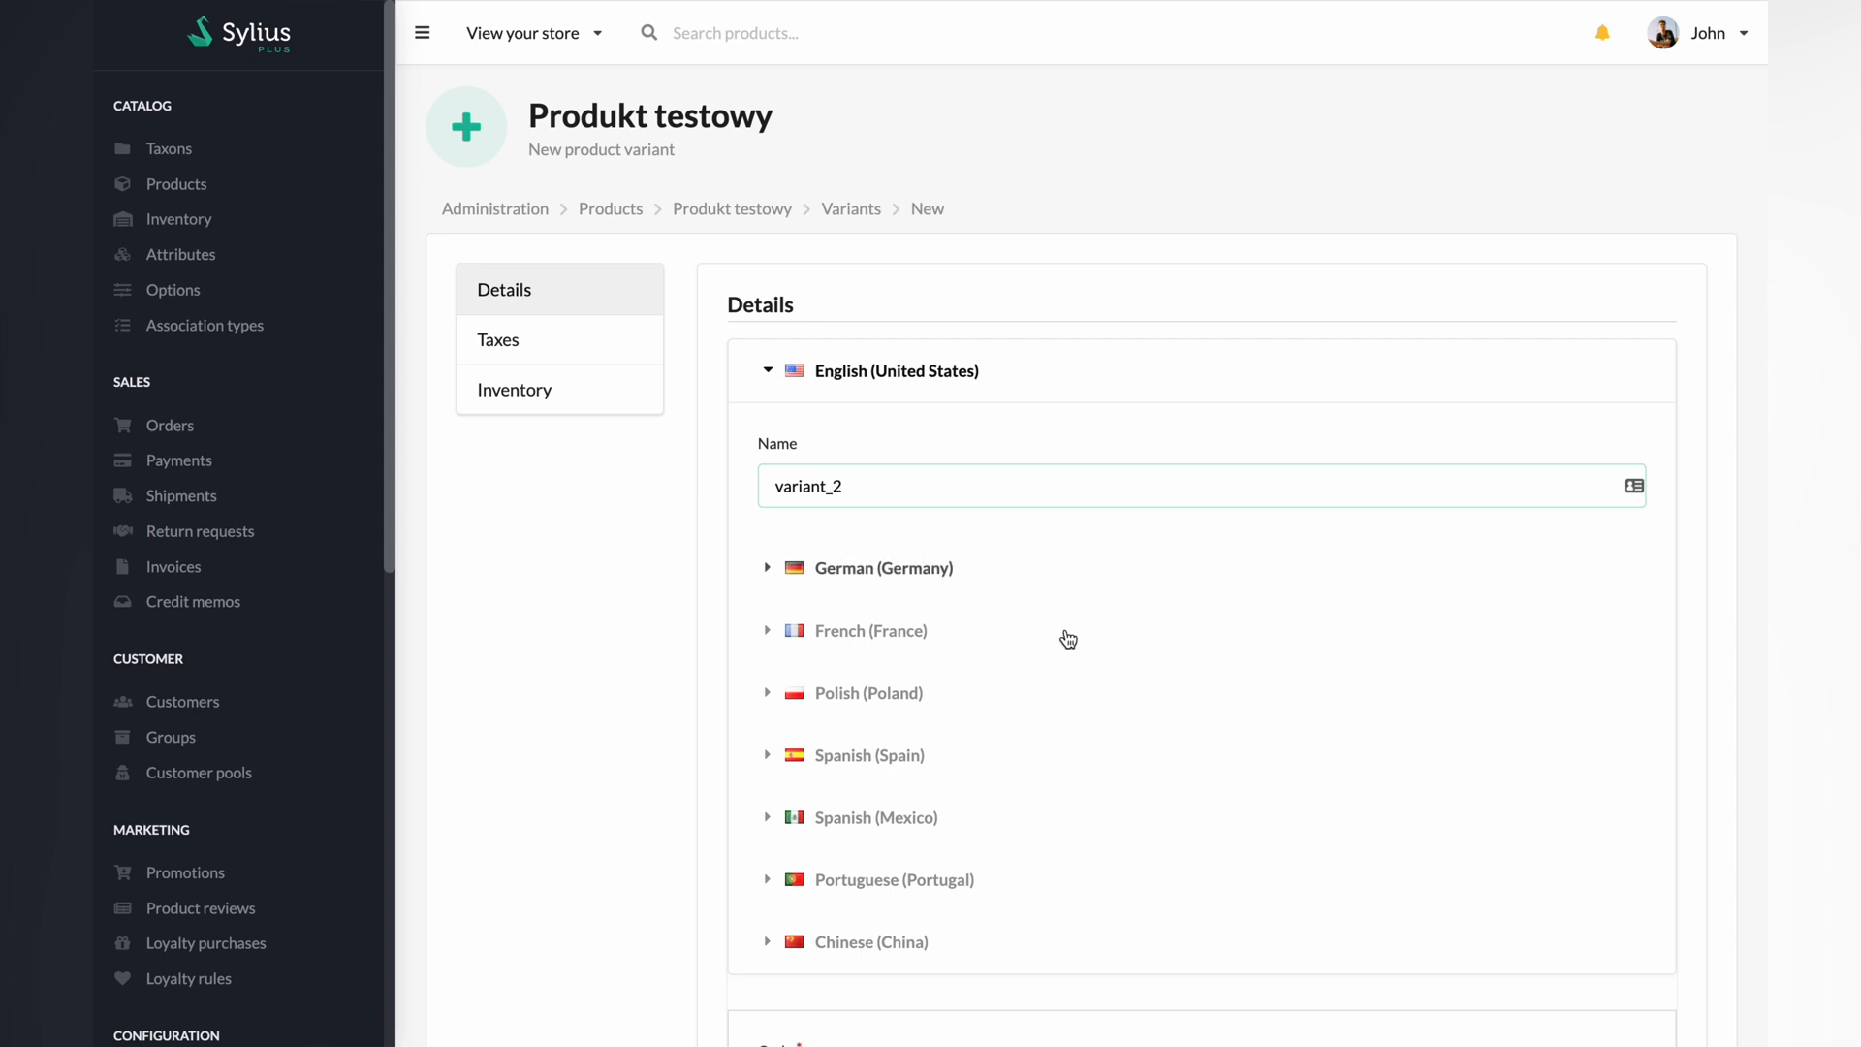
pyautogui.scroll(-3)
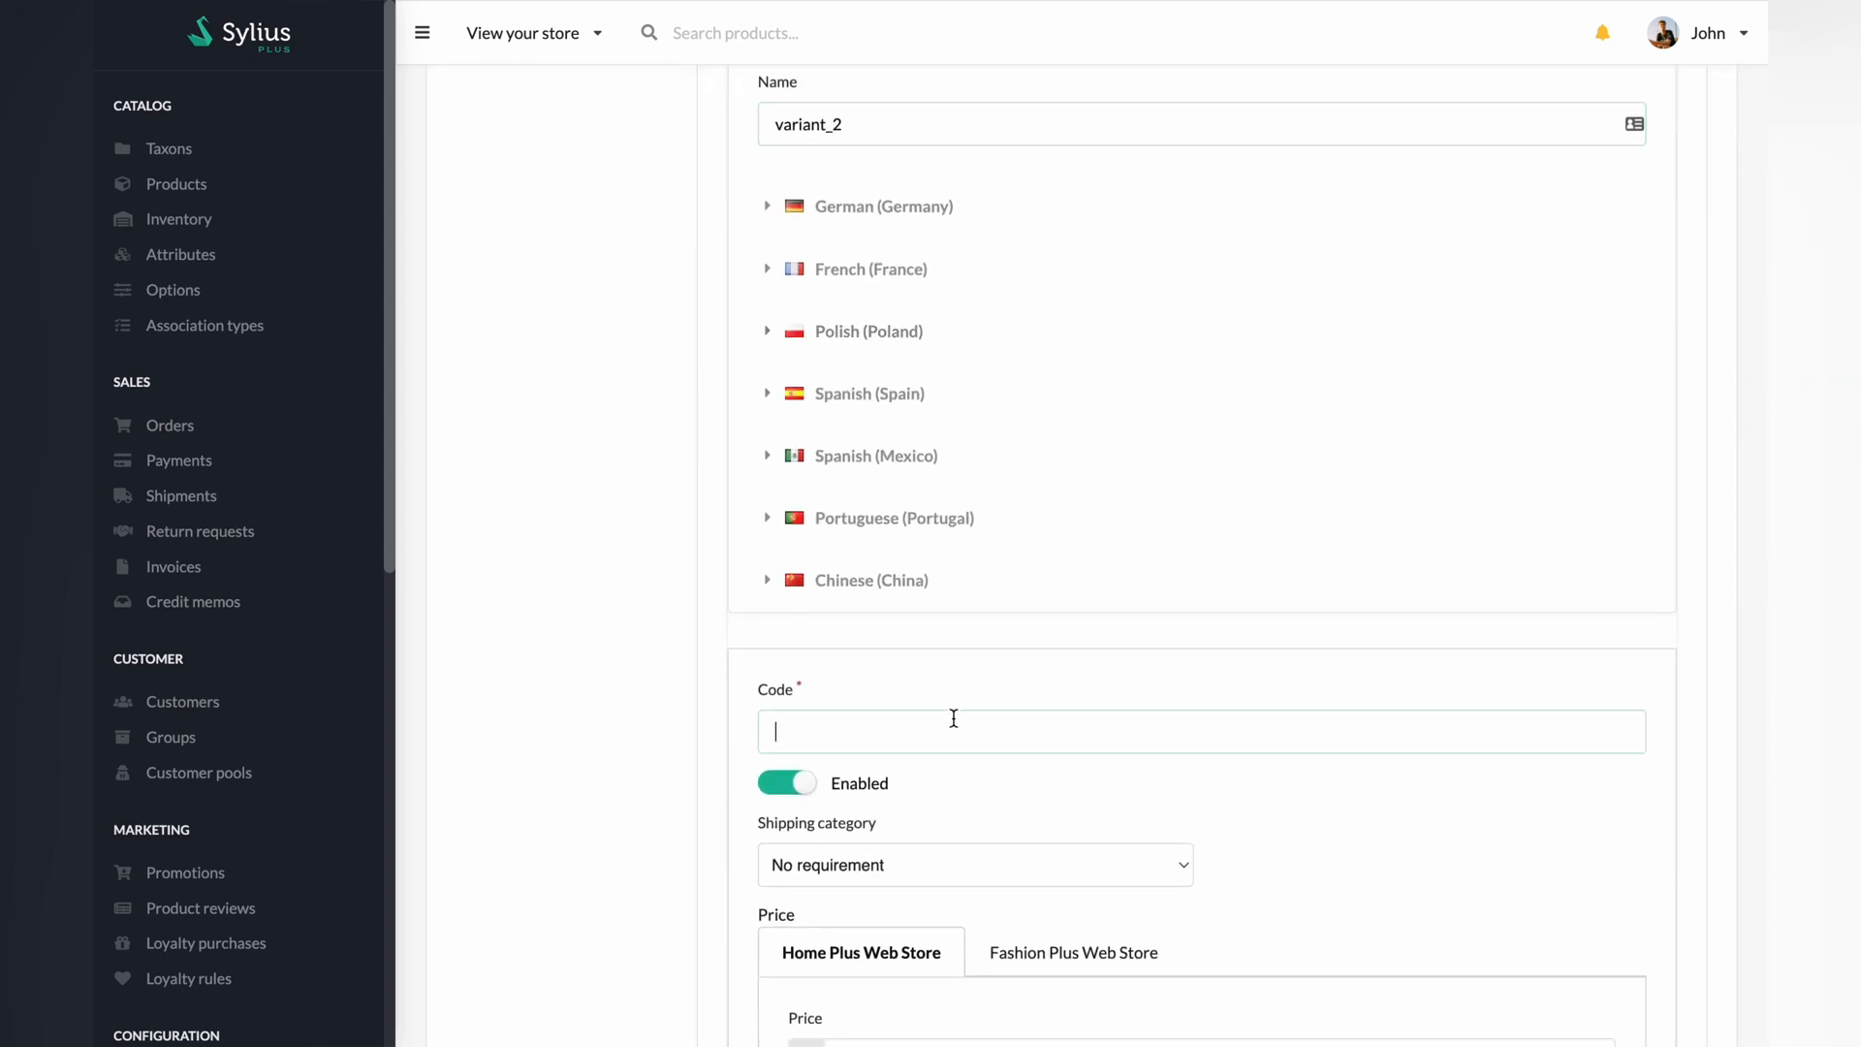
pyautogui.write('variant_2')
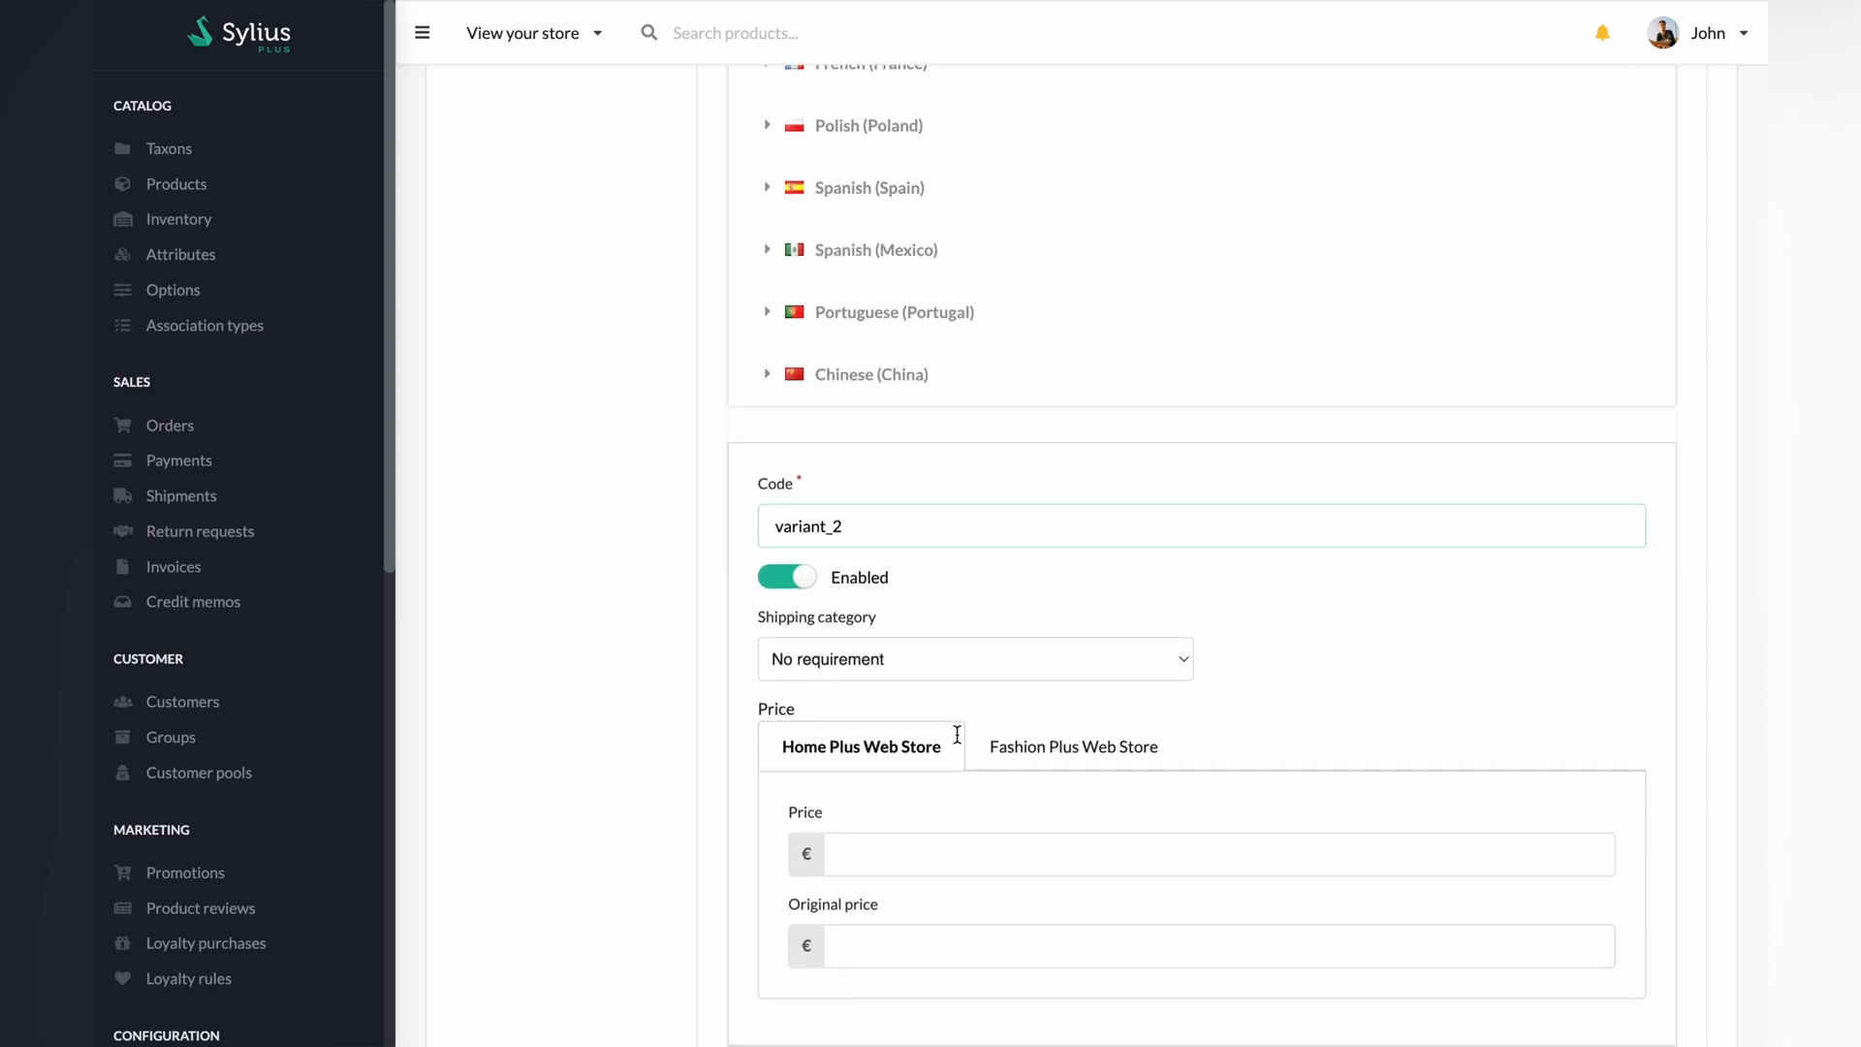
pyautogui.write('60')
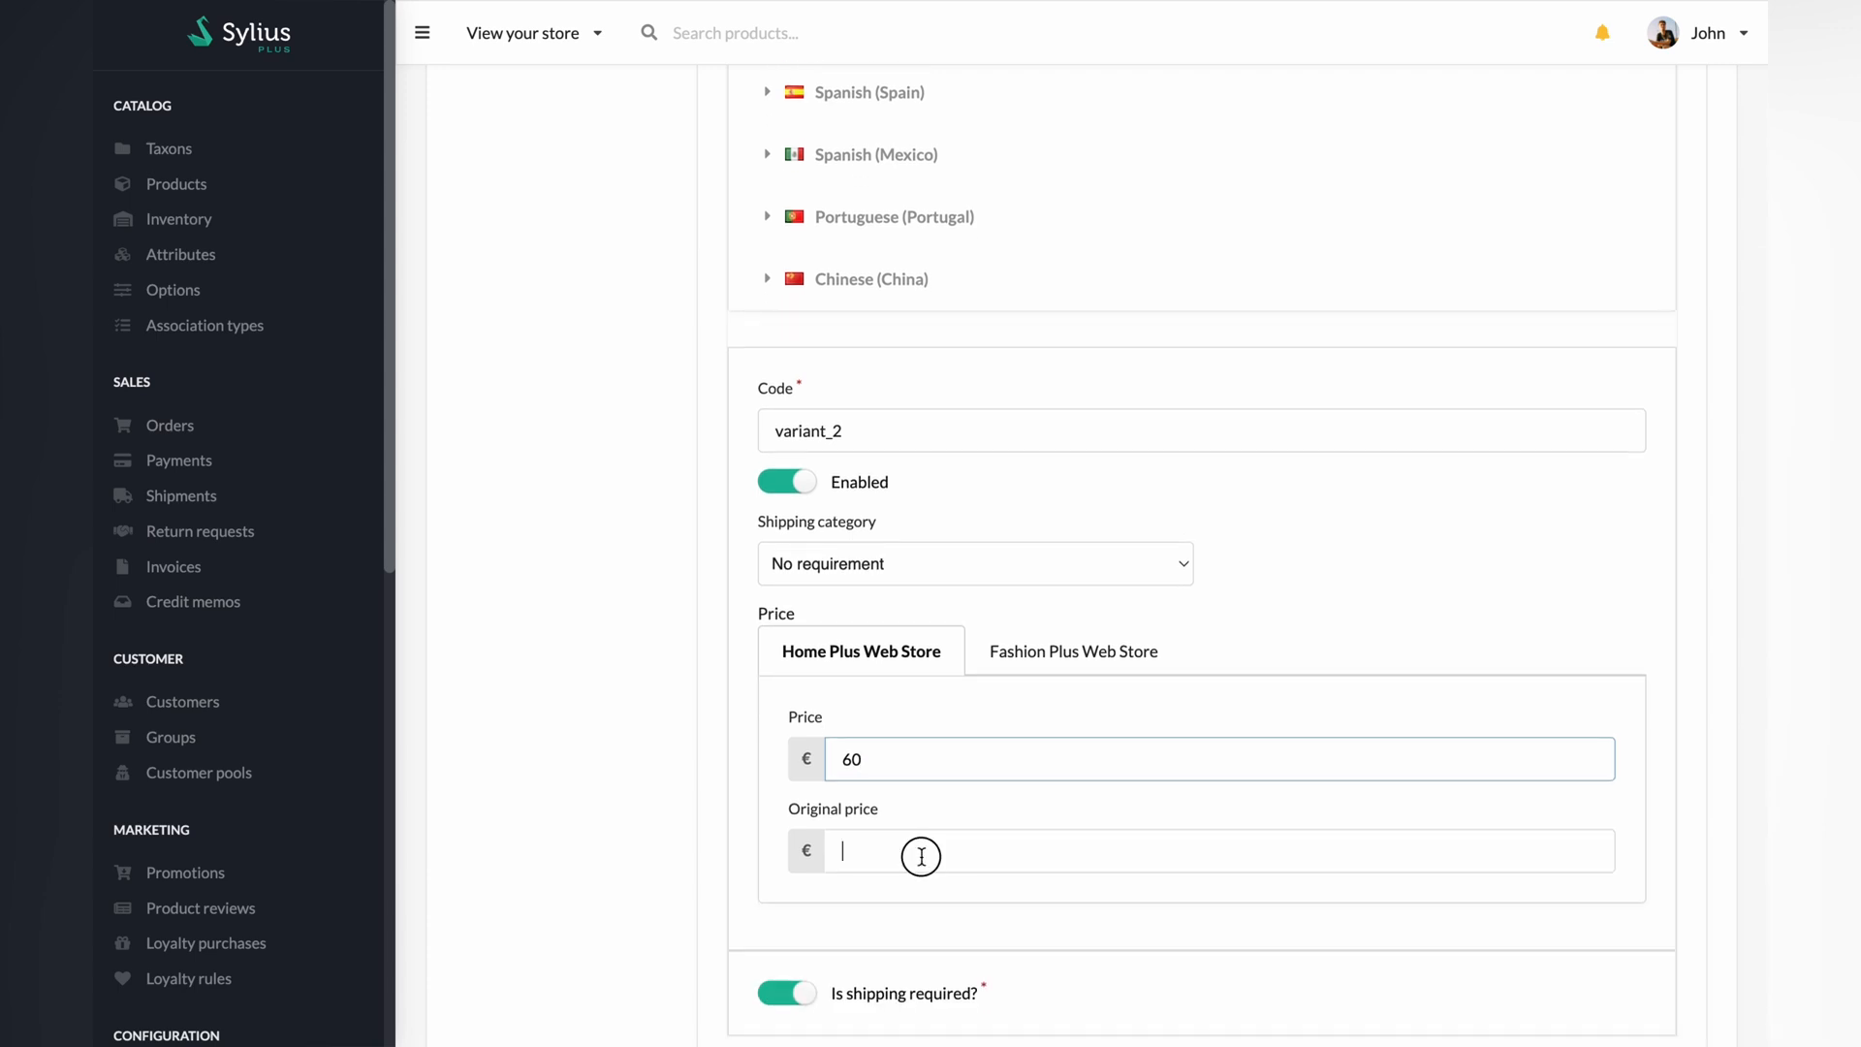
pyautogui.write('120')
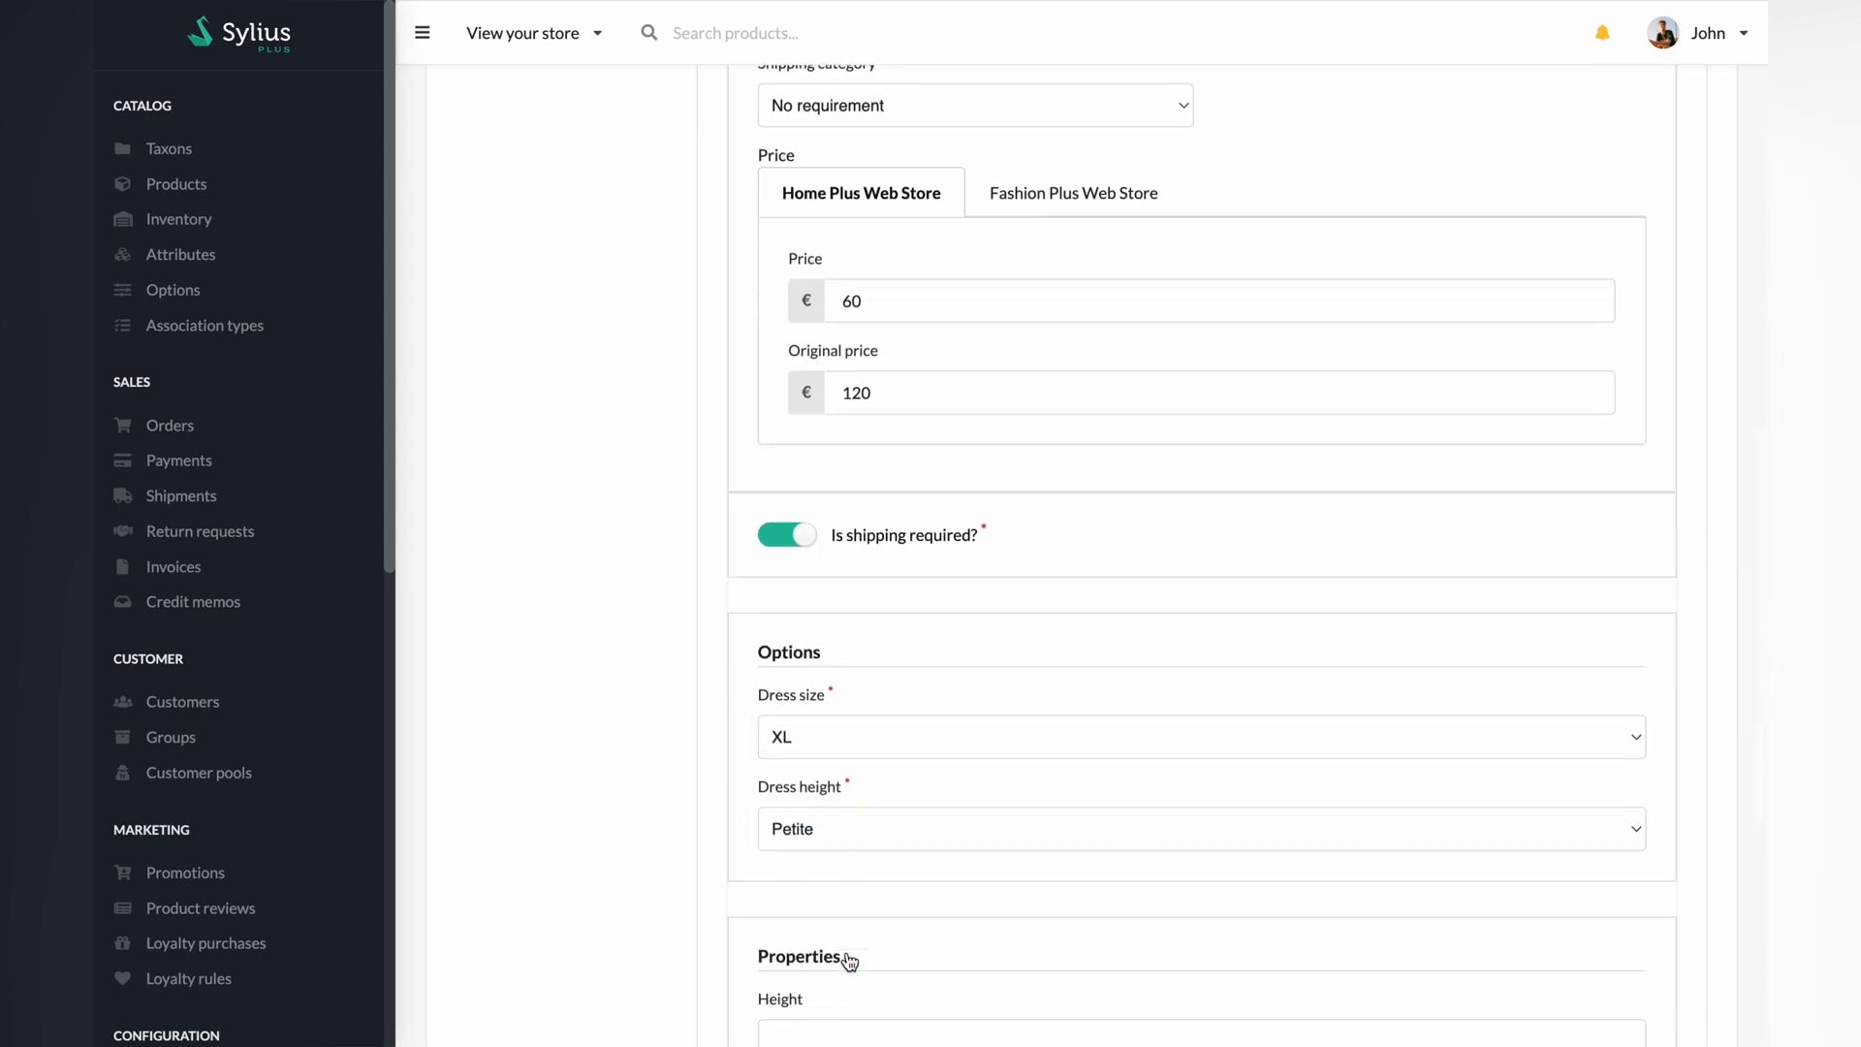
# Step: Set the height to Tall, create the variant, and save the variant positions
pyautogui.click(1199, 828)
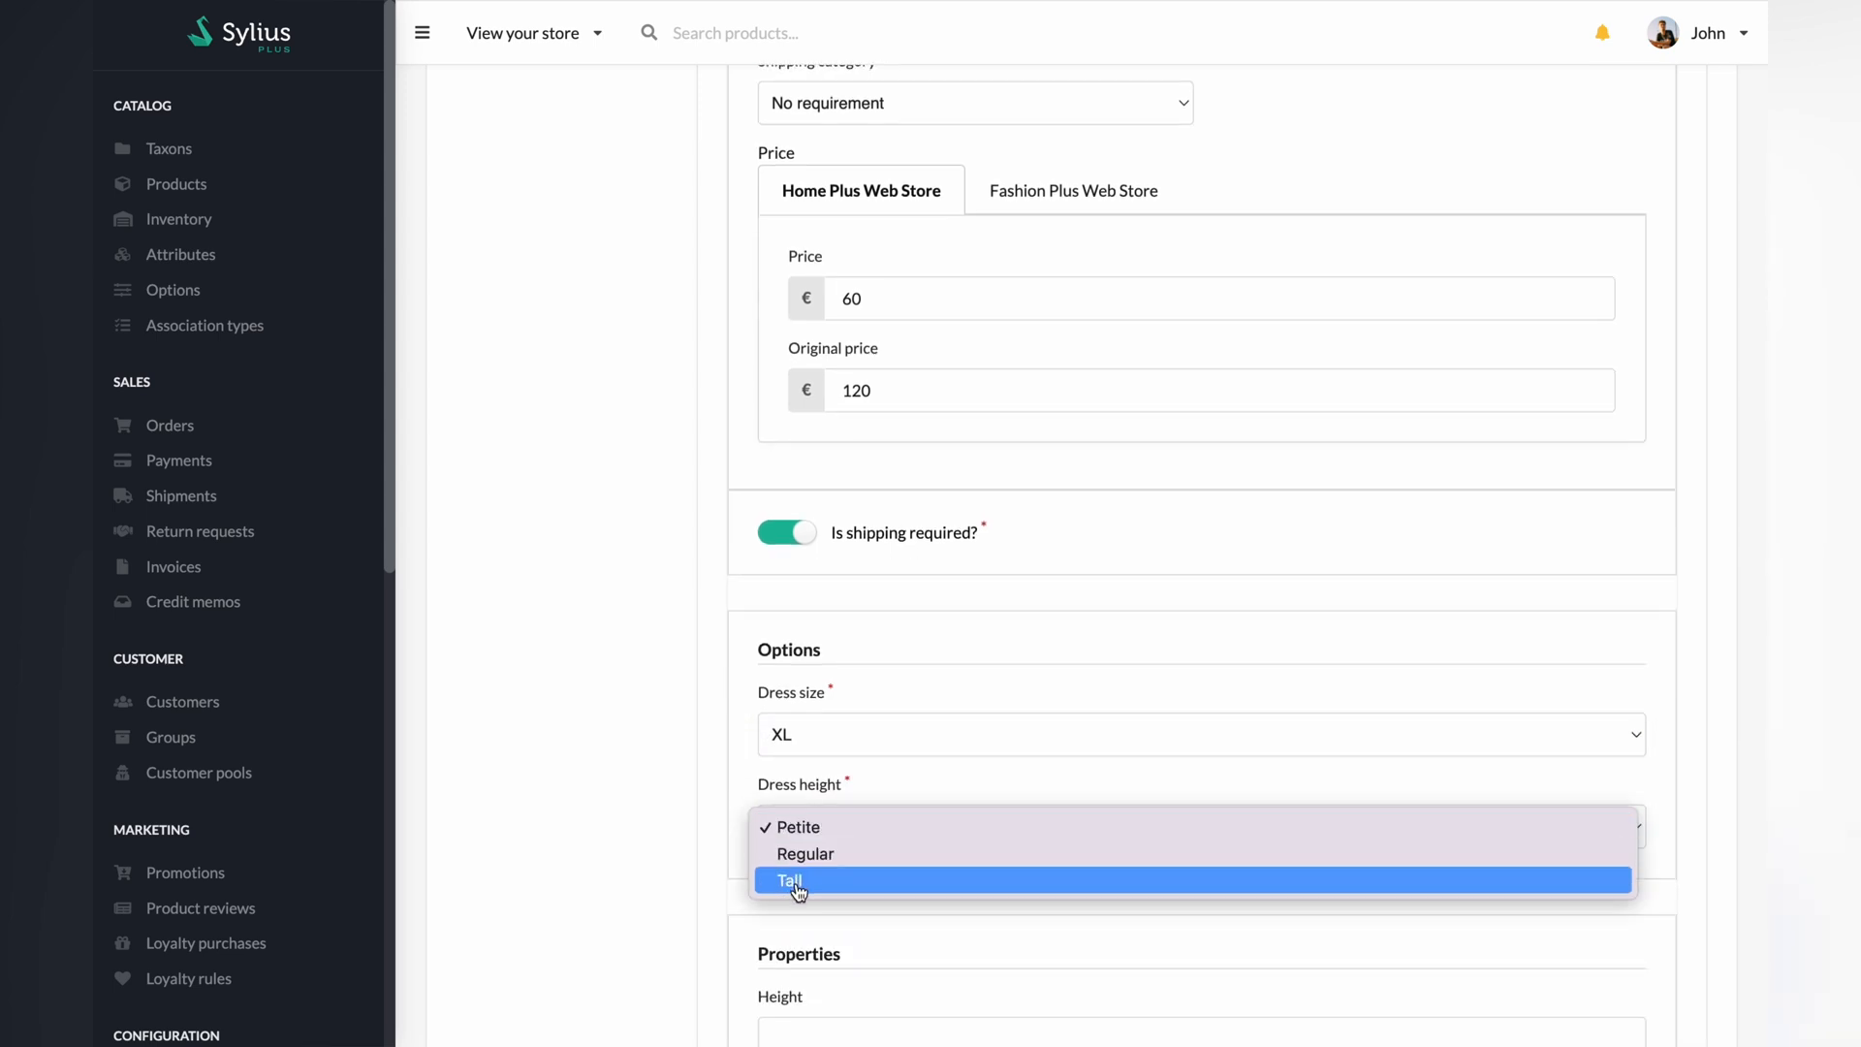
pyautogui.click(787, 879)
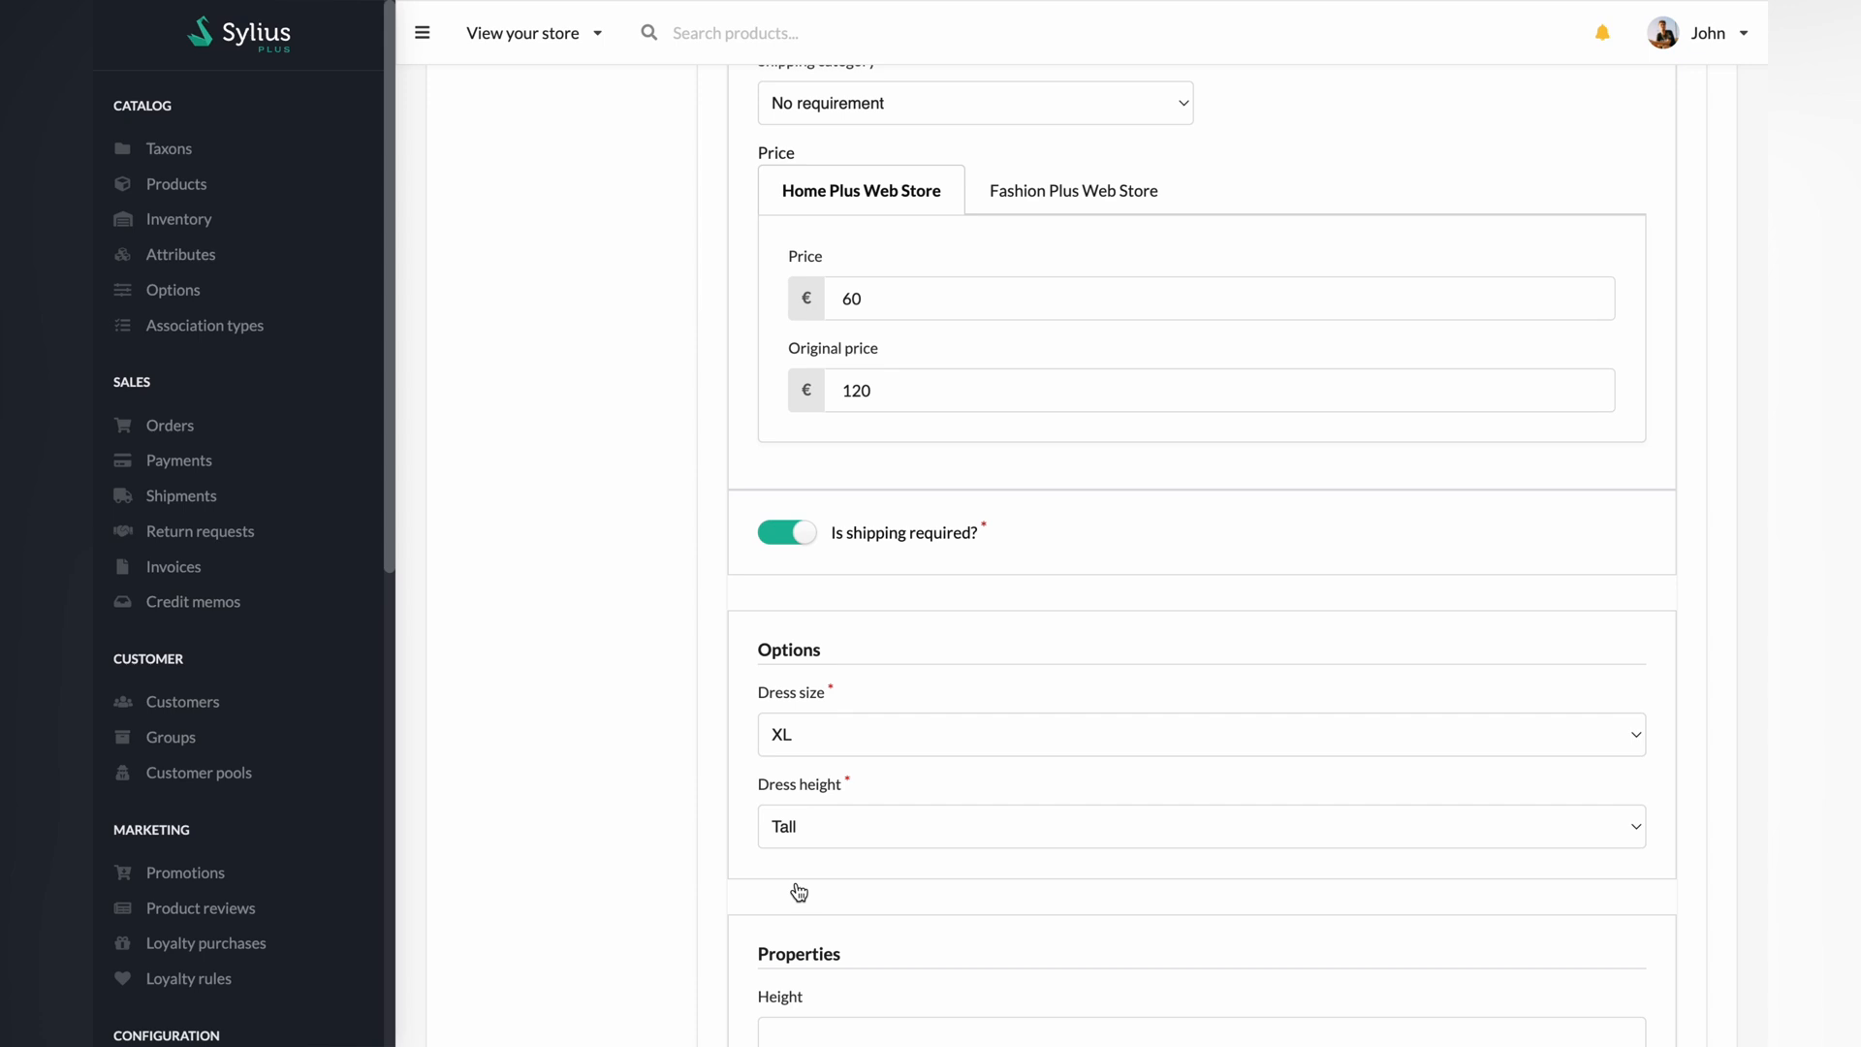
pyautogui.scroll(-3)
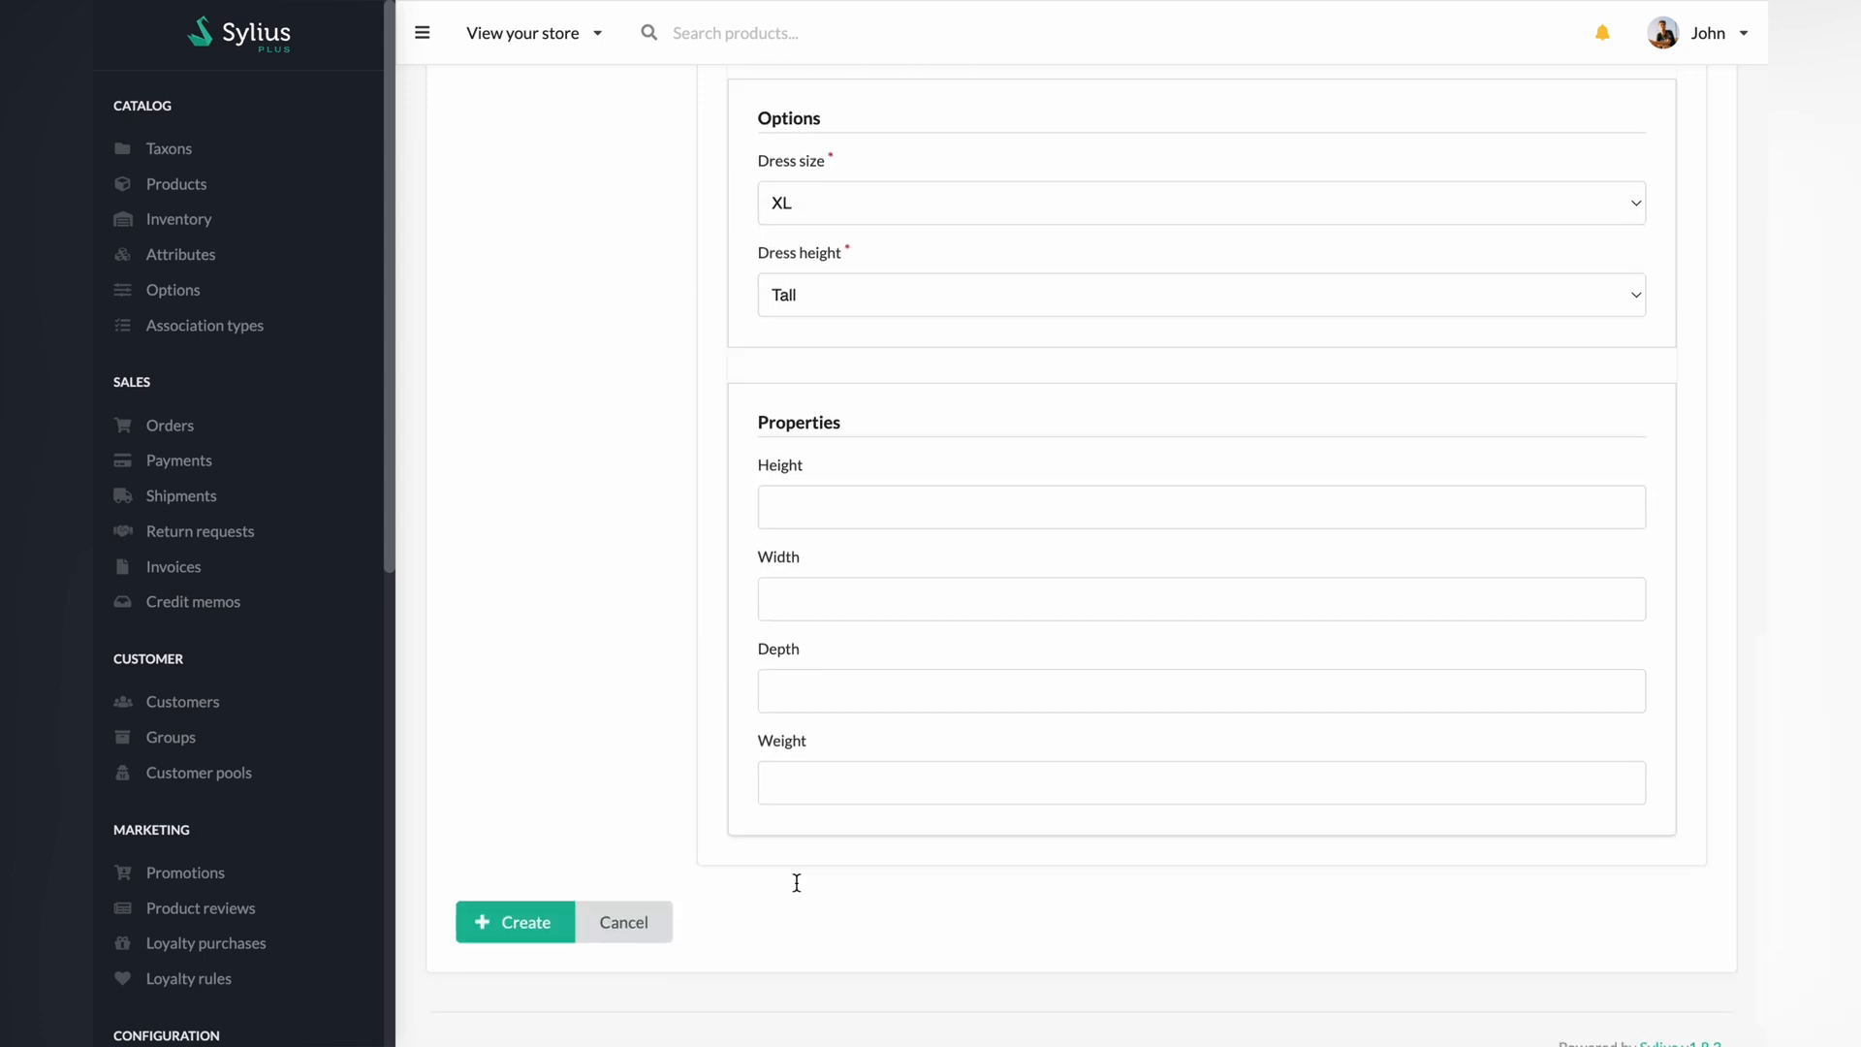
pyautogui.click(514, 922)
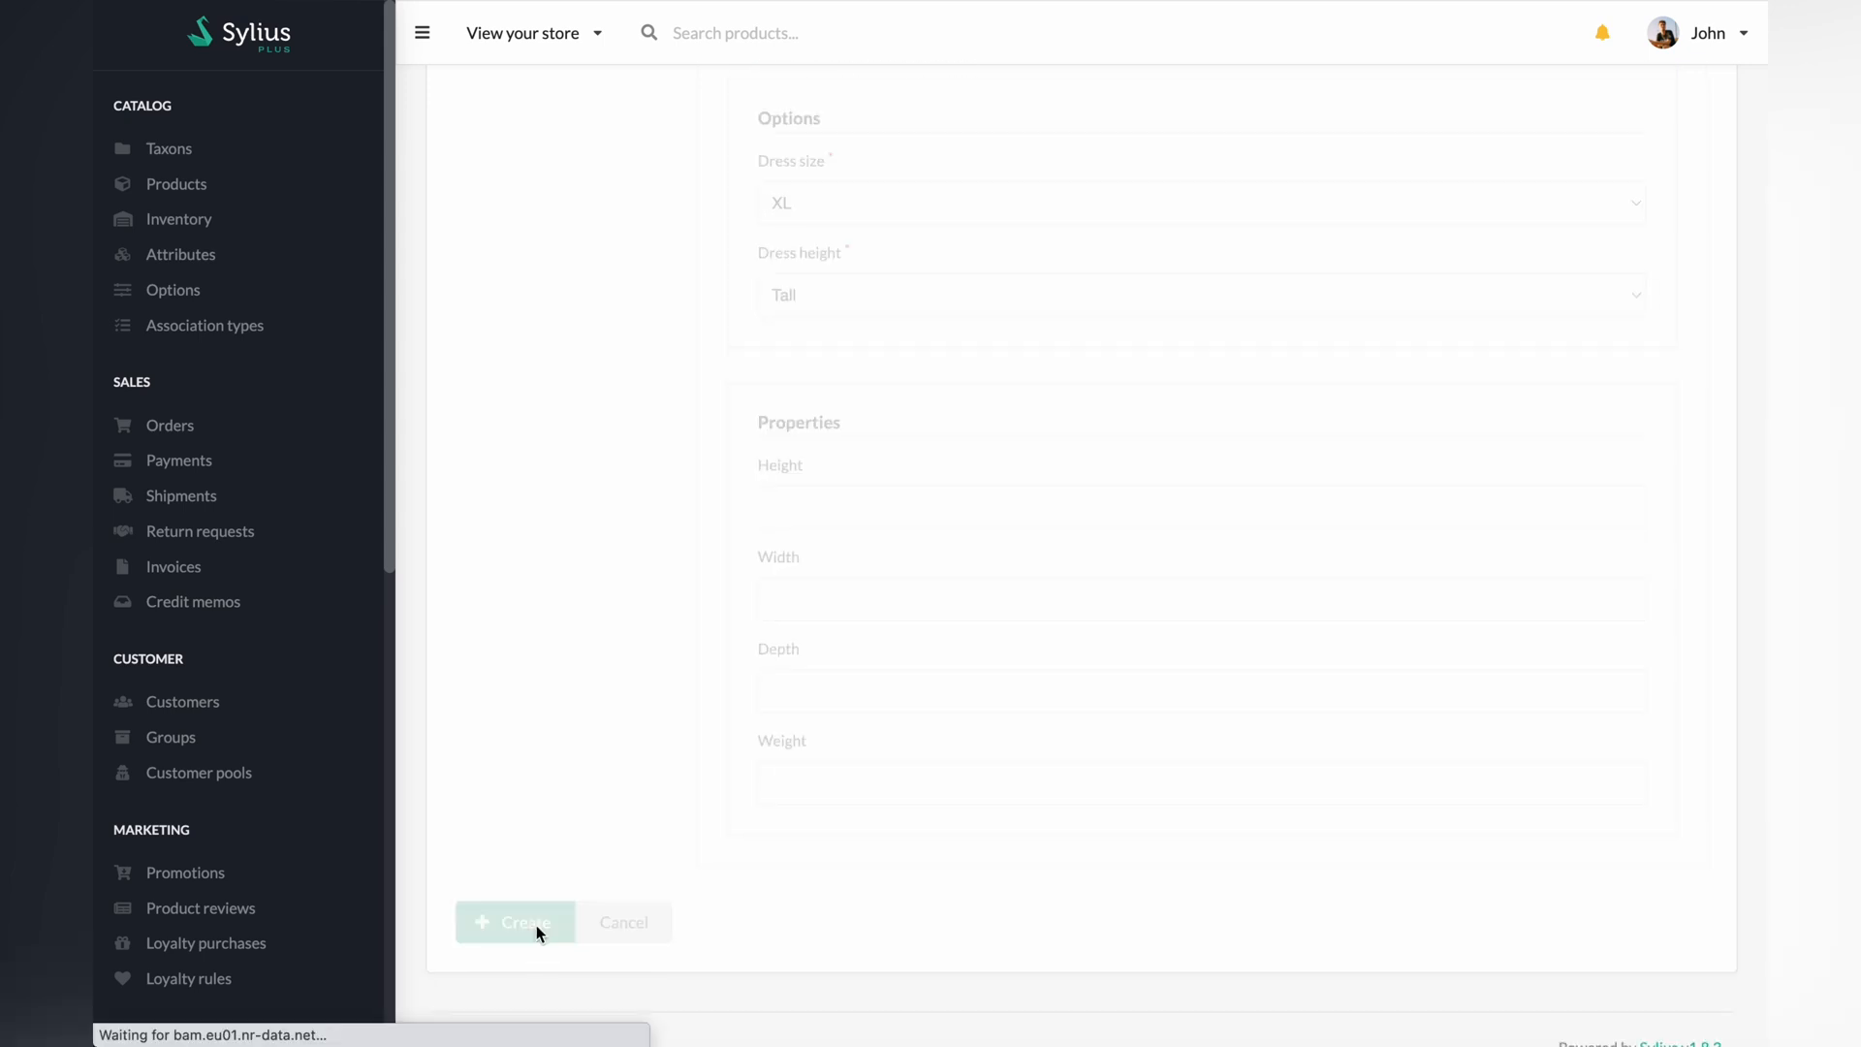
pyautogui.click(515, 922)
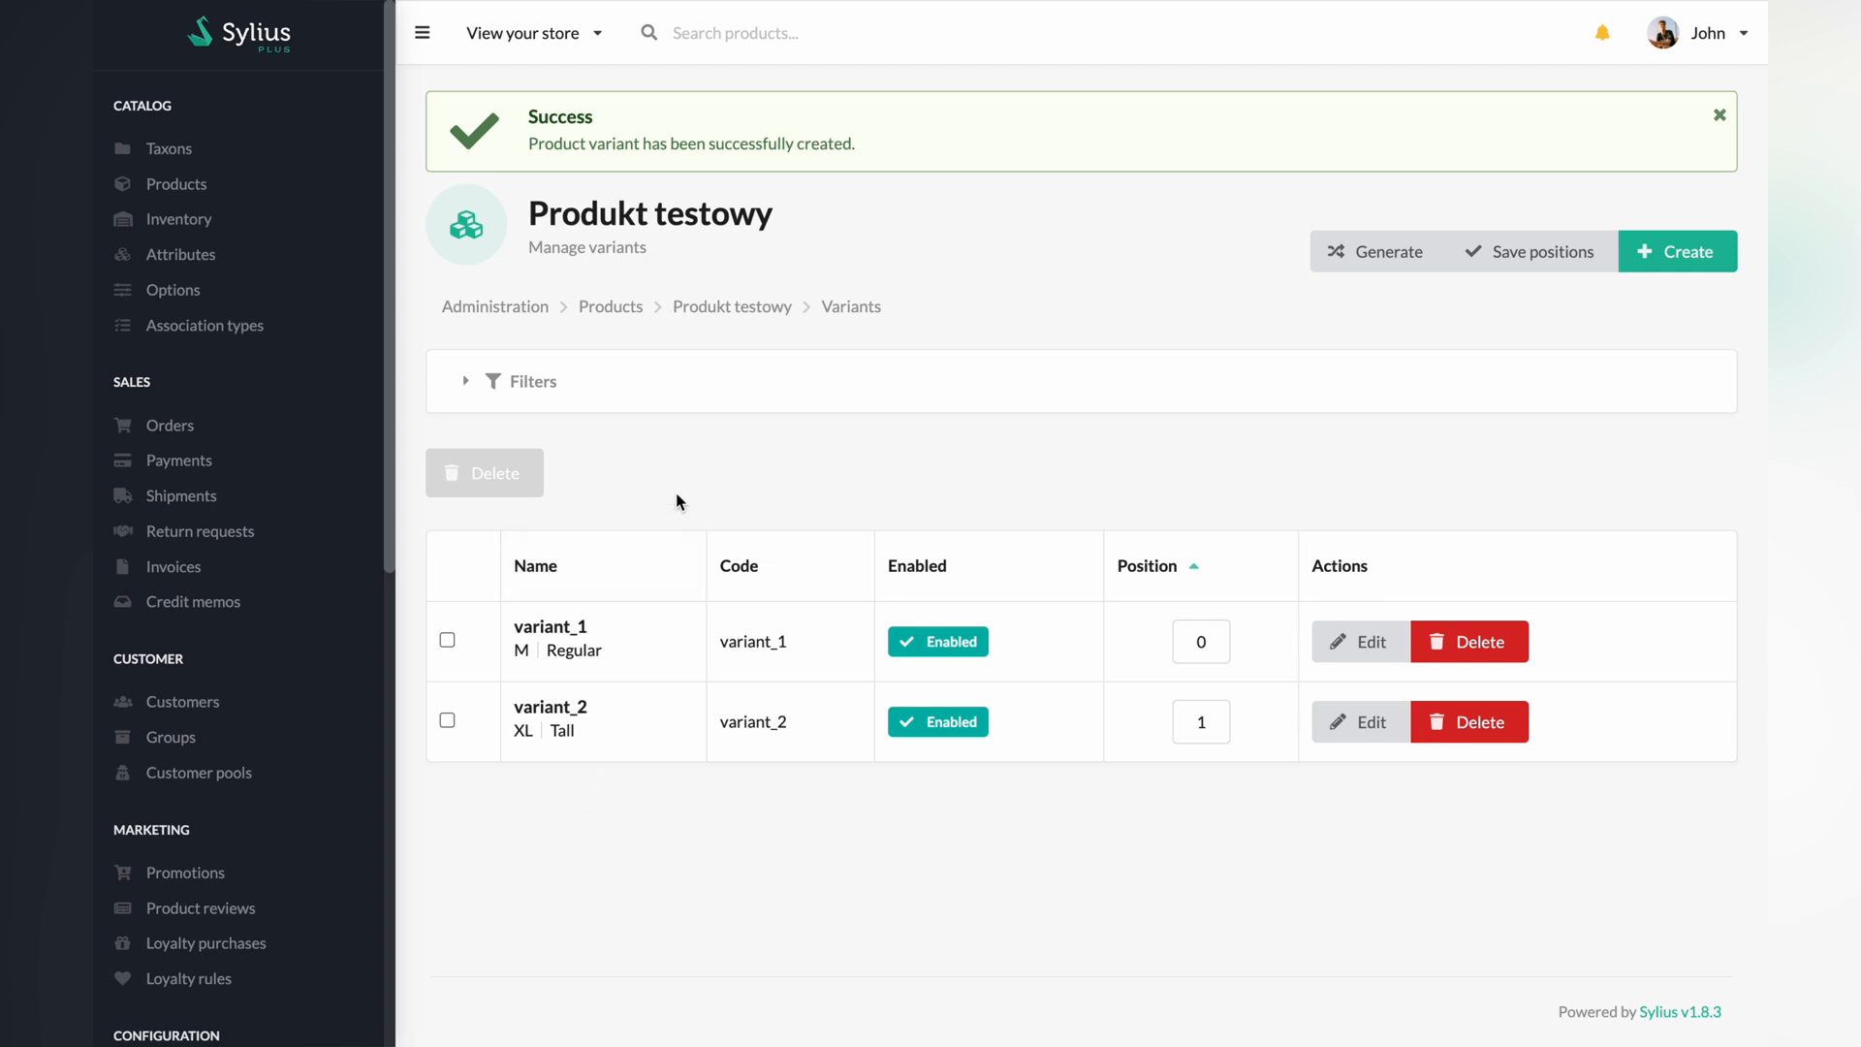
pyautogui.click(1532, 252)
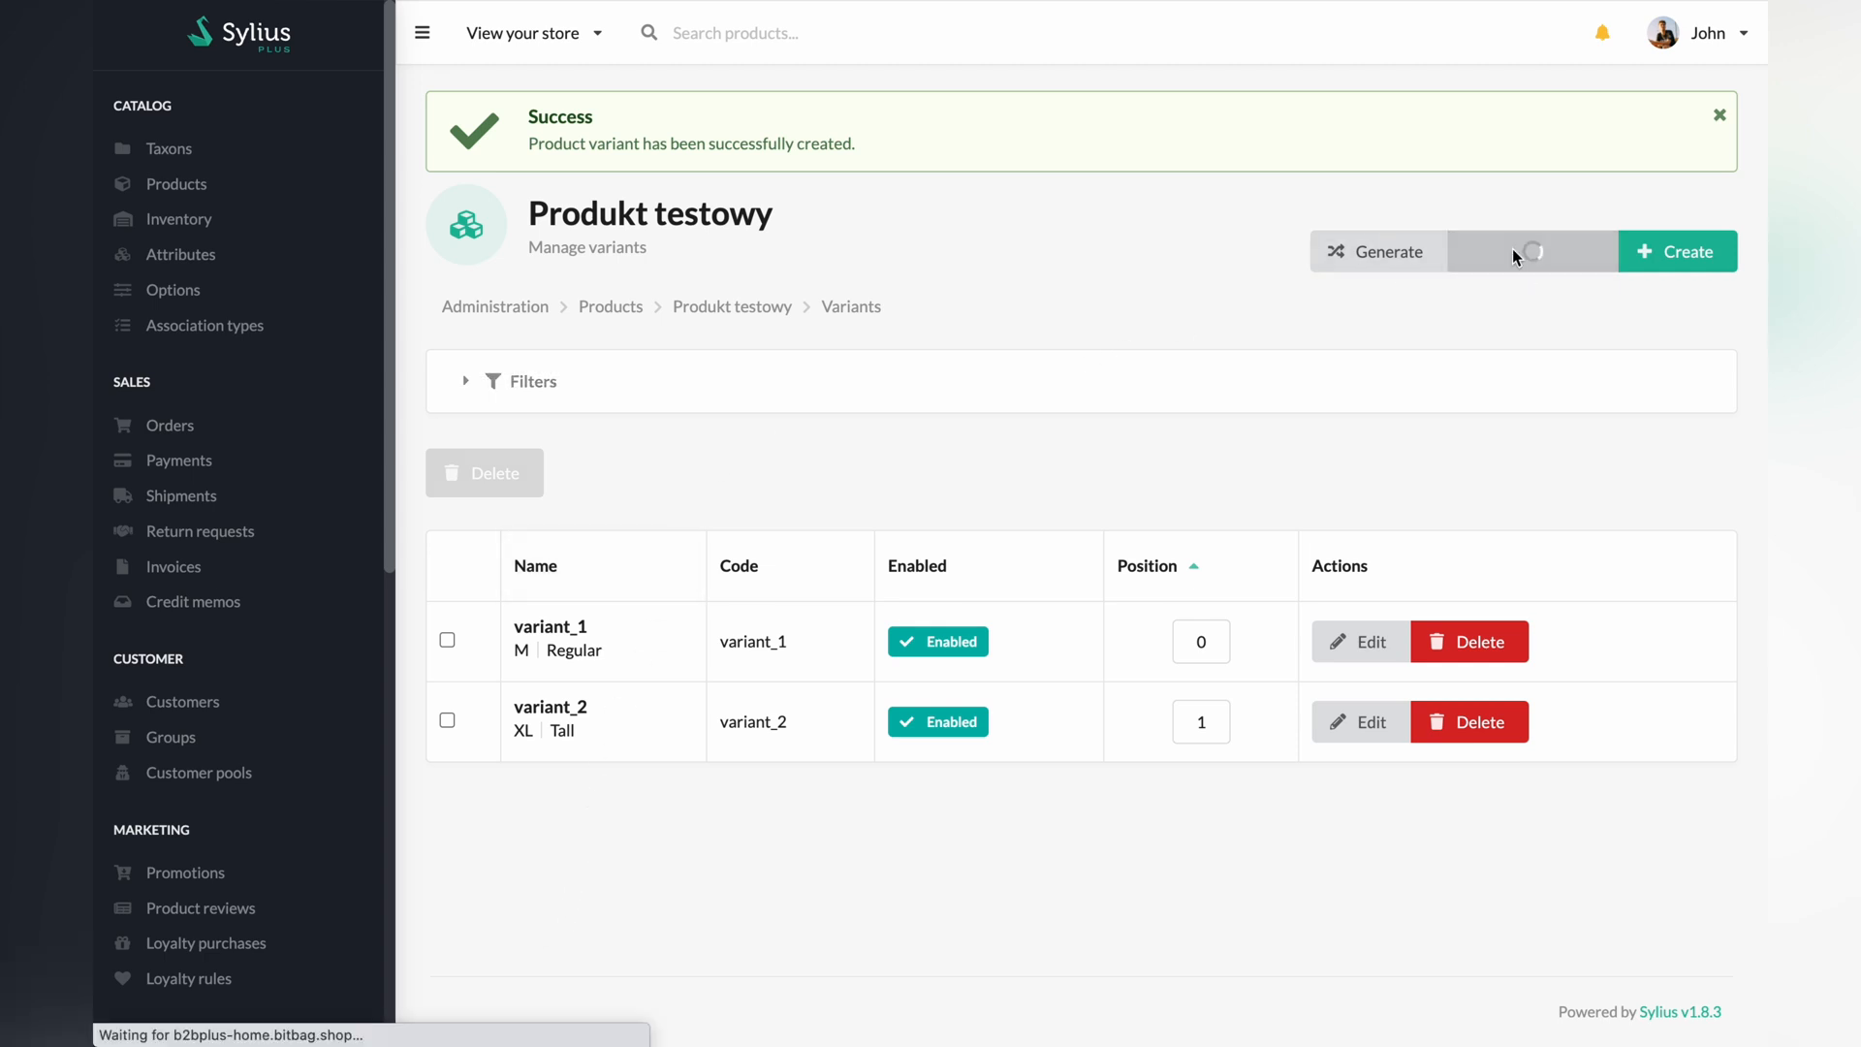
# Step: View Produkt testowy in the store, comparing variant_2 at €60.00 with variant_1 at €30.00
pyautogui.click(1719, 114)
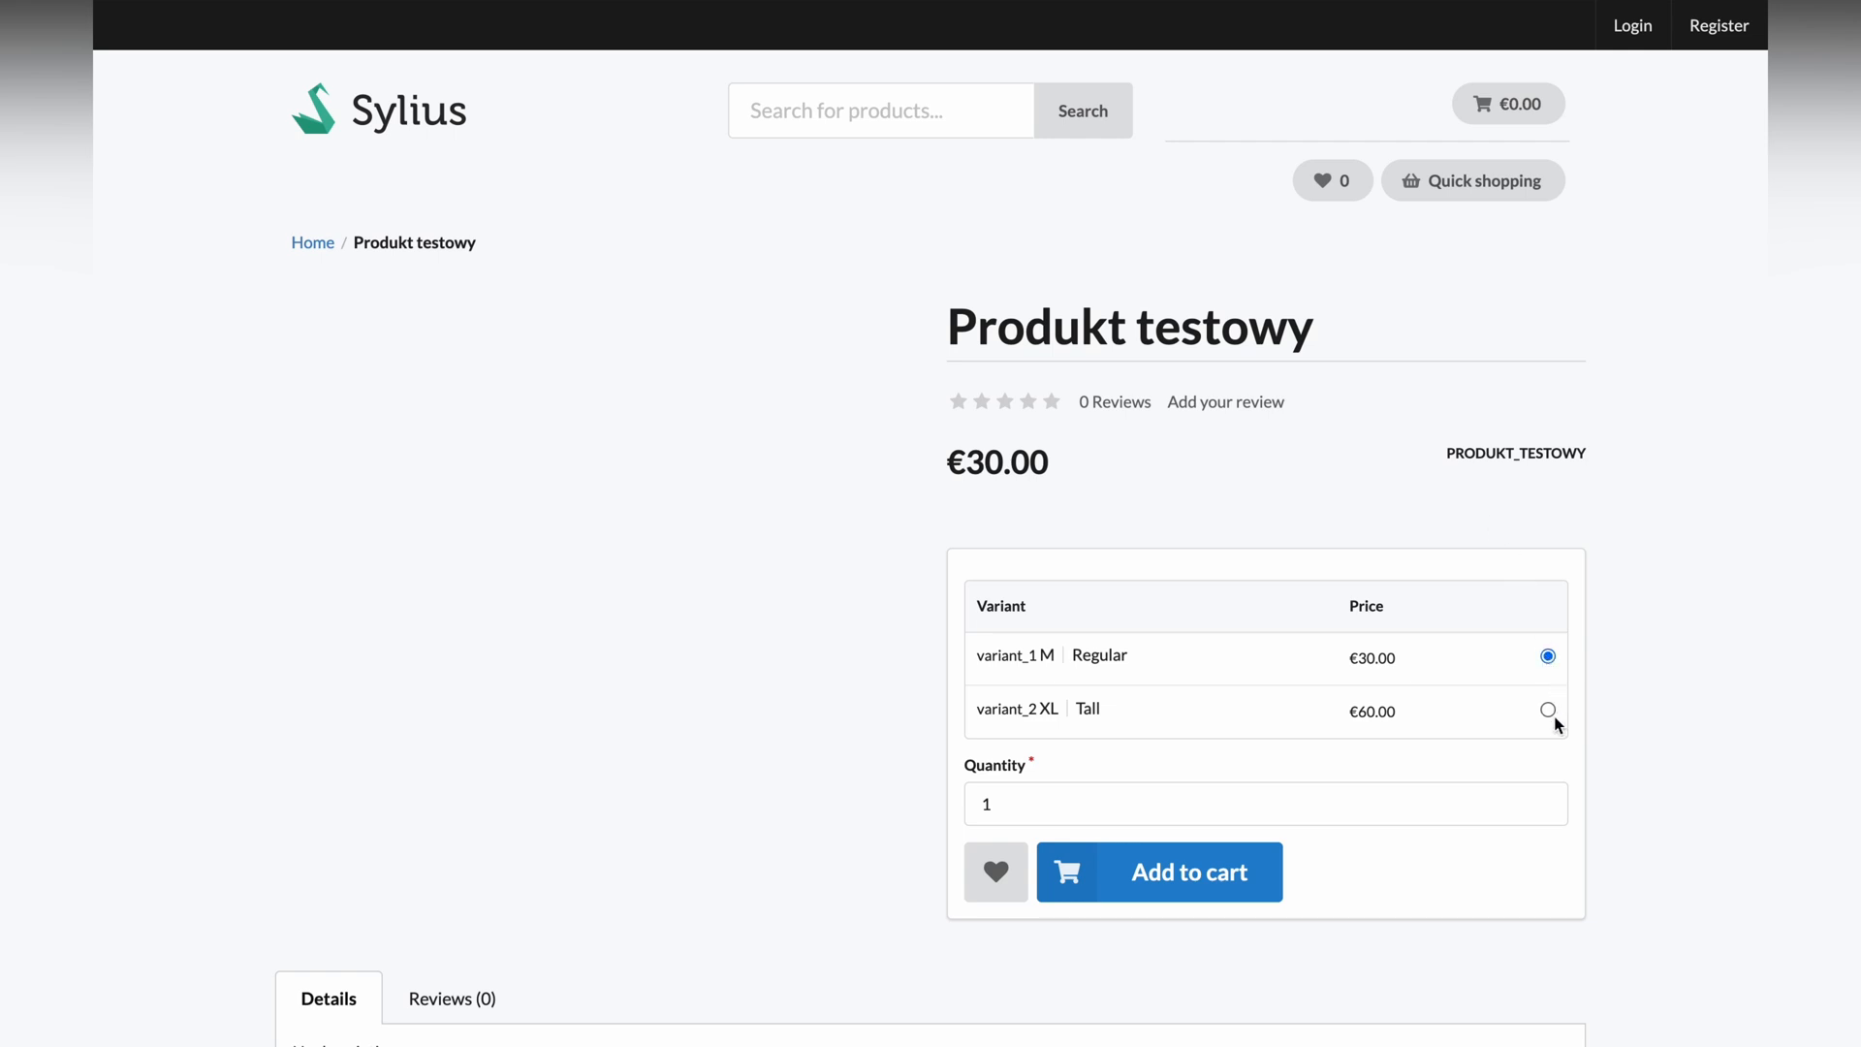
pyautogui.click(1548, 710)
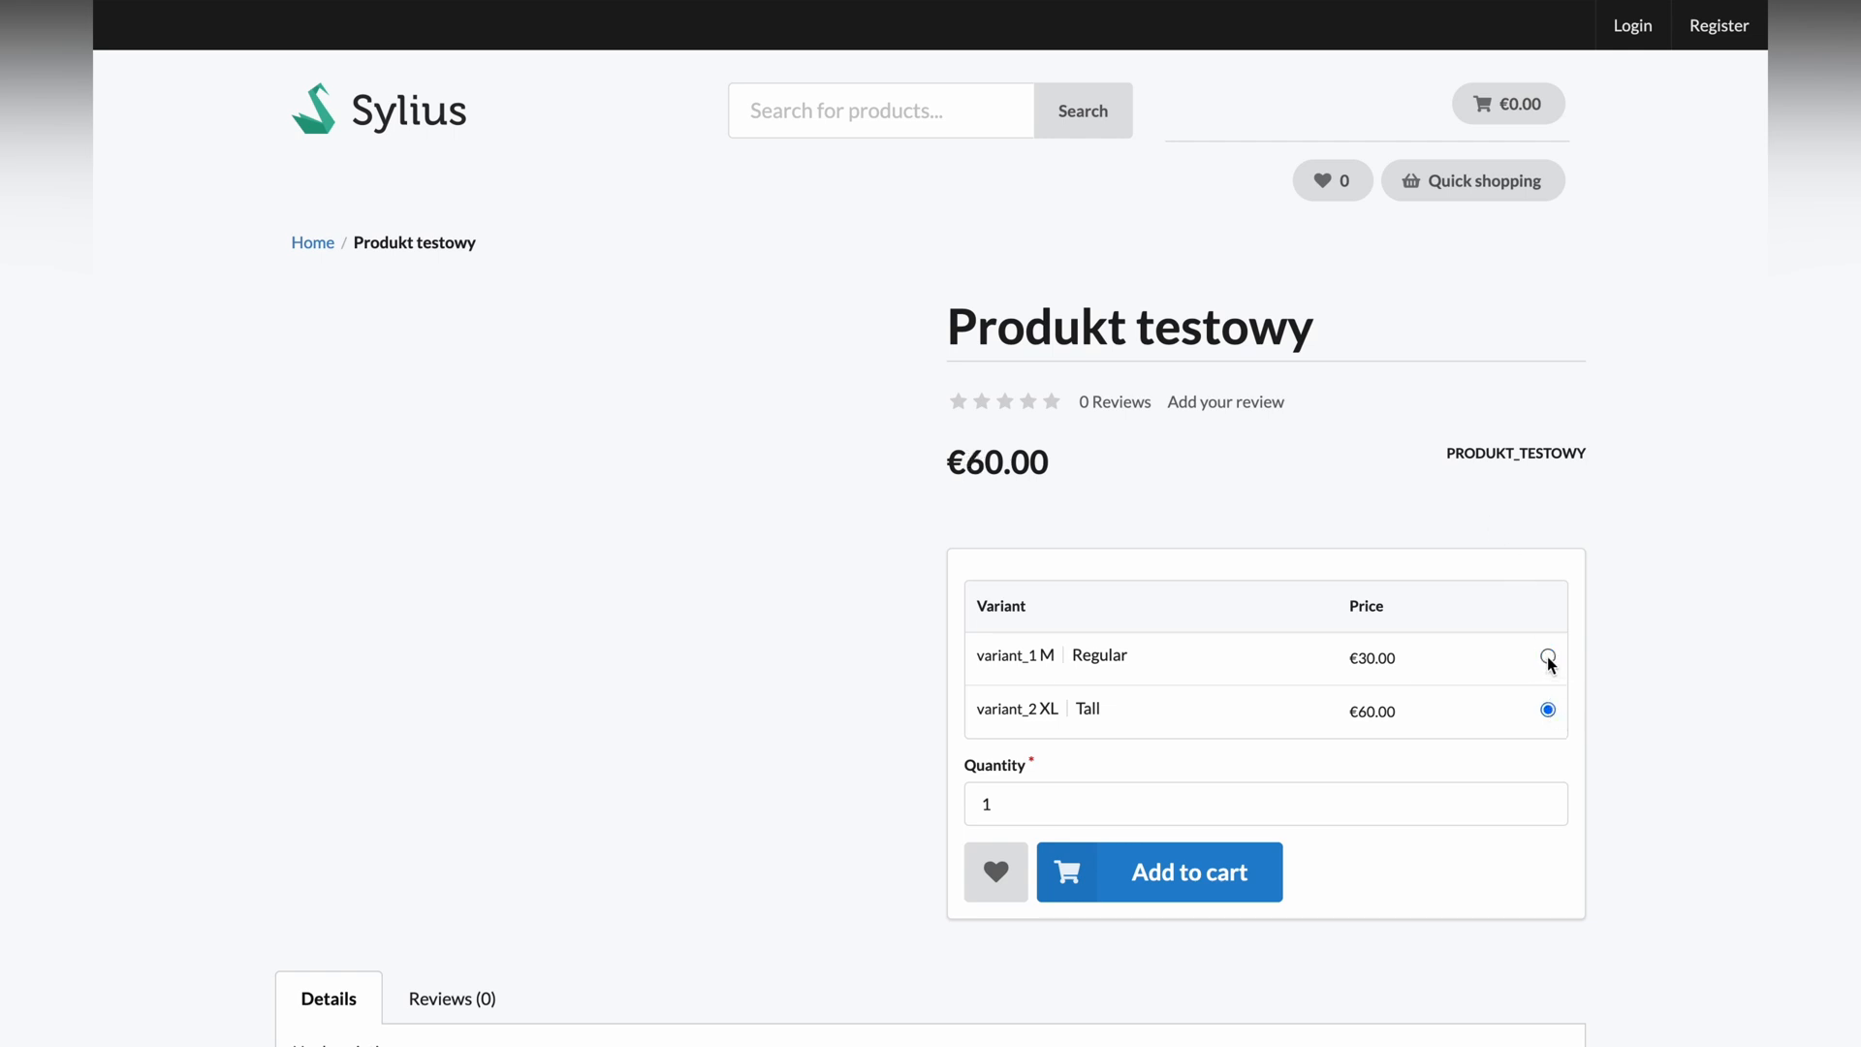
pyautogui.moveTo(1549, 665)
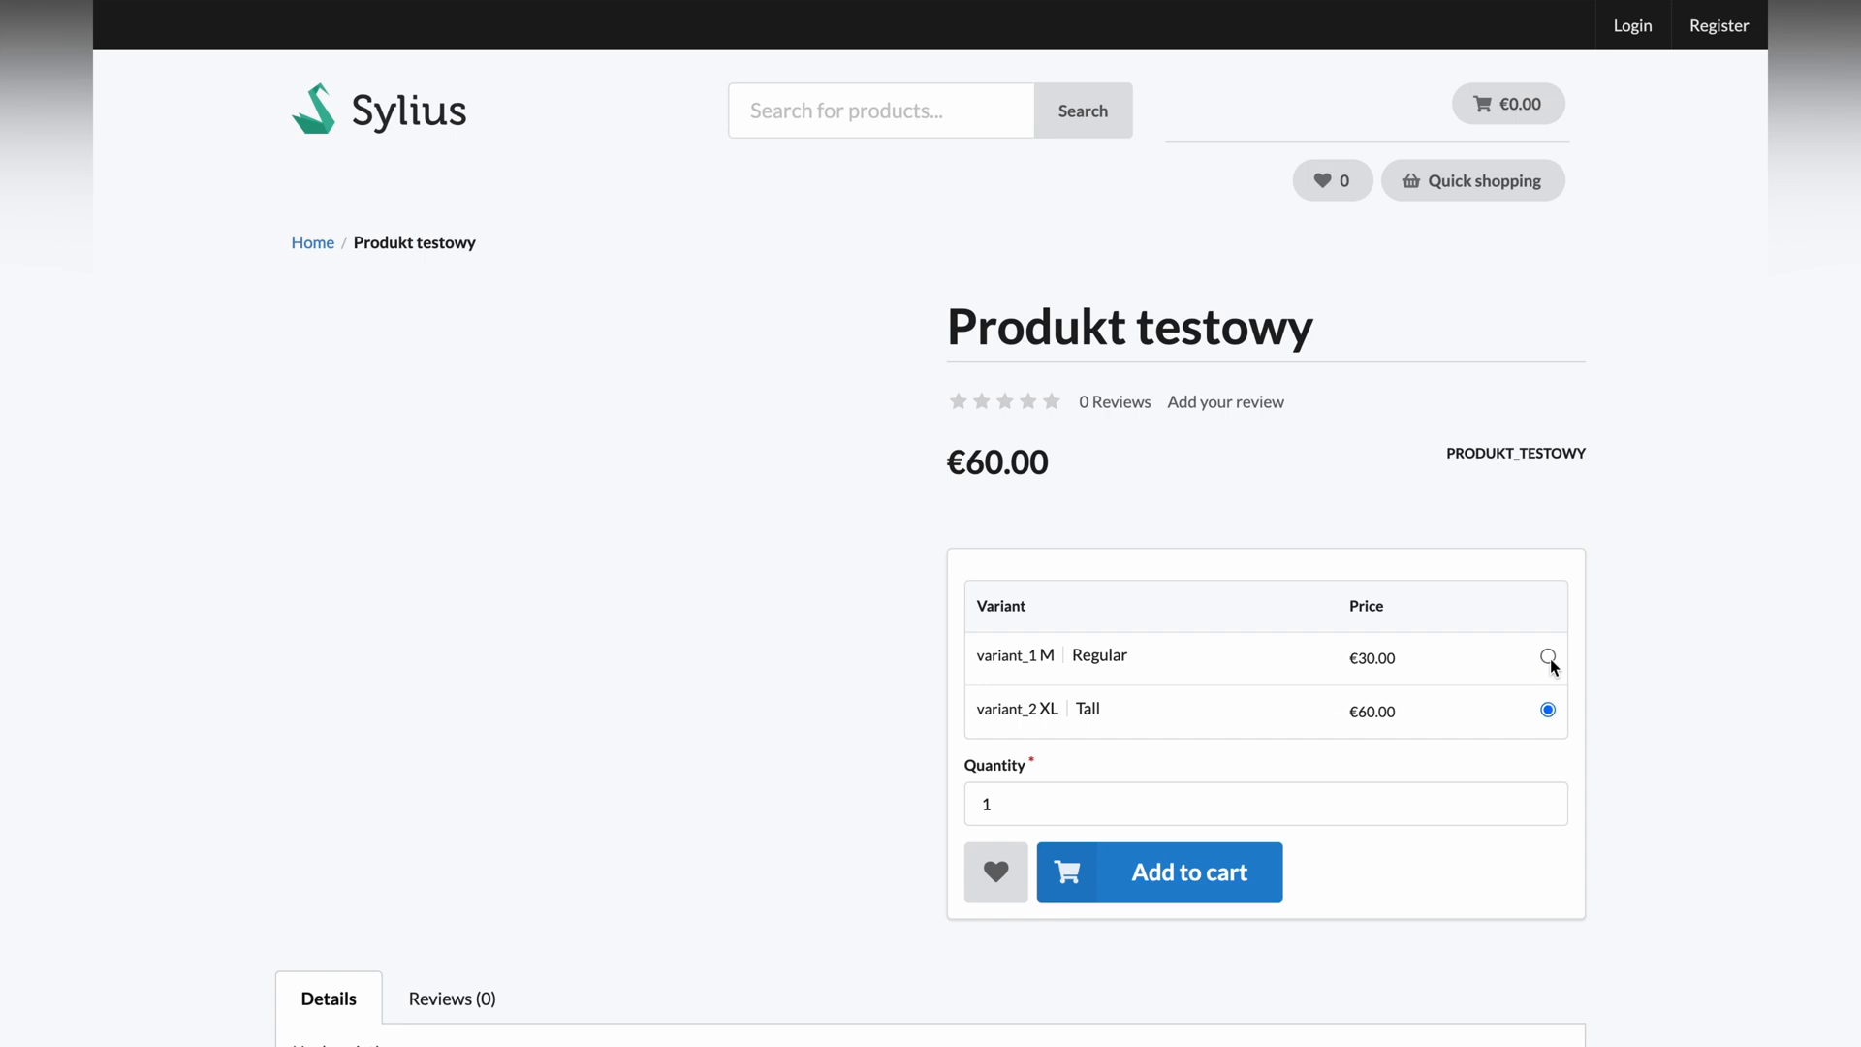
pyautogui.click(1547, 658)
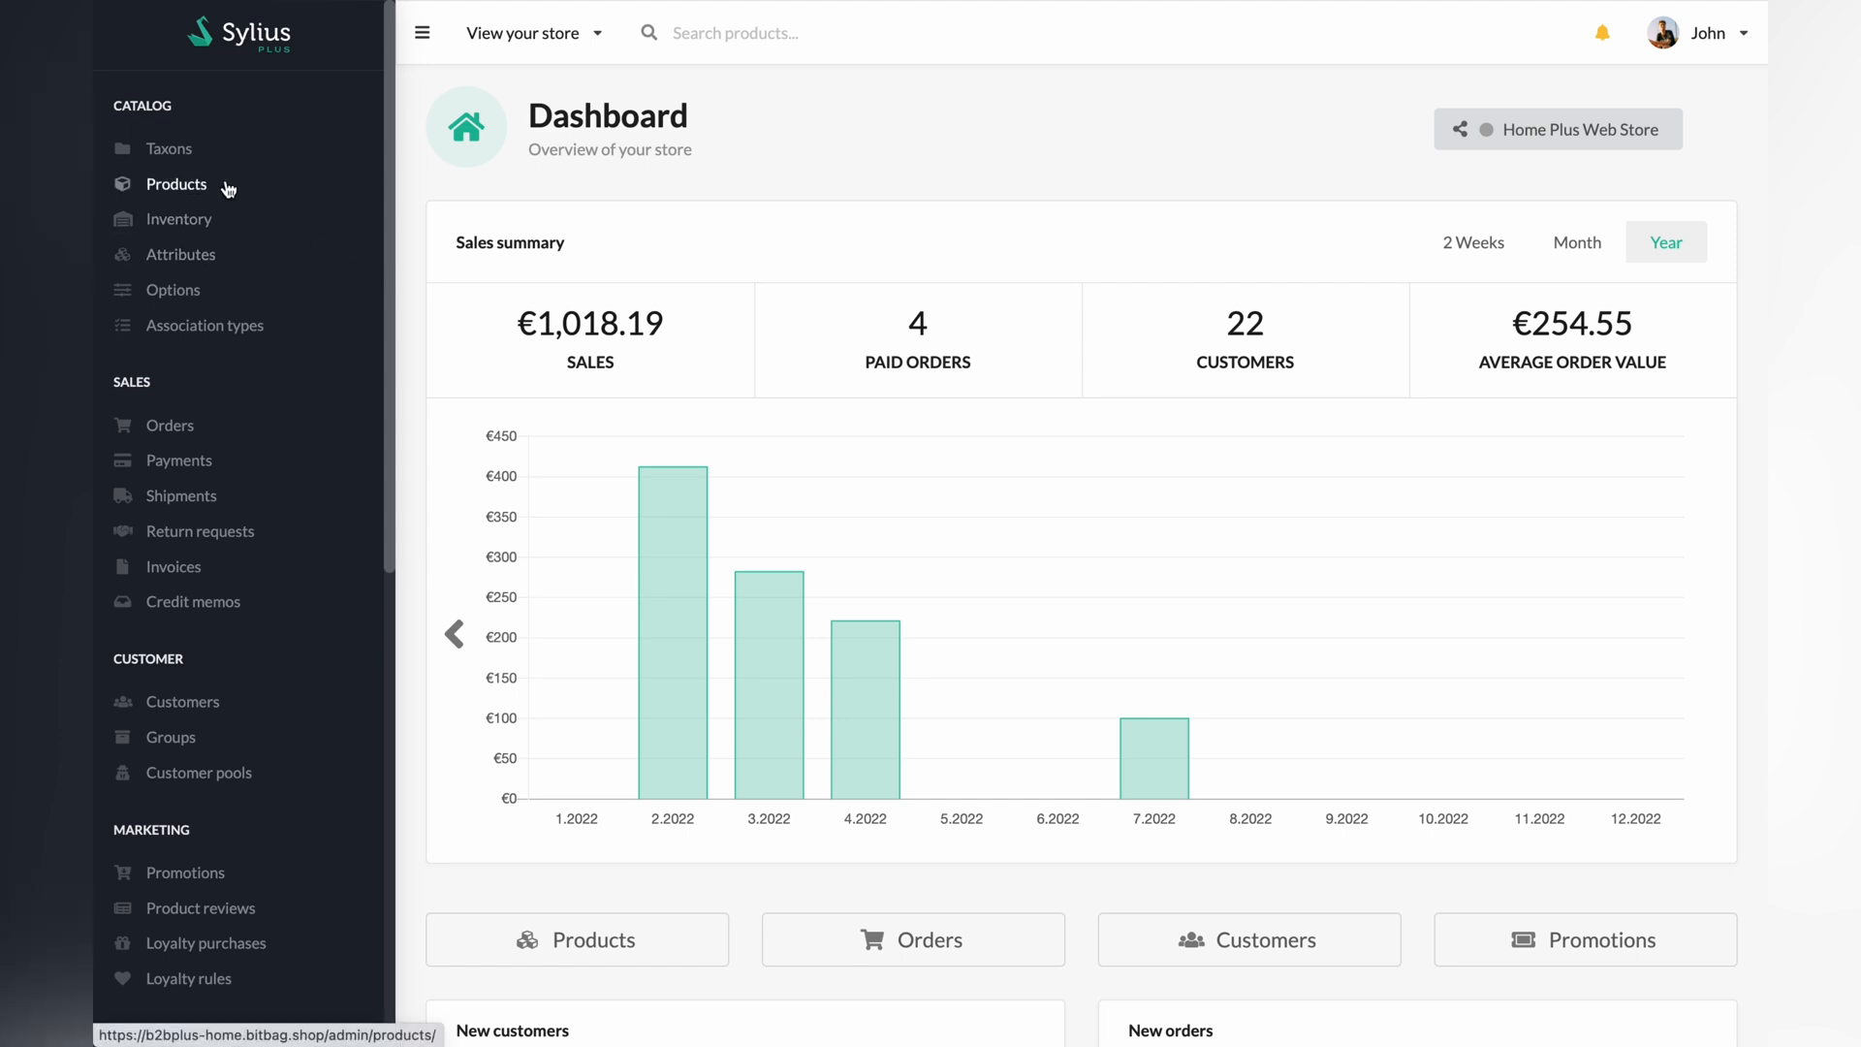
# Step: Edit Basic regular from Products and list its variants, sizes S through XXL
pyautogui.click(177, 184)
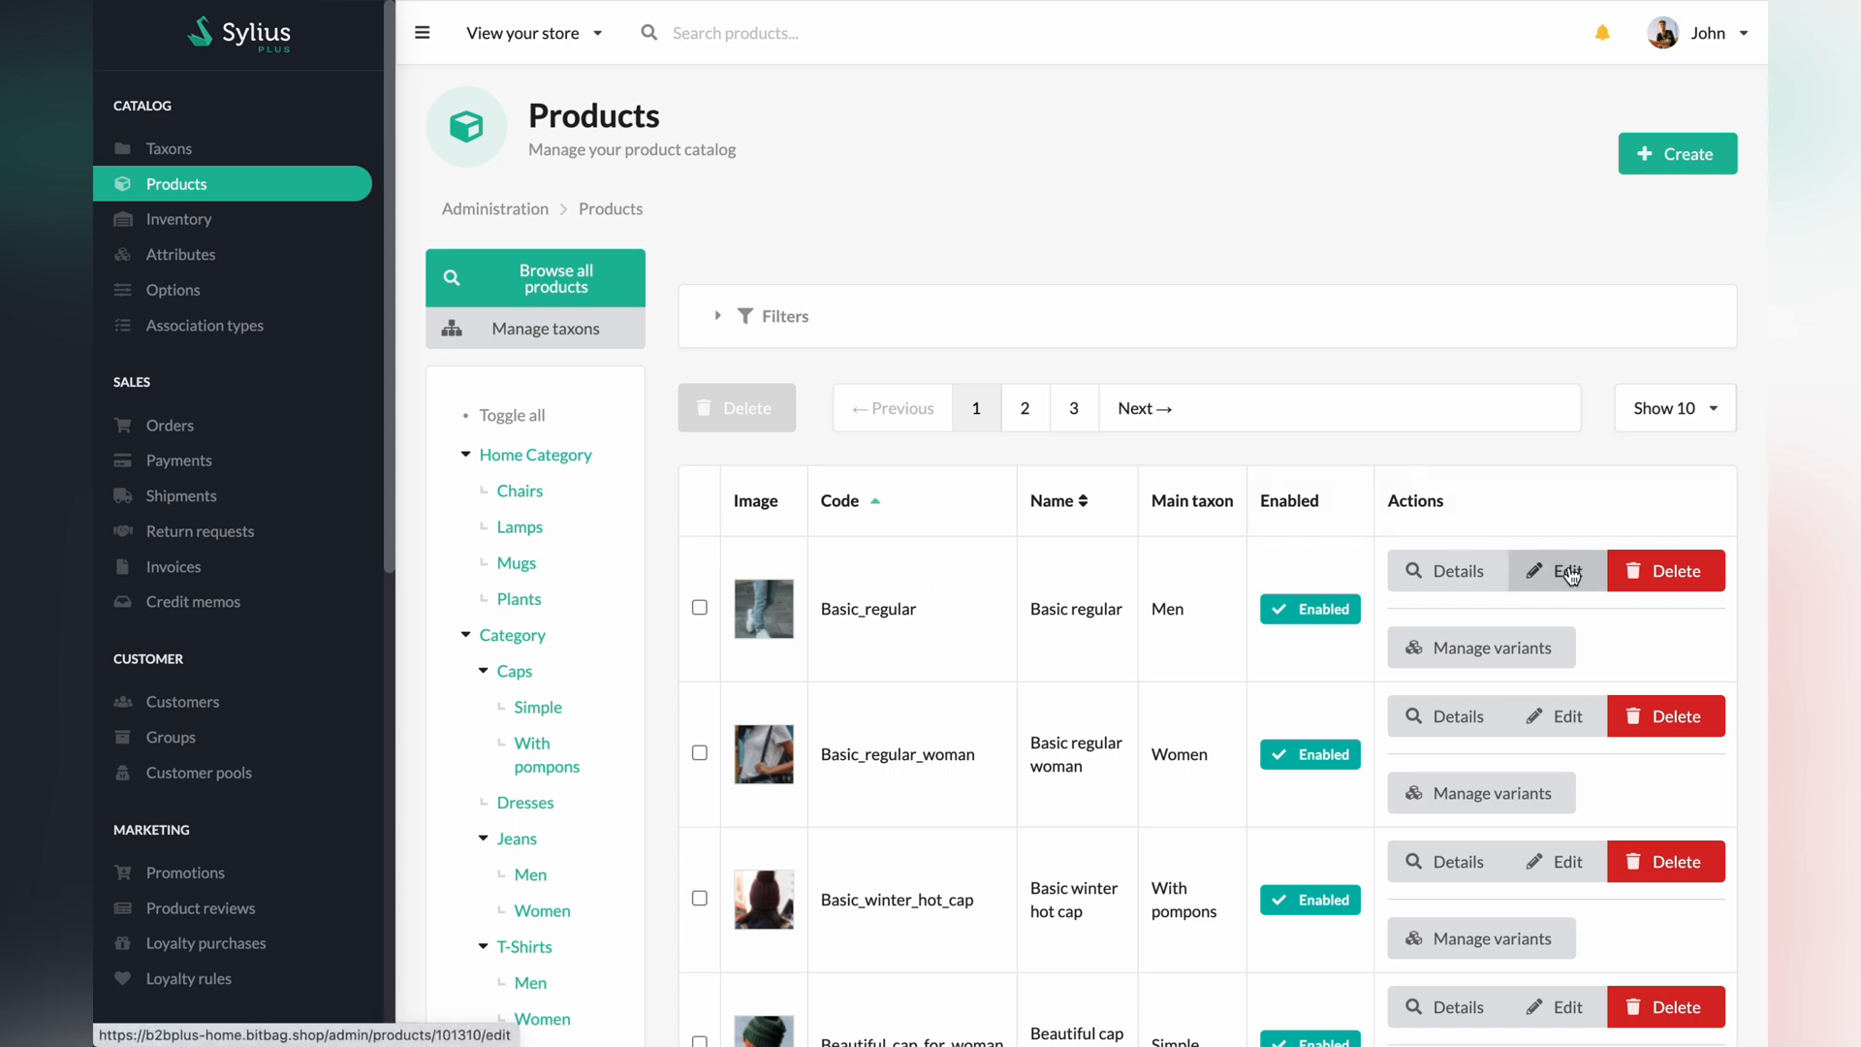
pyautogui.click(1565, 571)
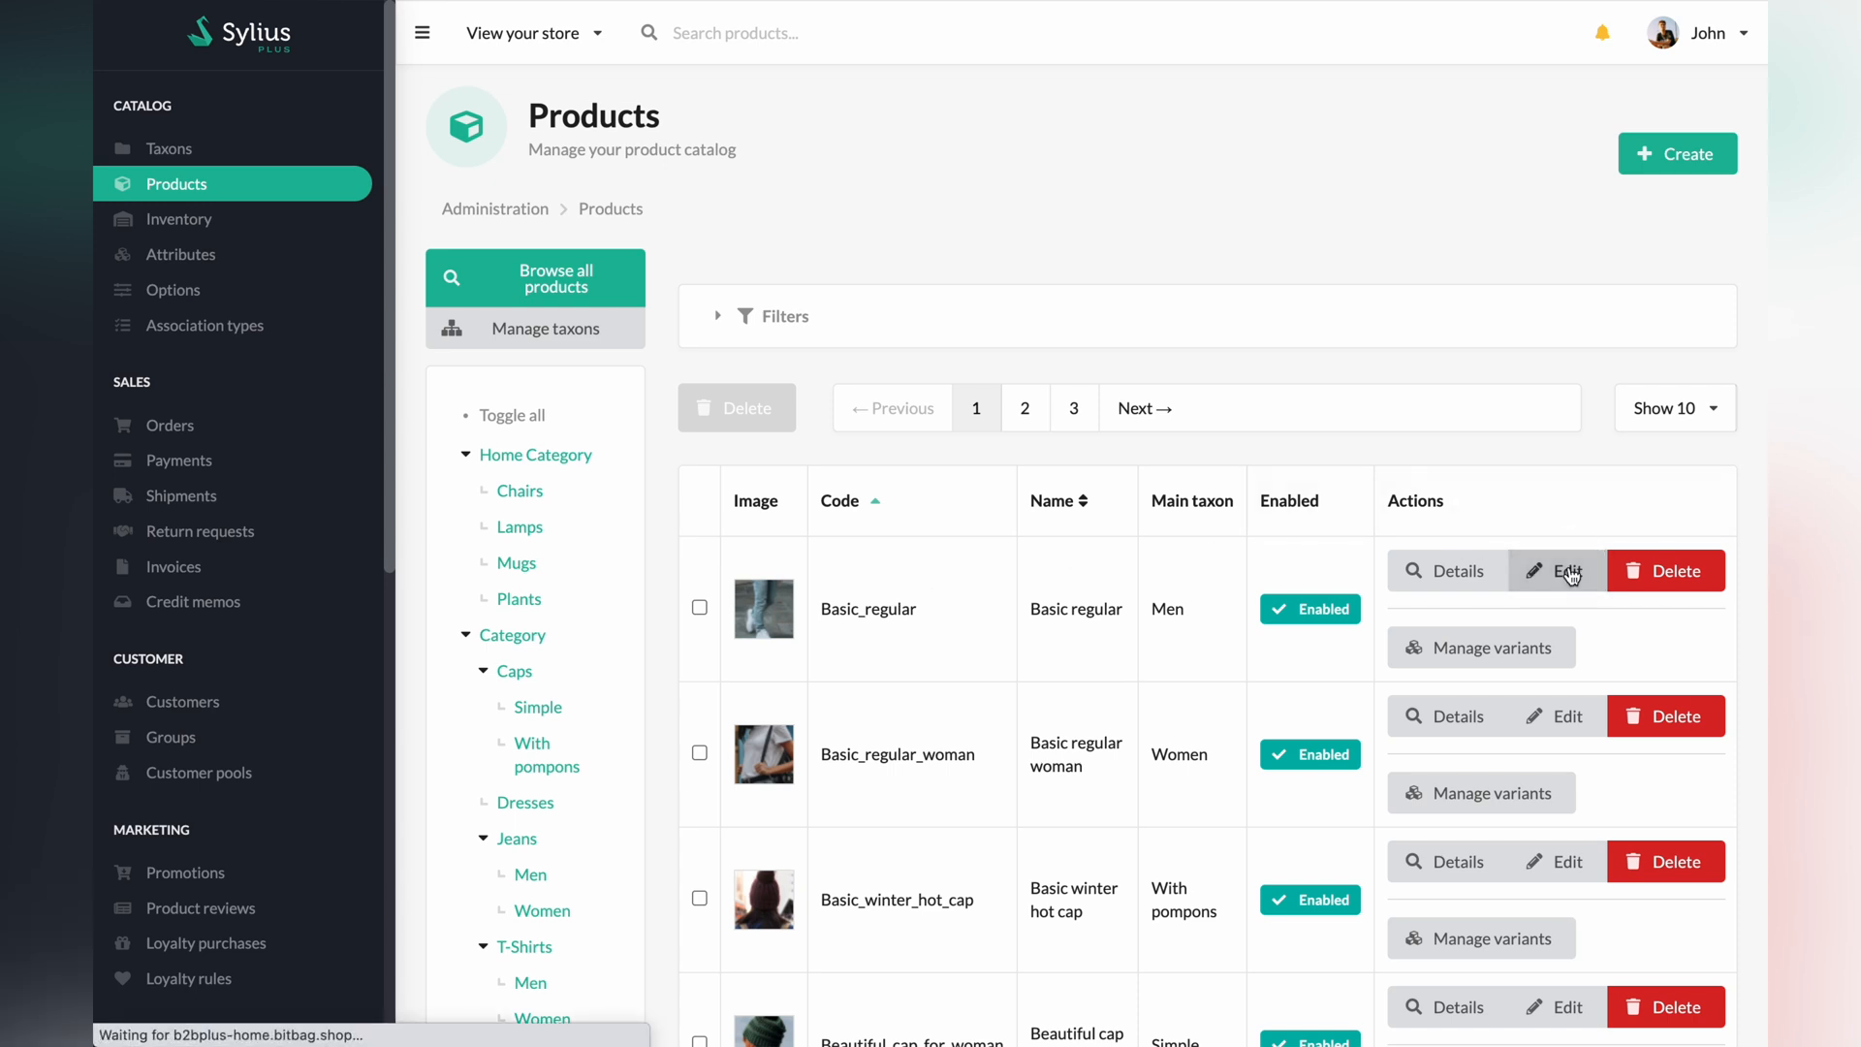
pyautogui.click(1565, 571)
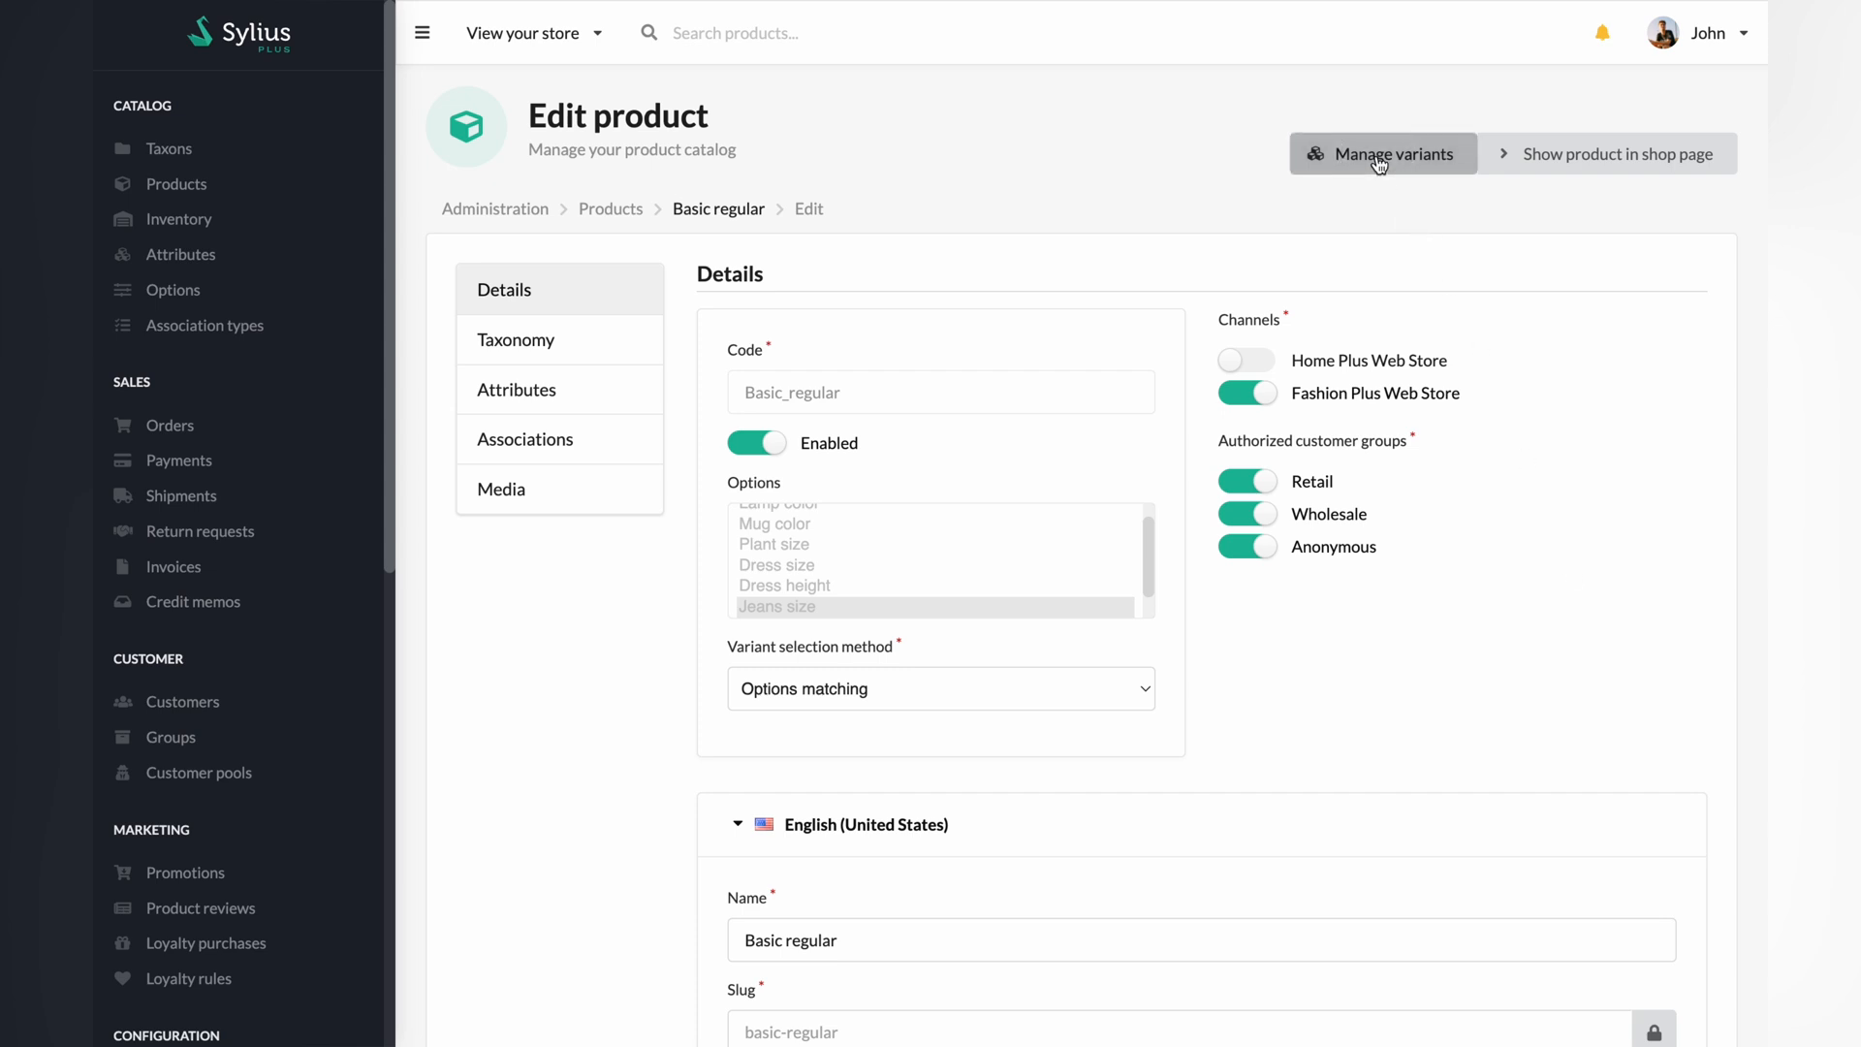
pyautogui.click(1391, 153)
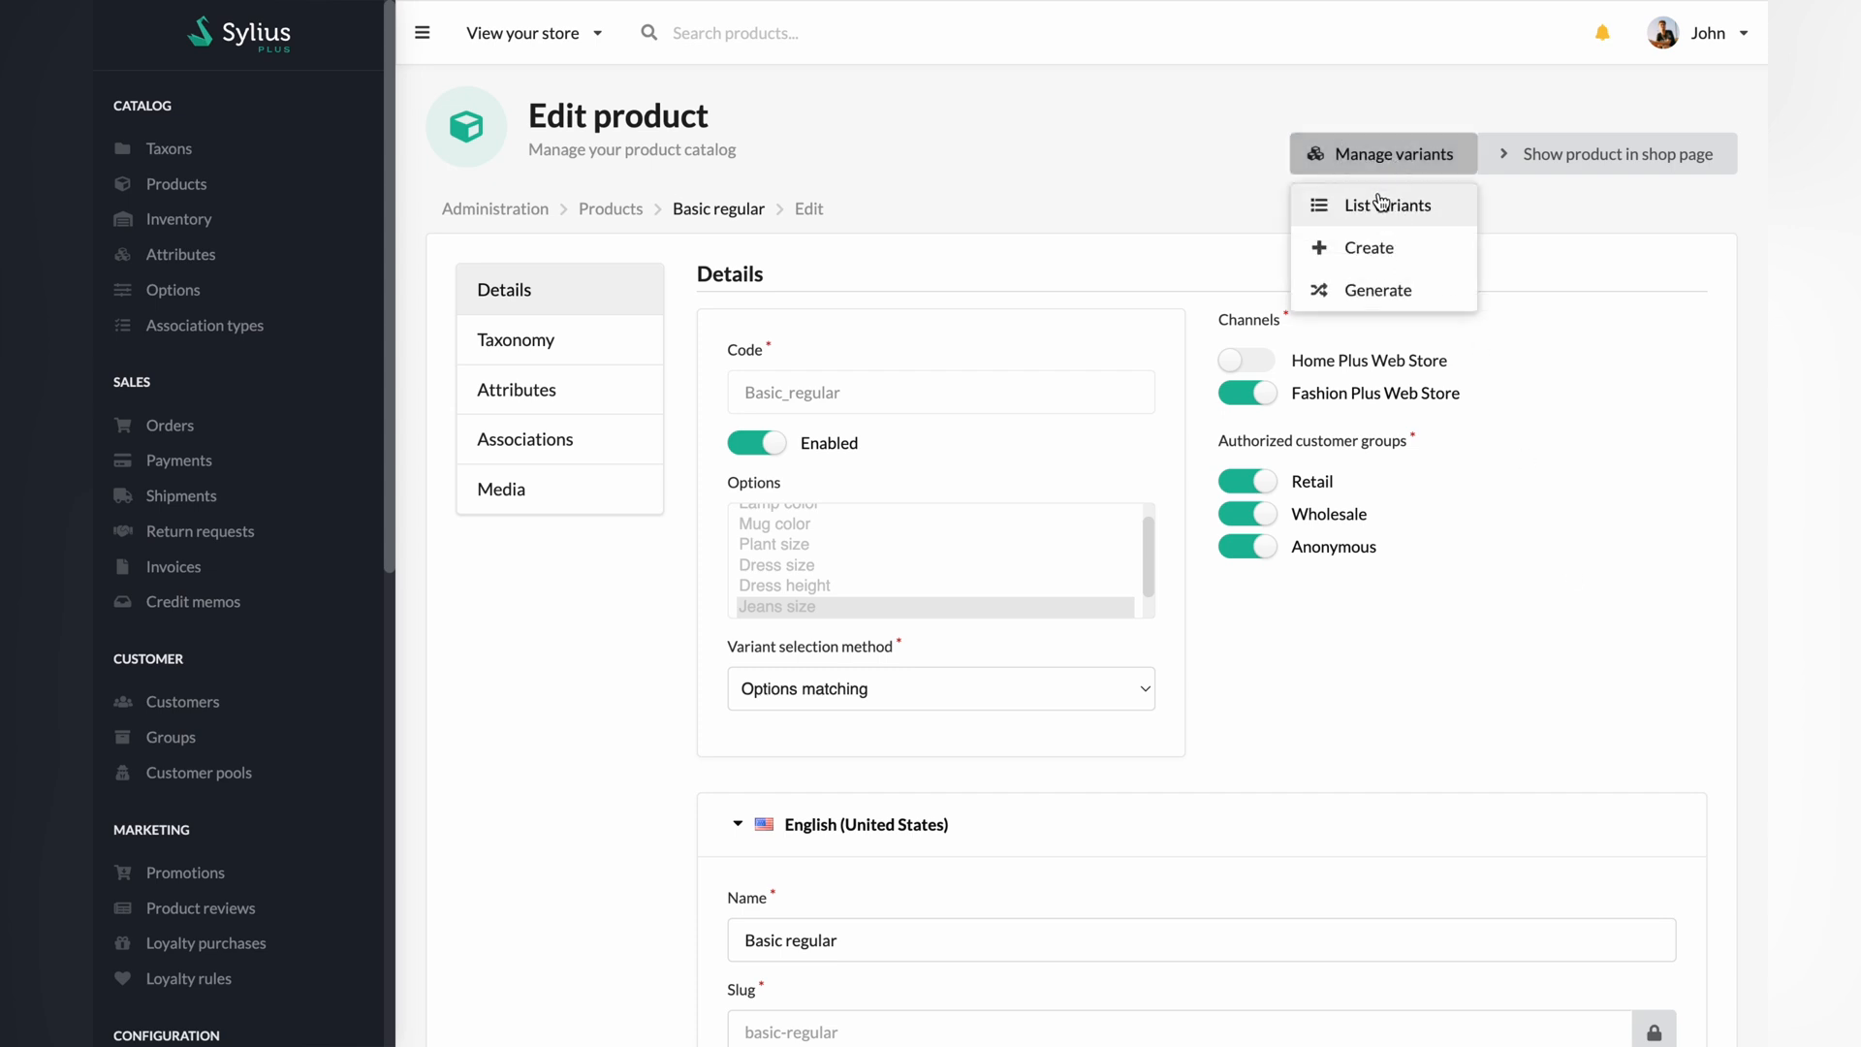
pyautogui.click(1386, 204)
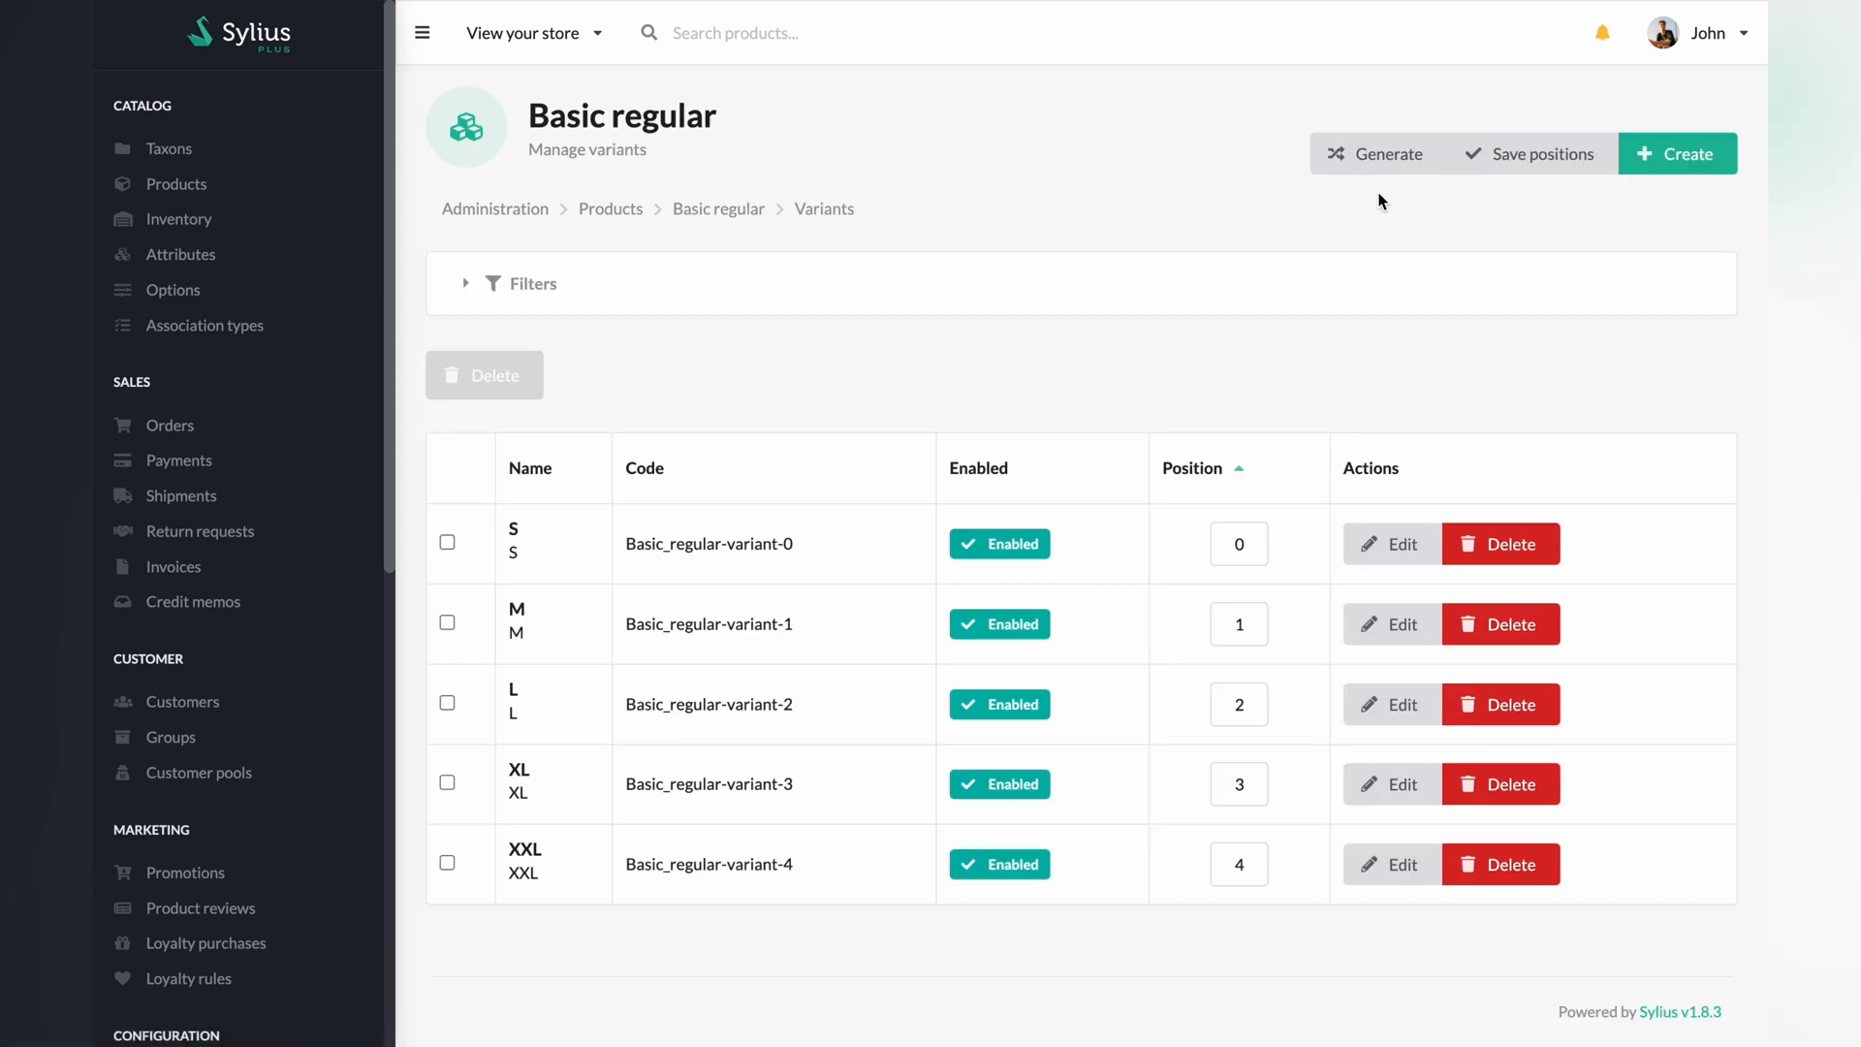
pyautogui.moveTo(1383, 593)
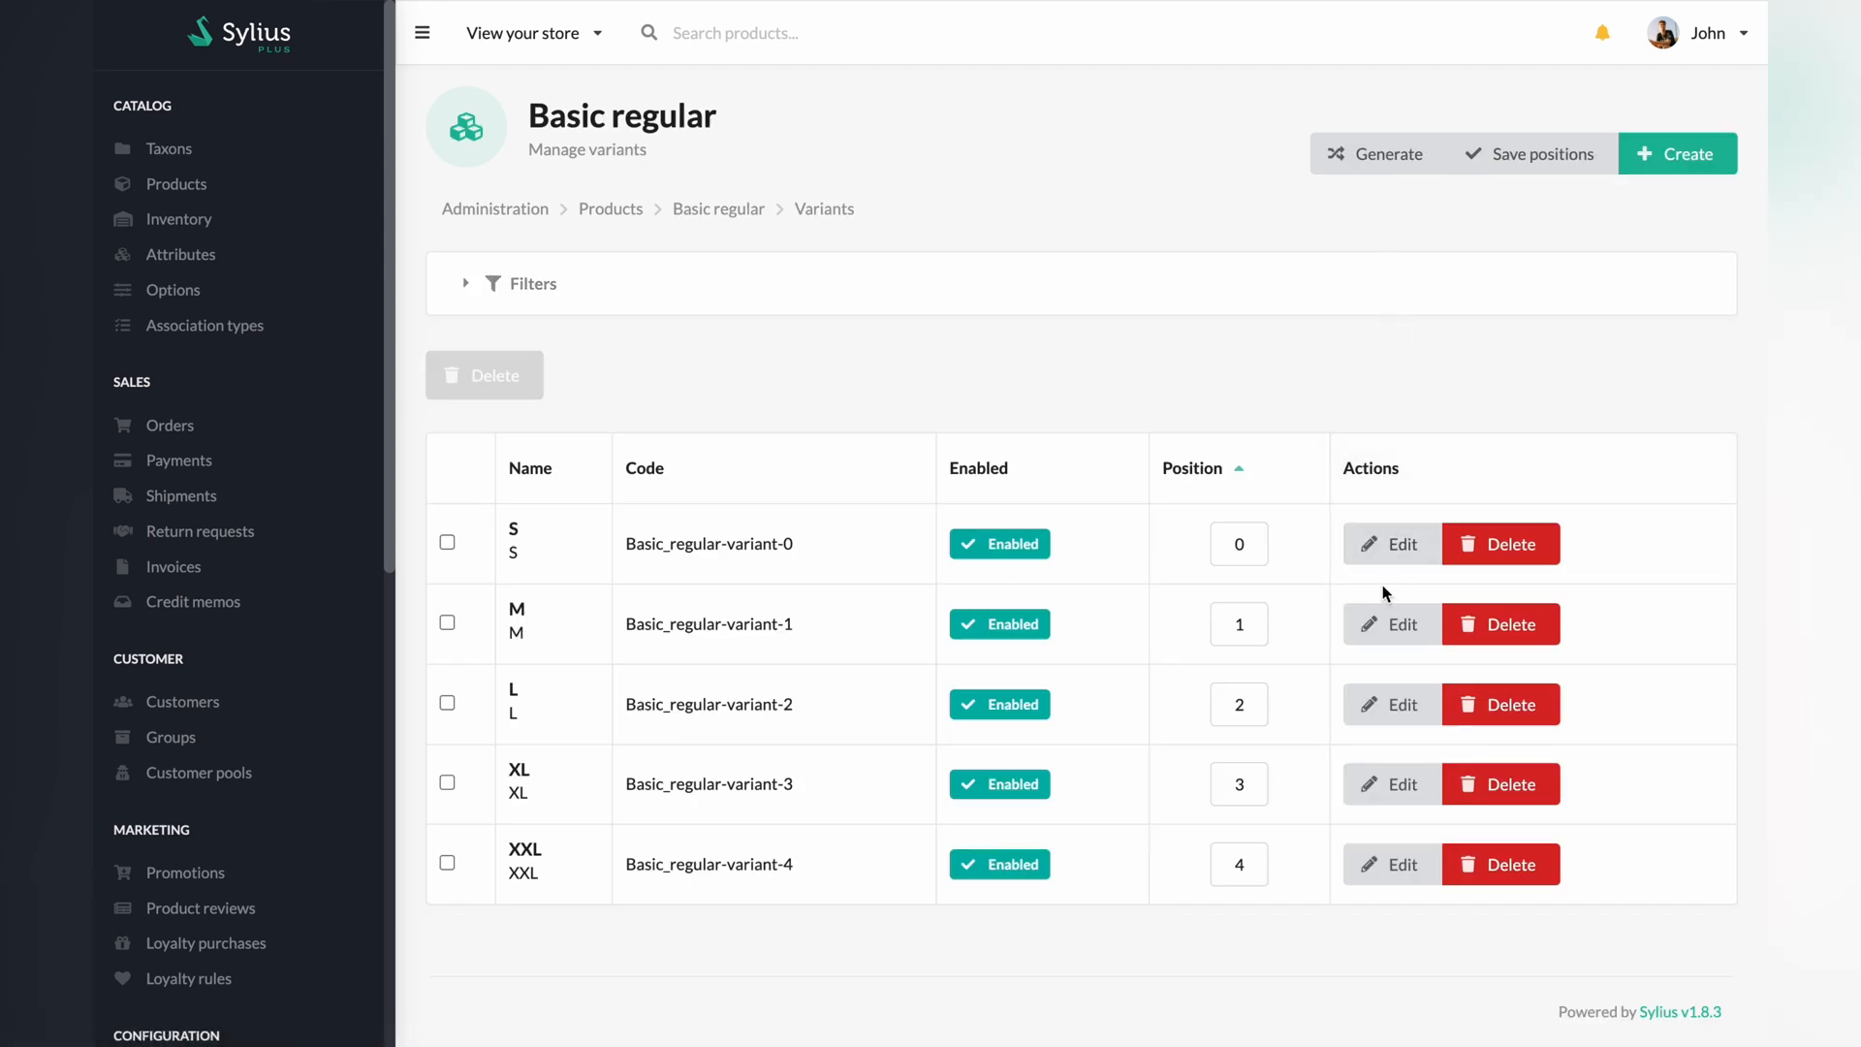
# Step: Edit variant S and save Home Plus Web Store price 30, original price 50
pyautogui.click(1390, 544)
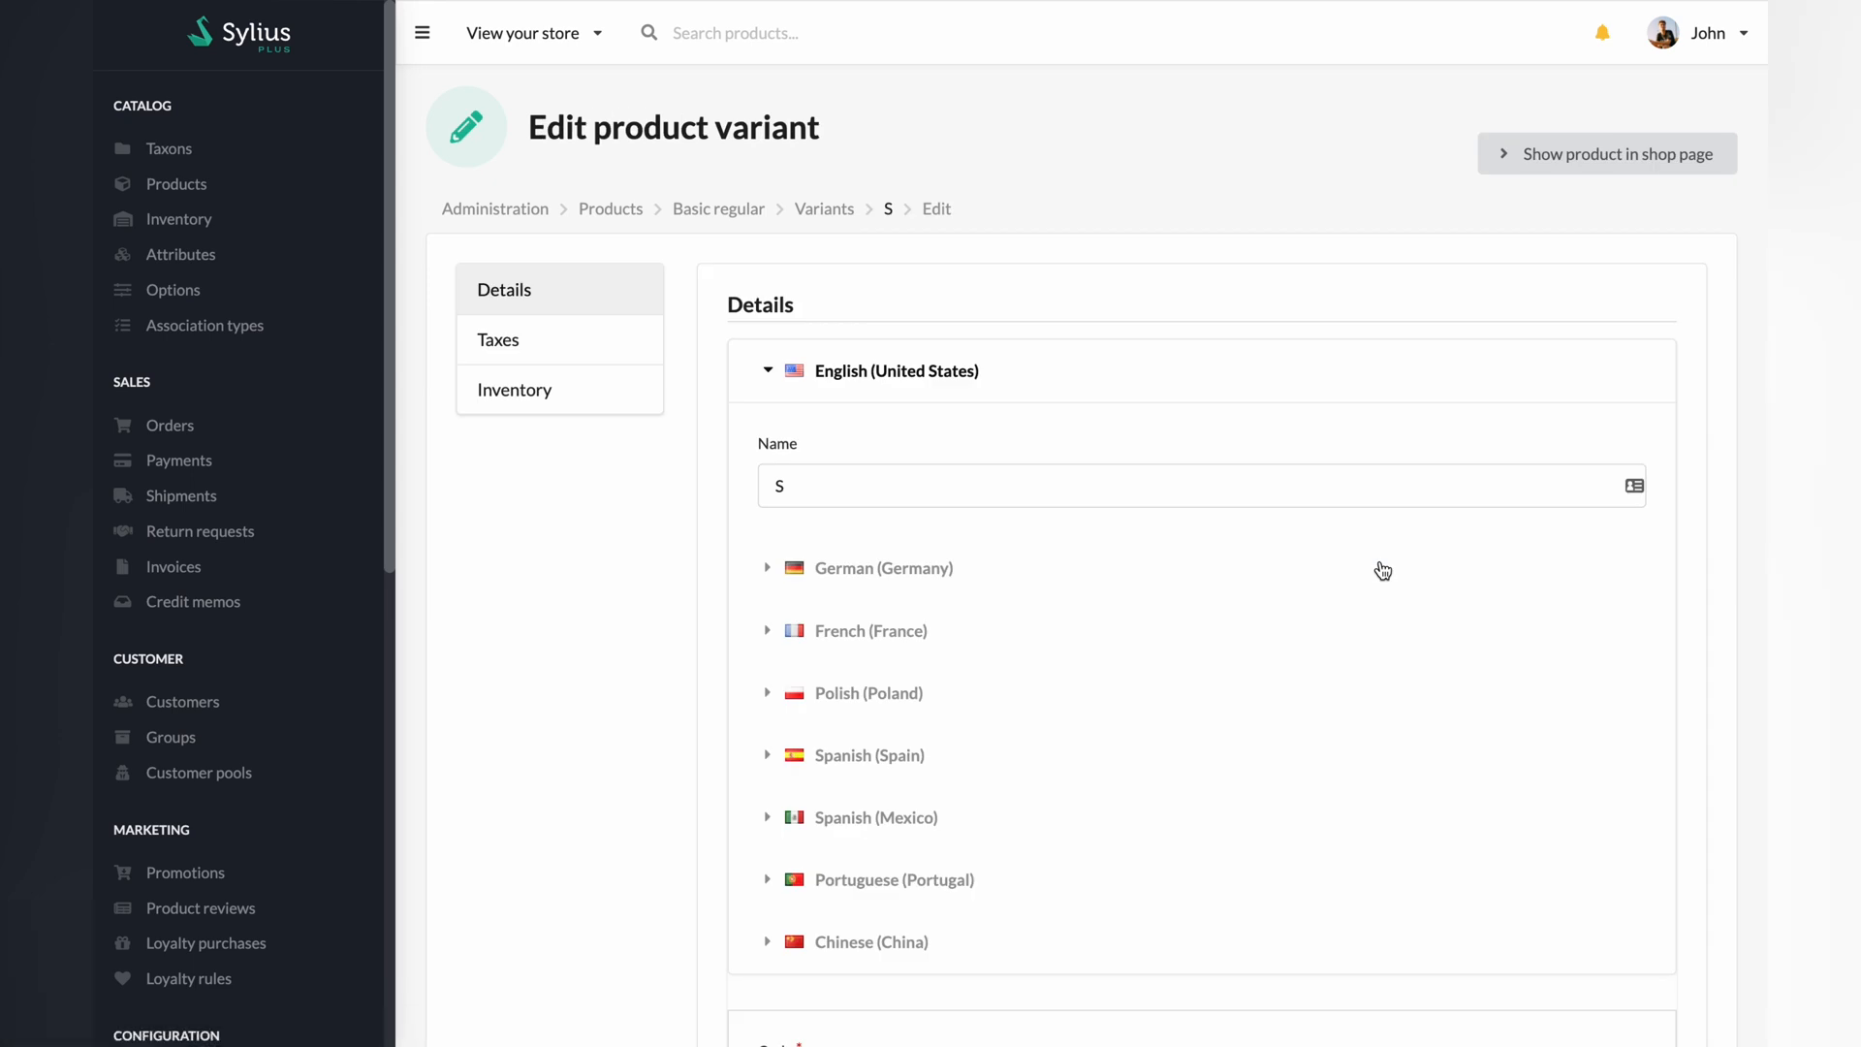
pyautogui.scroll(-3)
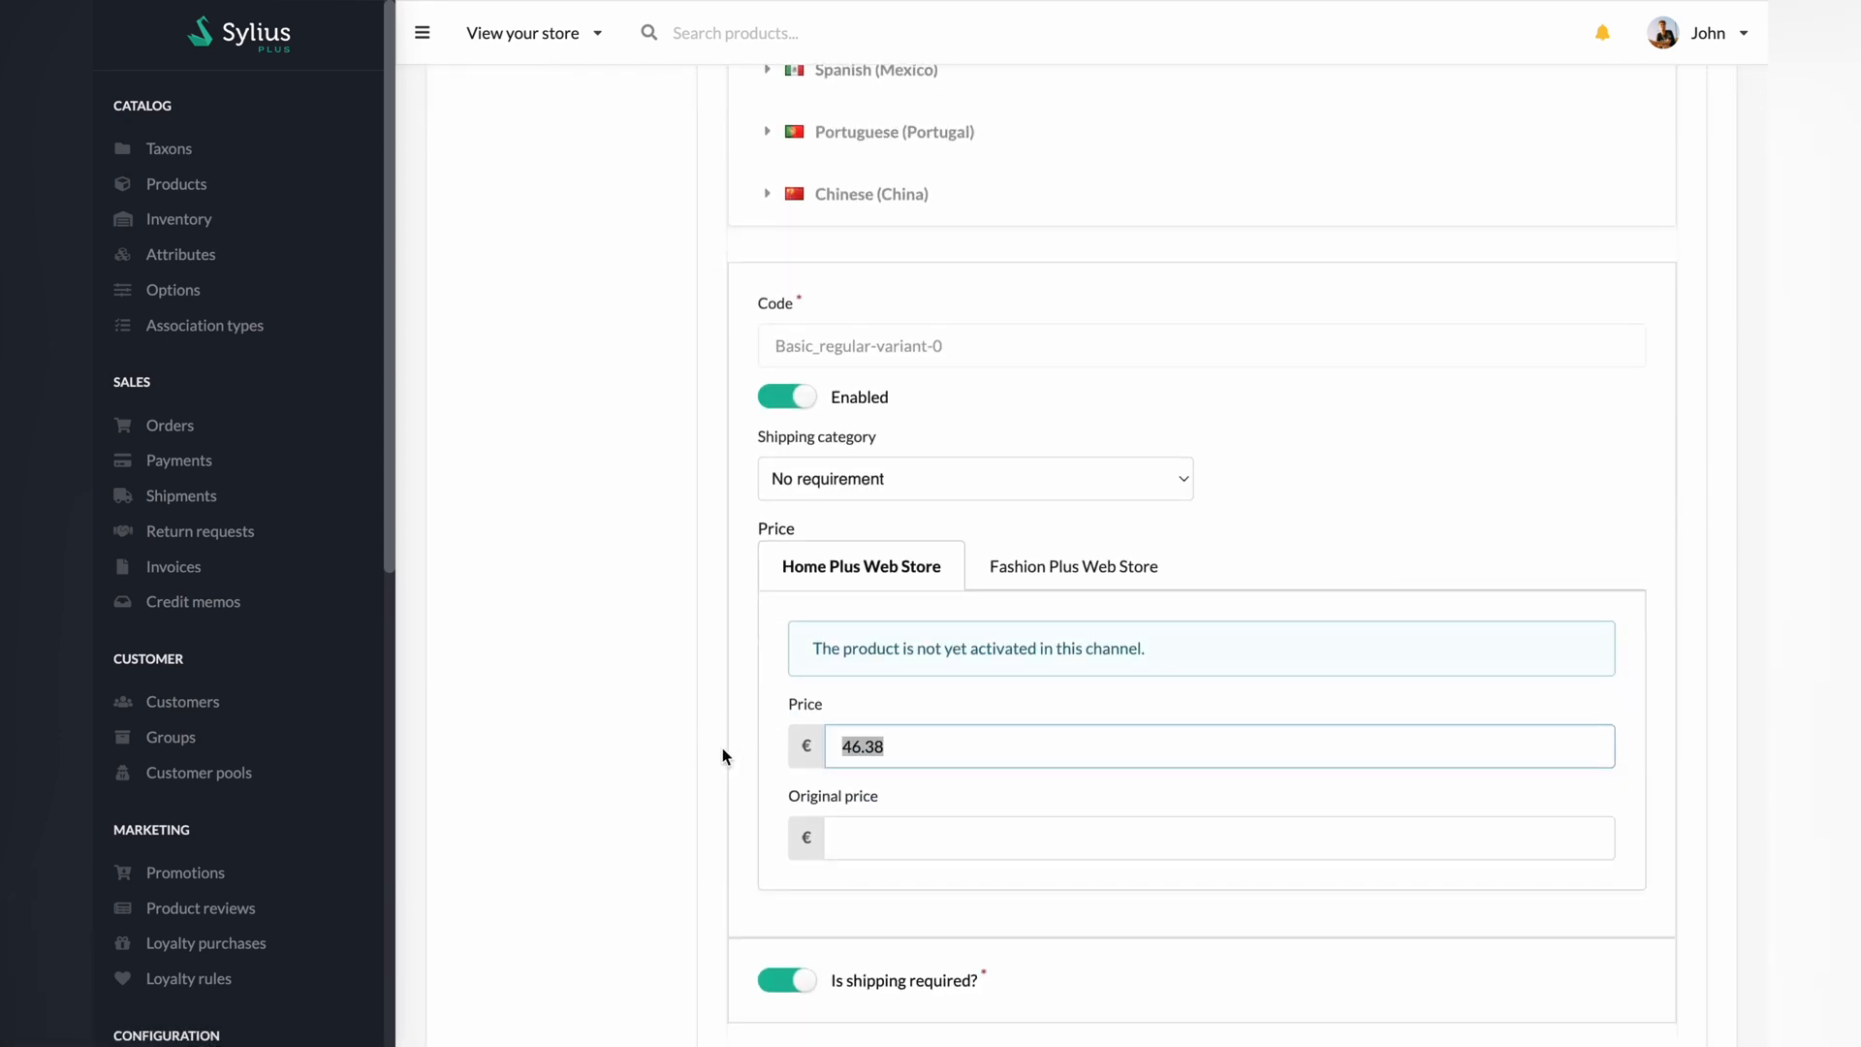
pyautogui.write('30')
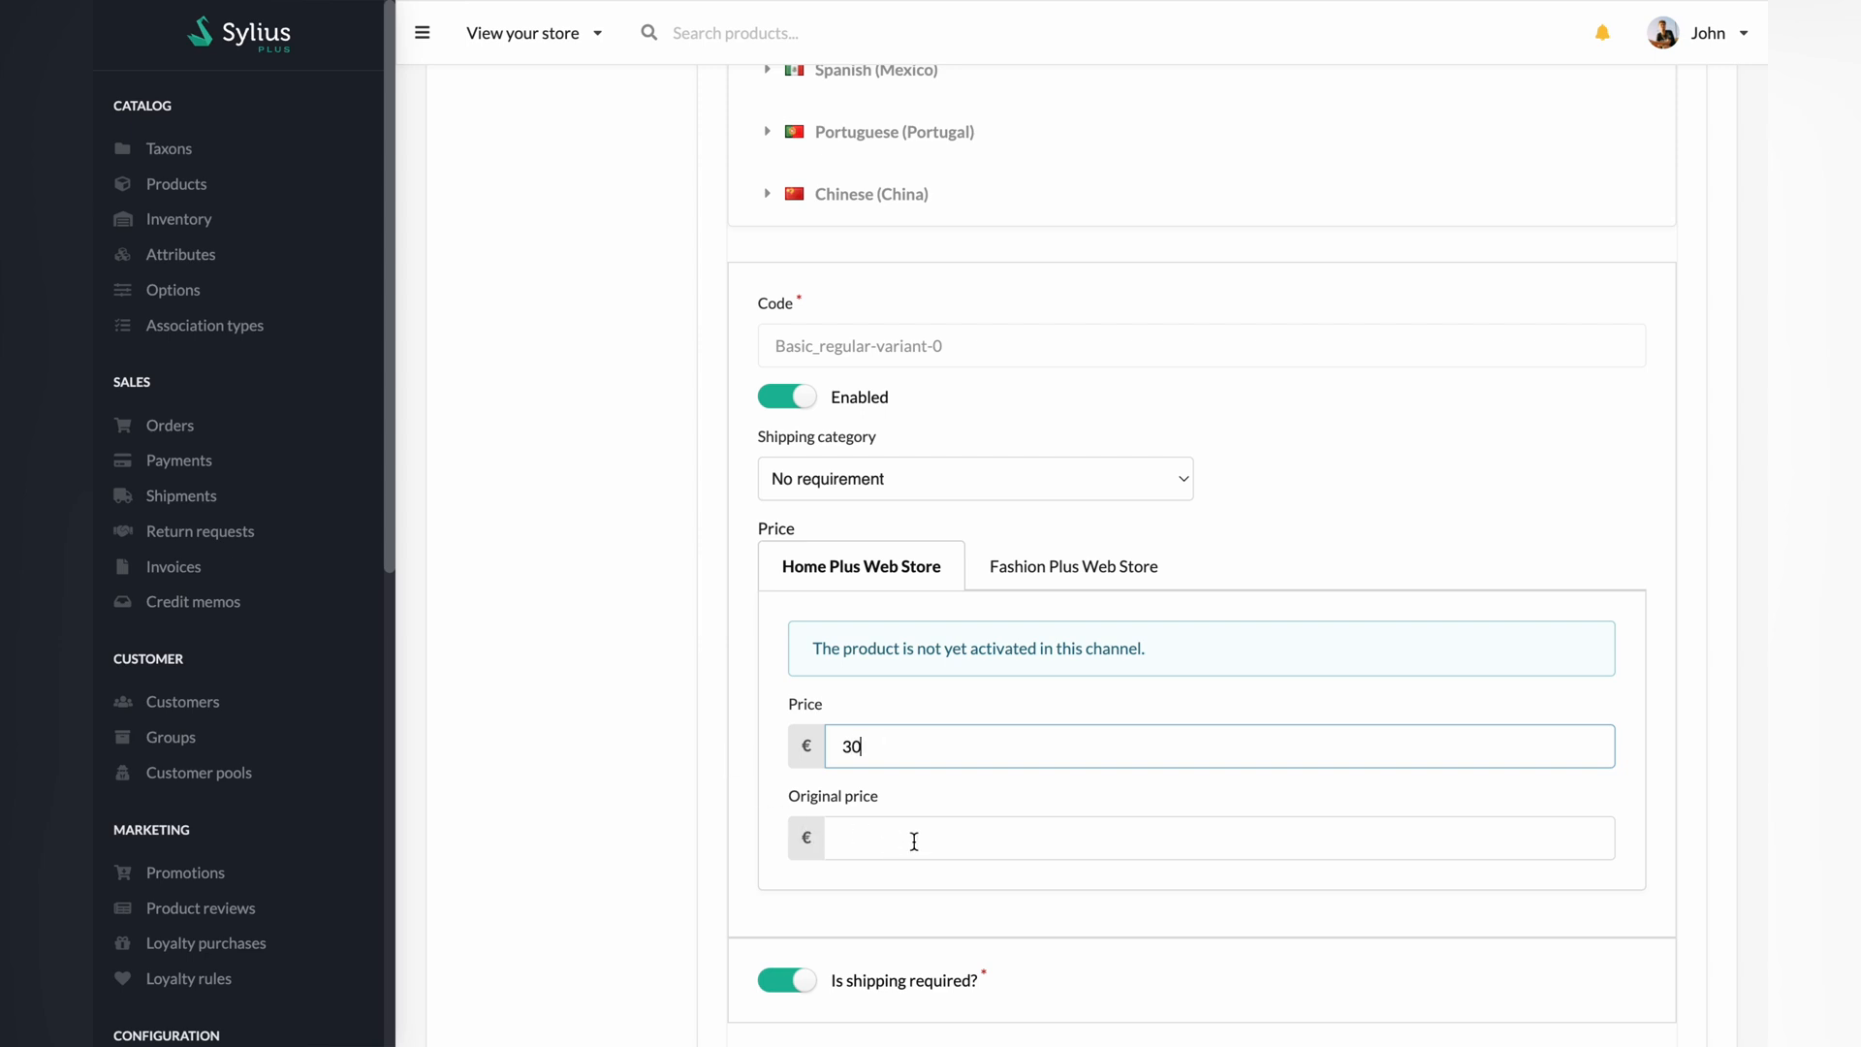
pyautogui.write('50')
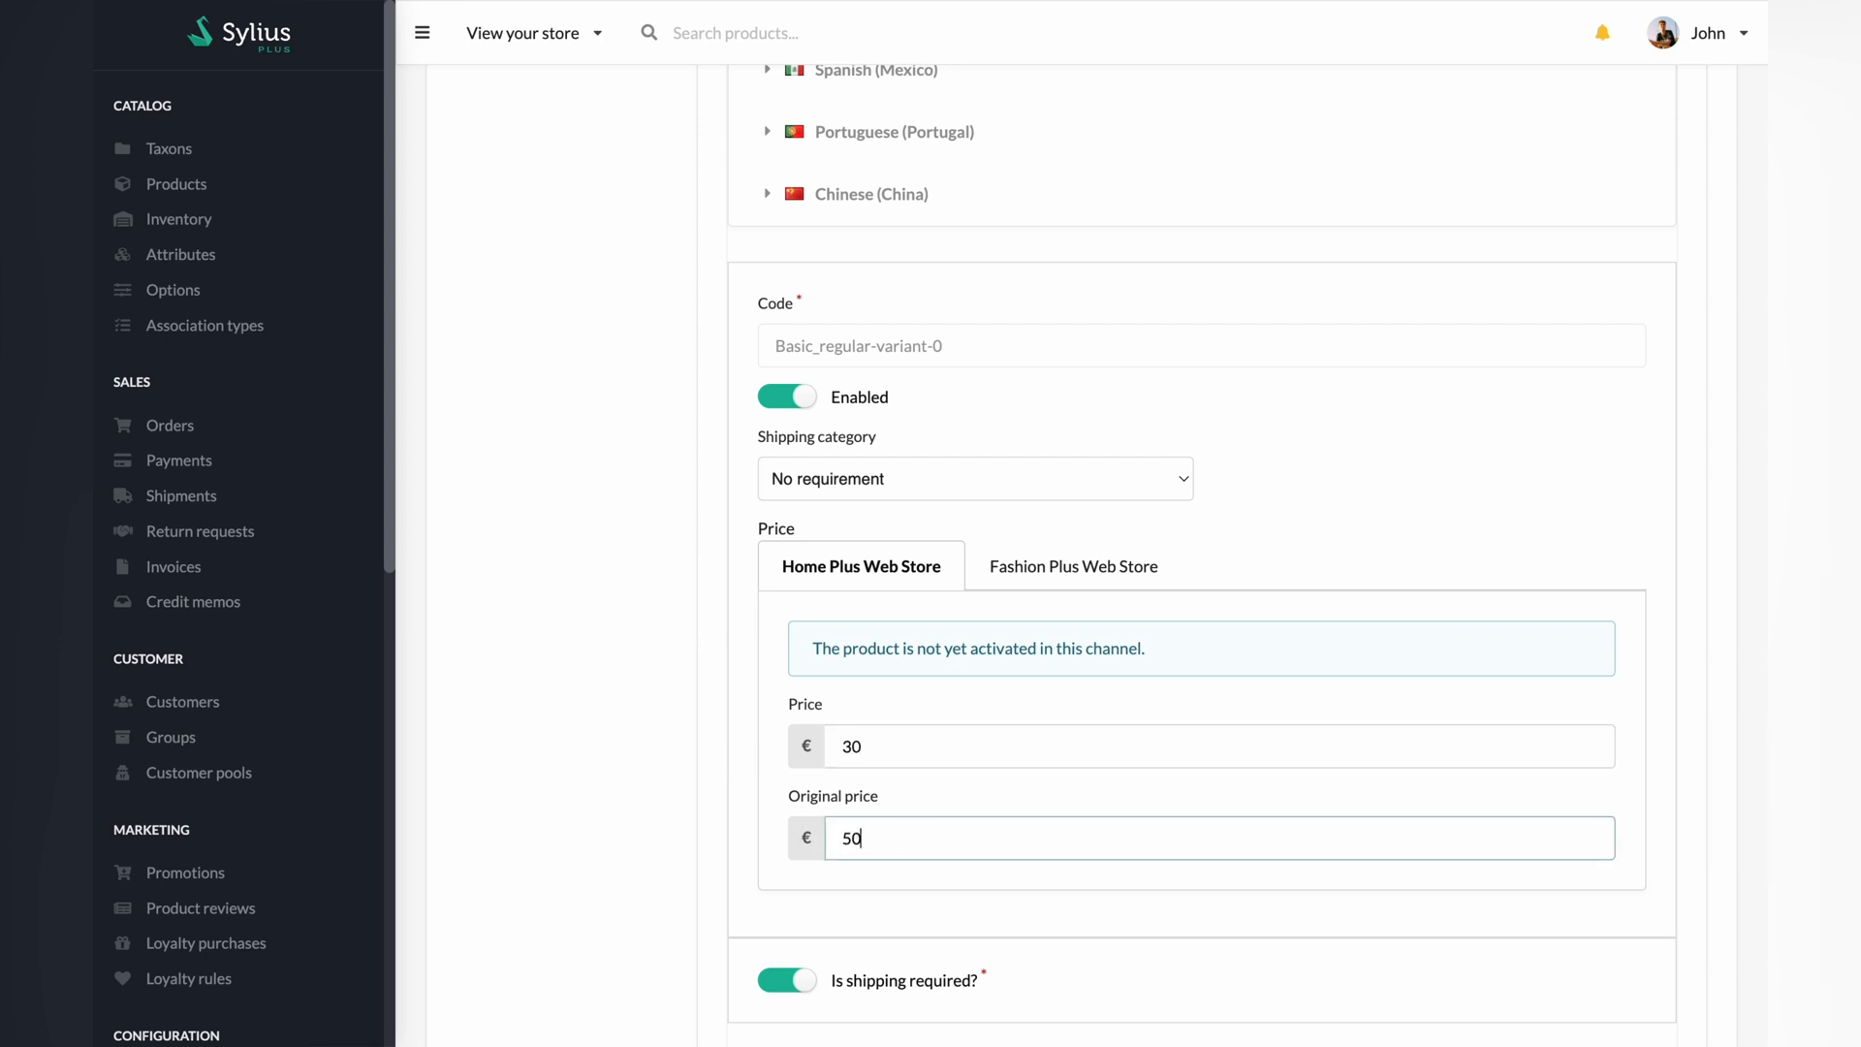
pyautogui.click(913, 837)
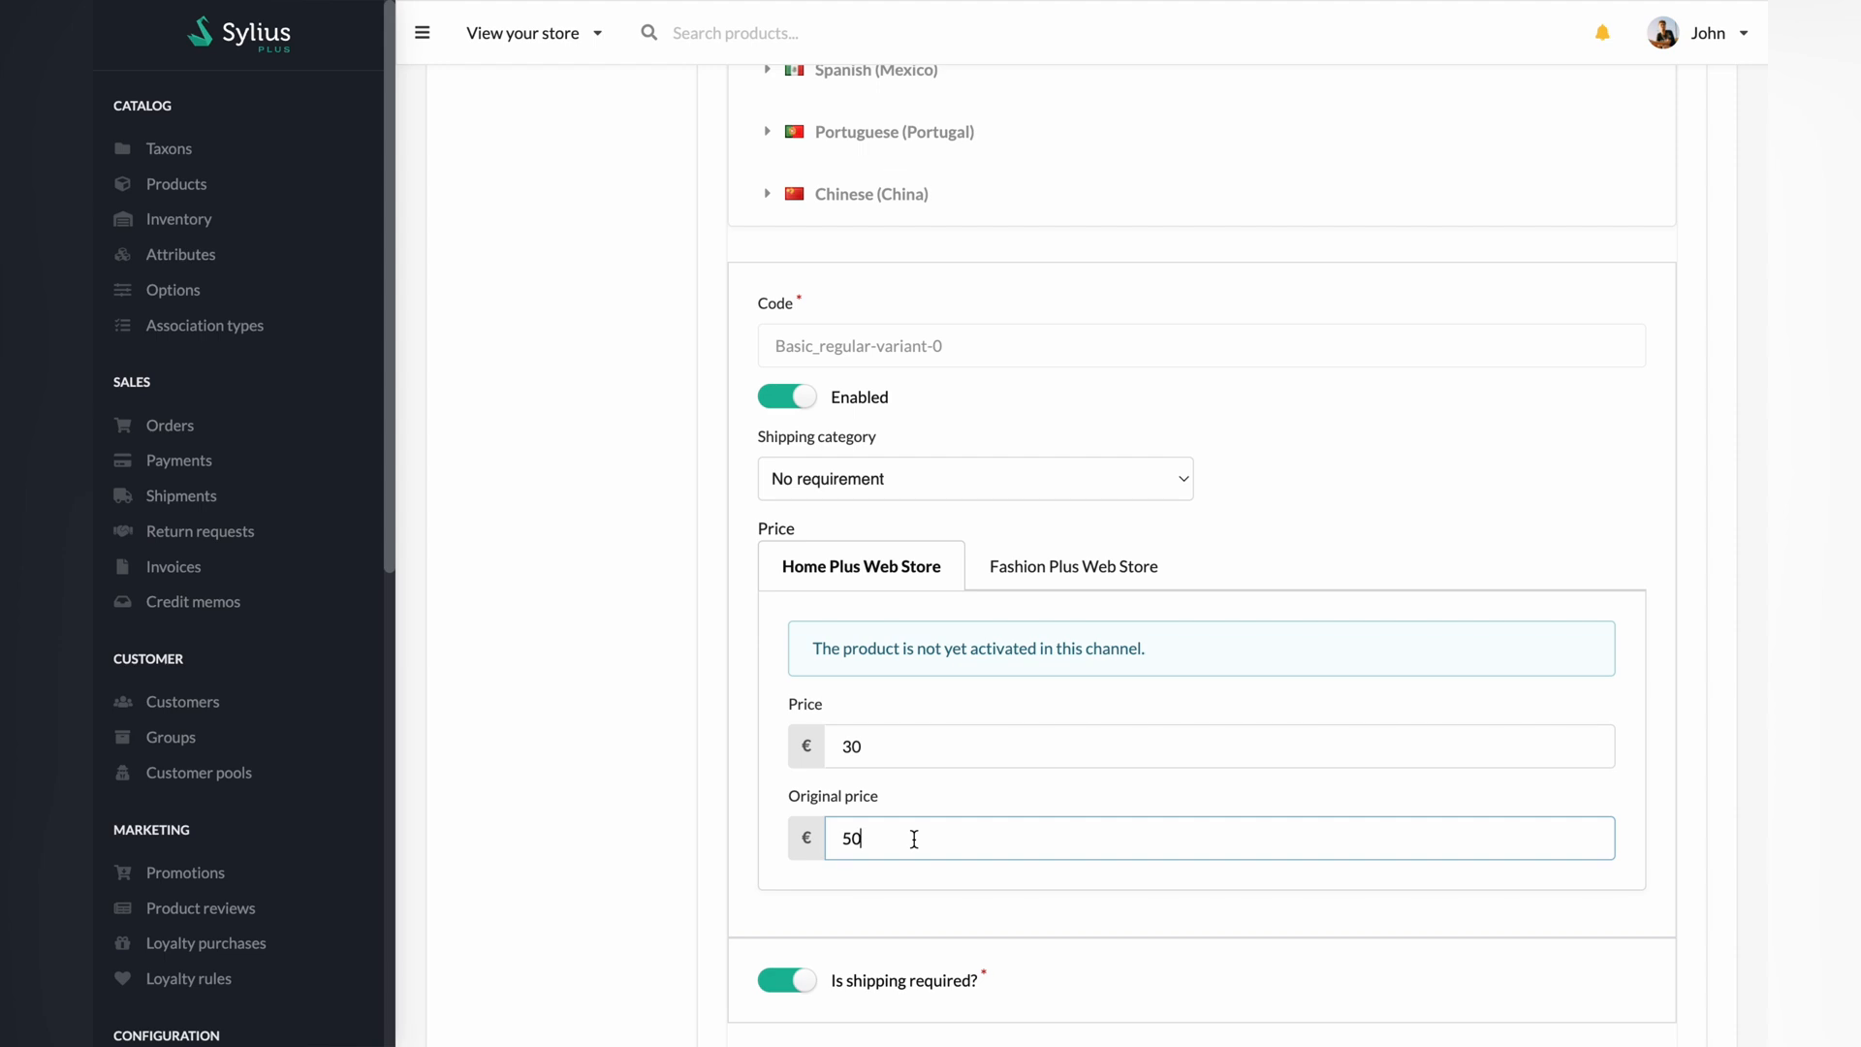
pyautogui.scroll(-3)
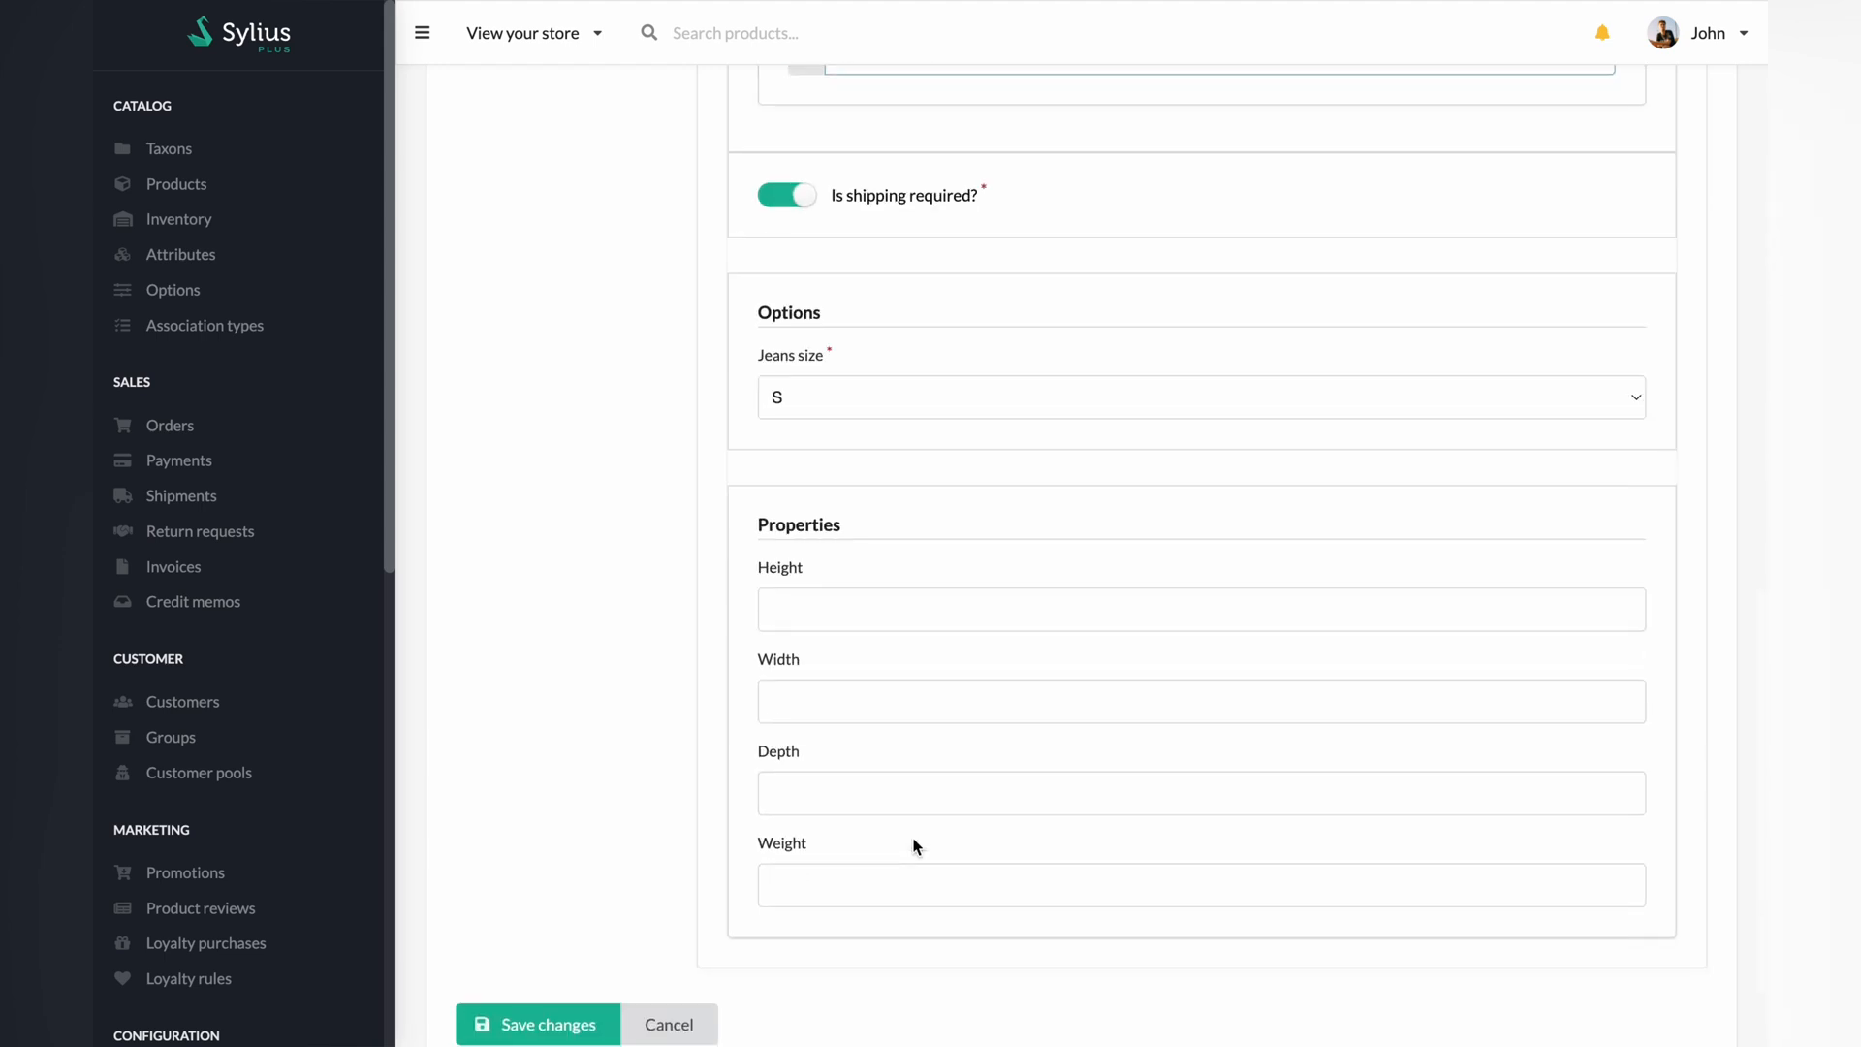
pyautogui.click(535, 1024)
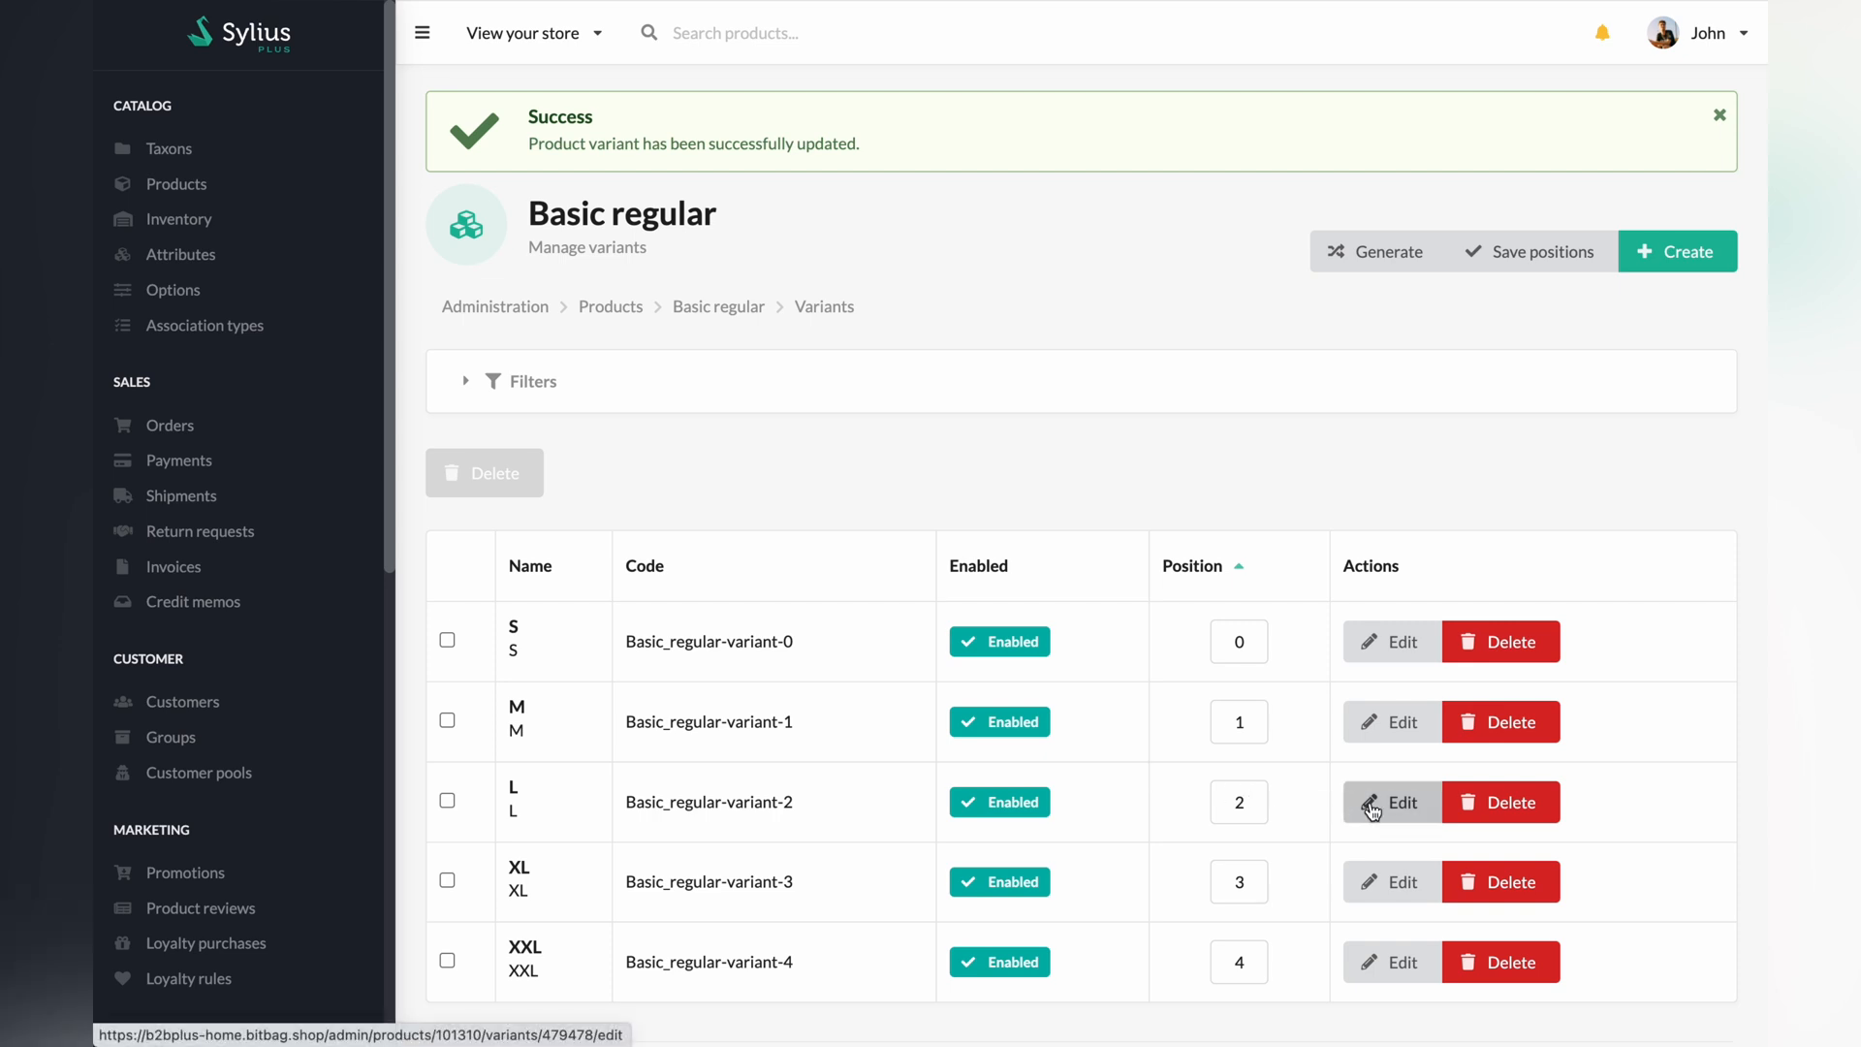
# Step: Edit variant L and save Home Plus Web Store price 90, original price 120
pyautogui.click(1390, 807)
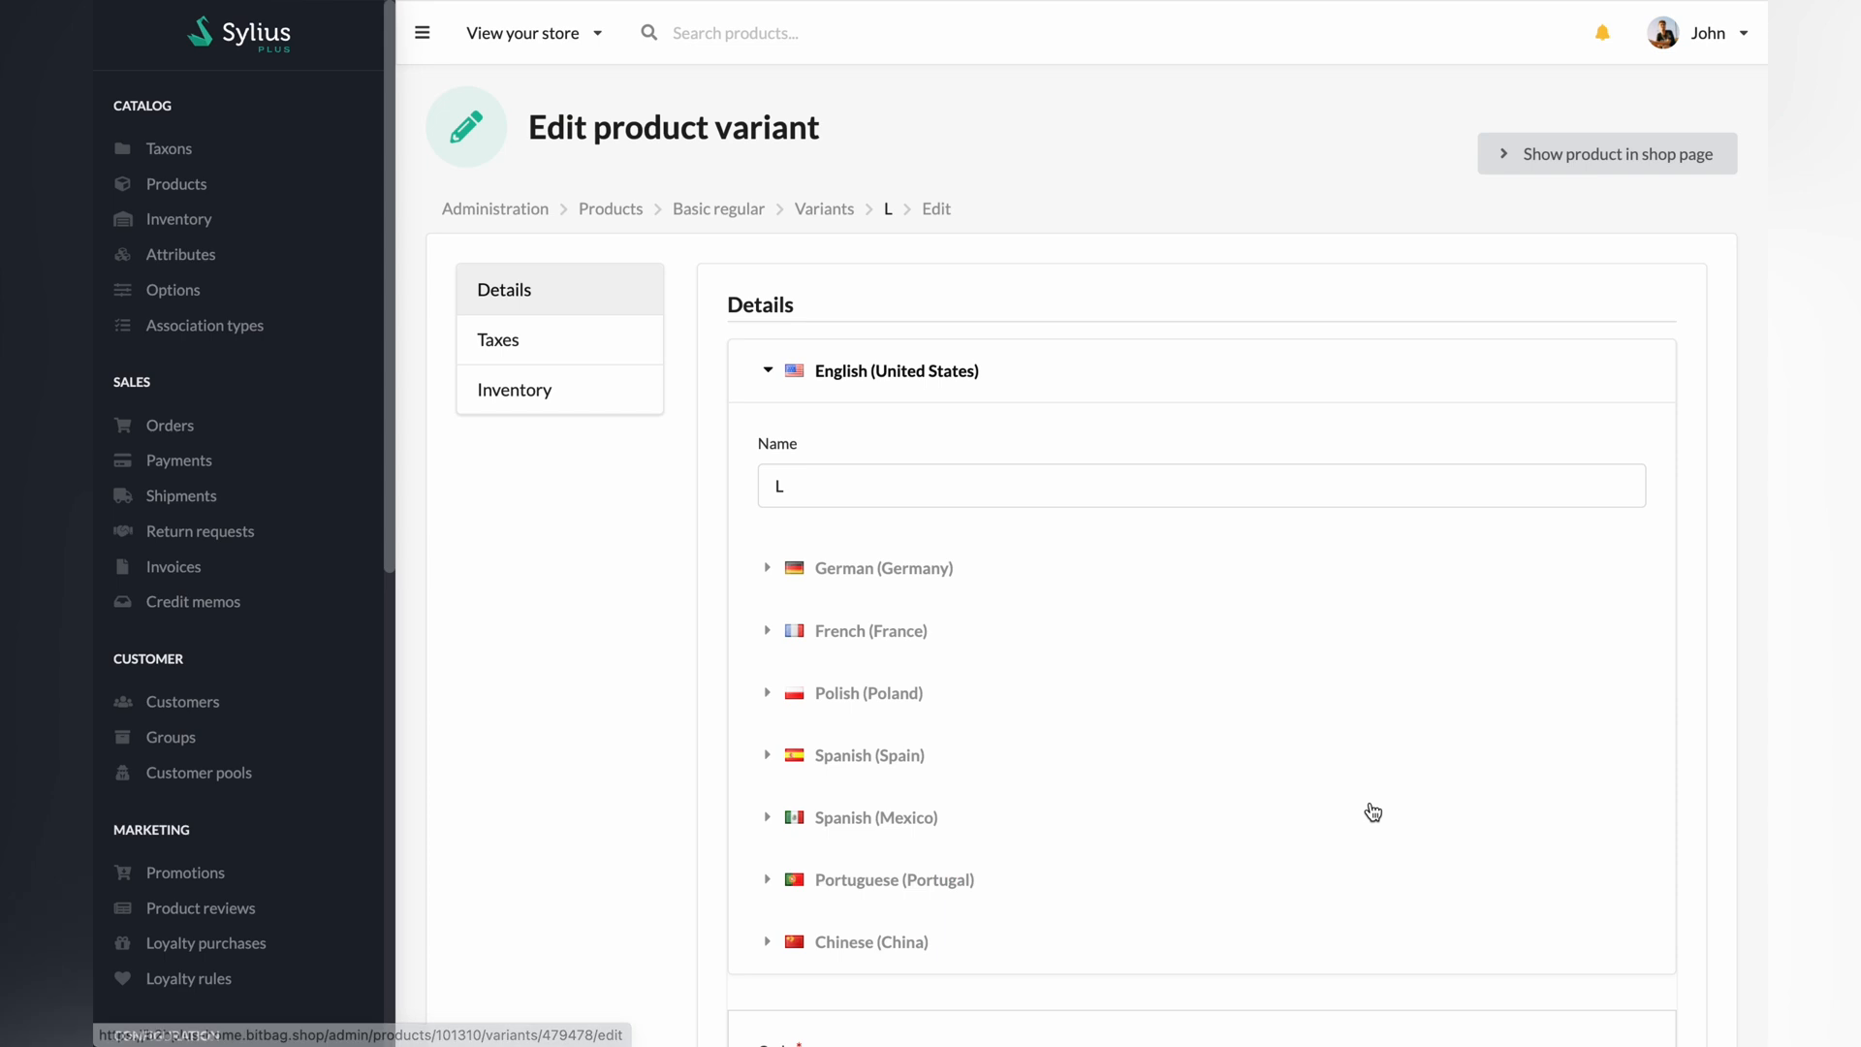
pyautogui.scroll(-3)
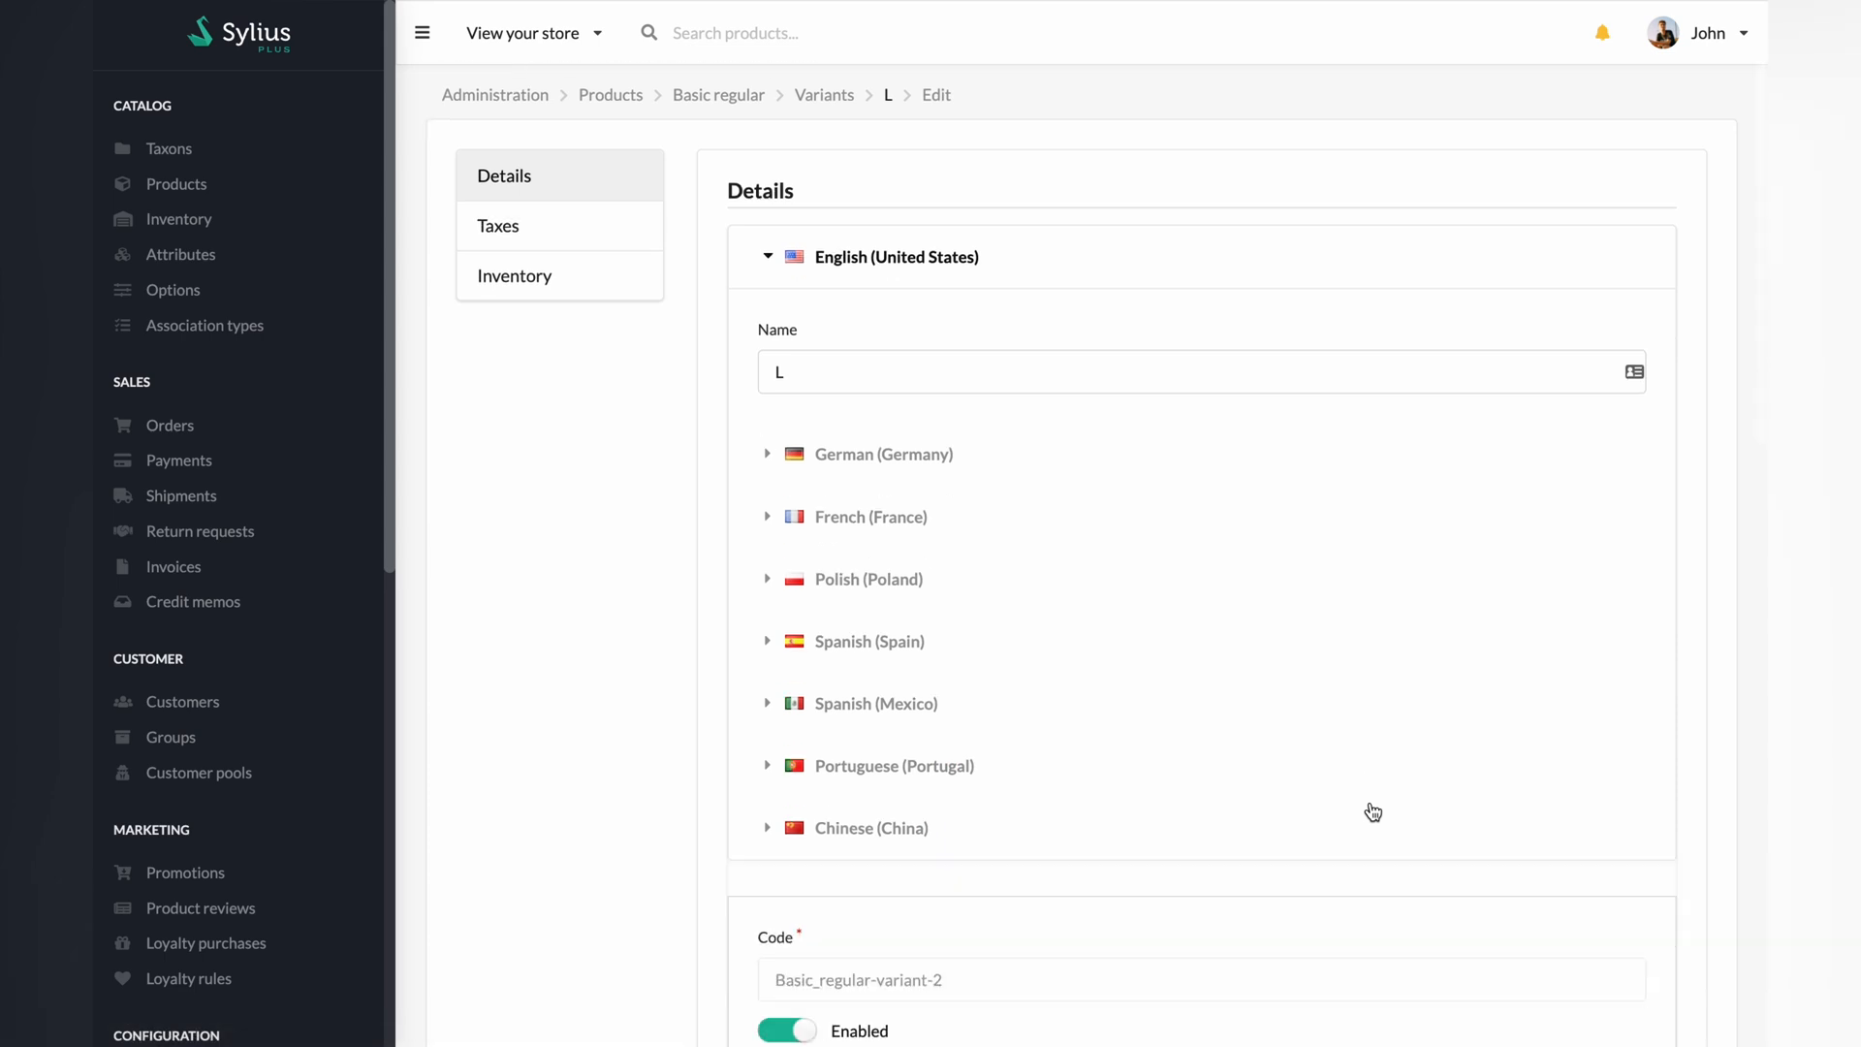
pyautogui.scroll(-3)
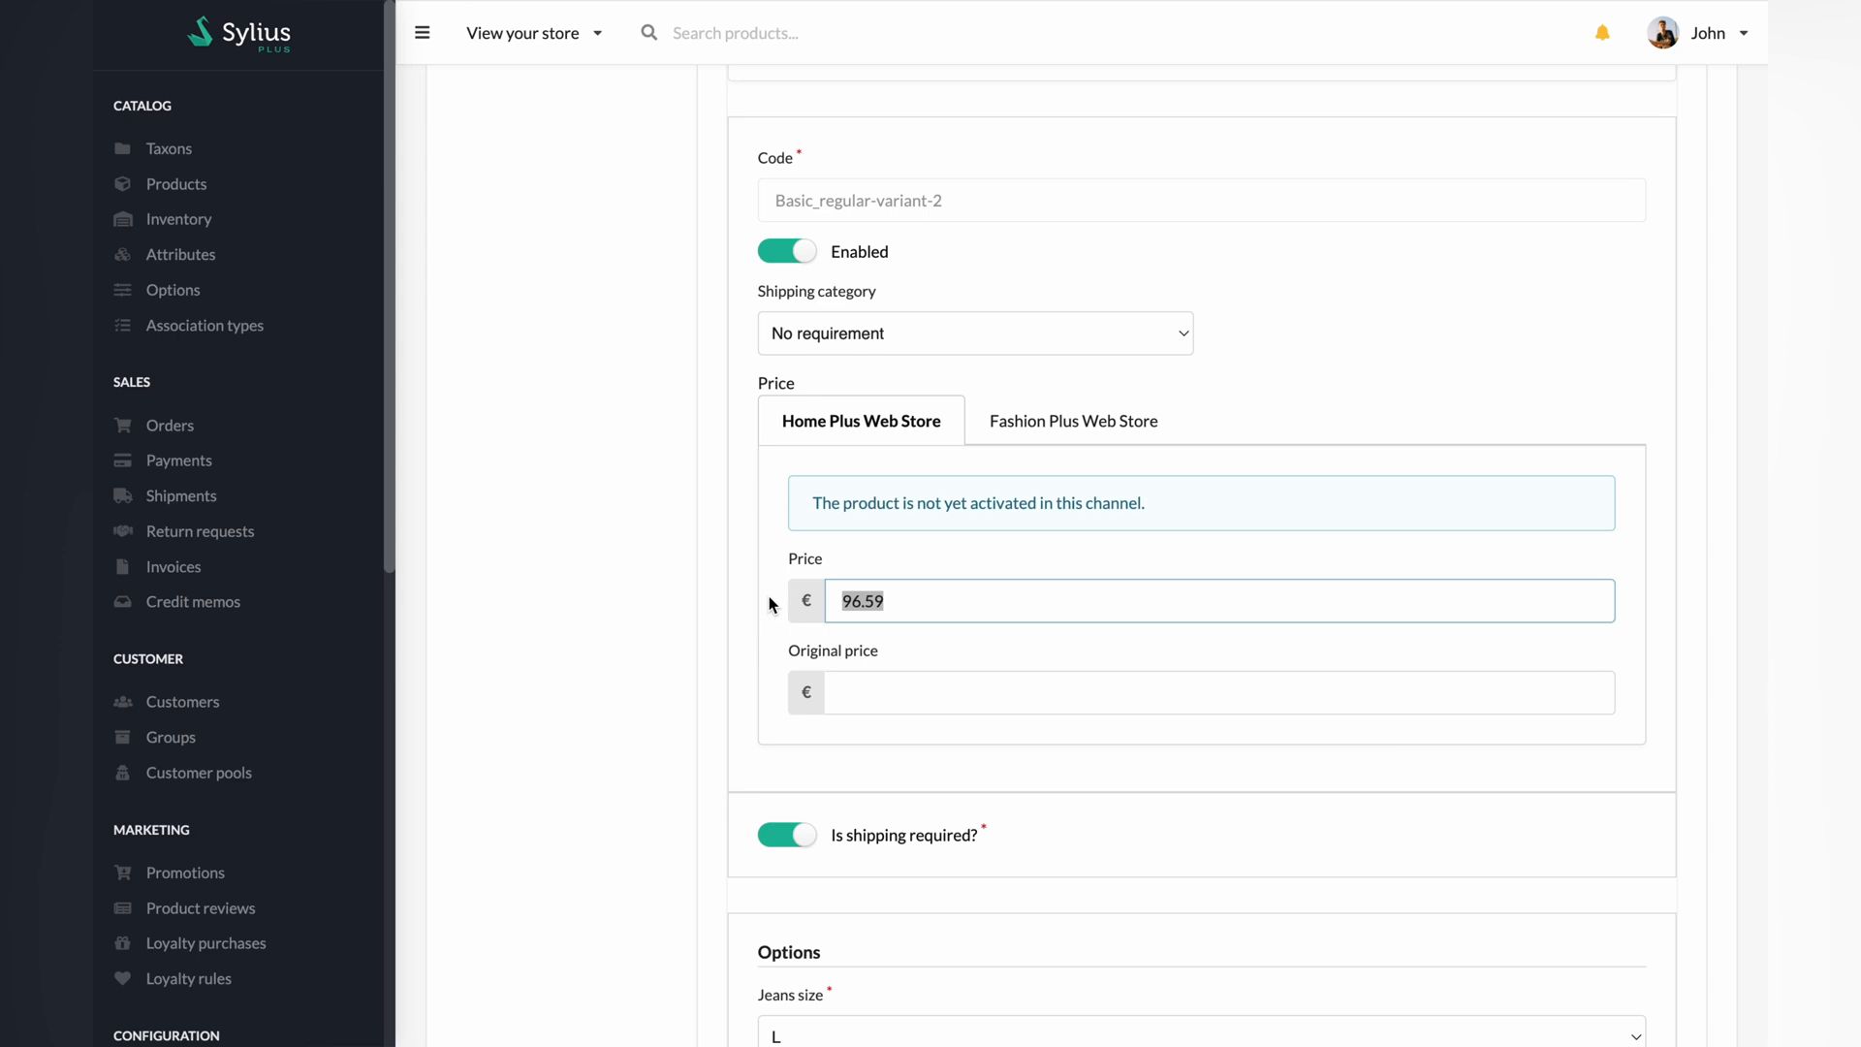
pyautogui.write('1')
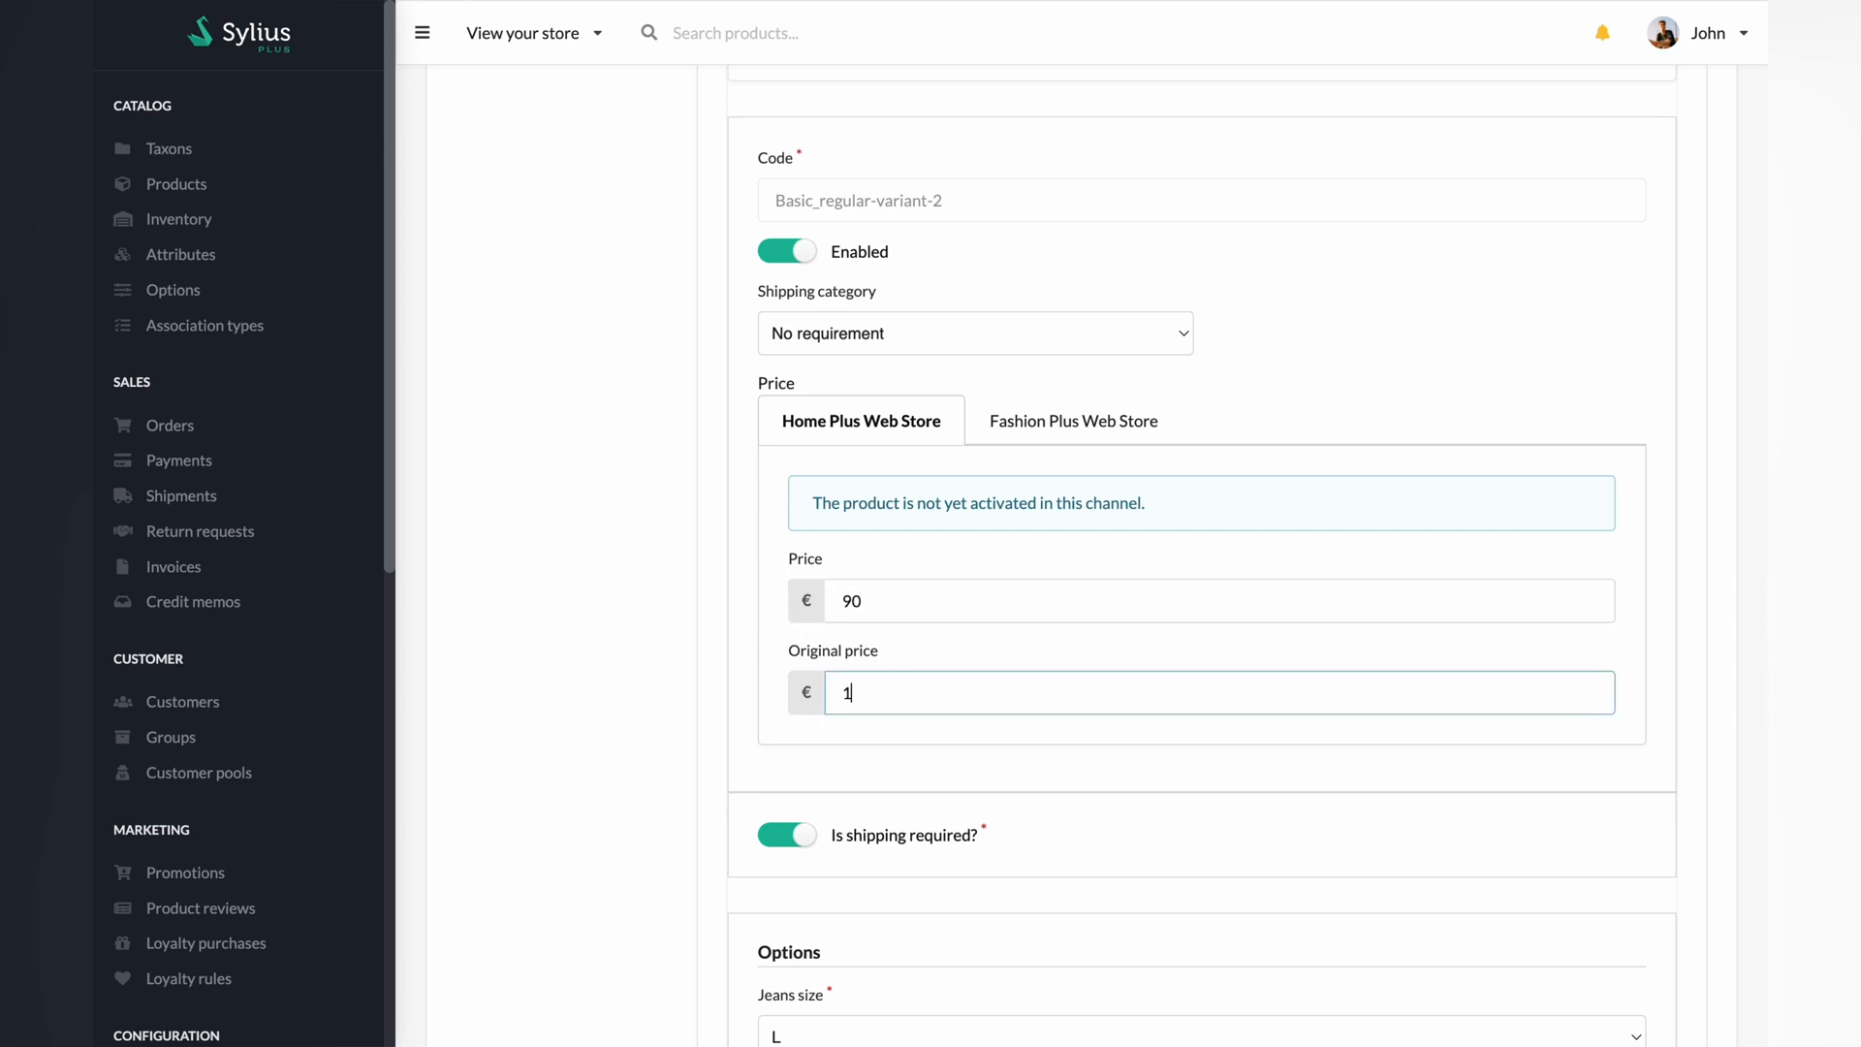
pyautogui.write('120')
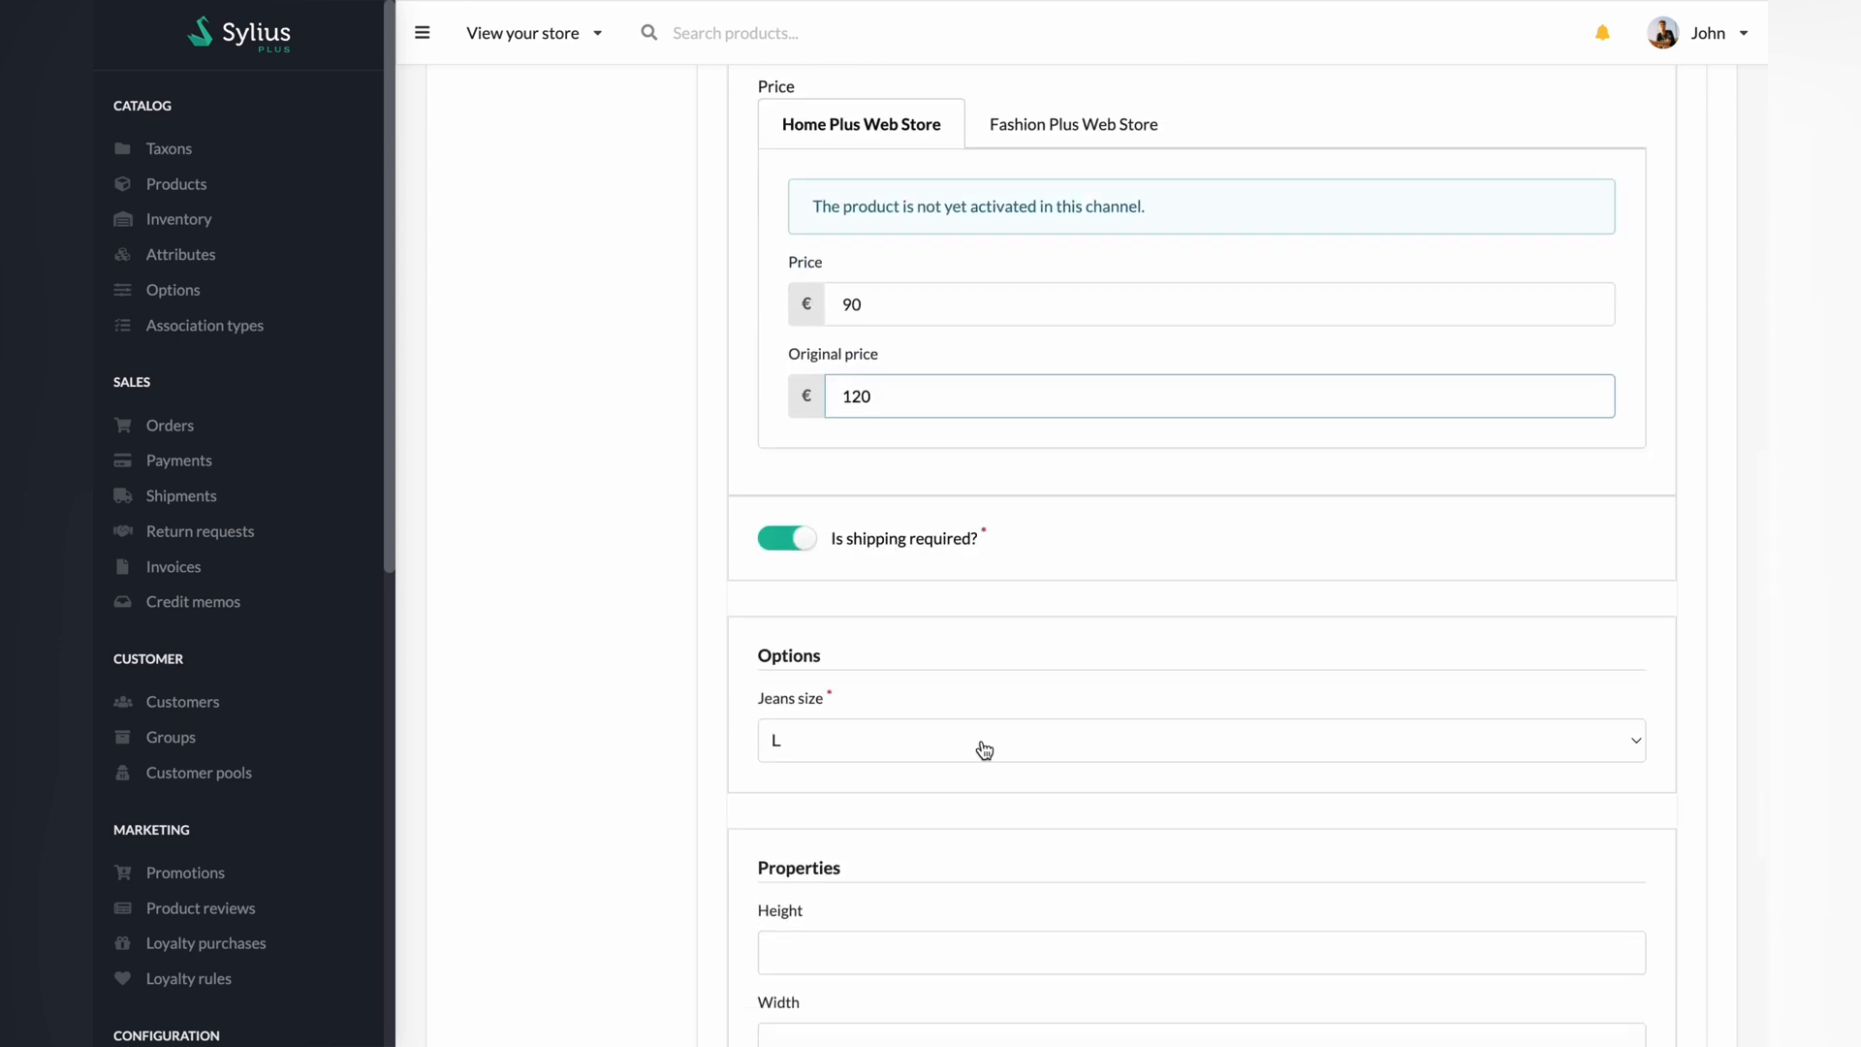
pyautogui.scroll(-3)
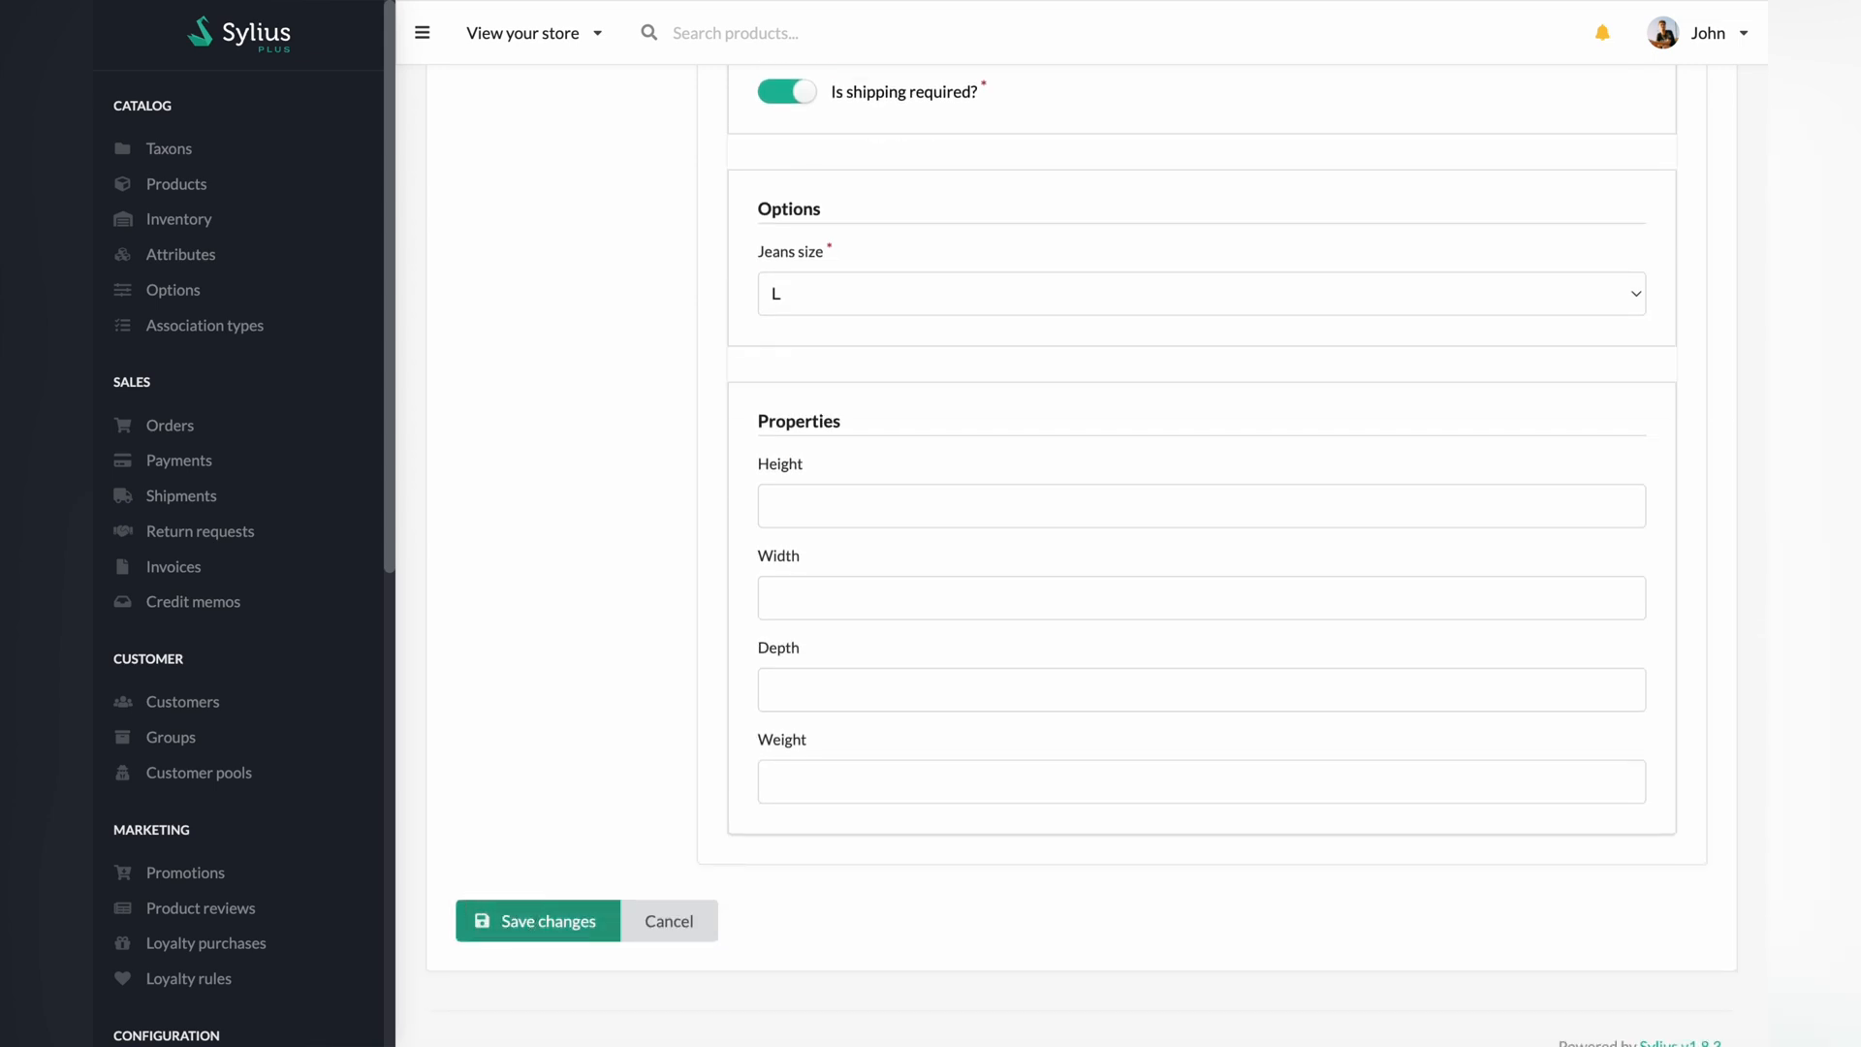
pyautogui.click(536, 921)
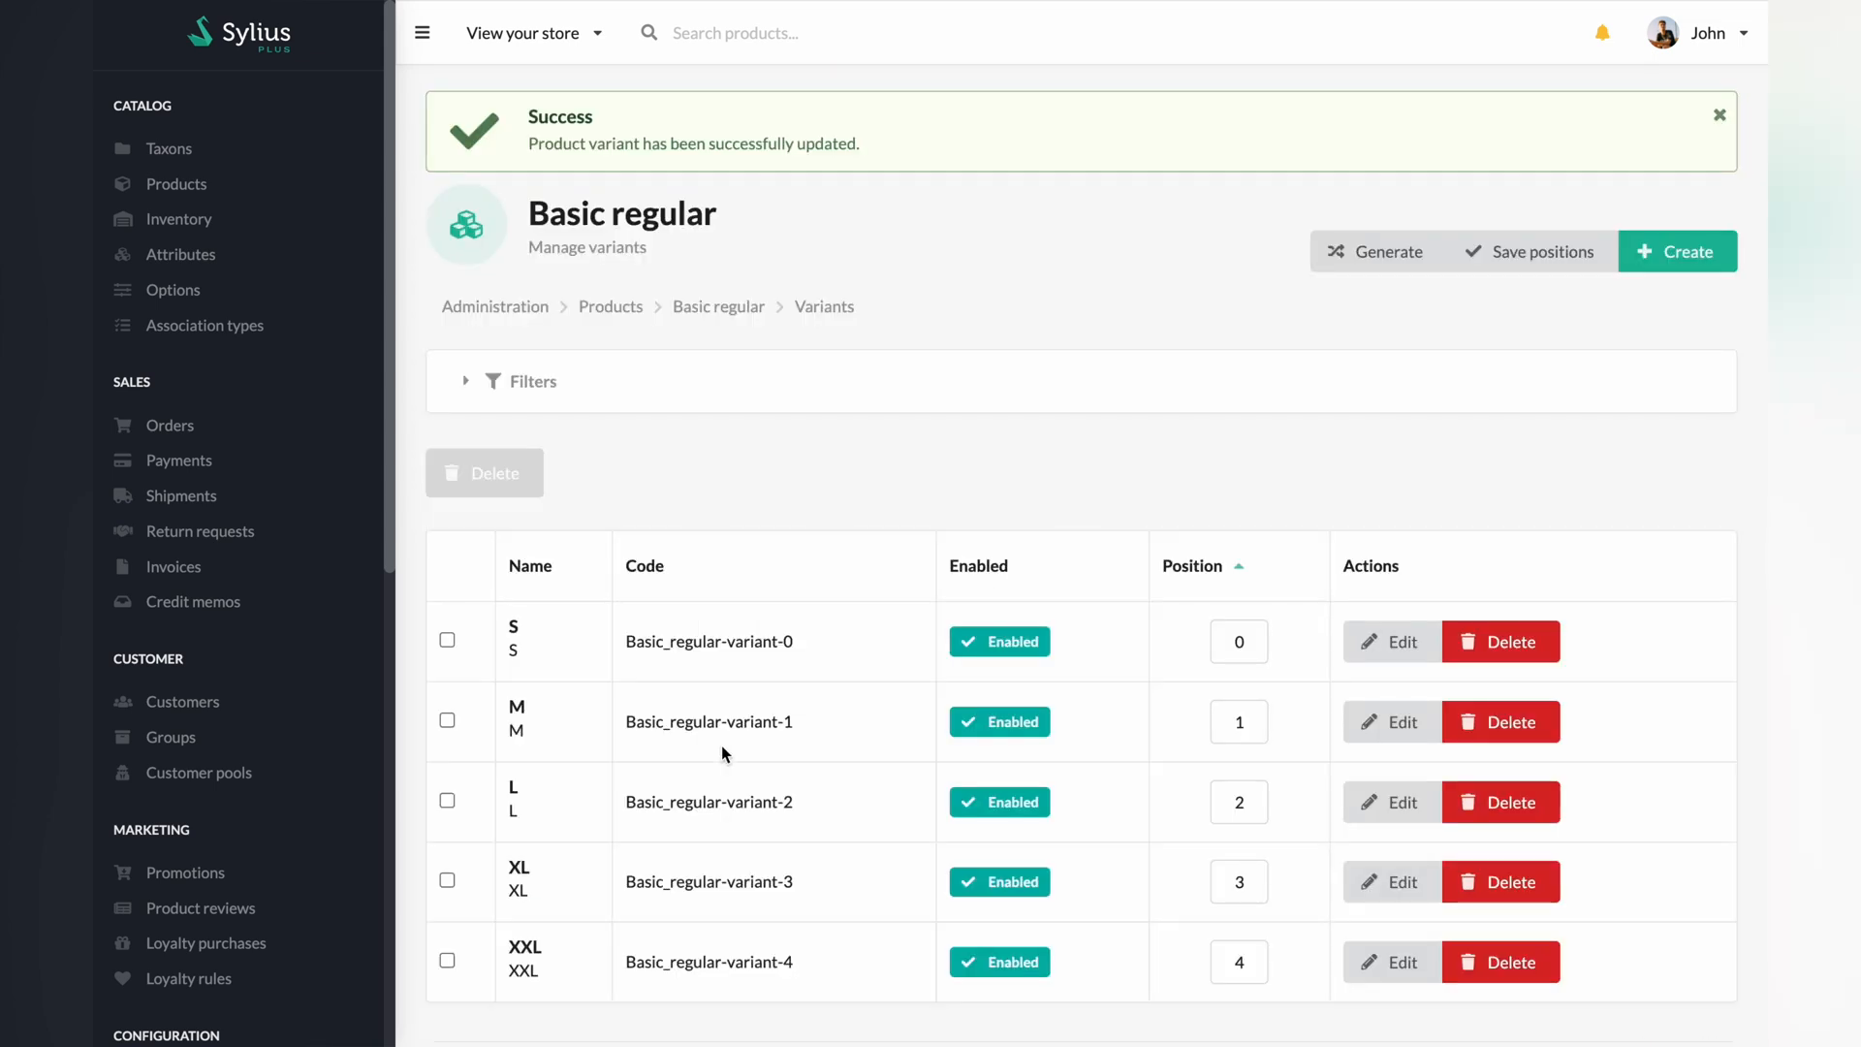
pyautogui.moveTo(718, 306)
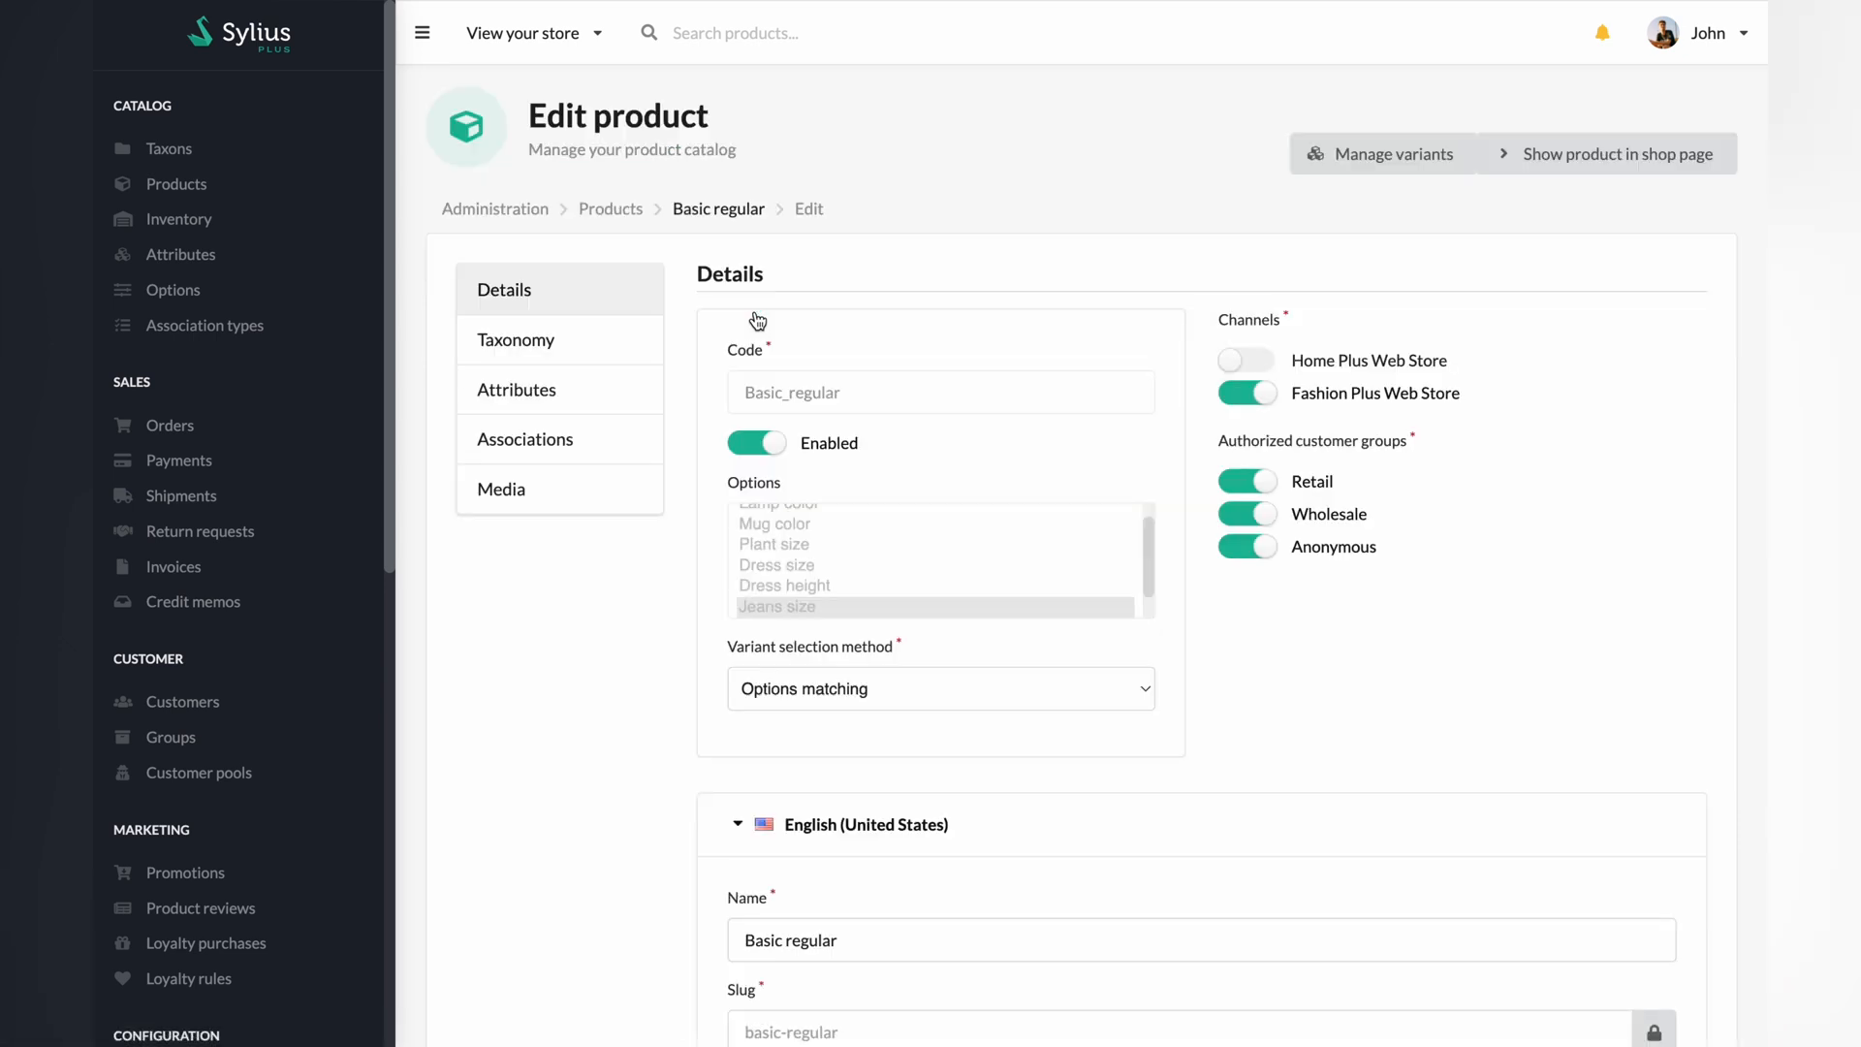
# Step: In Media, upload a second jeans image and link it to a size variant
pyautogui.click(501, 488)
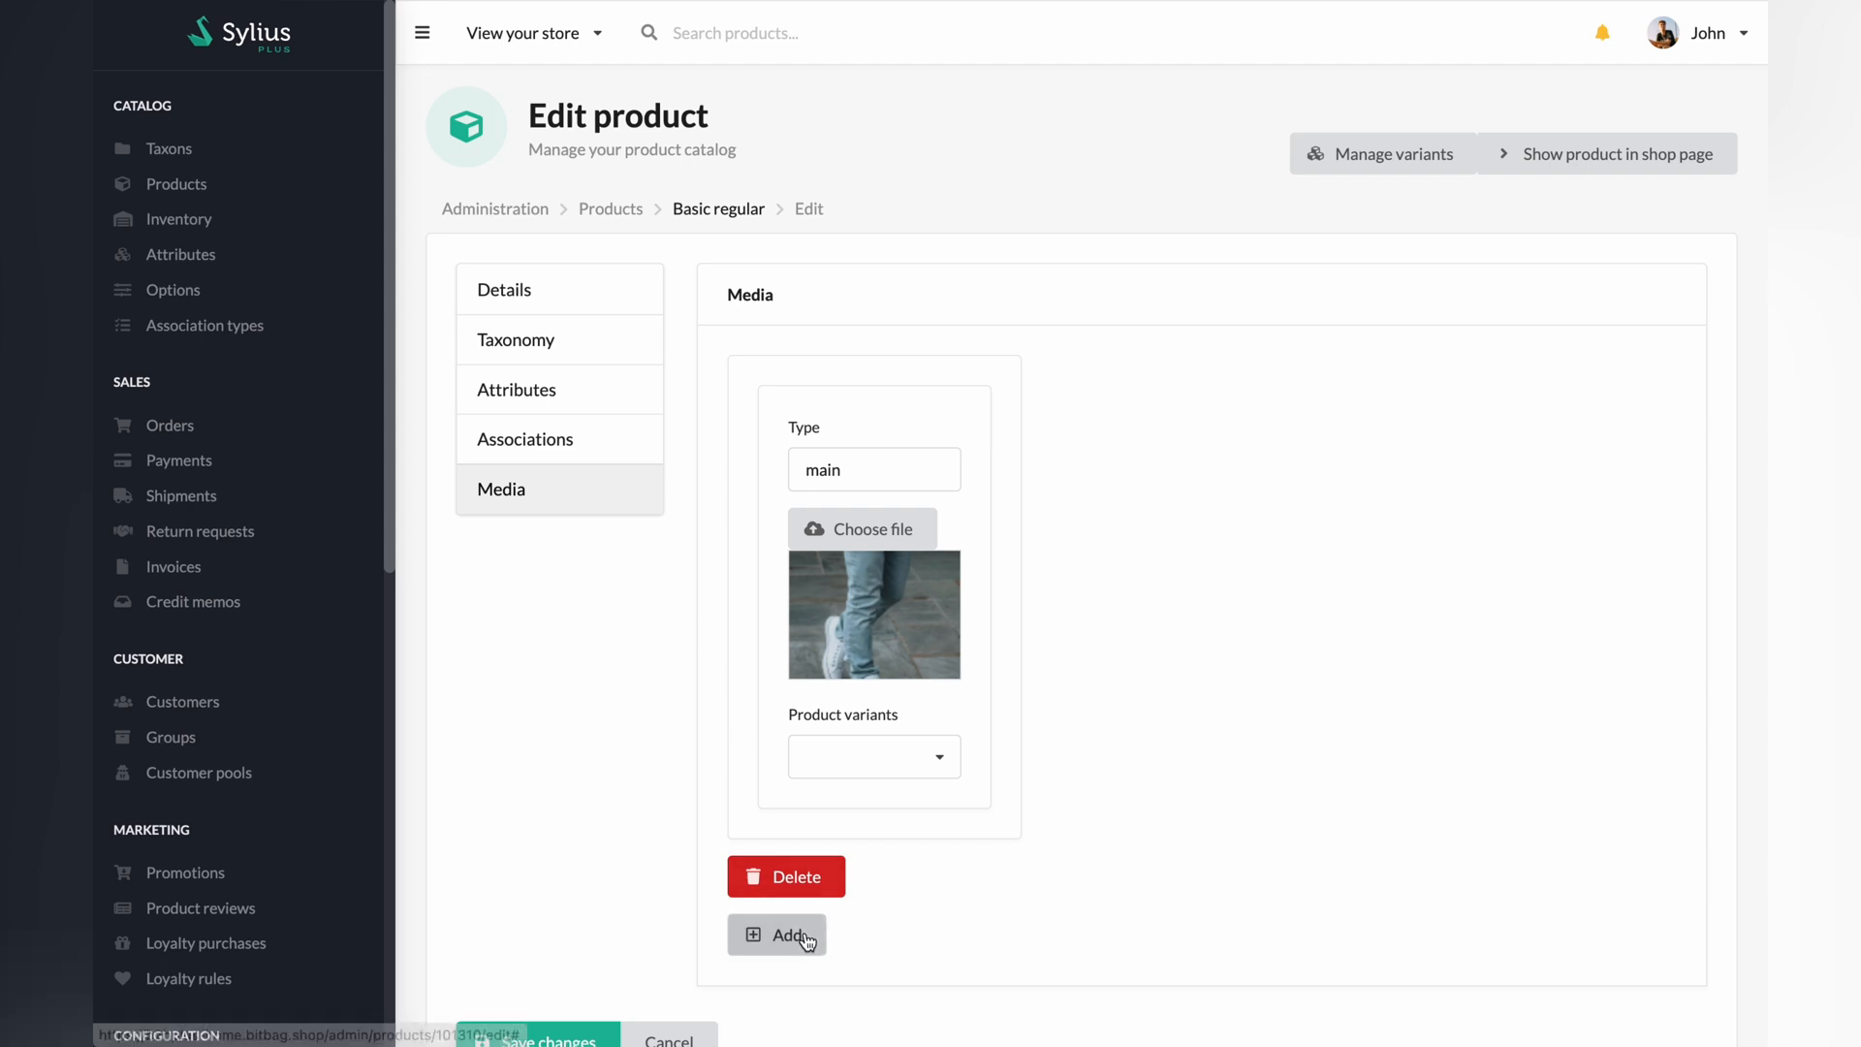
pyautogui.click(778, 934)
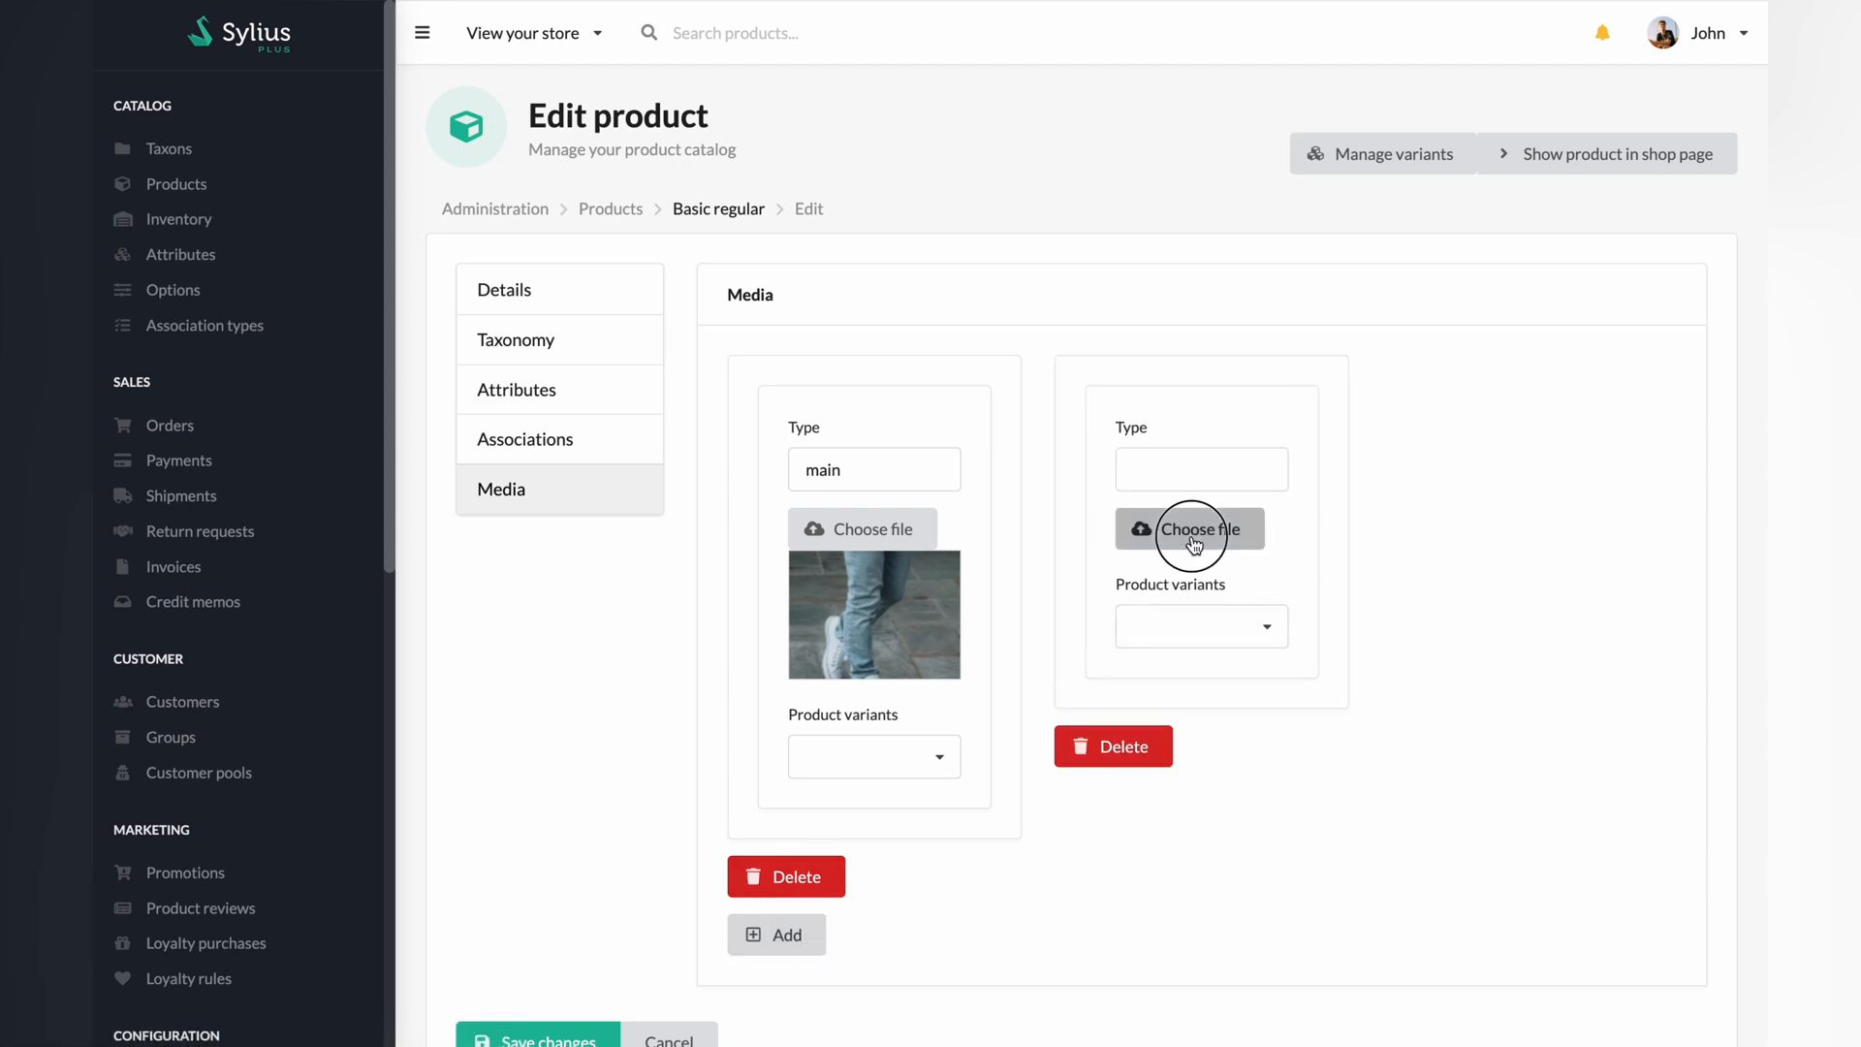
pyautogui.click(1190, 528)
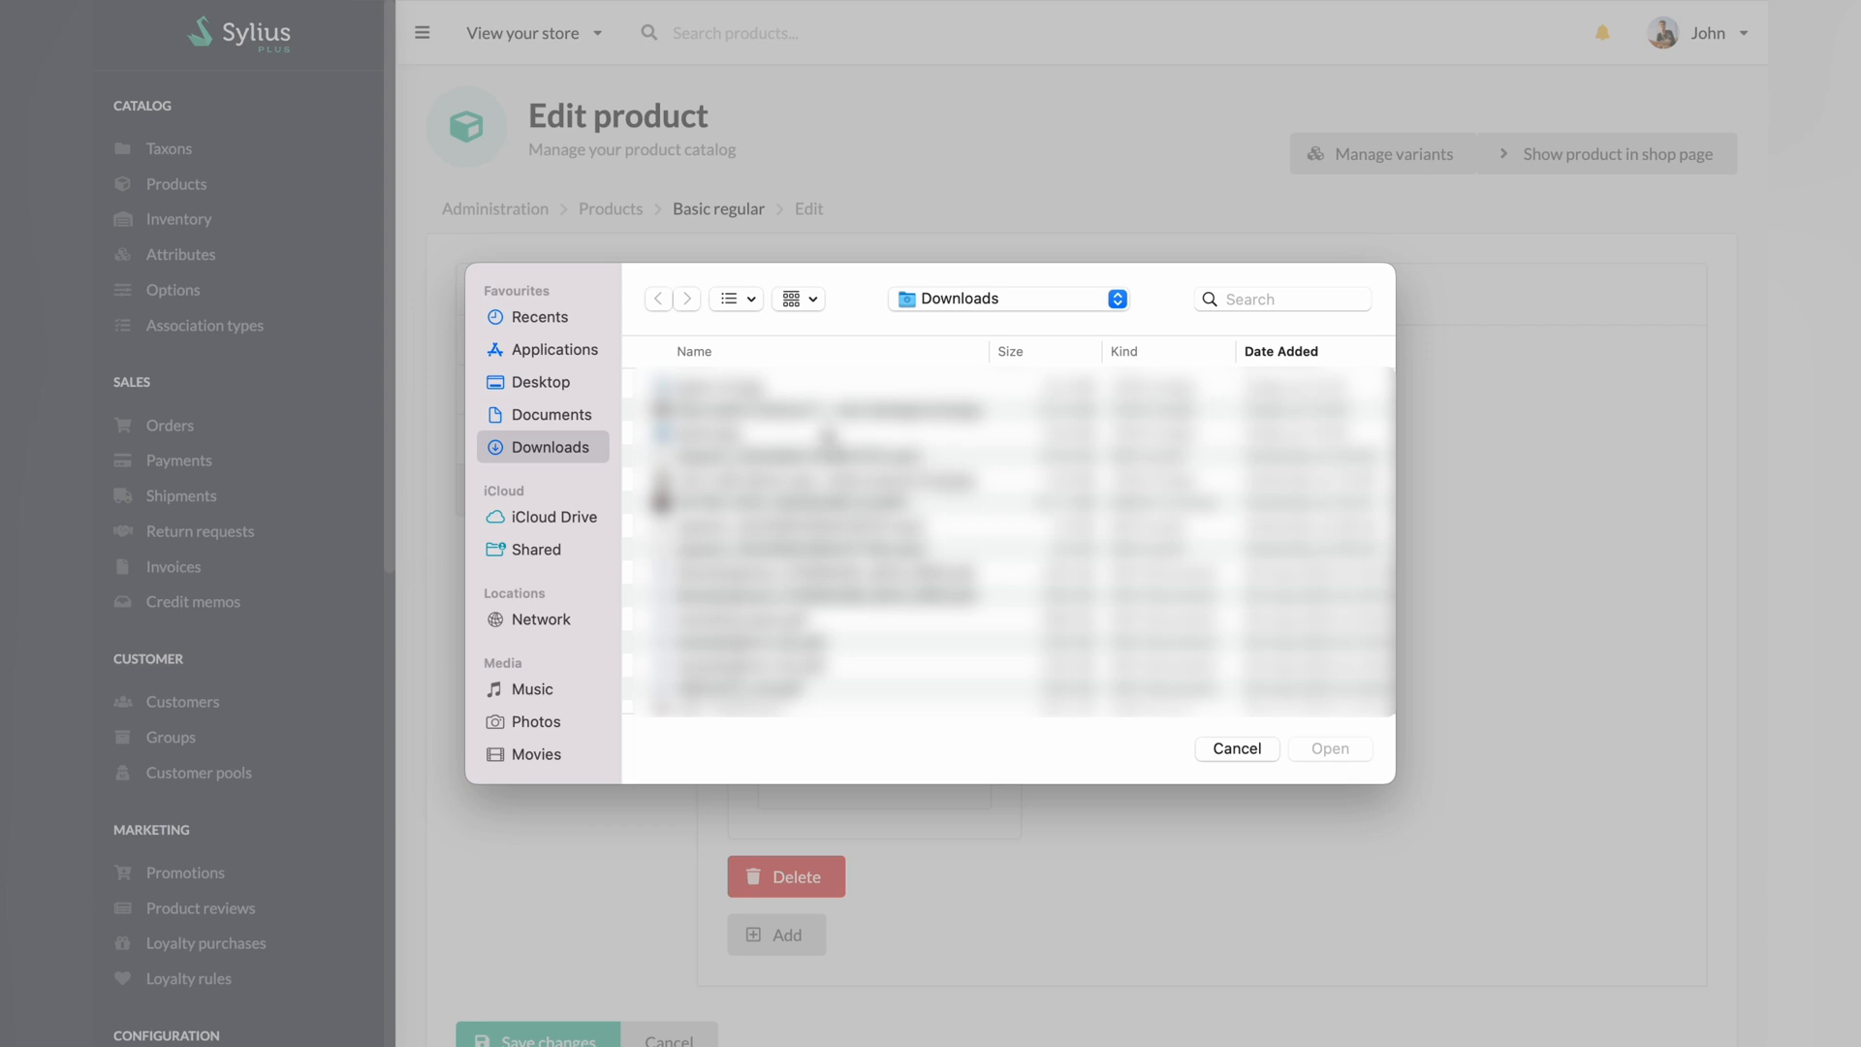
pyautogui.click(1233, 747)
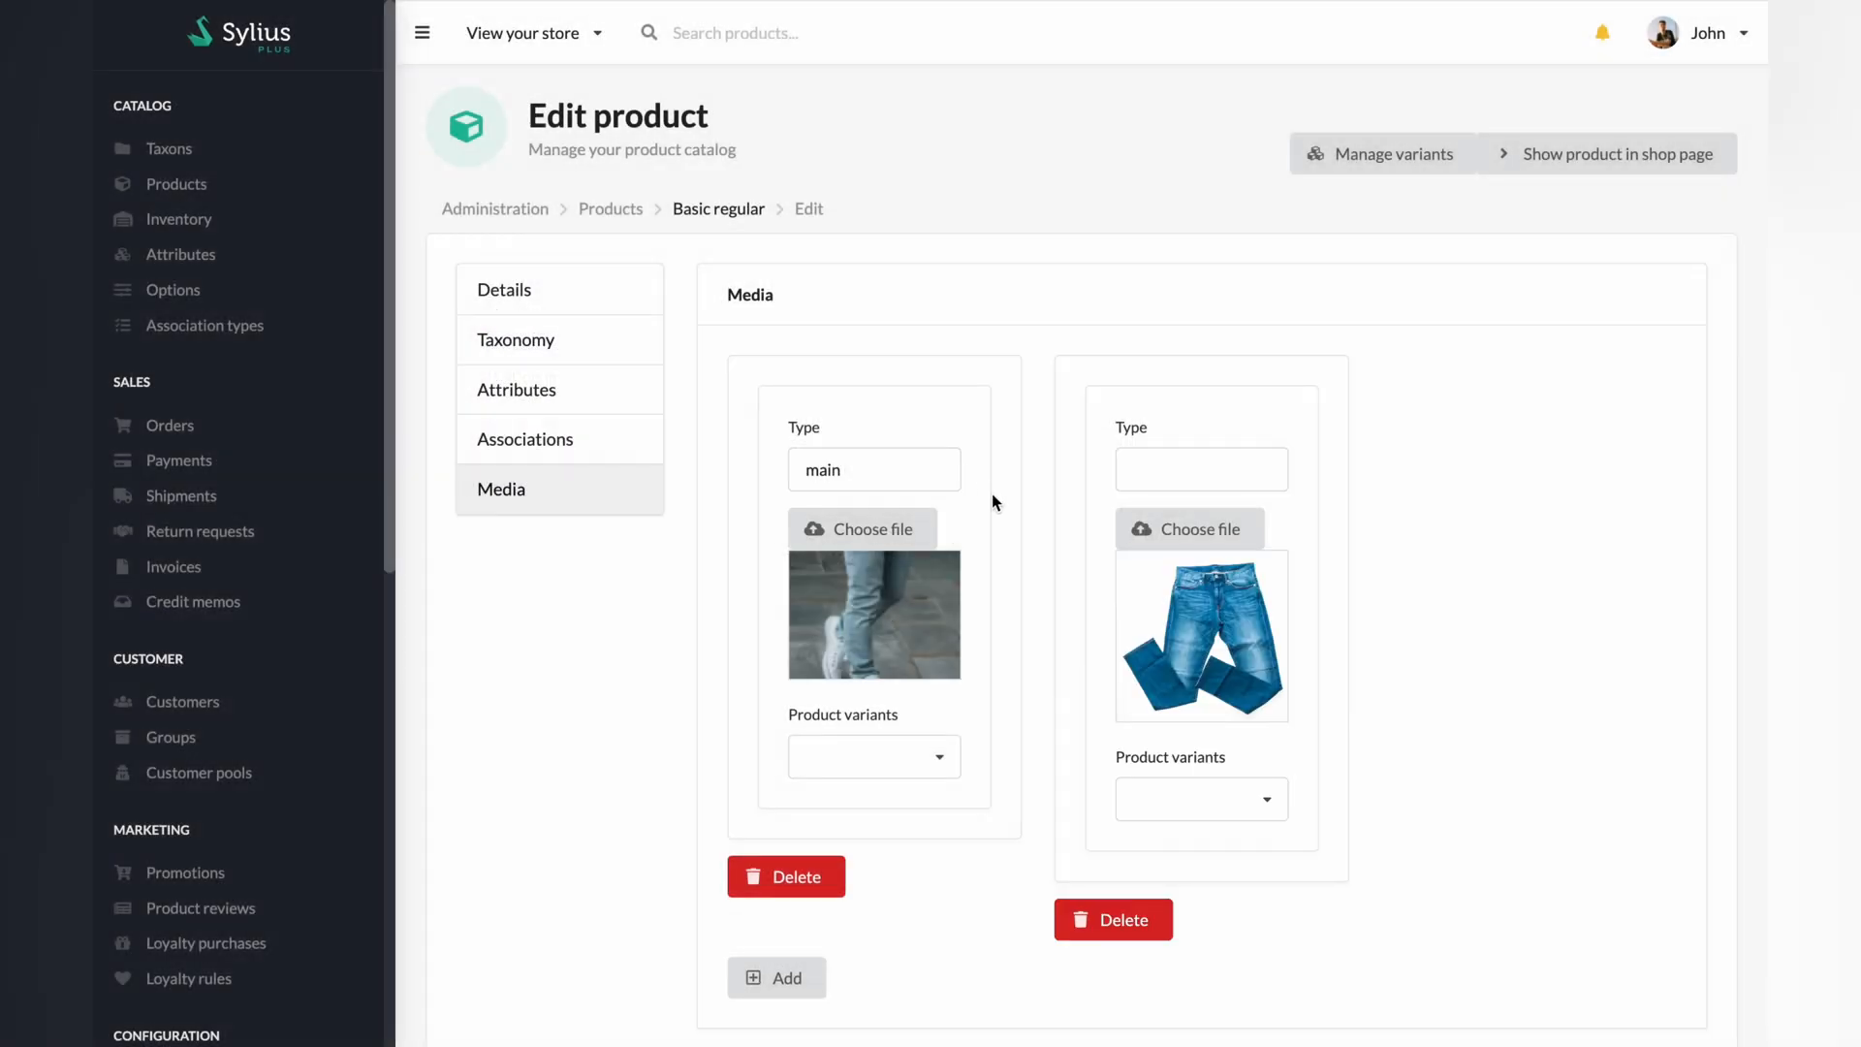
pyautogui.click(1200, 798)
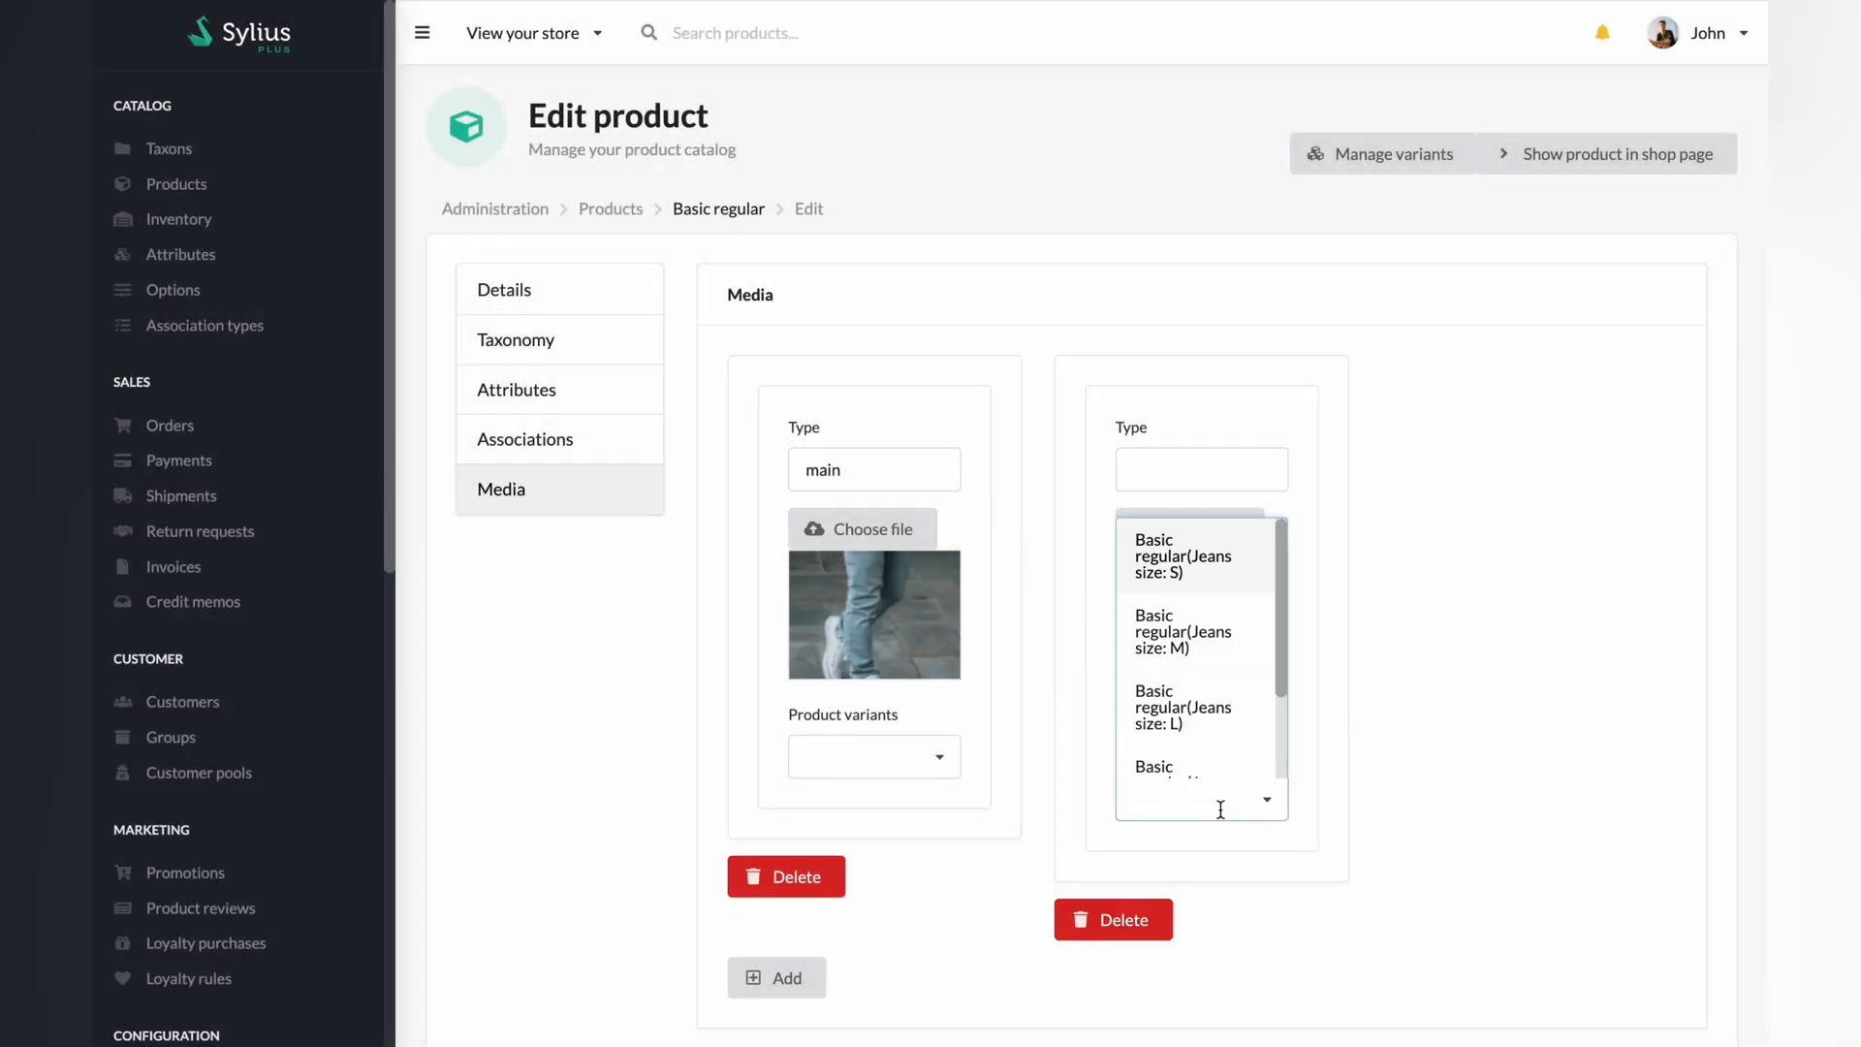
pyautogui.click(1183, 556)
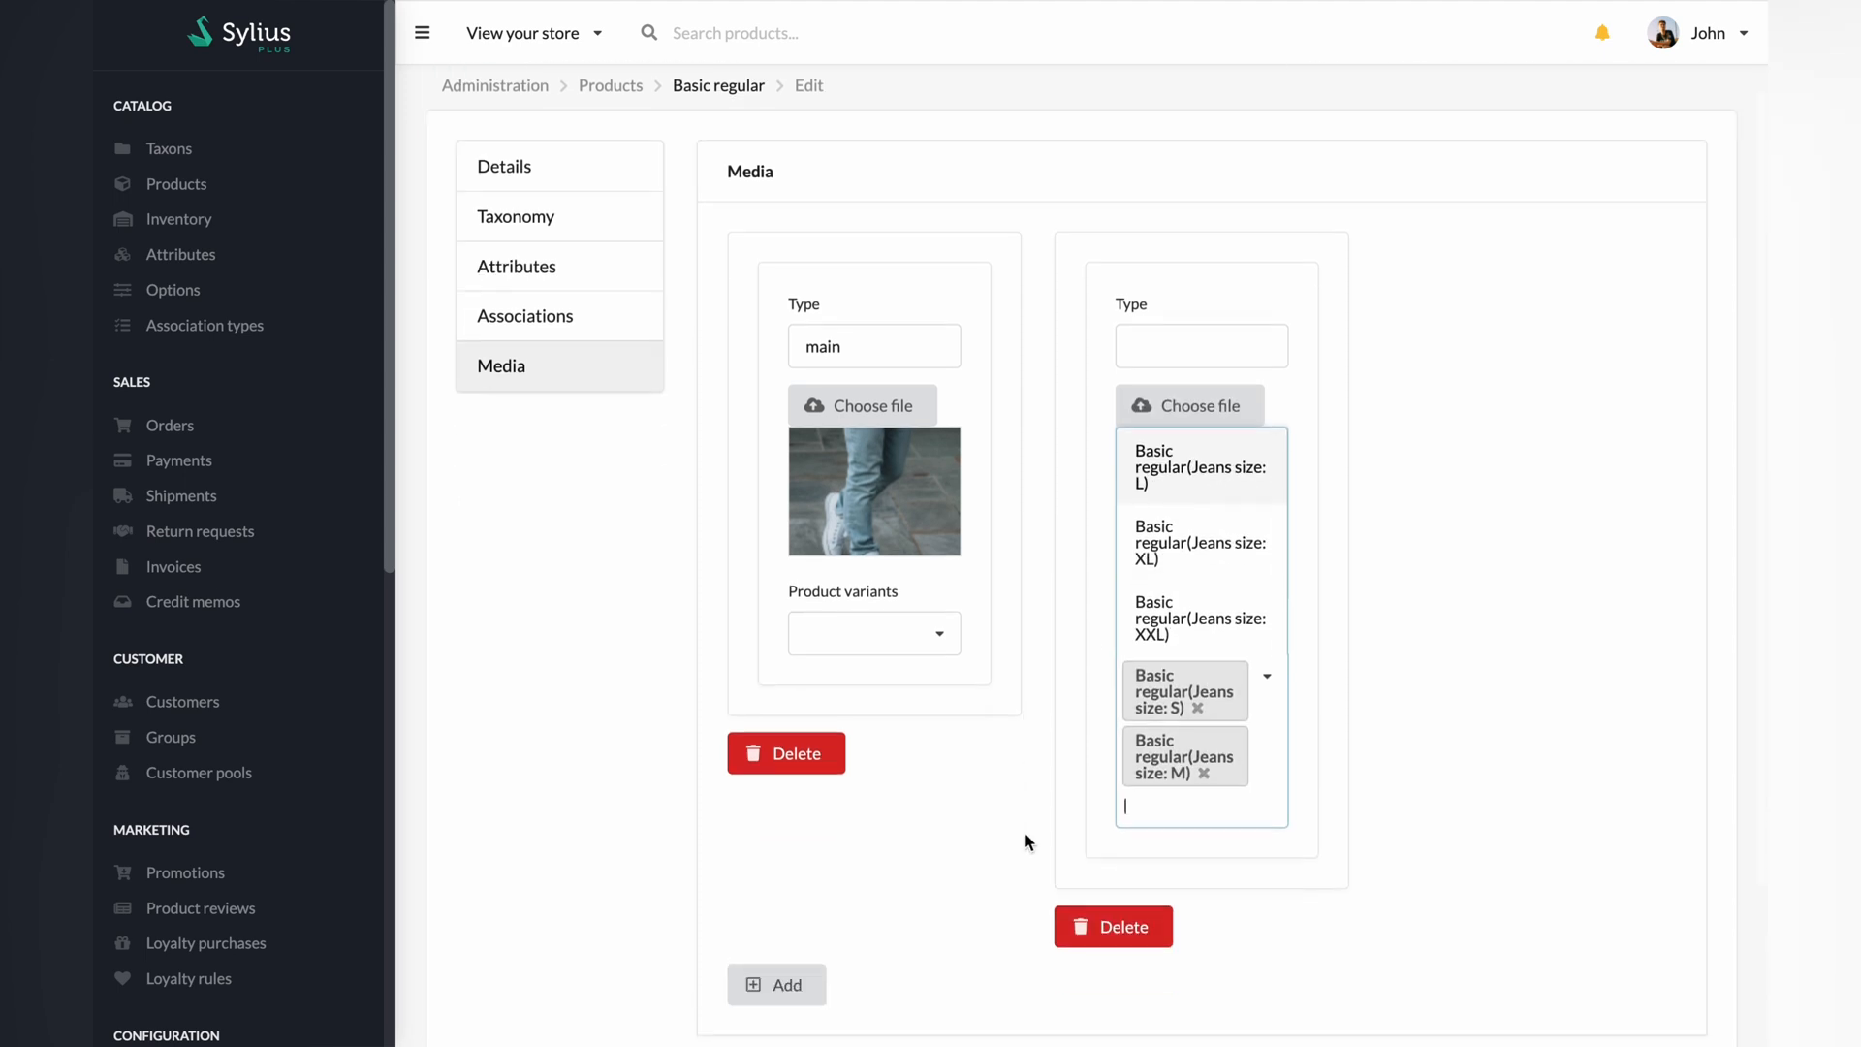
# Step: Upload a third image linked to the XL variant and save the product
pyautogui.click(777, 984)
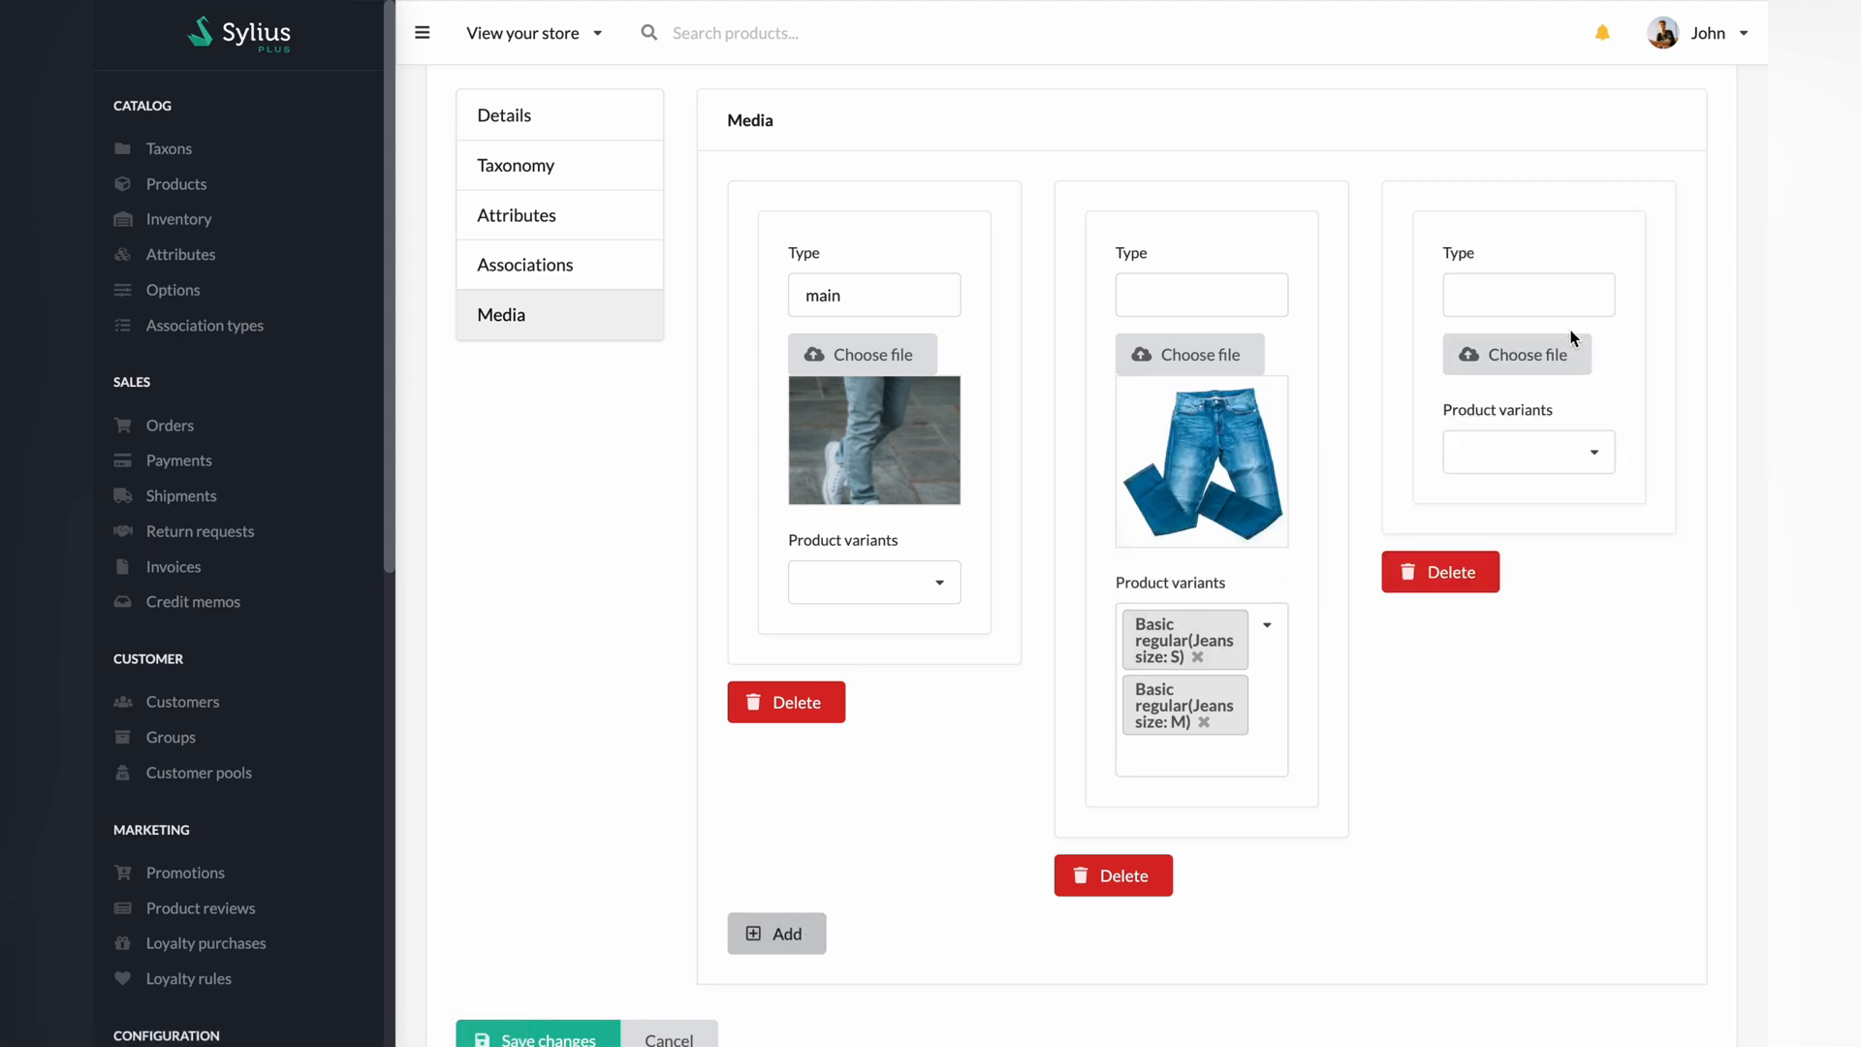
pyautogui.click(1516, 354)
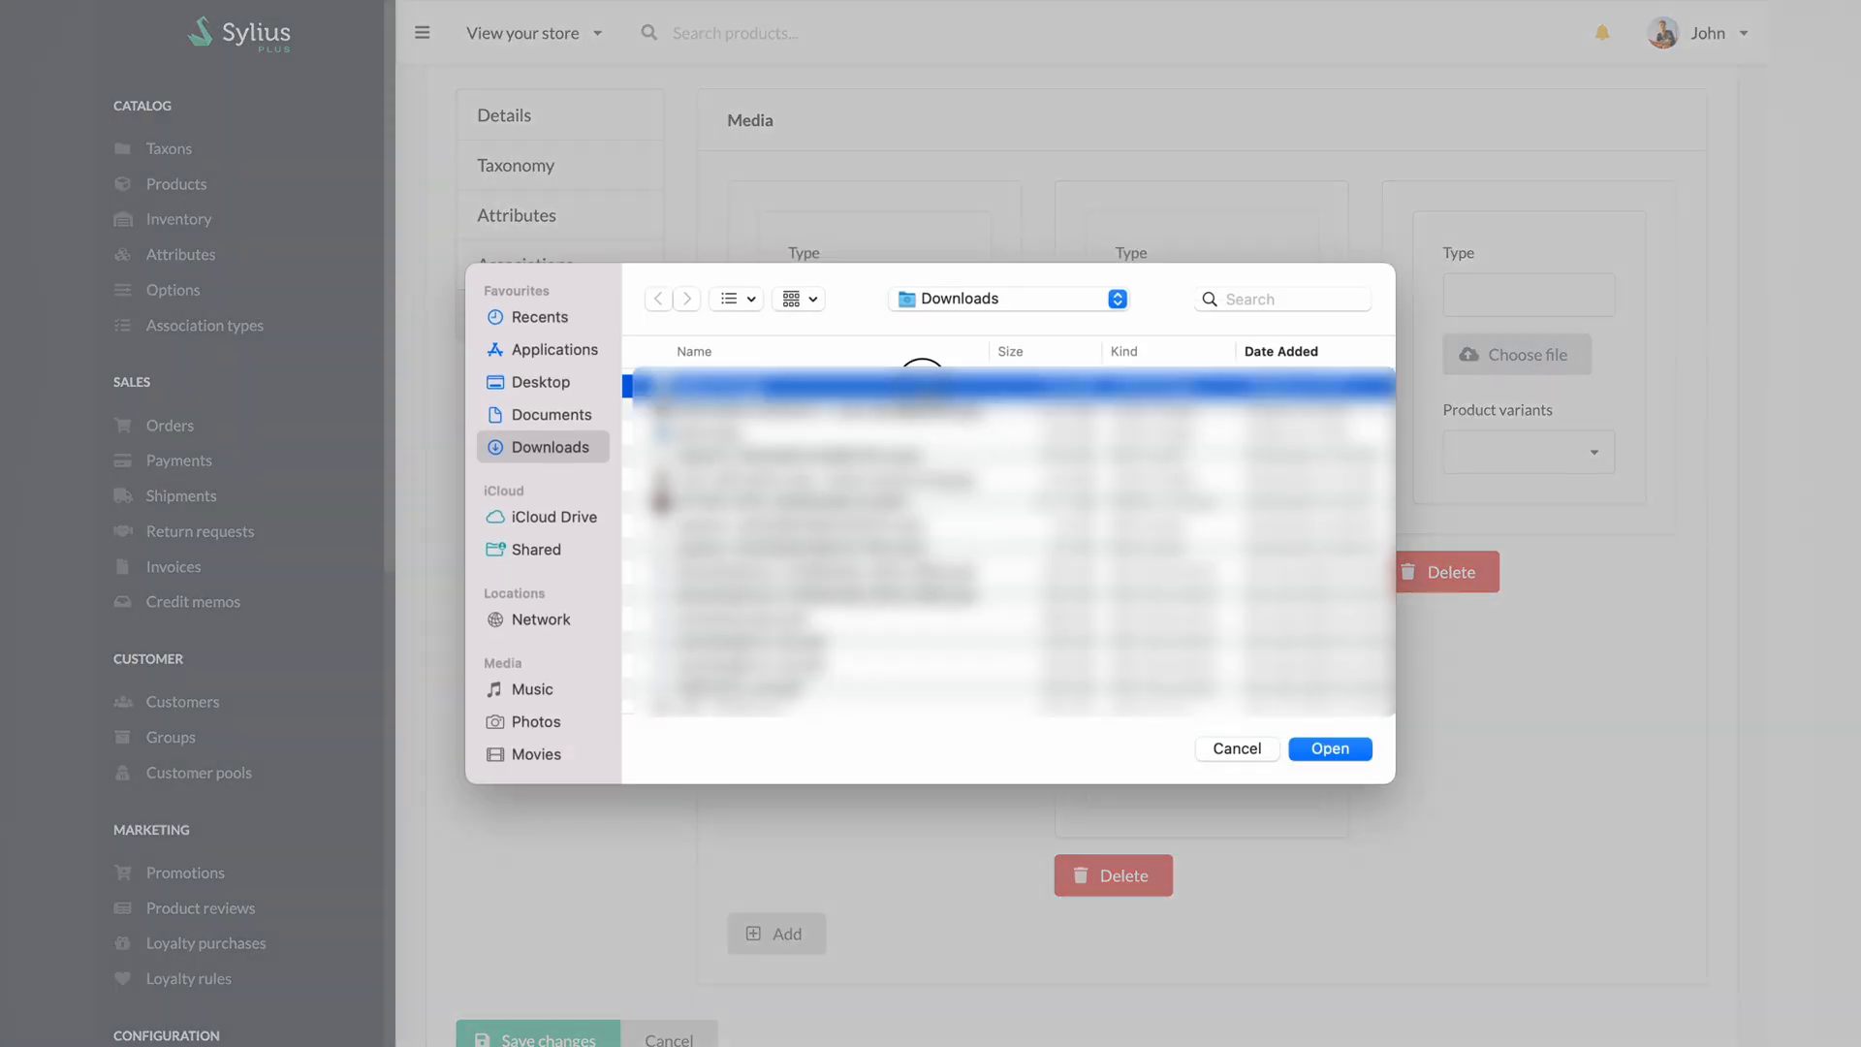
pyautogui.click(1328, 747)
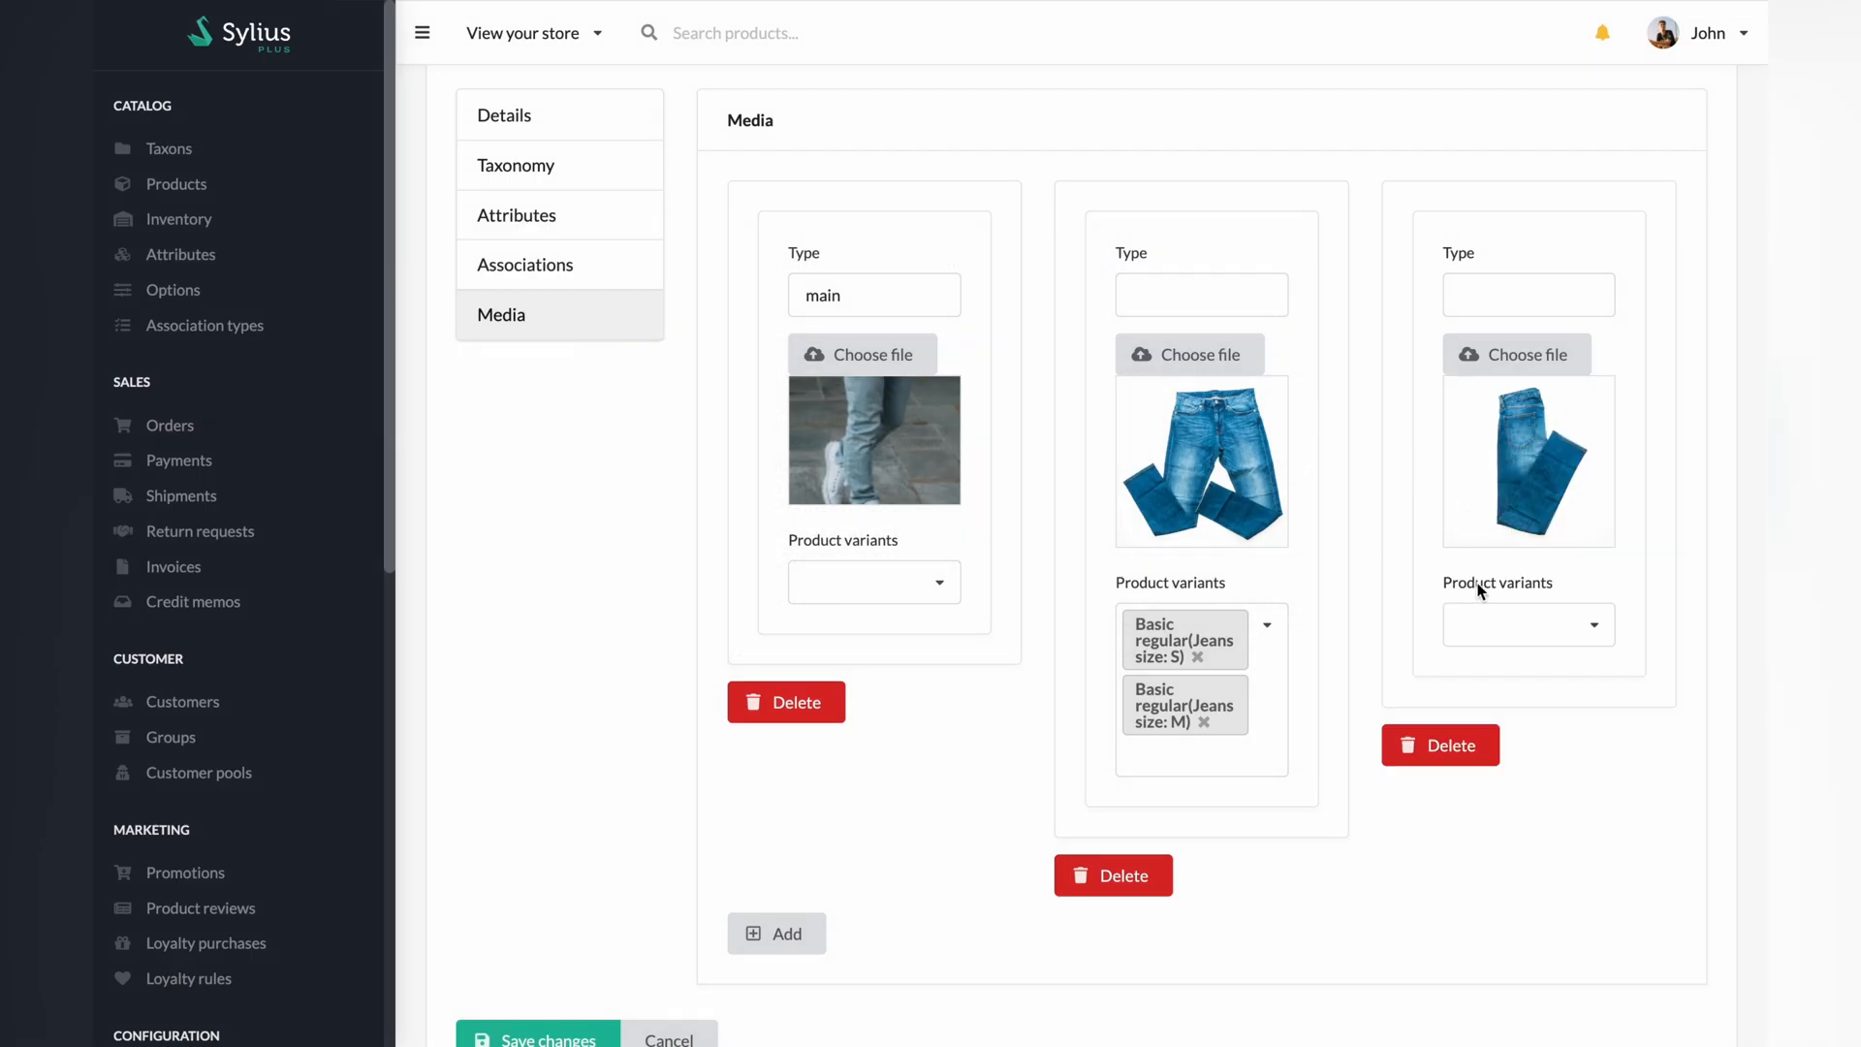
pyautogui.click(1528, 624)
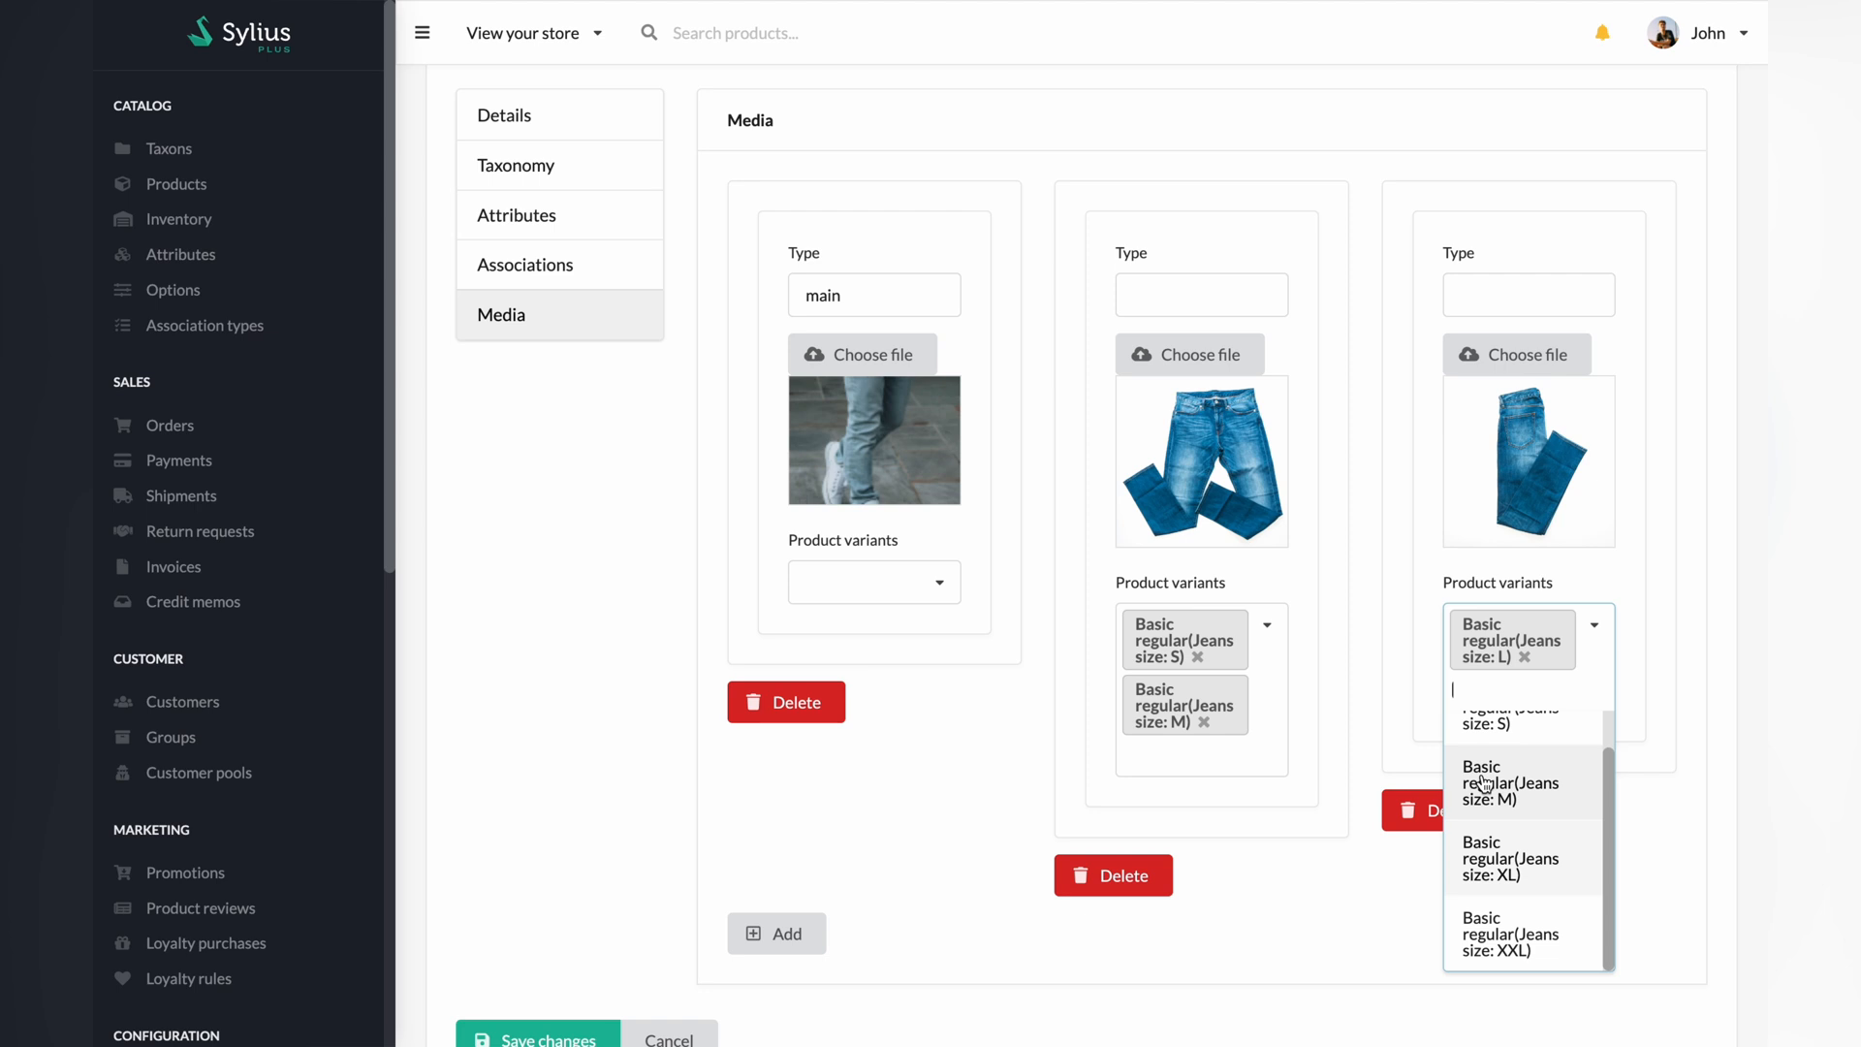
pyautogui.click(1513, 863)
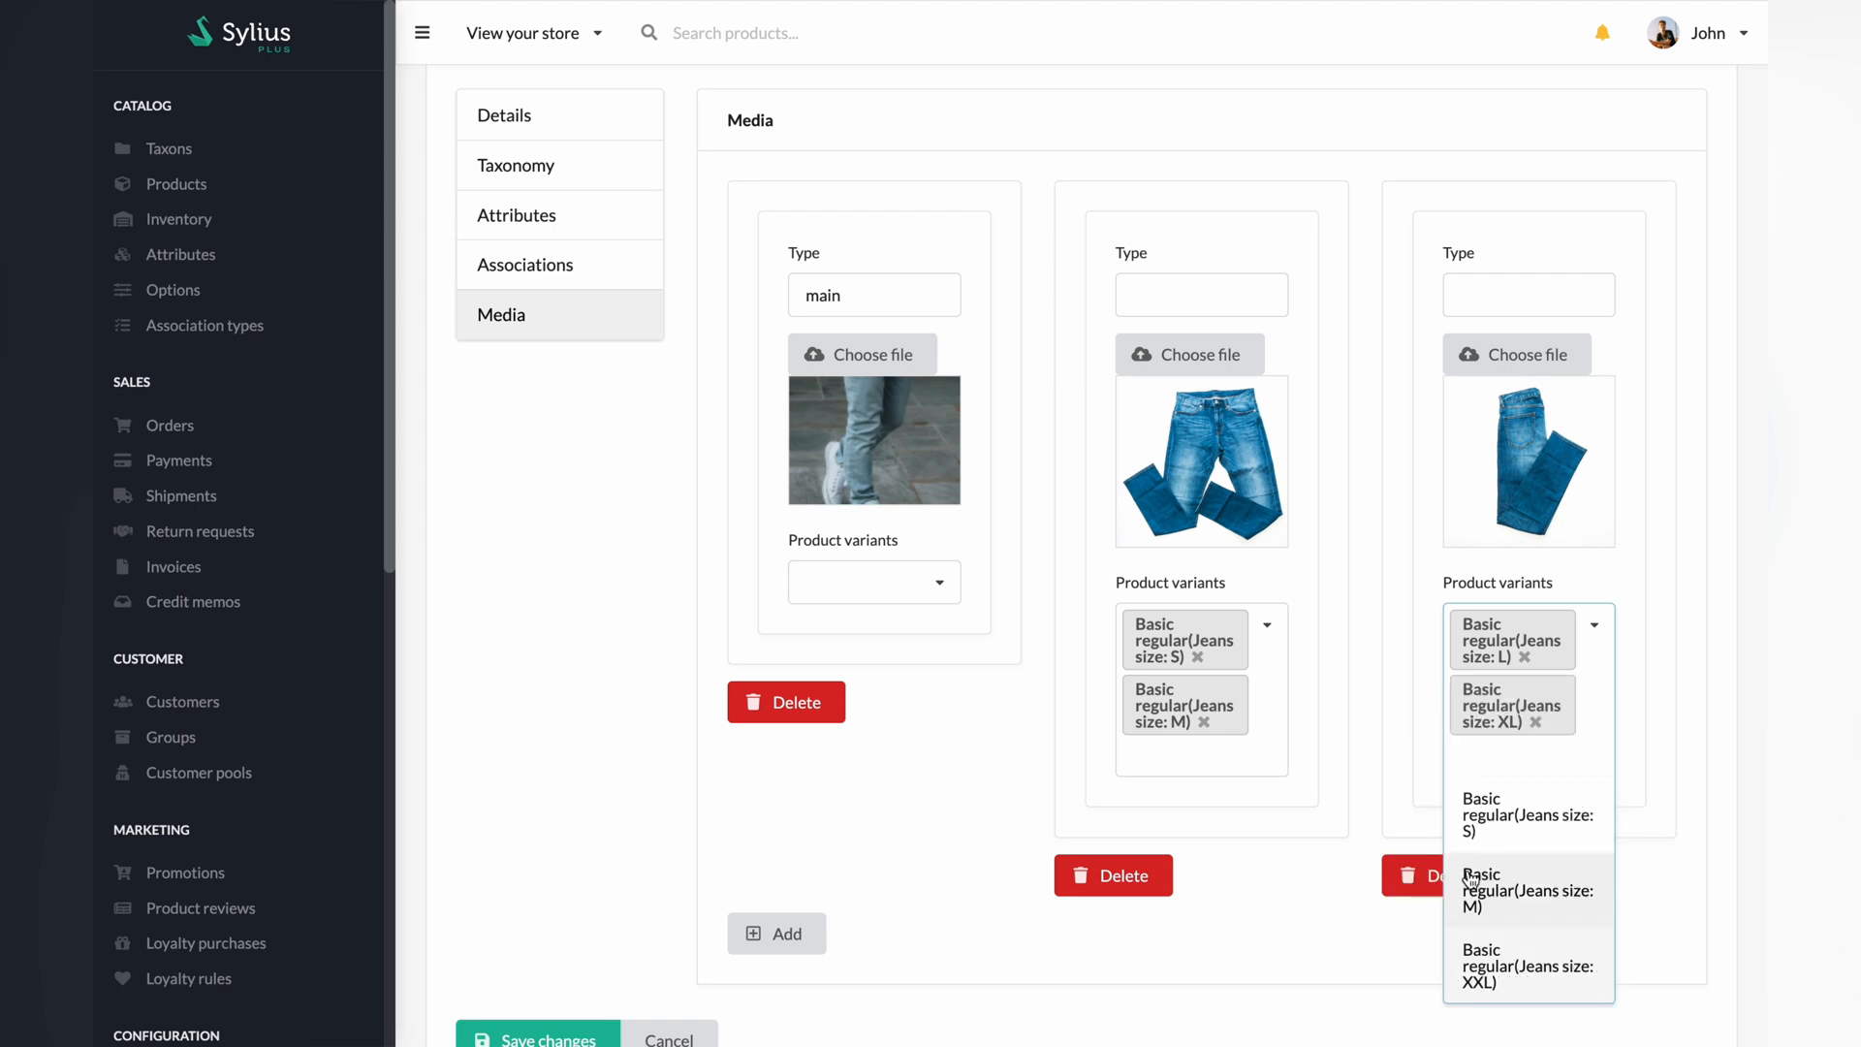
pyautogui.scroll(-3)
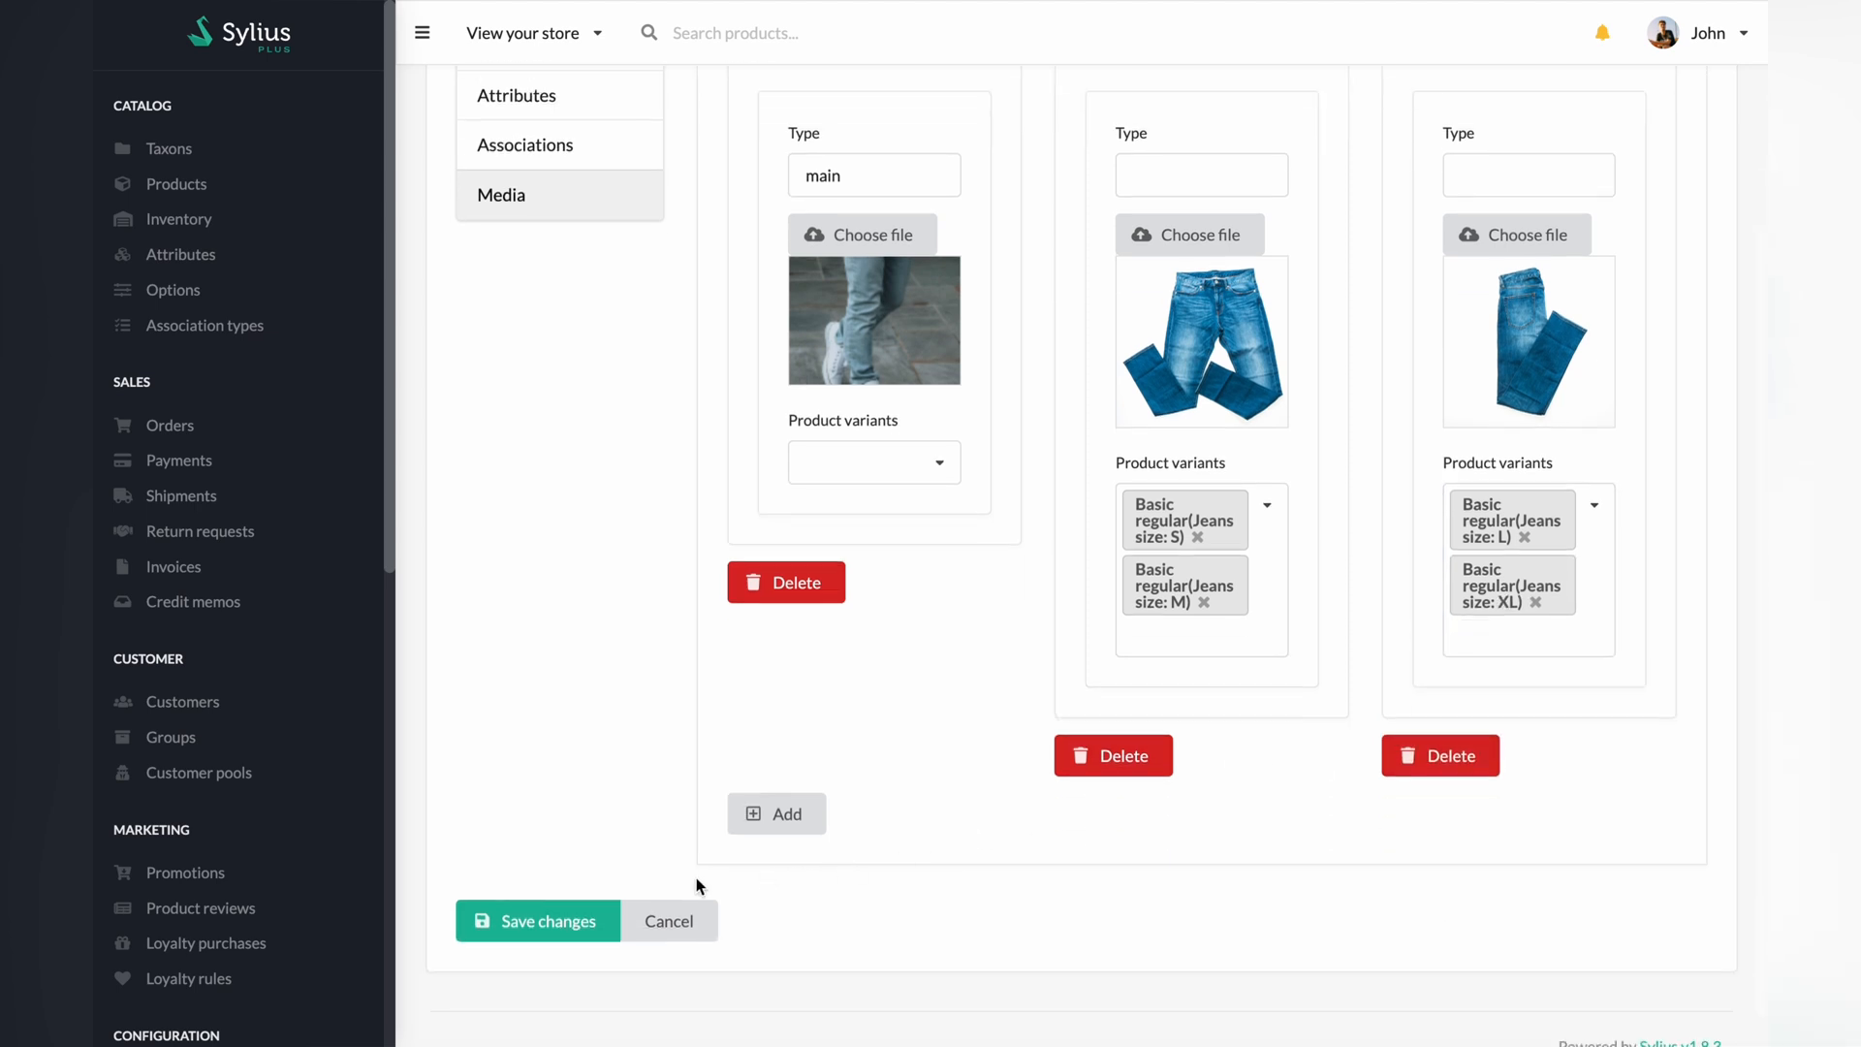
pyautogui.click(536, 920)
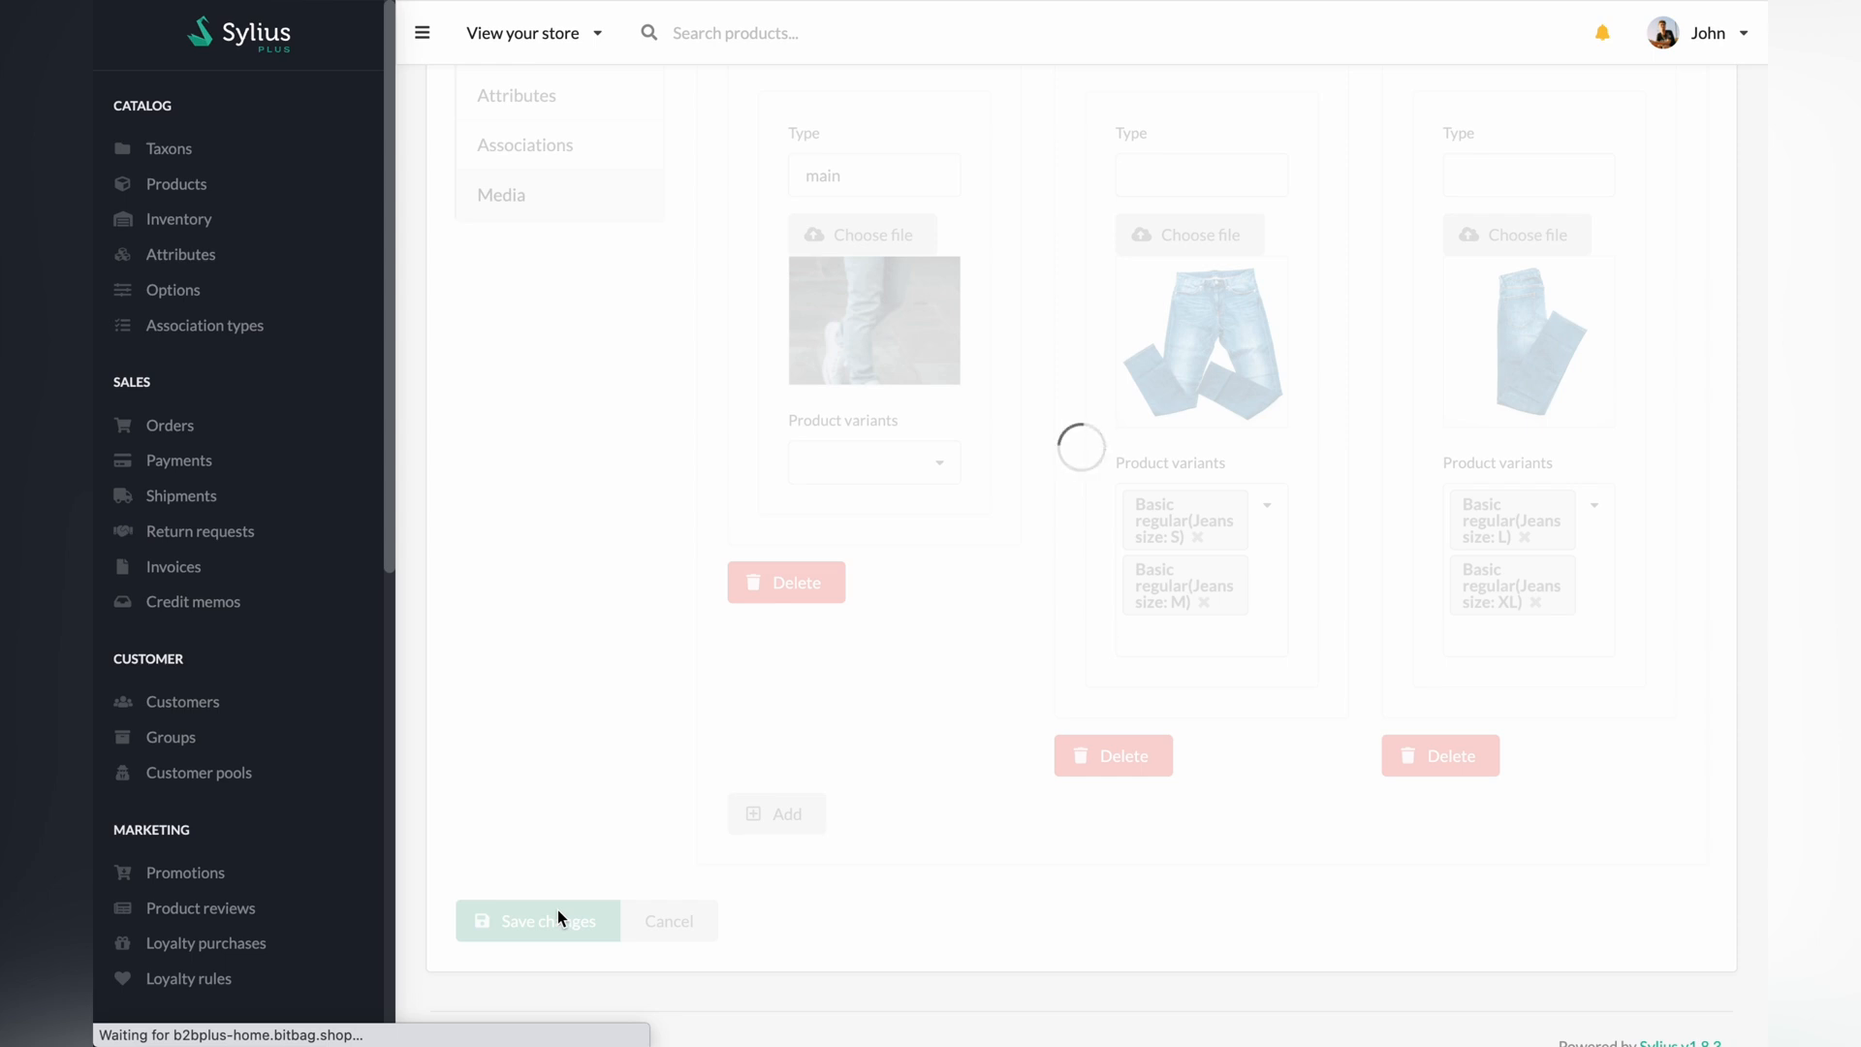
pyautogui.click(536, 920)
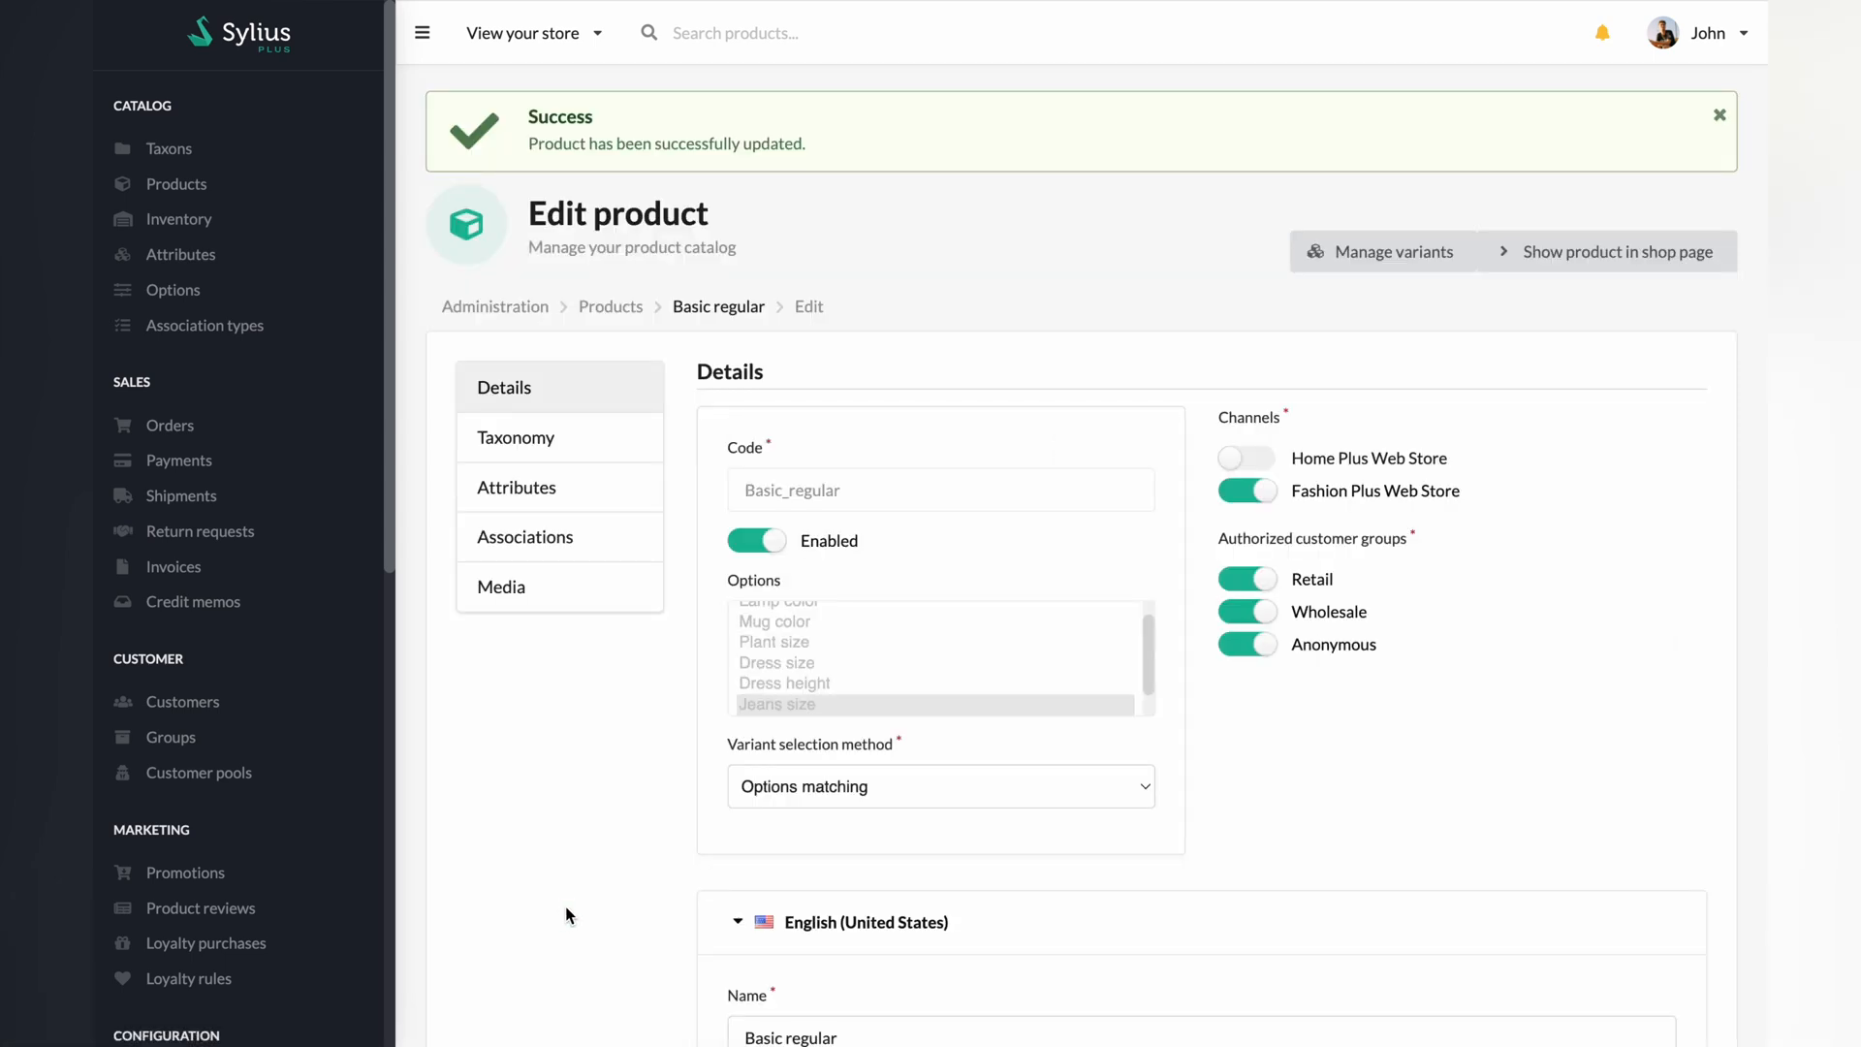
pyautogui.click(1617, 250)
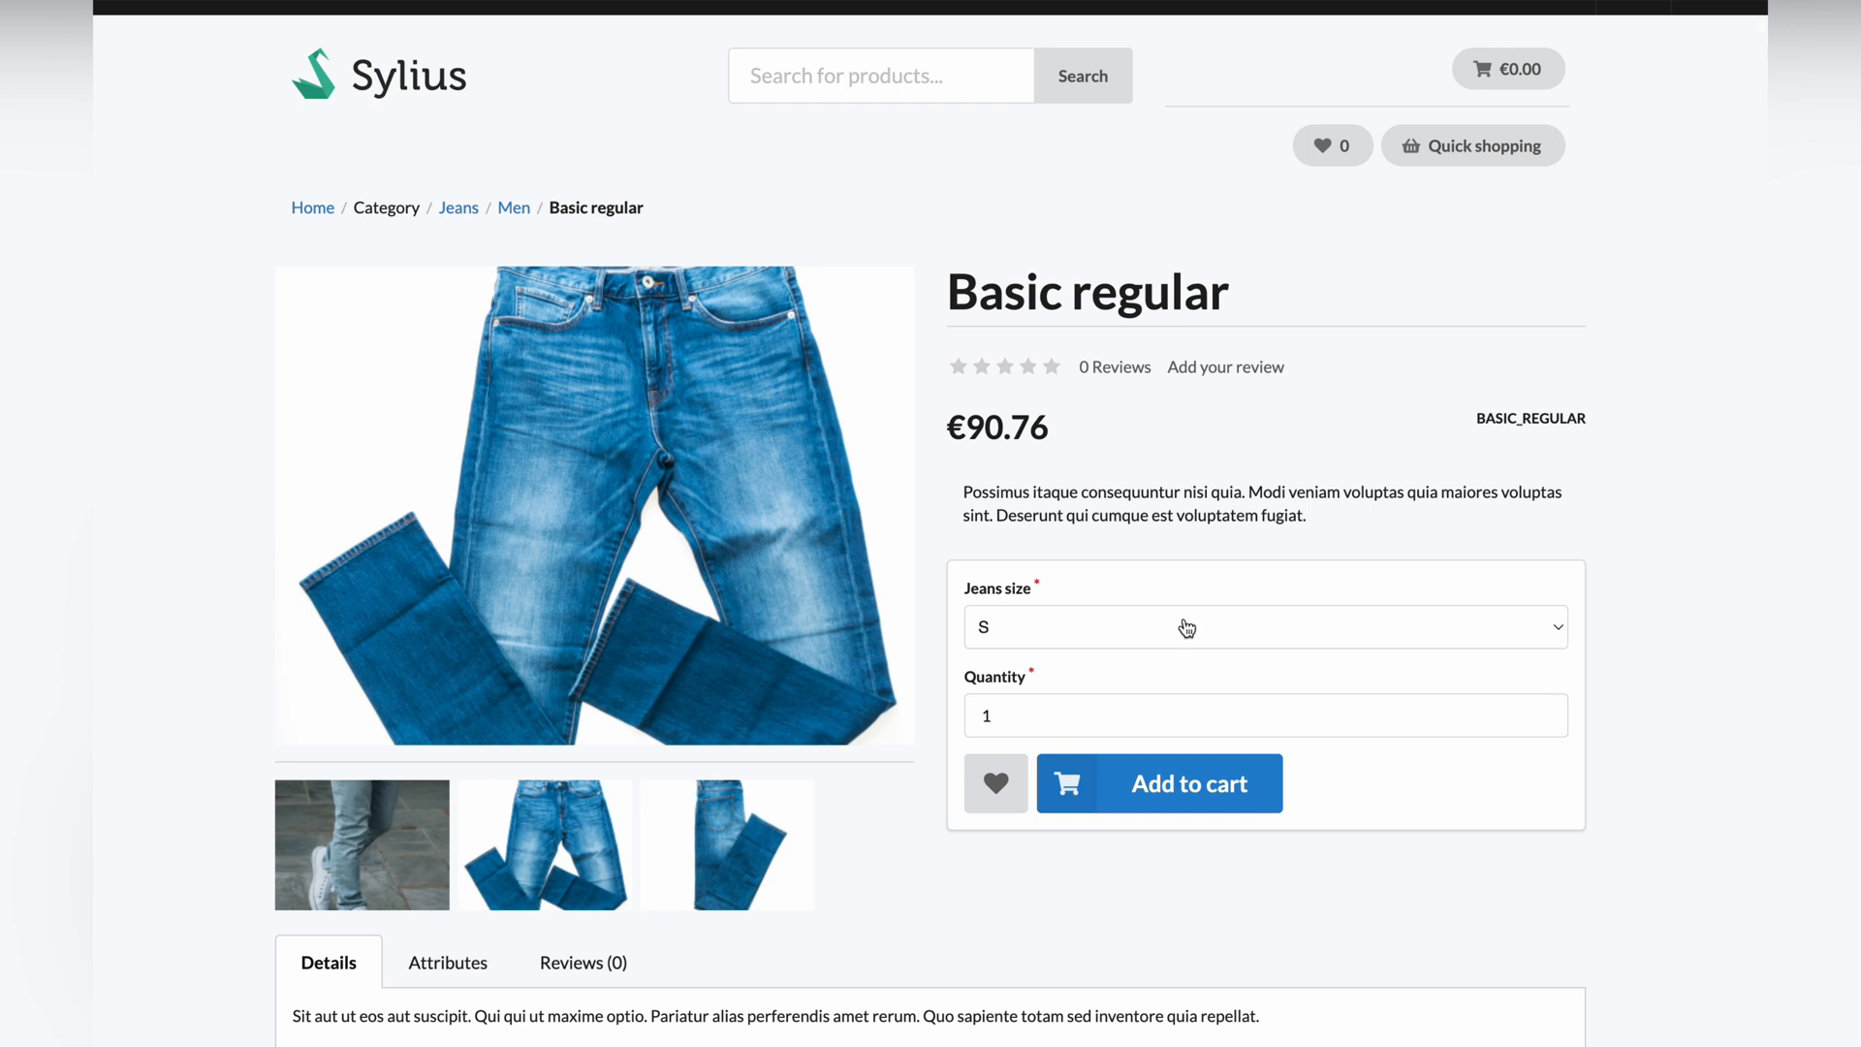
# Step: Switch Basic regular through jeans sizes M, L and XL to compare prices and photos
pyautogui.click(1264, 627)
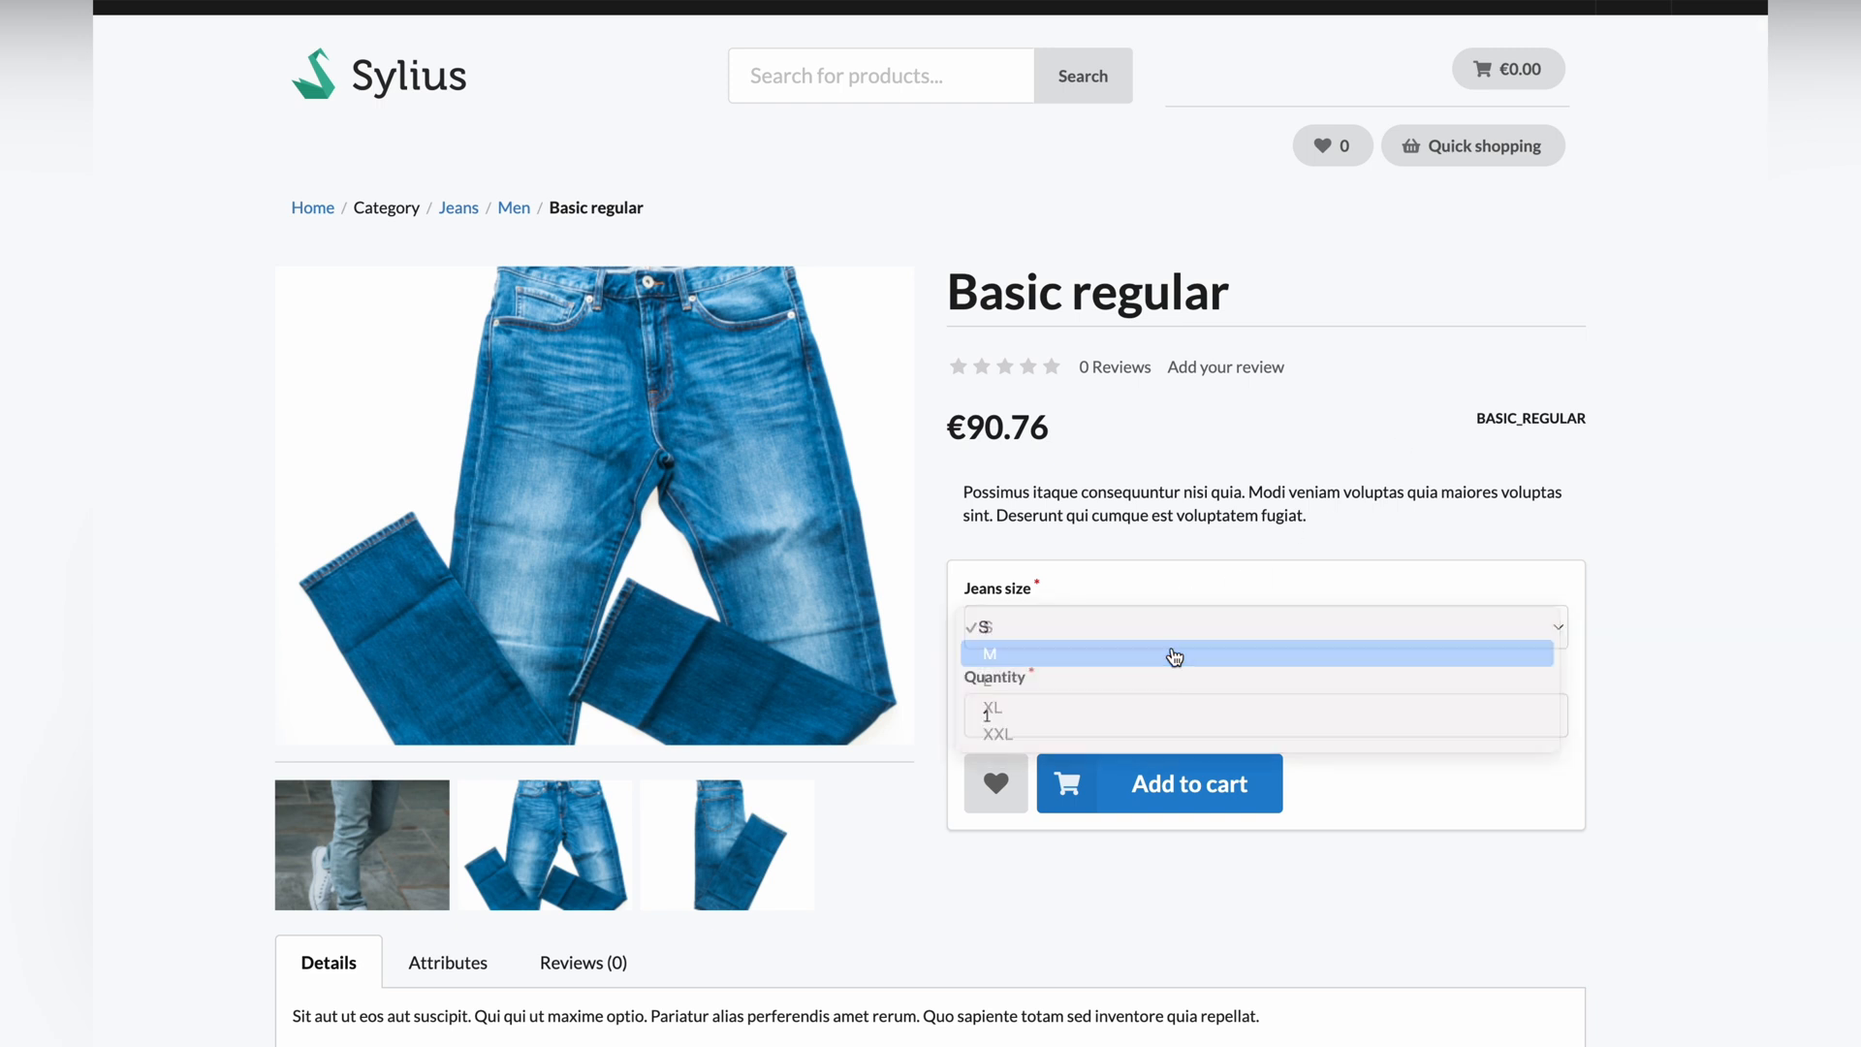
pyautogui.click(1175, 652)
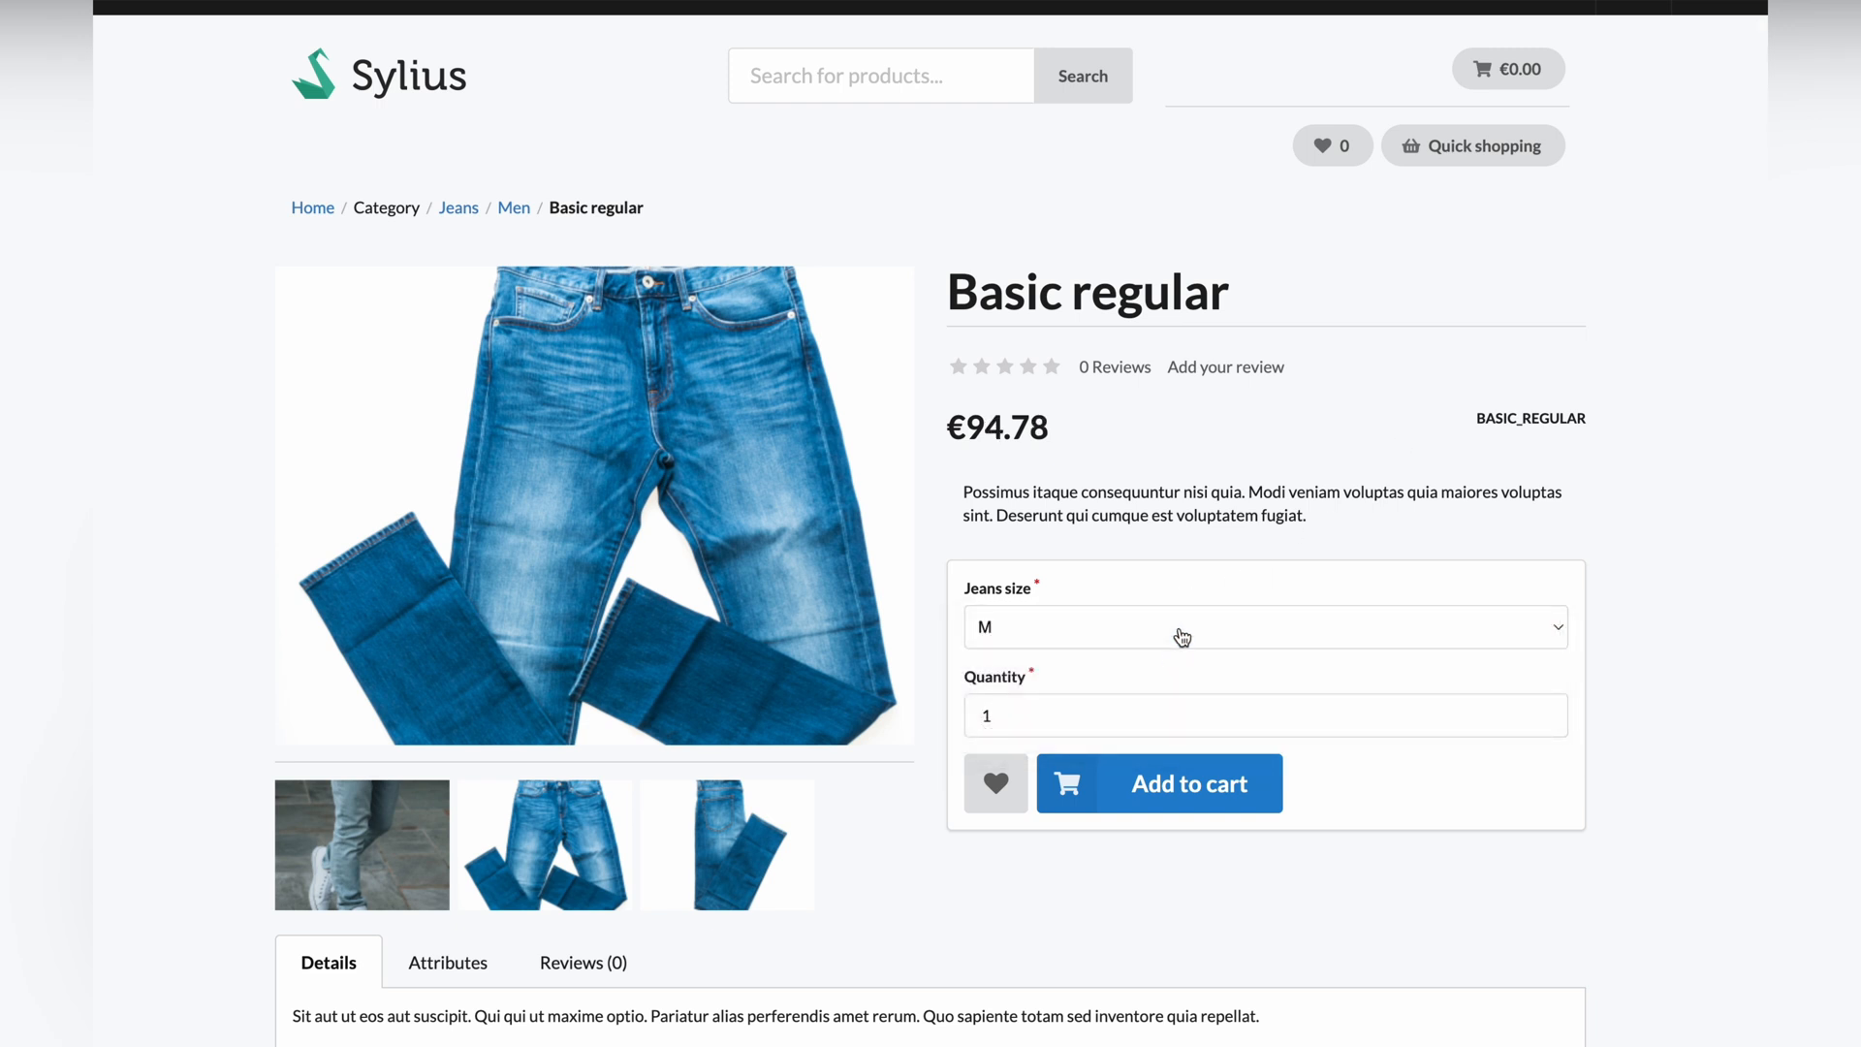
pyautogui.click(1264, 627)
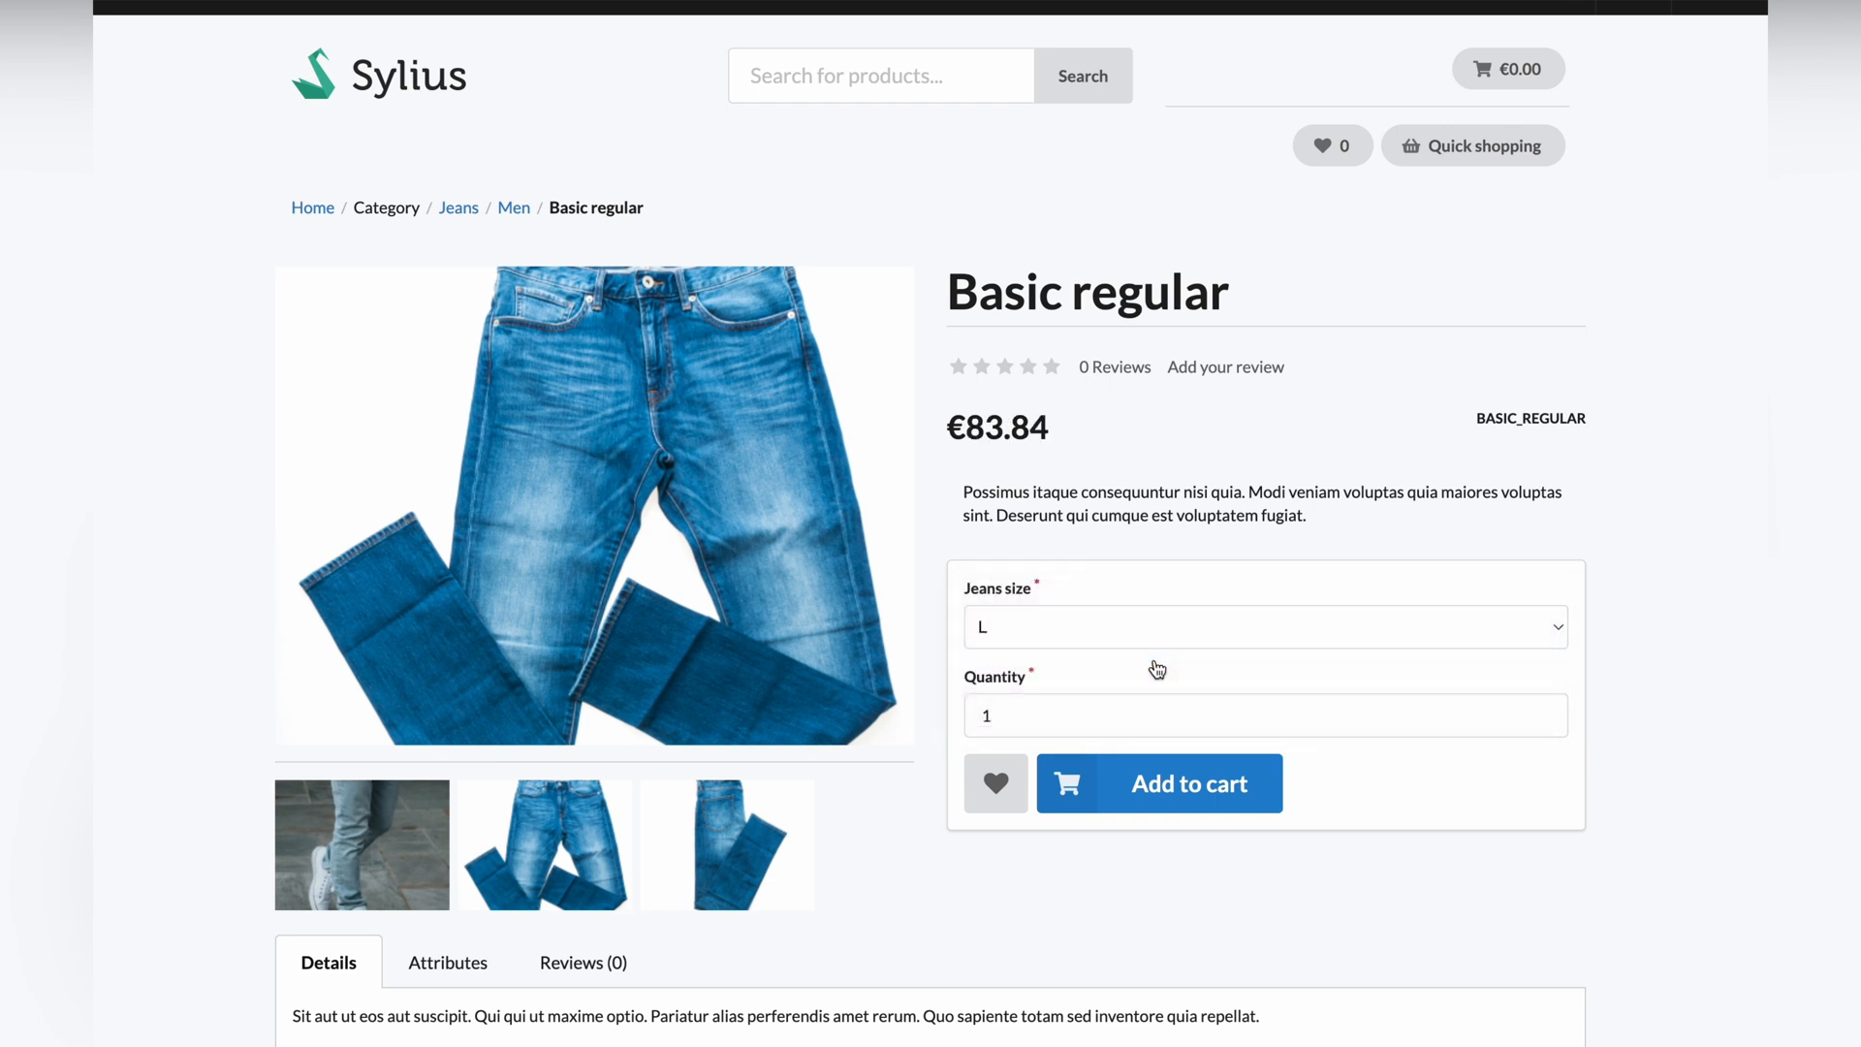
pyautogui.click(1264, 627)
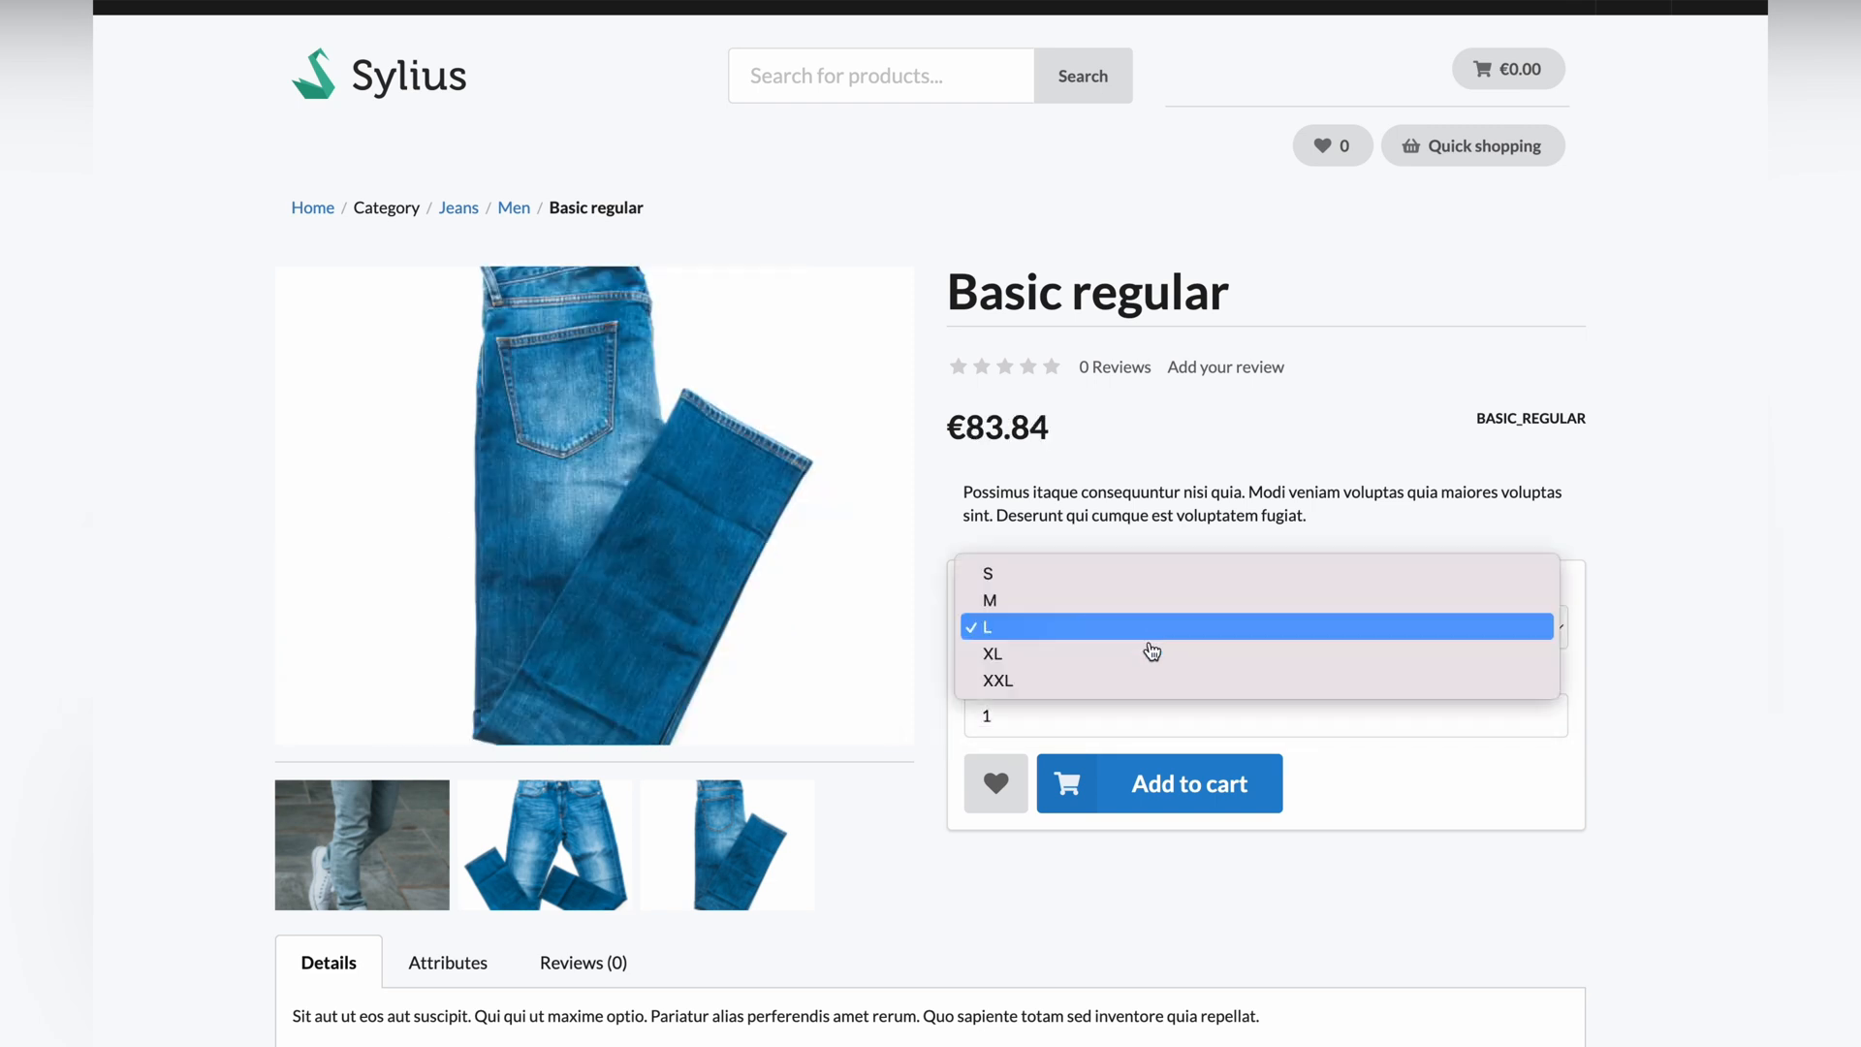
pyautogui.click(993, 653)
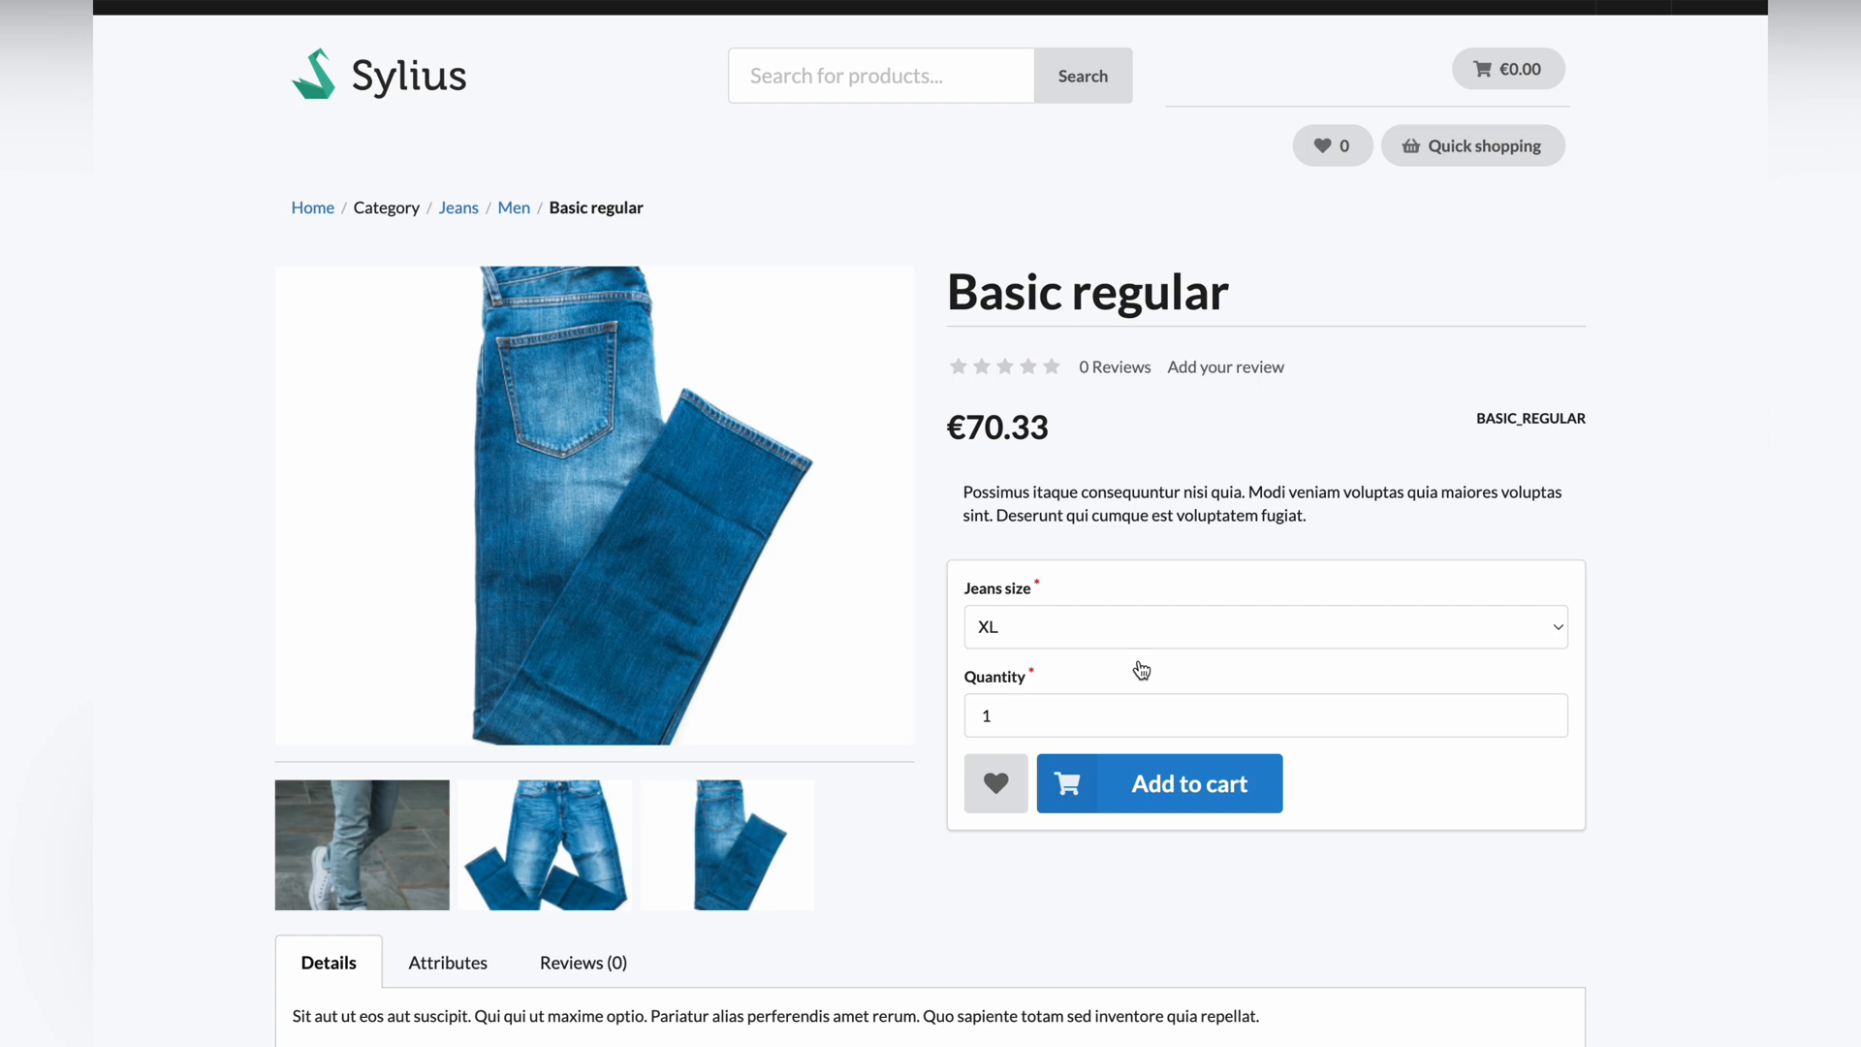
pyautogui.click(1264, 627)
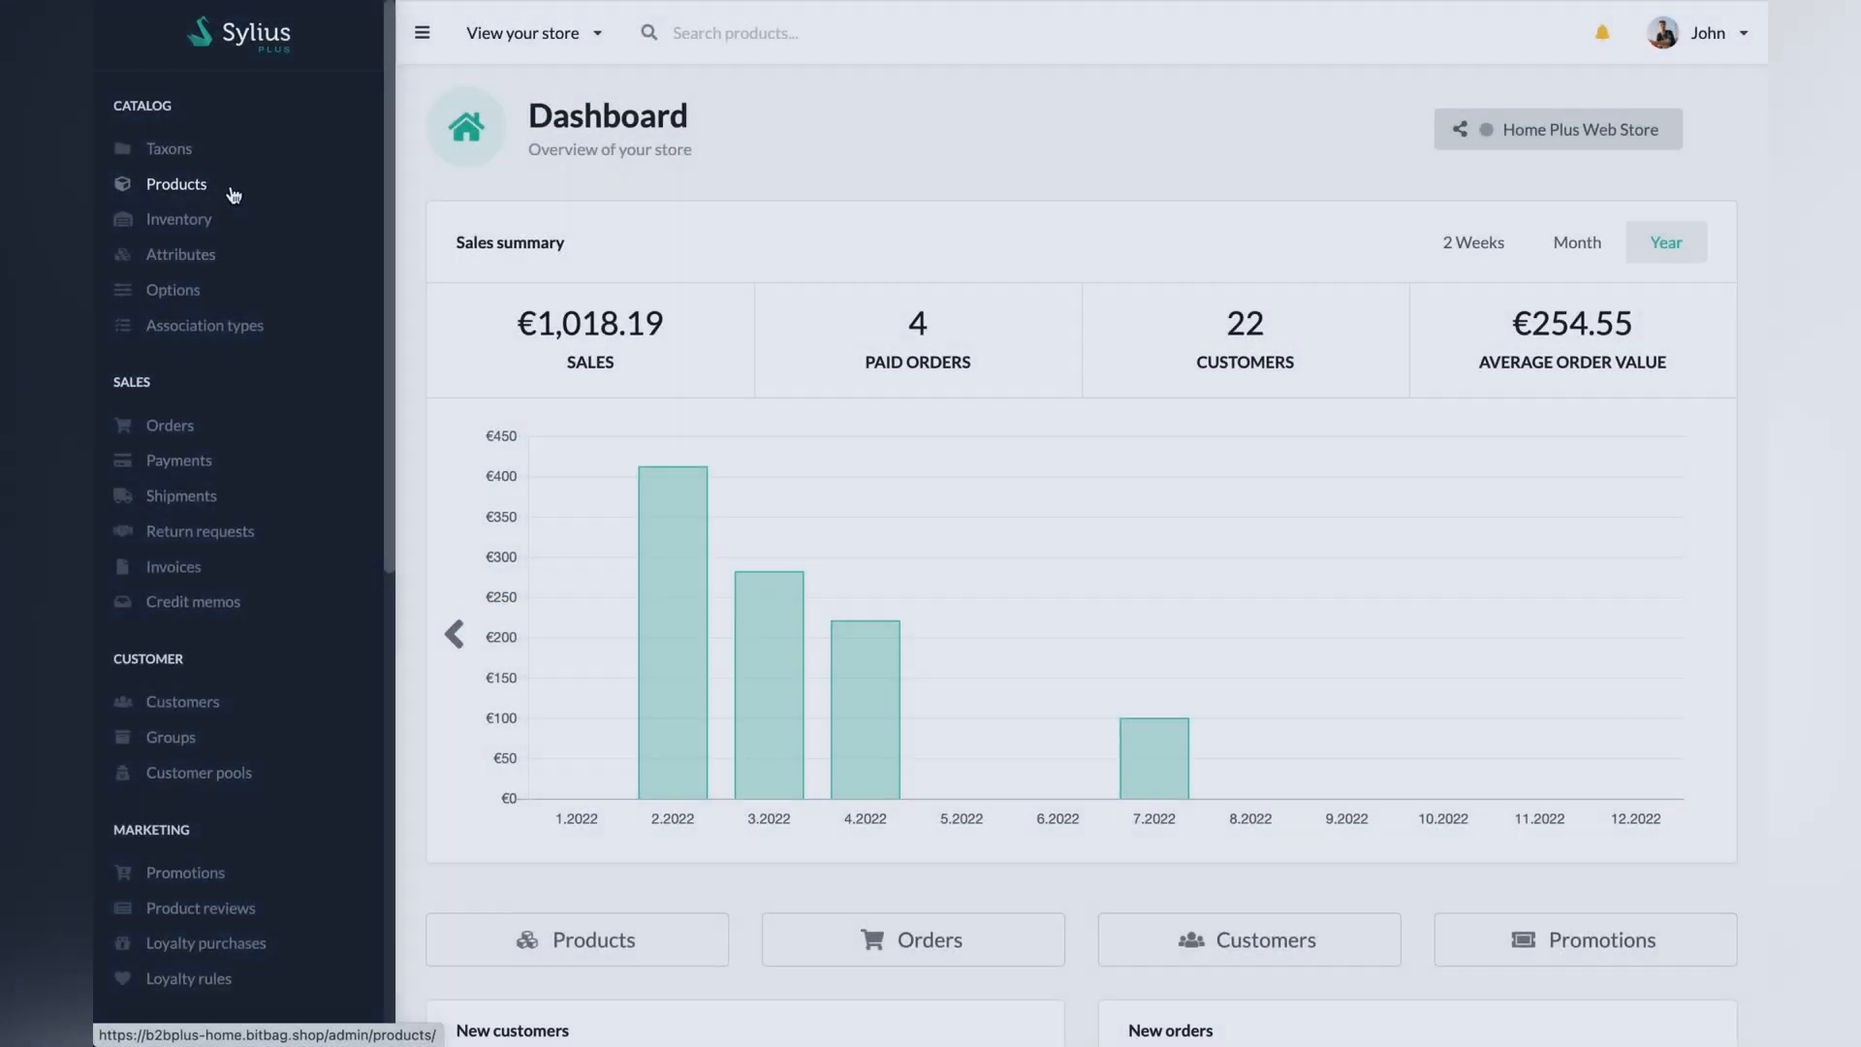
# Step: Open the variants list of the Basic regular woman product
pyautogui.click(176, 184)
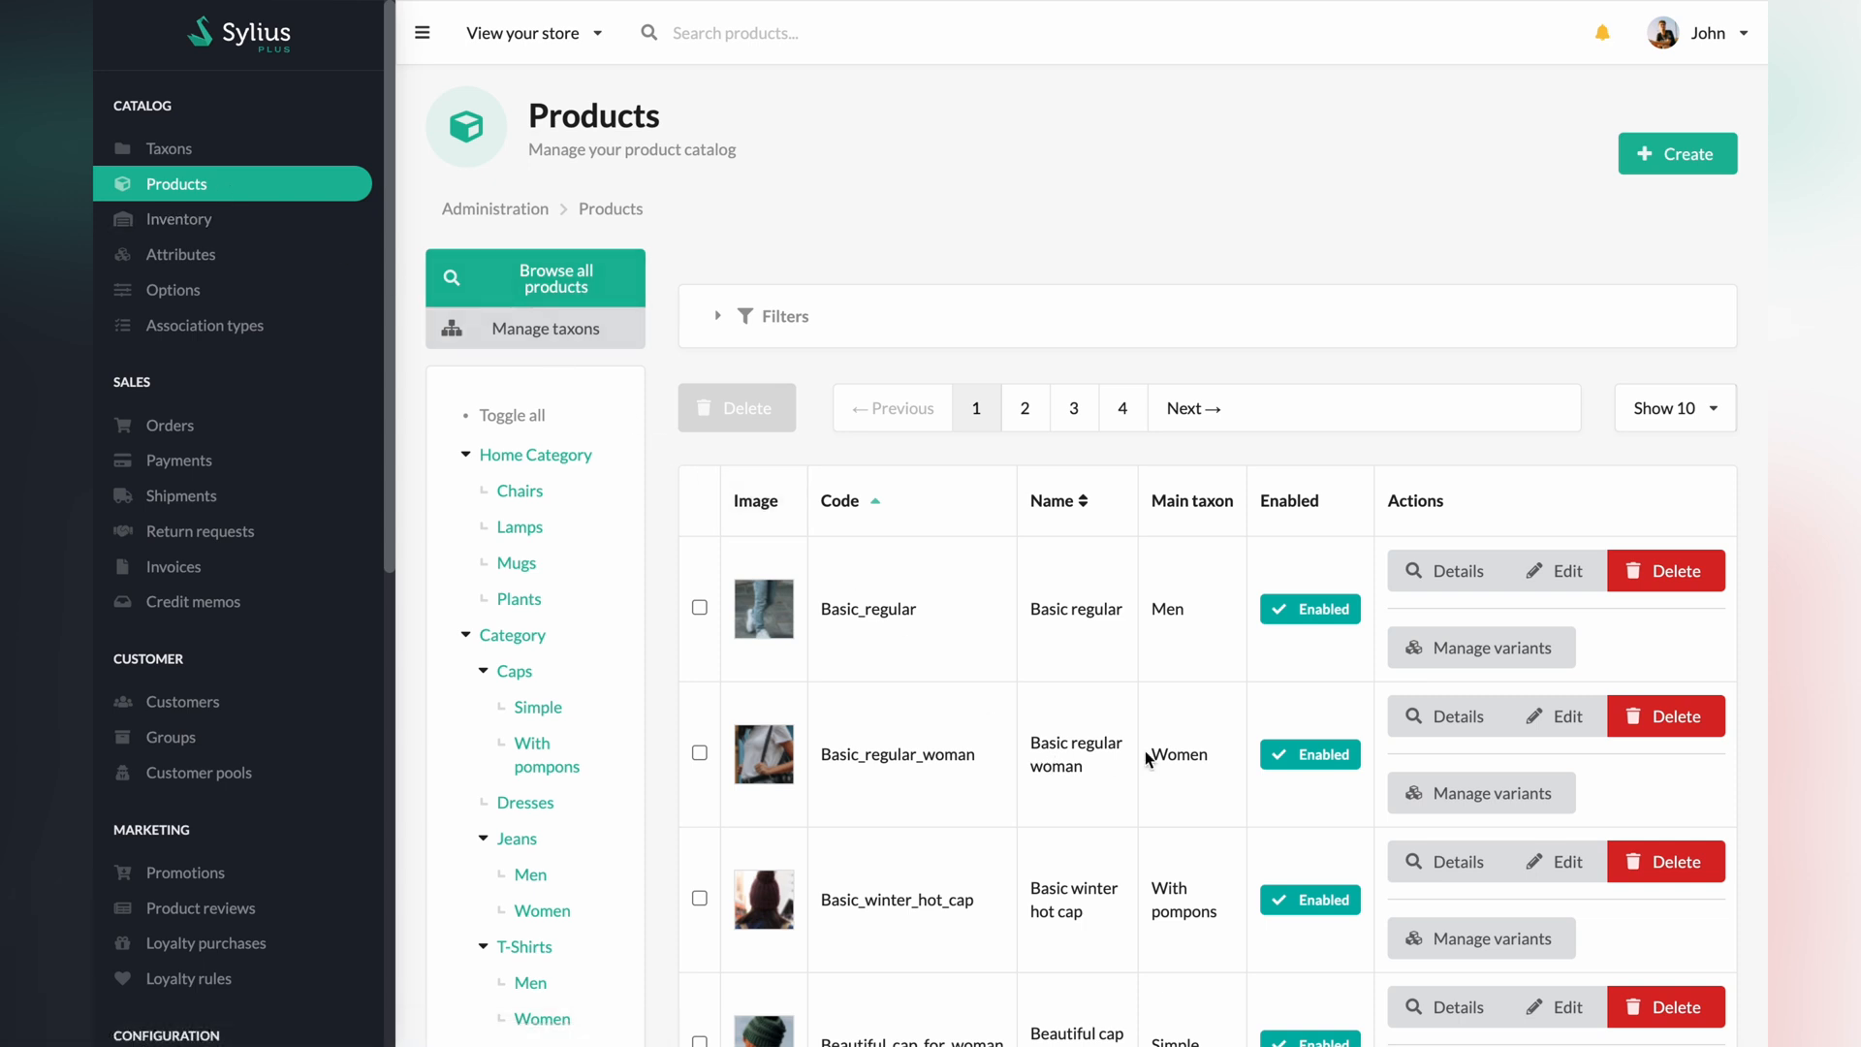
pyautogui.click(1565, 716)
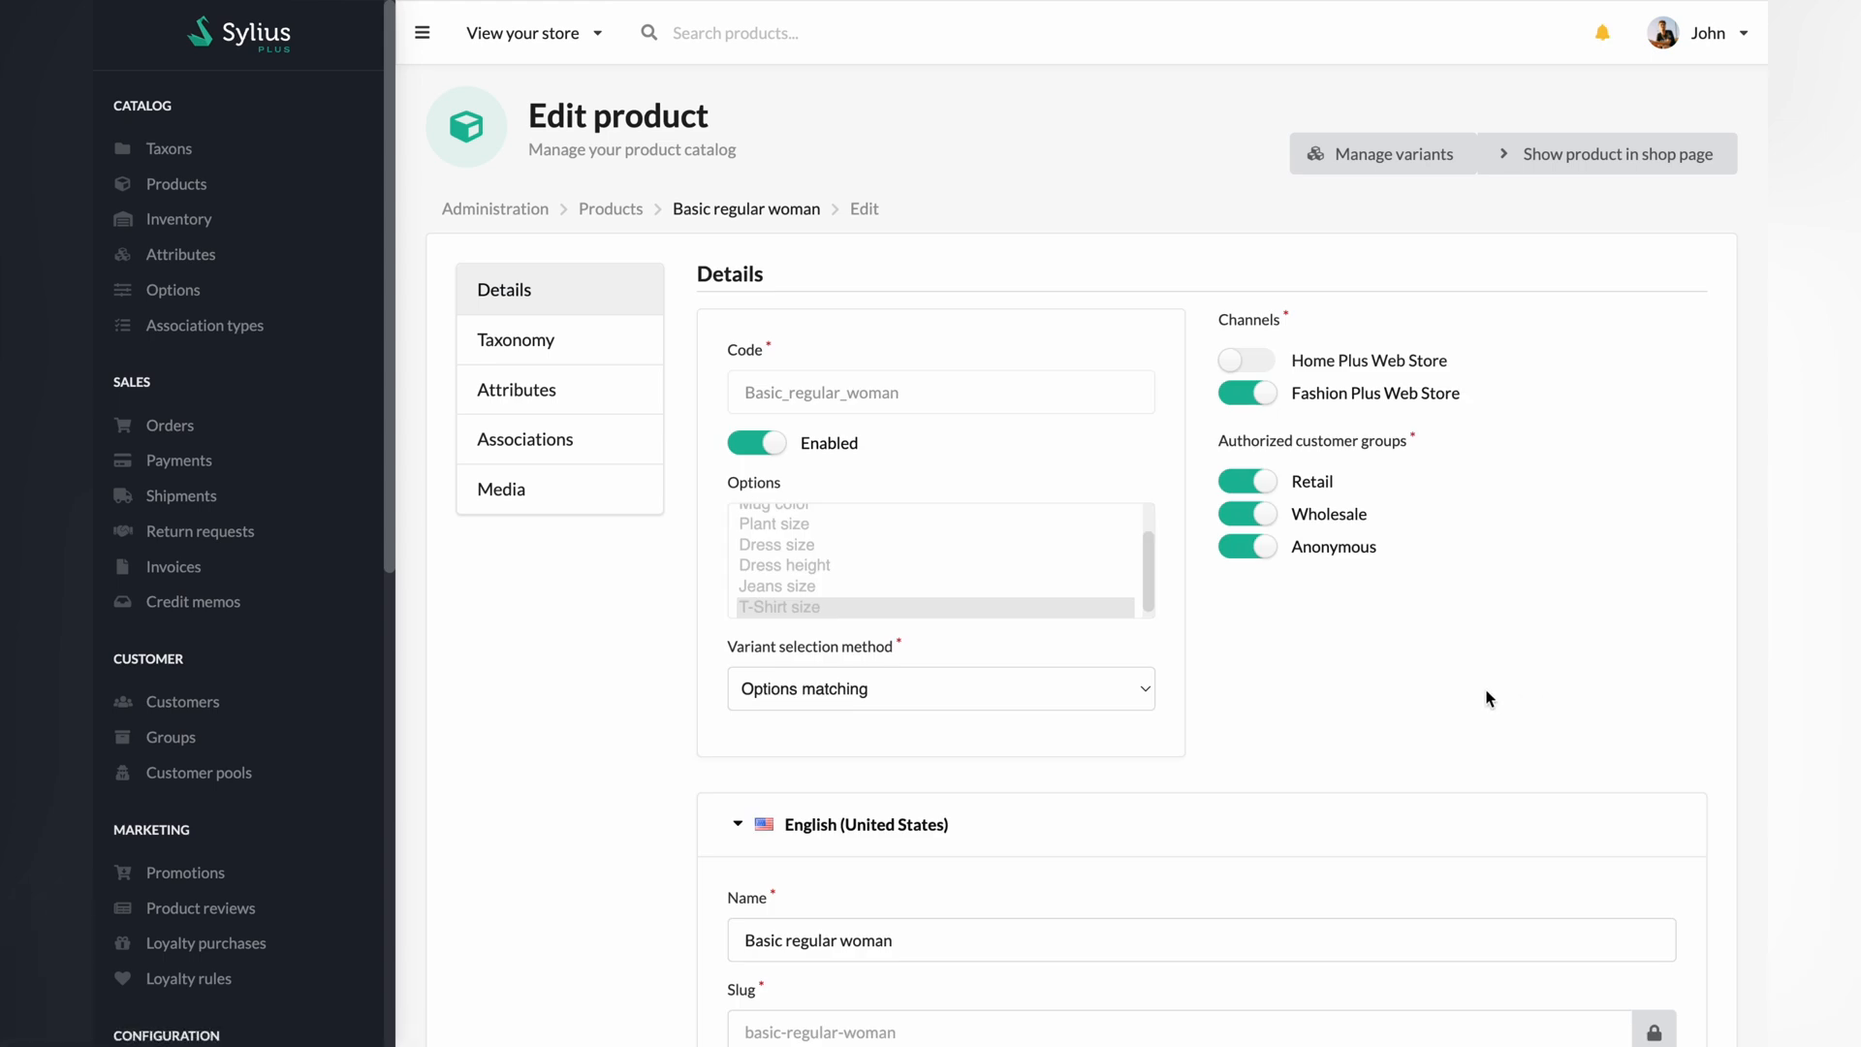
pyautogui.click(1384, 153)
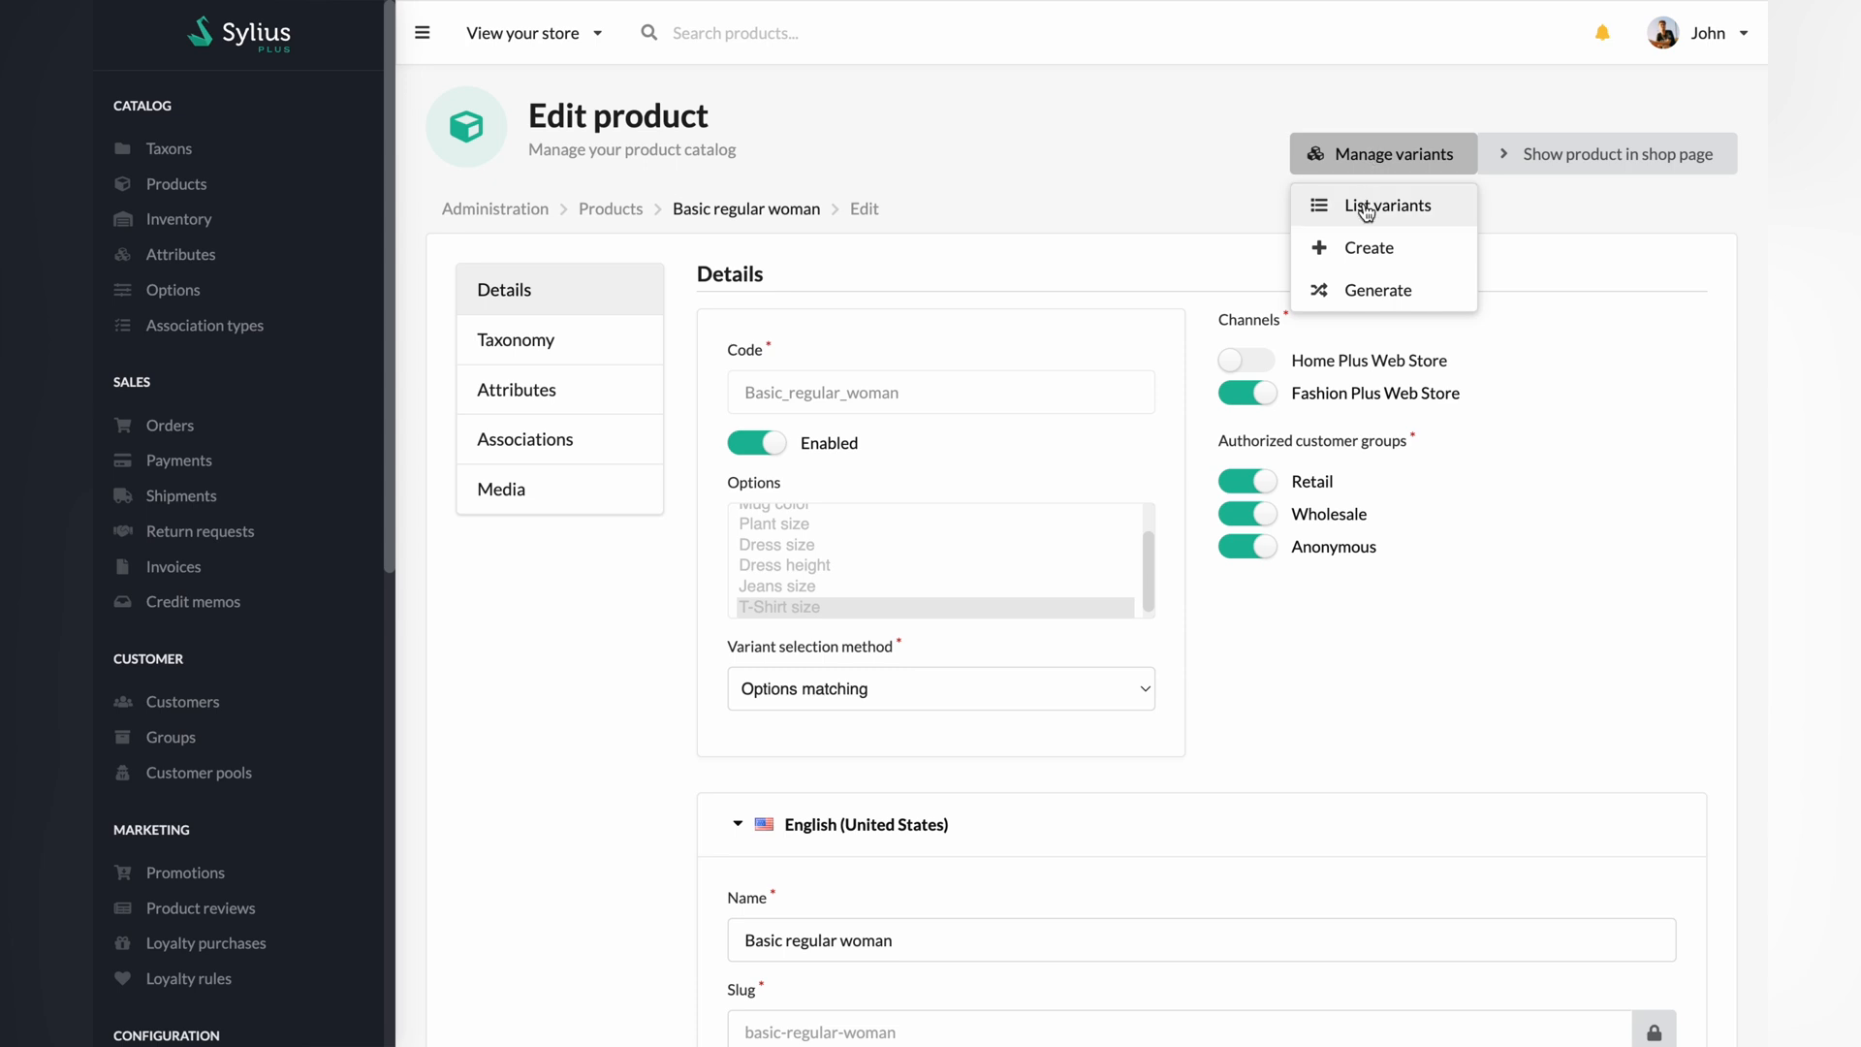
pyautogui.click(1385, 206)
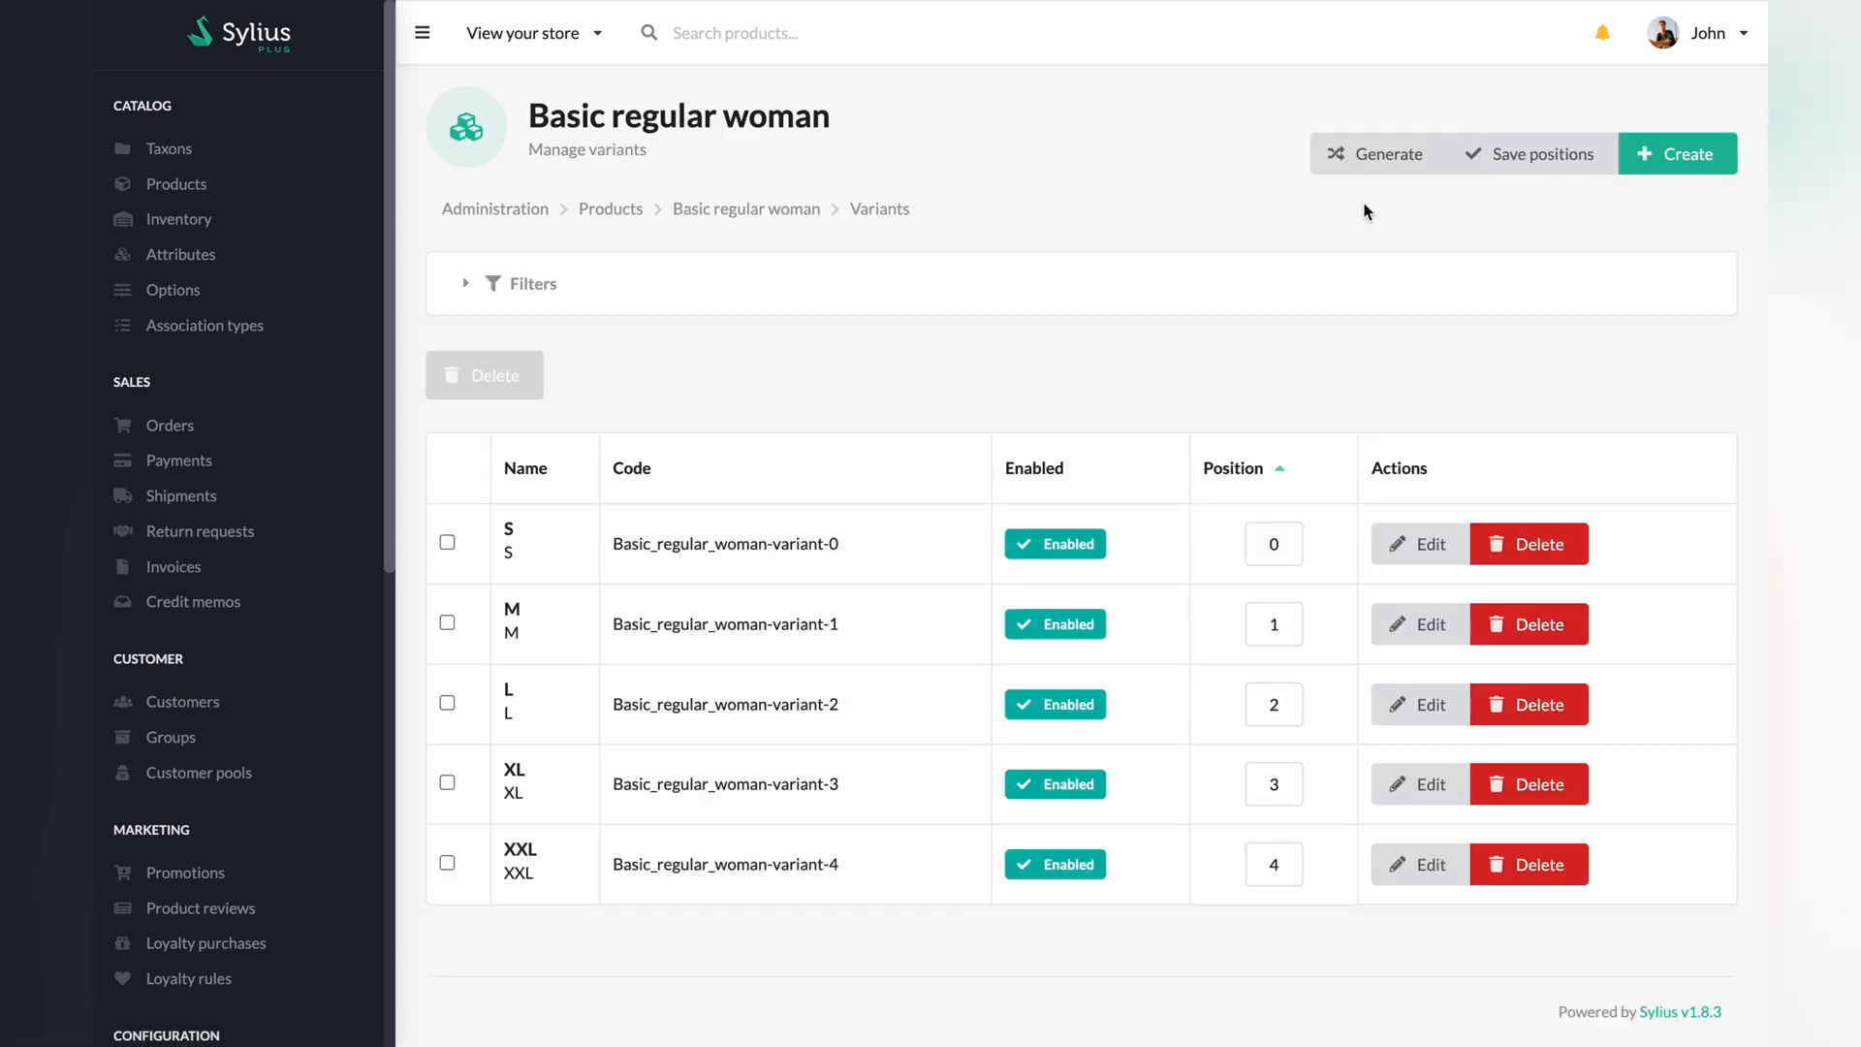
pyautogui.moveTo(1400, 448)
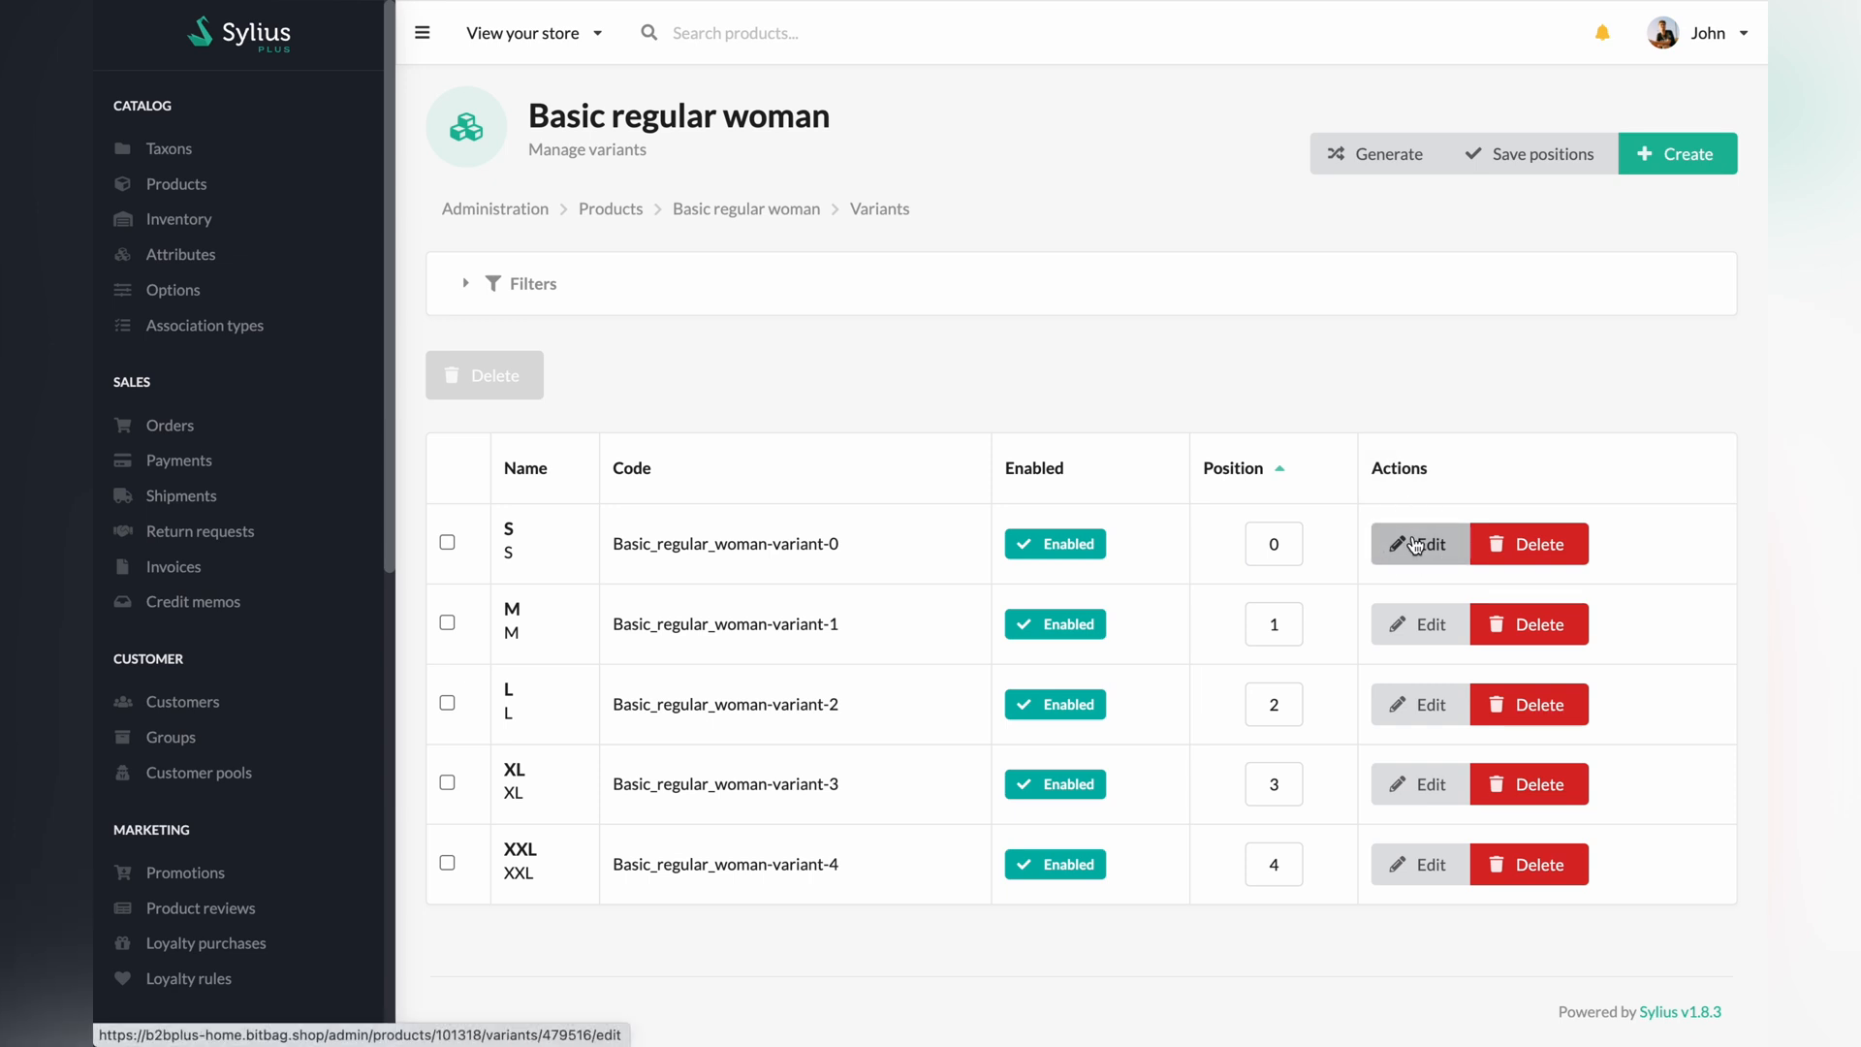
# Step: Turn off 'Is shipping required?' on the S variant and save
pyautogui.click(1418, 544)
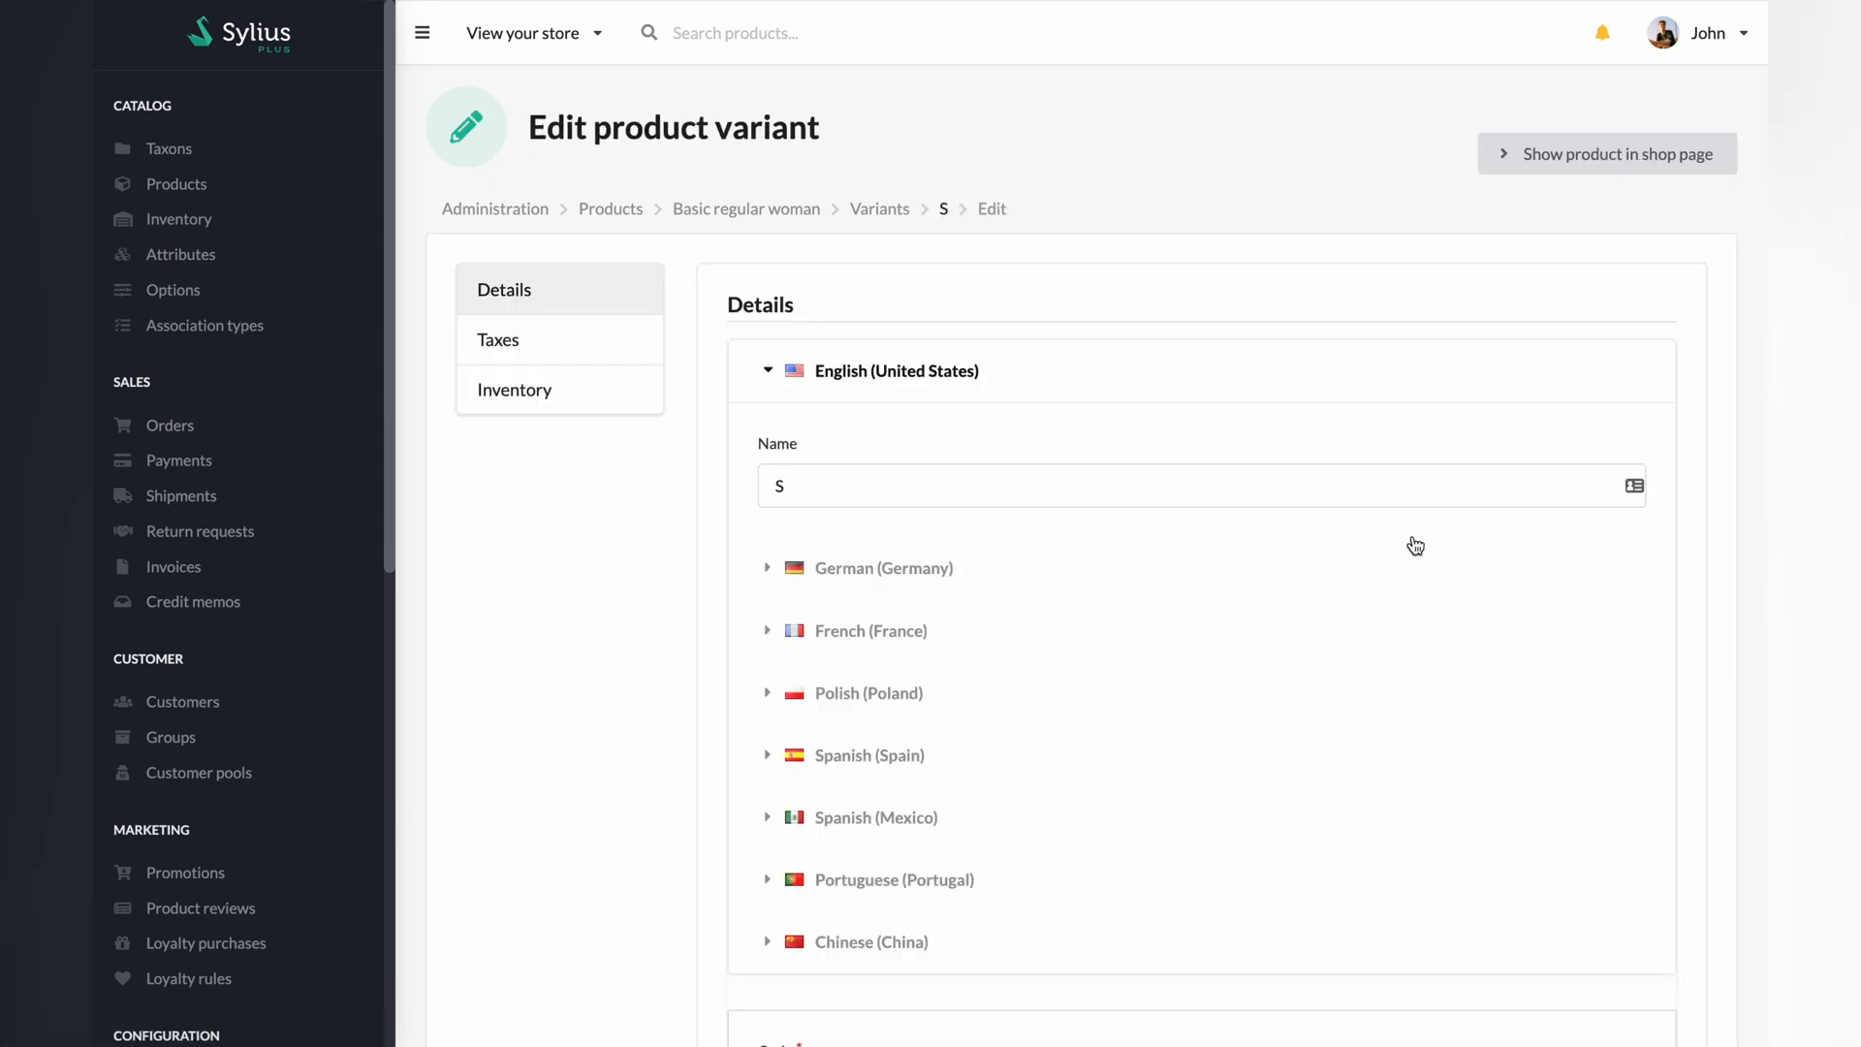
pyautogui.scroll(-3)
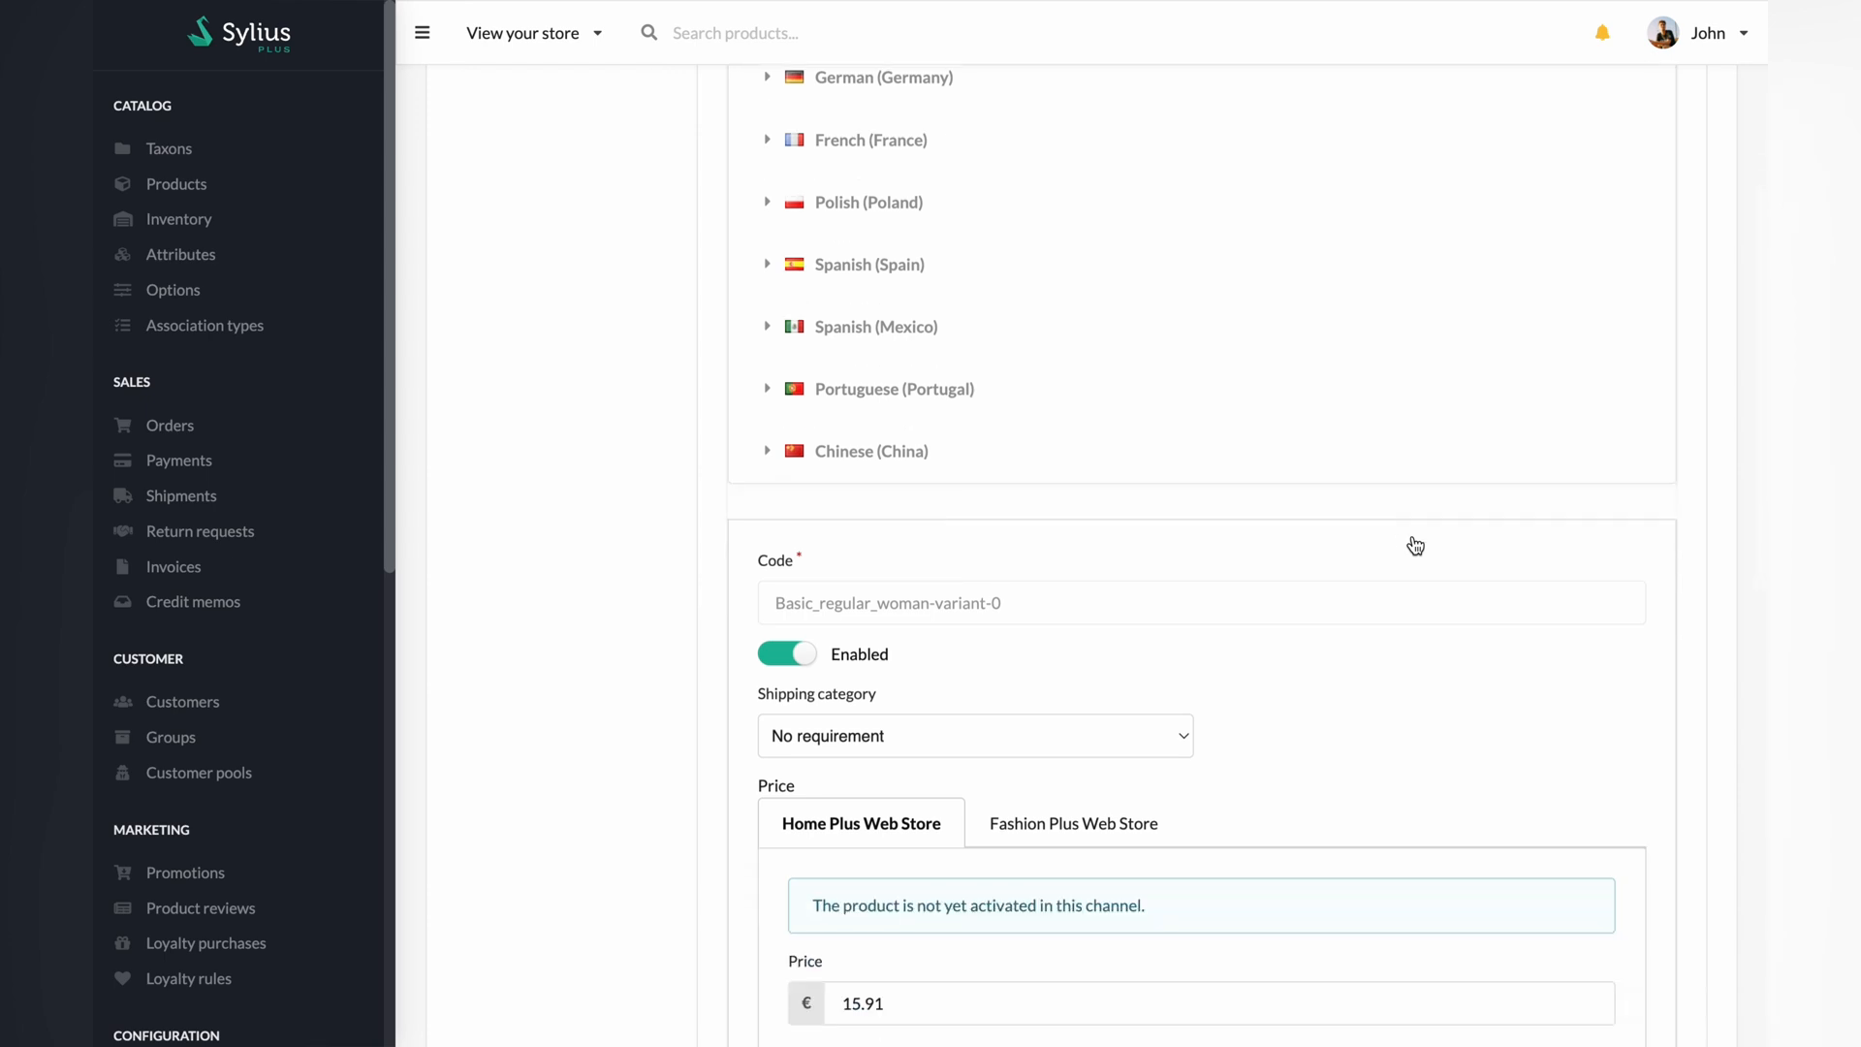
pyautogui.scroll(-3)
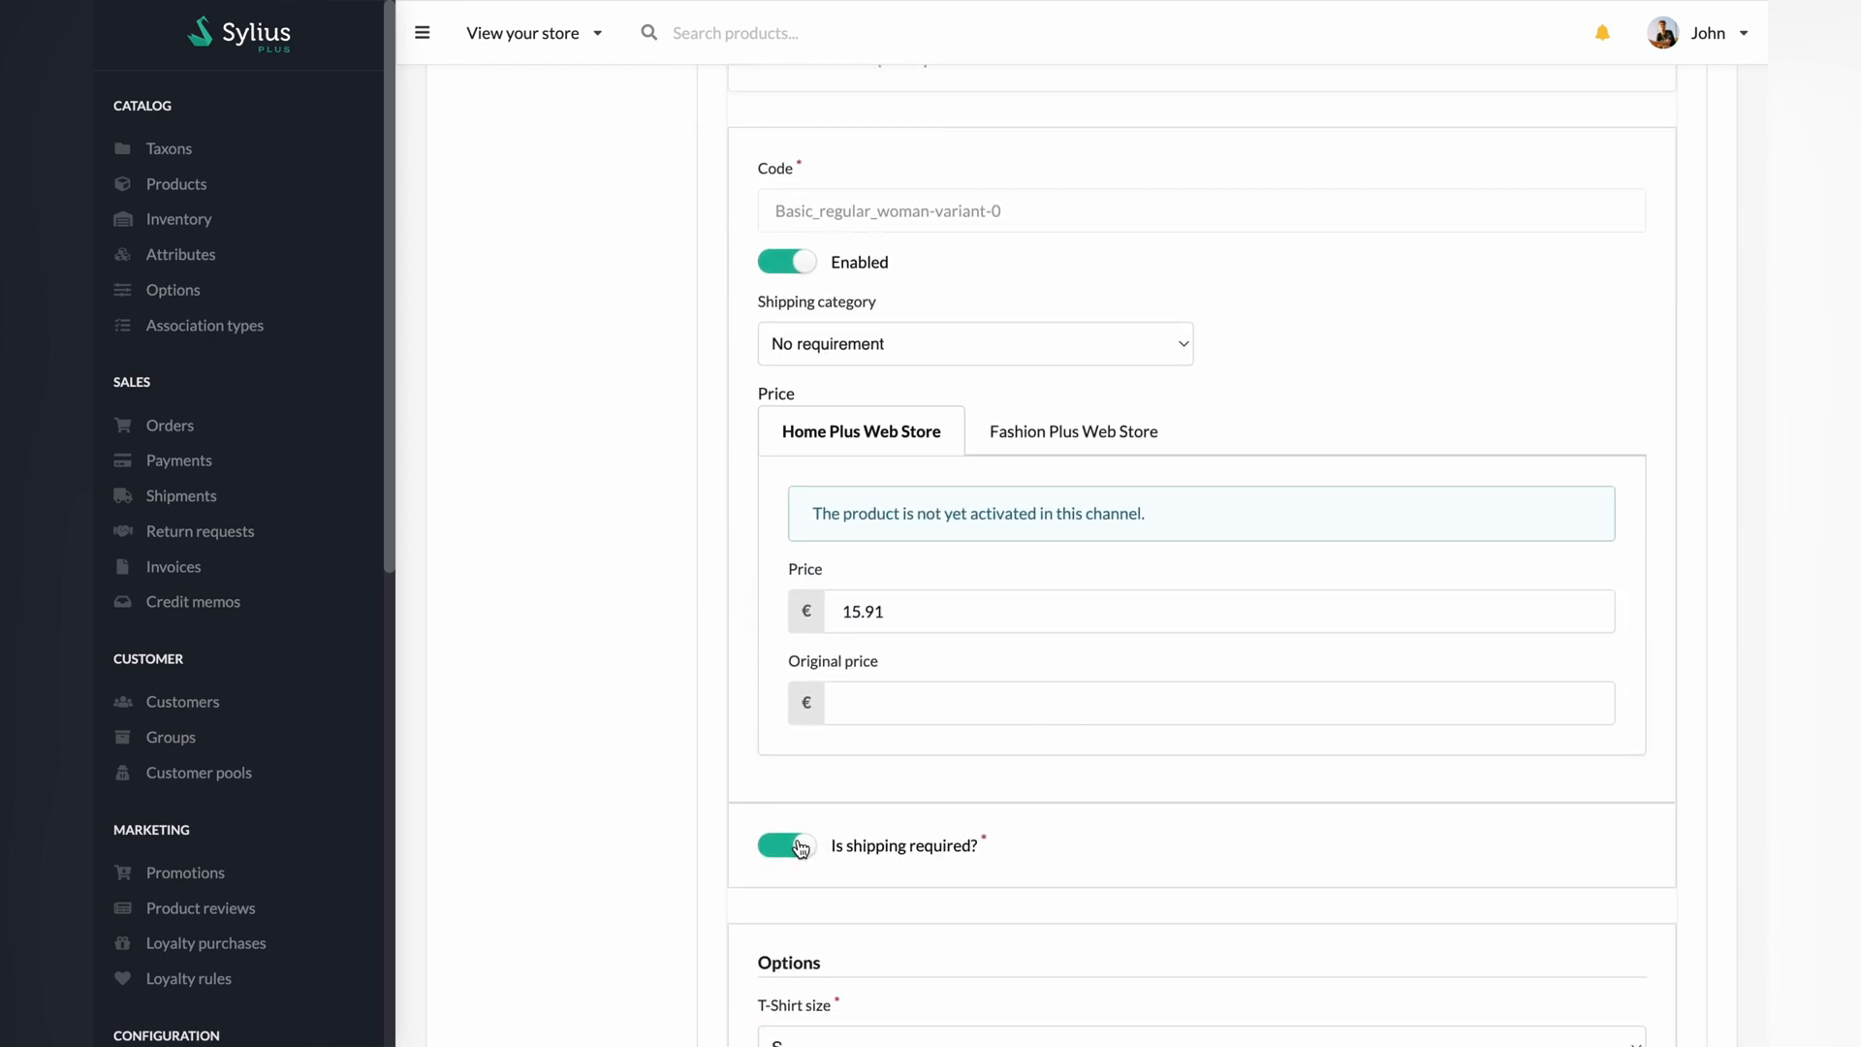
pyautogui.click(786, 845)
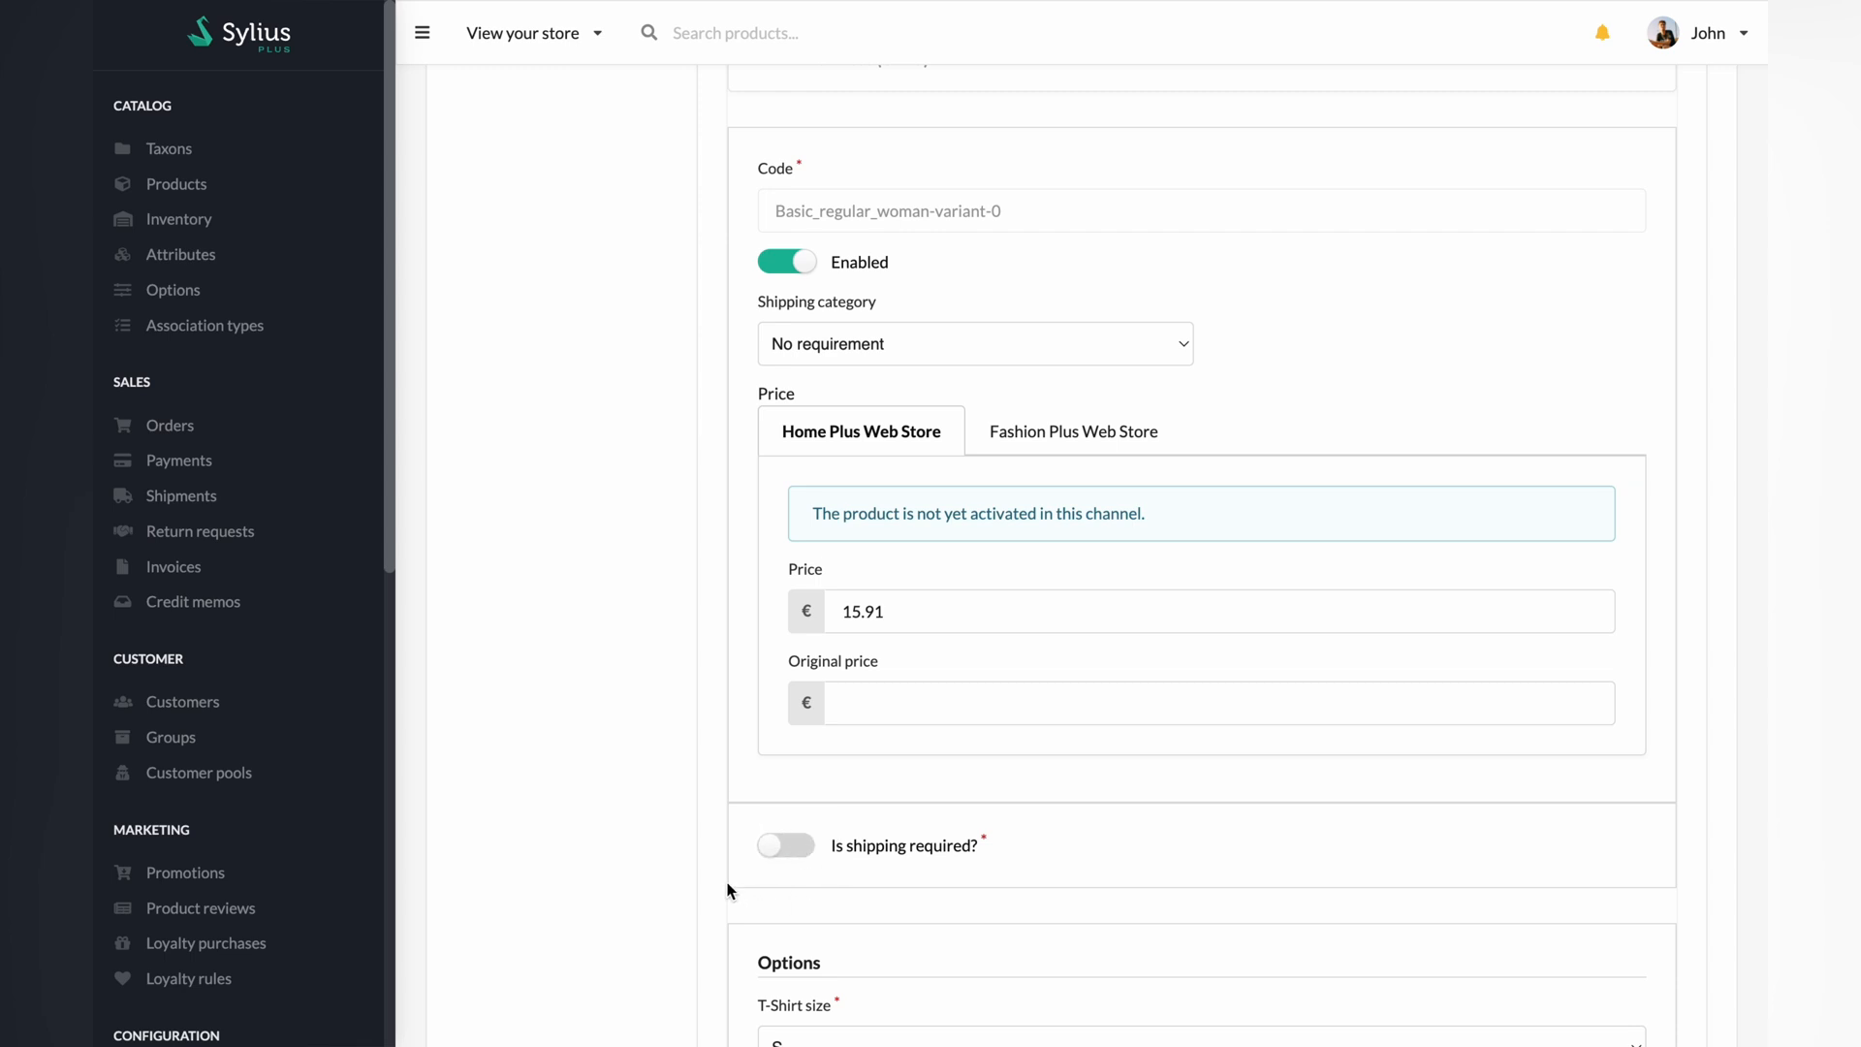
pyautogui.moveTo(795, 908)
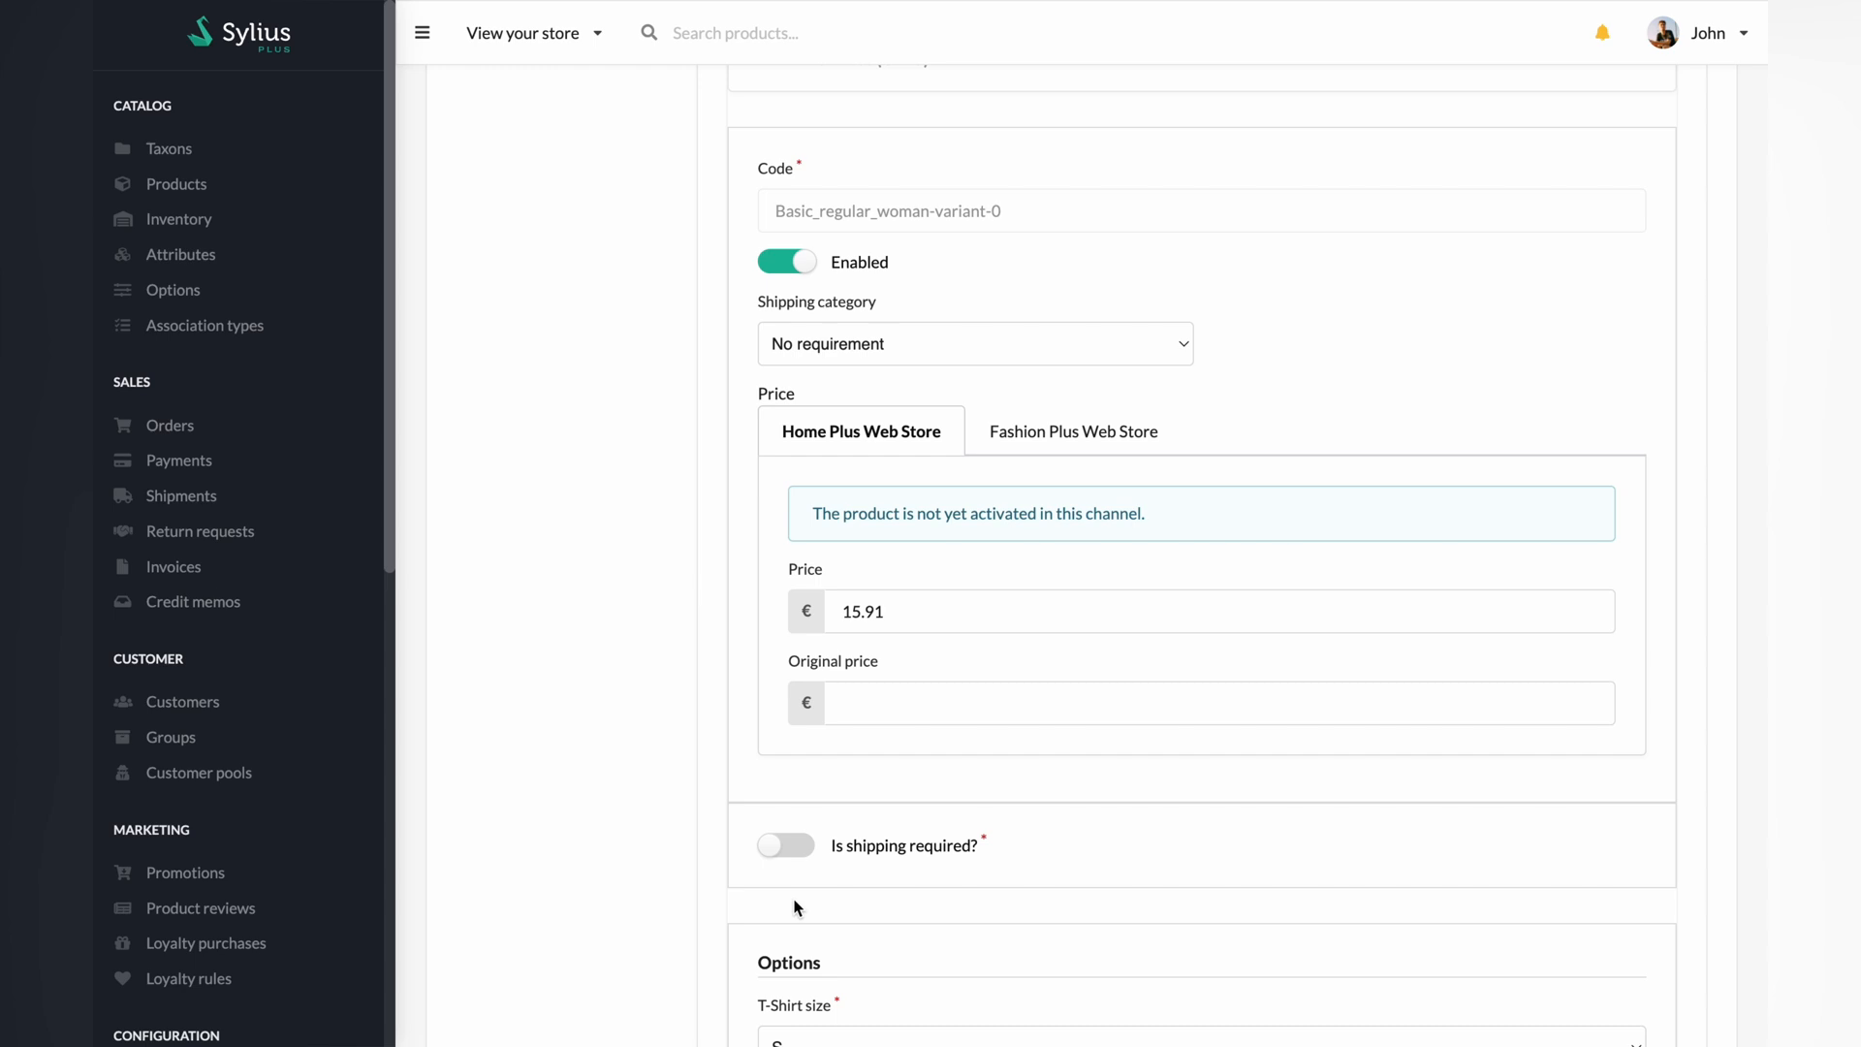
pyautogui.scroll(-3)
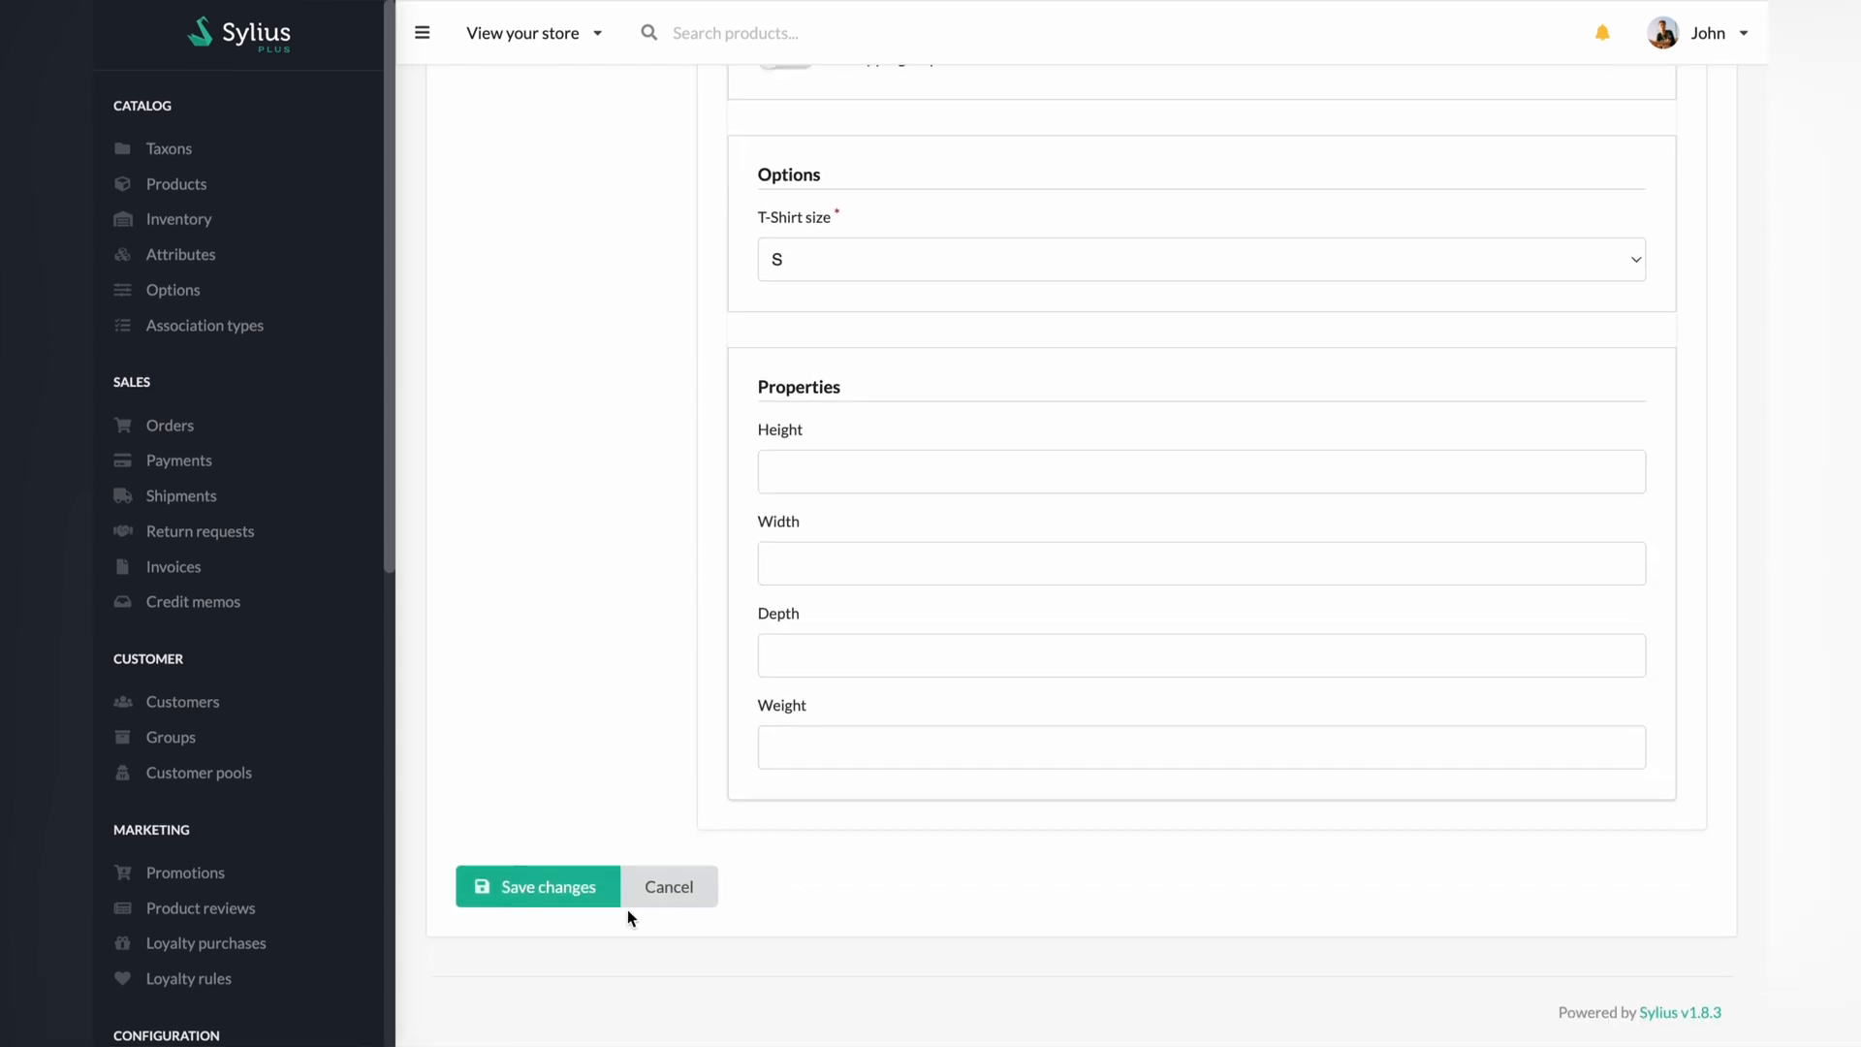
pyautogui.click(536, 887)
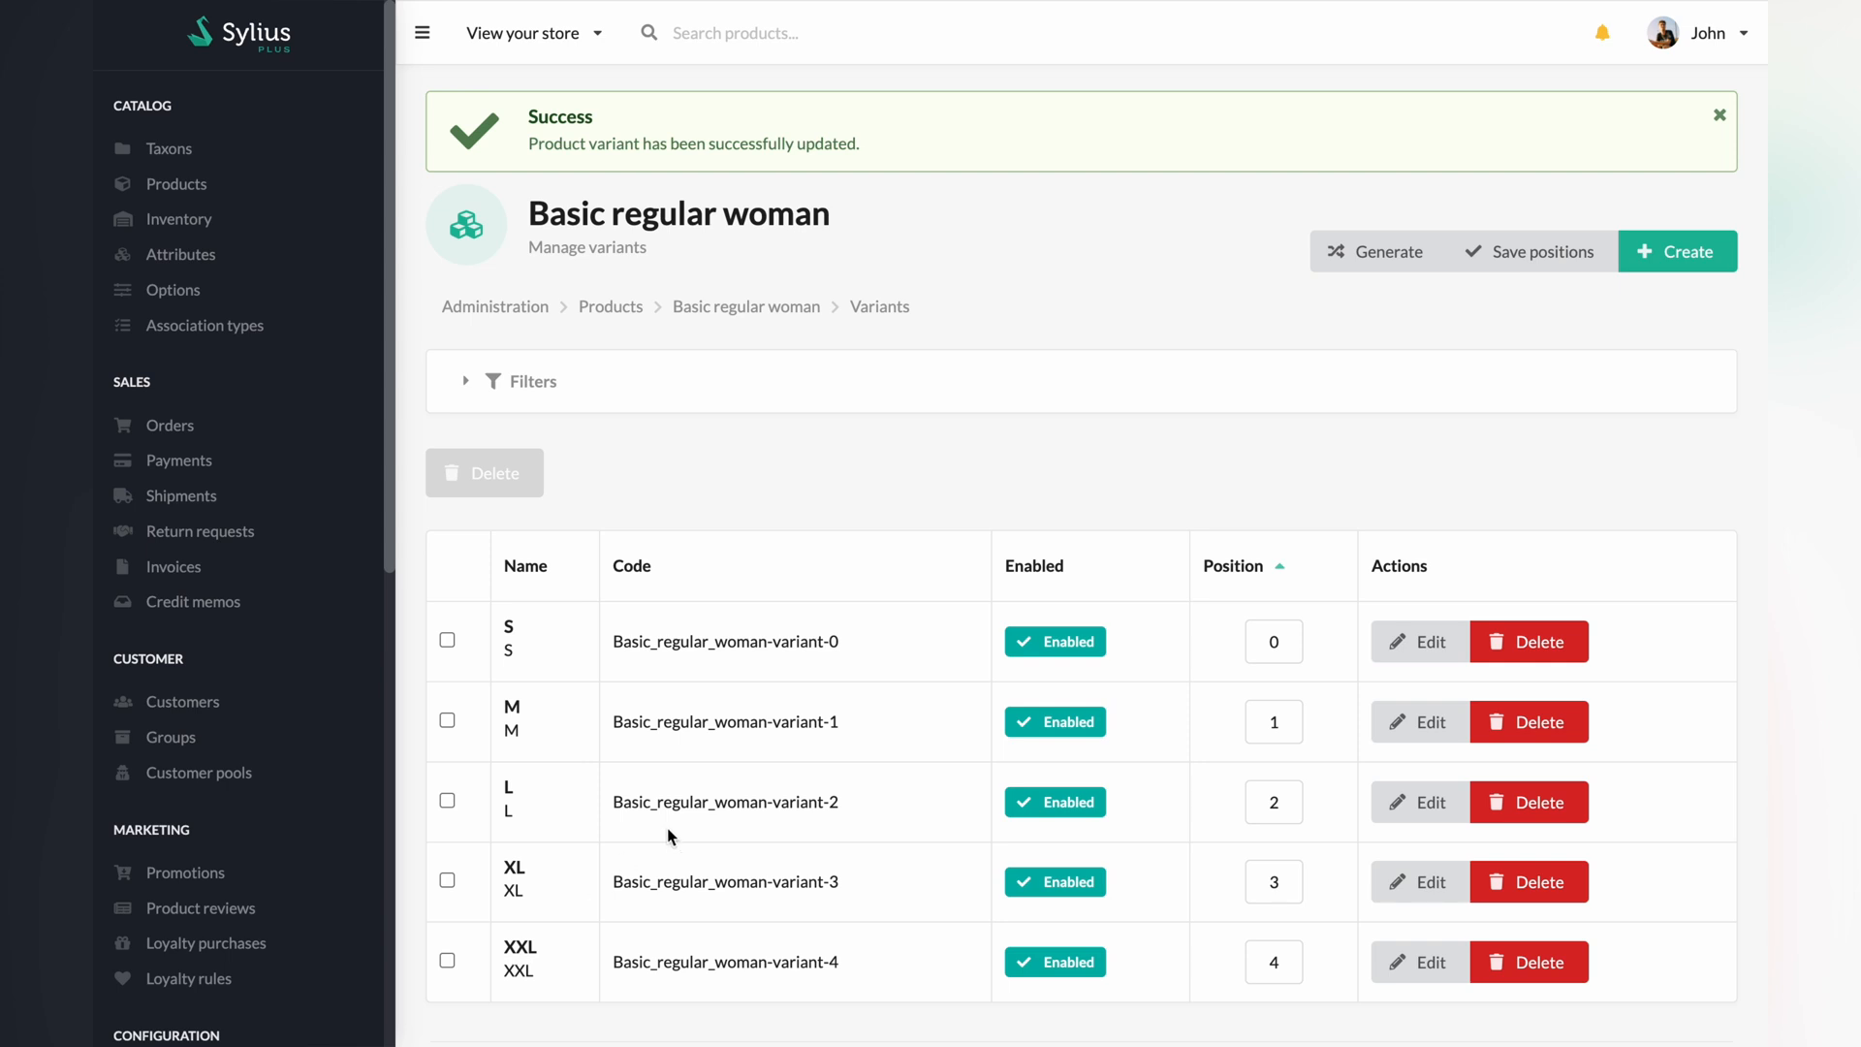
# Step: Add Basic regular woman size S to the cart, totalling €137.68, and go to checkout
pyautogui.click(1530, 252)
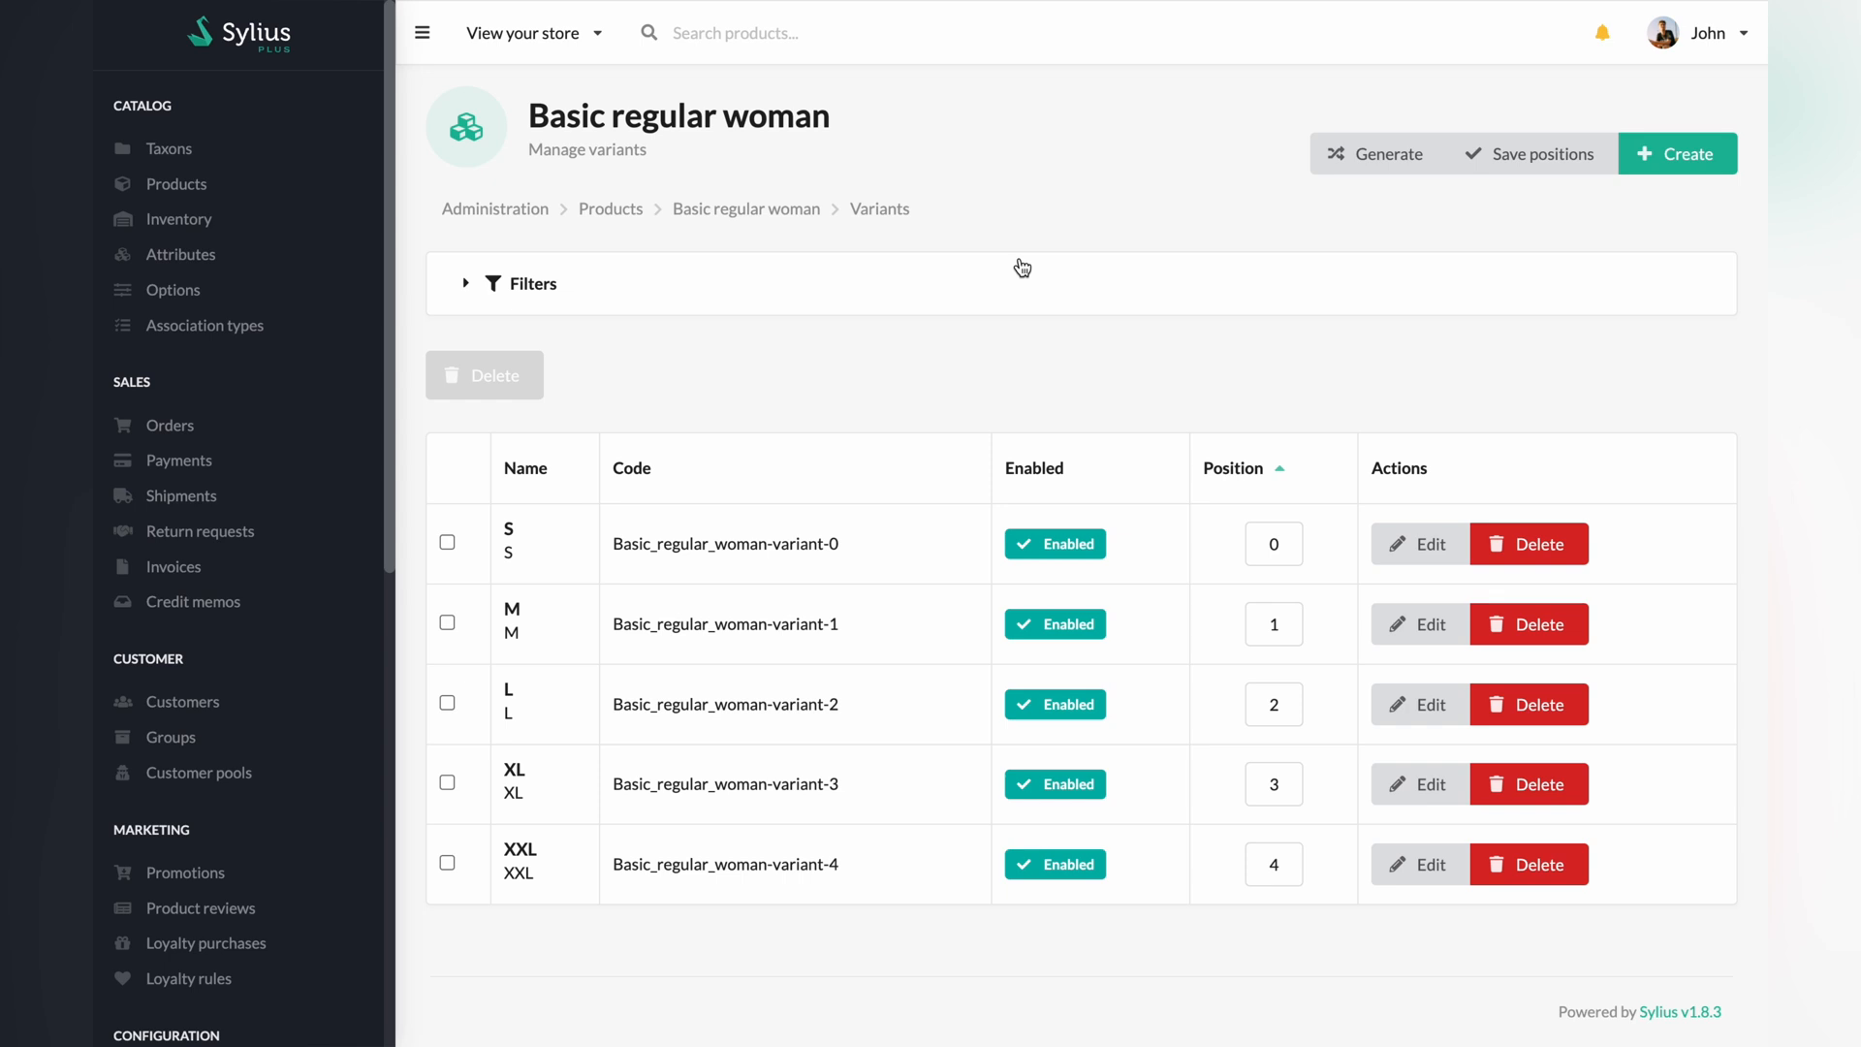
pyautogui.click(746, 209)
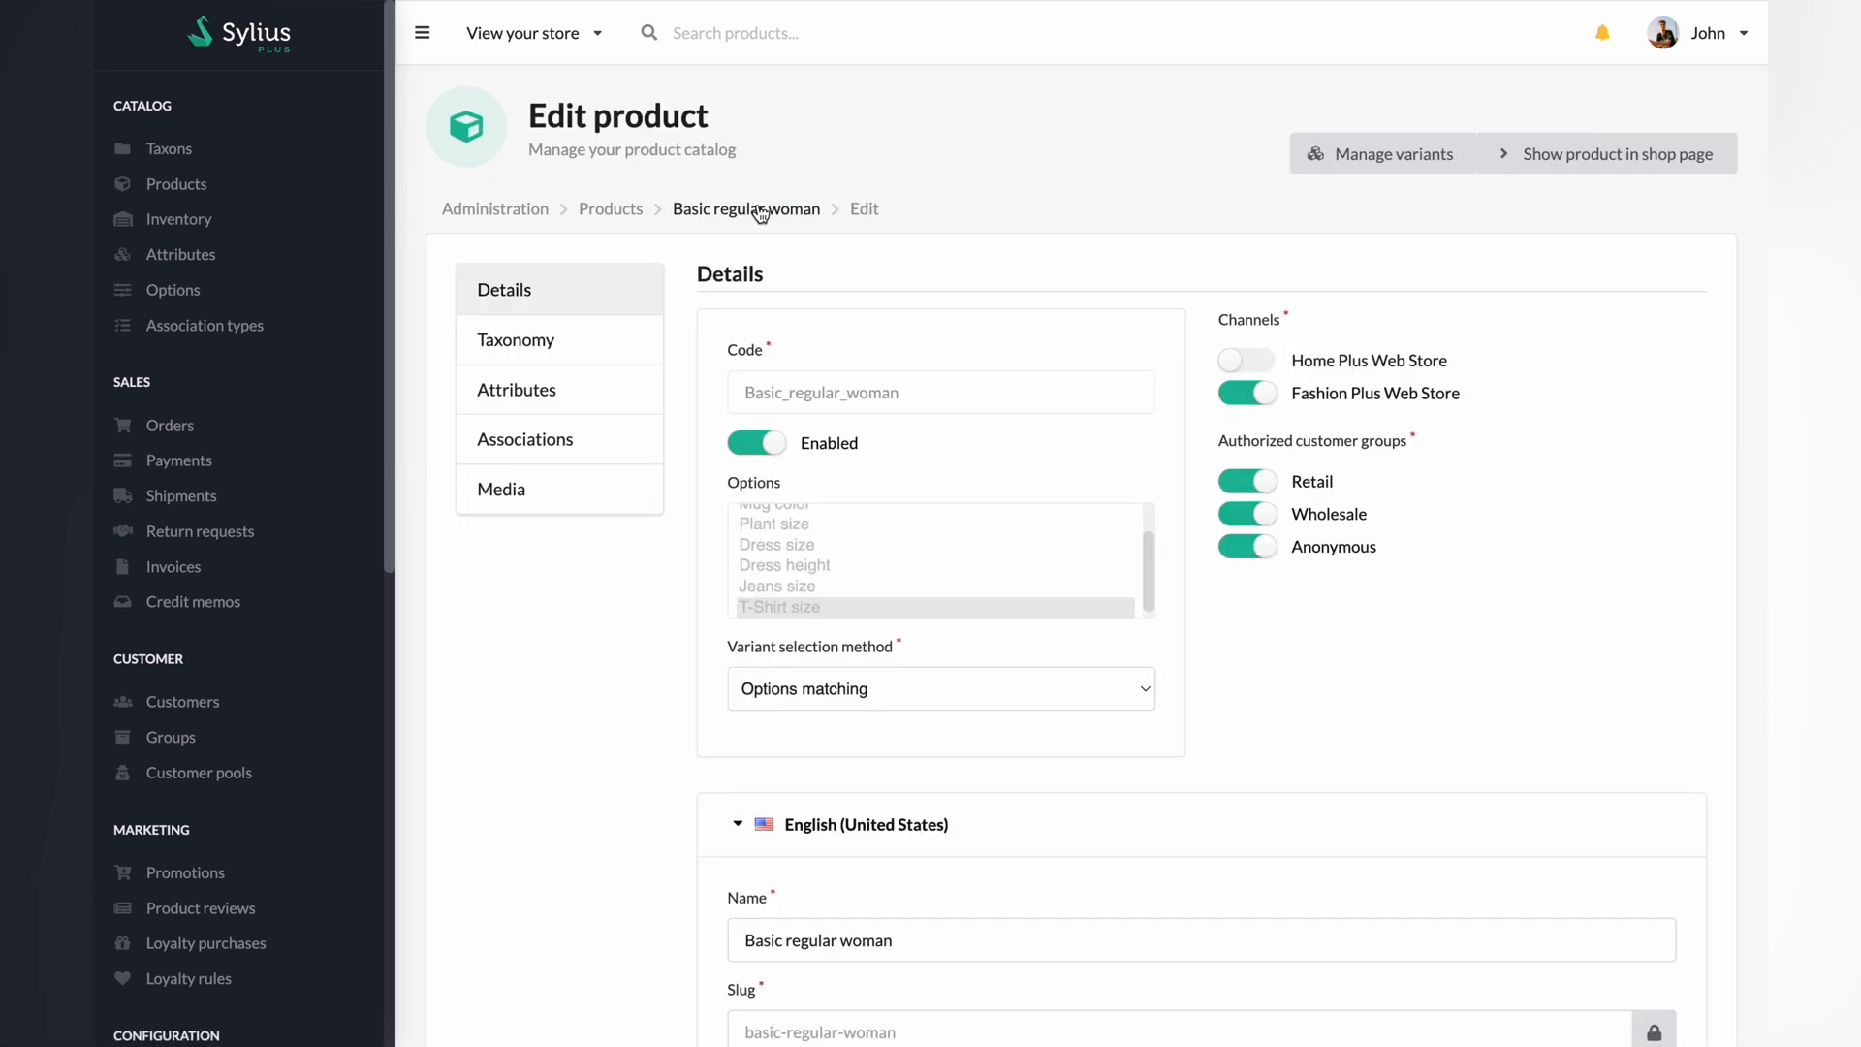
pyautogui.moveTo(1607, 153)
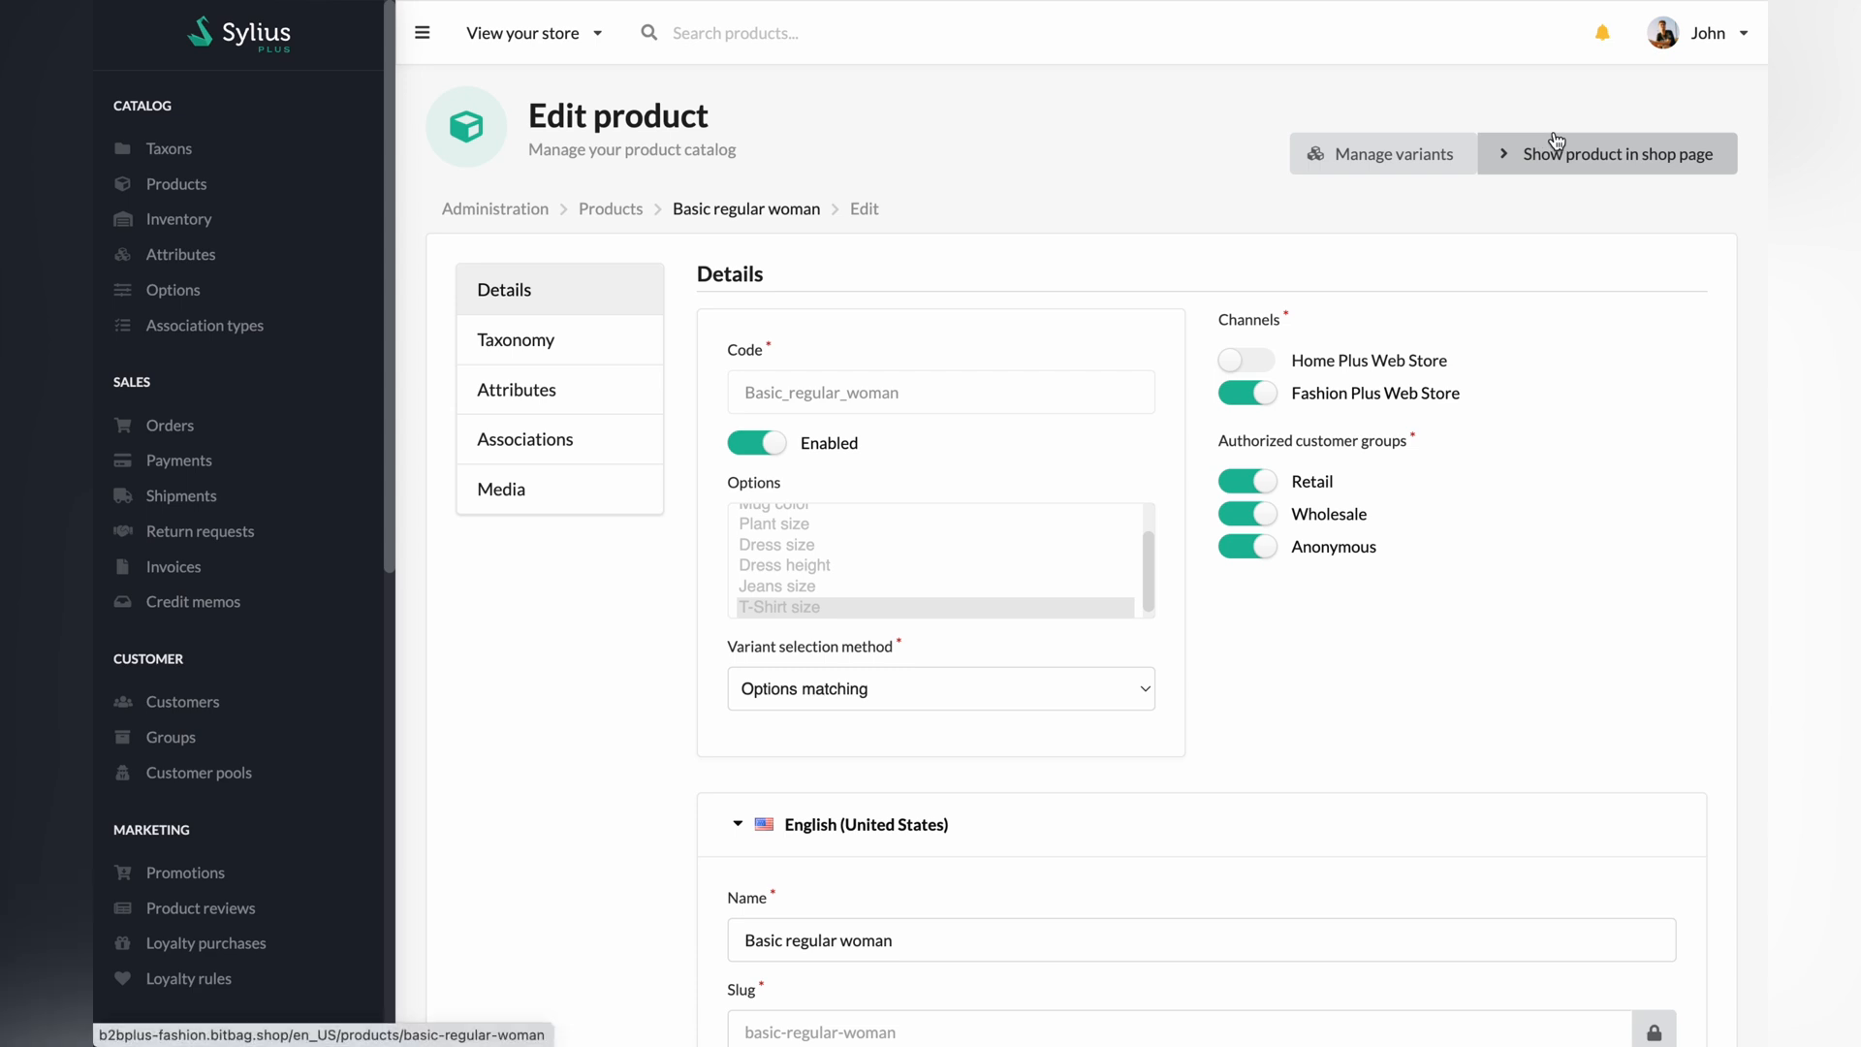
pyautogui.click(1616, 154)
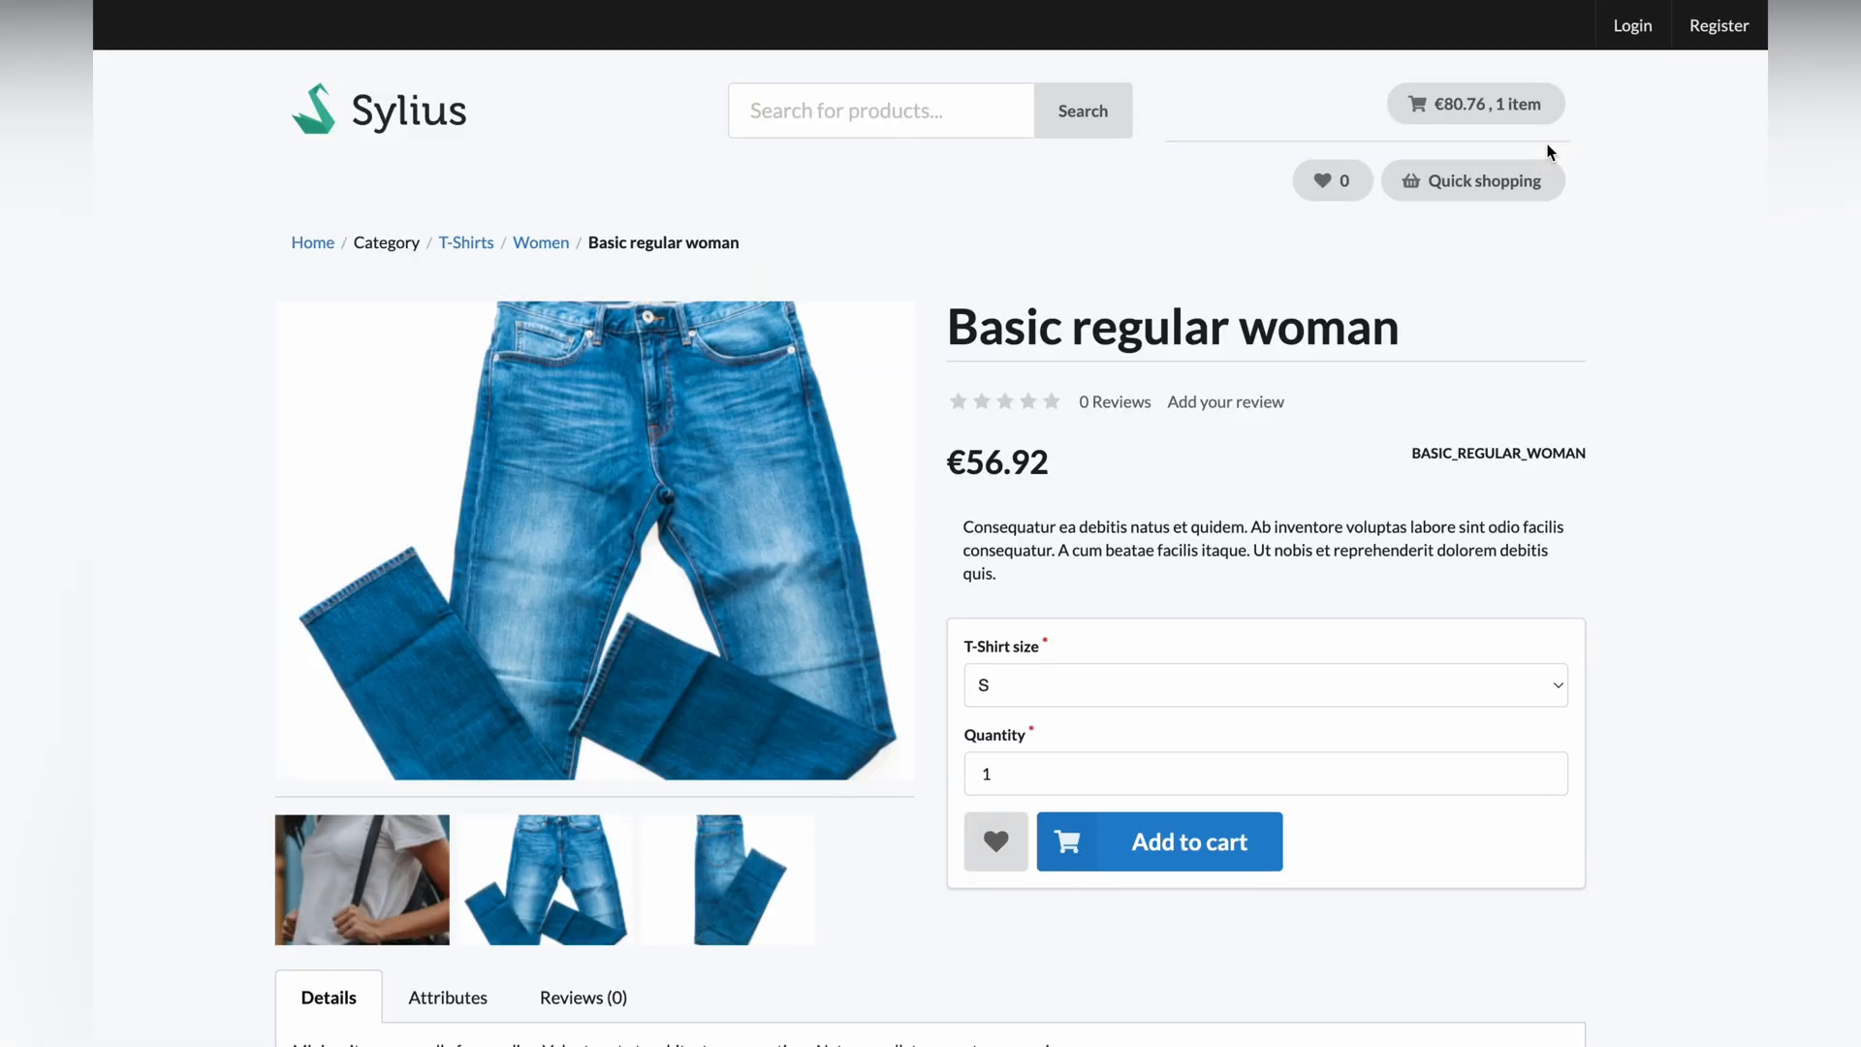
pyautogui.moveTo(1424, 278)
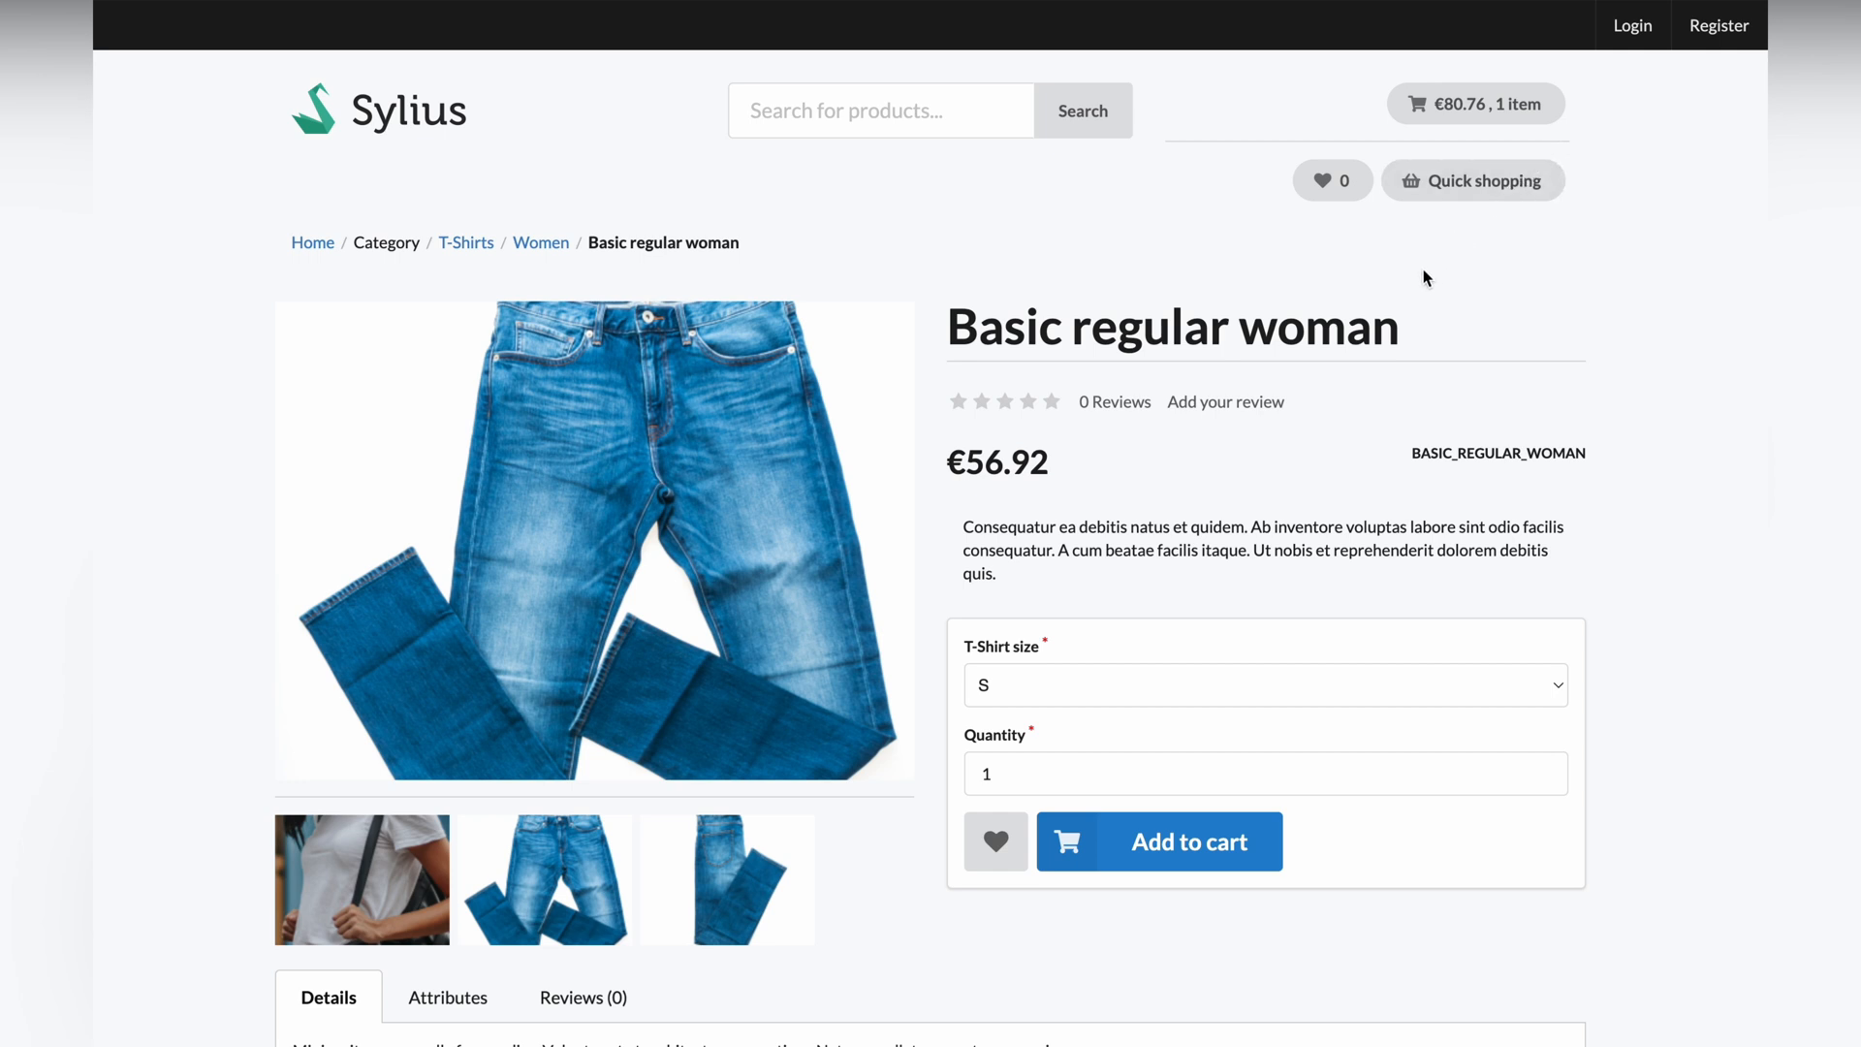
pyautogui.moveTo(1191, 841)
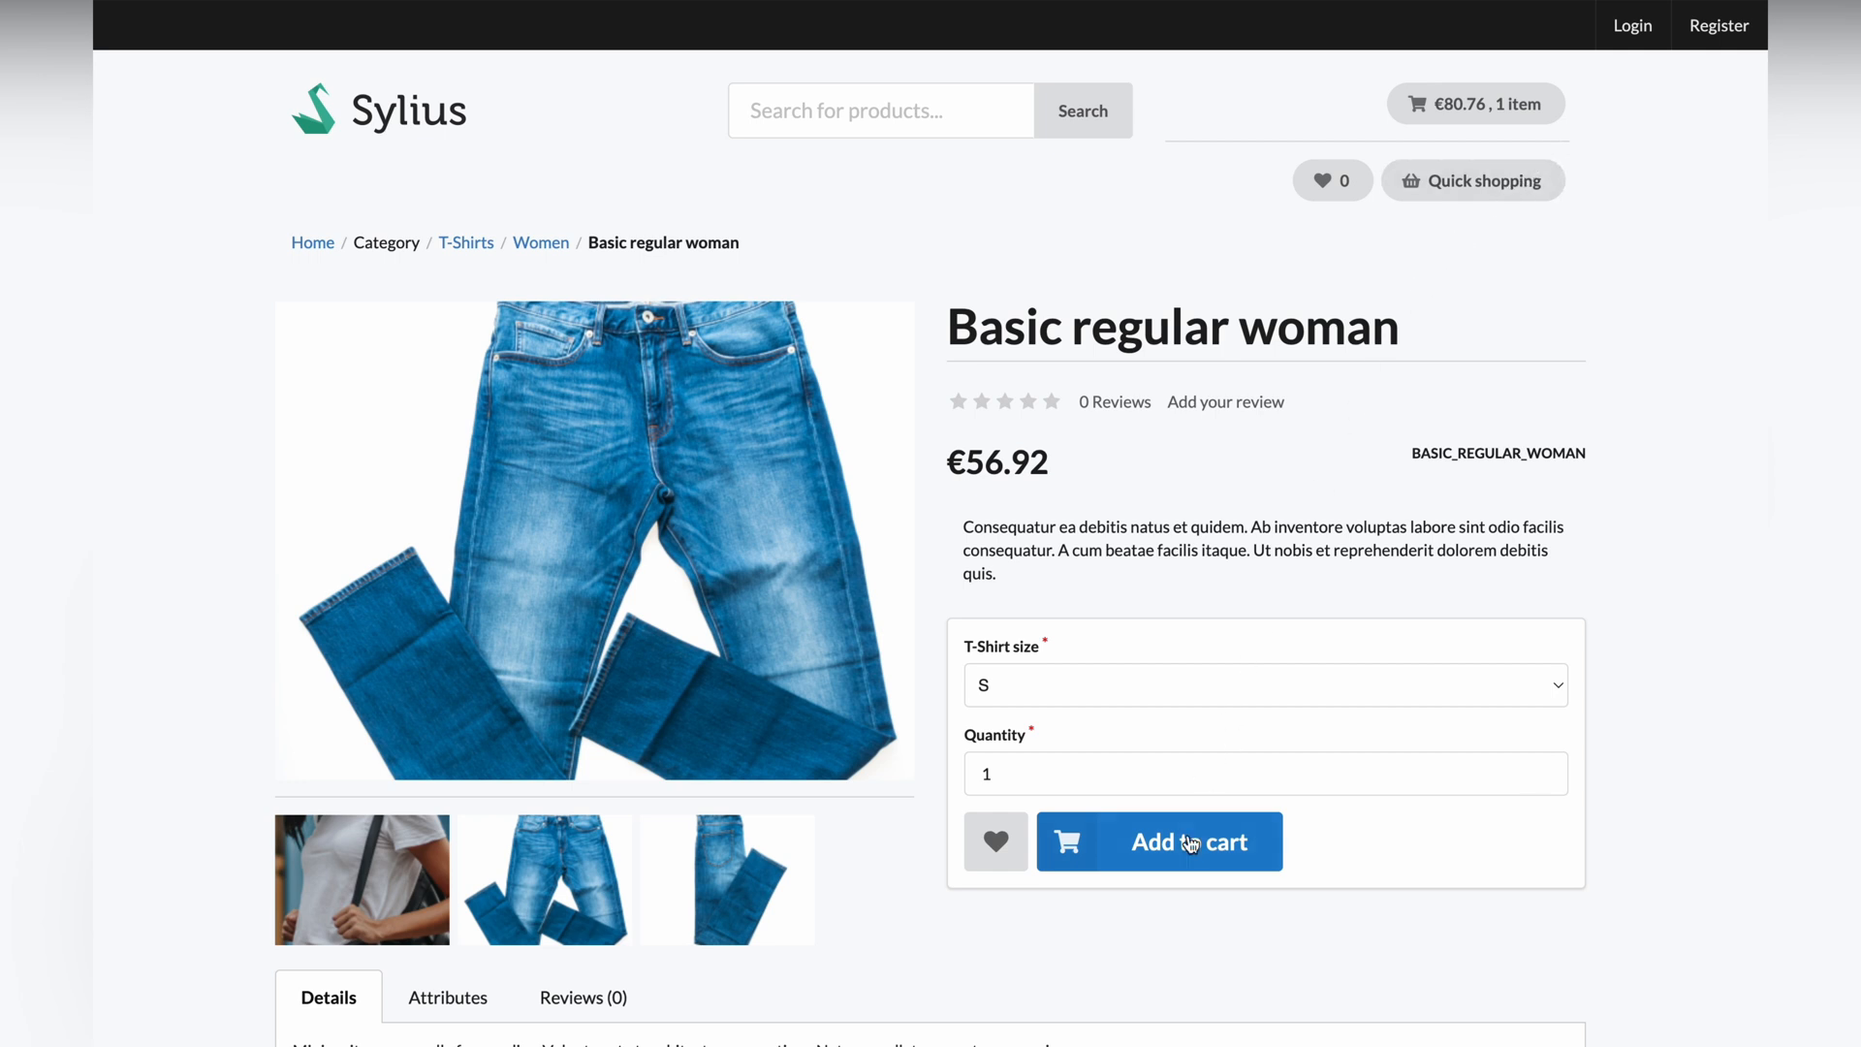
pyautogui.click(1159, 841)
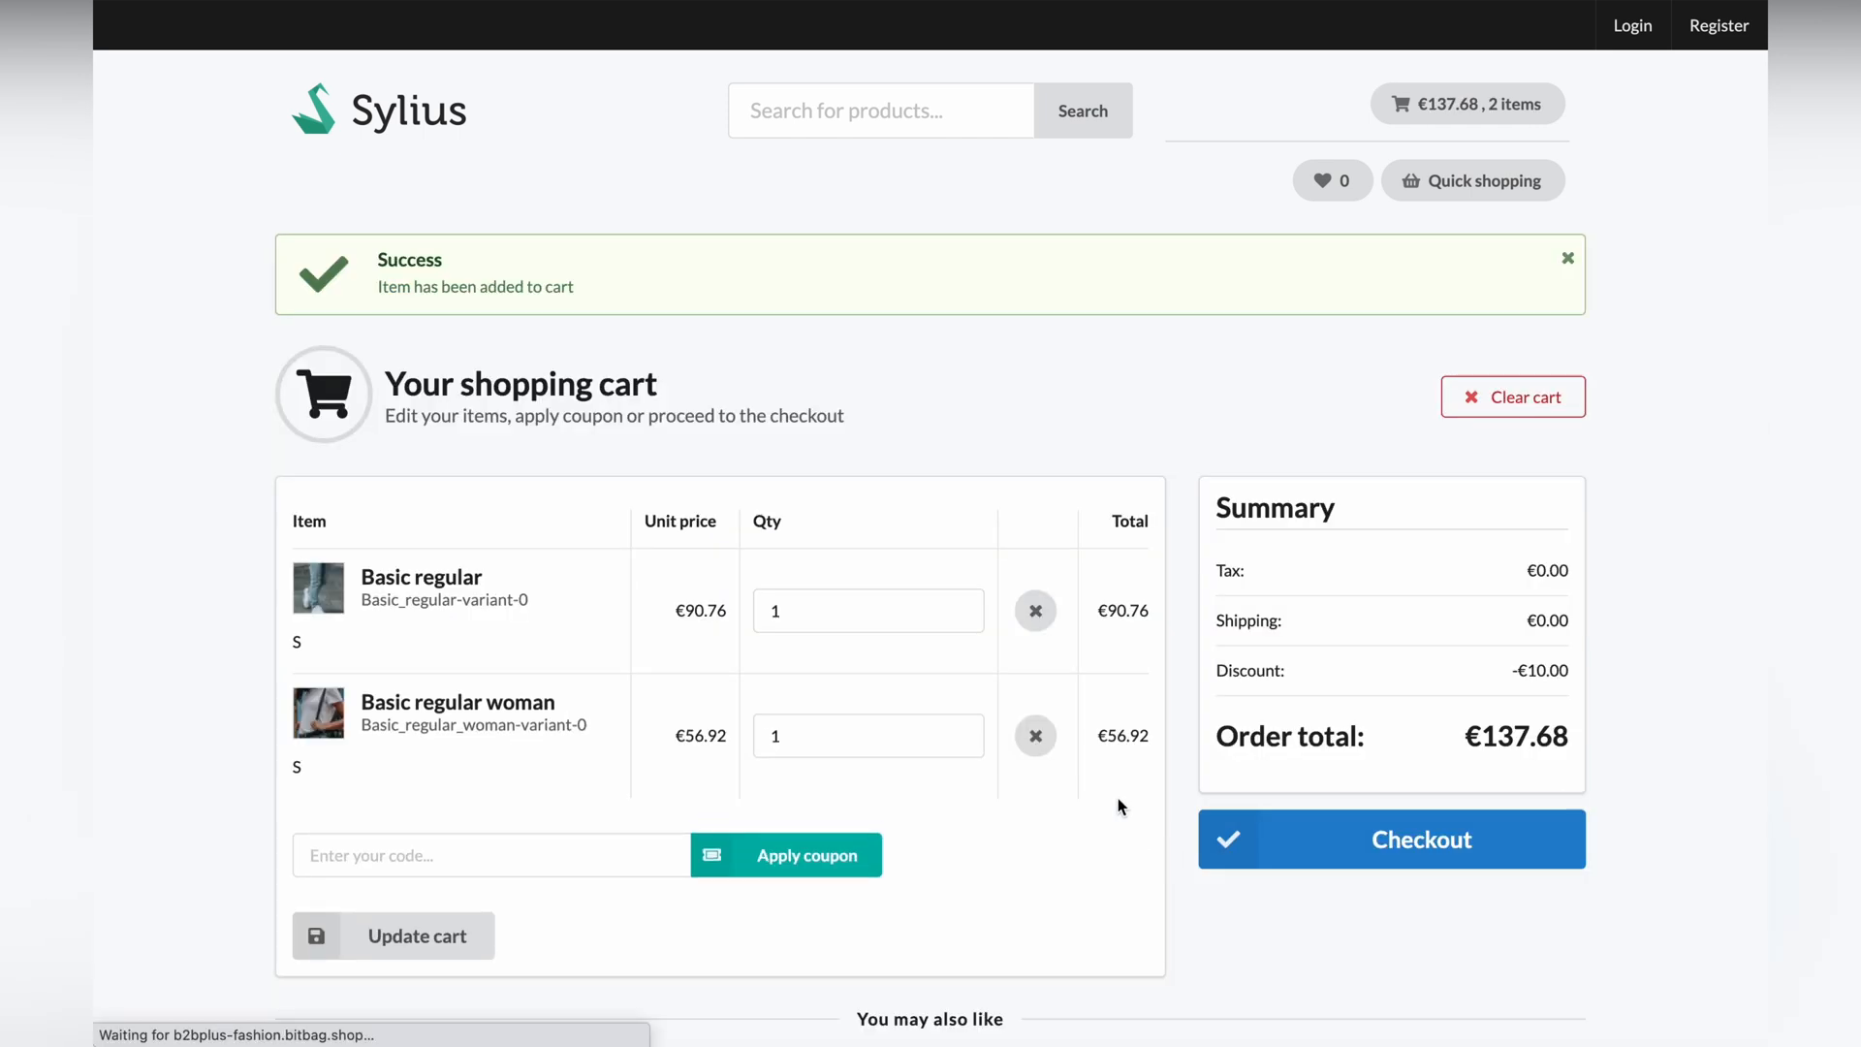
pyautogui.click(1390, 839)
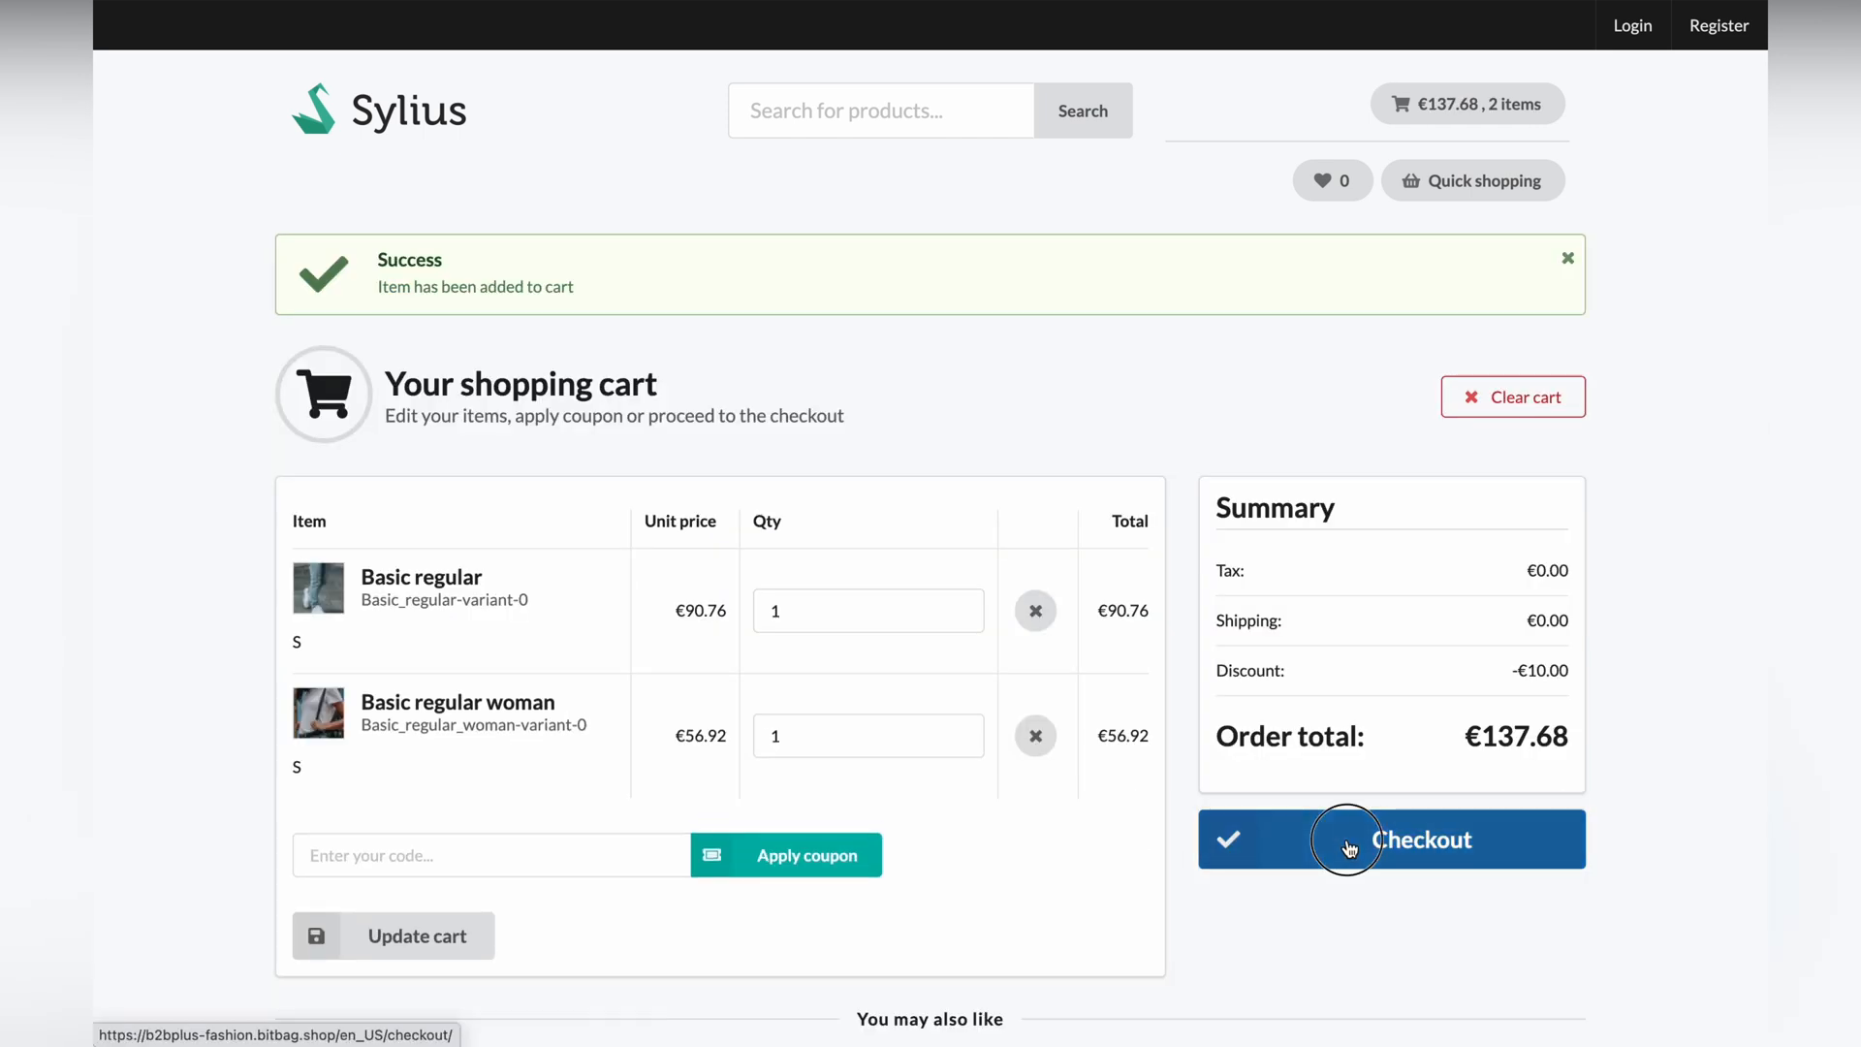
# Step: Fill in the saved billing email, city Test and street Test 18/3
pyautogui.click(1390, 839)
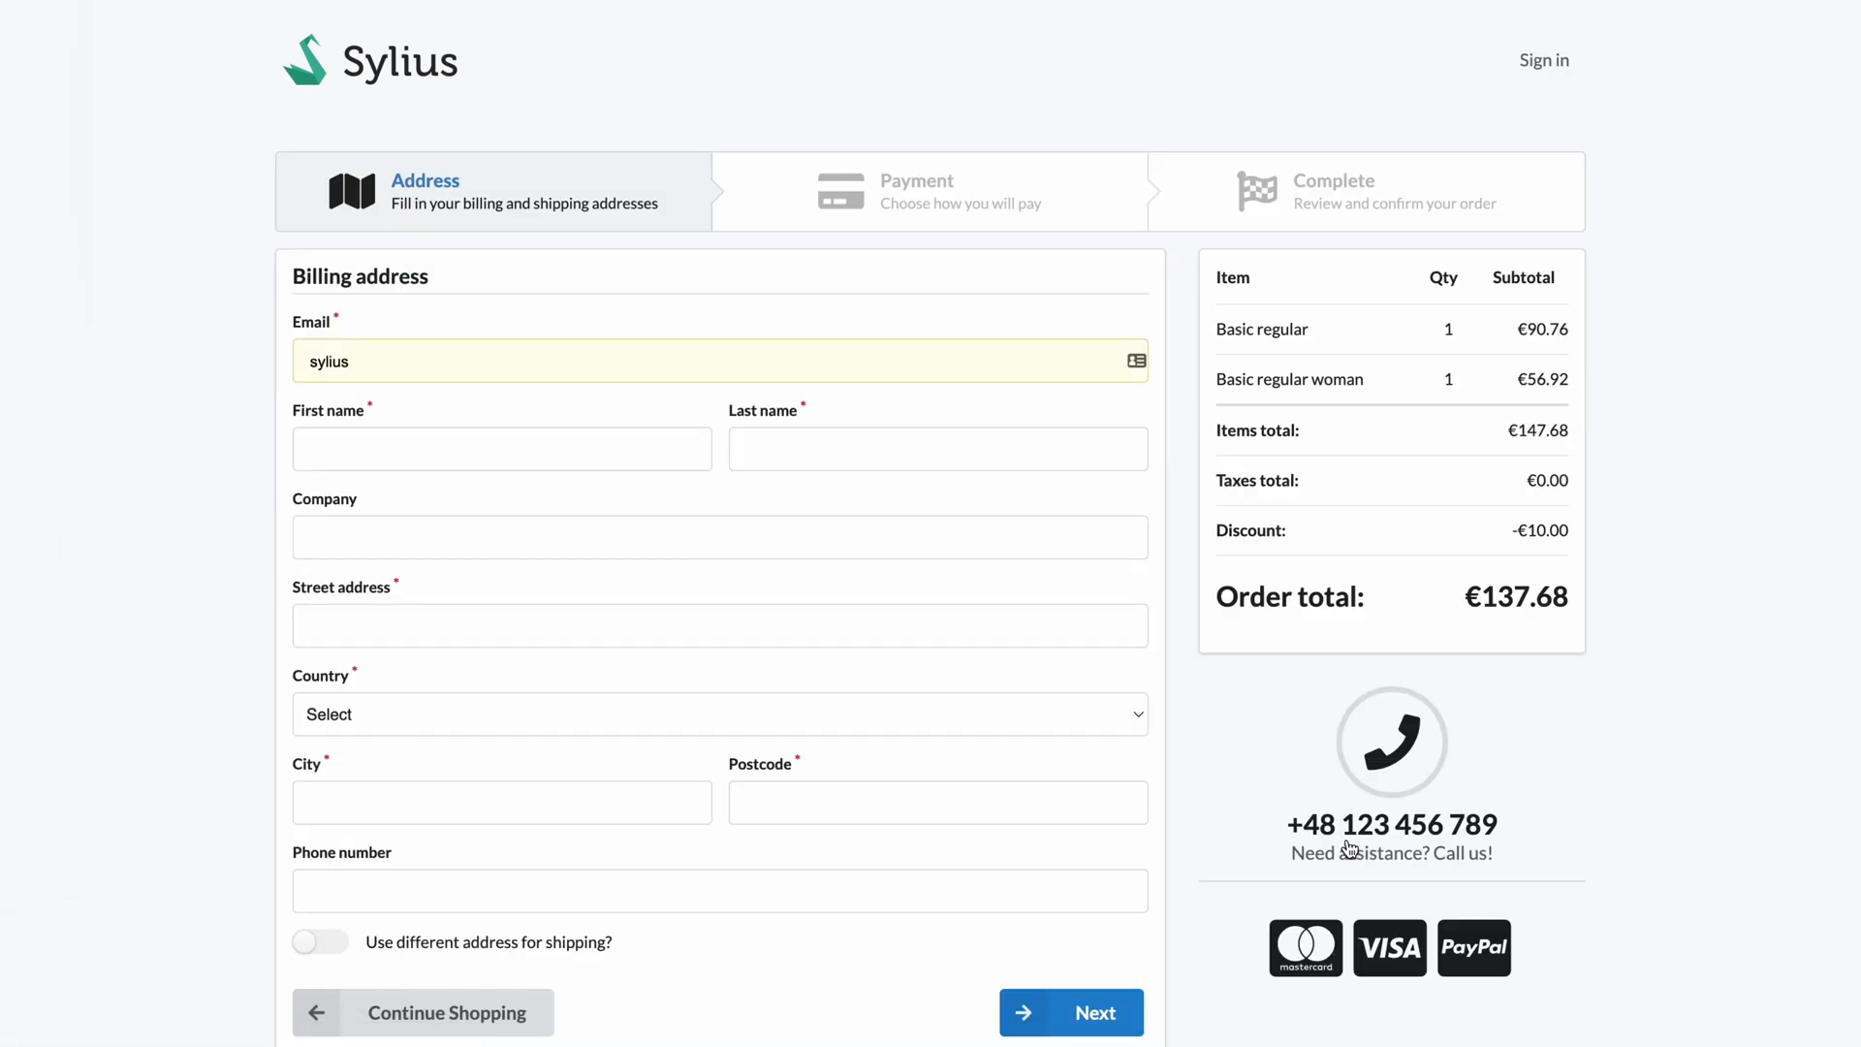
pyautogui.click(712, 360)
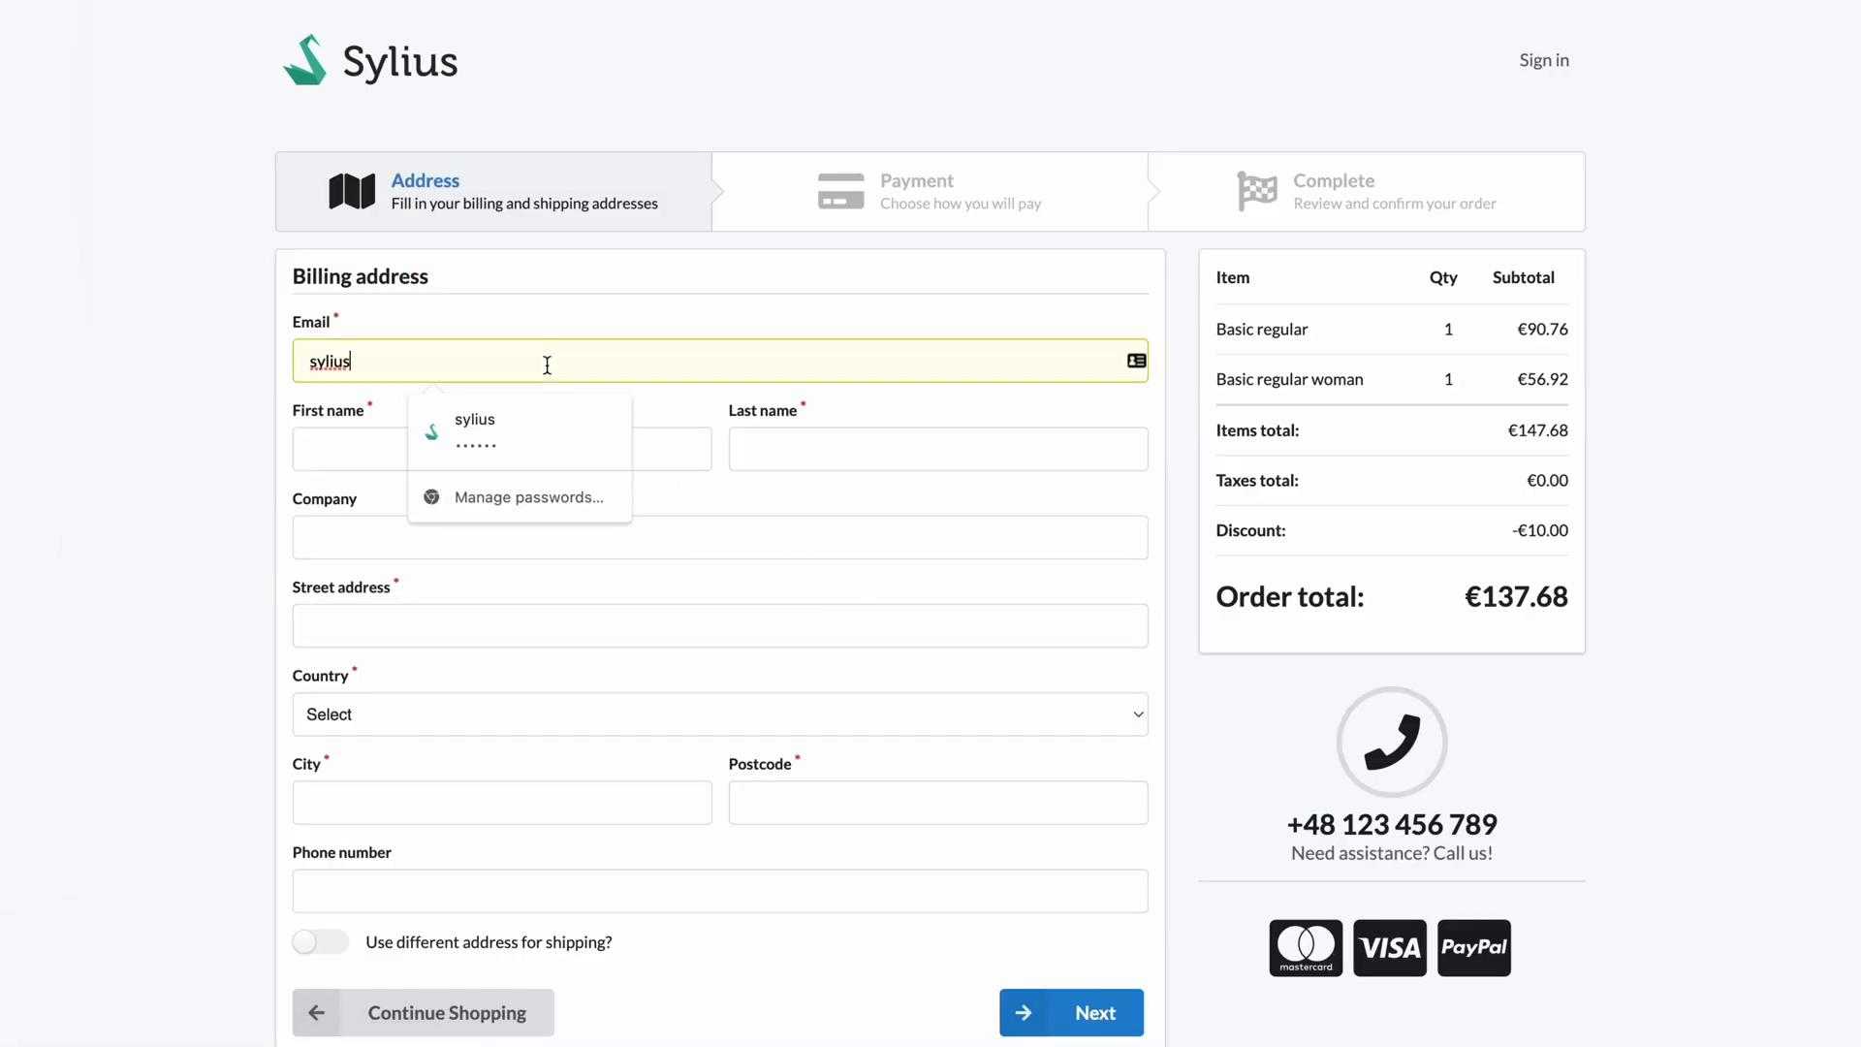
pyautogui.click(526, 424)
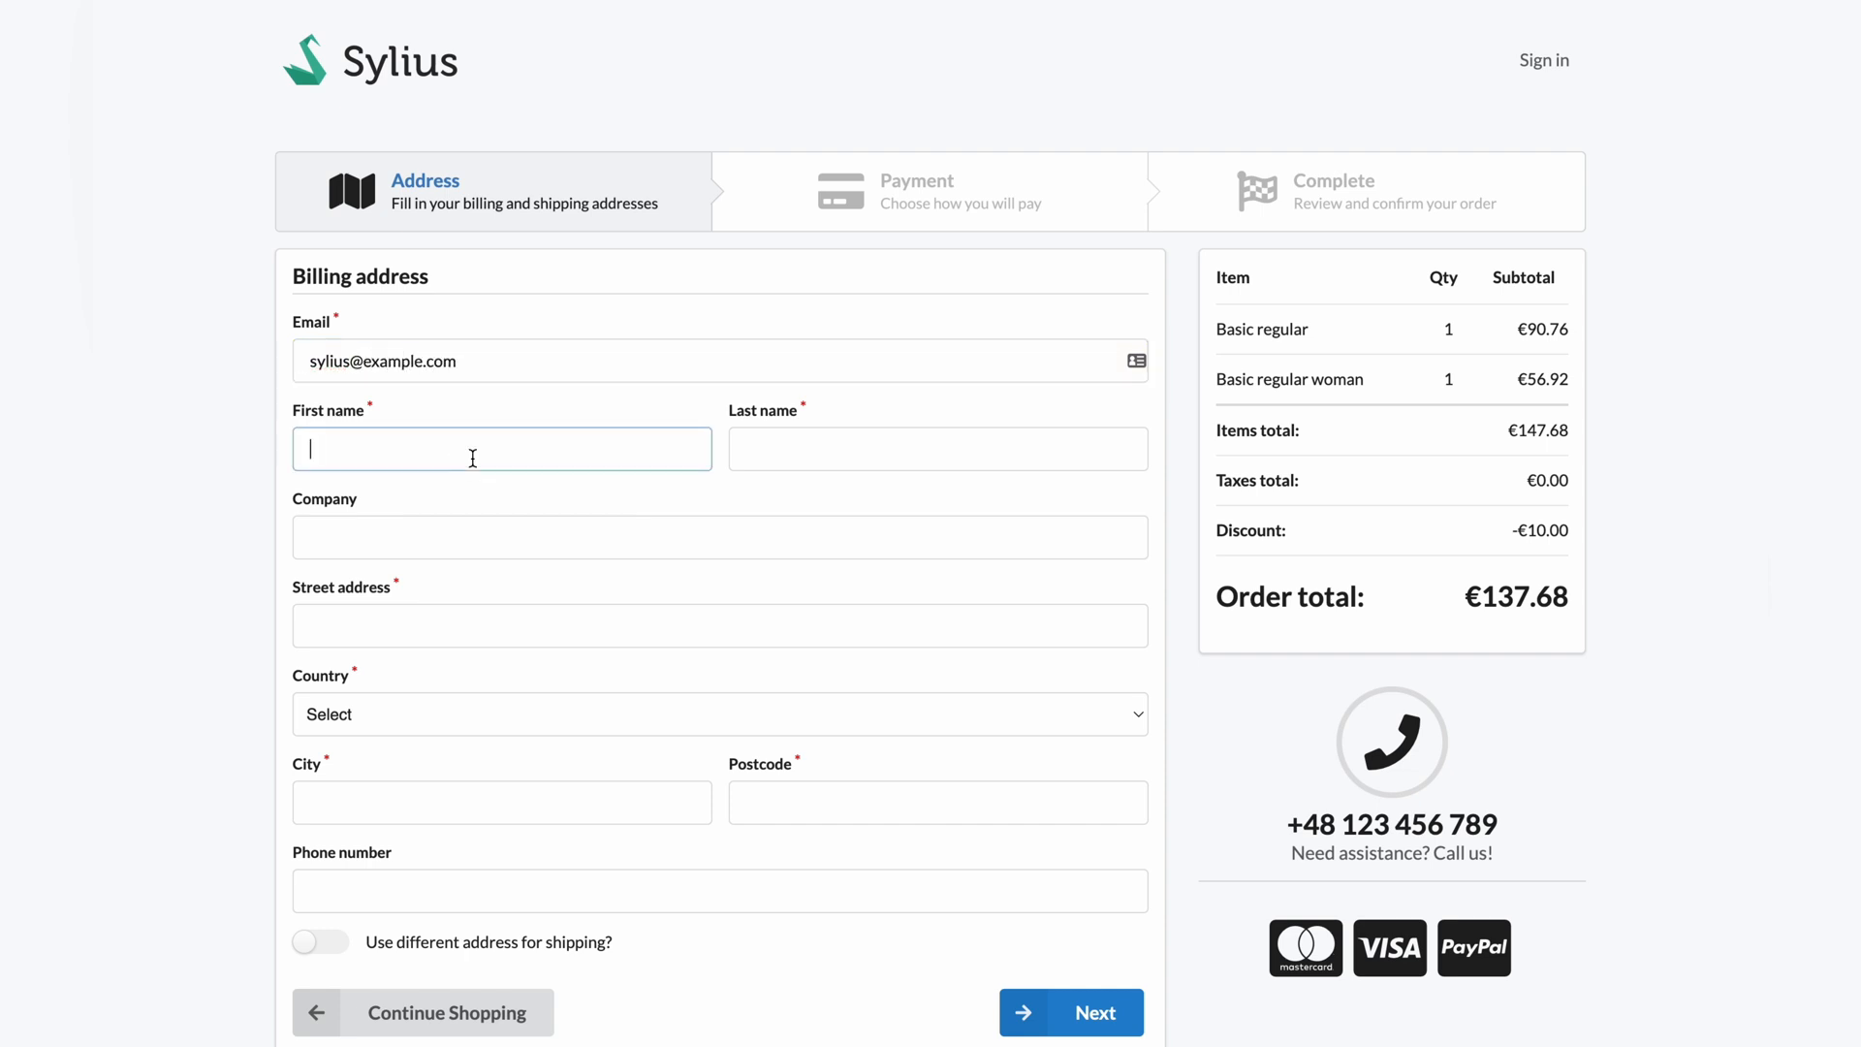
pyautogui.write('Test')
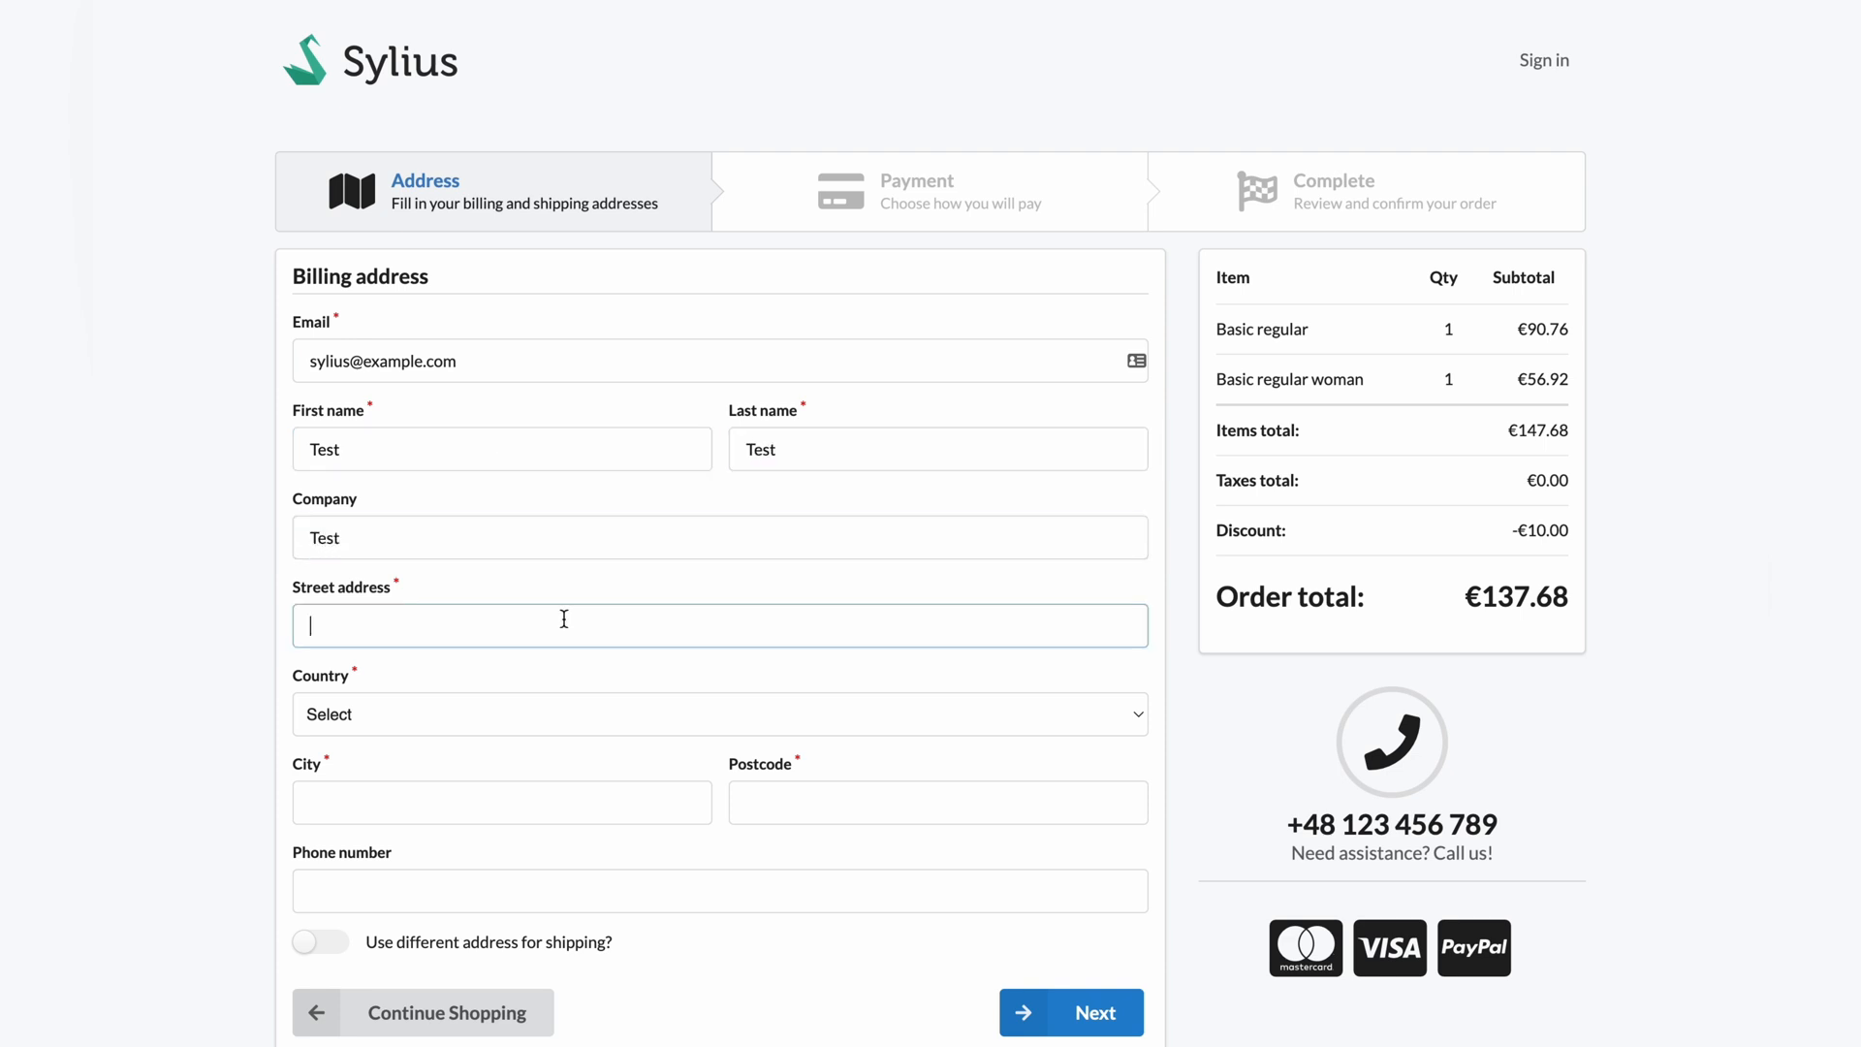
pyautogui.write('Test 18/3')
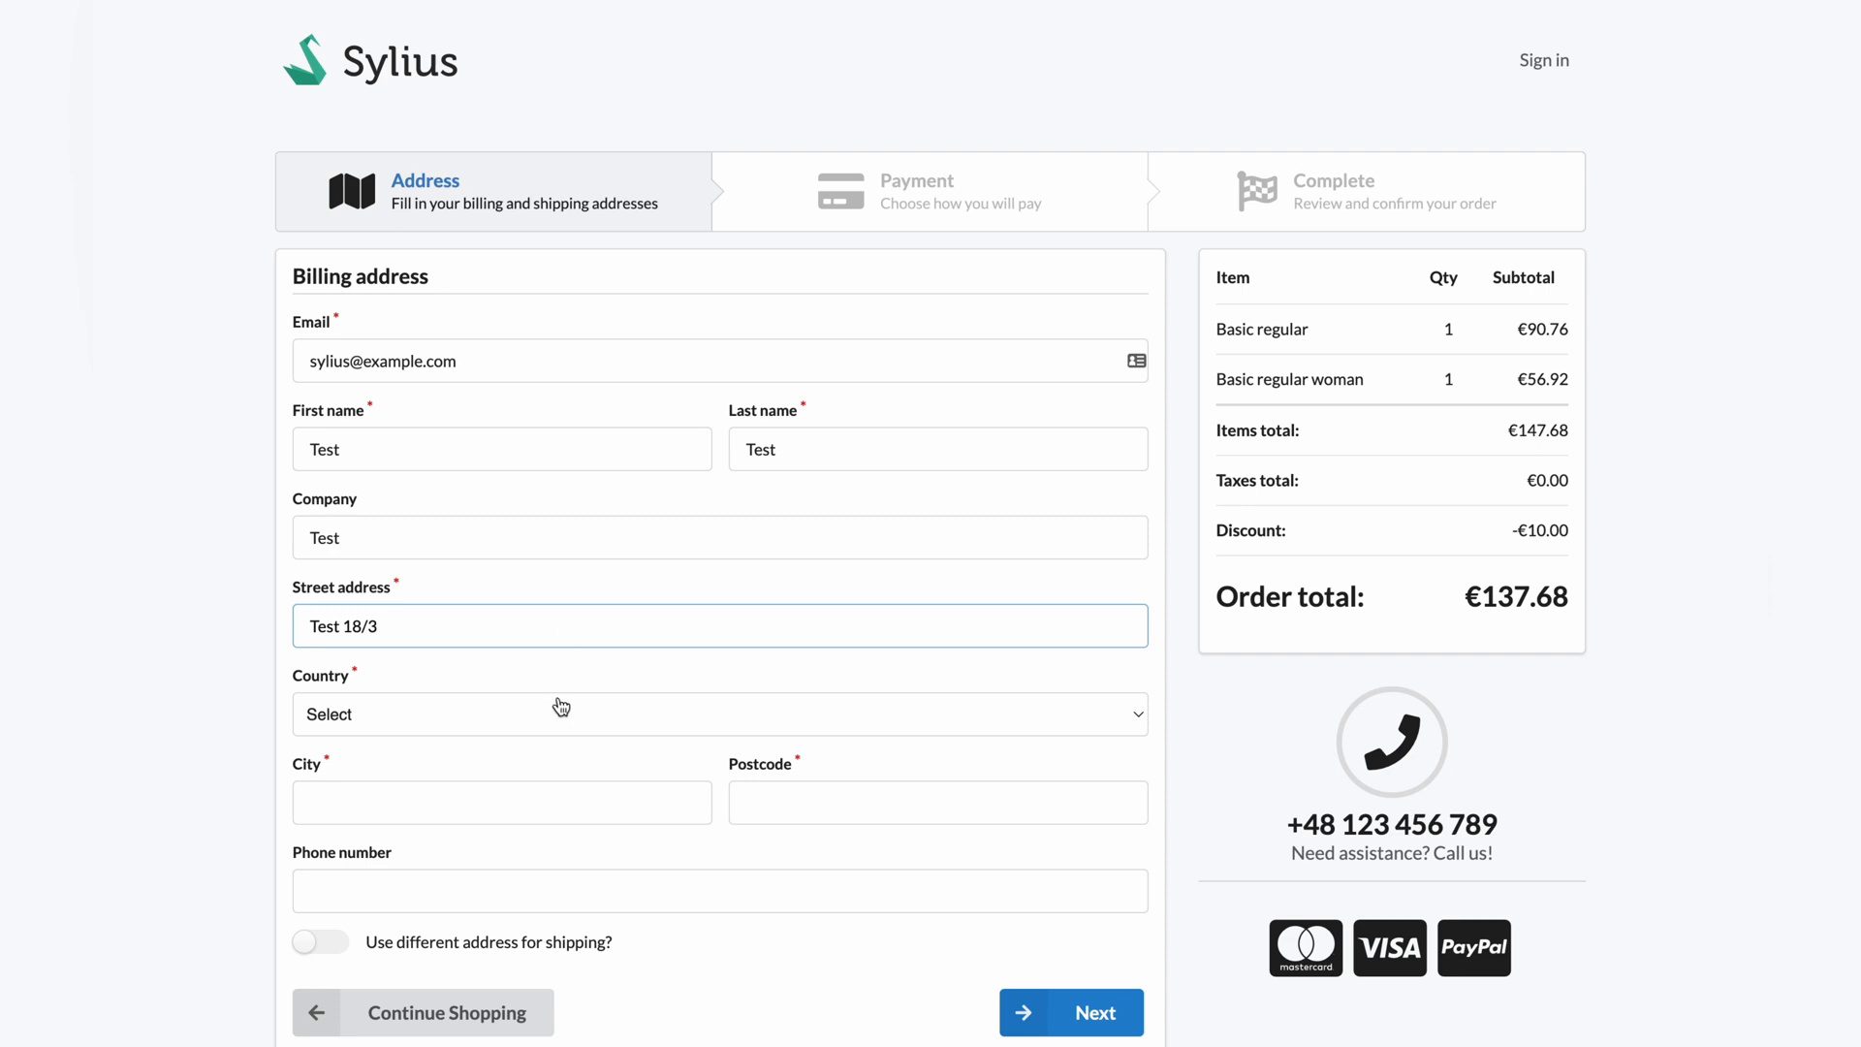
# Step: Choose Australia, enter postcode 45-00 and phone 123456789, and continue to payment
pyautogui.click(718, 713)
pyautogui.write('Test')
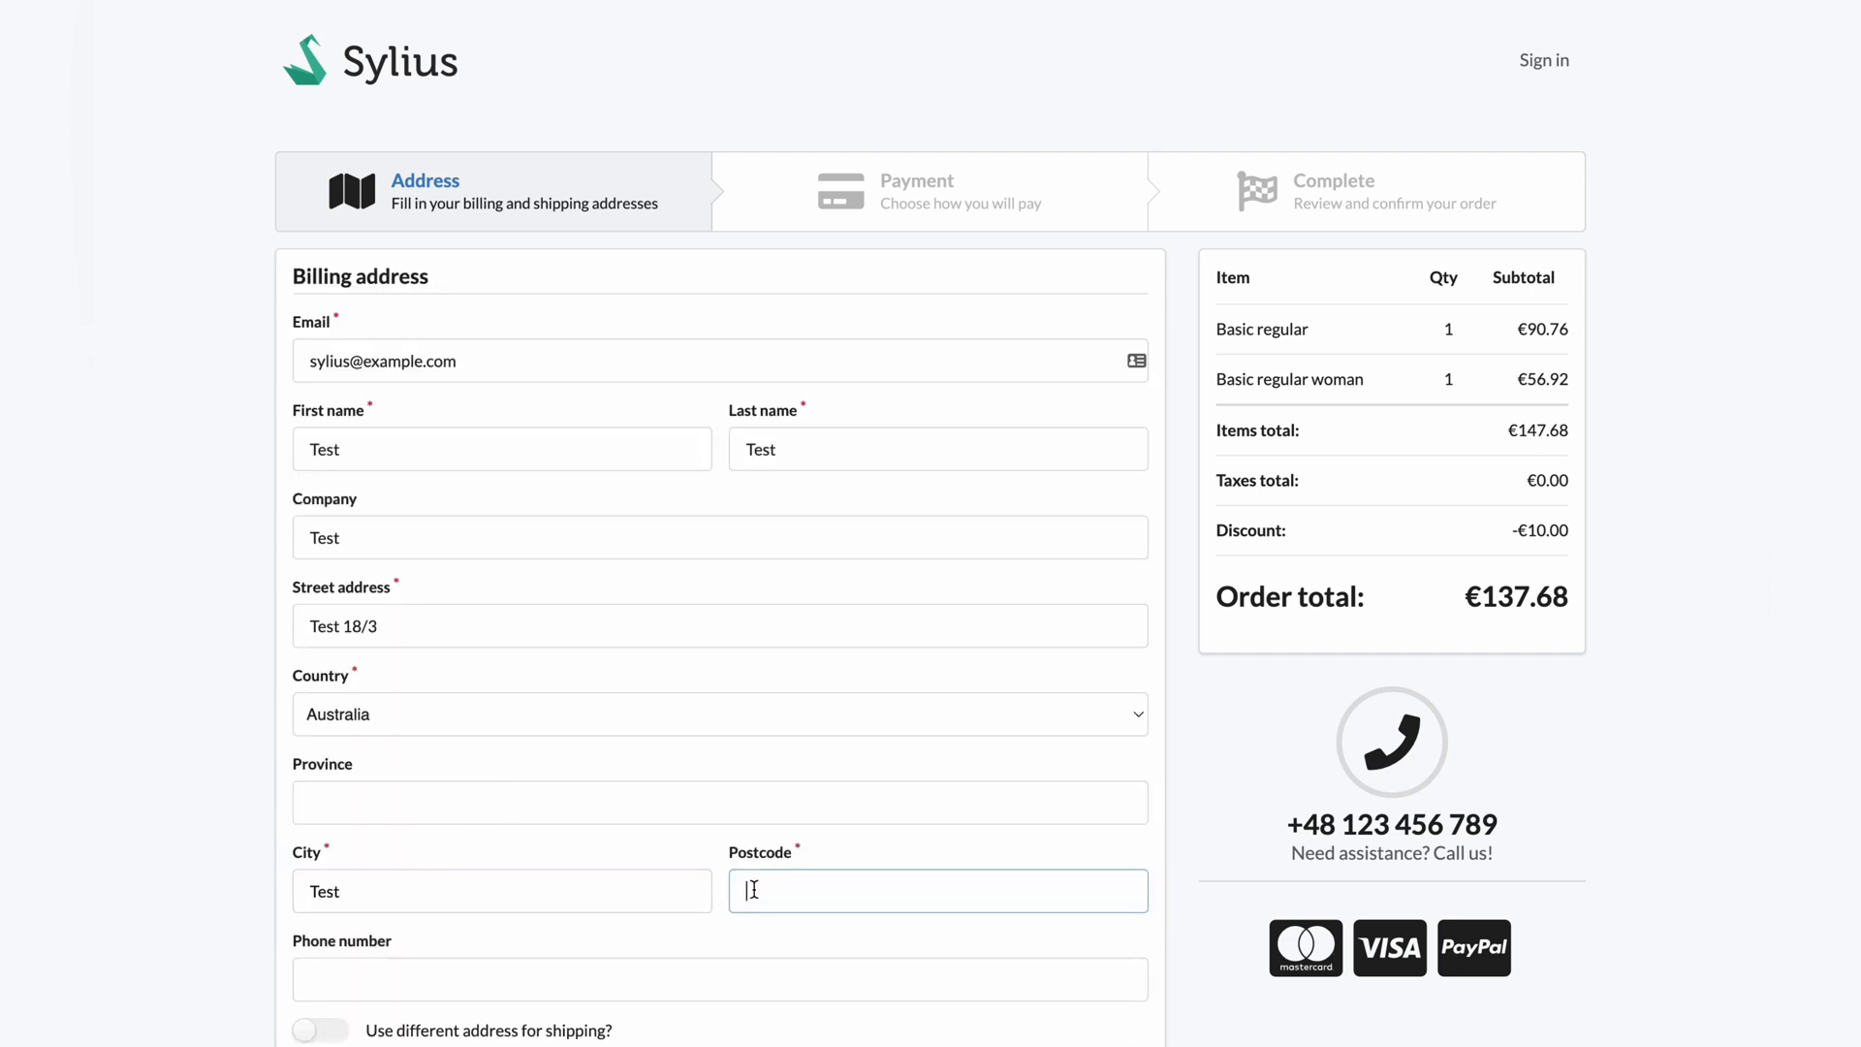
pyautogui.write('45-00')
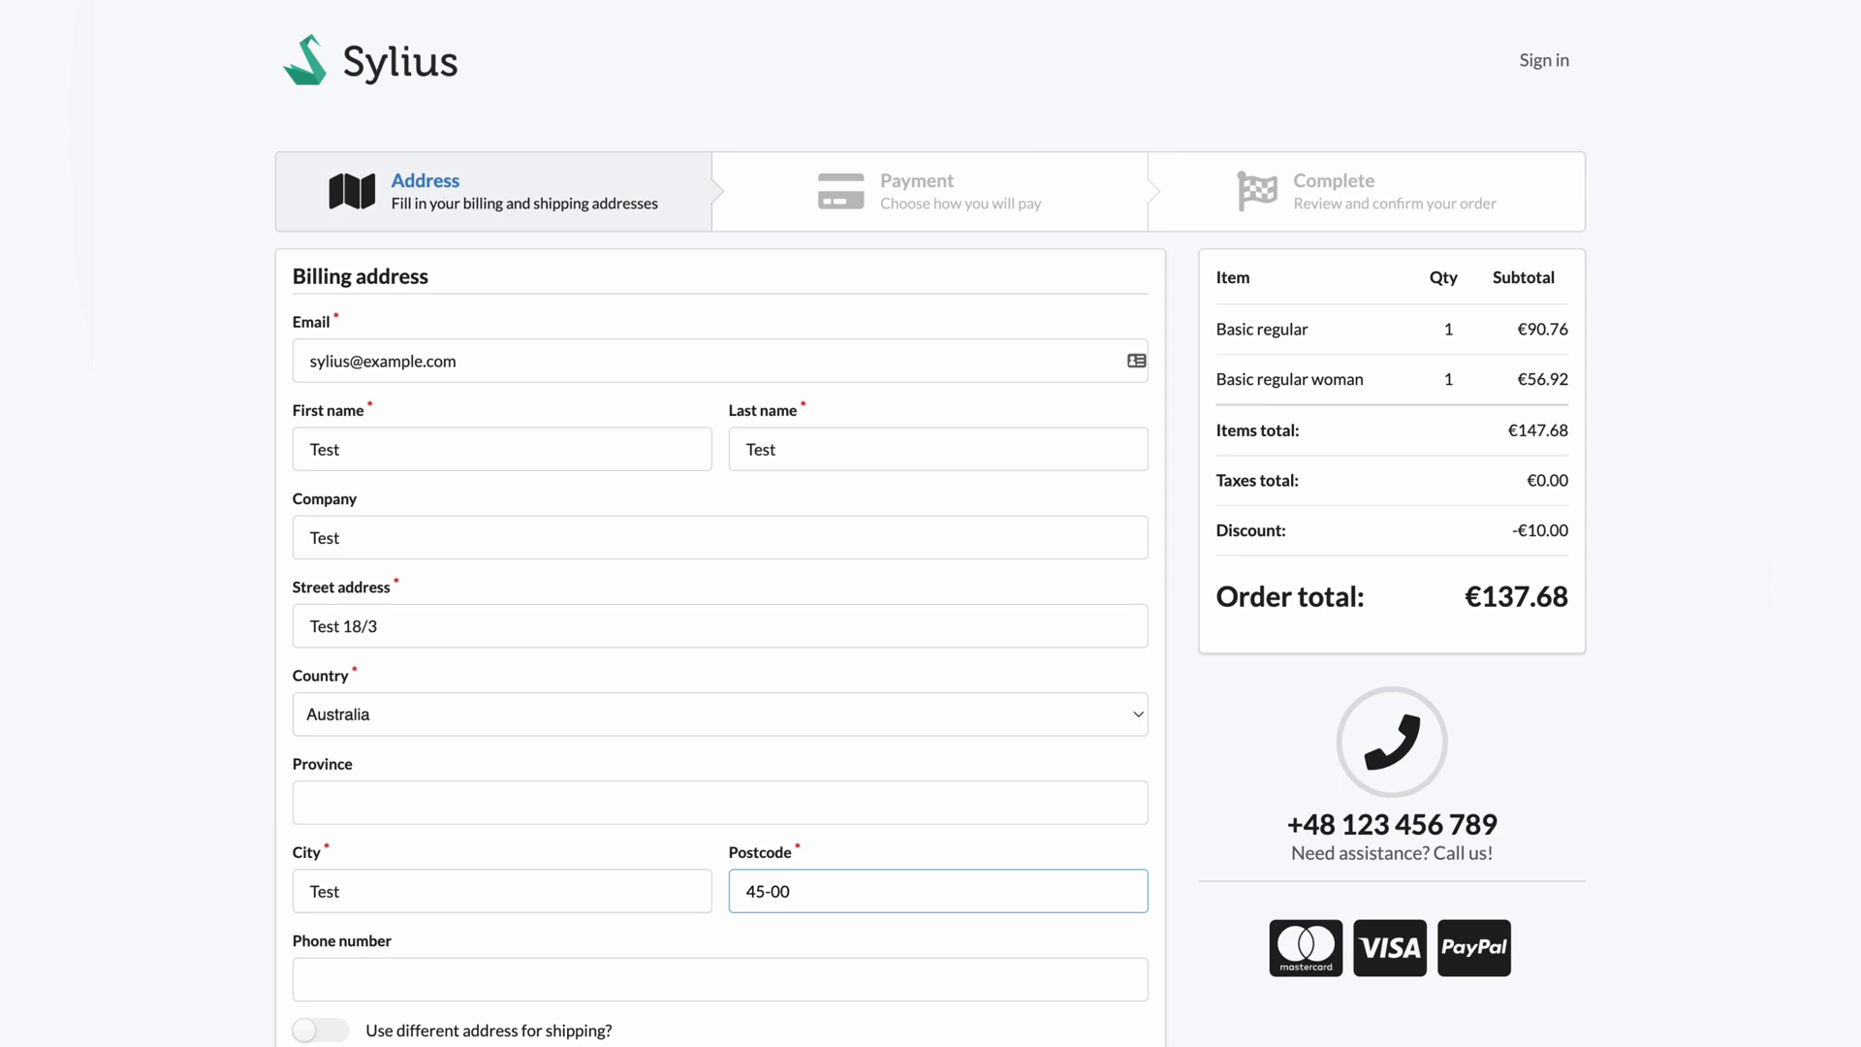
pyautogui.write('123456789')
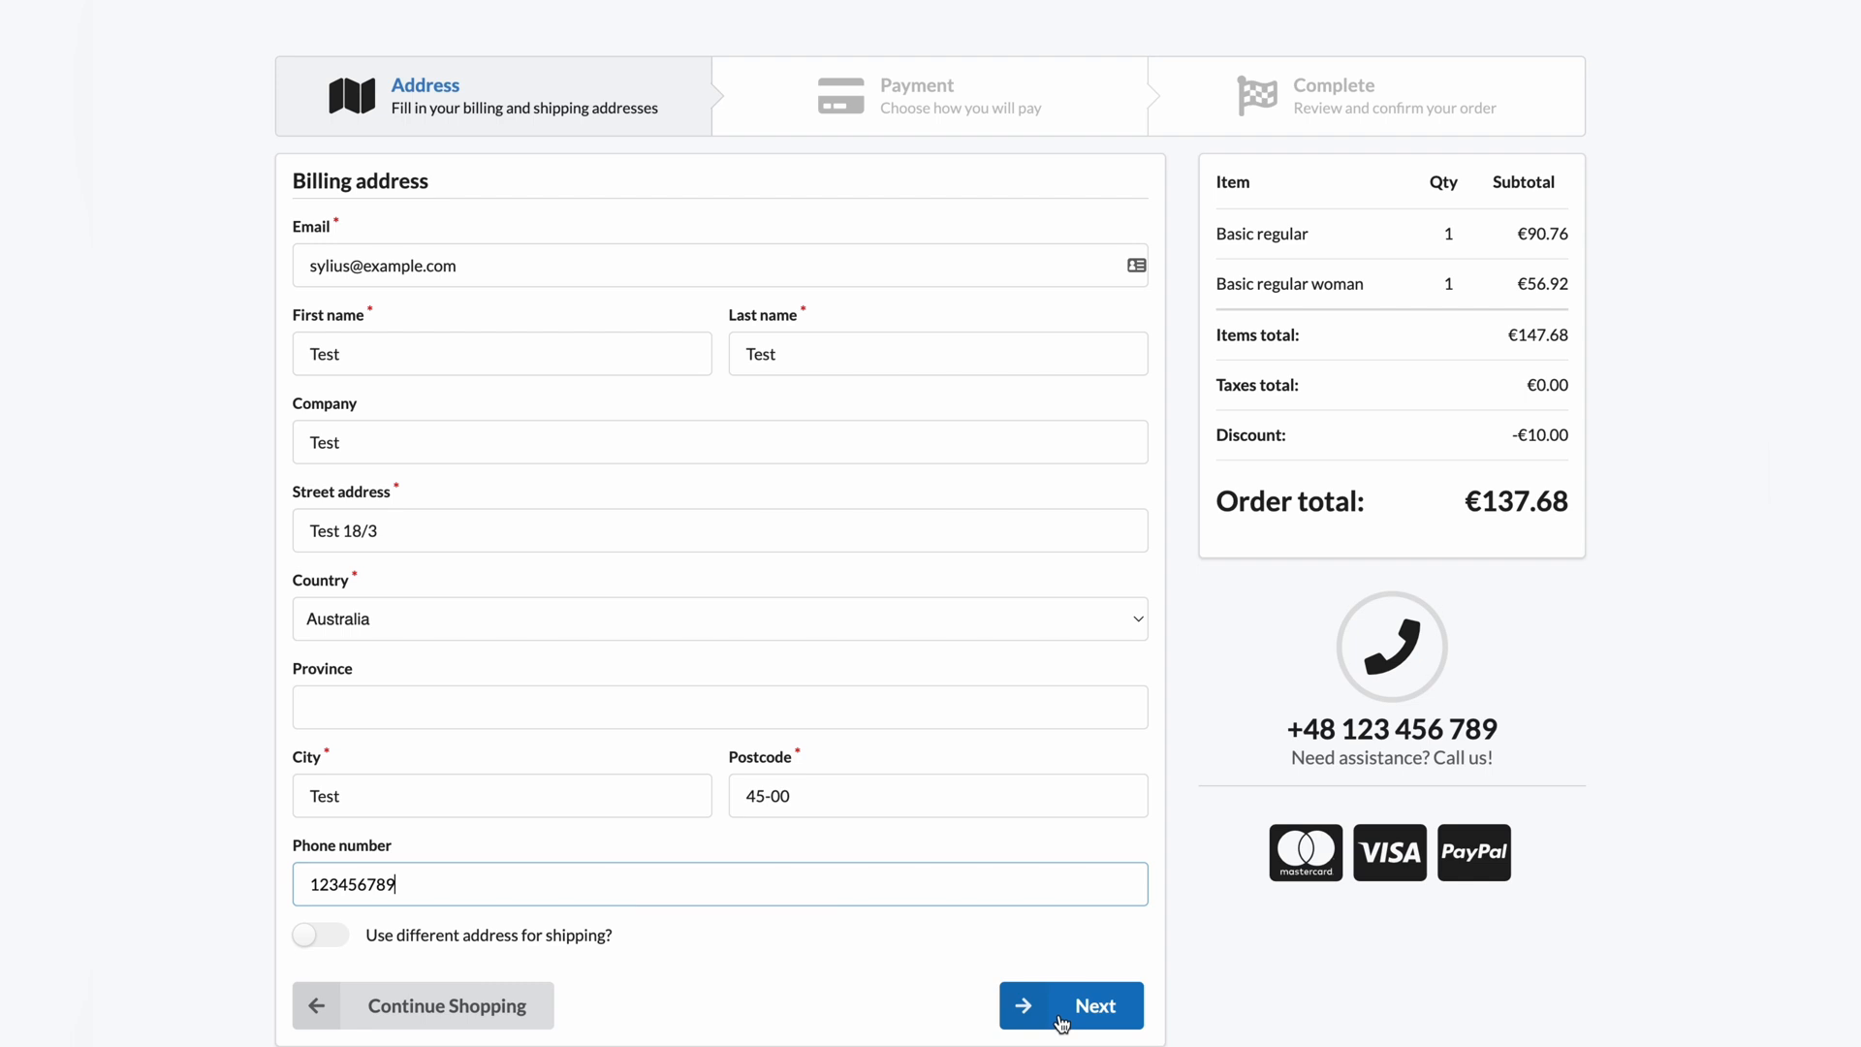
pyautogui.click(1069, 1005)
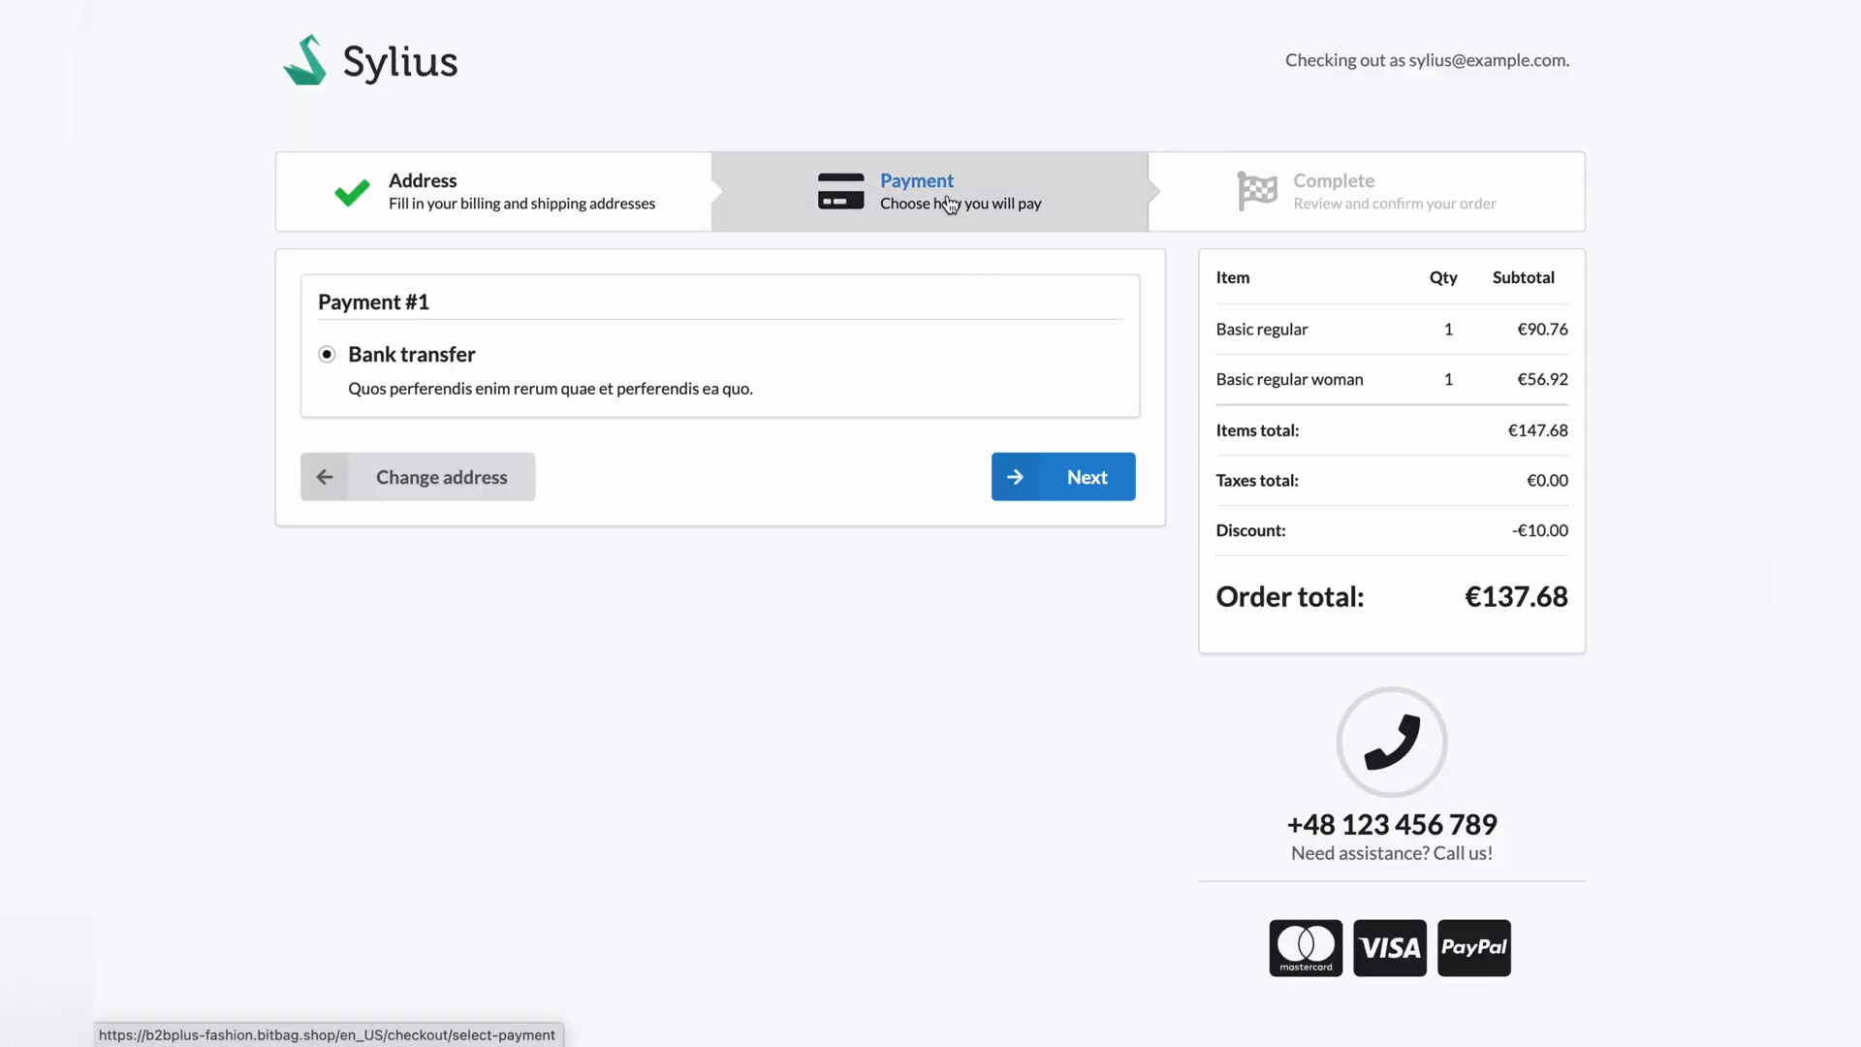
pyautogui.moveTo(1101, 412)
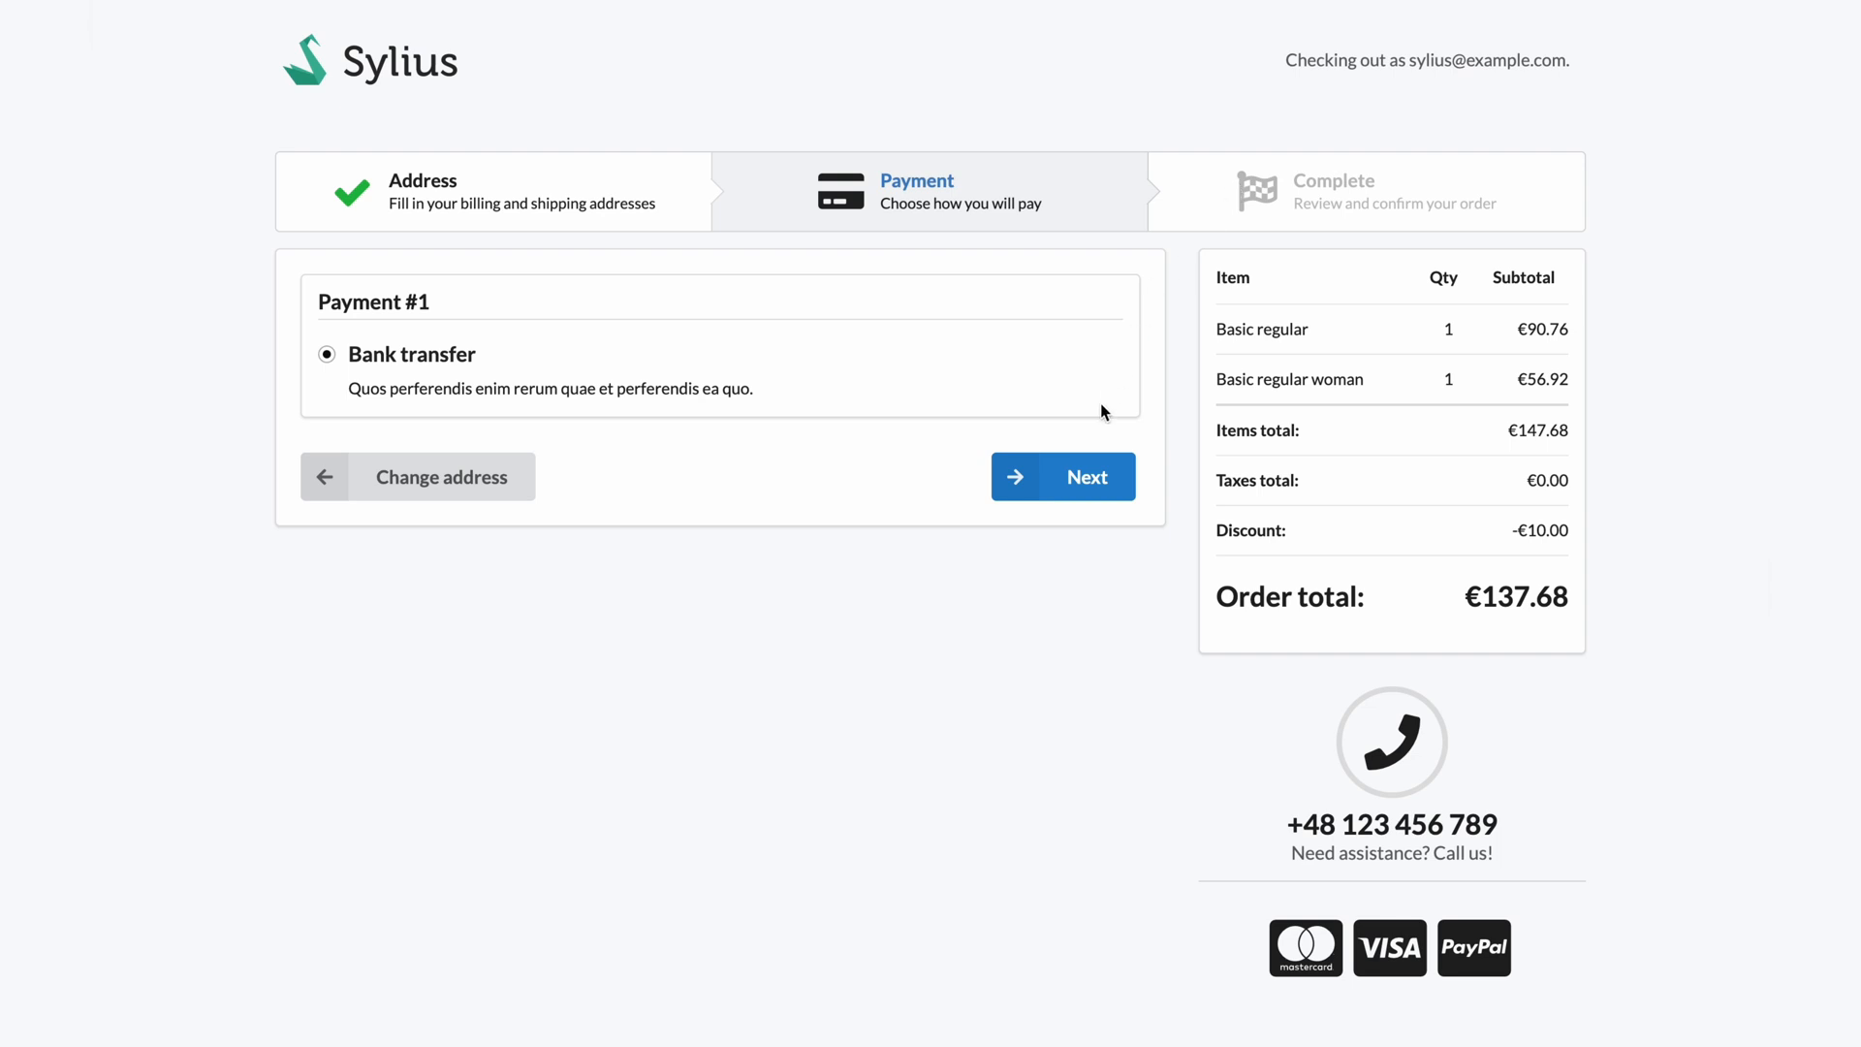
pyautogui.moveTo(1082, 459)
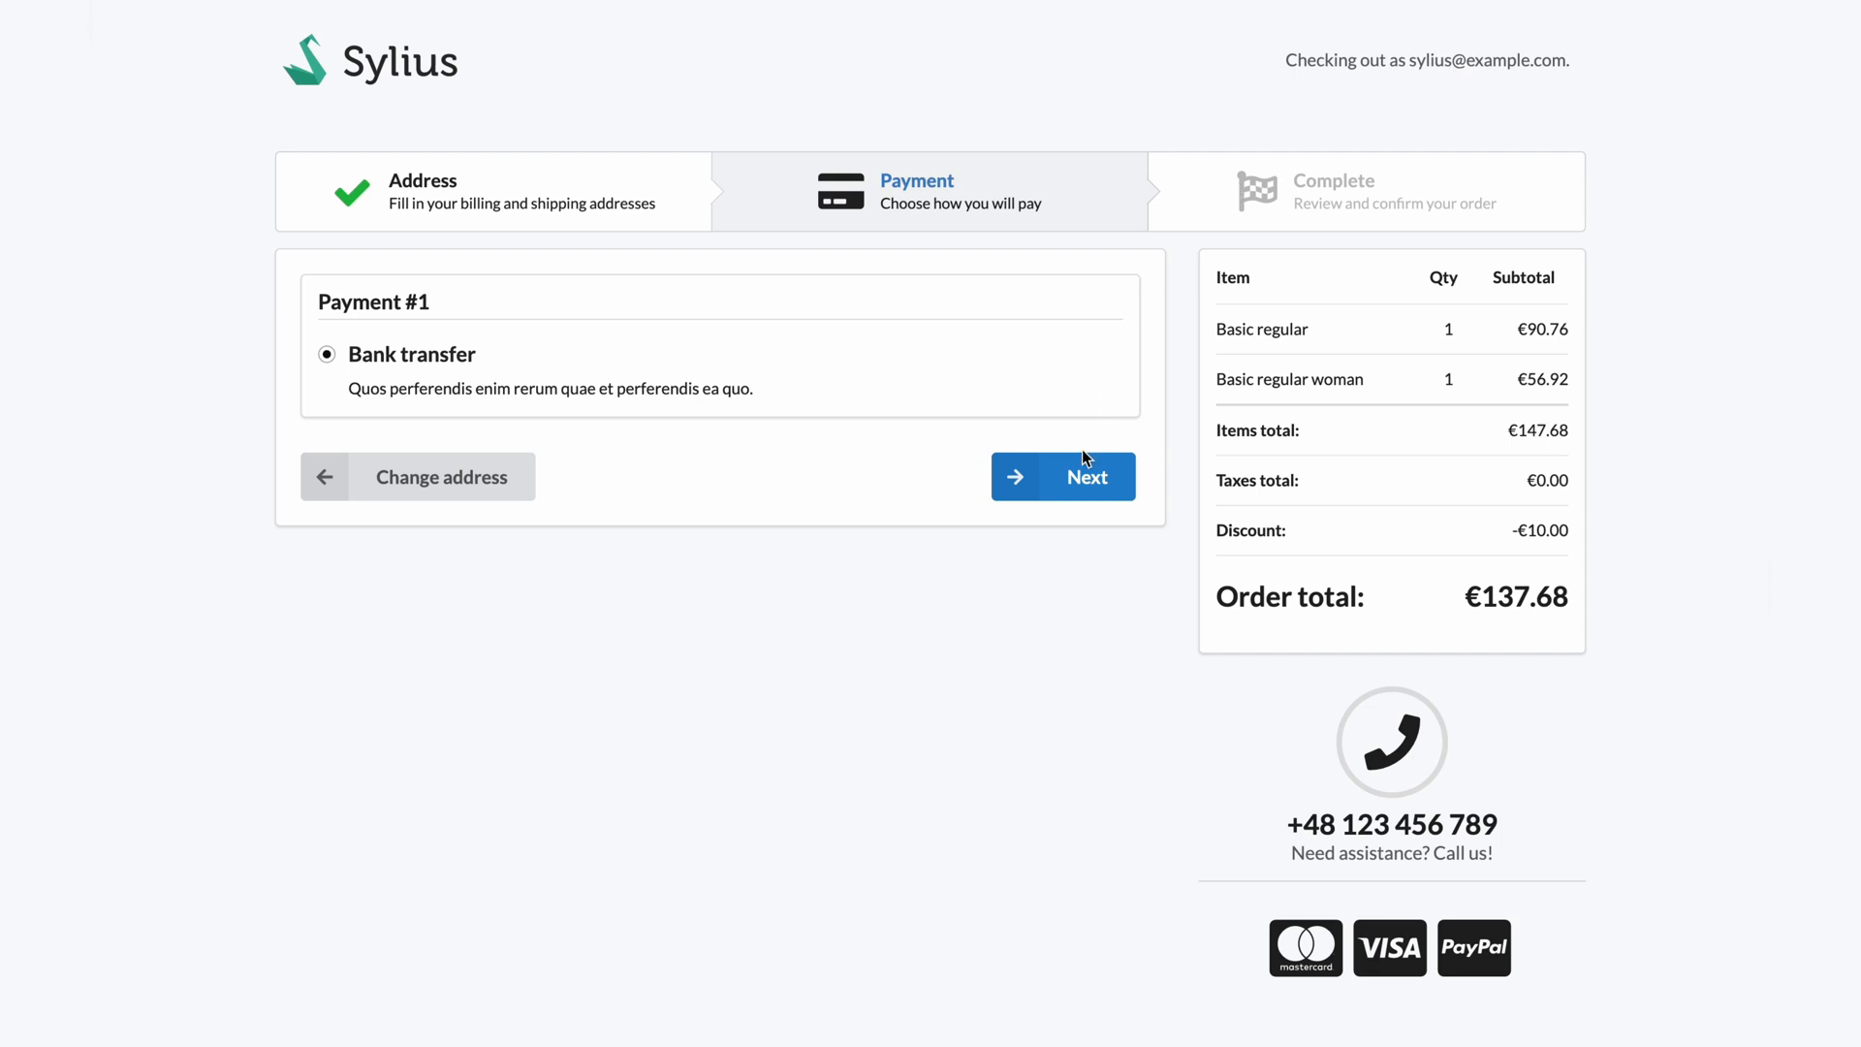
# Step: Pay by bank transfer and place the €137.68 order with €0.00 shipping
pyautogui.click(1062, 475)
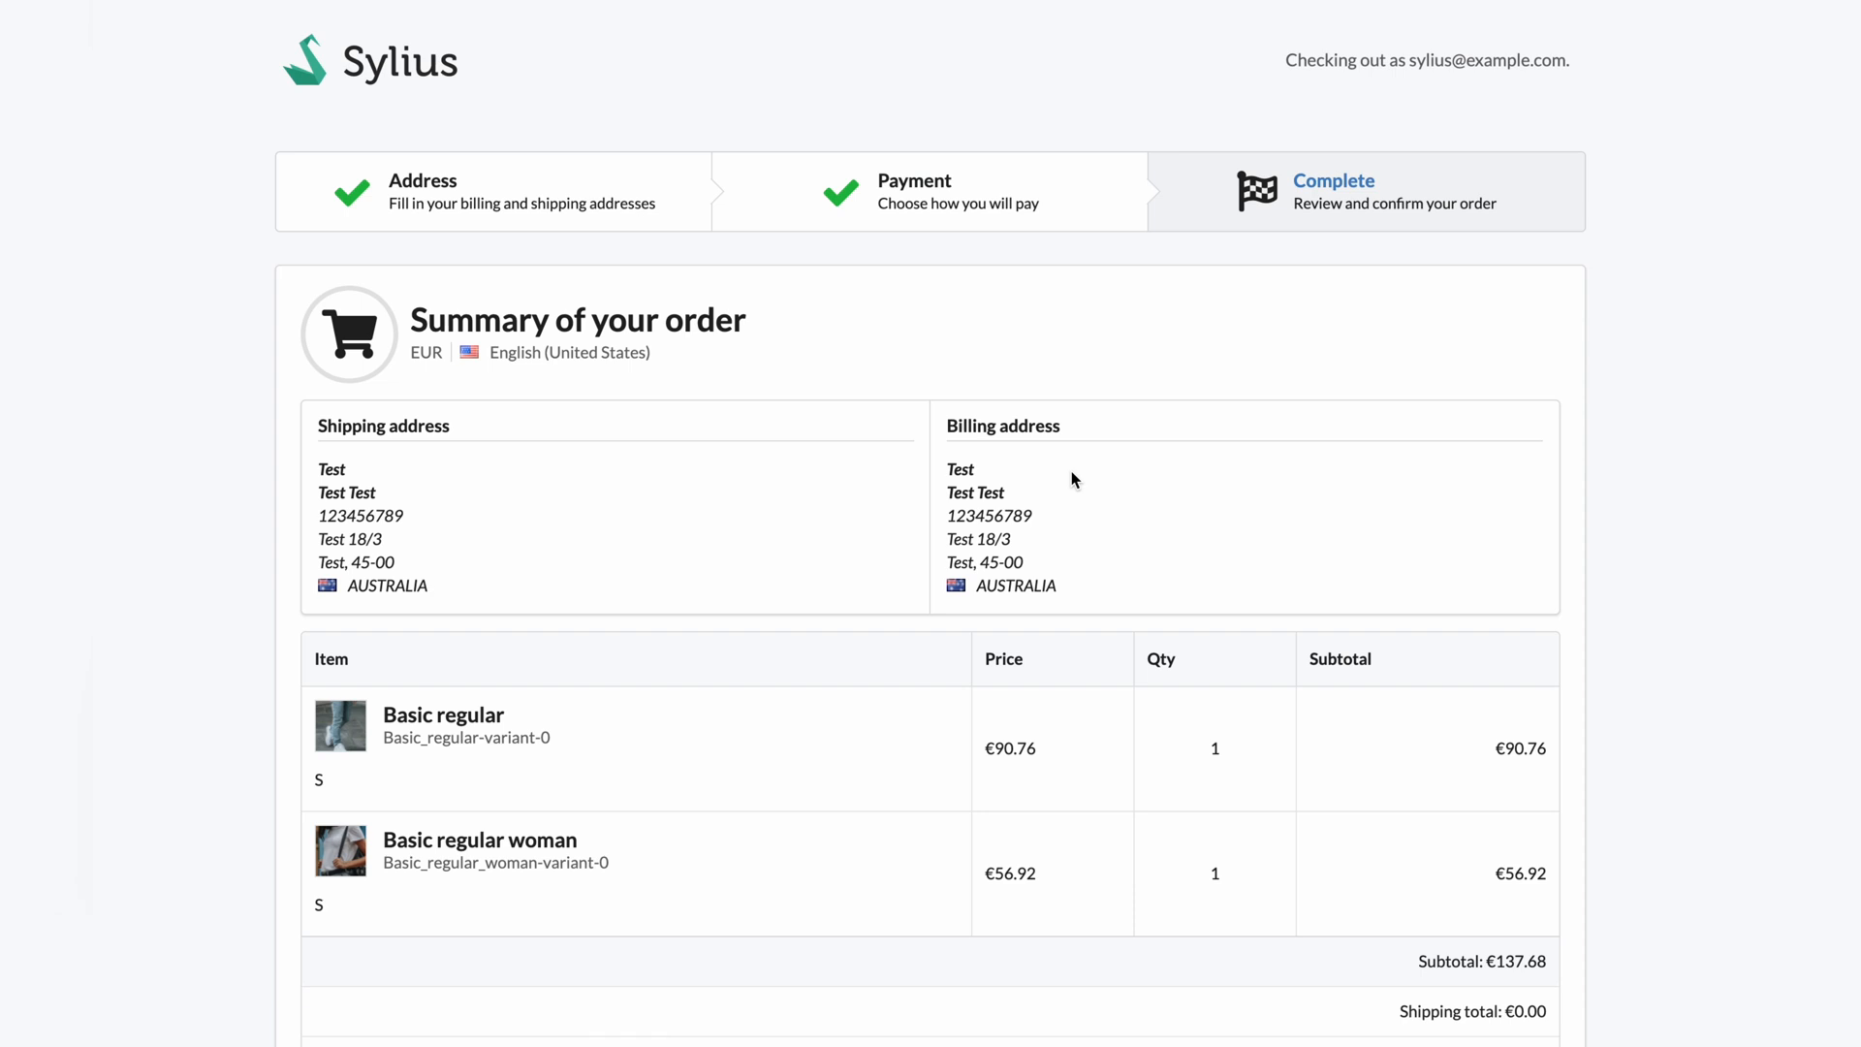
pyautogui.scroll(-3)
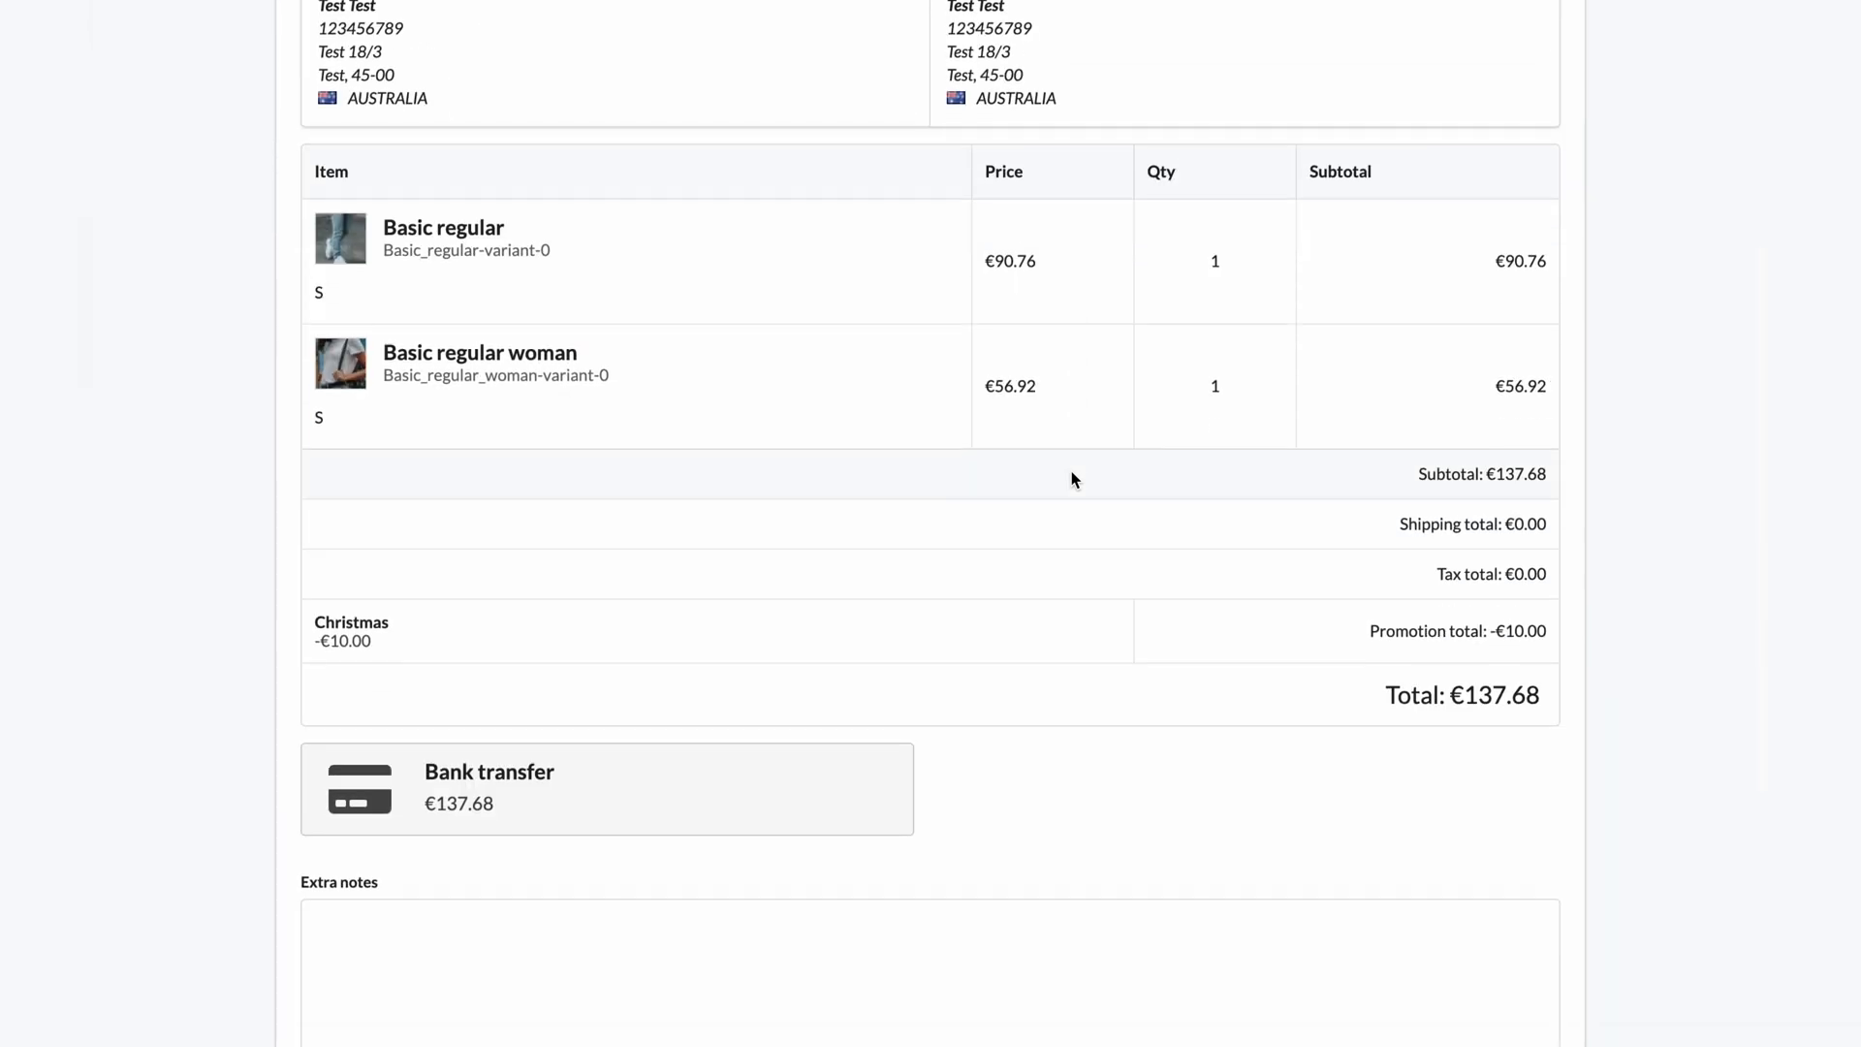
pyautogui.click(958, 783)
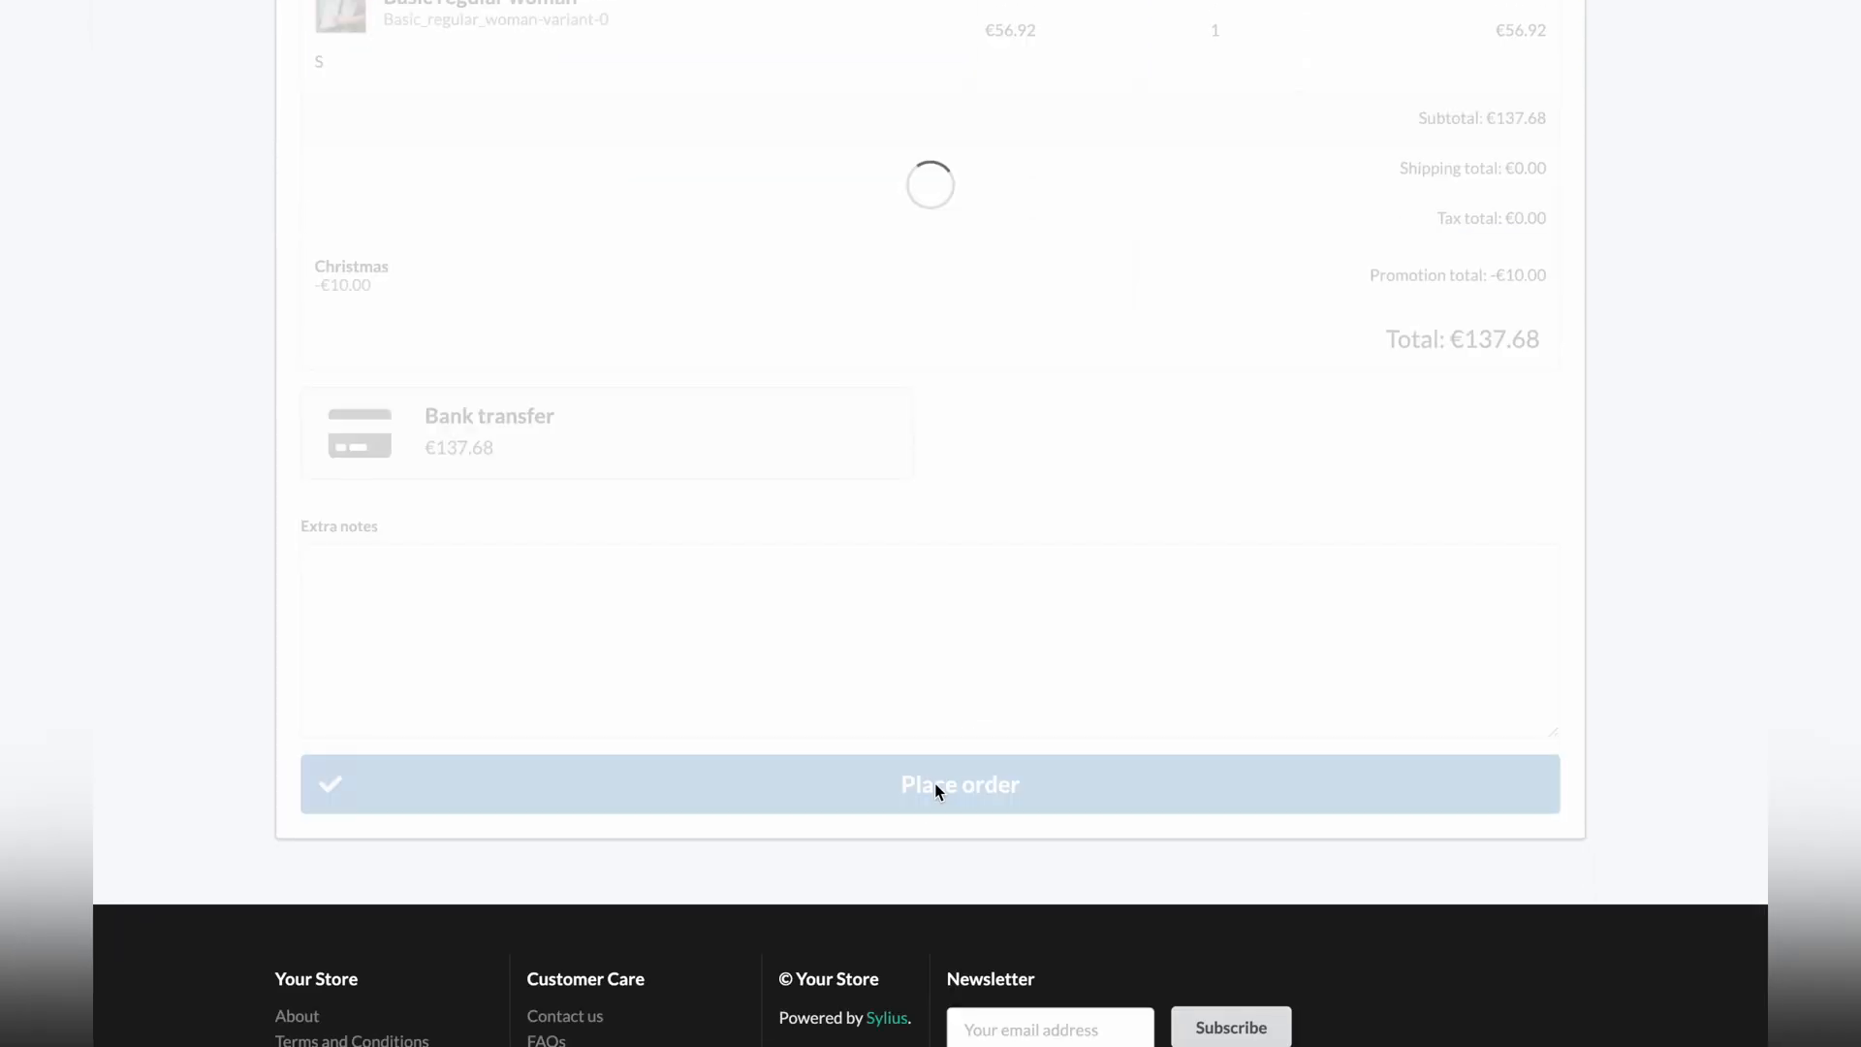
pyautogui.click(958, 783)
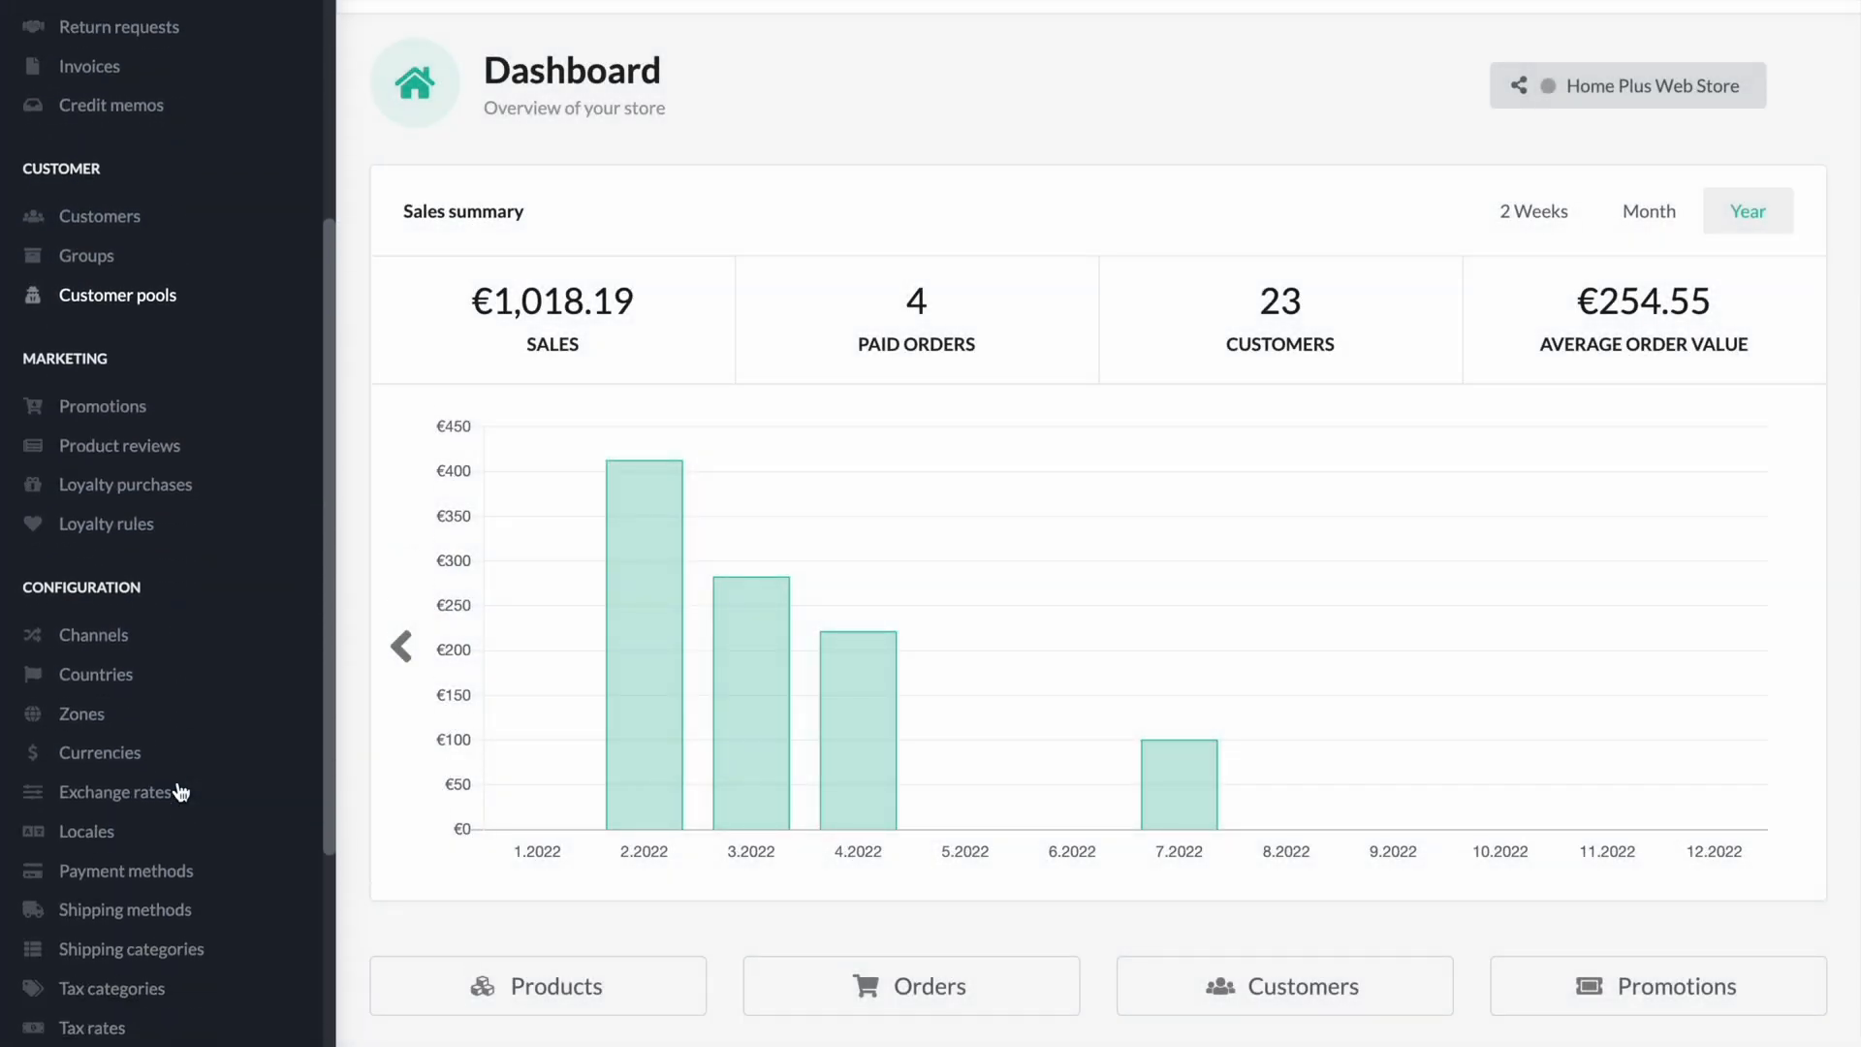
# Step: Add a shipping category with code, name and description all set to test3
pyautogui.click(131, 948)
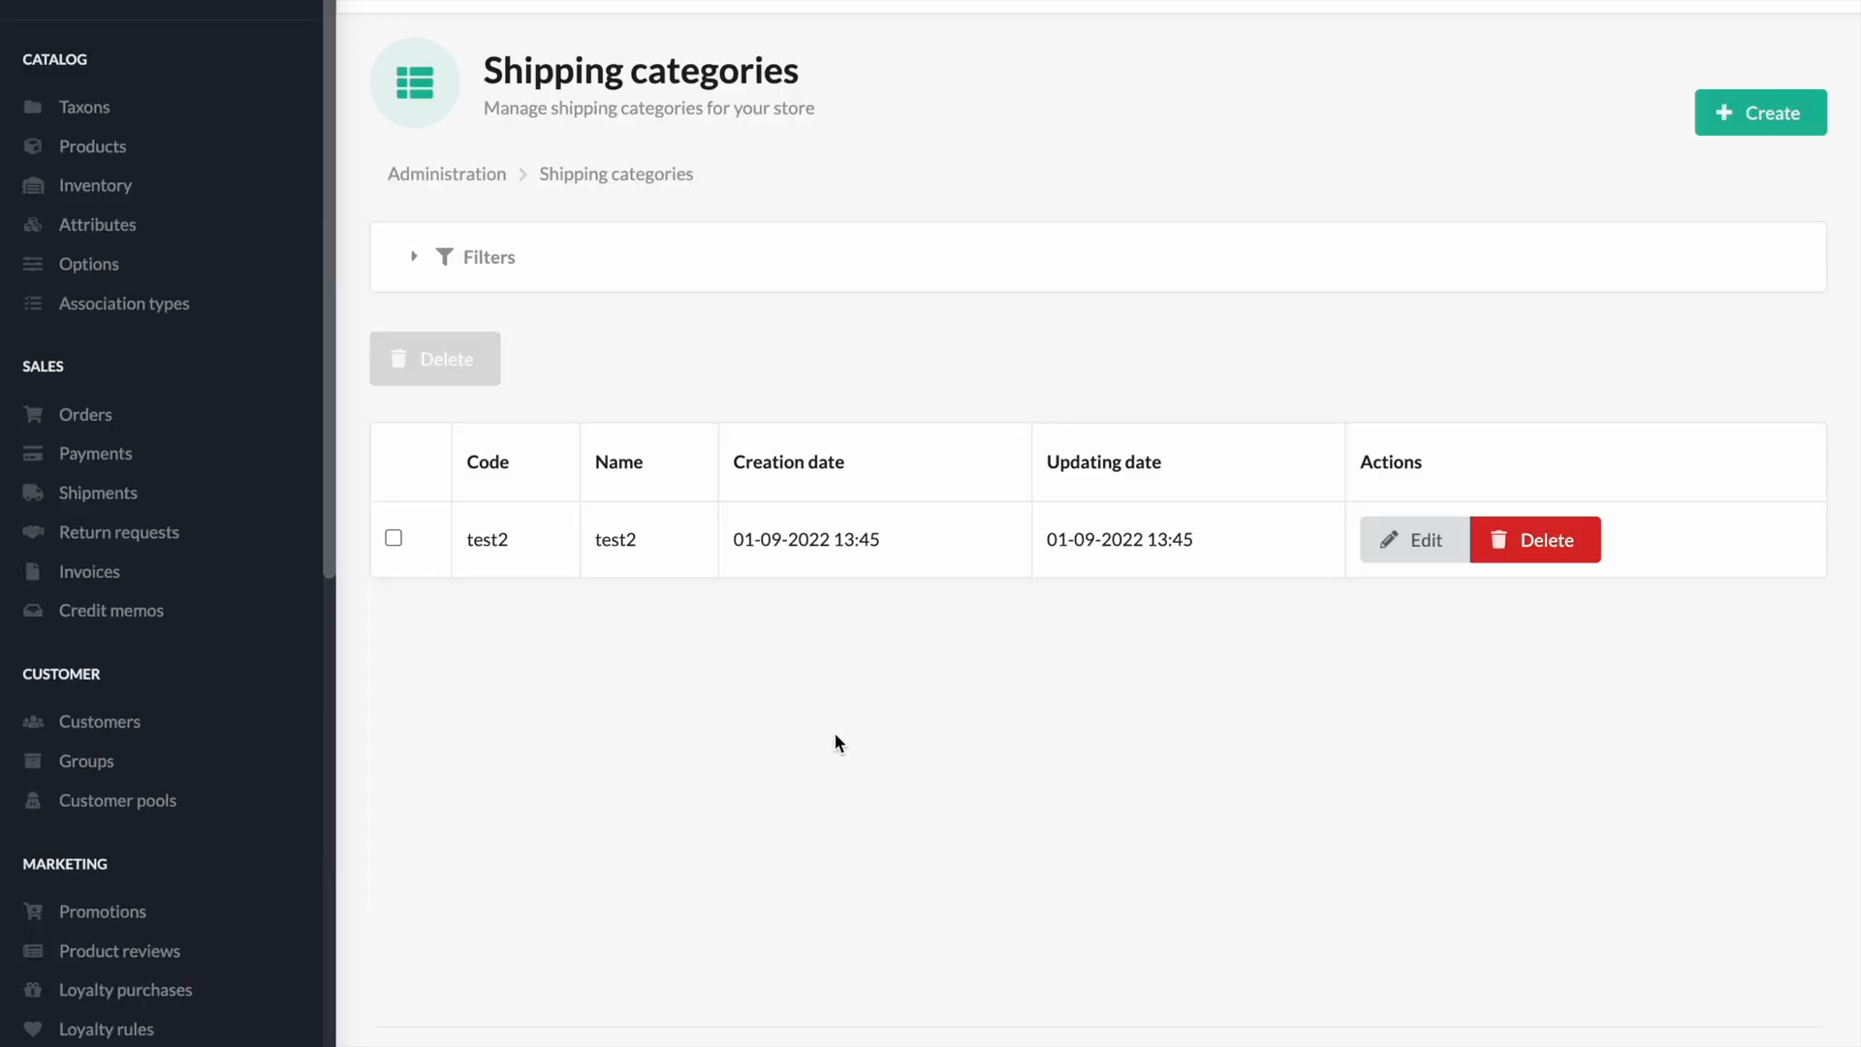
pyautogui.click(1760, 111)
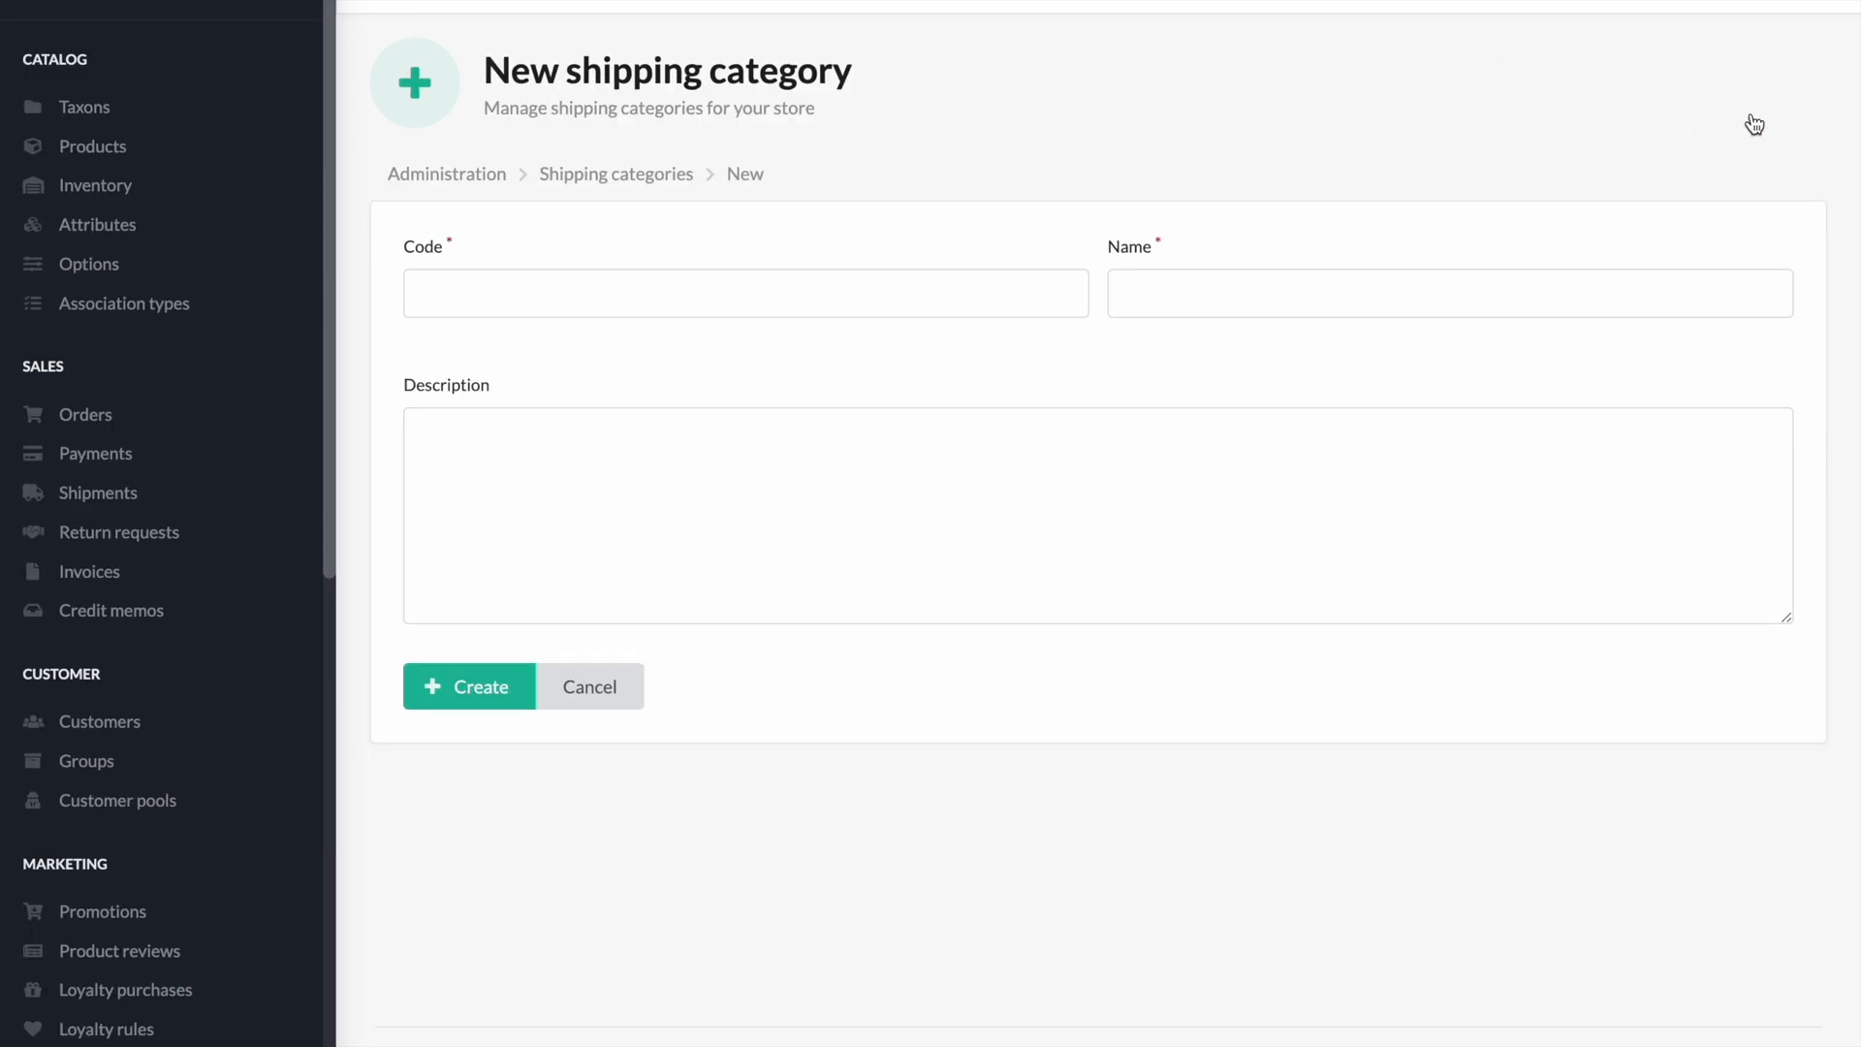
pyautogui.write('t')
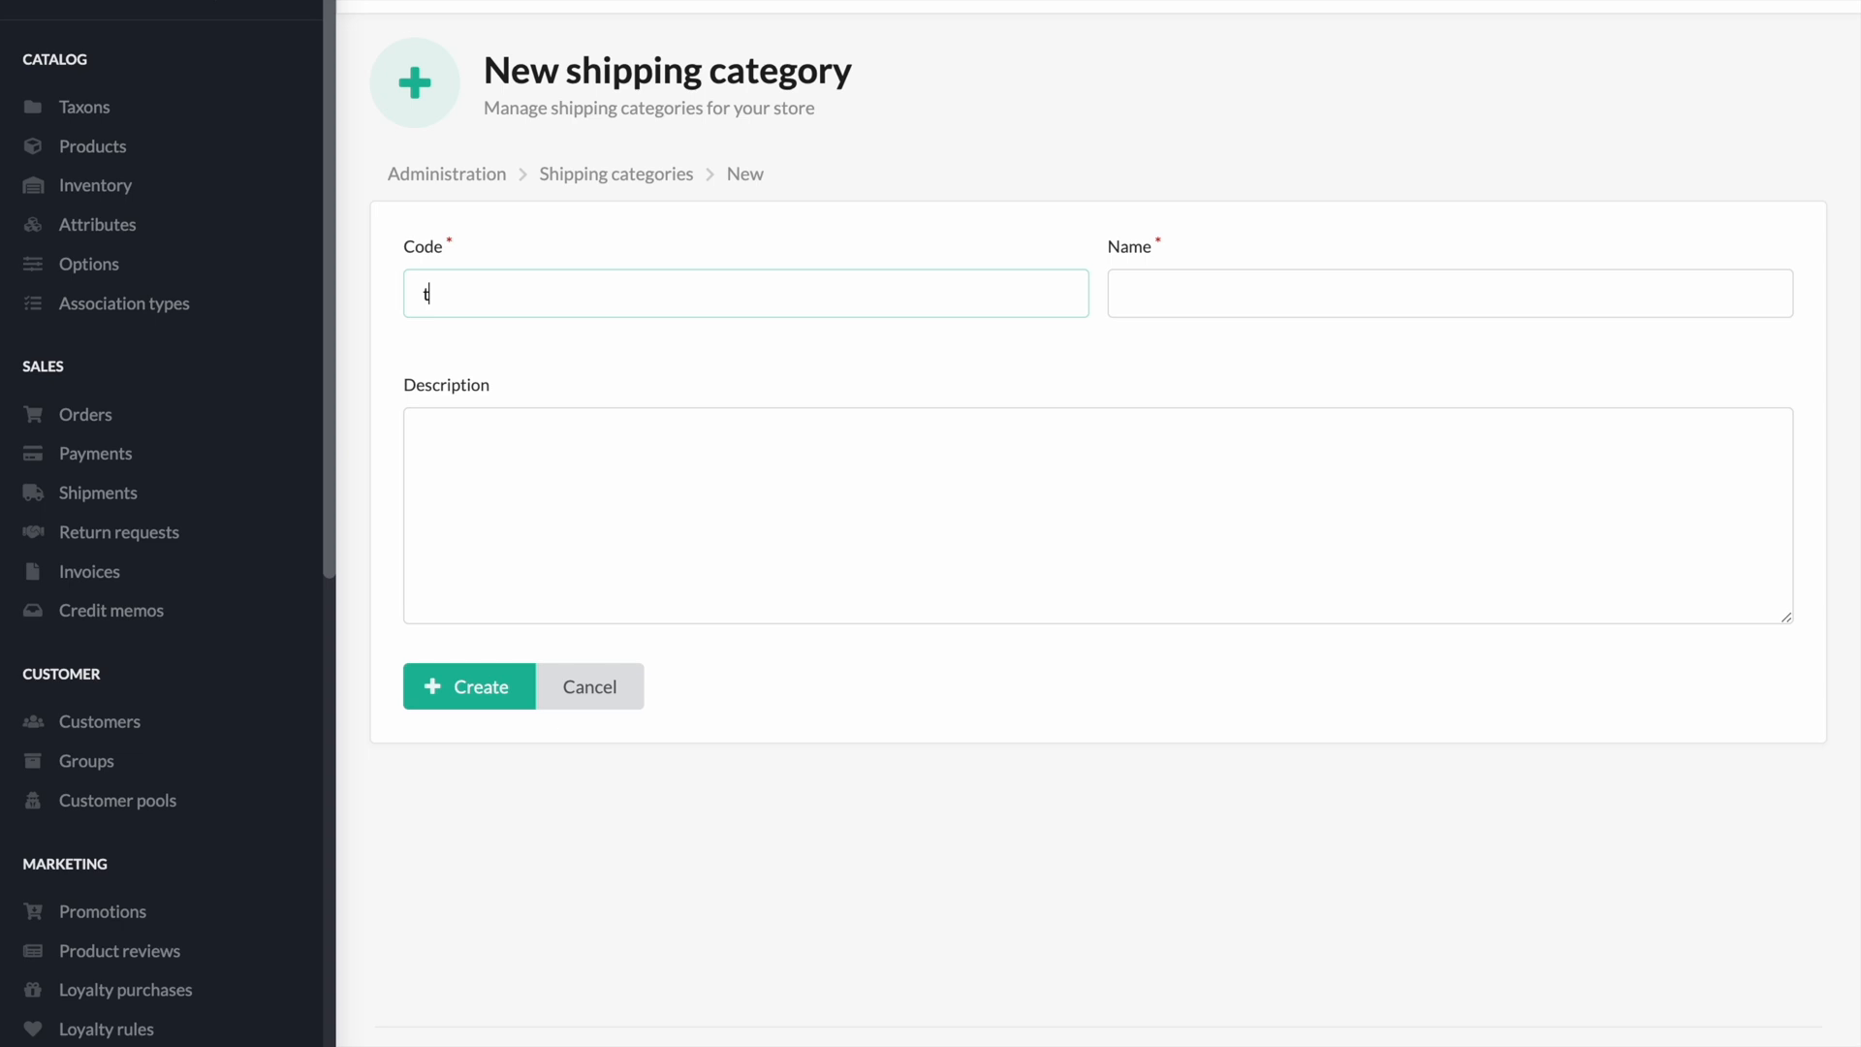
pyautogui.write('est3')
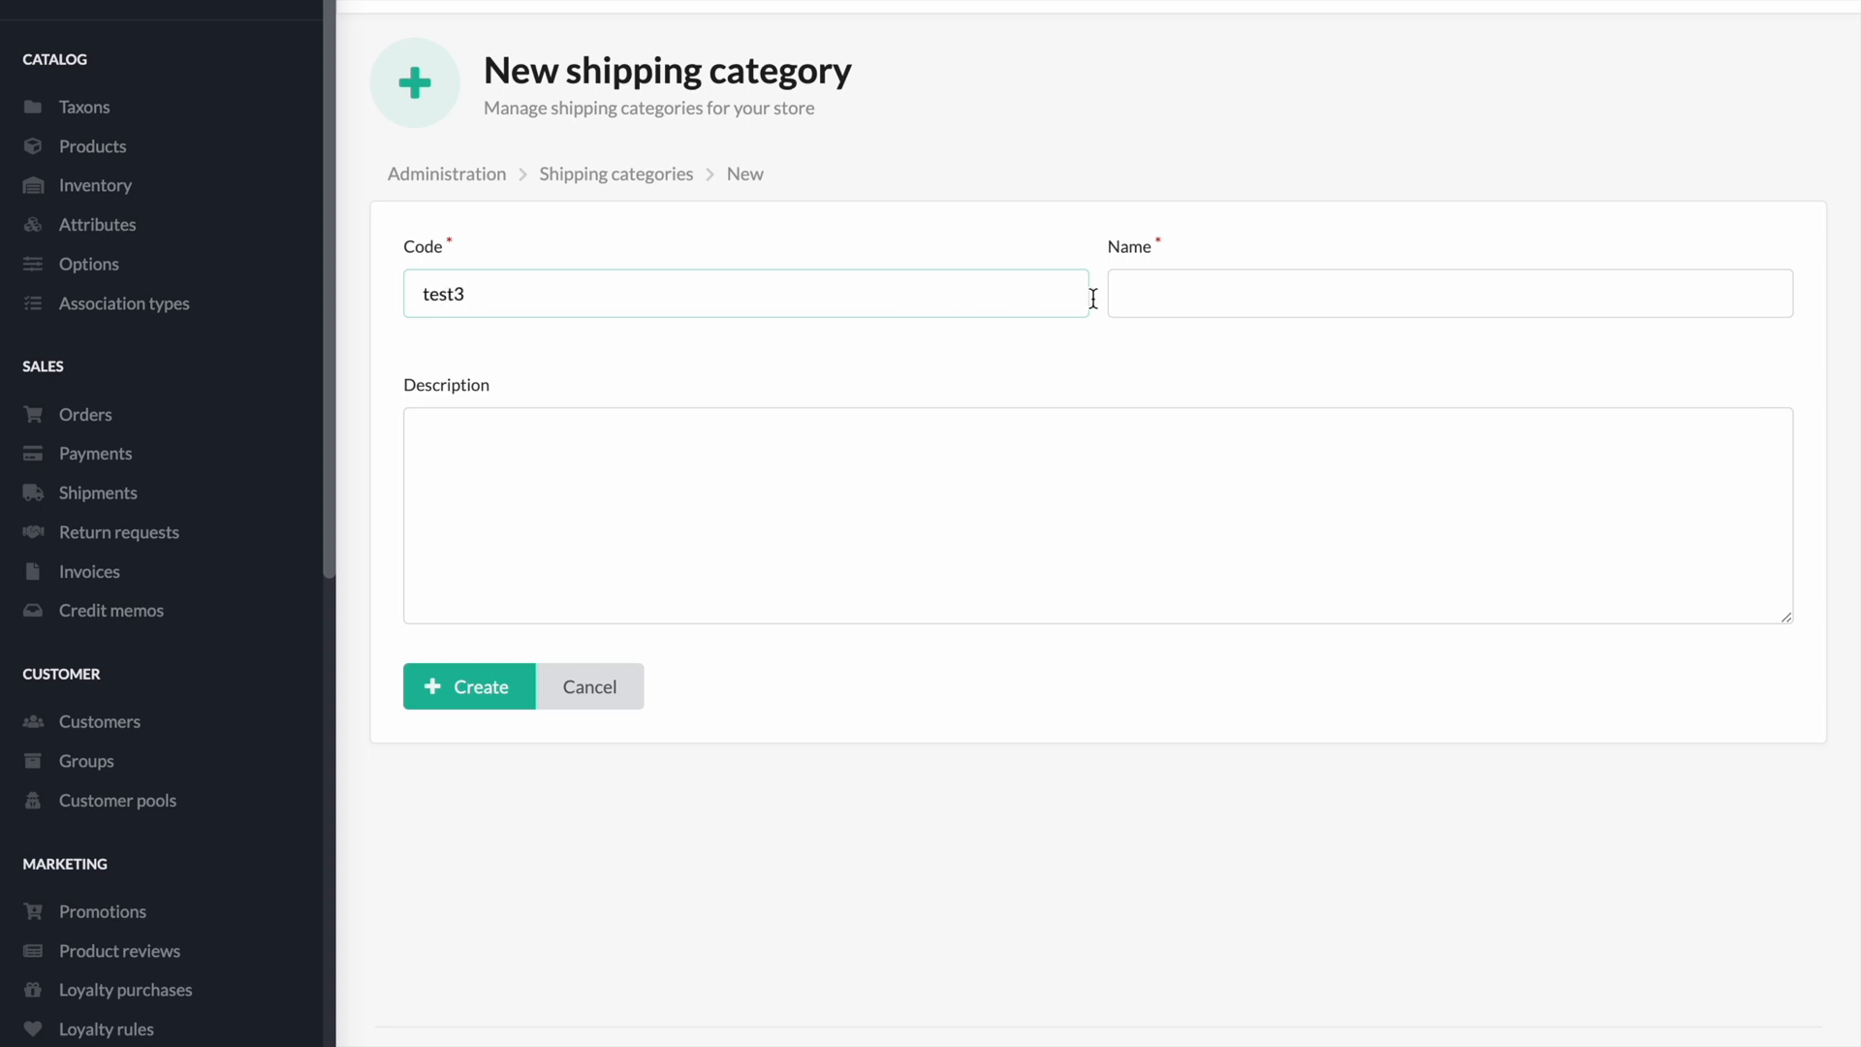
pyautogui.write('tes')
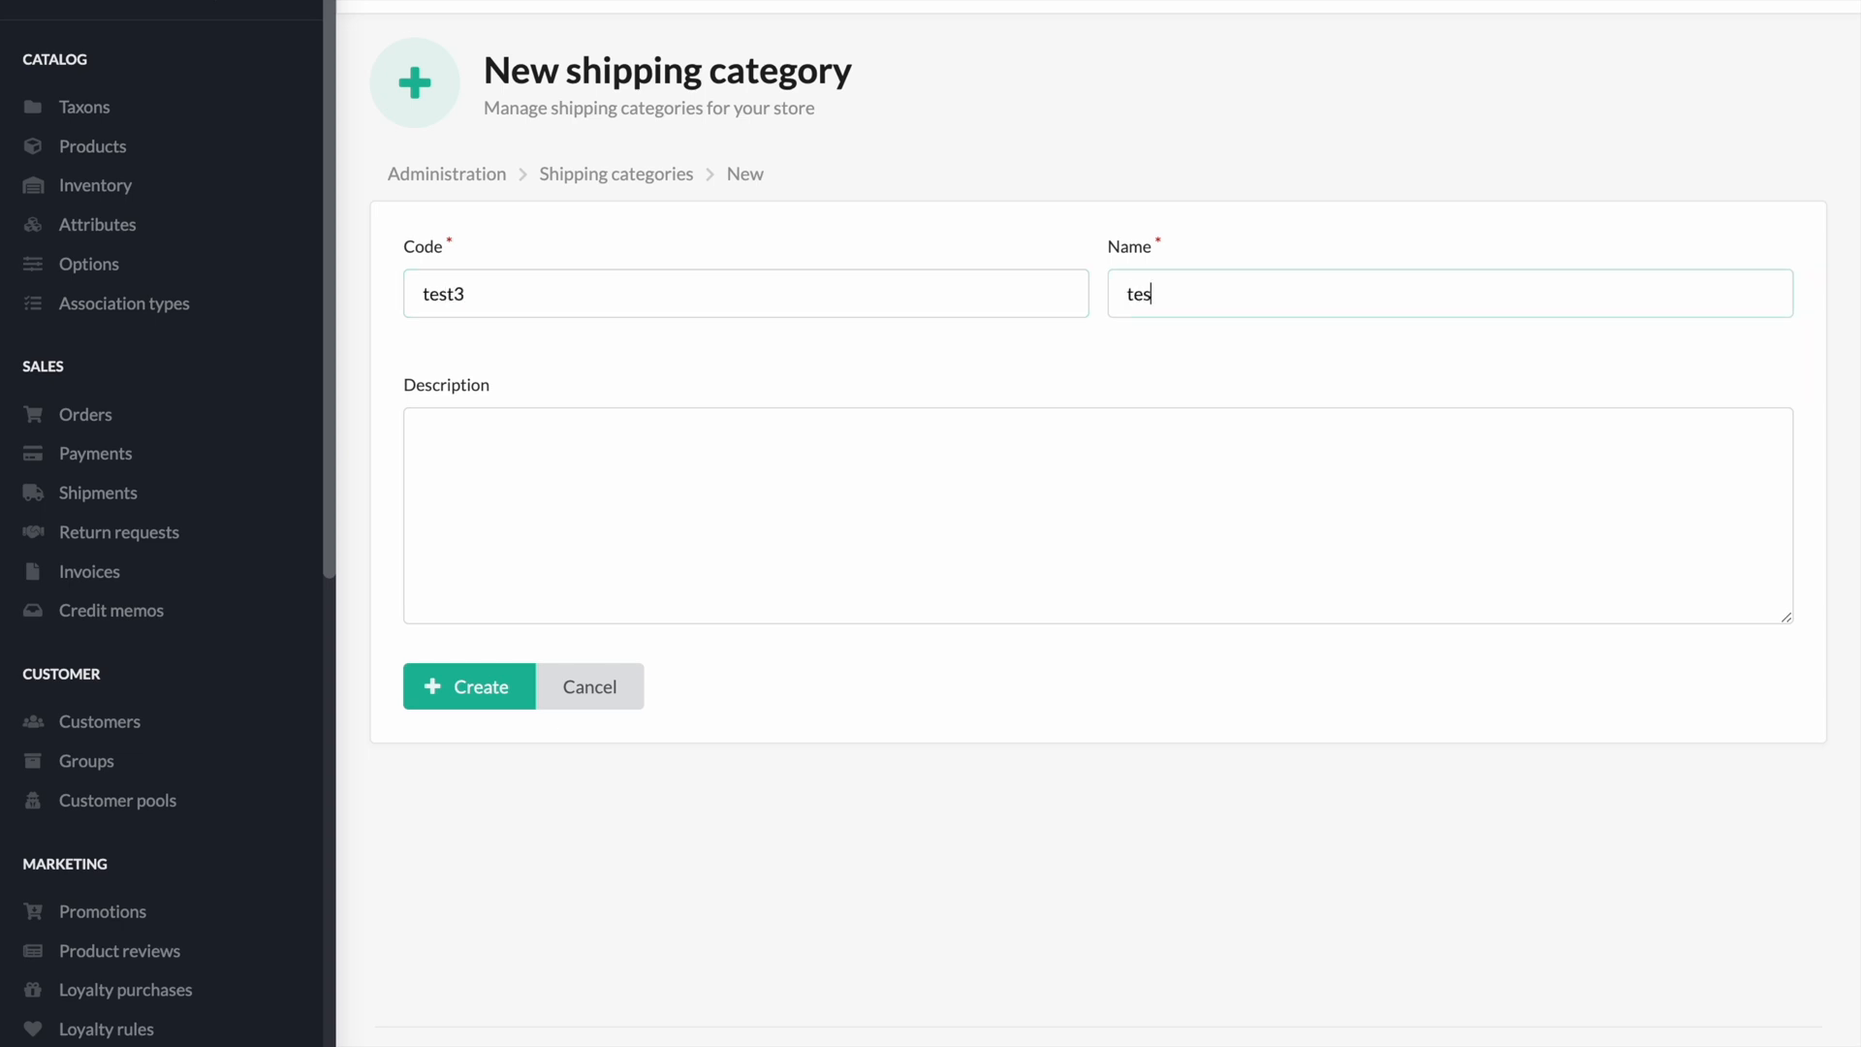
pyautogui.click(1110, 515)
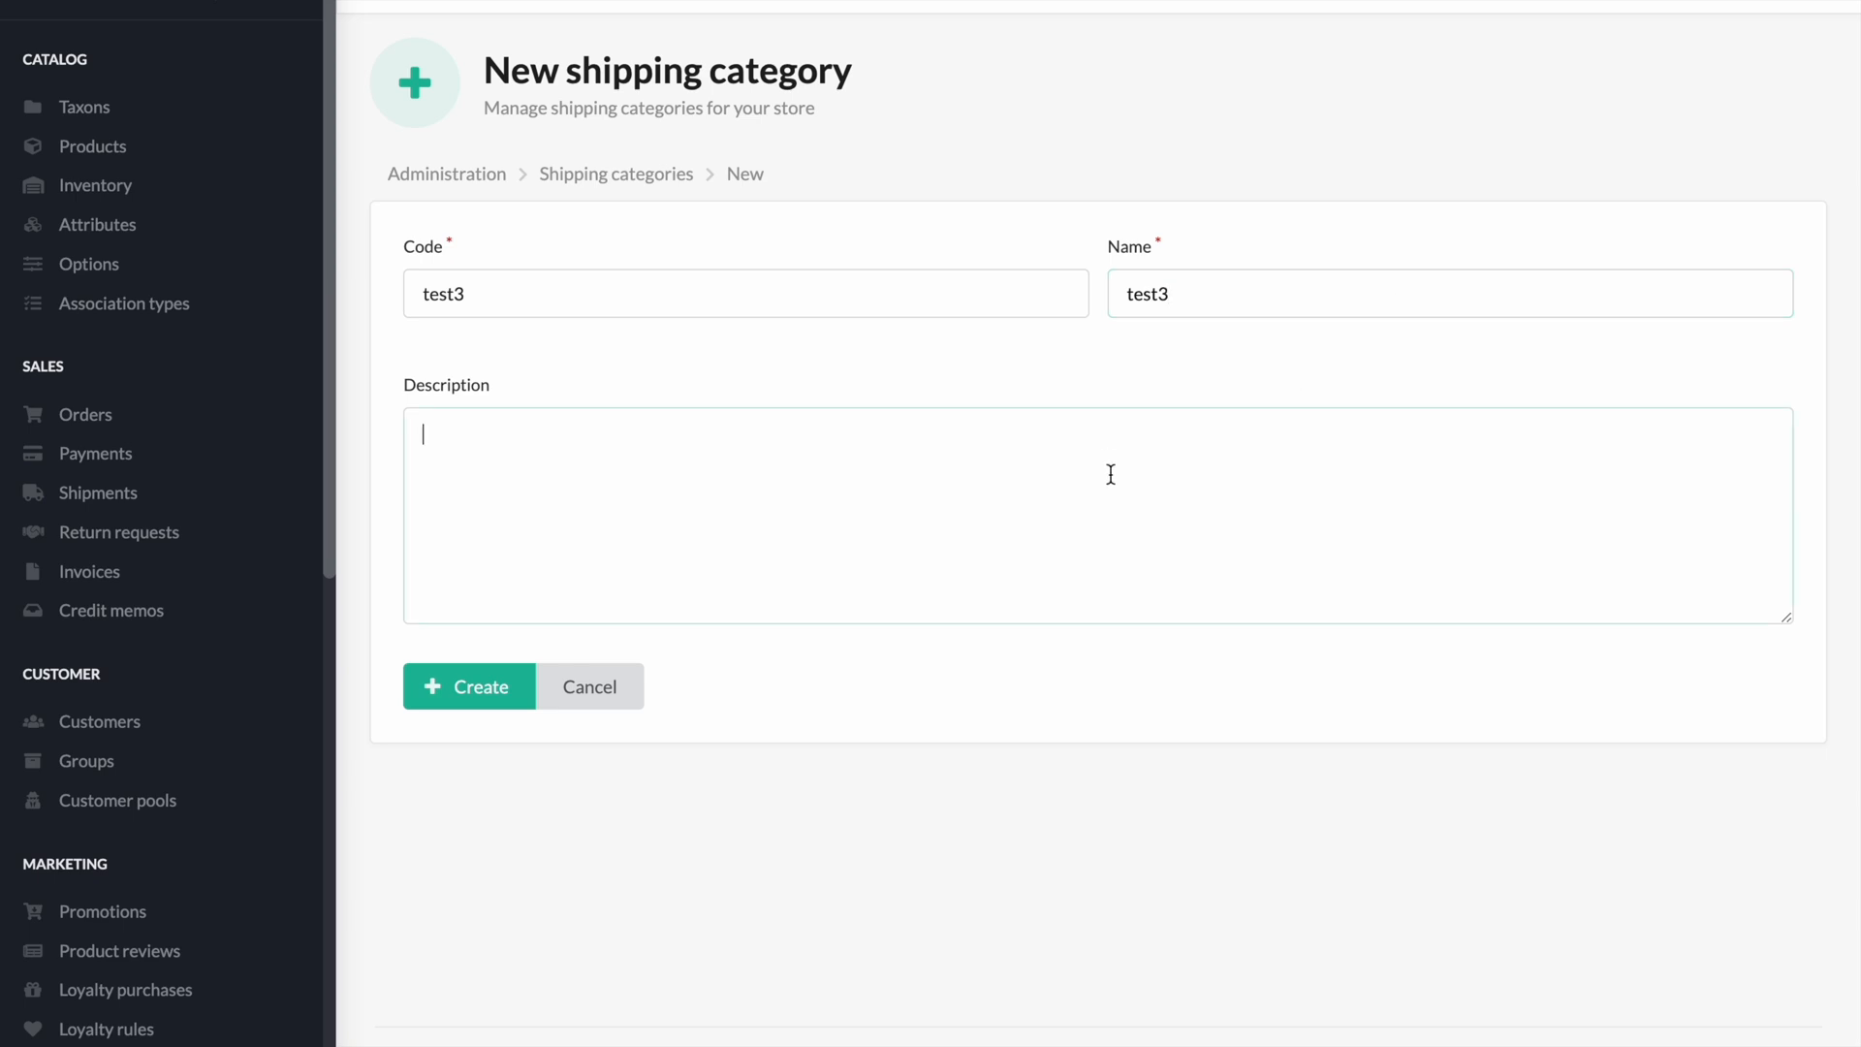
pyautogui.write('test3')
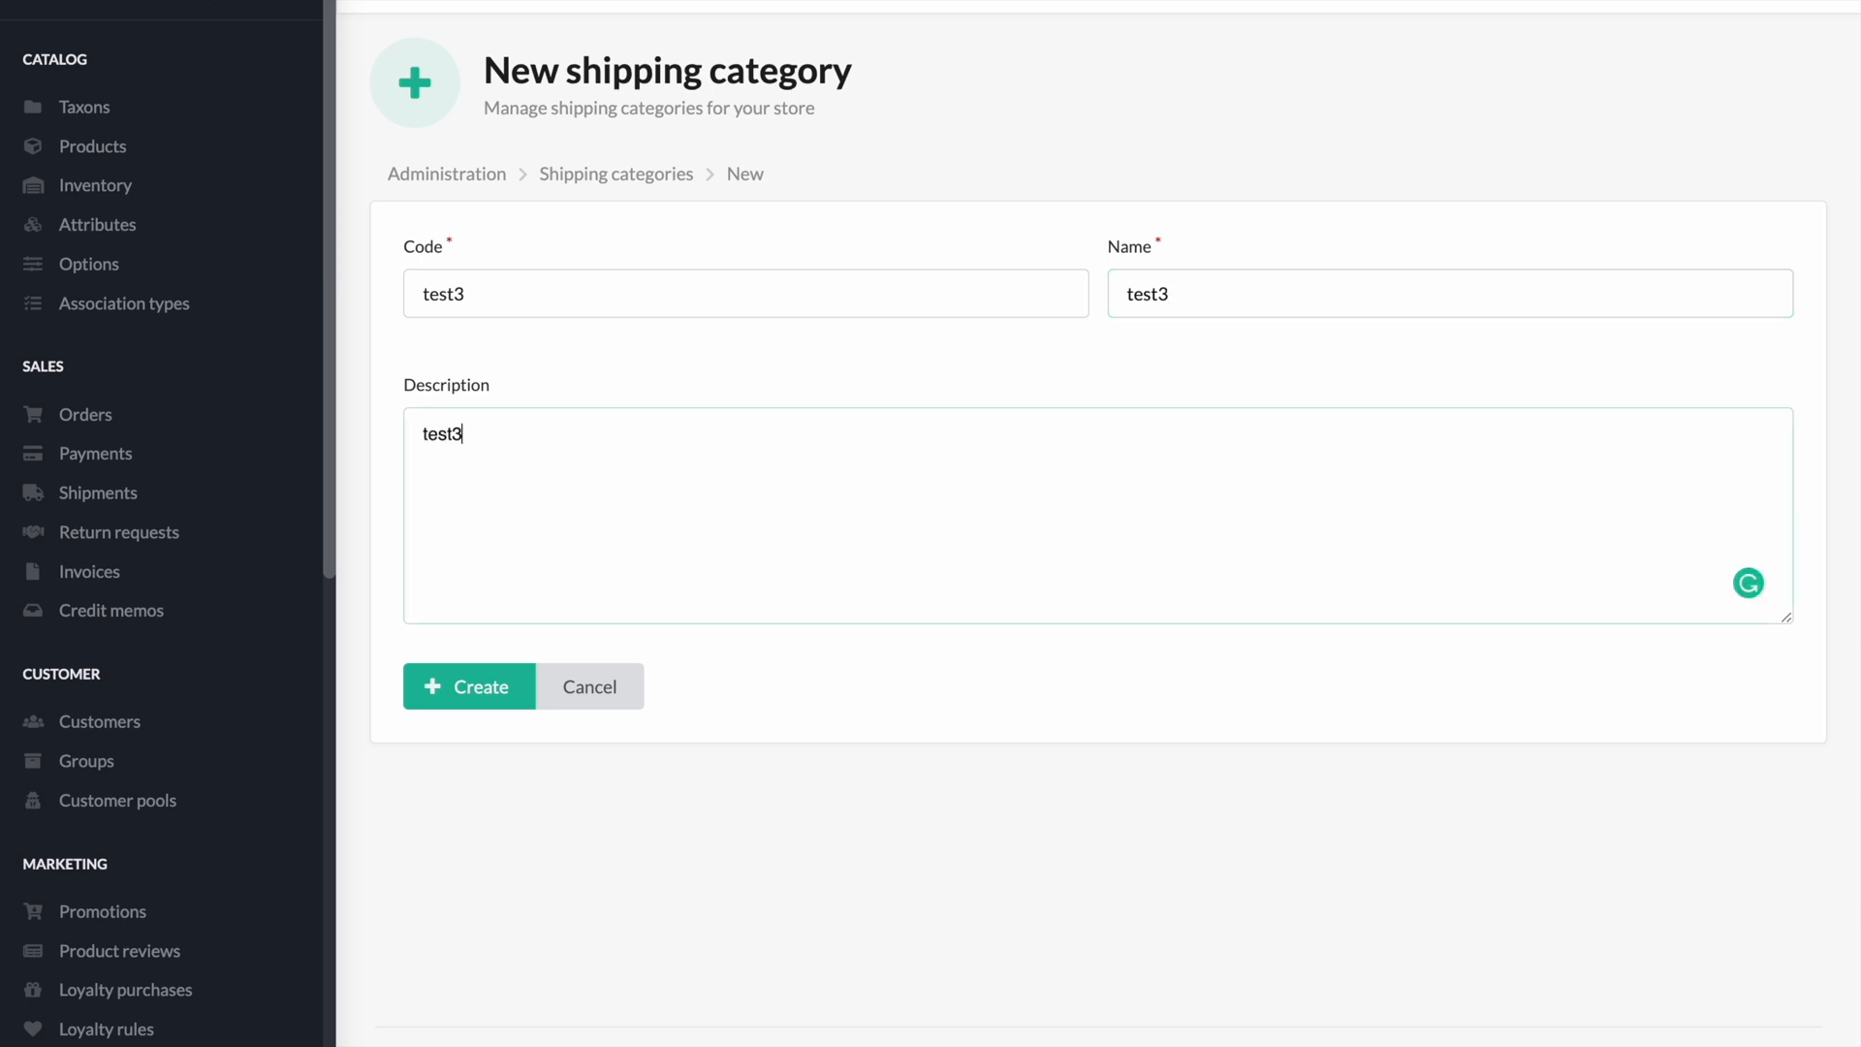
pyautogui.click(469, 687)
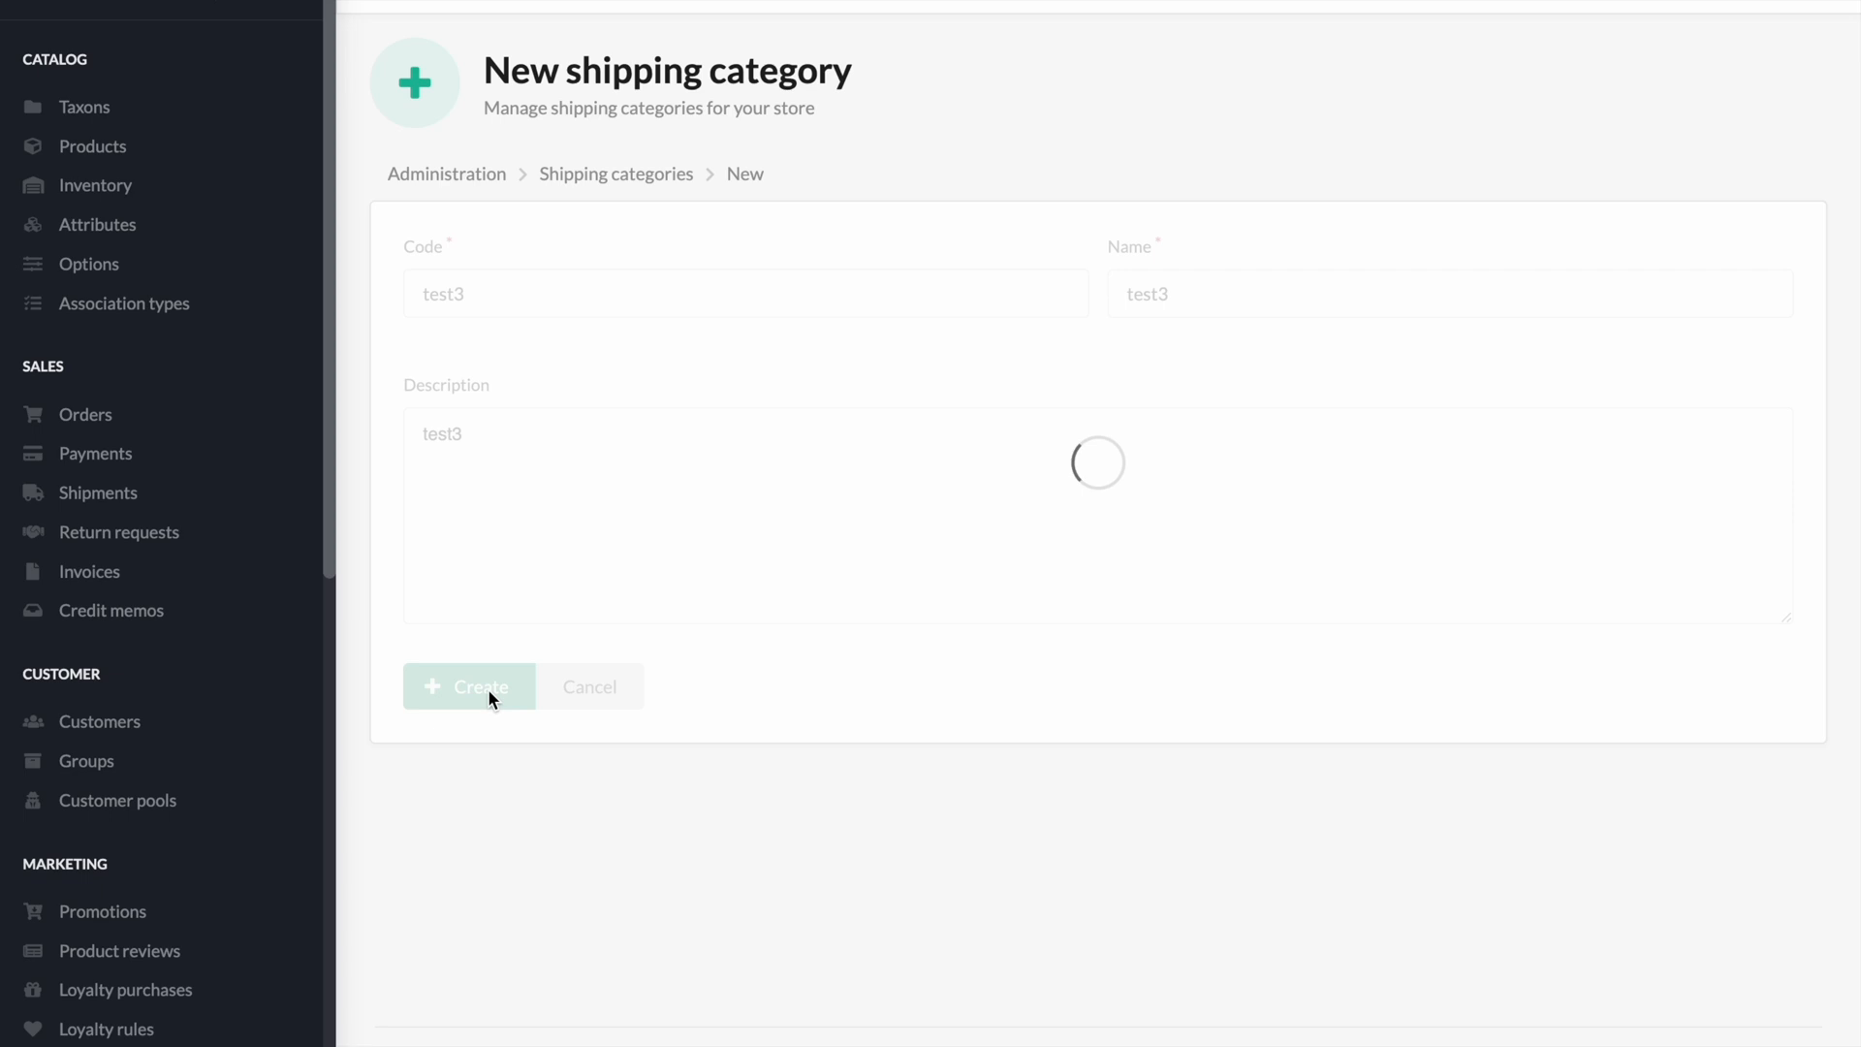
pyautogui.click(479, 686)
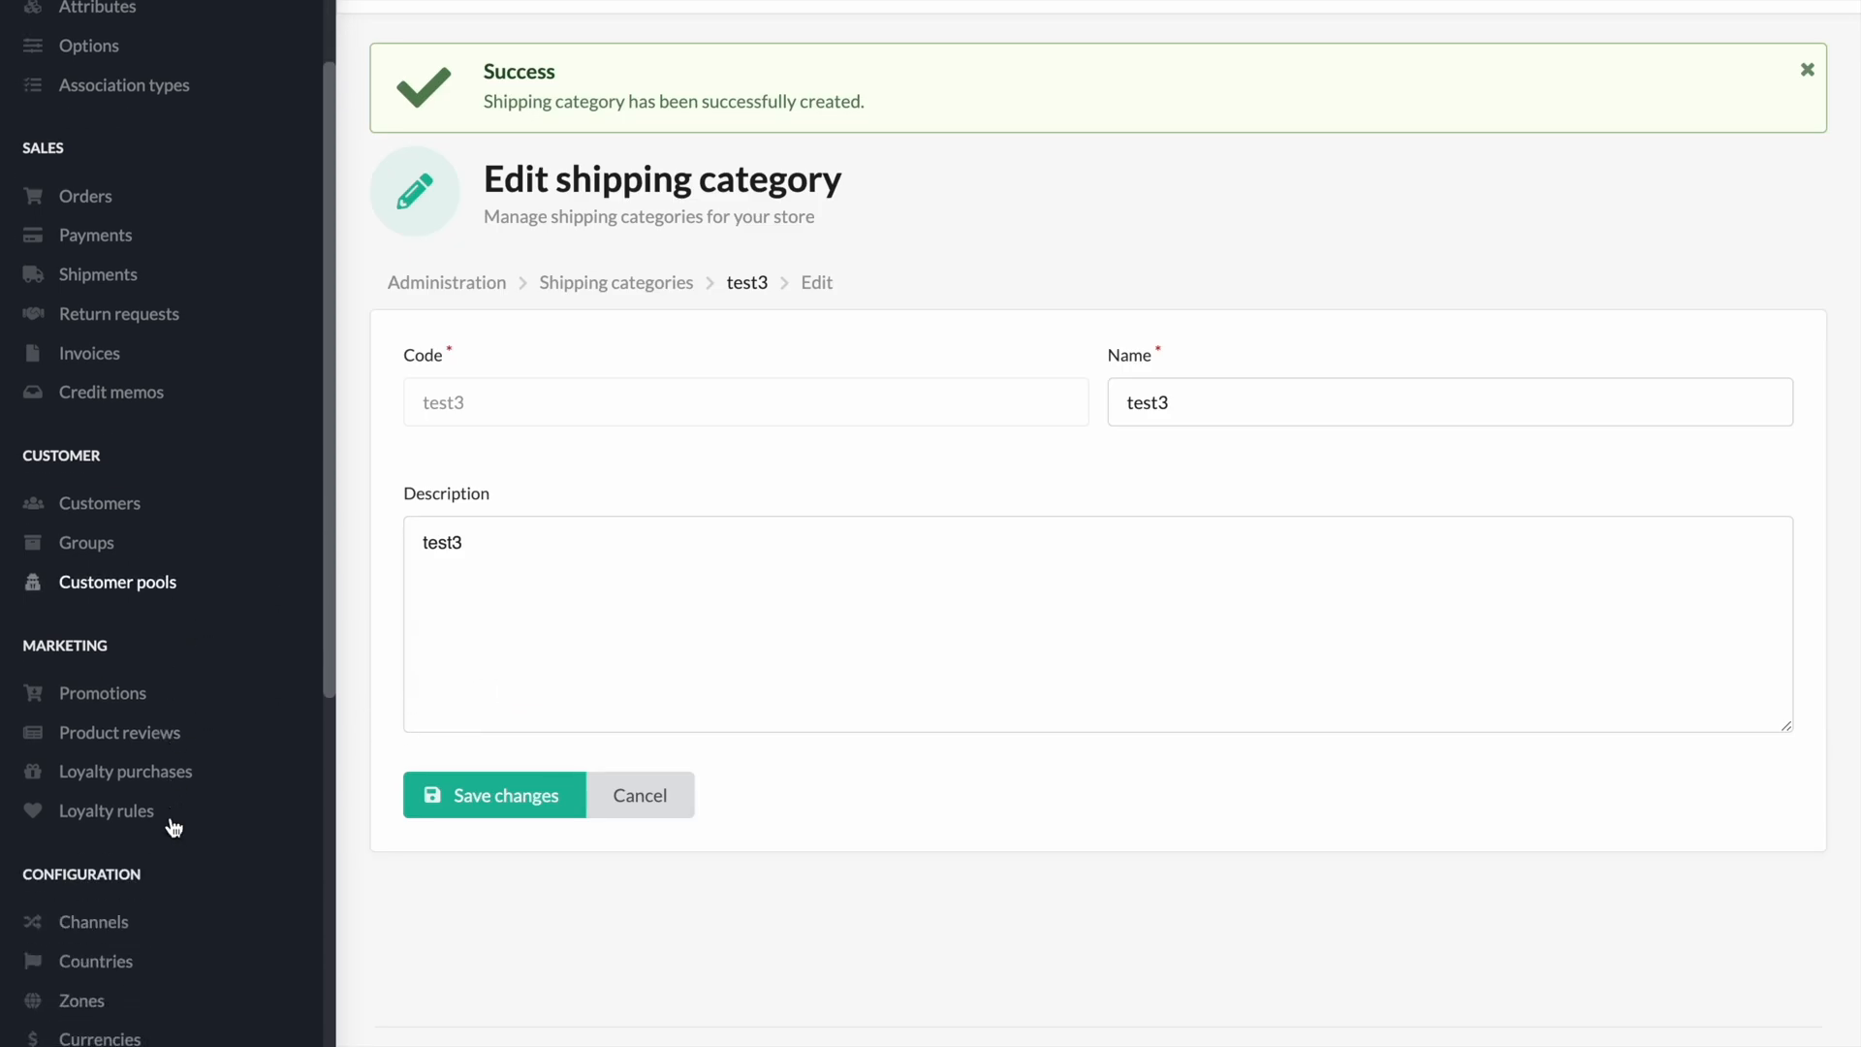
pyautogui.scroll(-3)
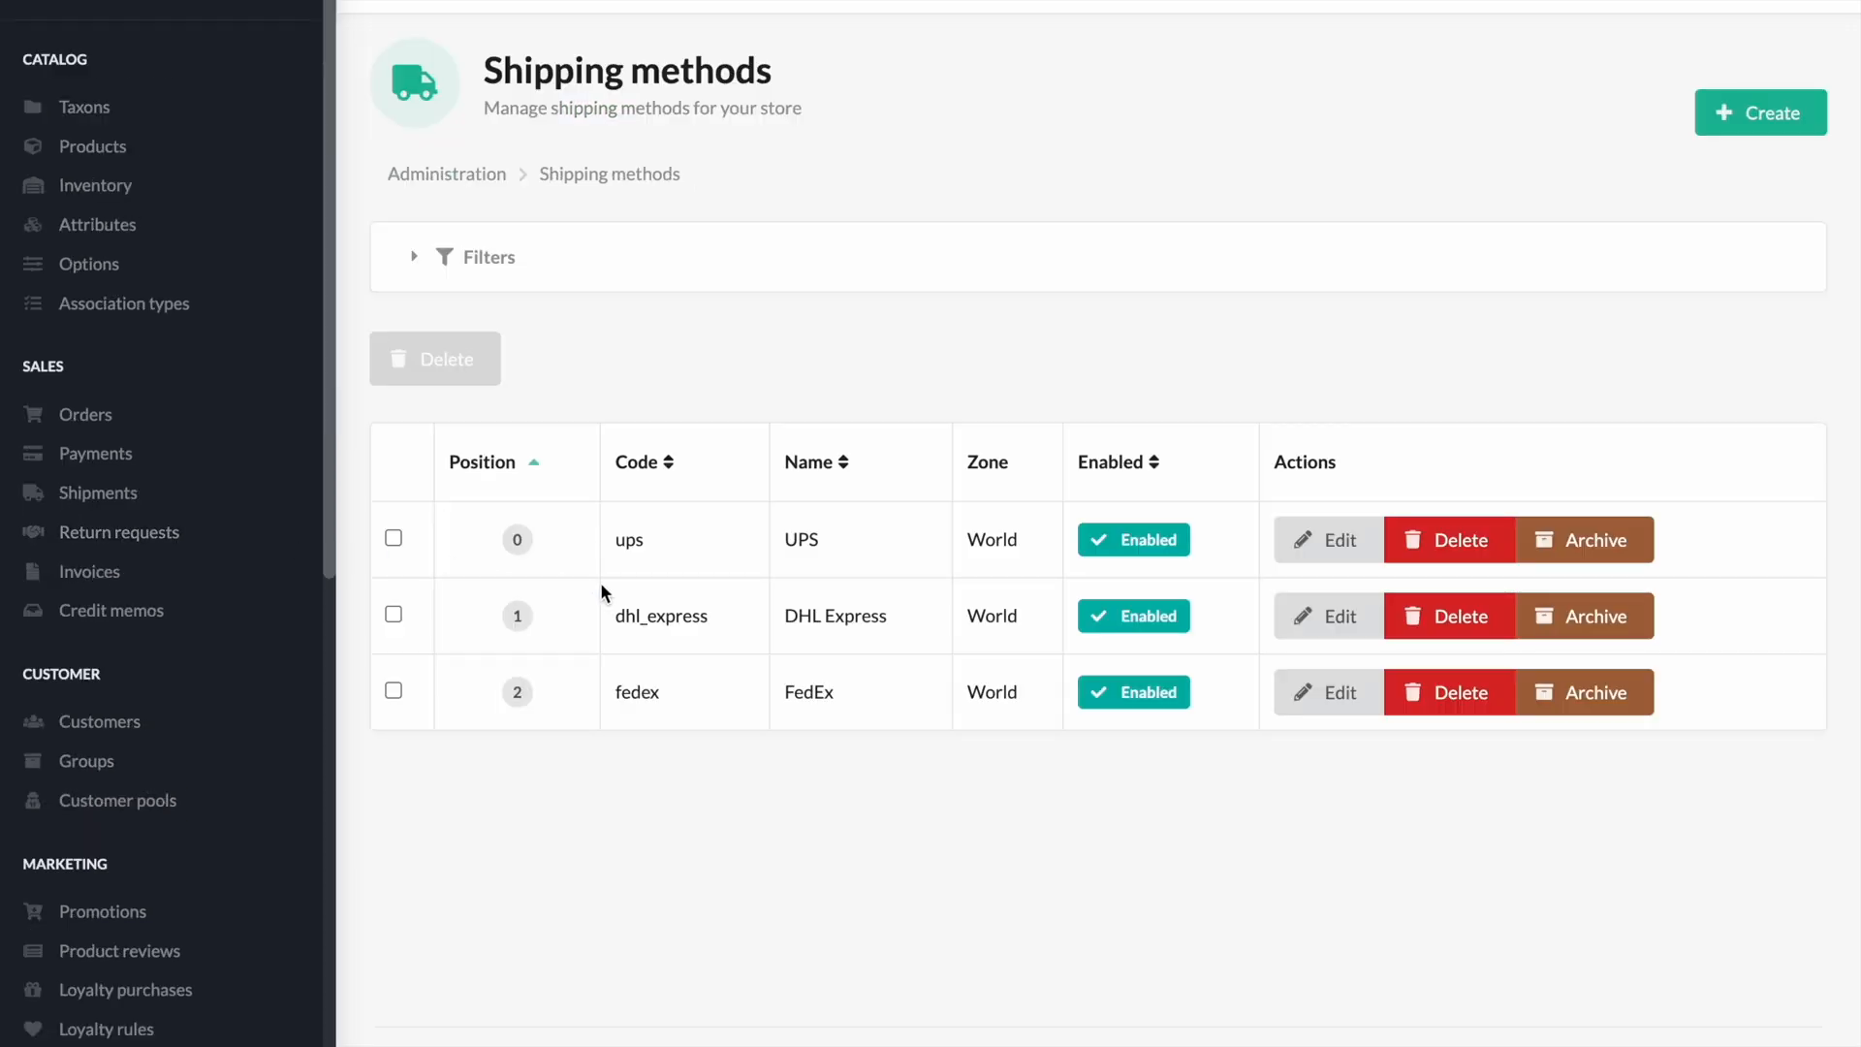
pyautogui.moveTo(1326, 614)
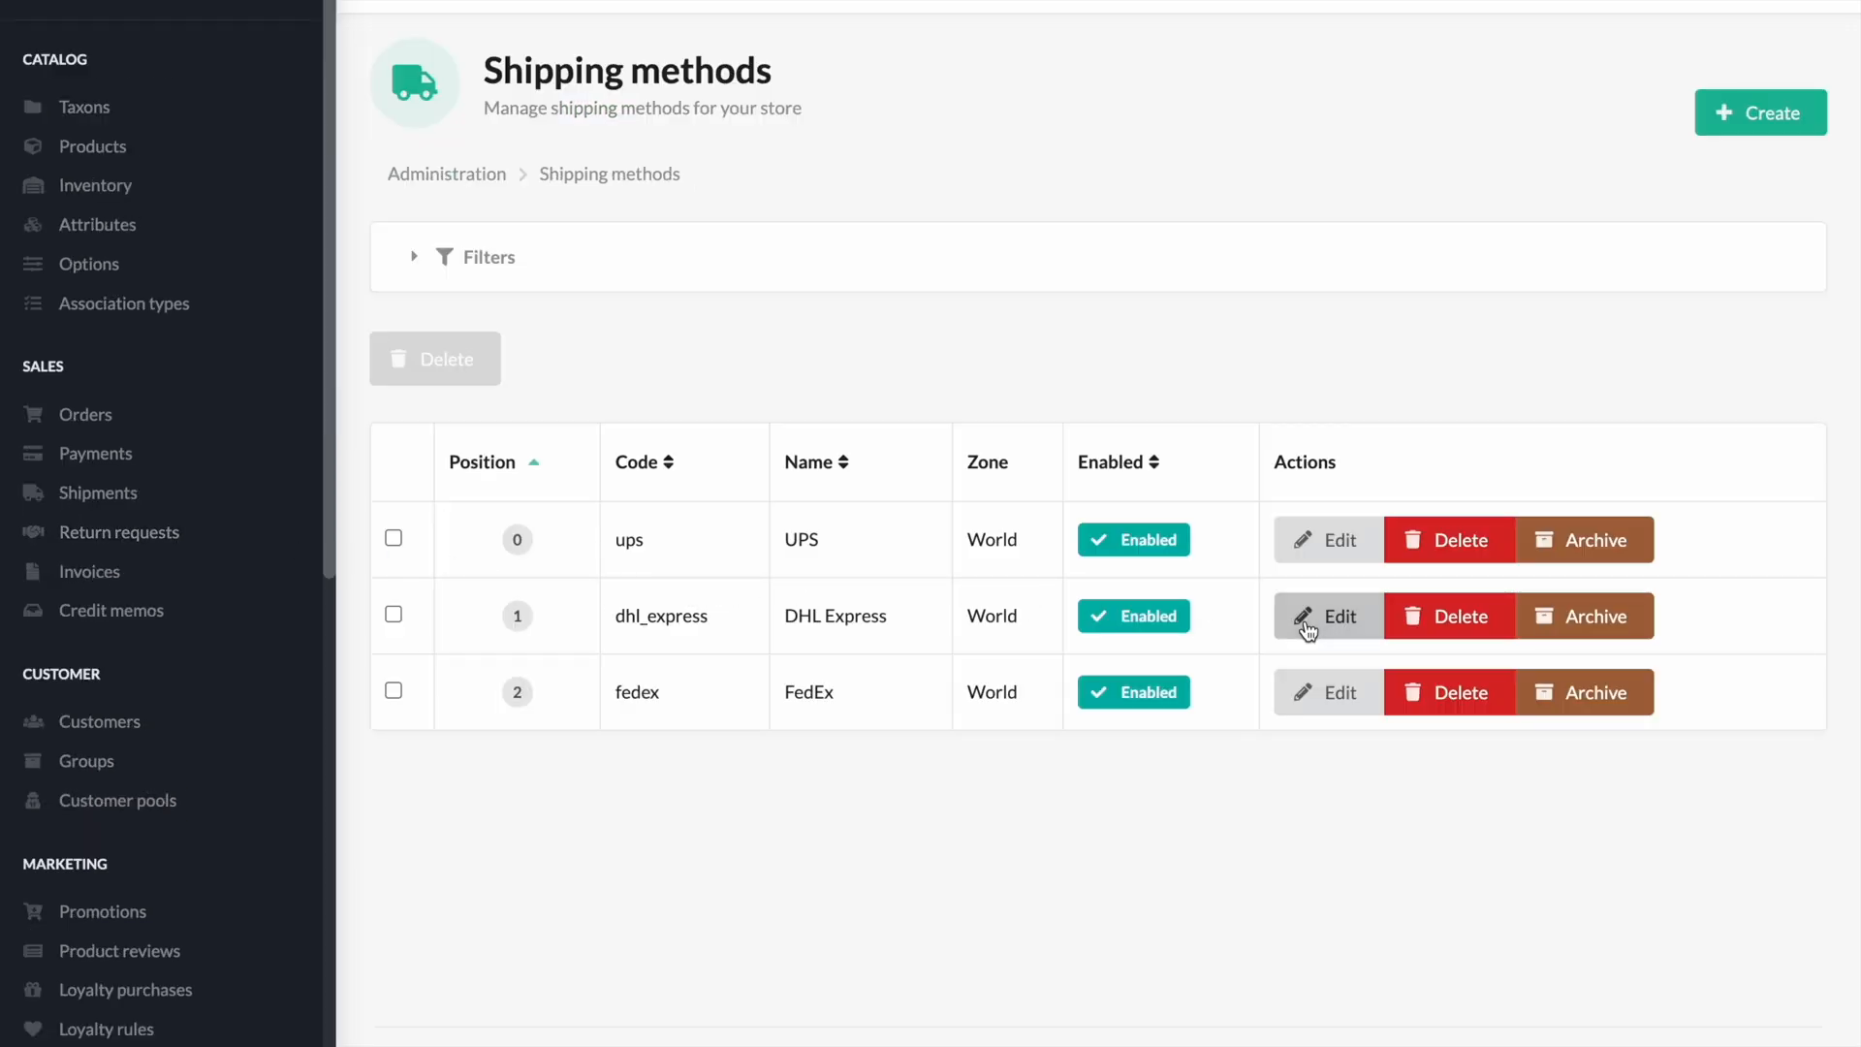
# Step: Change DHL Express's required shipping category from test2 to test3 and save
pyautogui.click(1326, 614)
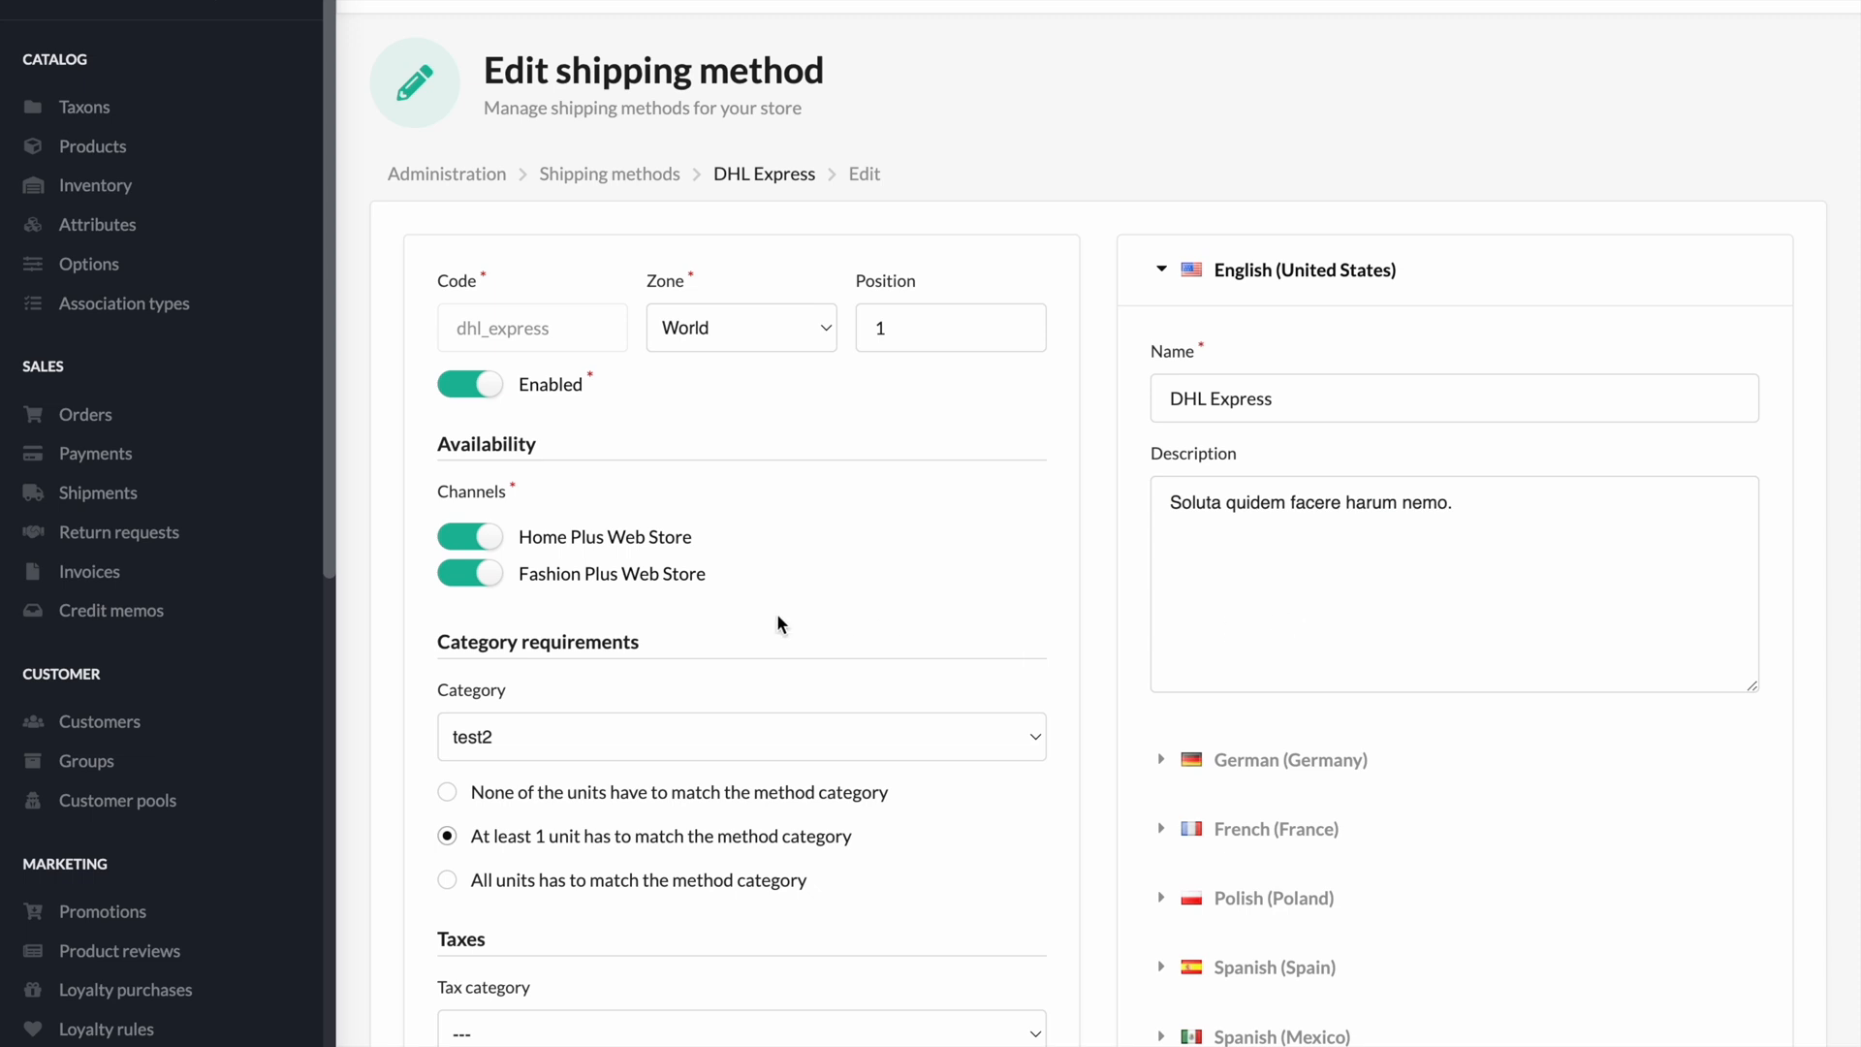
pyautogui.click(740, 735)
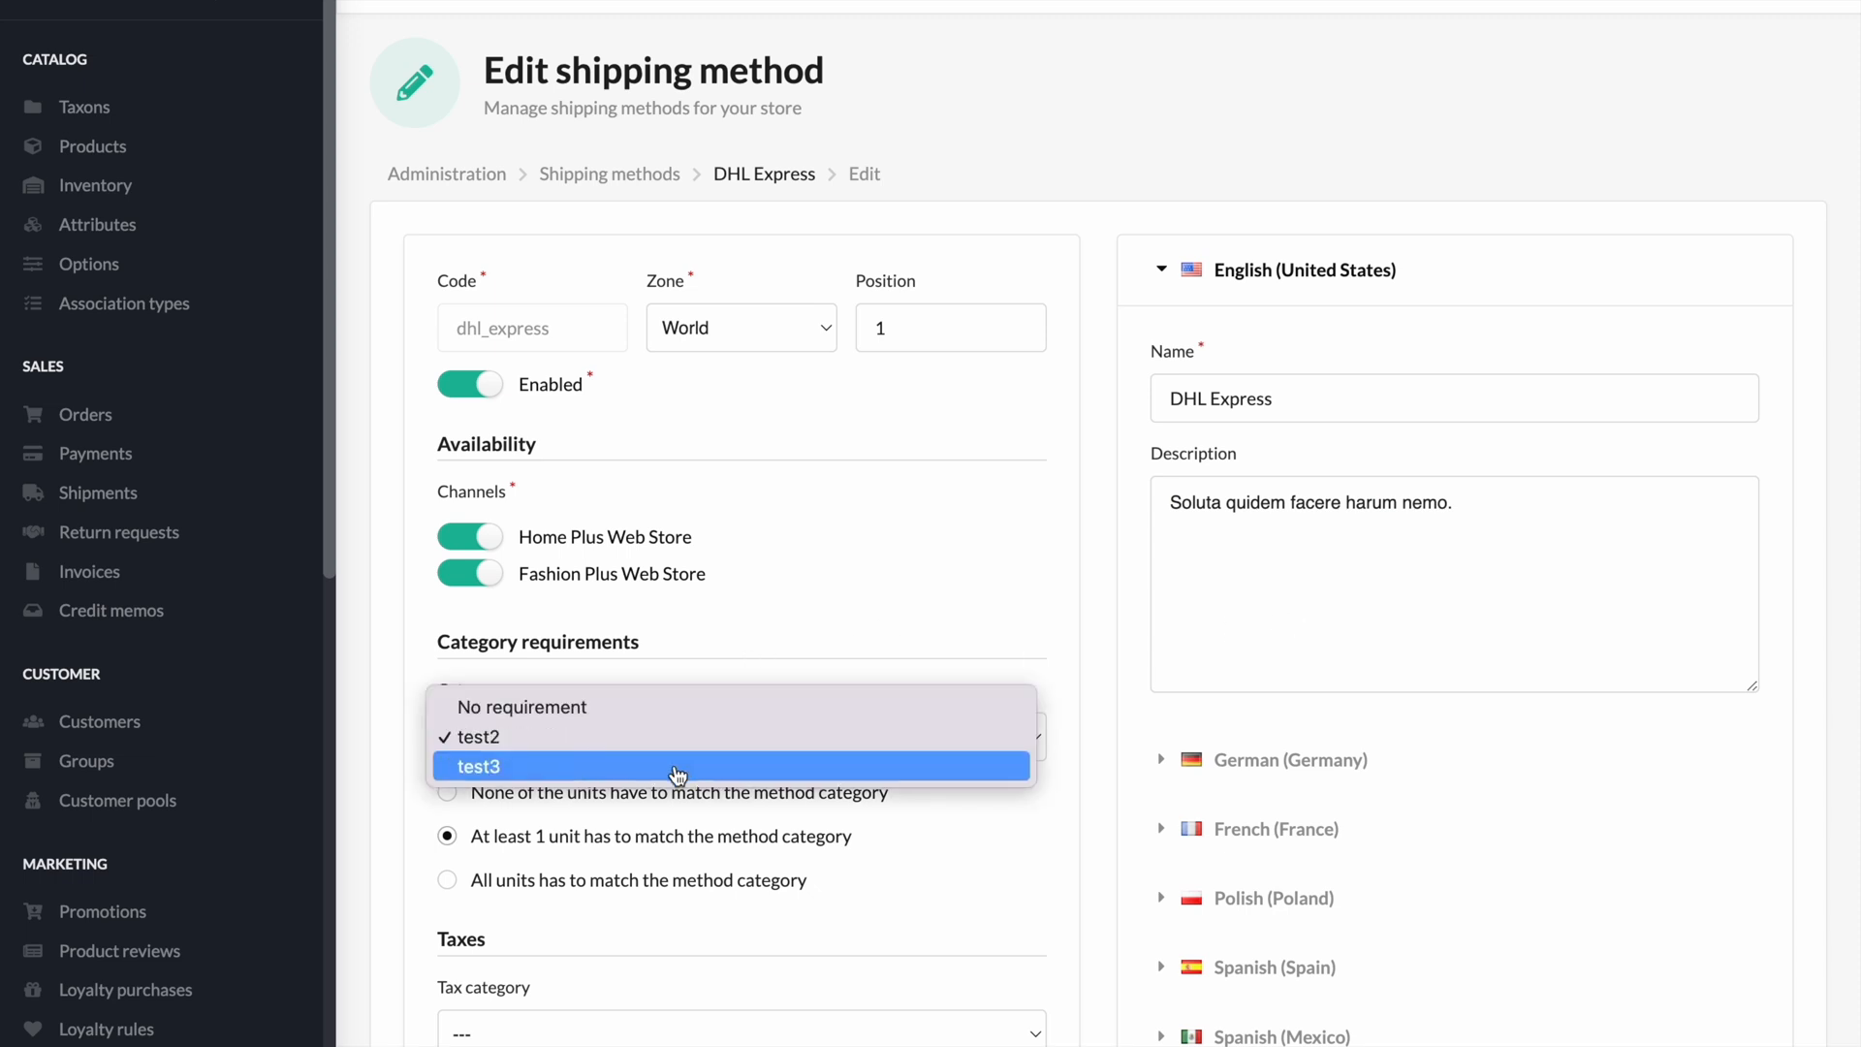
pyautogui.click(477, 765)
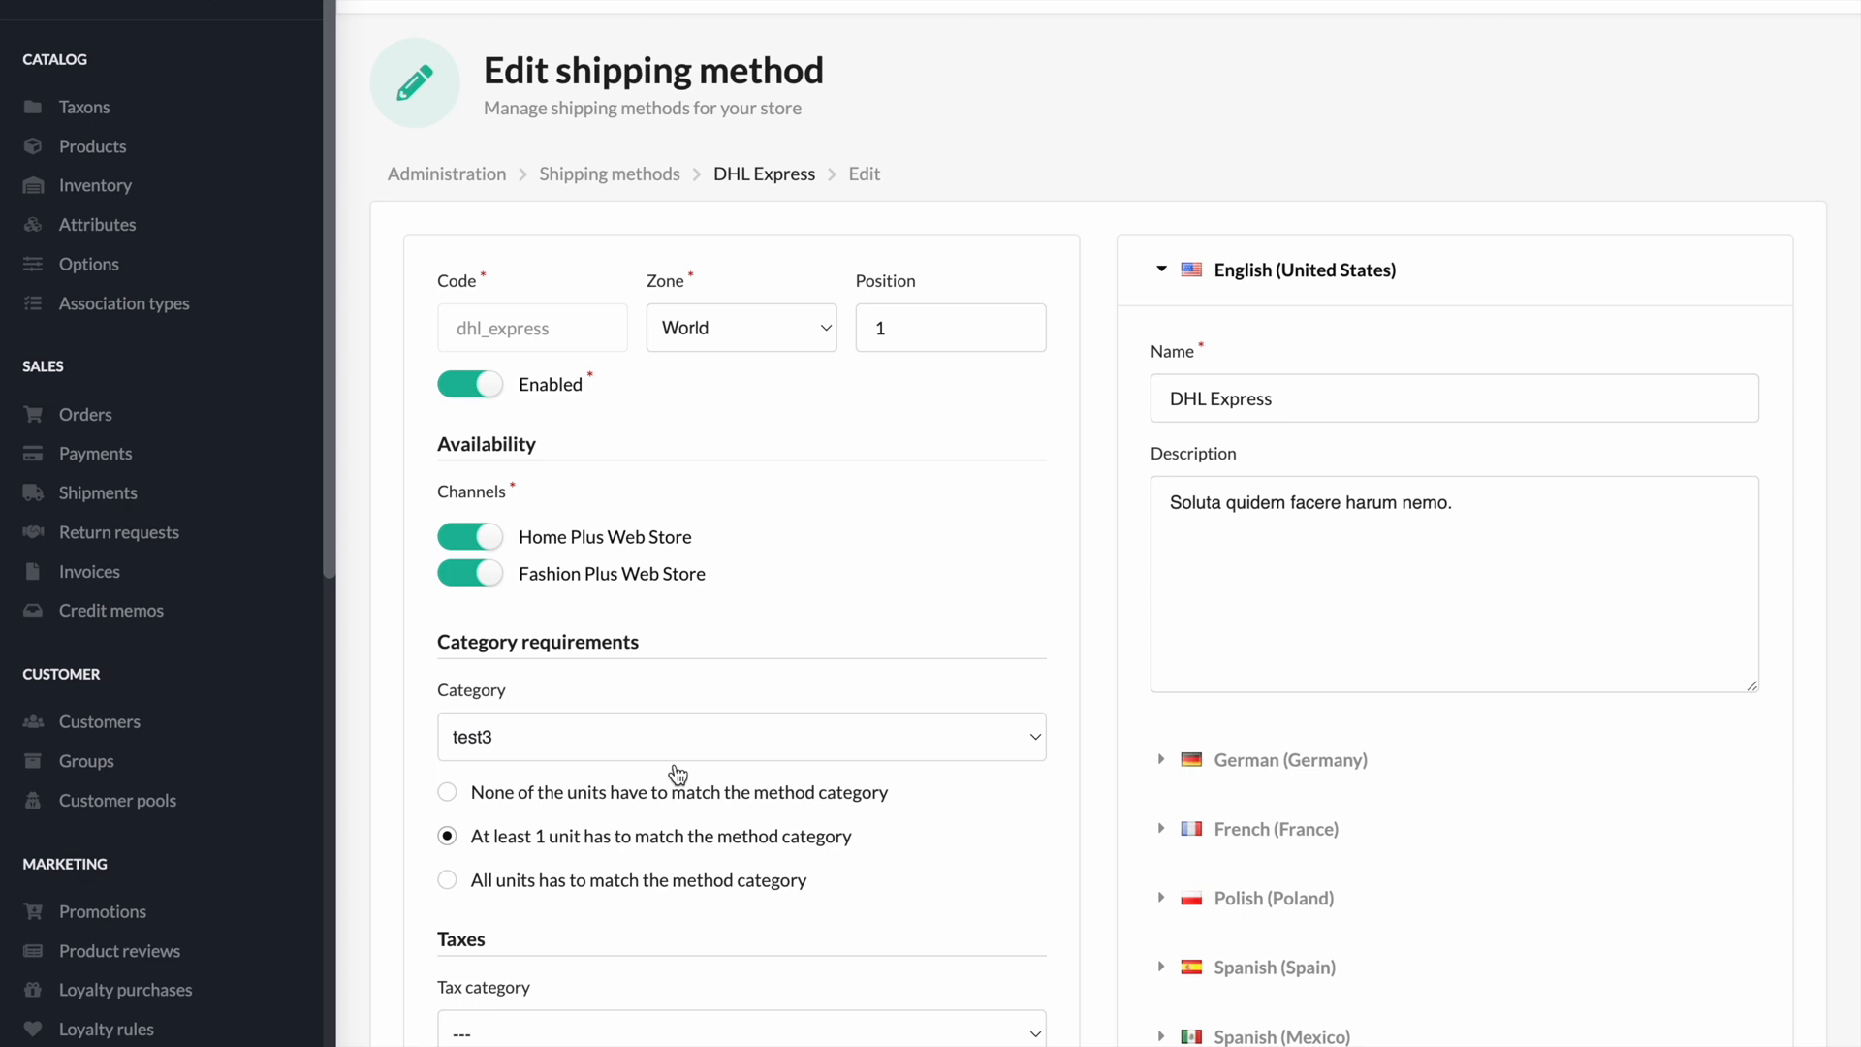
pyautogui.scroll(-3)
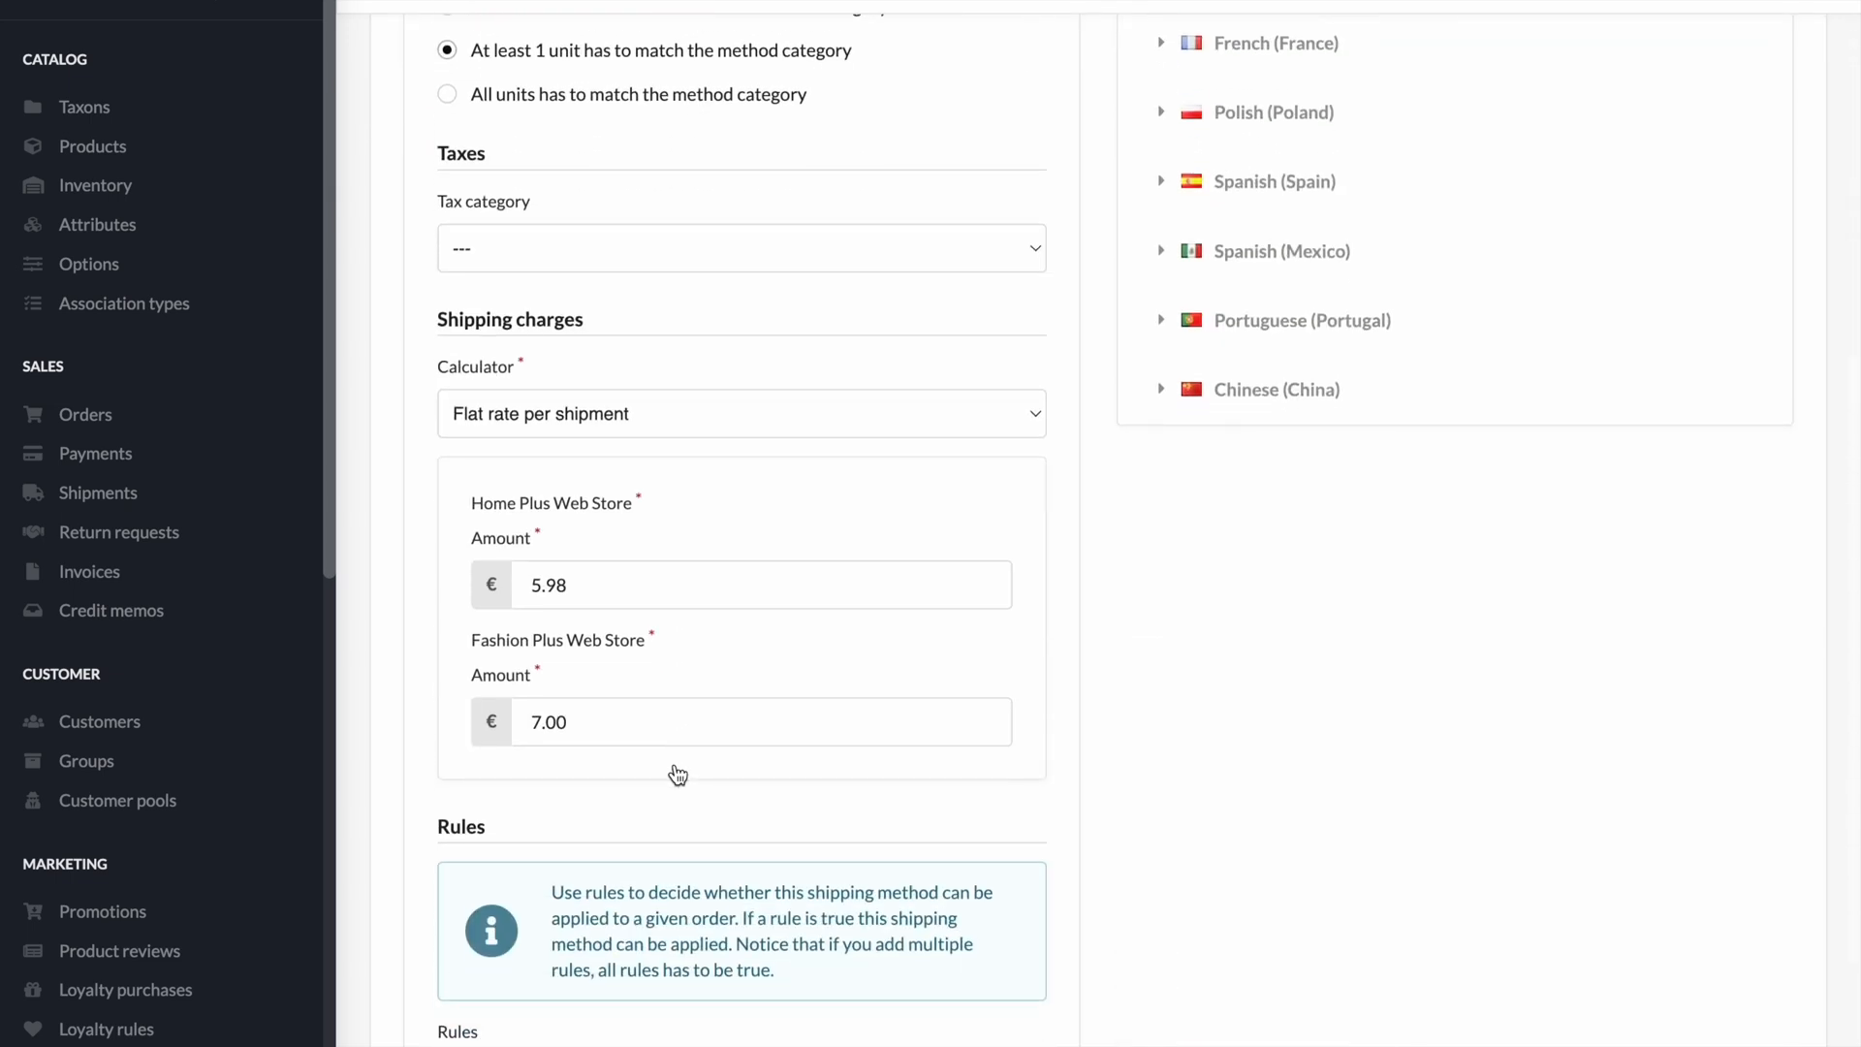
pyautogui.scroll(-3)
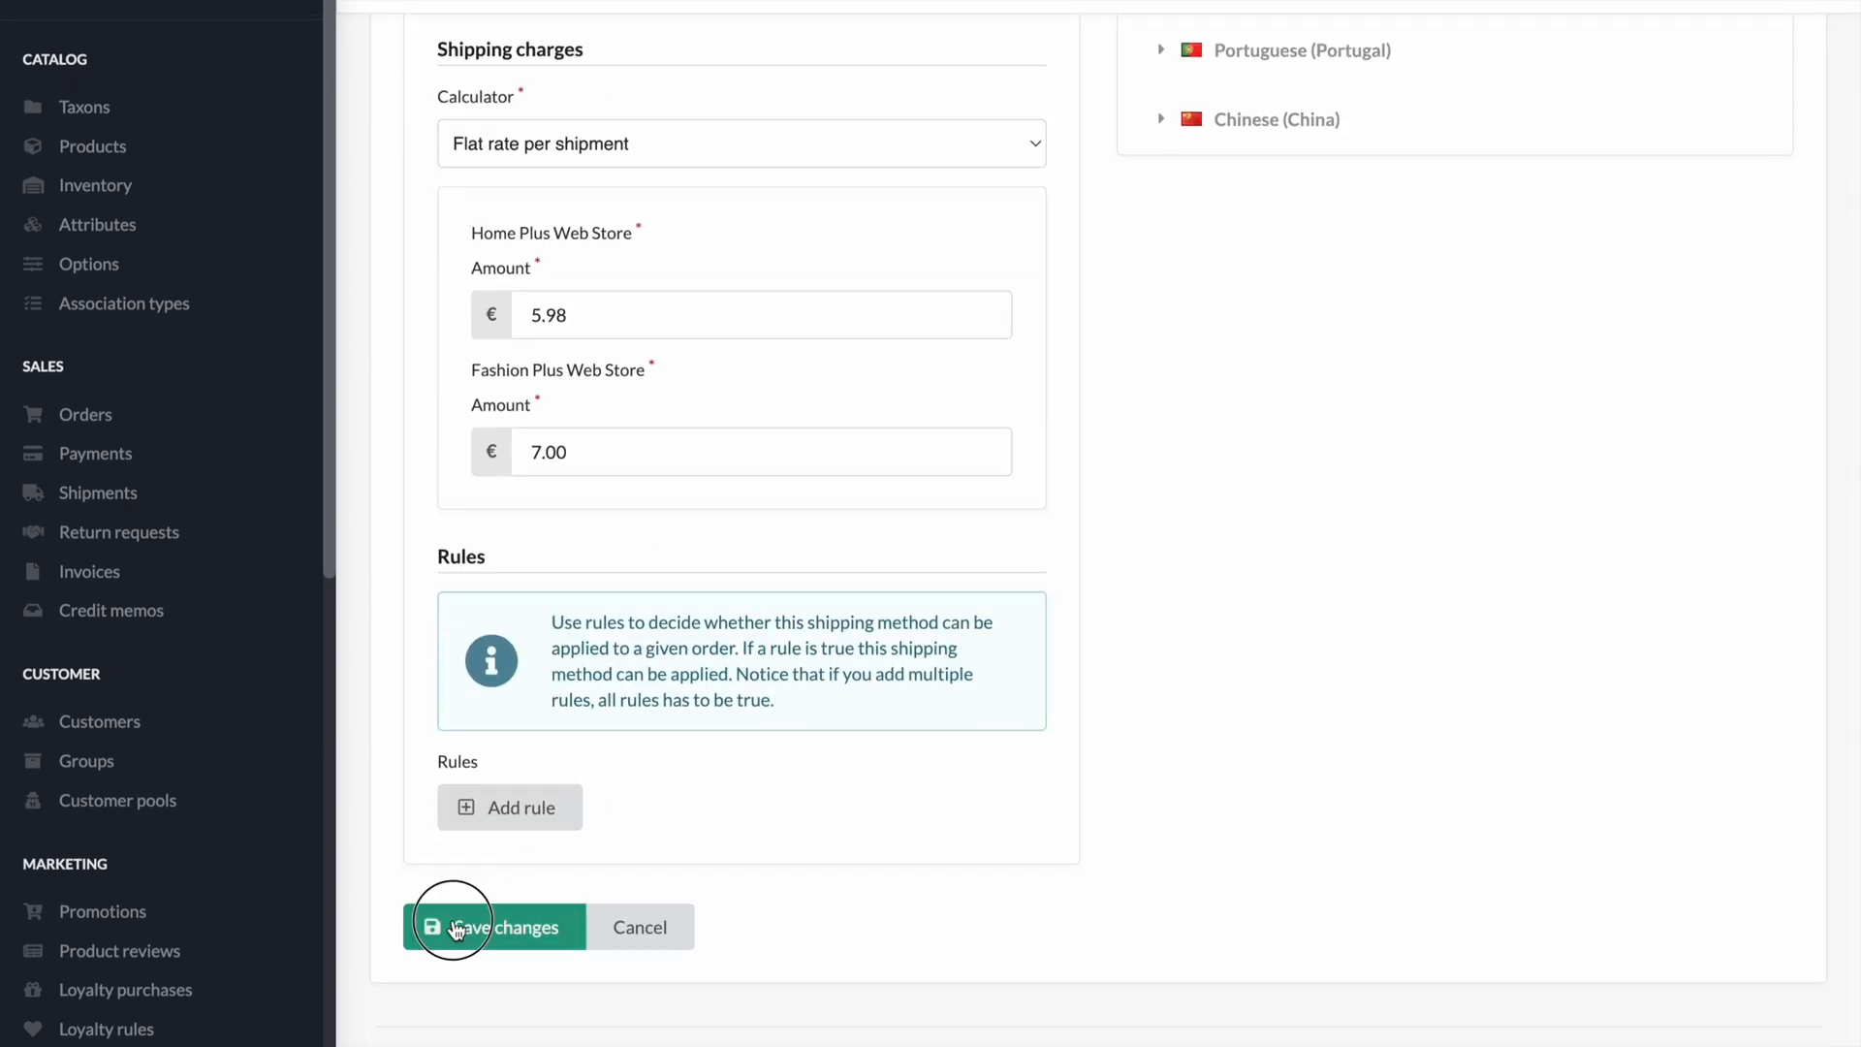
pyautogui.click(507, 926)
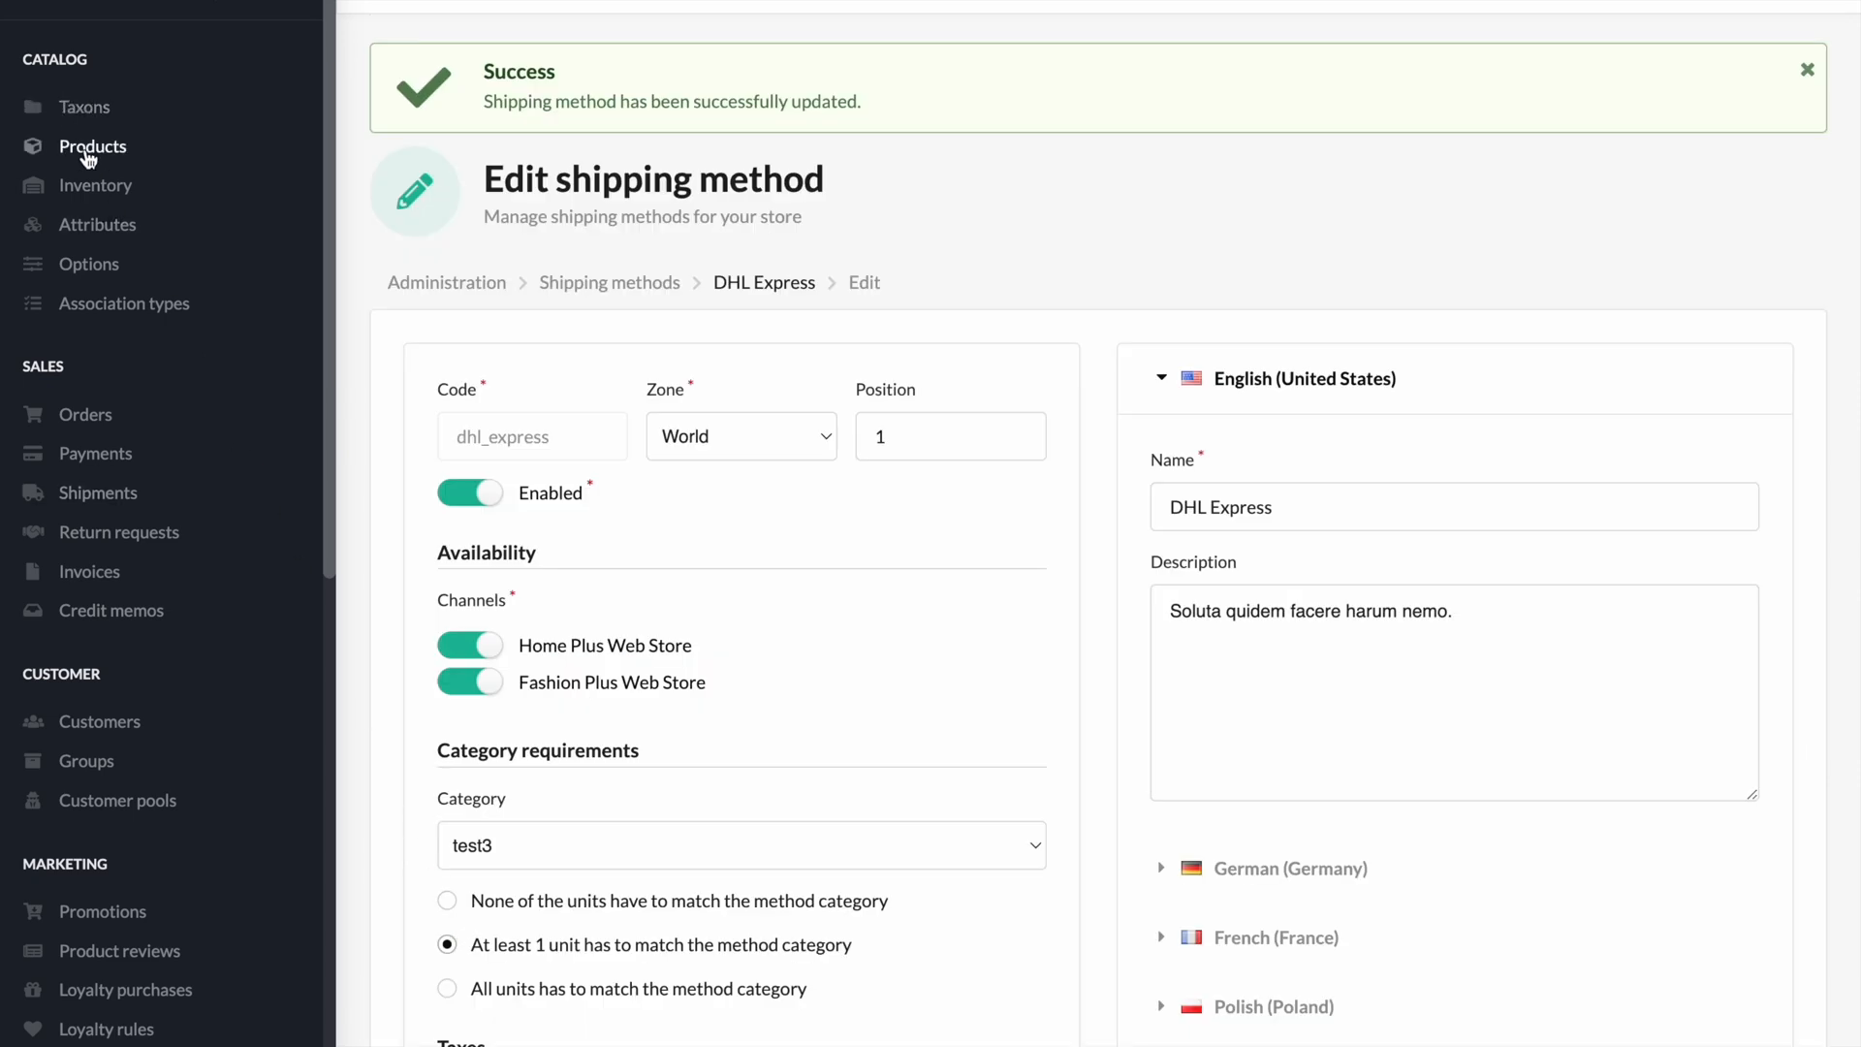
# Step: Open the Basic regular variant list (sizes S to XXL) from the product catalog
pyautogui.click(91, 146)
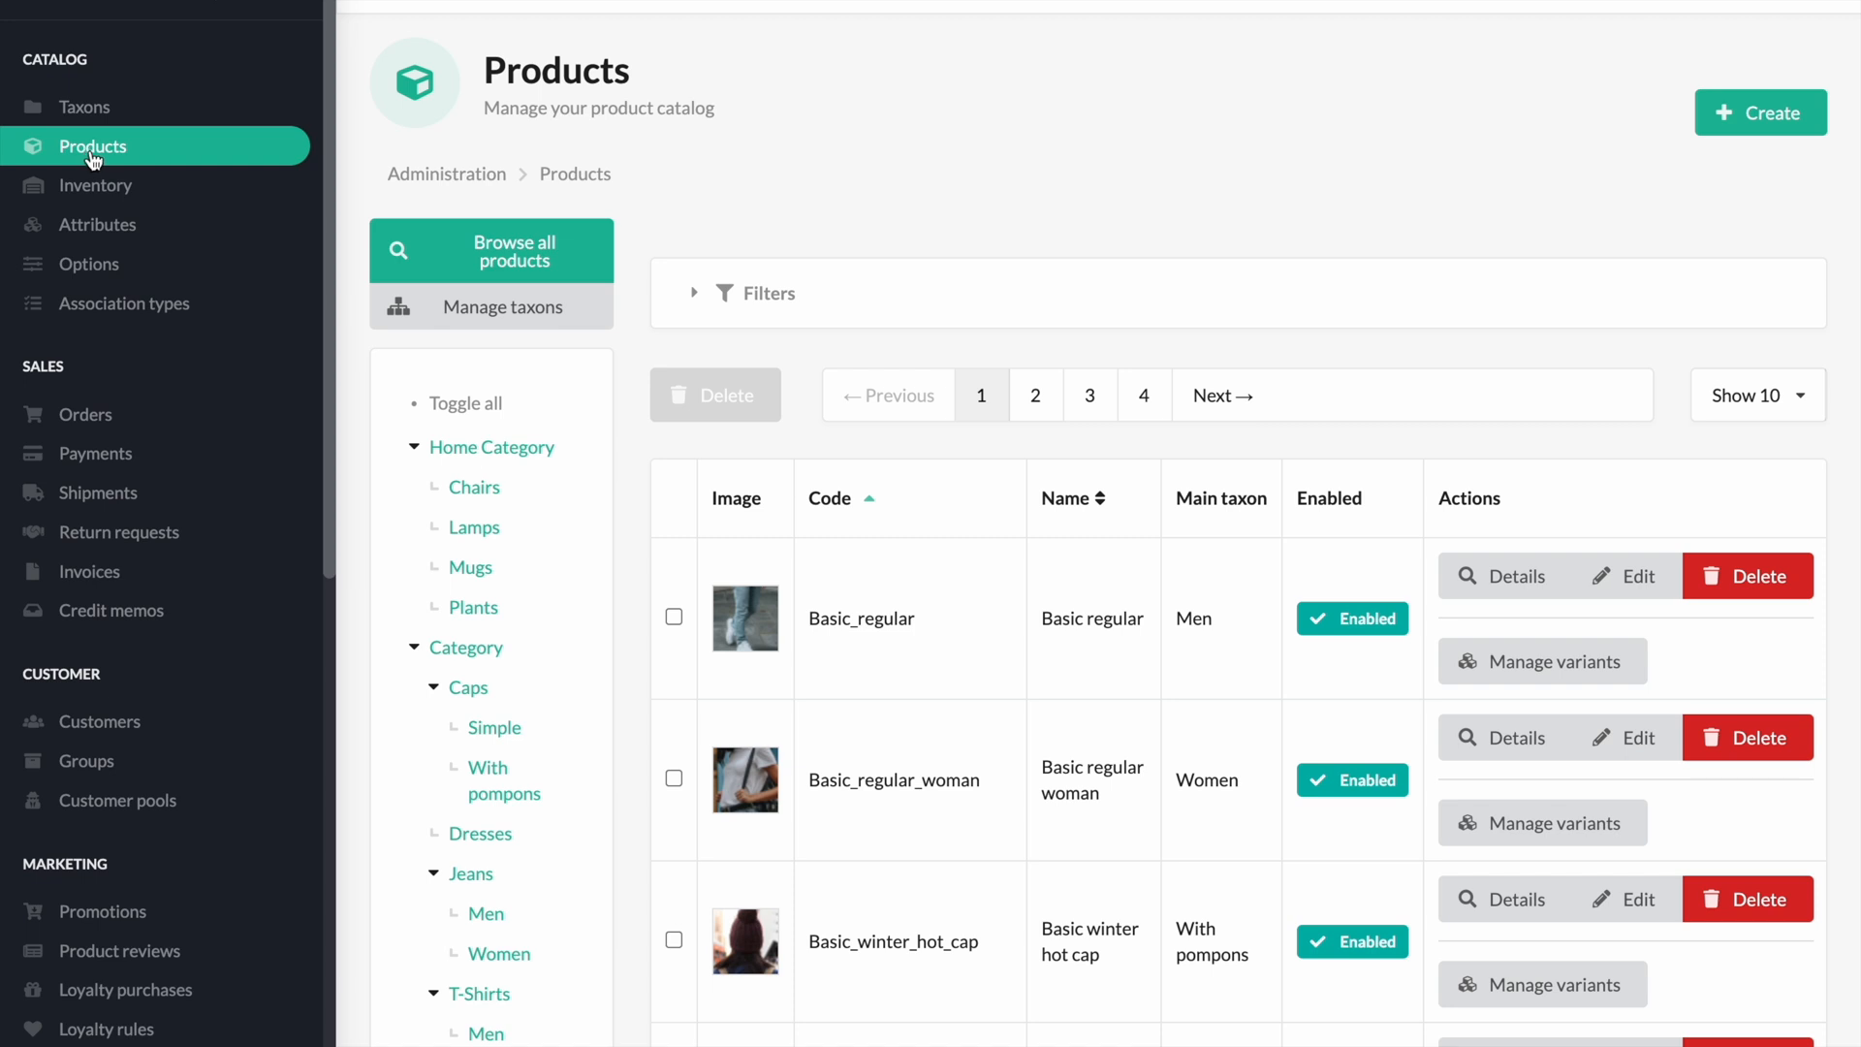
pyautogui.moveTo(1200, 647)
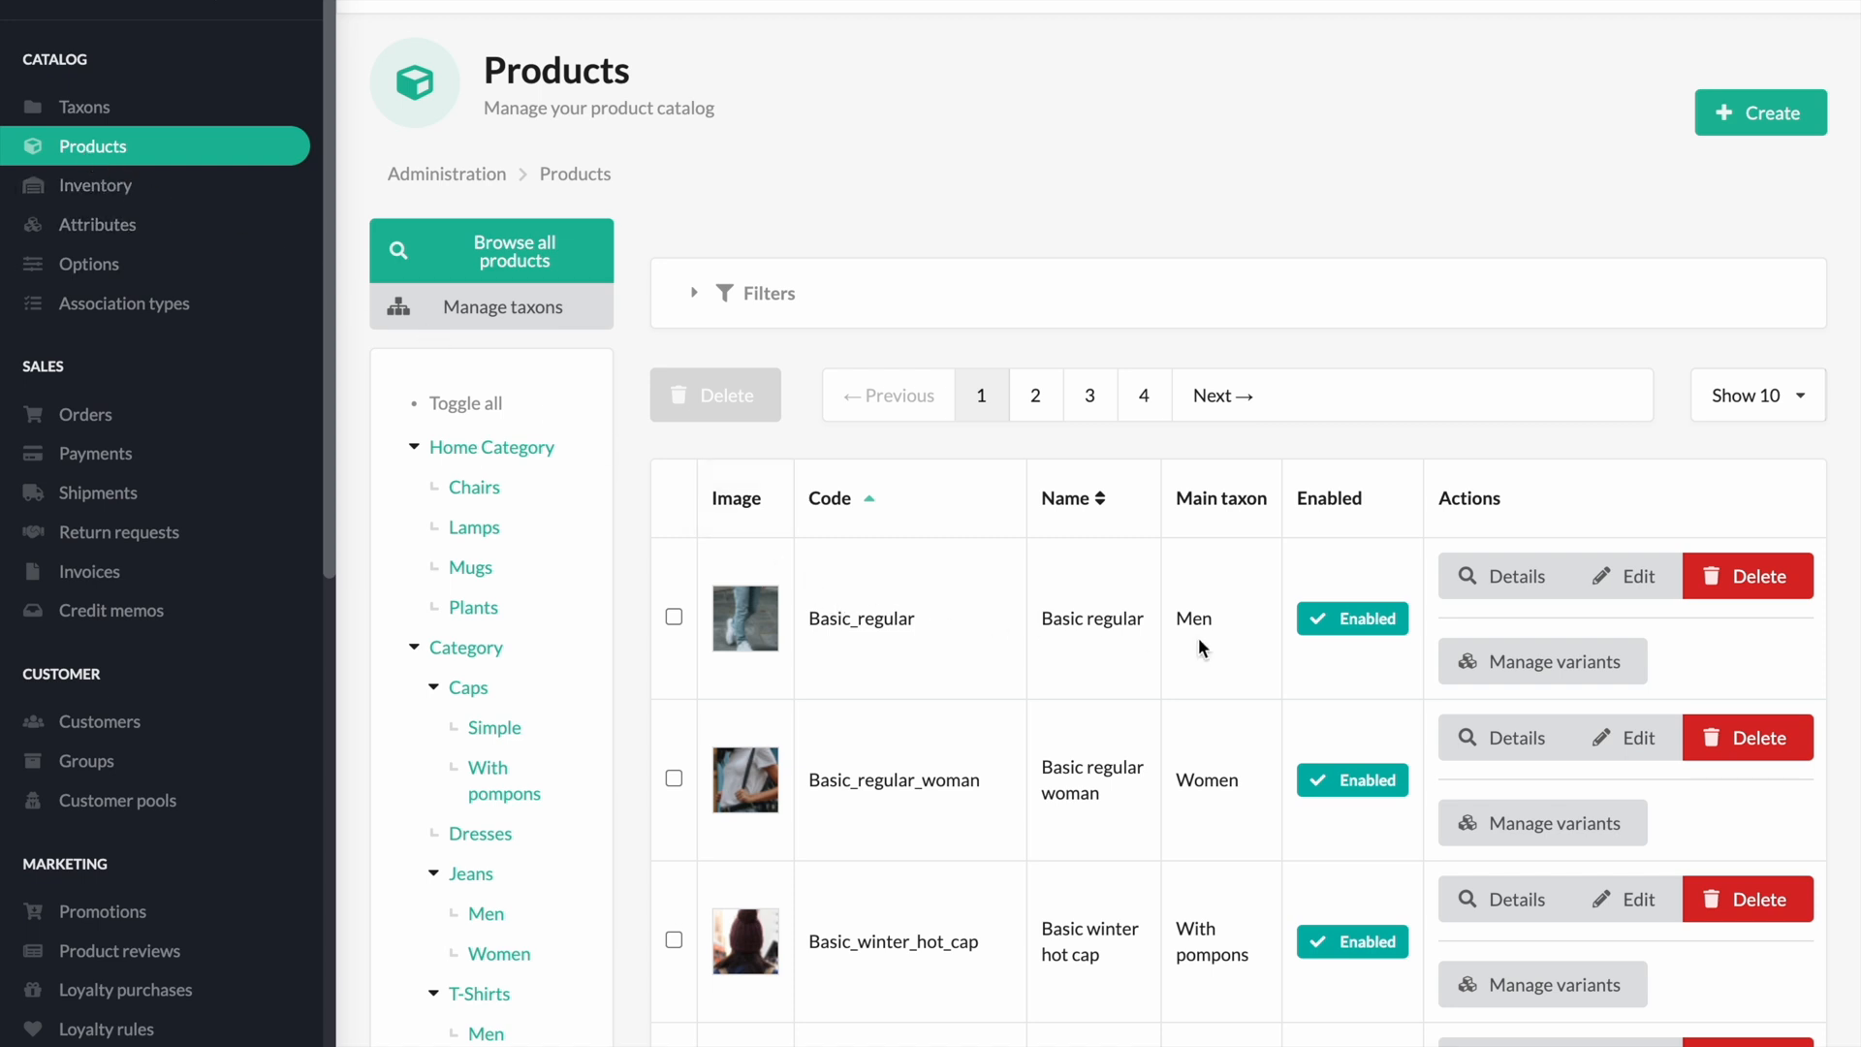
pyautogui.click(1542, 661)
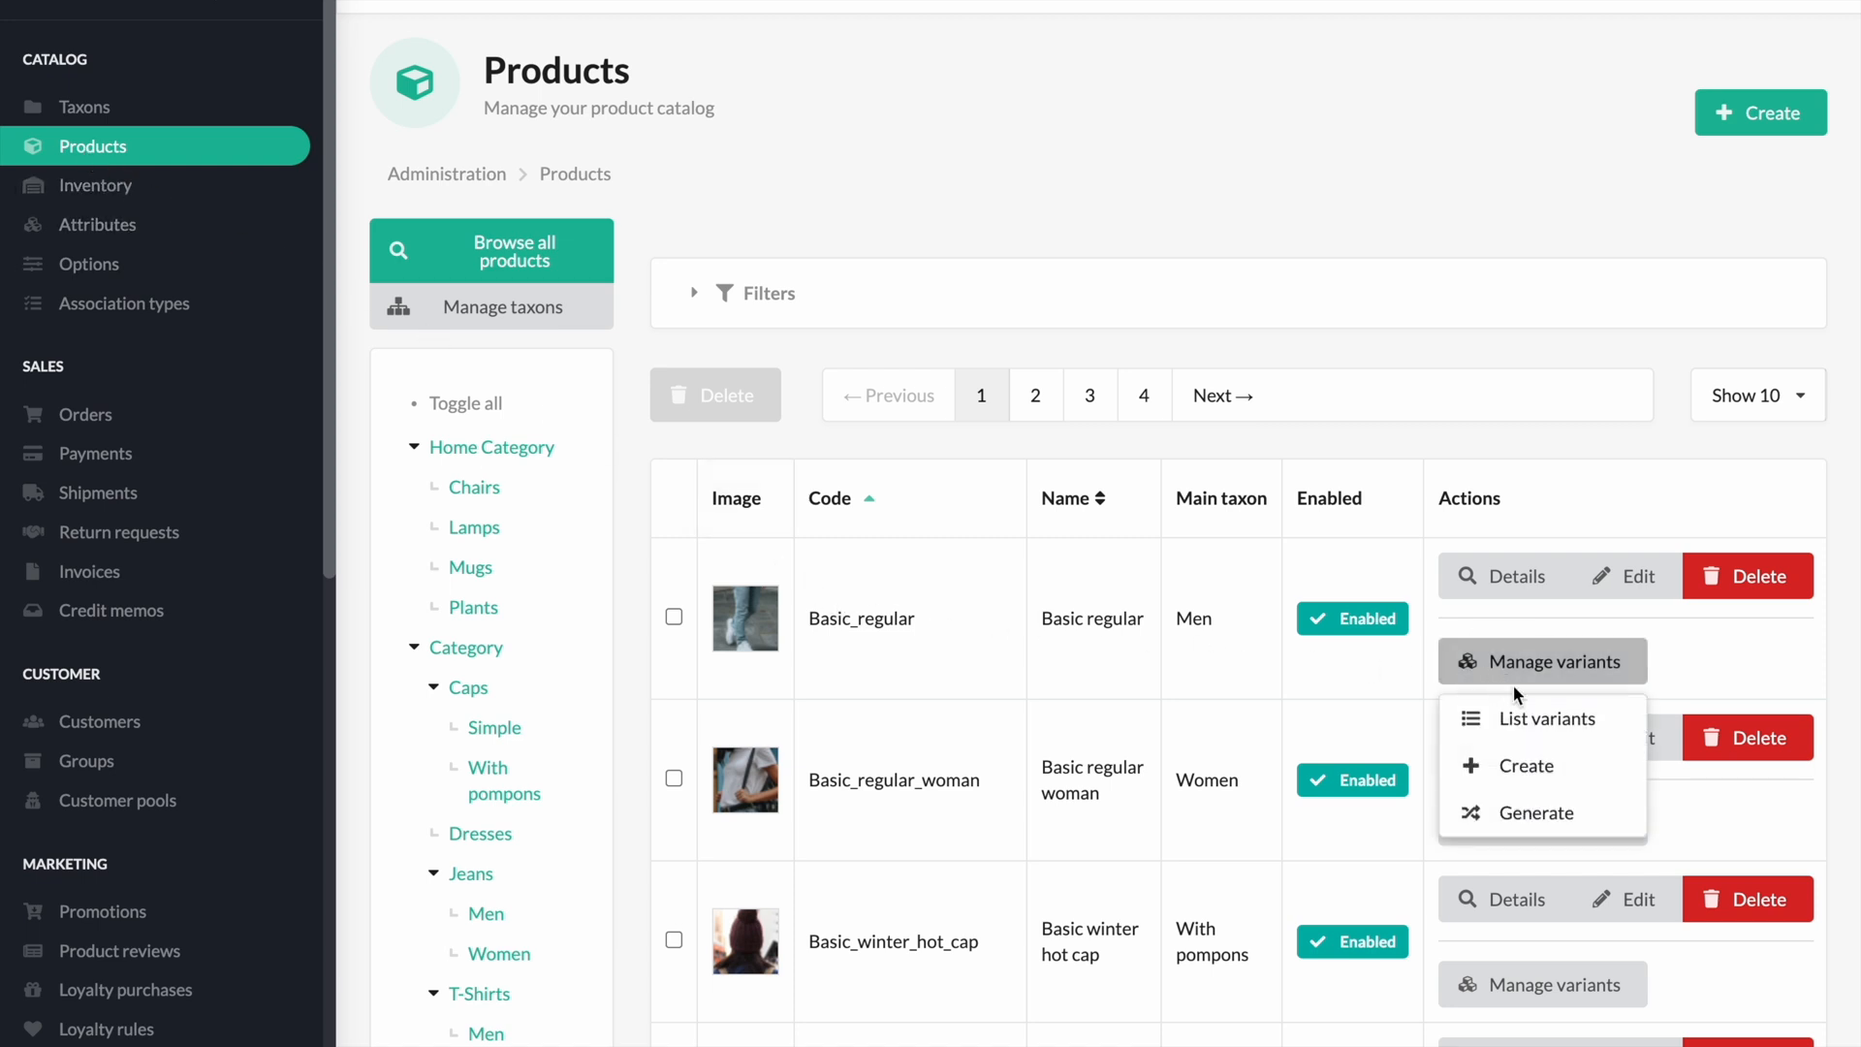
pyautogui.click(1548, 718)
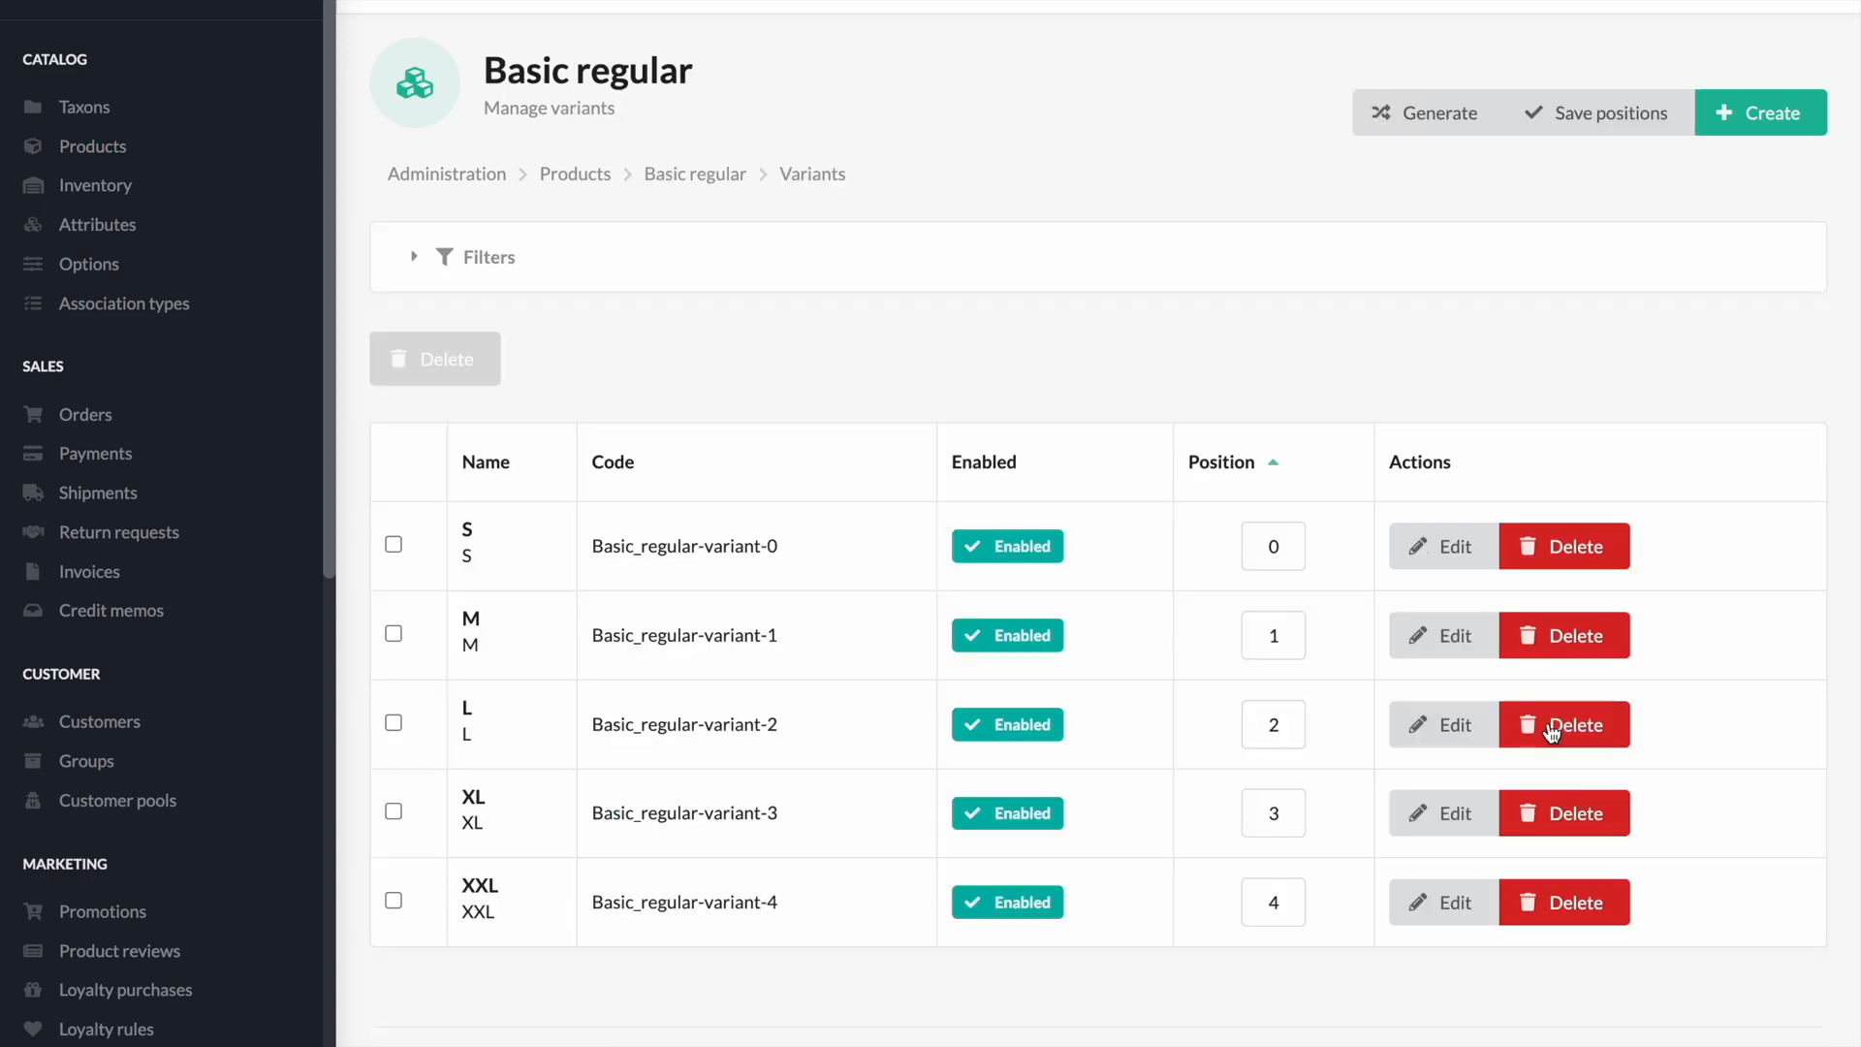
pyautogui.moveTo(1480, 597)
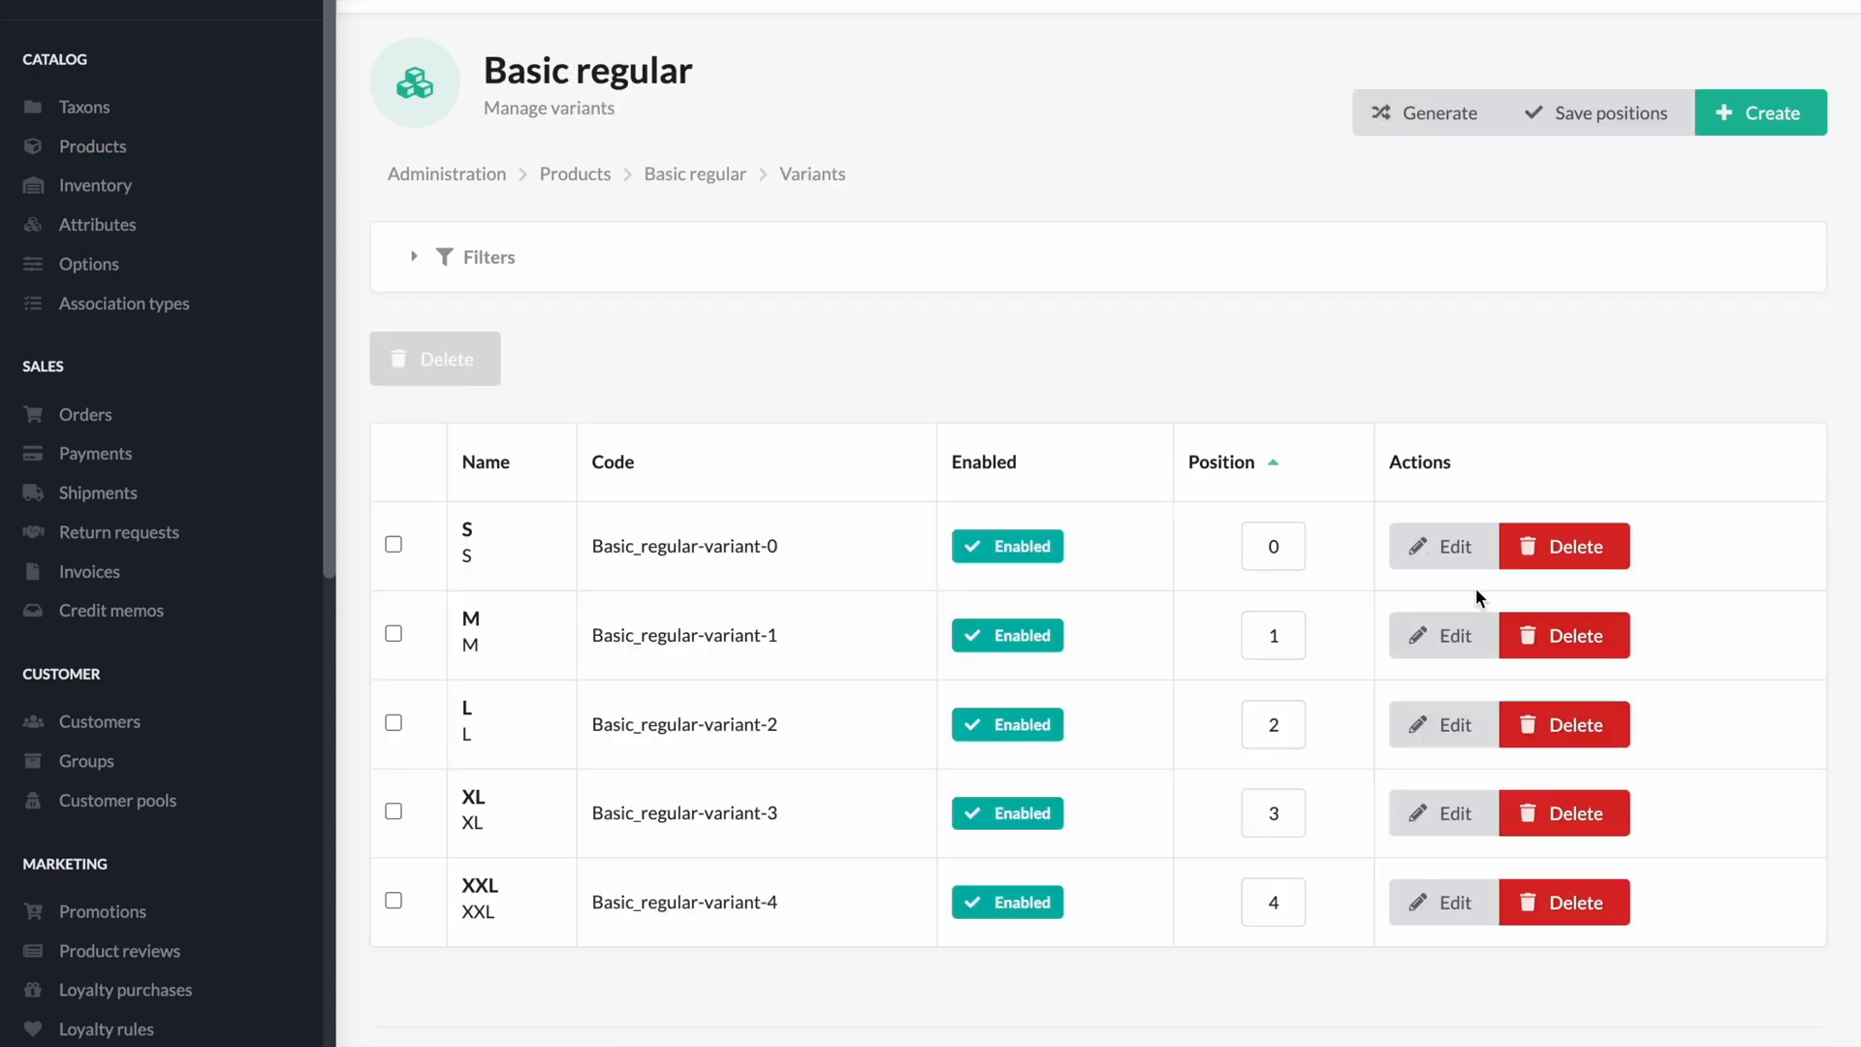
pyautogui.moveTo(1443, 546)
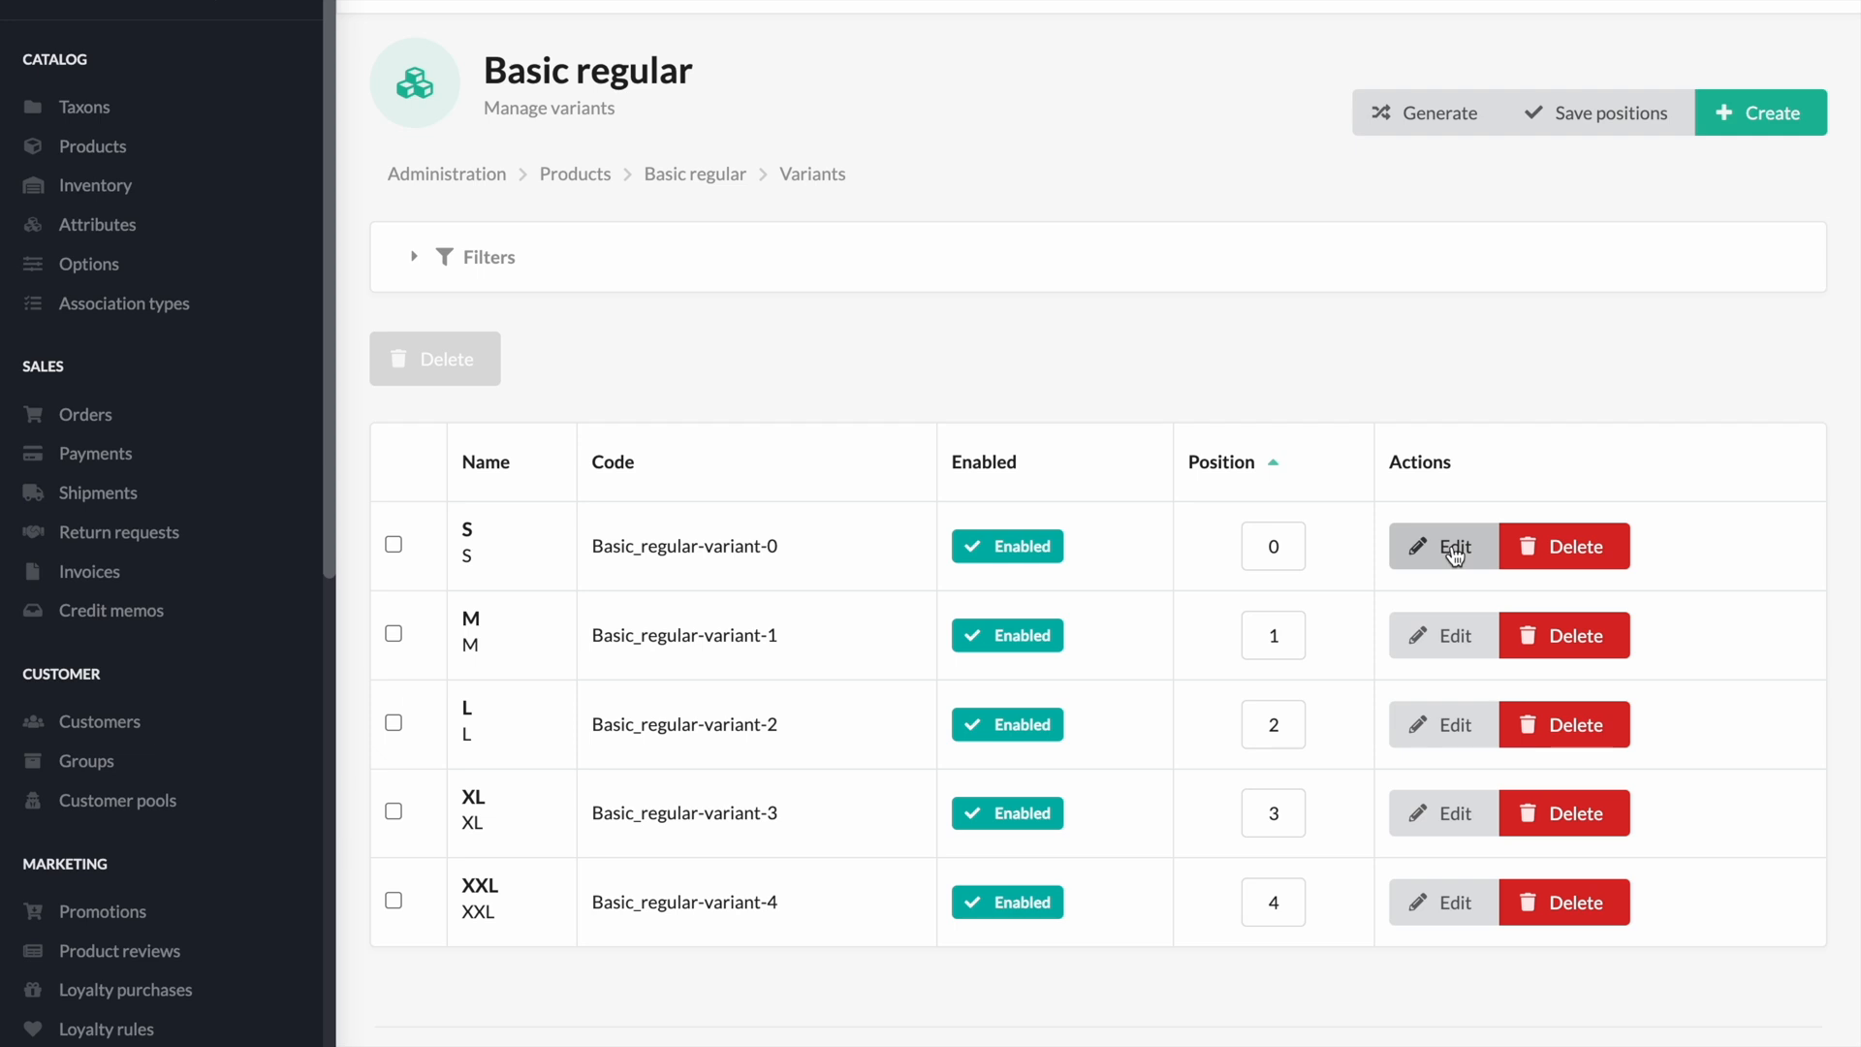
# Step: Set the size S variant's shipping category to test3 and save it
pyautogui.click(1441, 546)
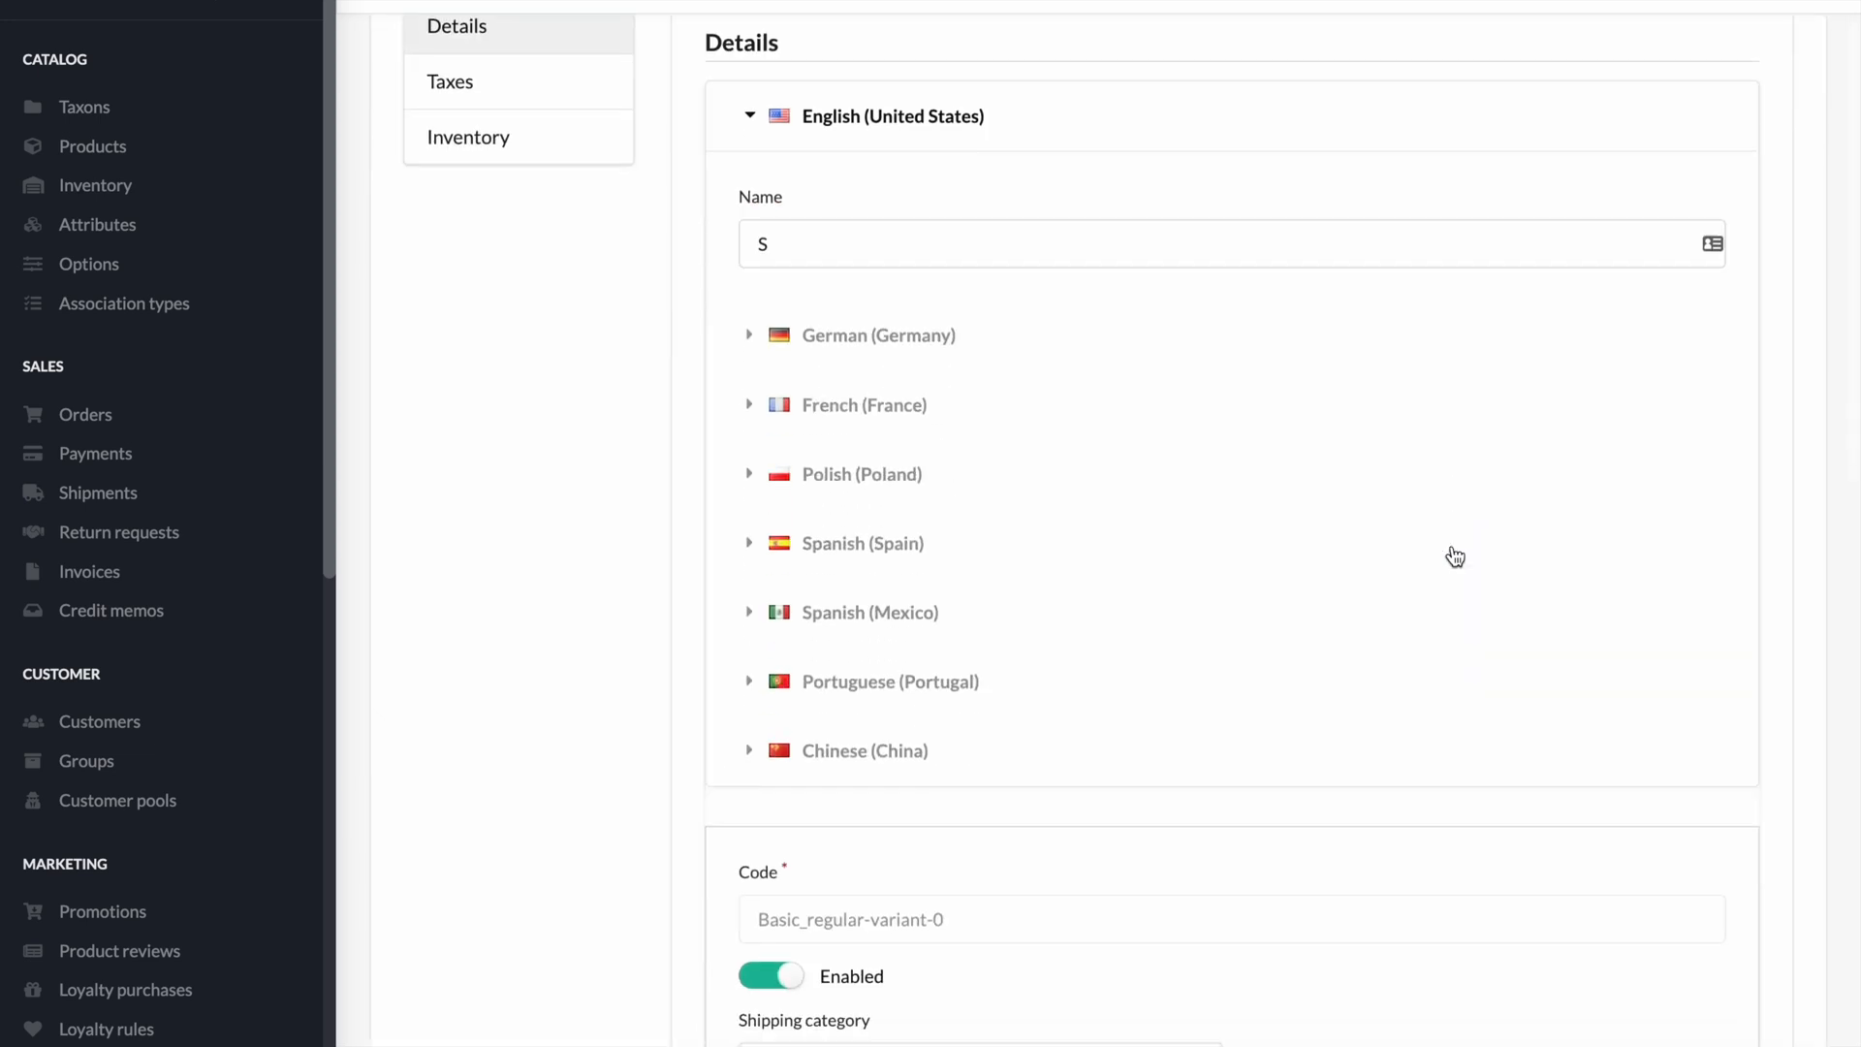
pyautogui.scroll(-3)
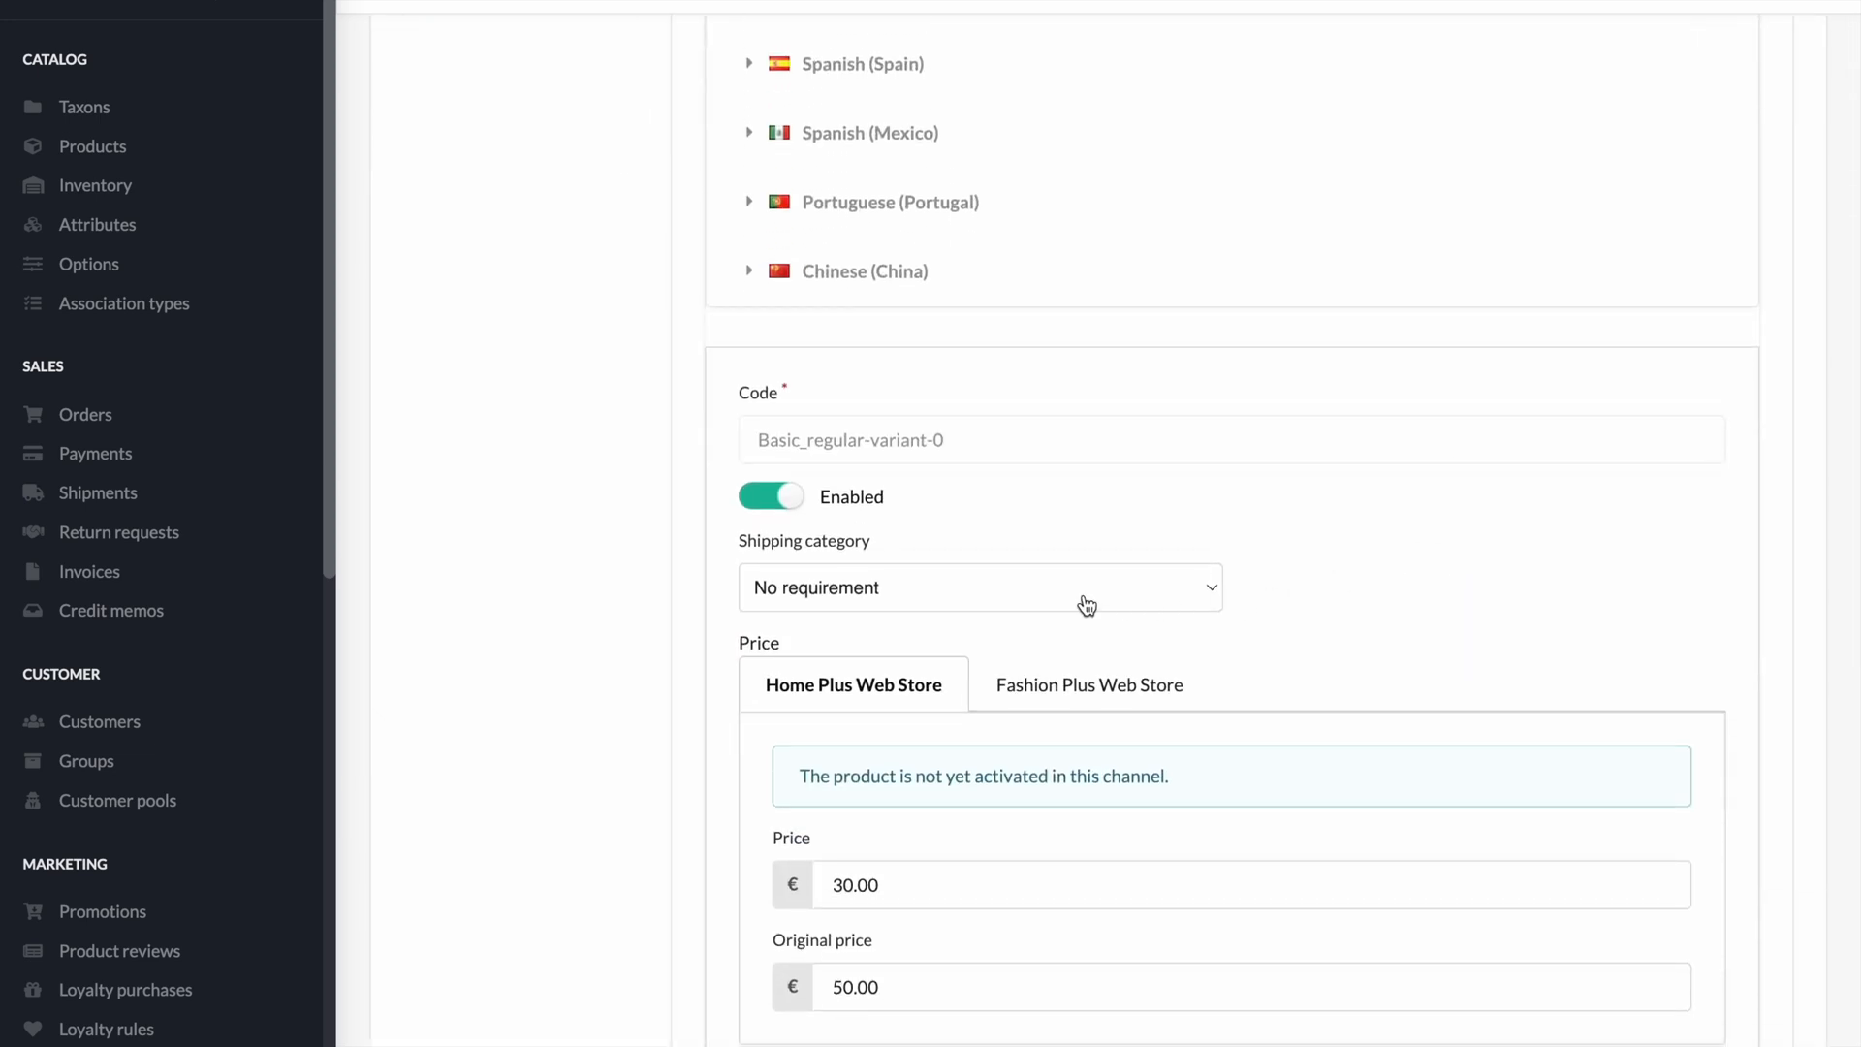
pyautogui.click(978, 587)
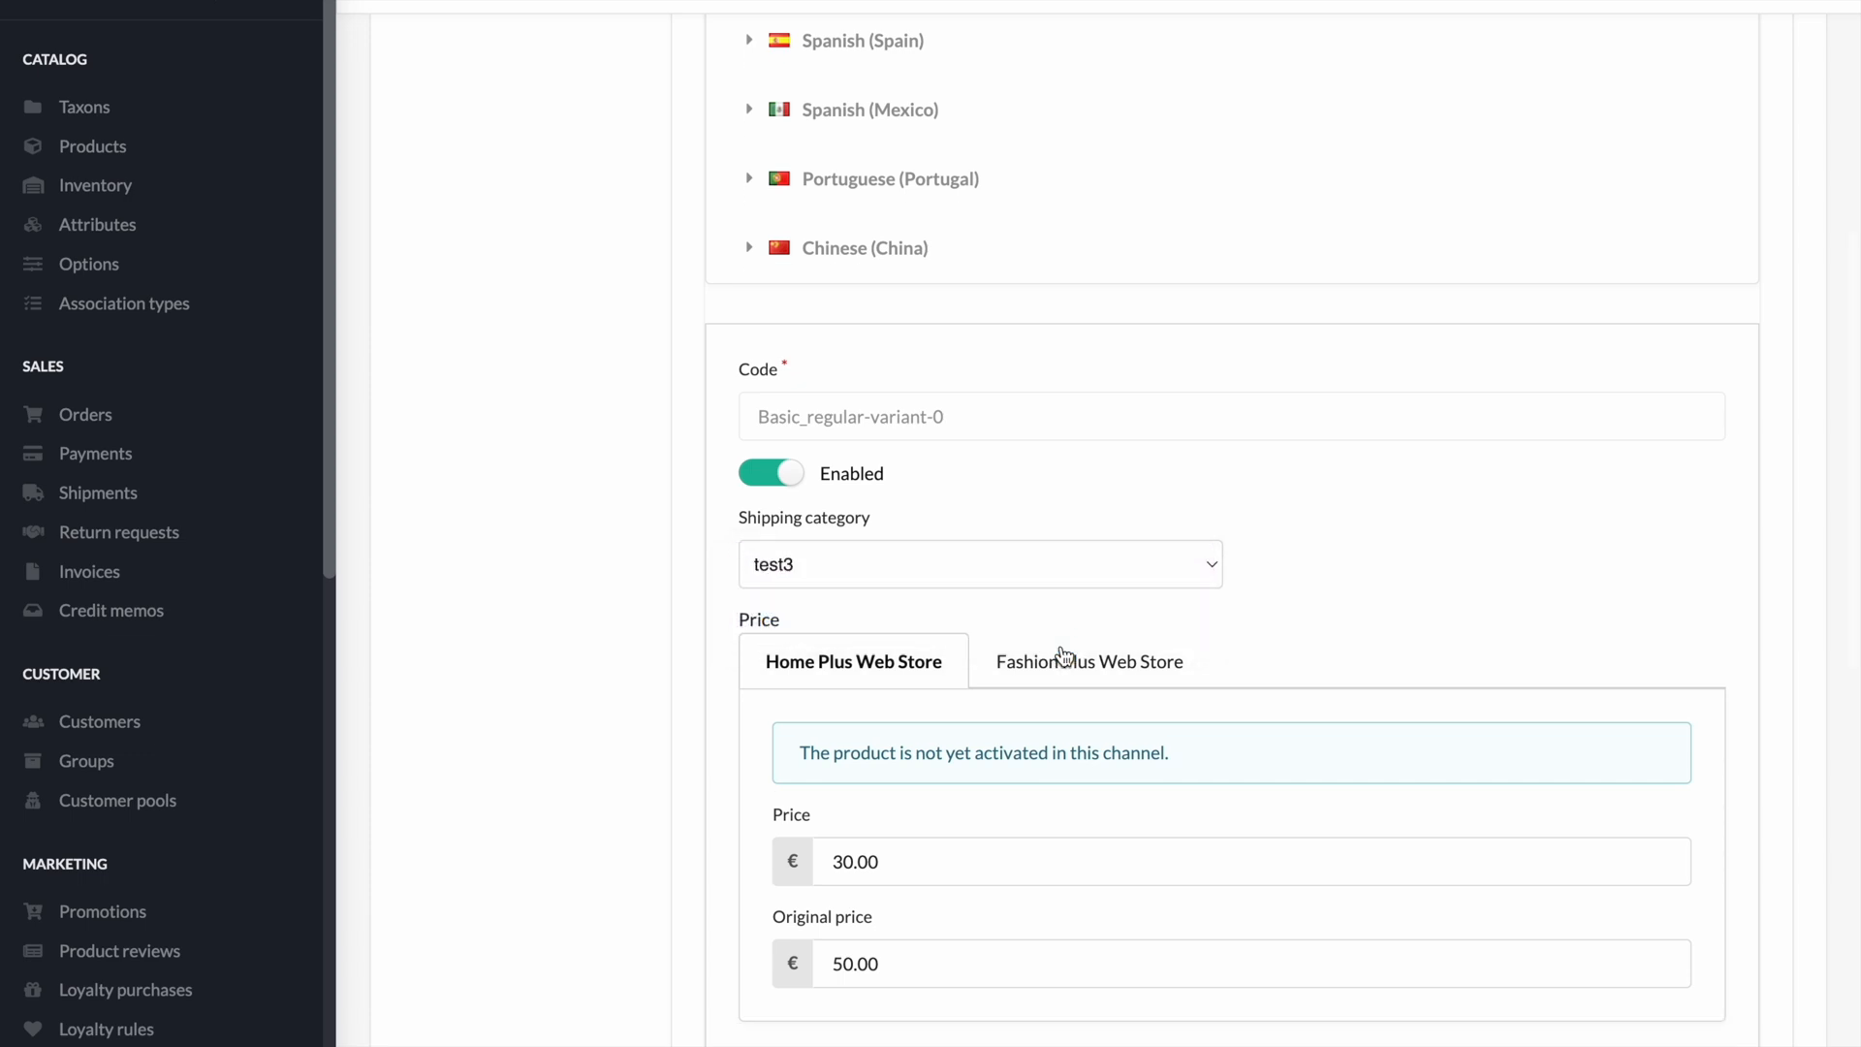
pyautogui.scroll(-3)
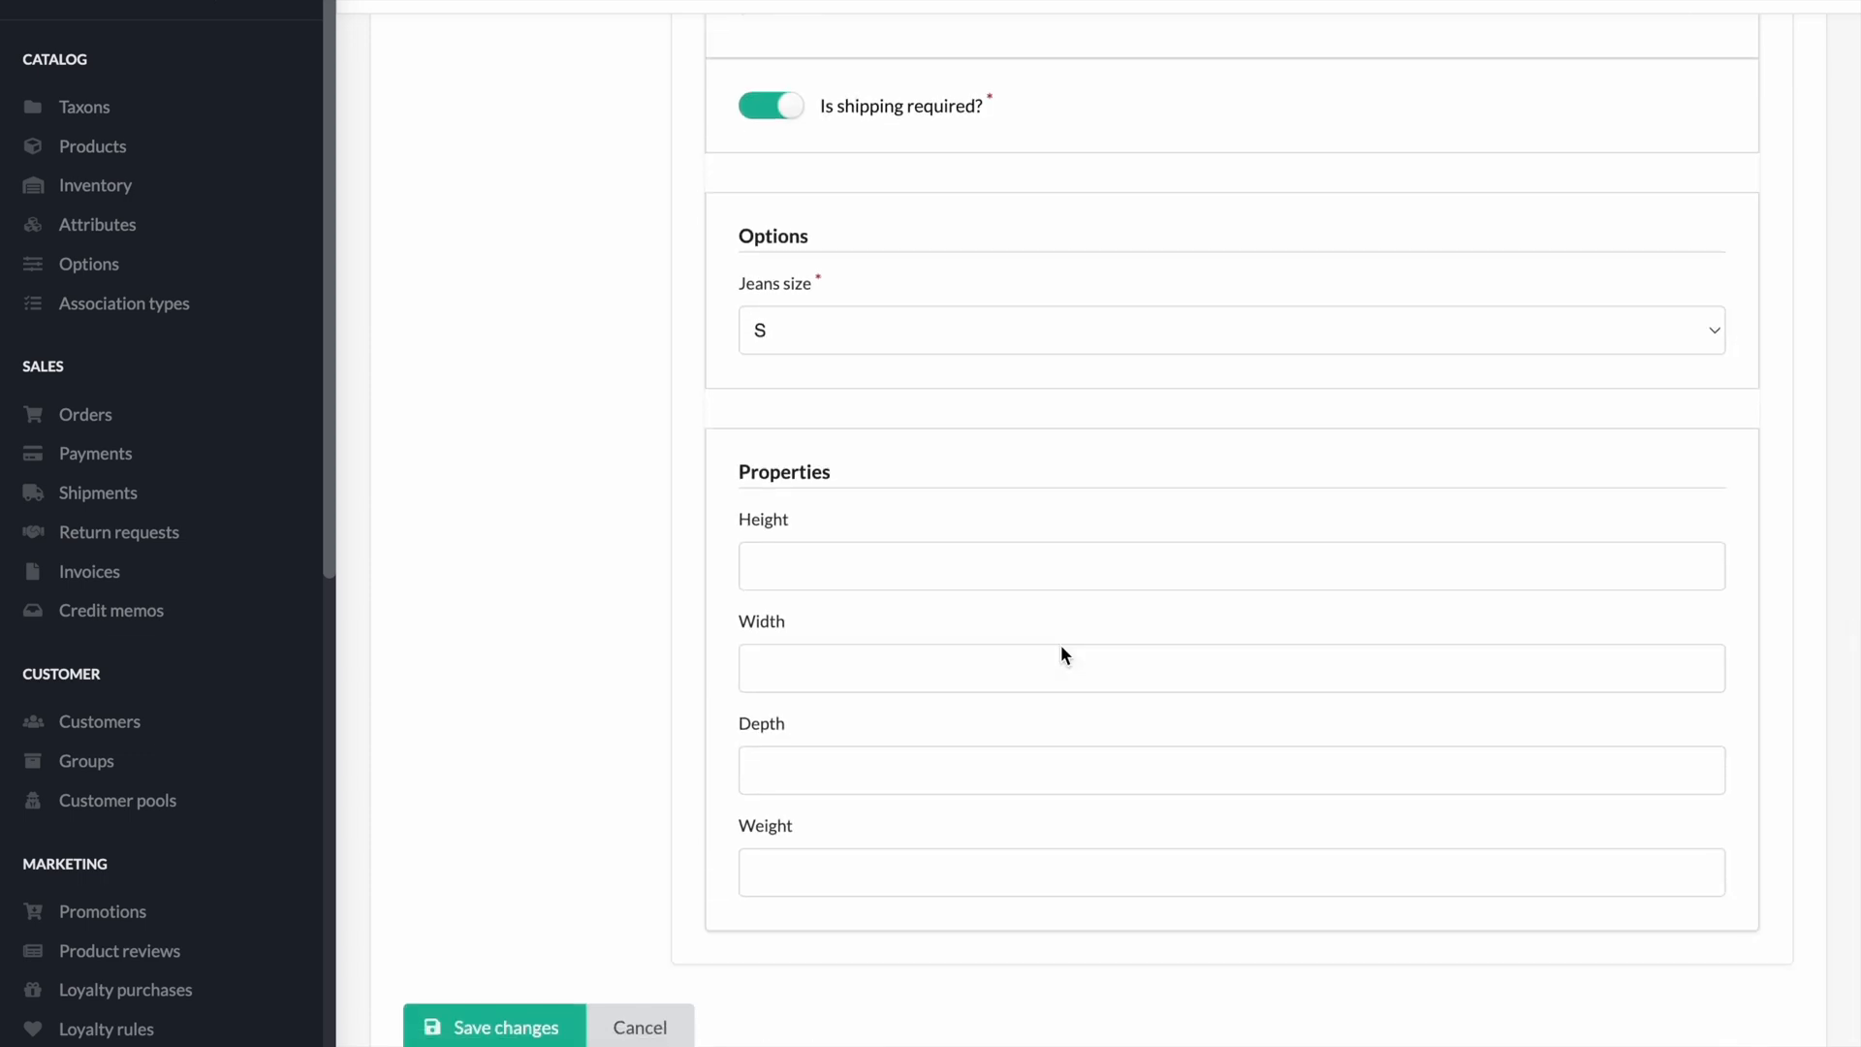
pyautogui.click(504, 1027)
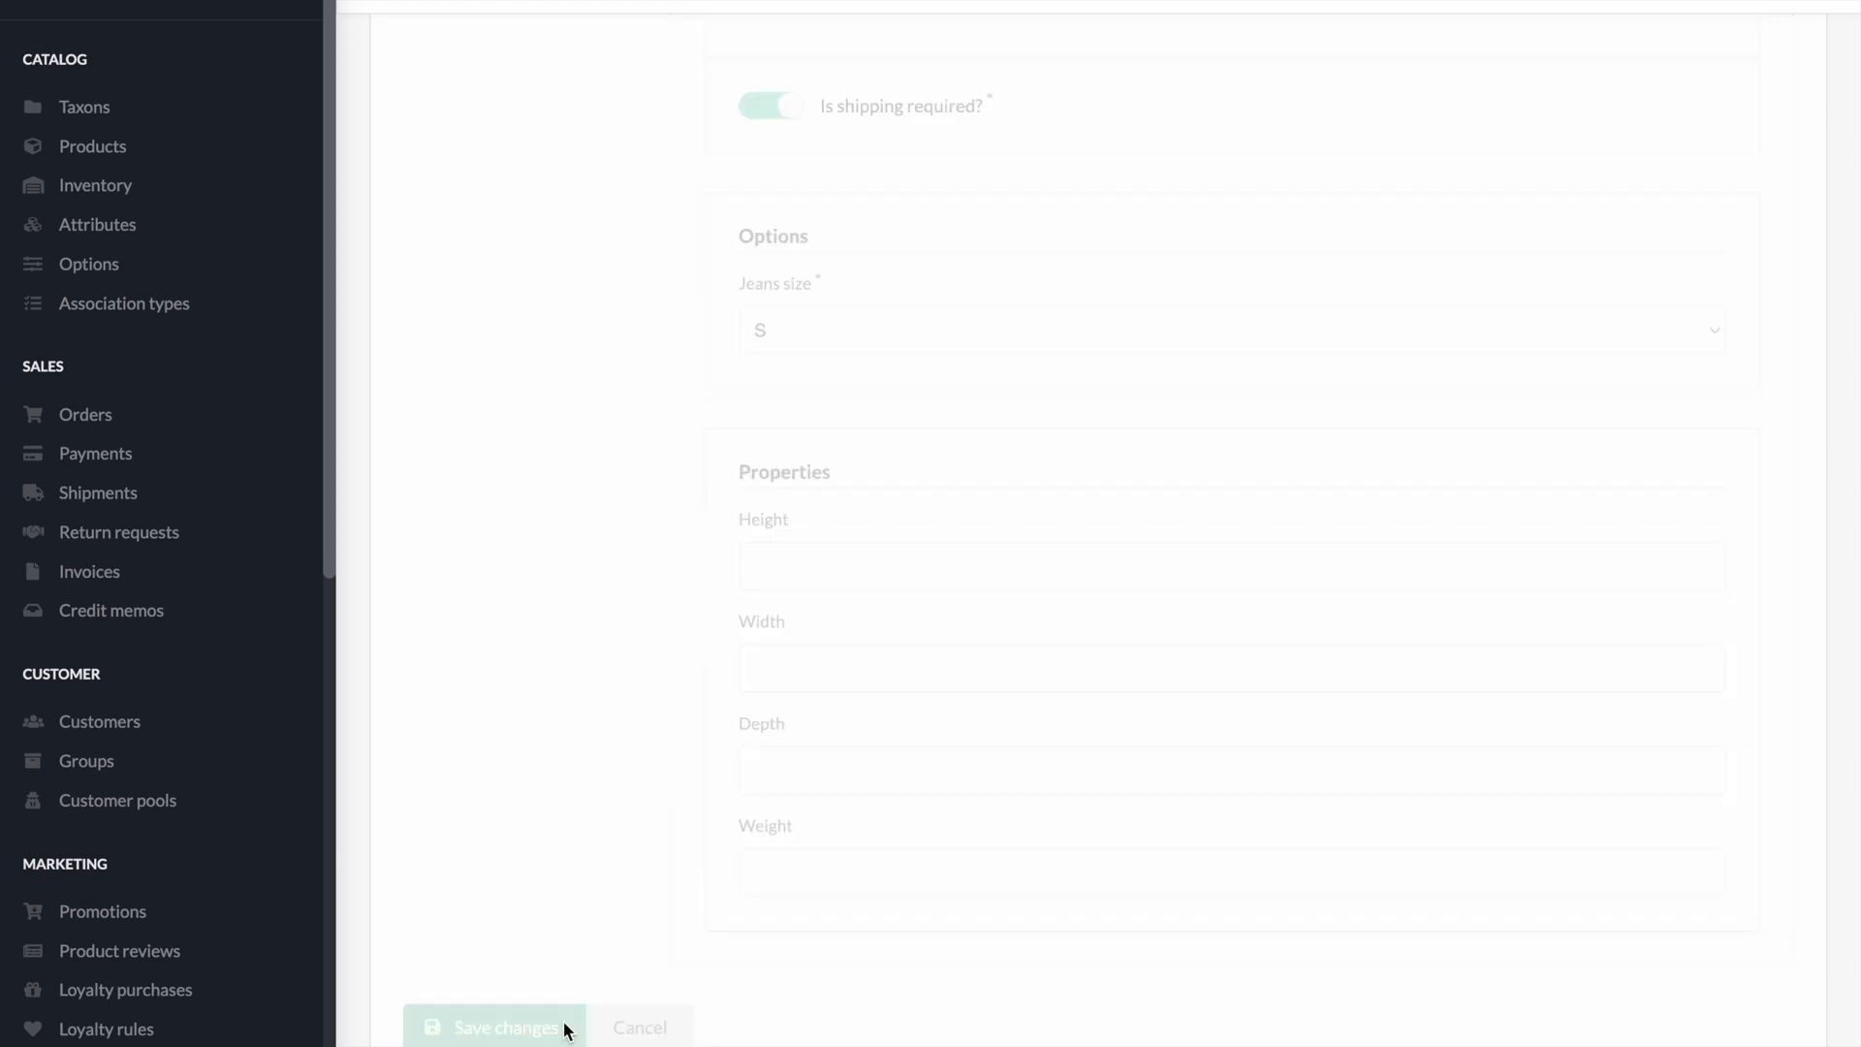
pyautogui.click(493, 1027)
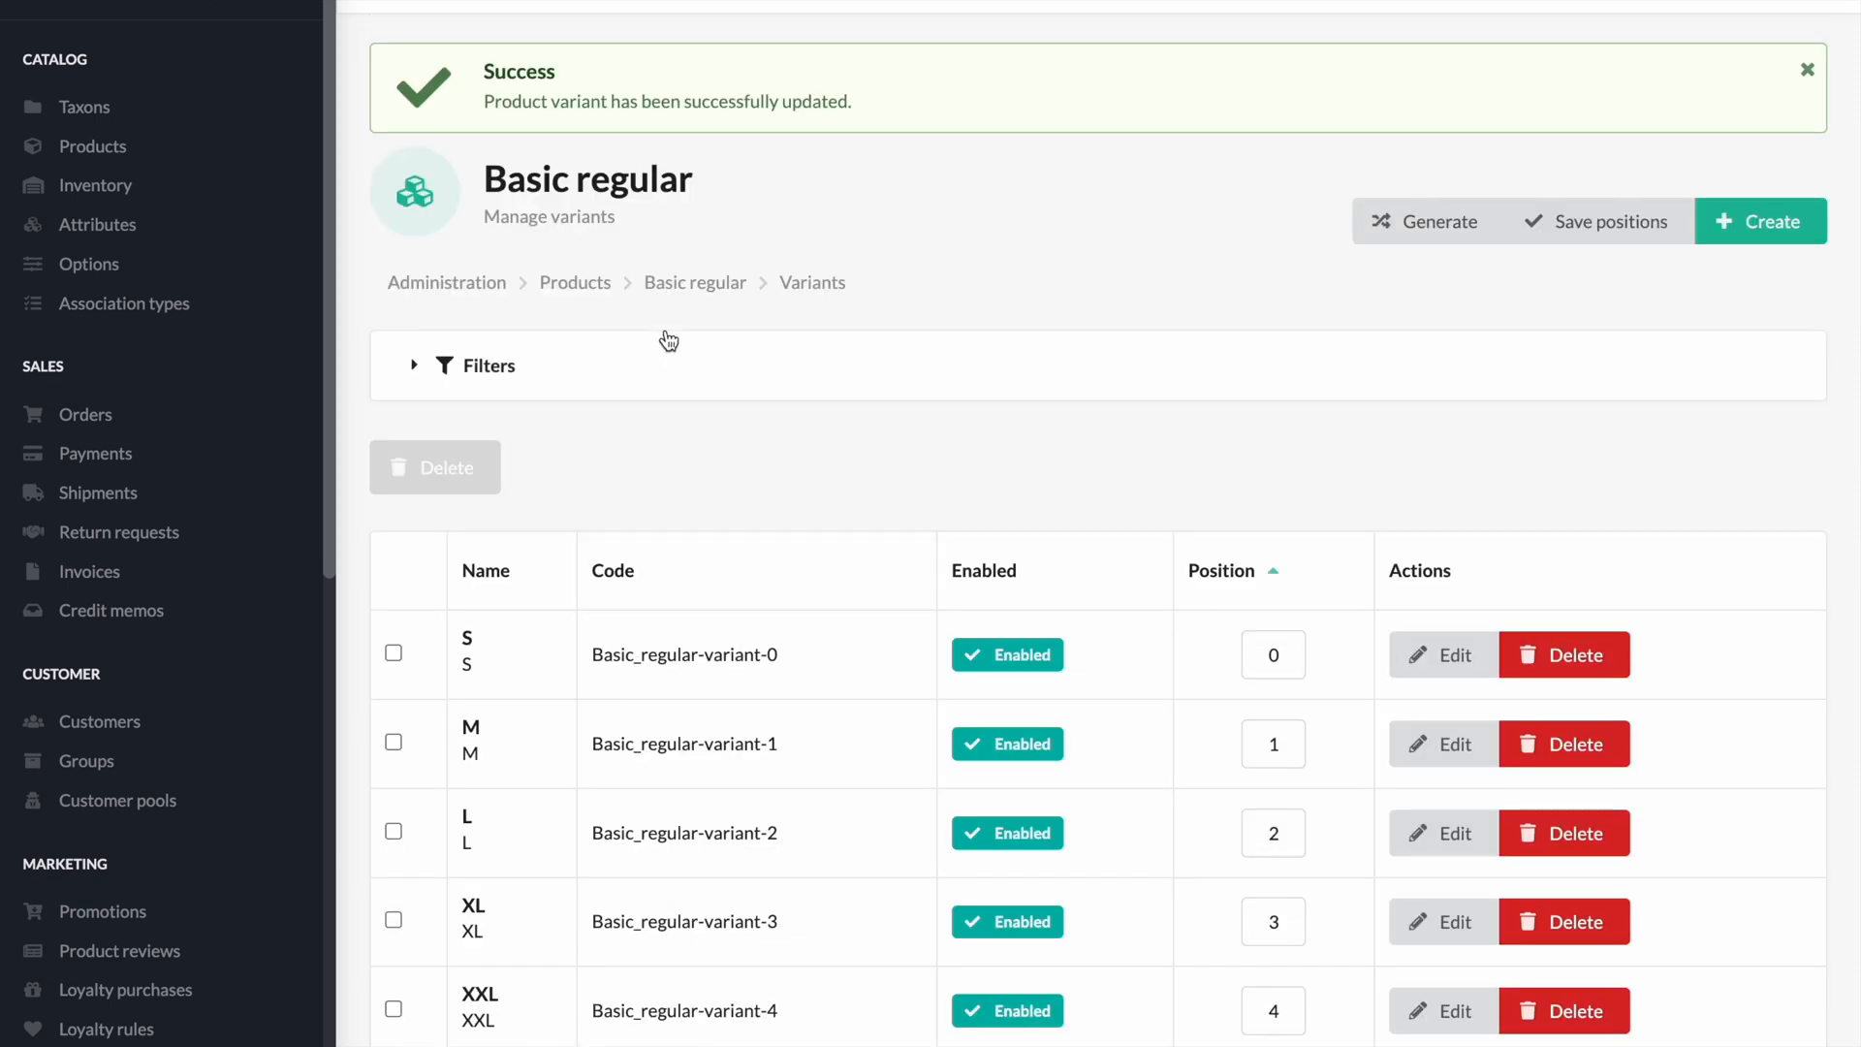
# Step: Open Basic regular's storefront page, priced €90.76 with size S chosen
pyautogui.click(694, 282)
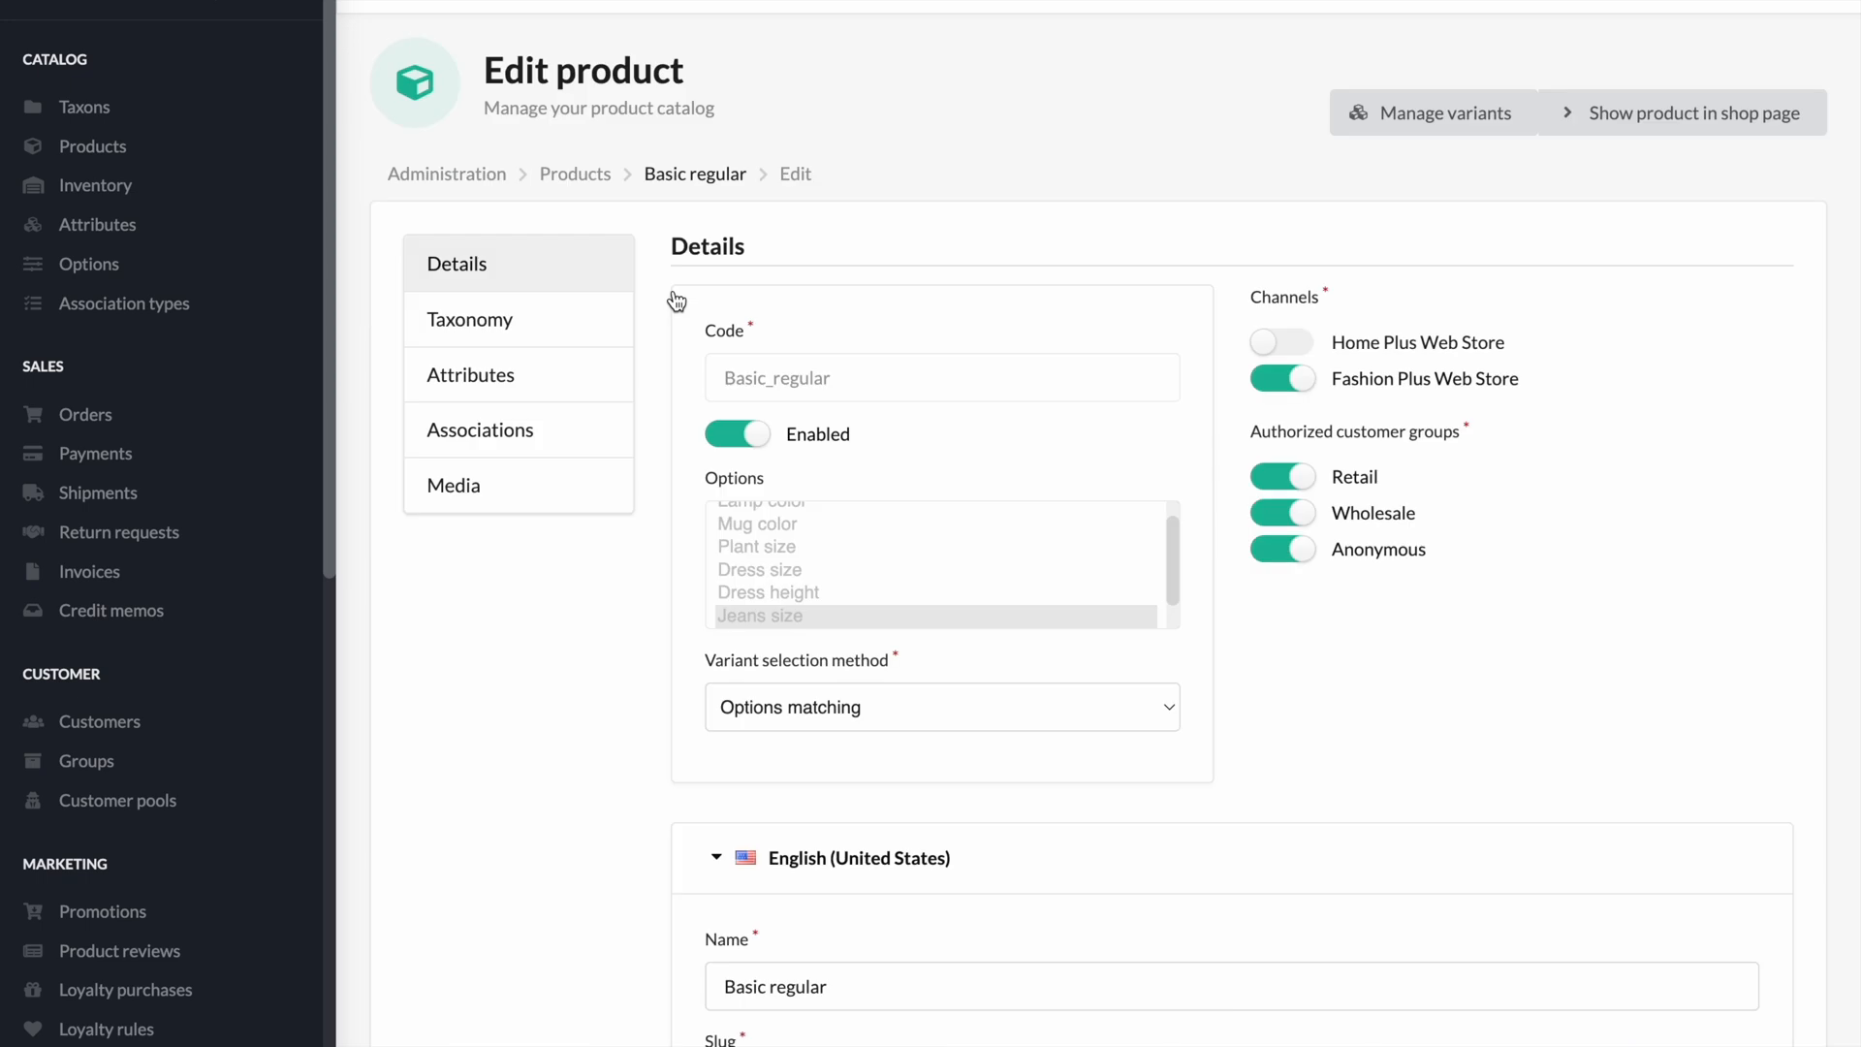
pyautogui.moveTo(888, 273)
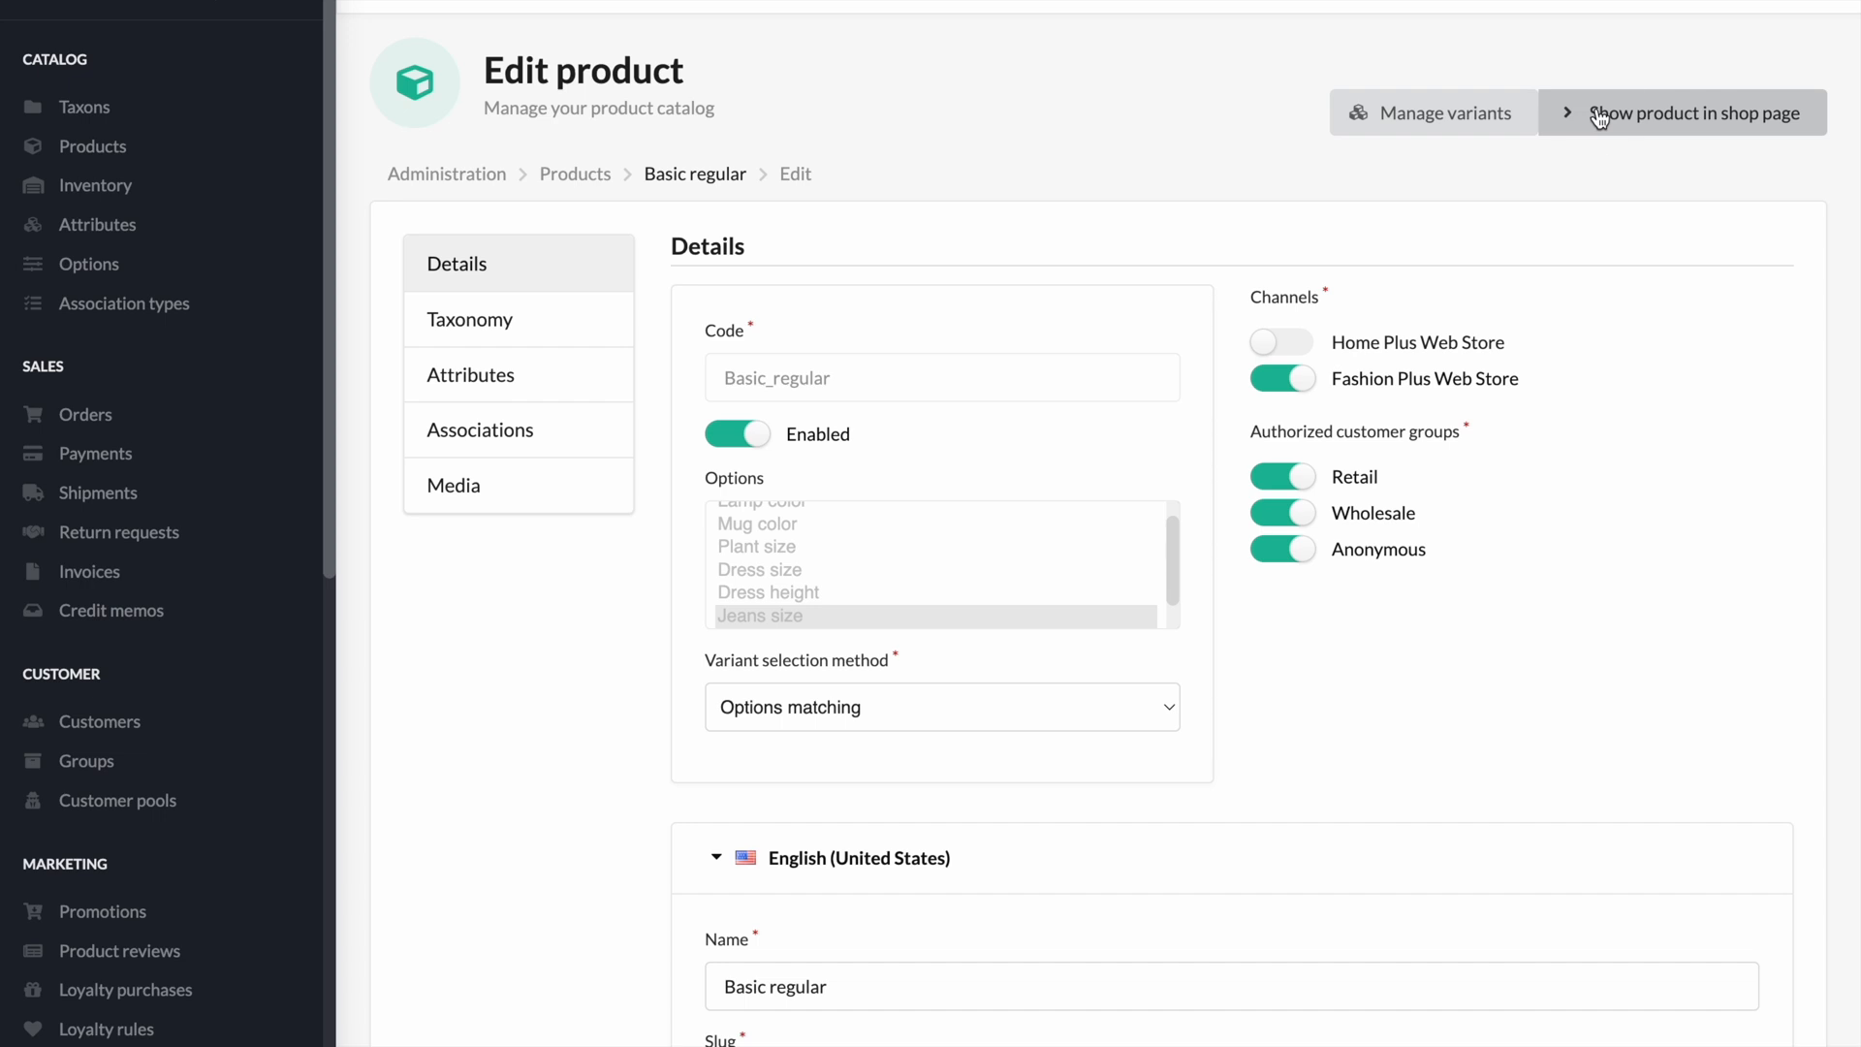
pyautogui.click(1690, 113)
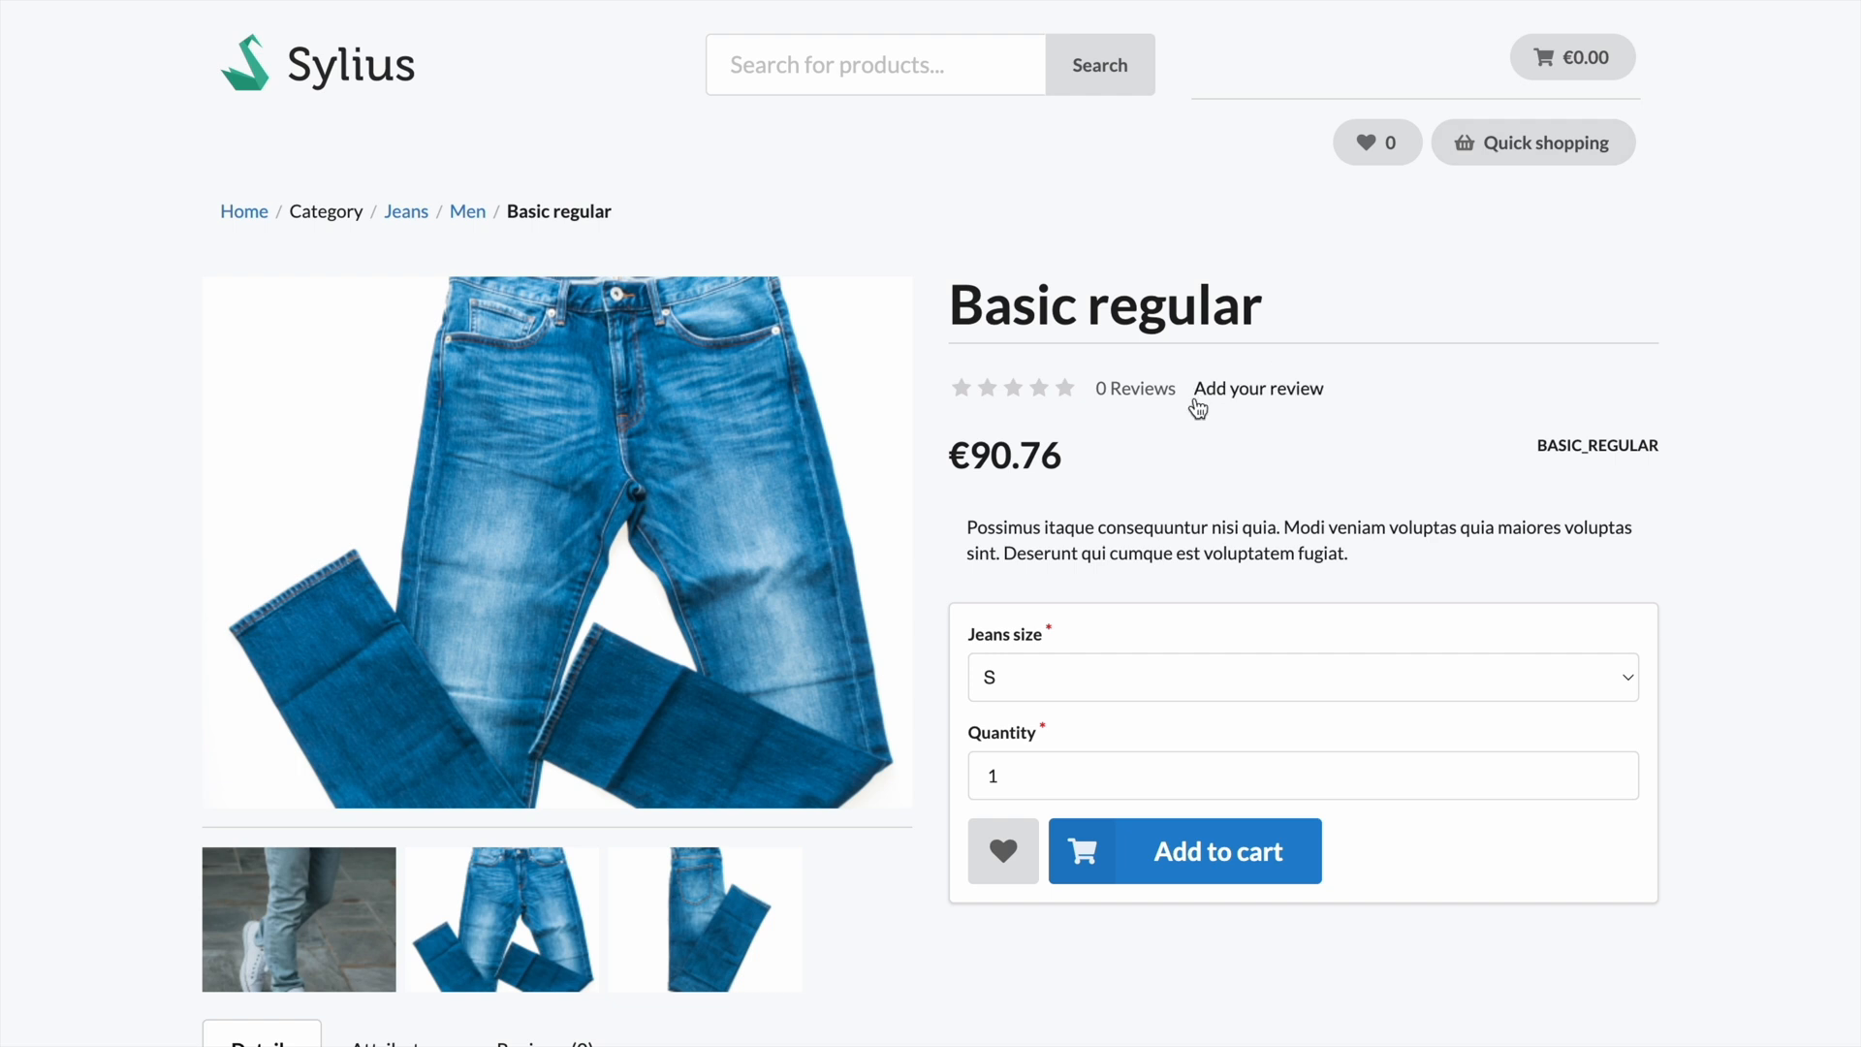
pyautogui.moveTo(1216, 850)
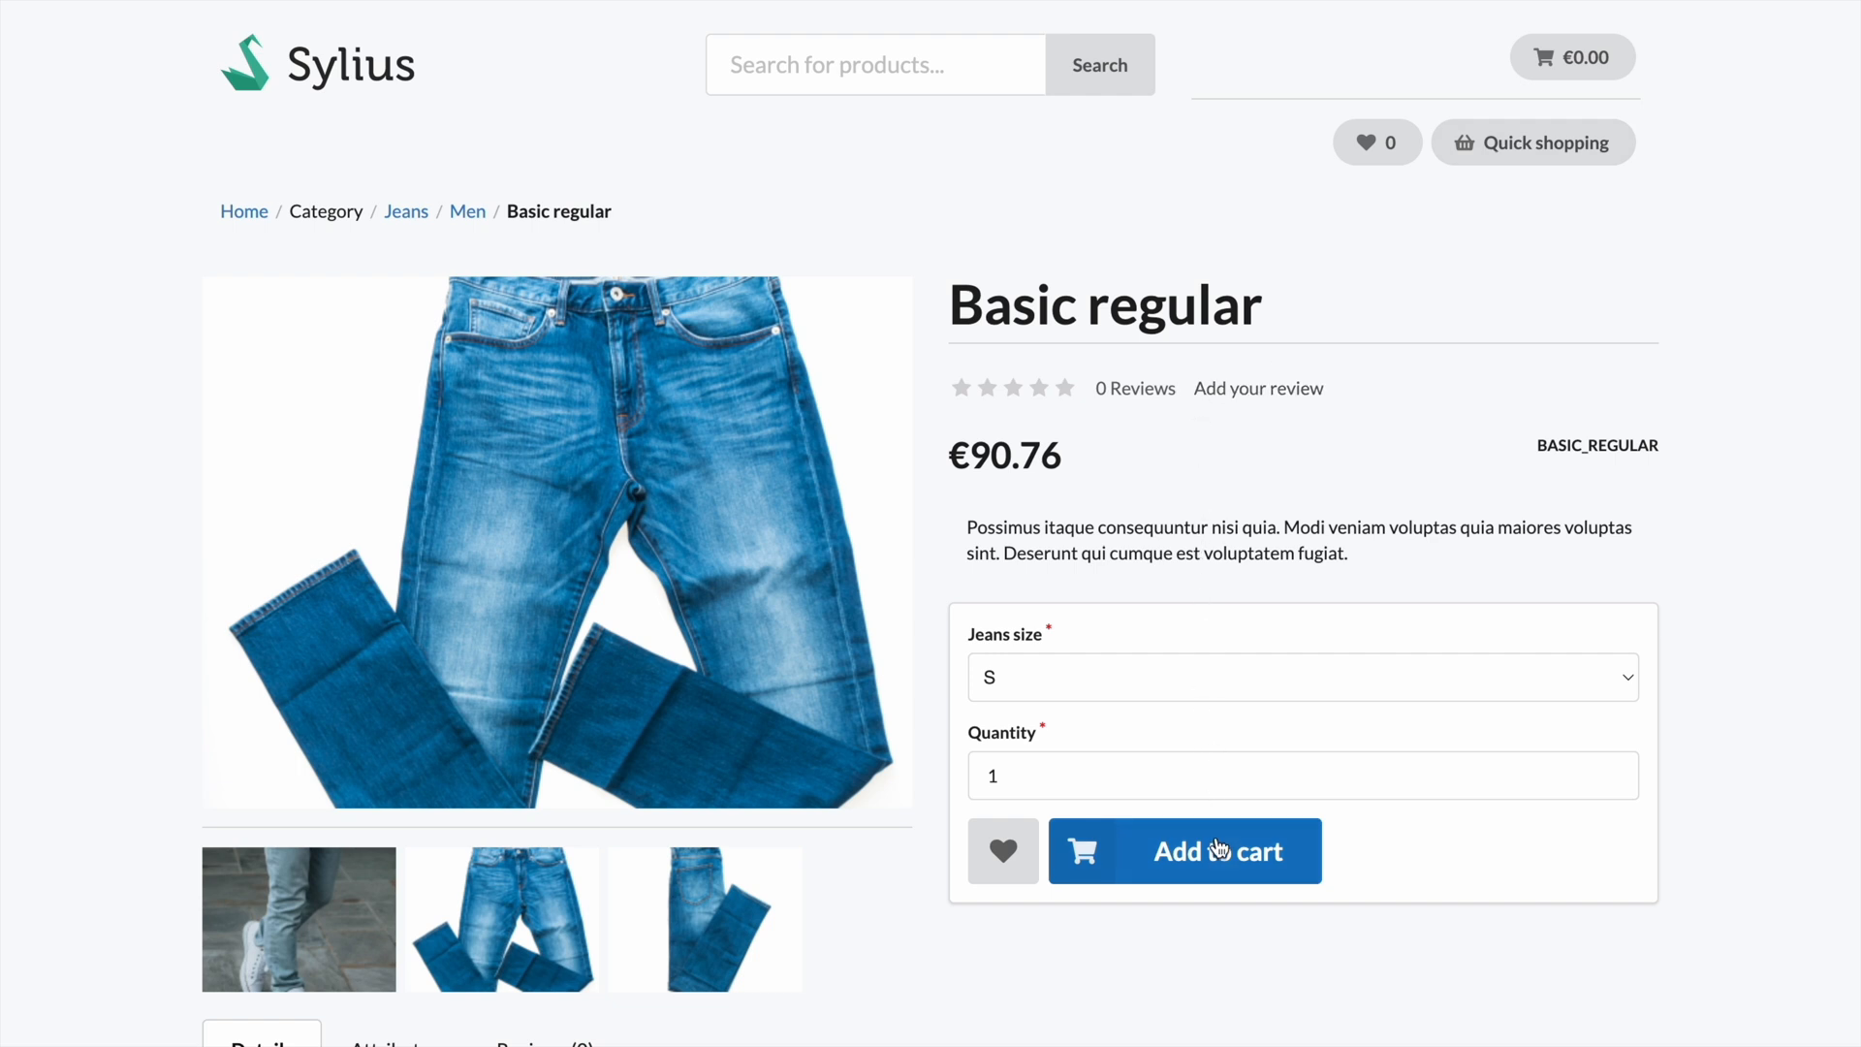
# Step: Add size S Basic regular jeans to the cart (€87.38) and start checkout
pyautogui.click(1185, 850)
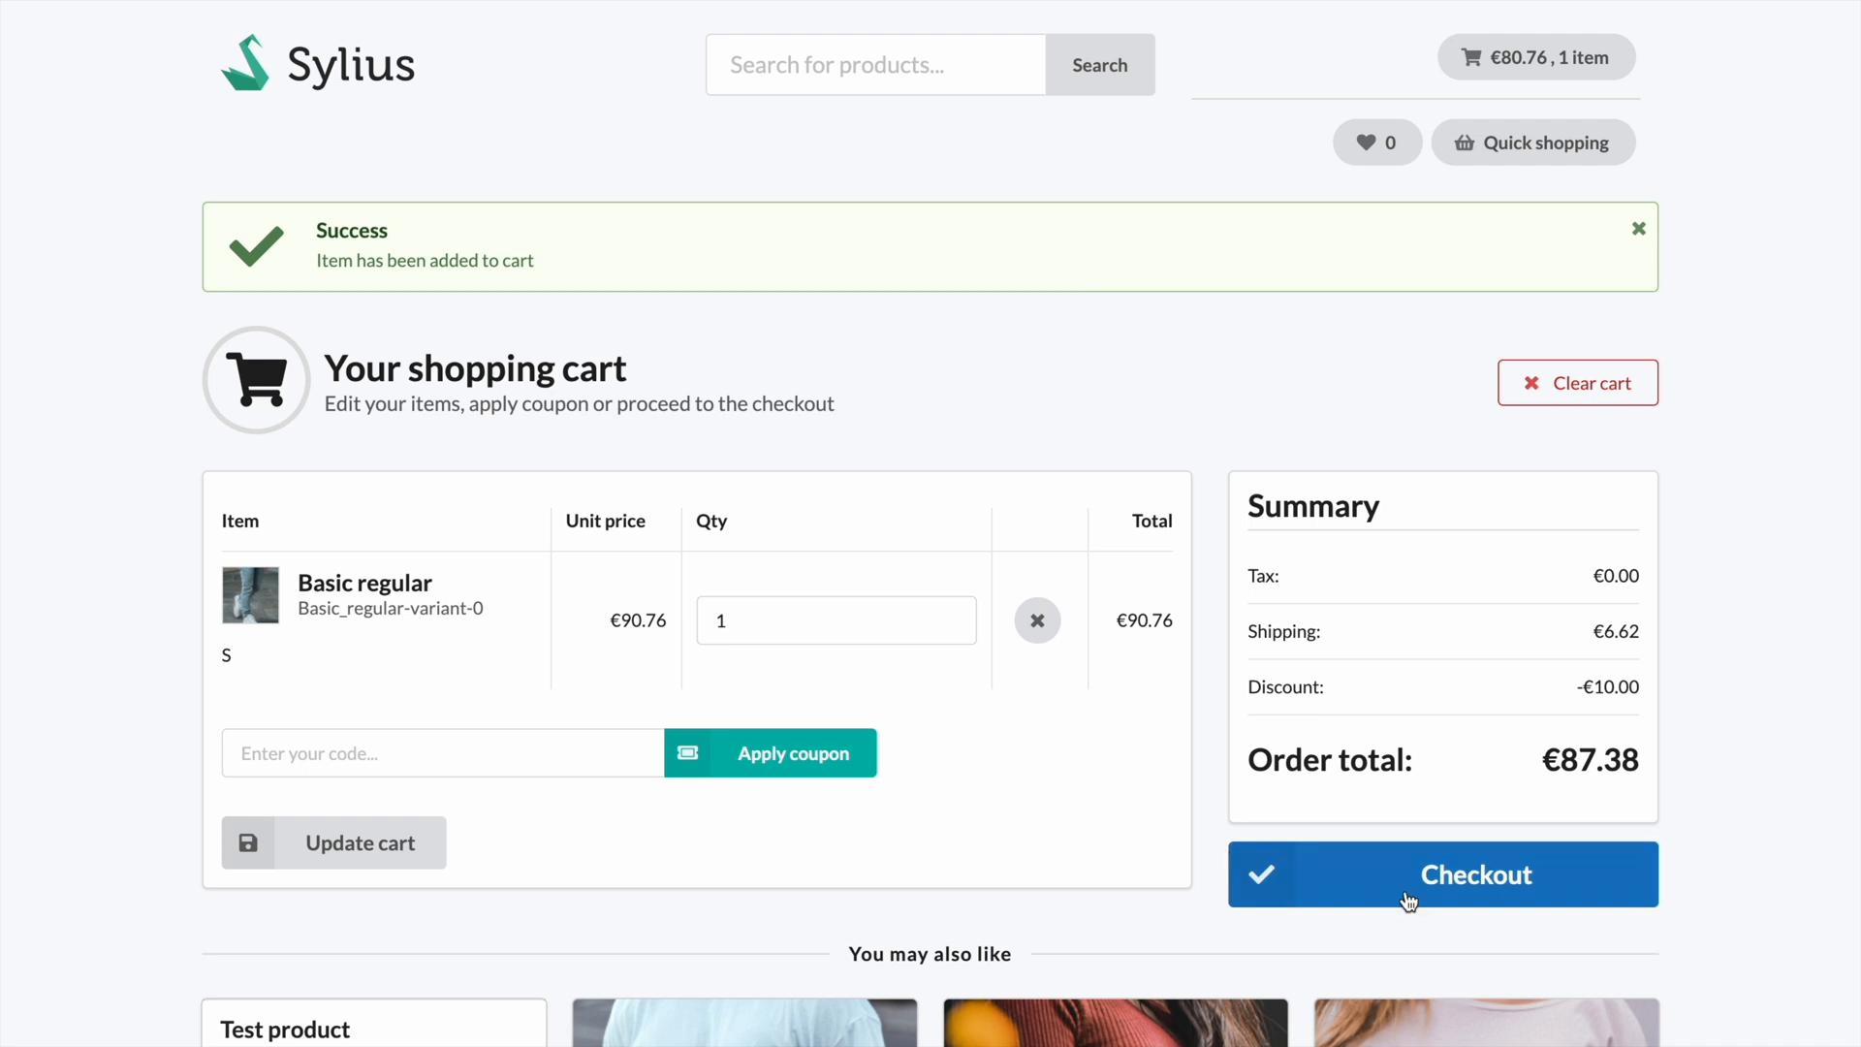
pyautogui.click(1442, 874)
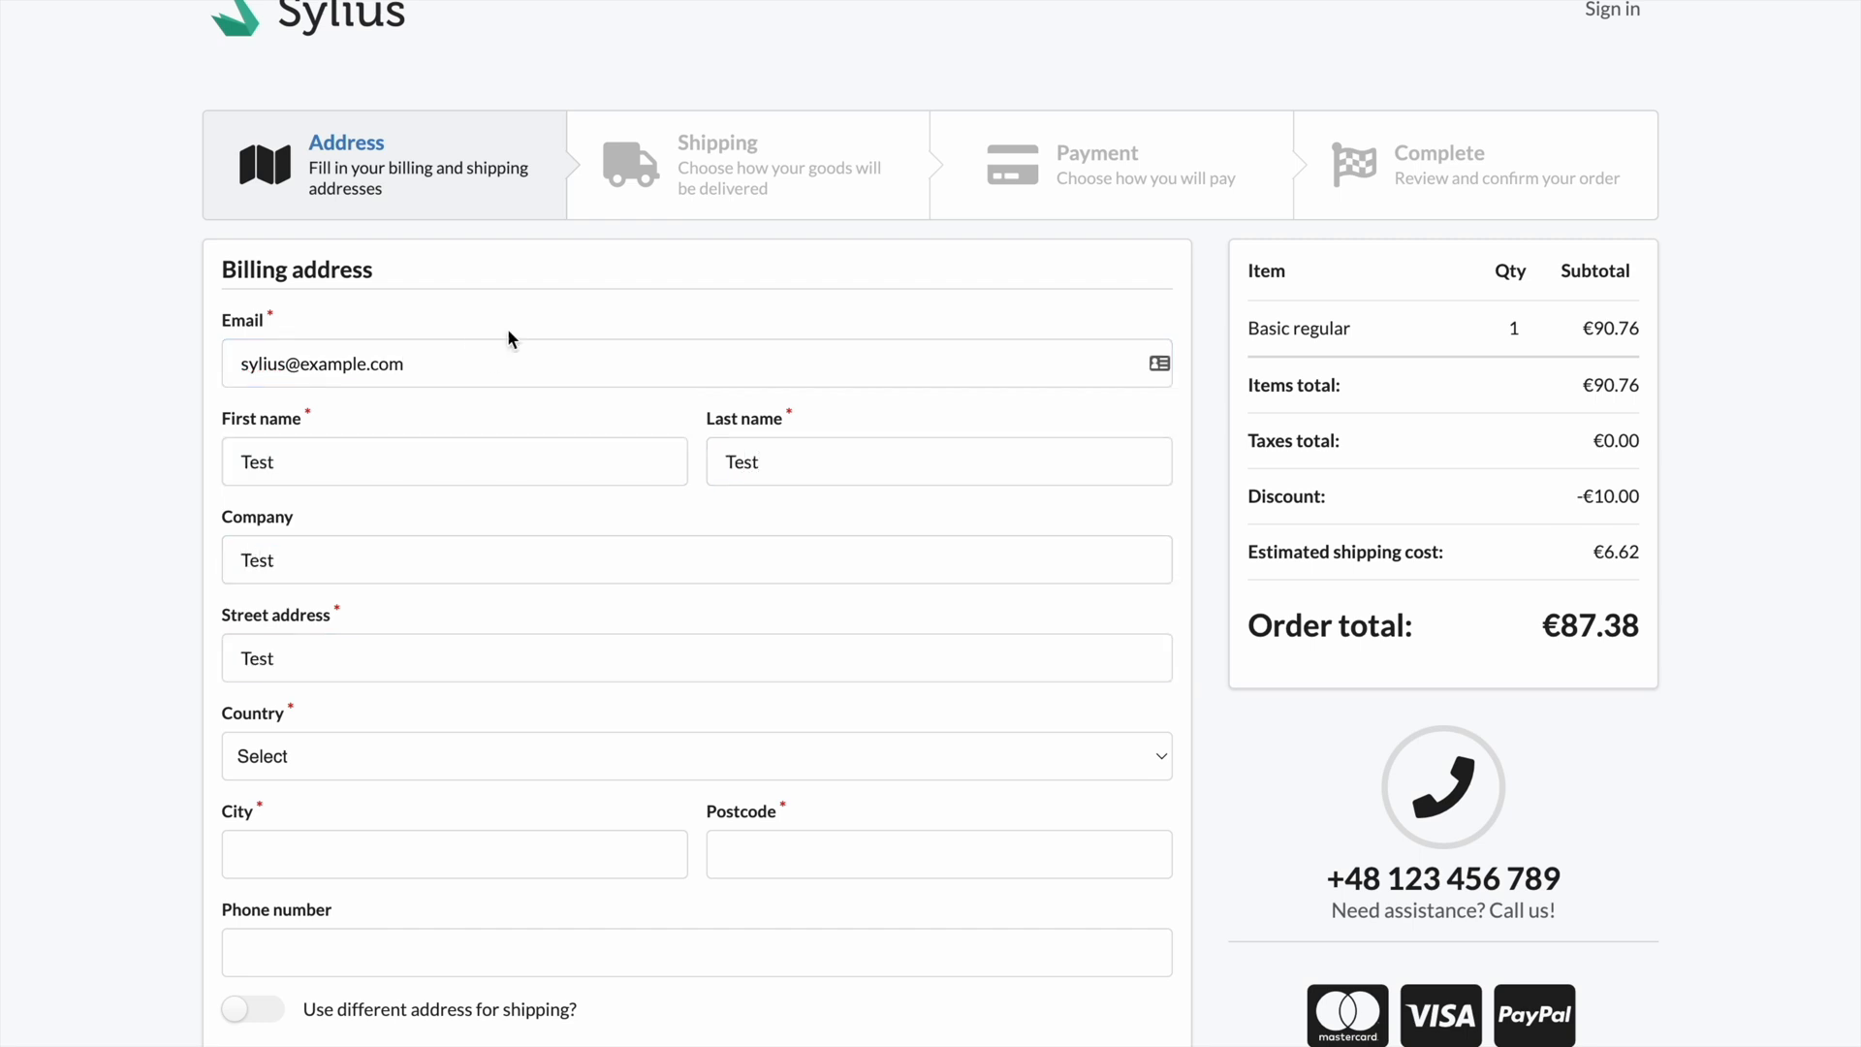
# Step: Submit an Australian billing address with city and postcode Test and a phone number
pyautogui.click(697, 756)
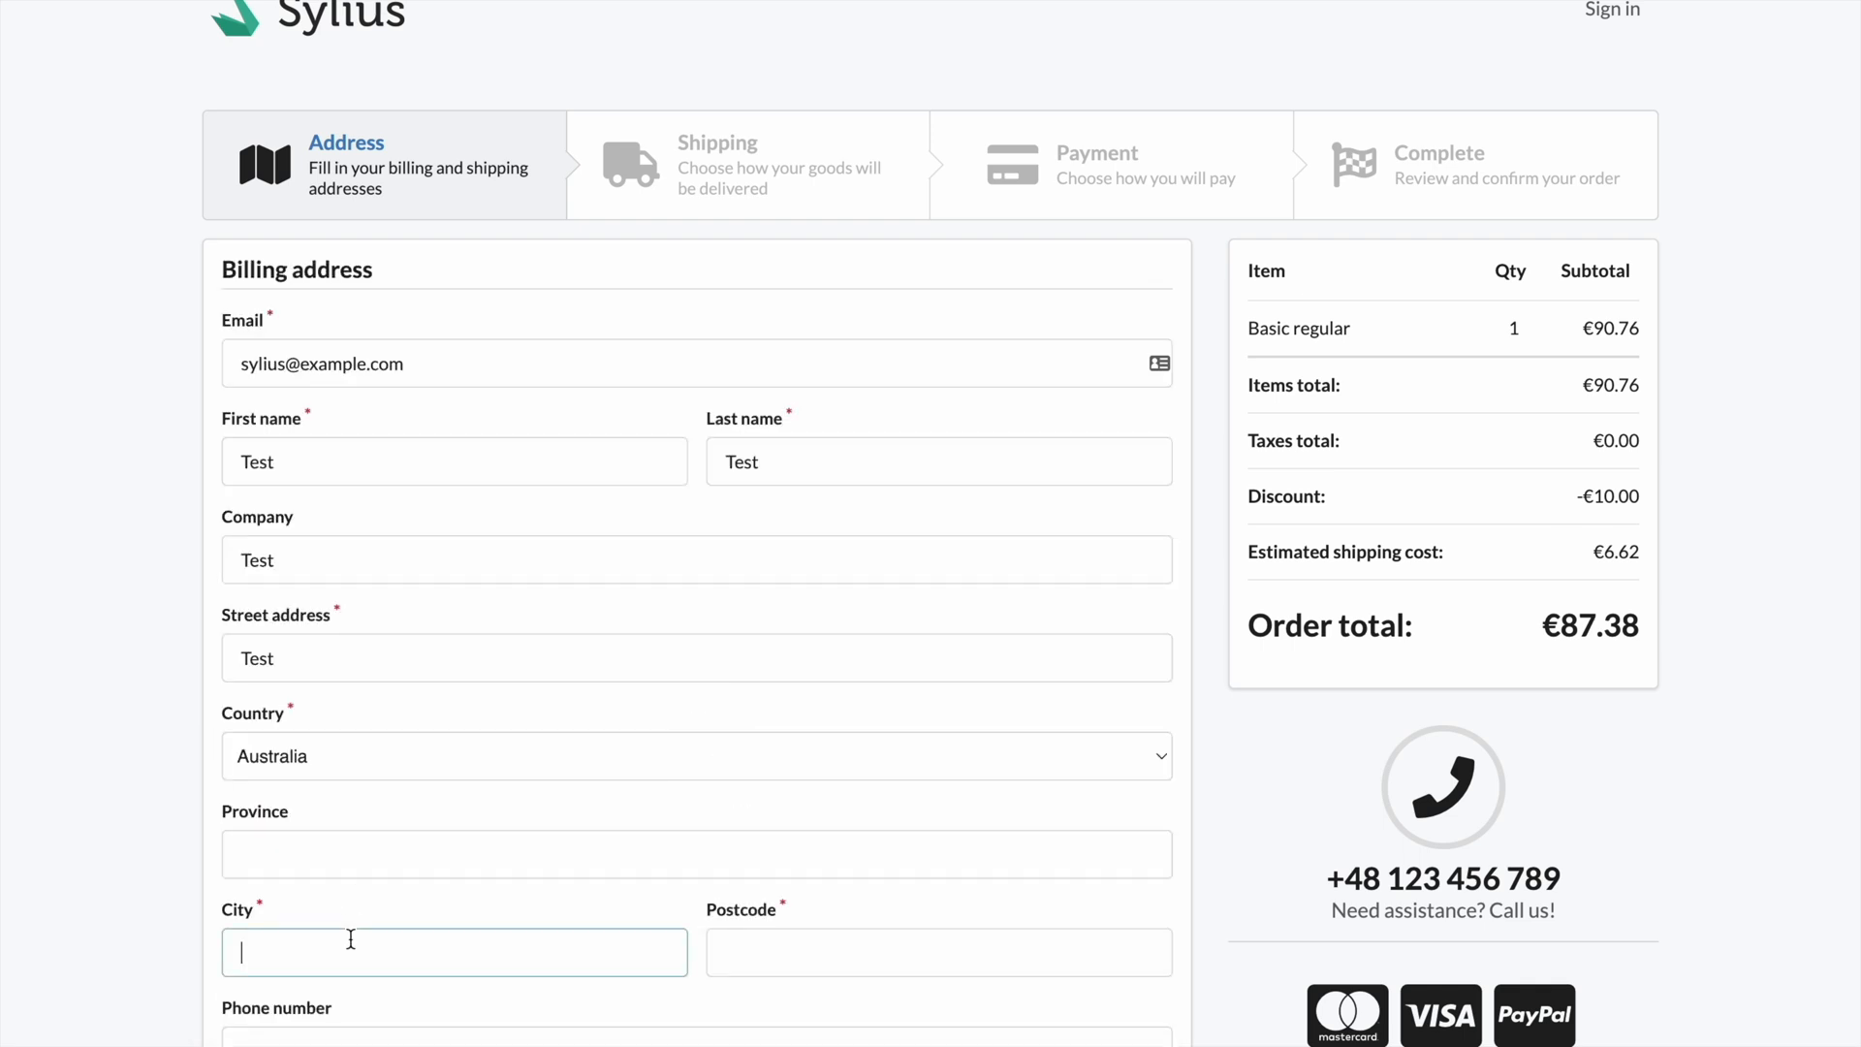
pyautogui.write('Test')
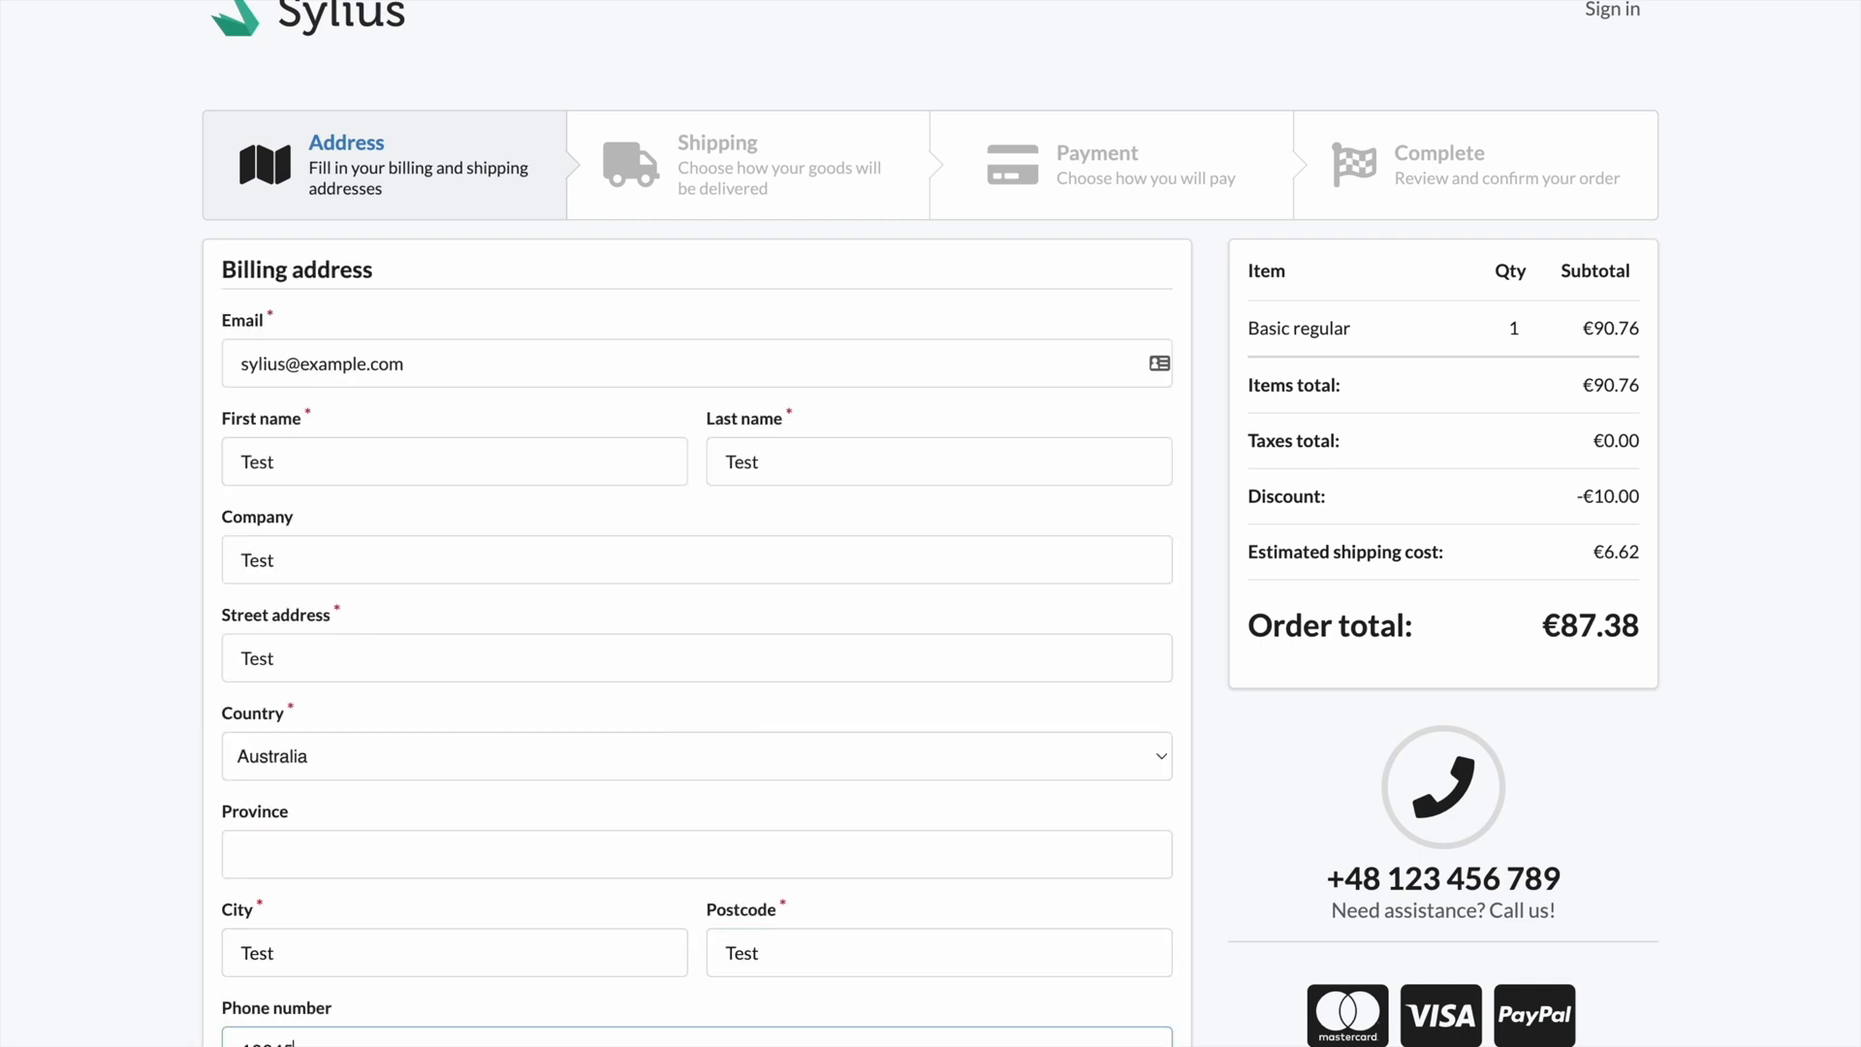
pyautogui.click(1085, 952)
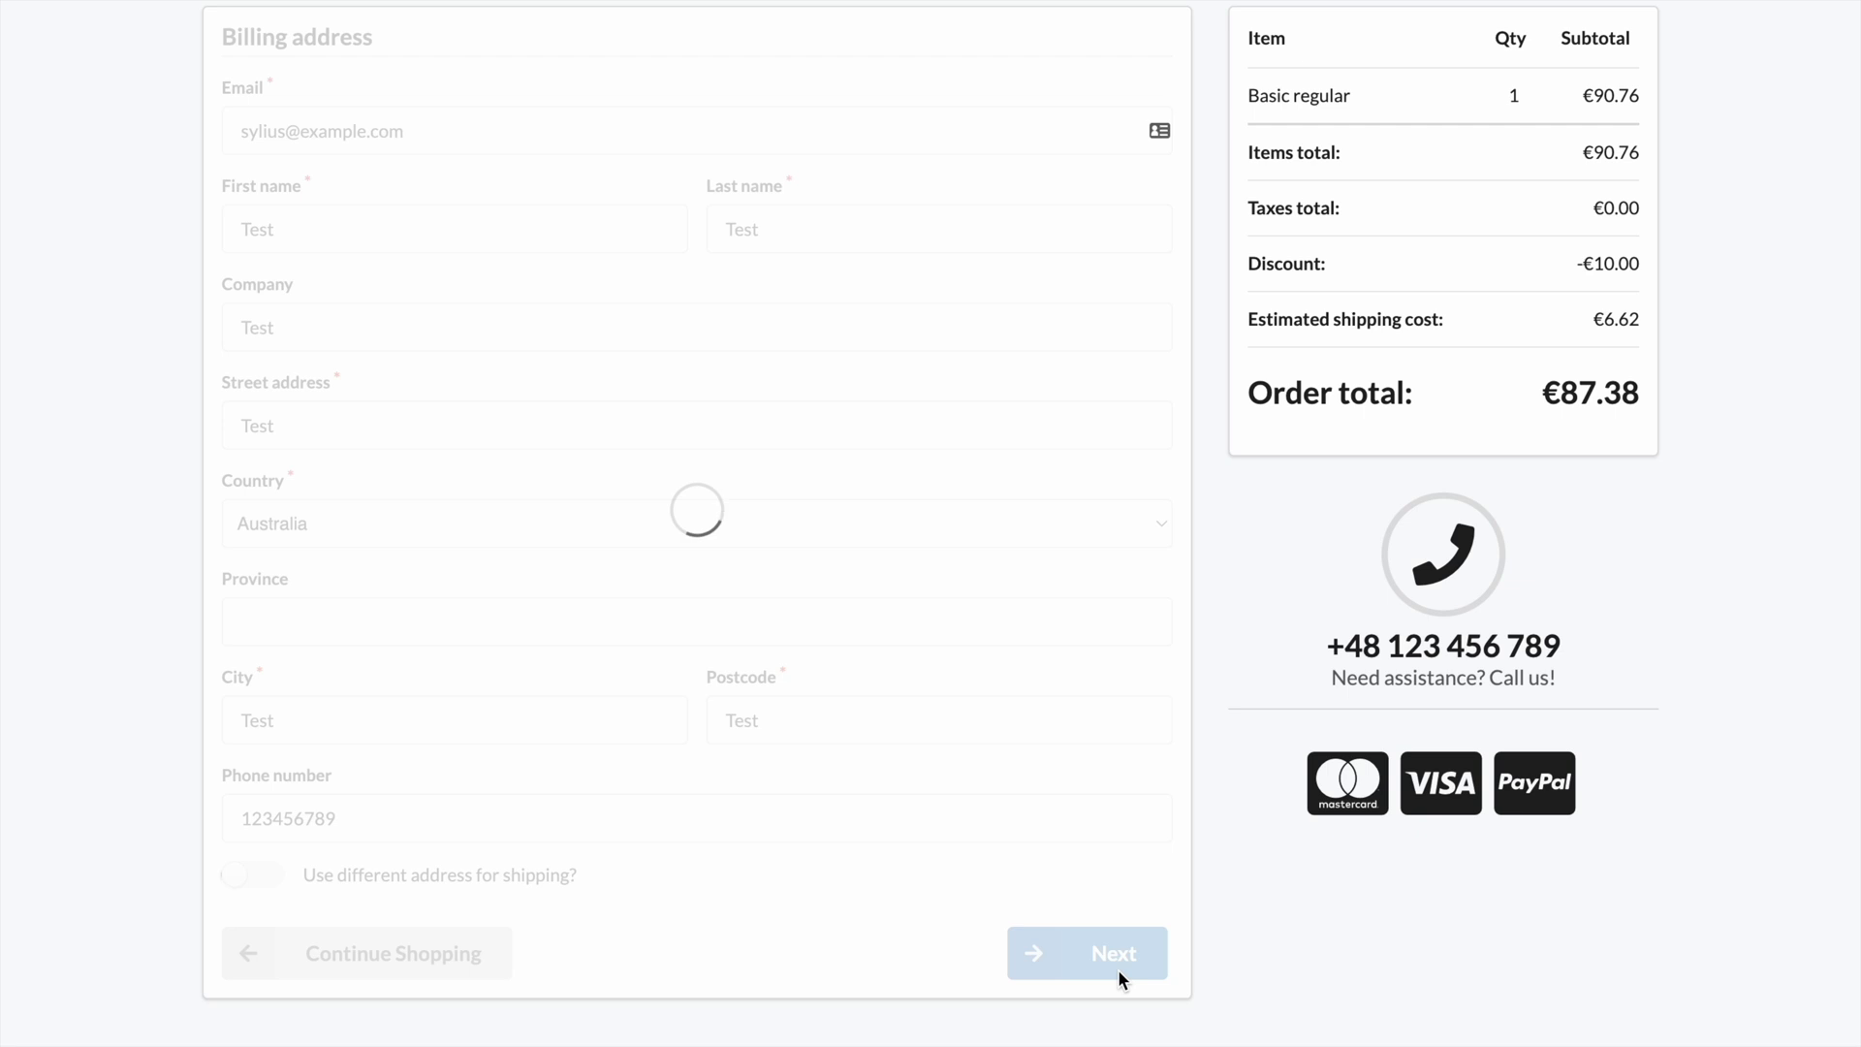
pyautogui.click(1085, 952)
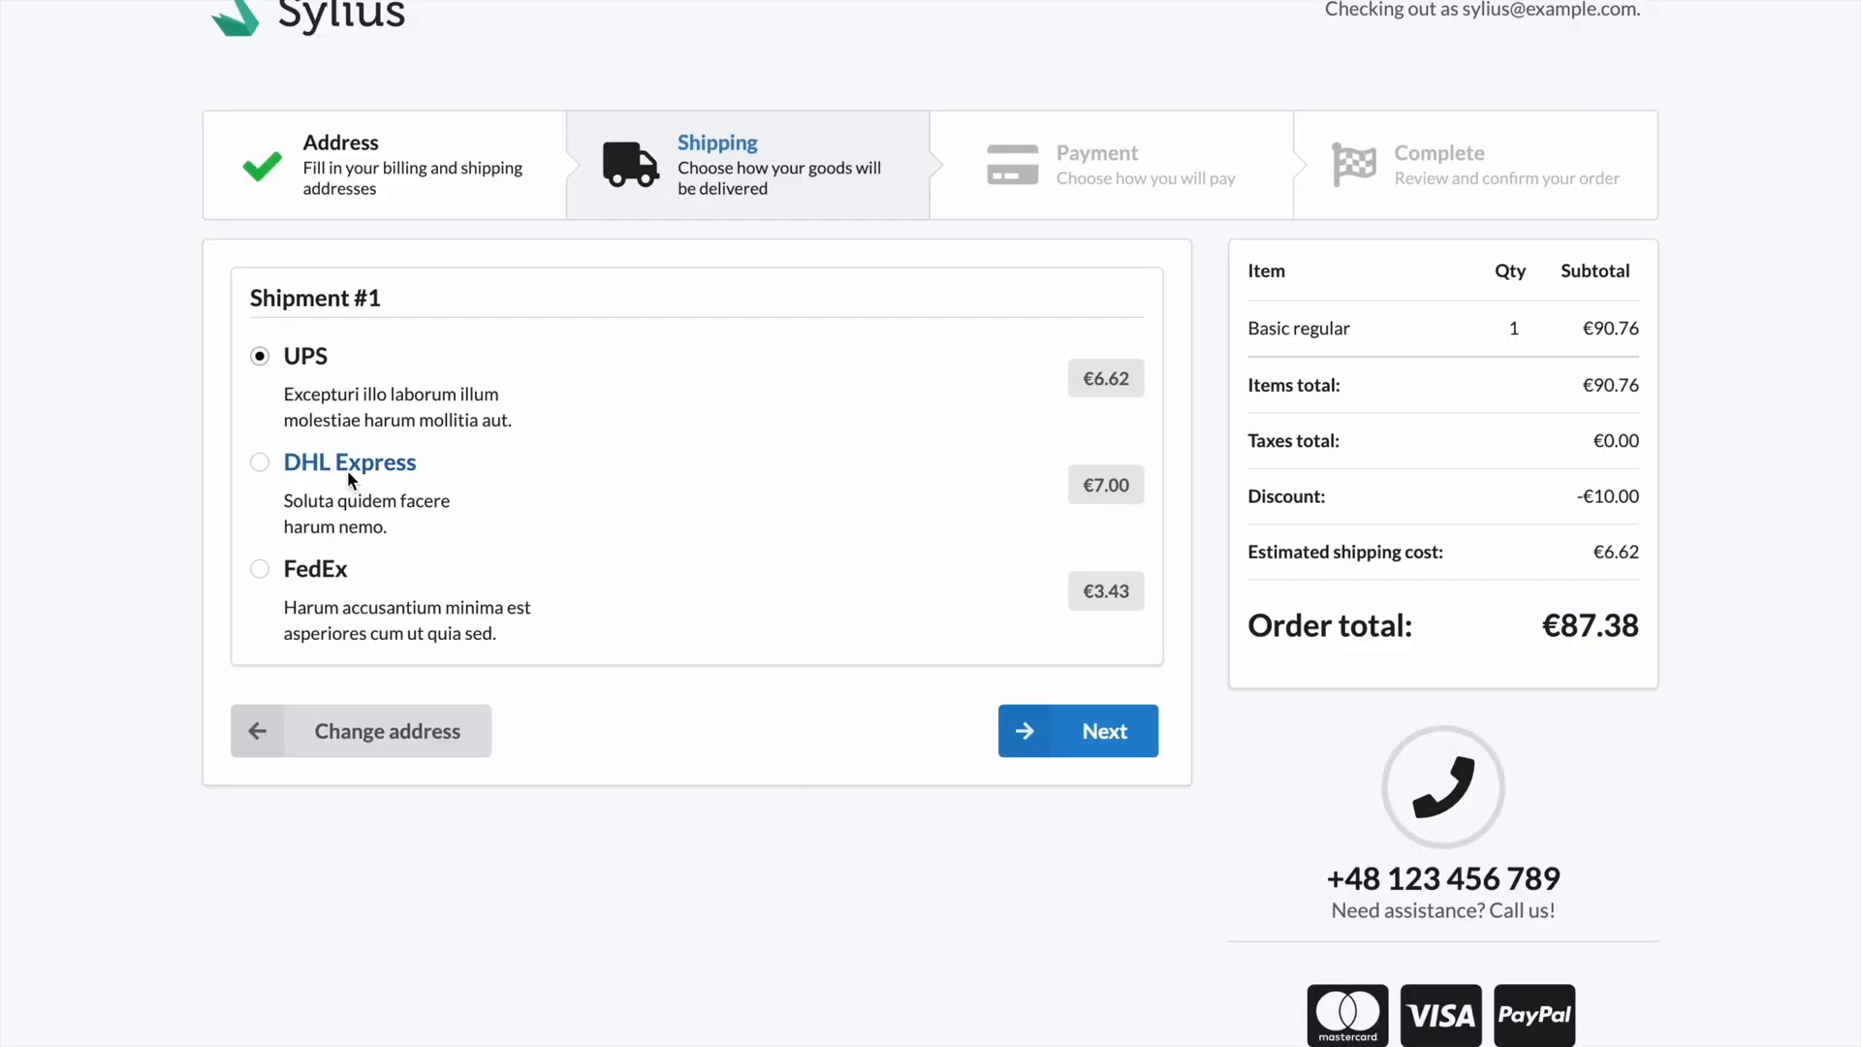
# Step: Choose DHL Express shipping and bank transfer payment, reaching the €87.76 order summary
pyautogui.click(259, 461)
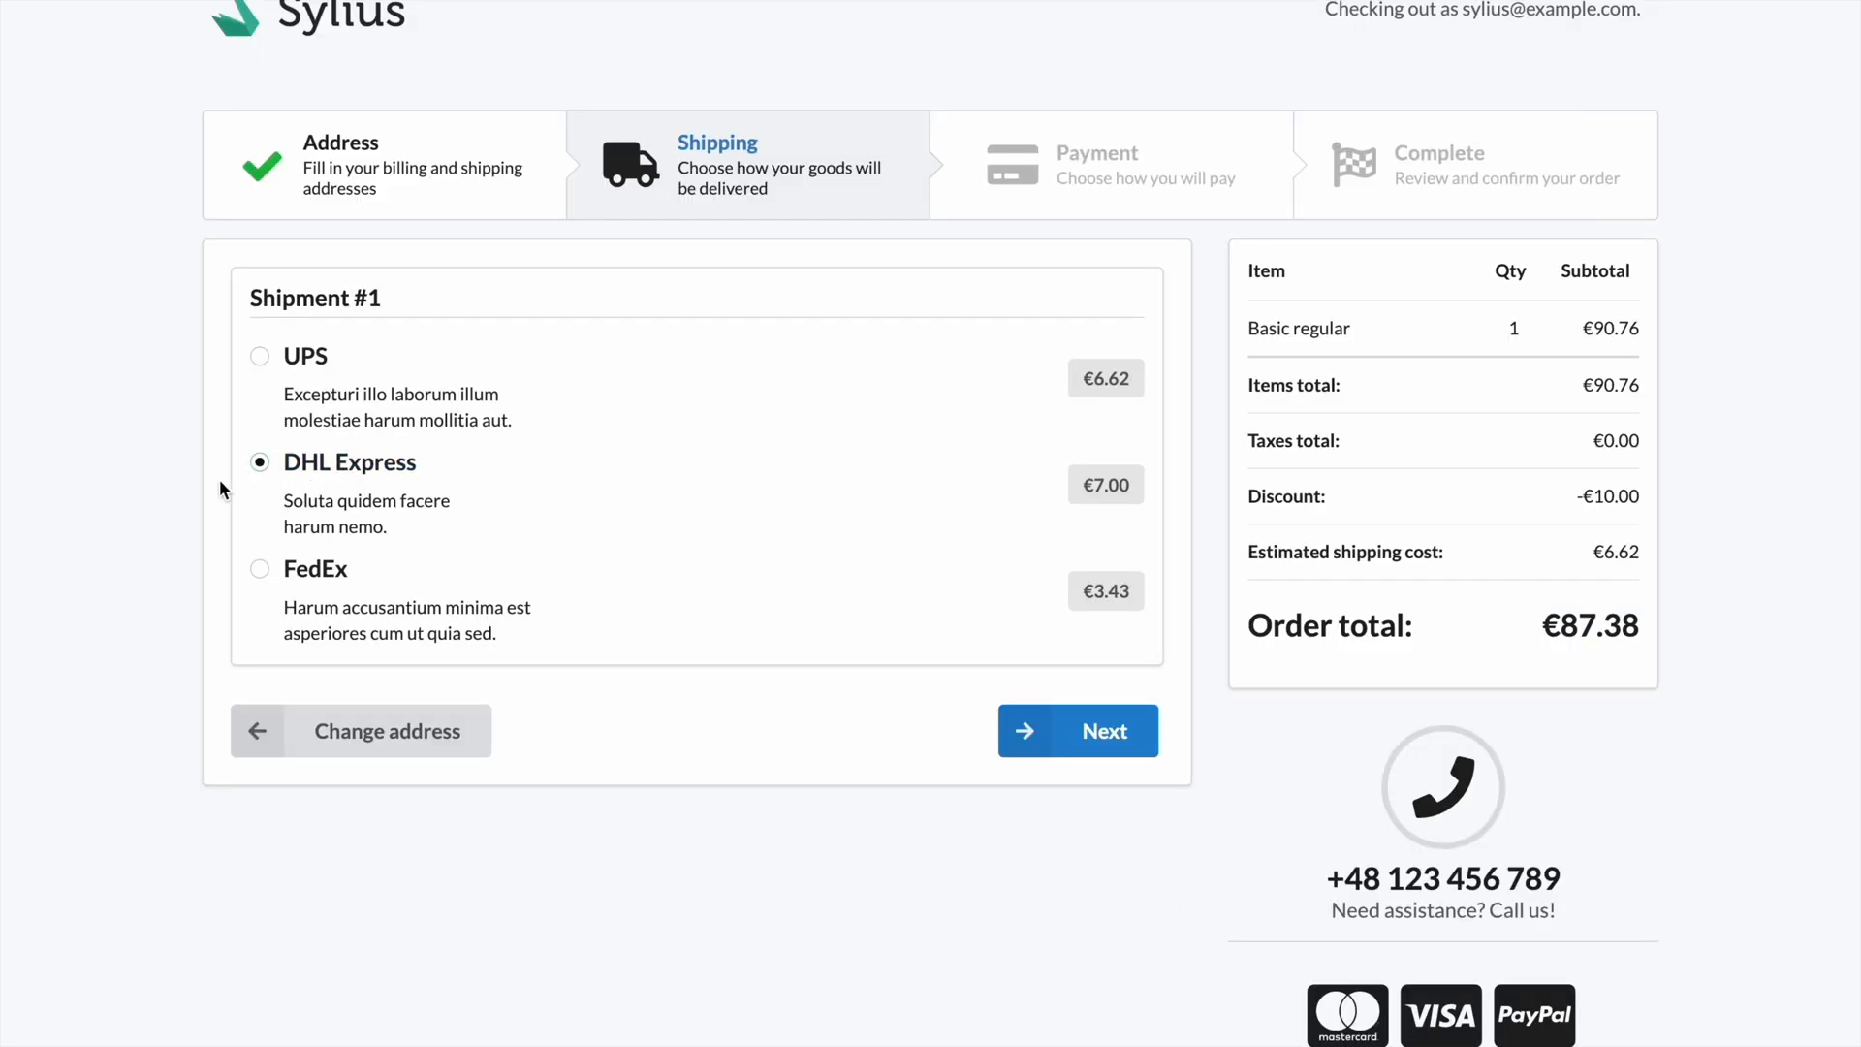
pyautogui.moveTo(395, 444)
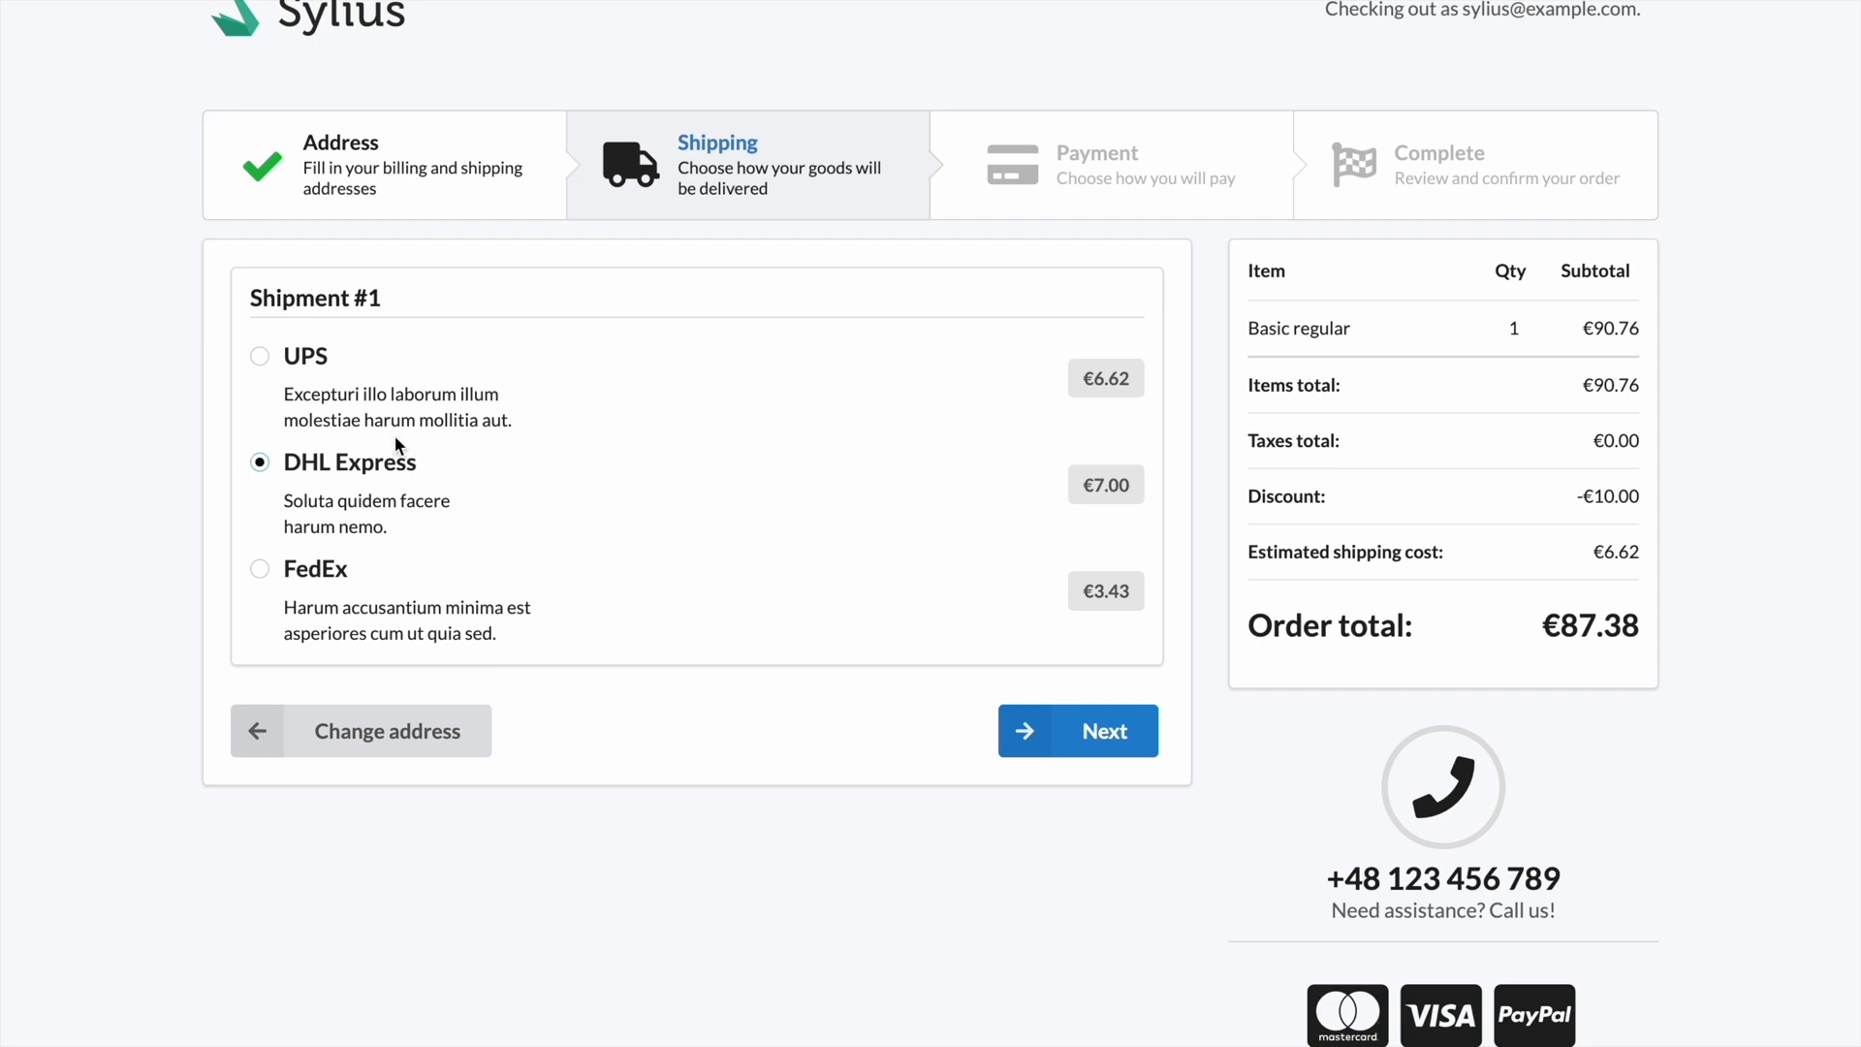
pyautogui.moveTo(876, 713)
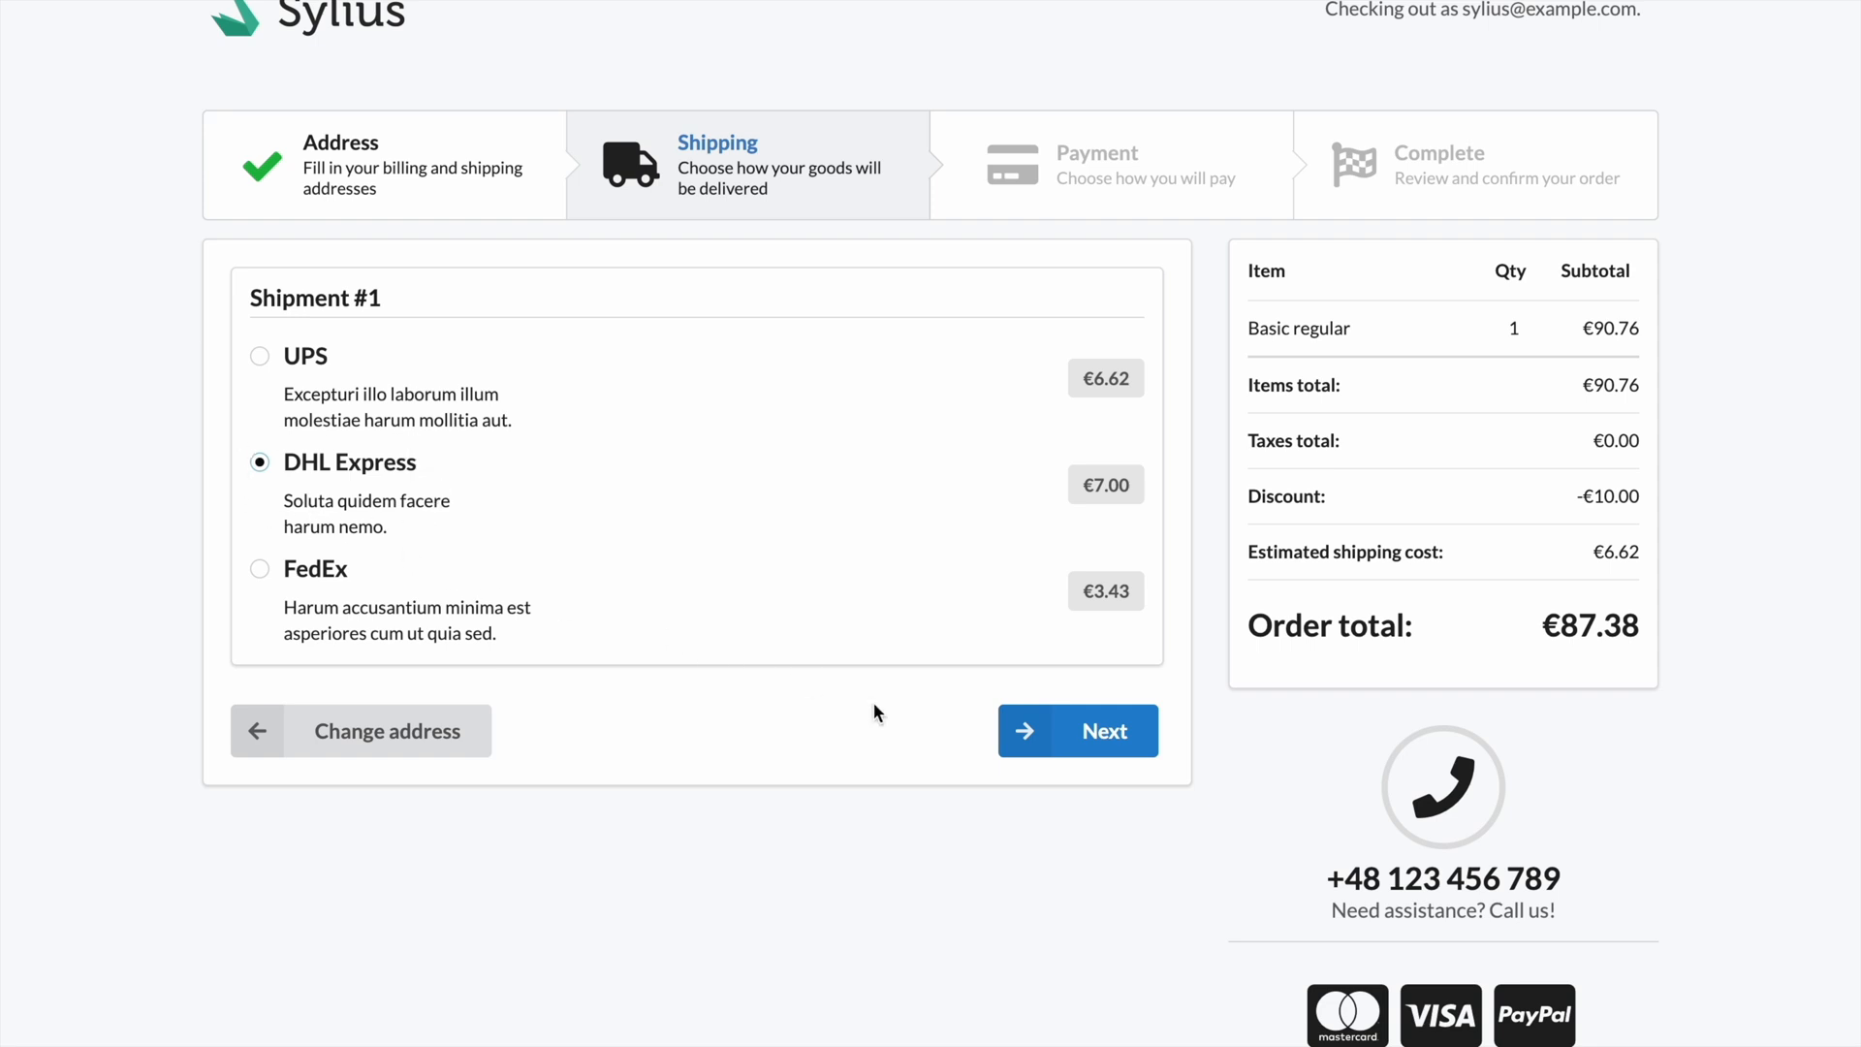
pyautogui.click(1074, 730)
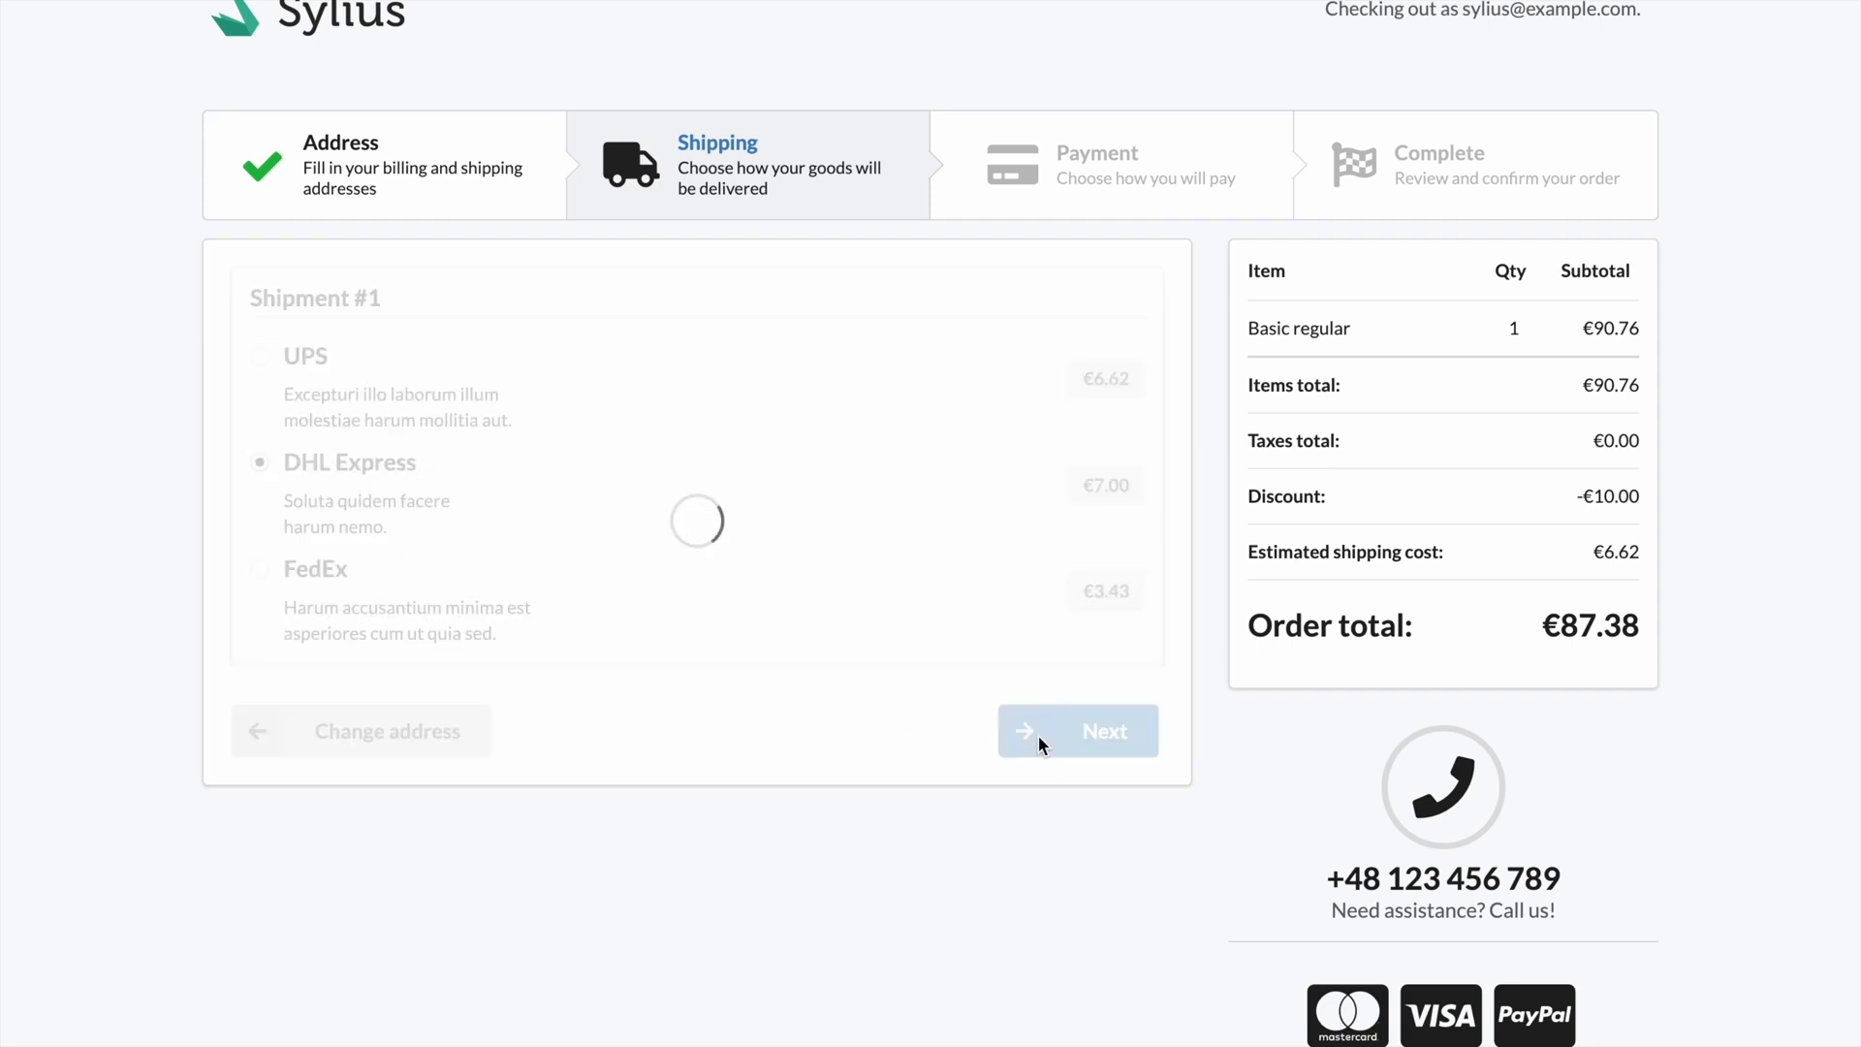
pyautogui.click(1075, 729)
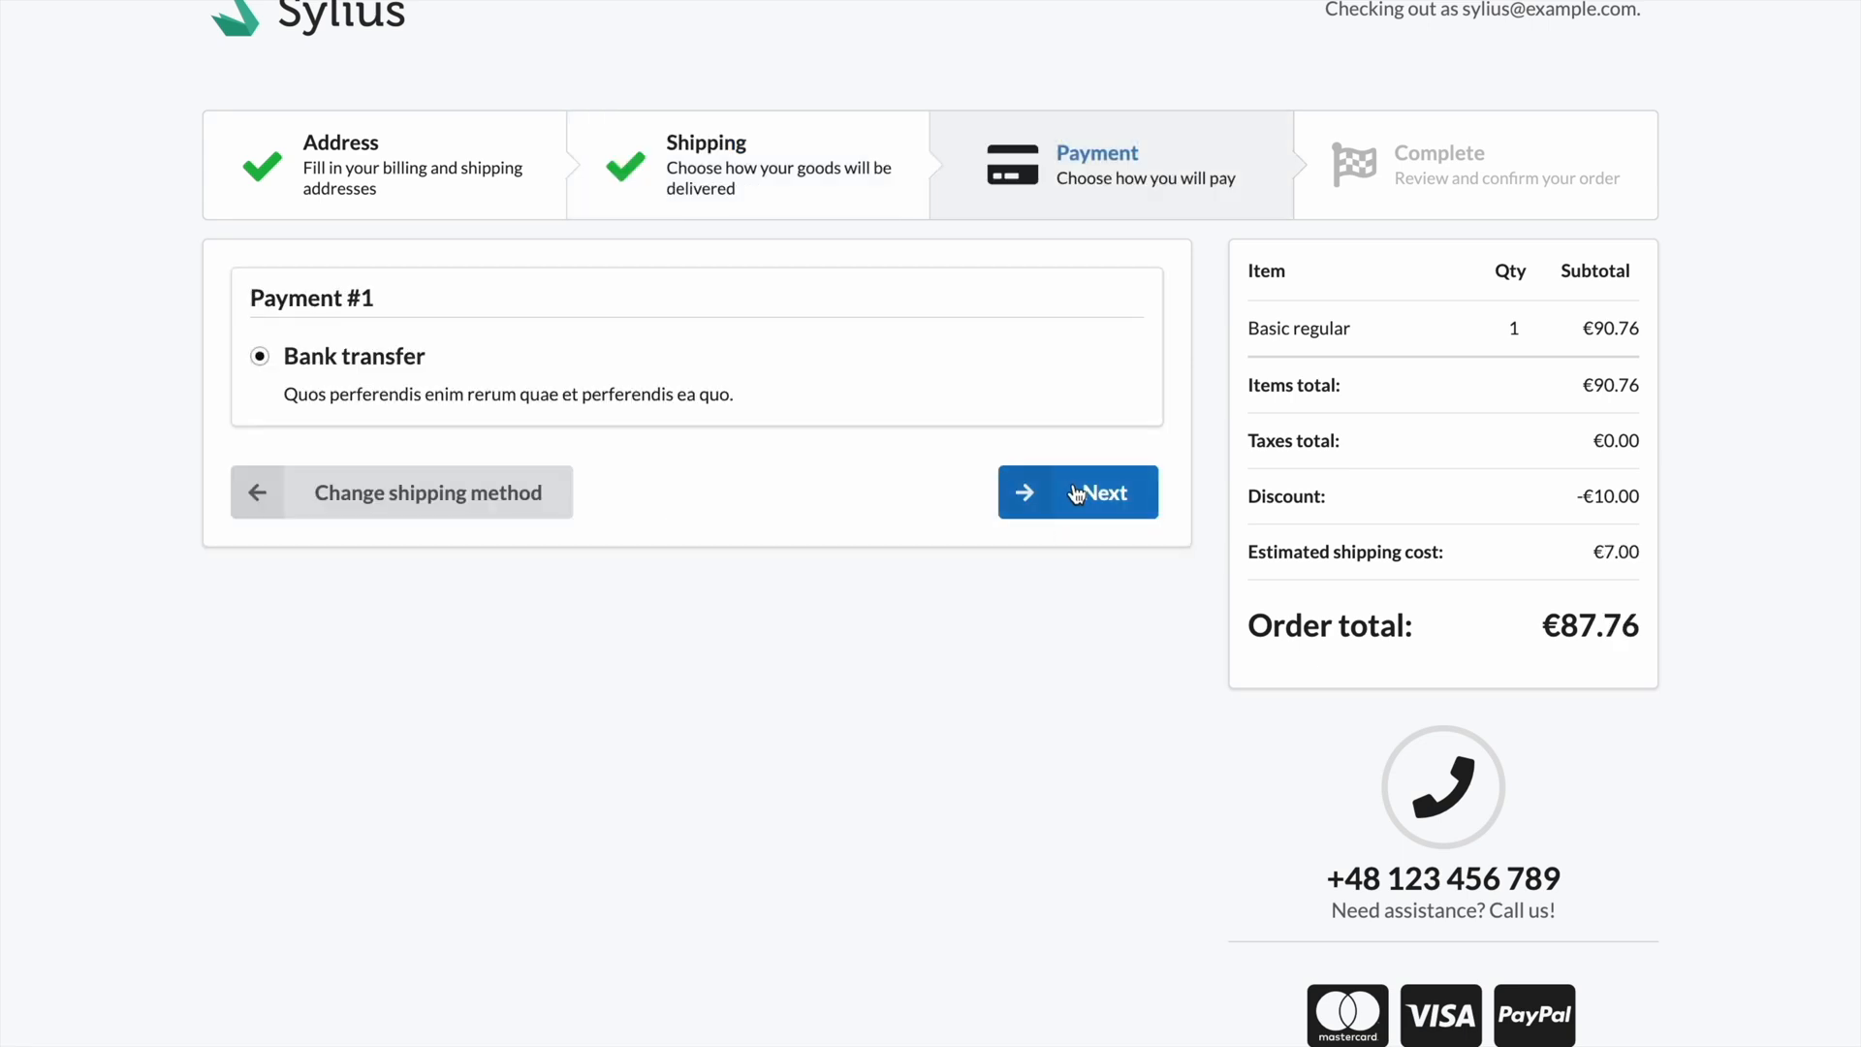
pyautogui.click(1075, 491)
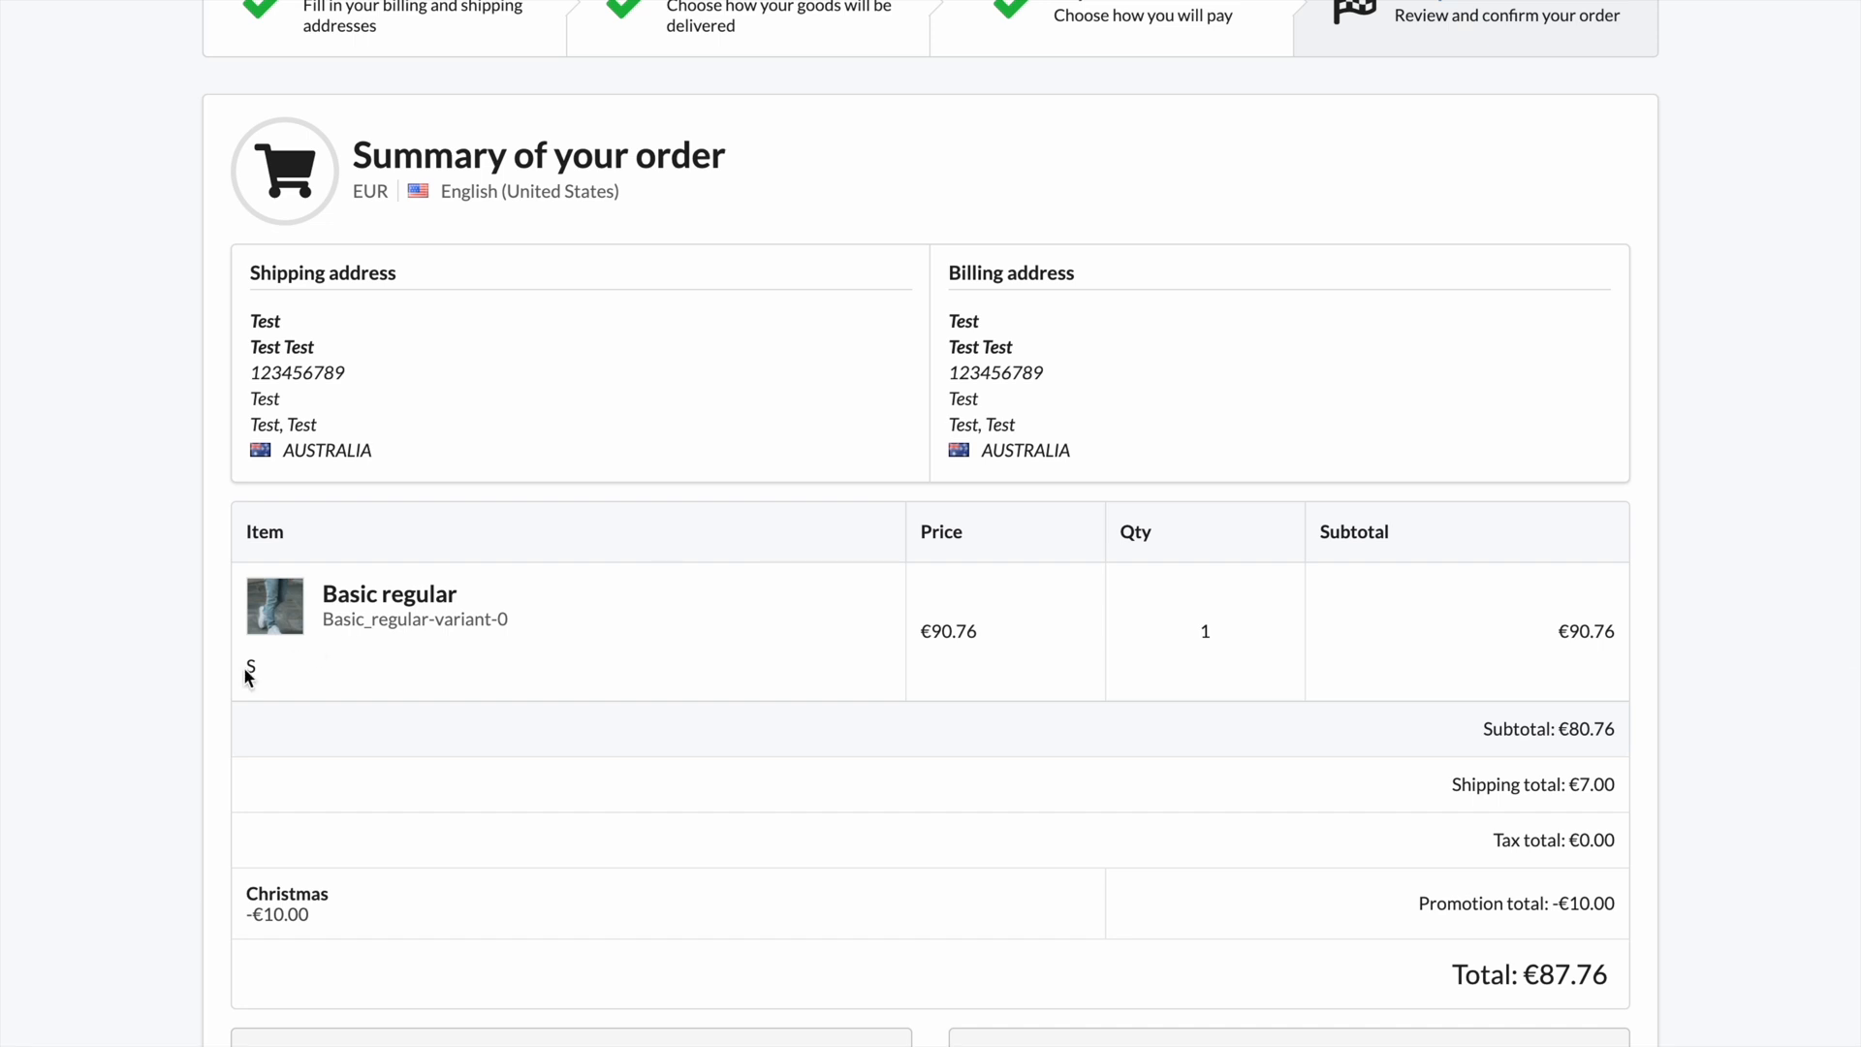
pyautogui.moveTo(276, 702)
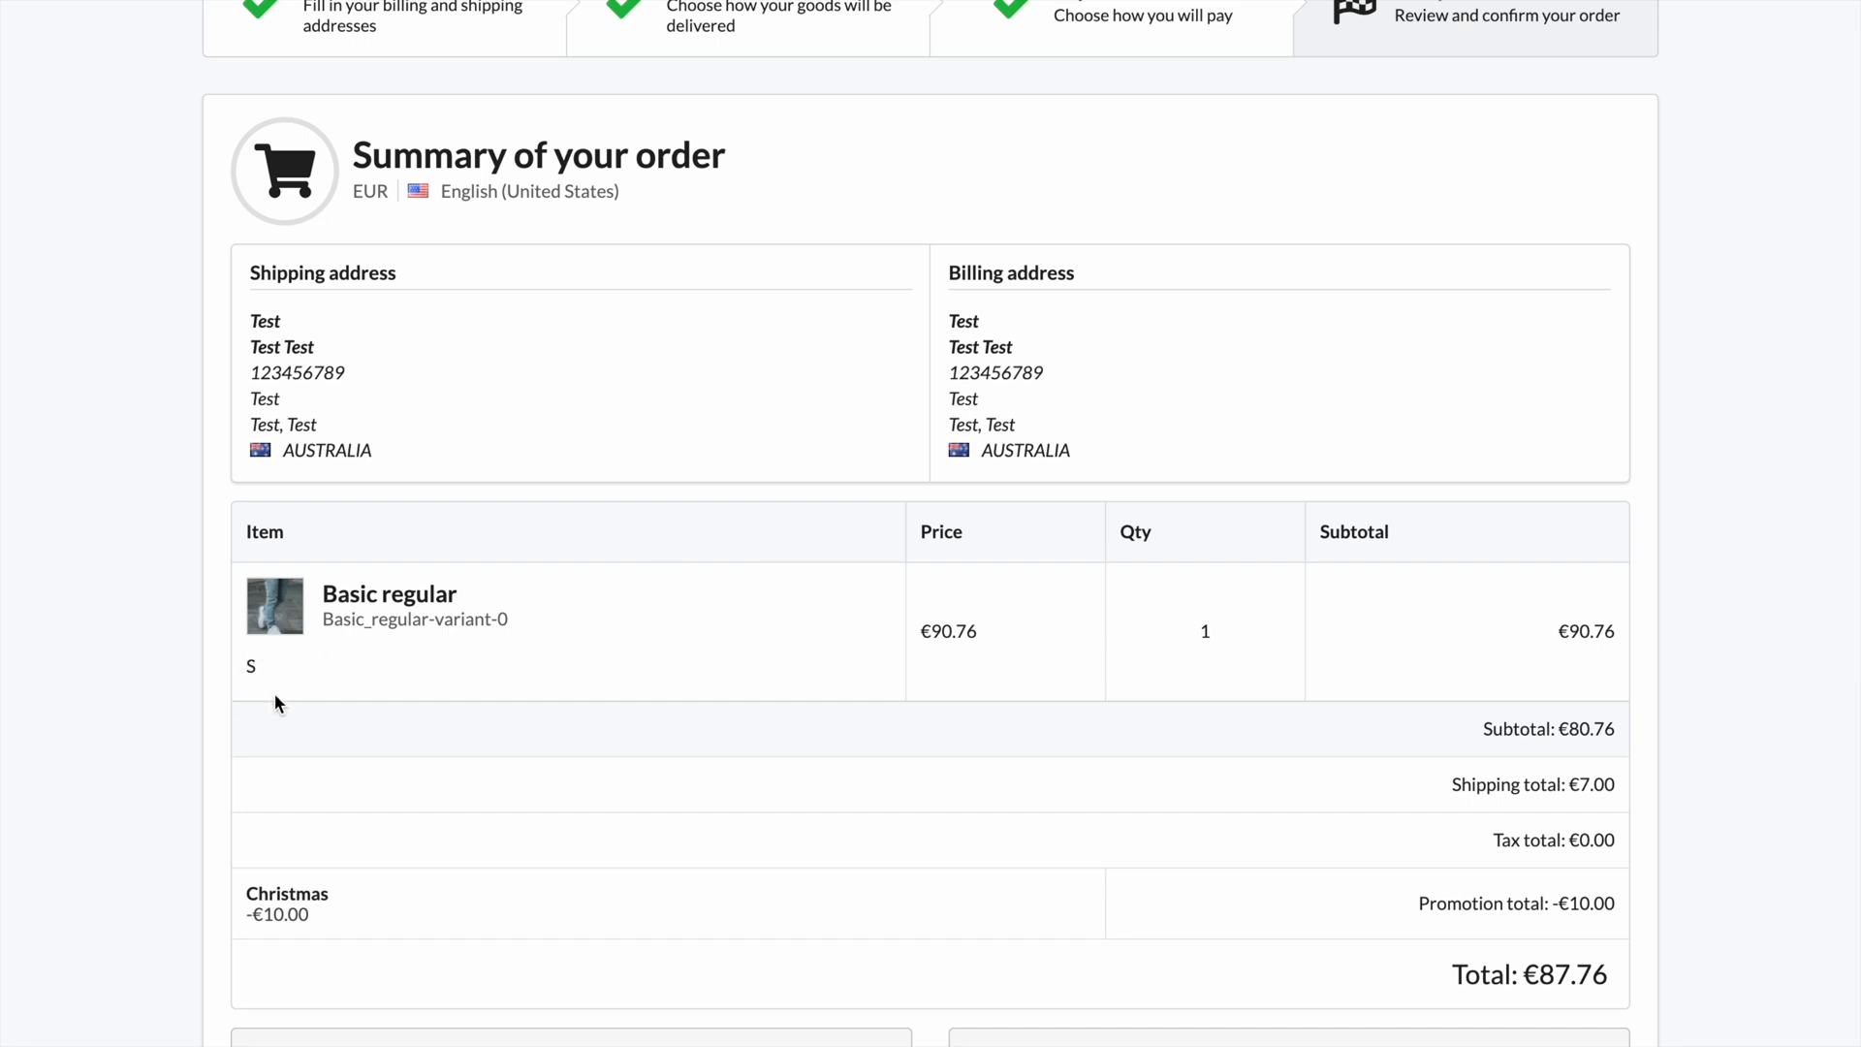
# Step: Scroll the order summary to see DHL Express shipping and the €87.76 bank transfer
pyautogui.scroll(-3)
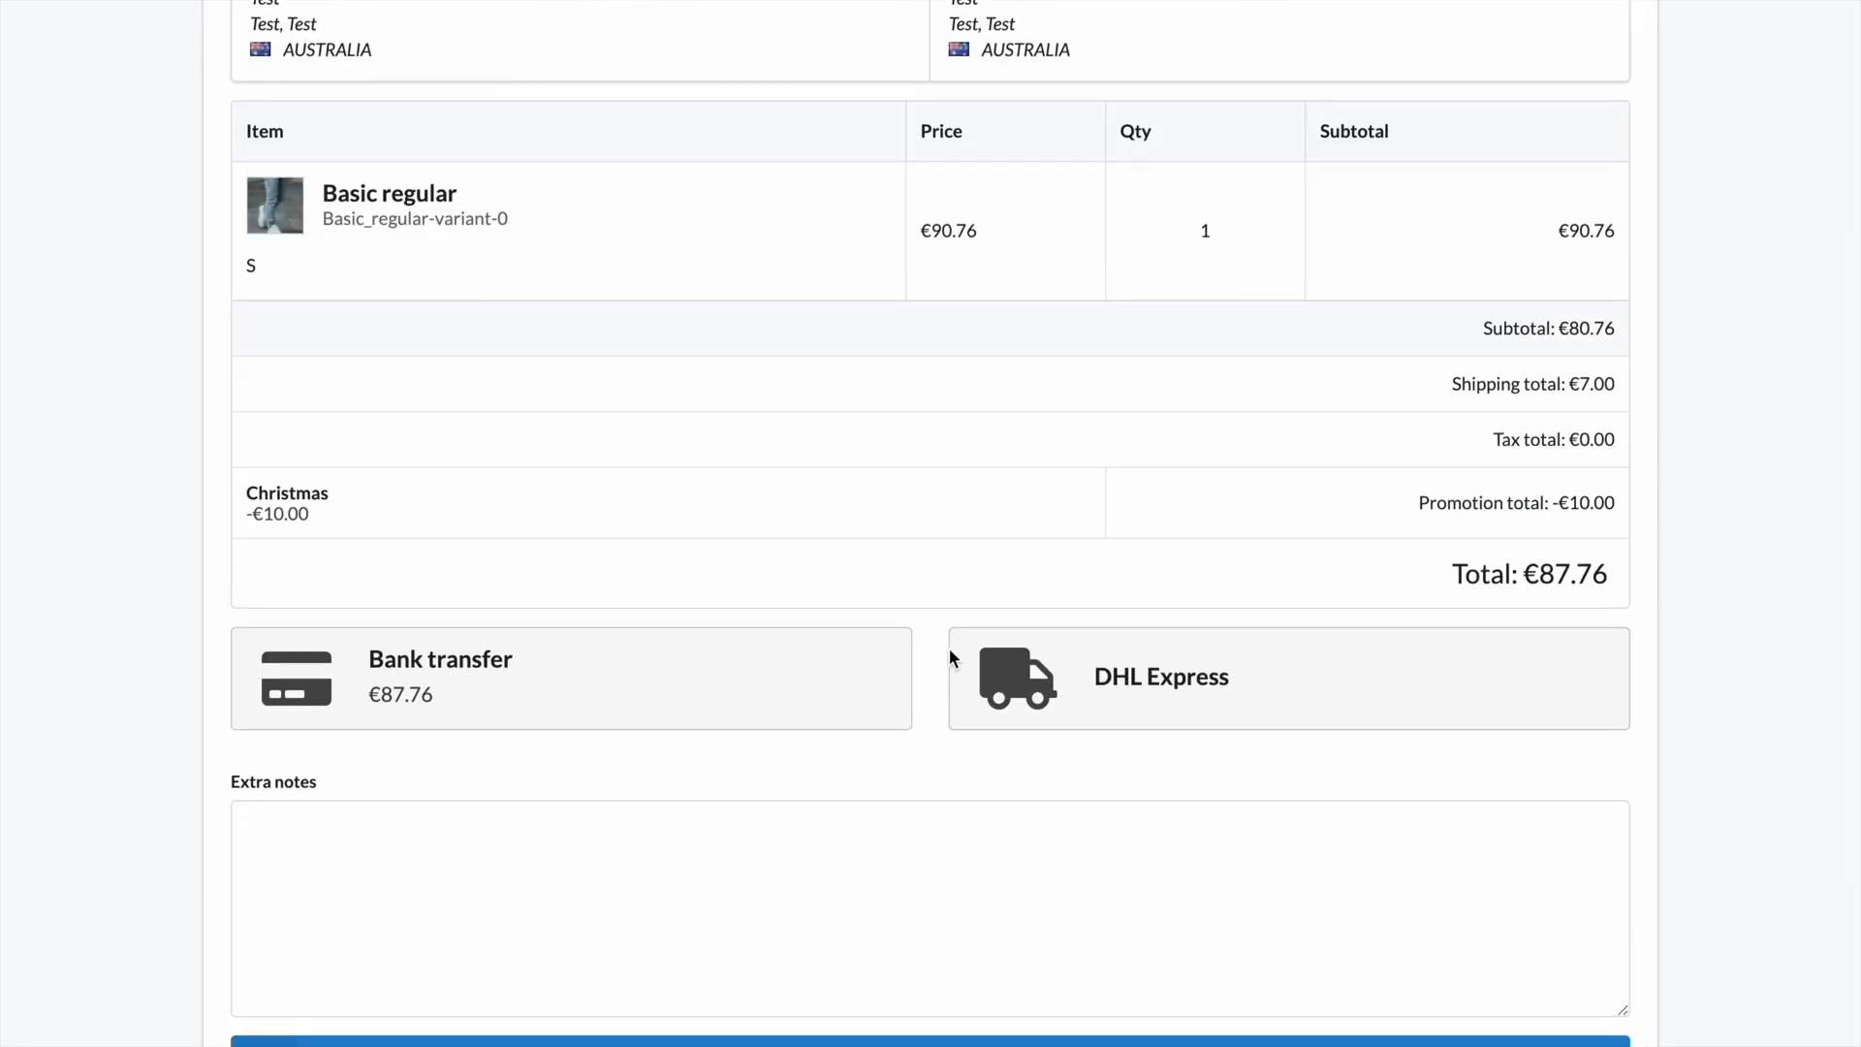